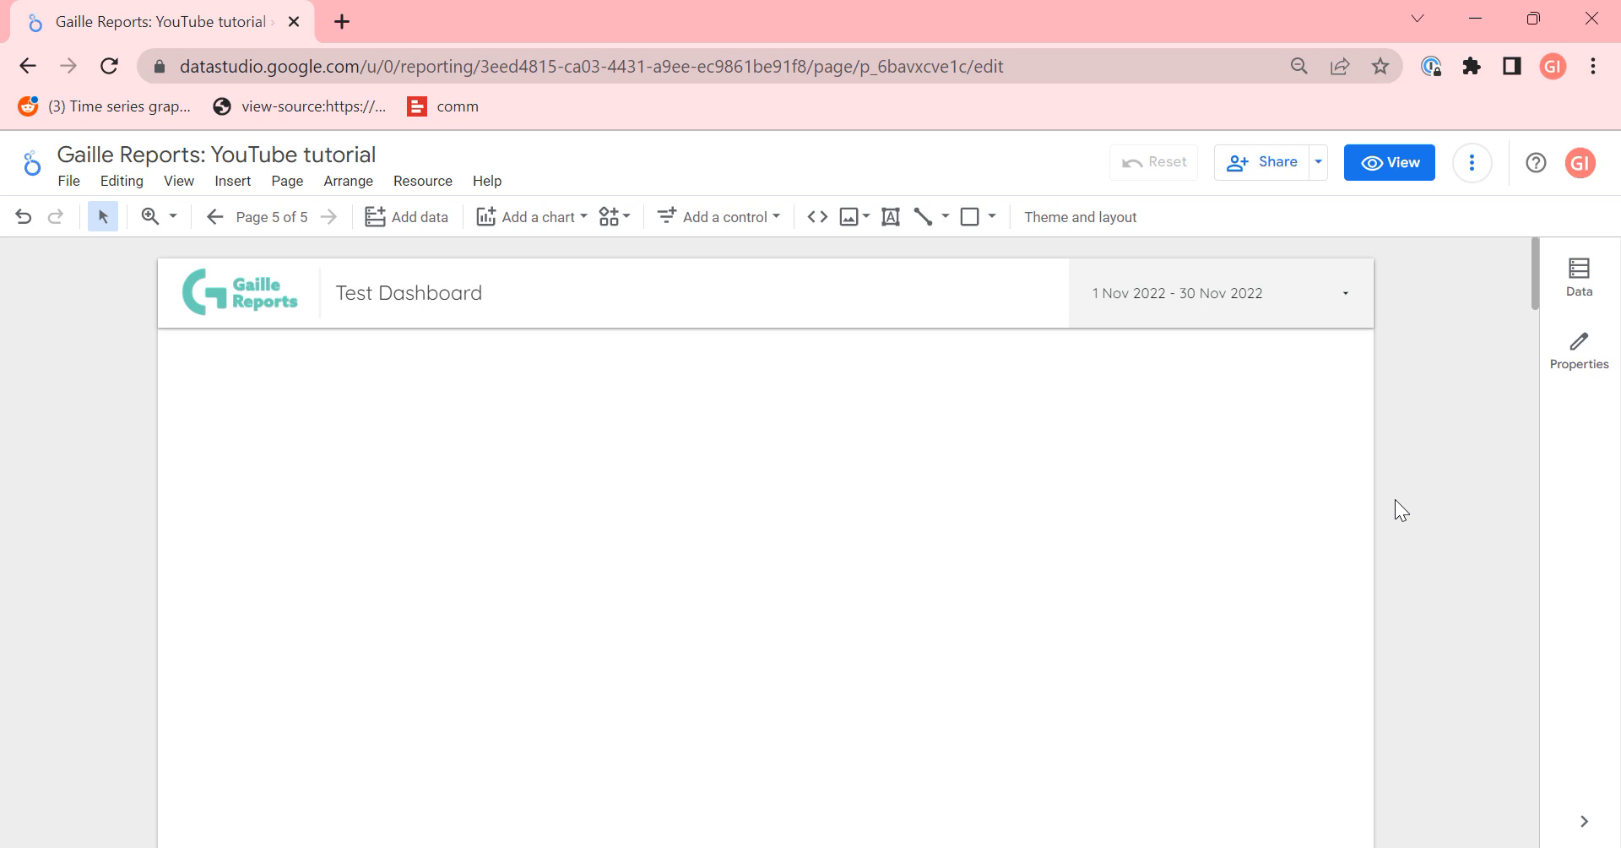
mouse_move(763, 377)
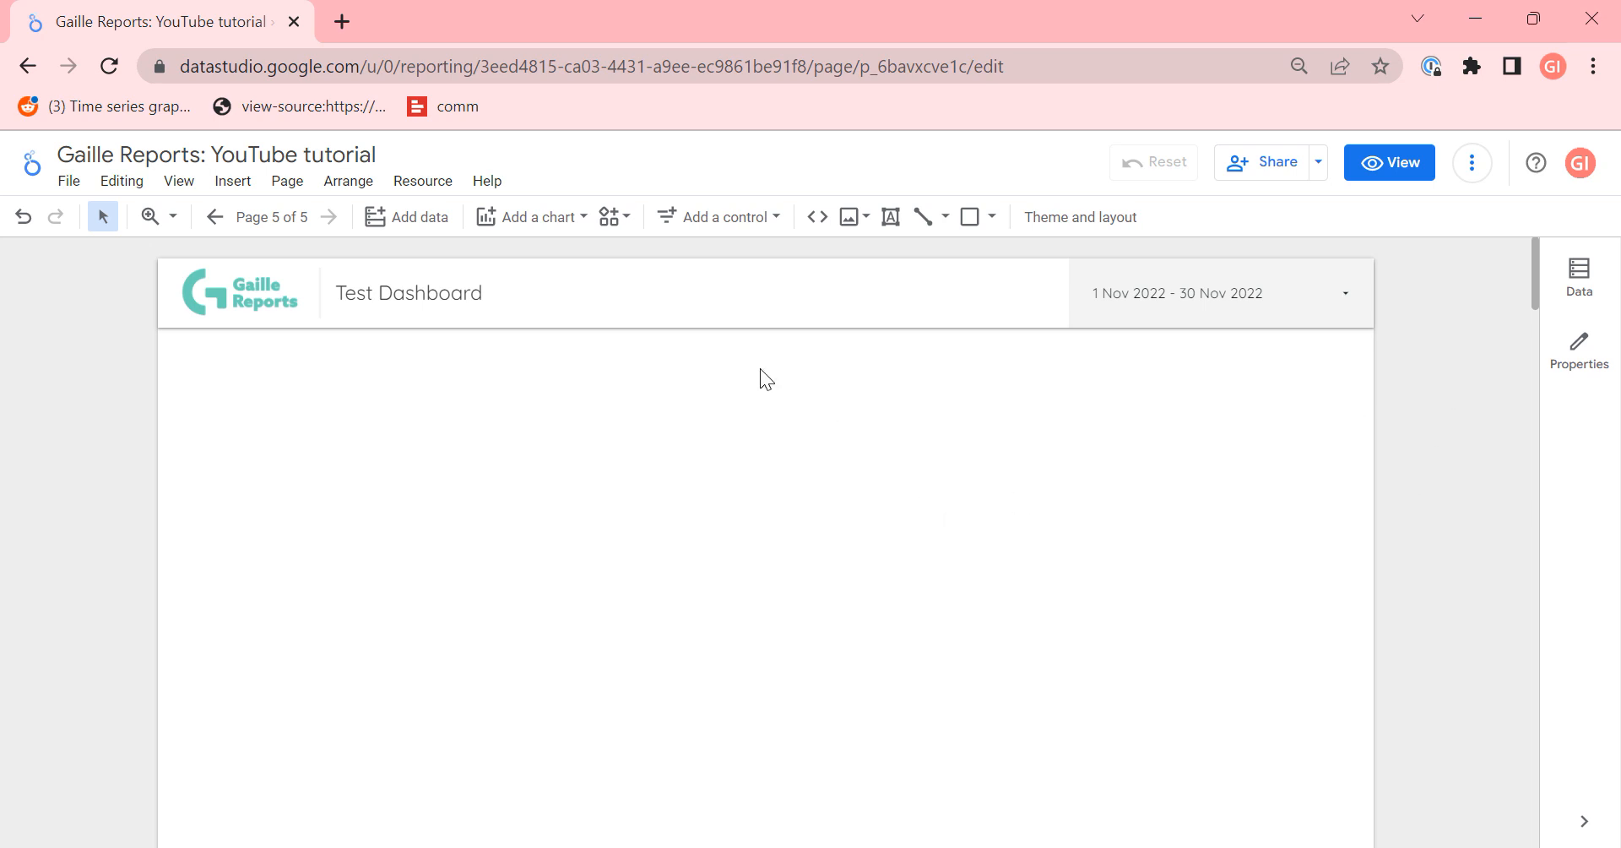
mouse_move(1251, 288)
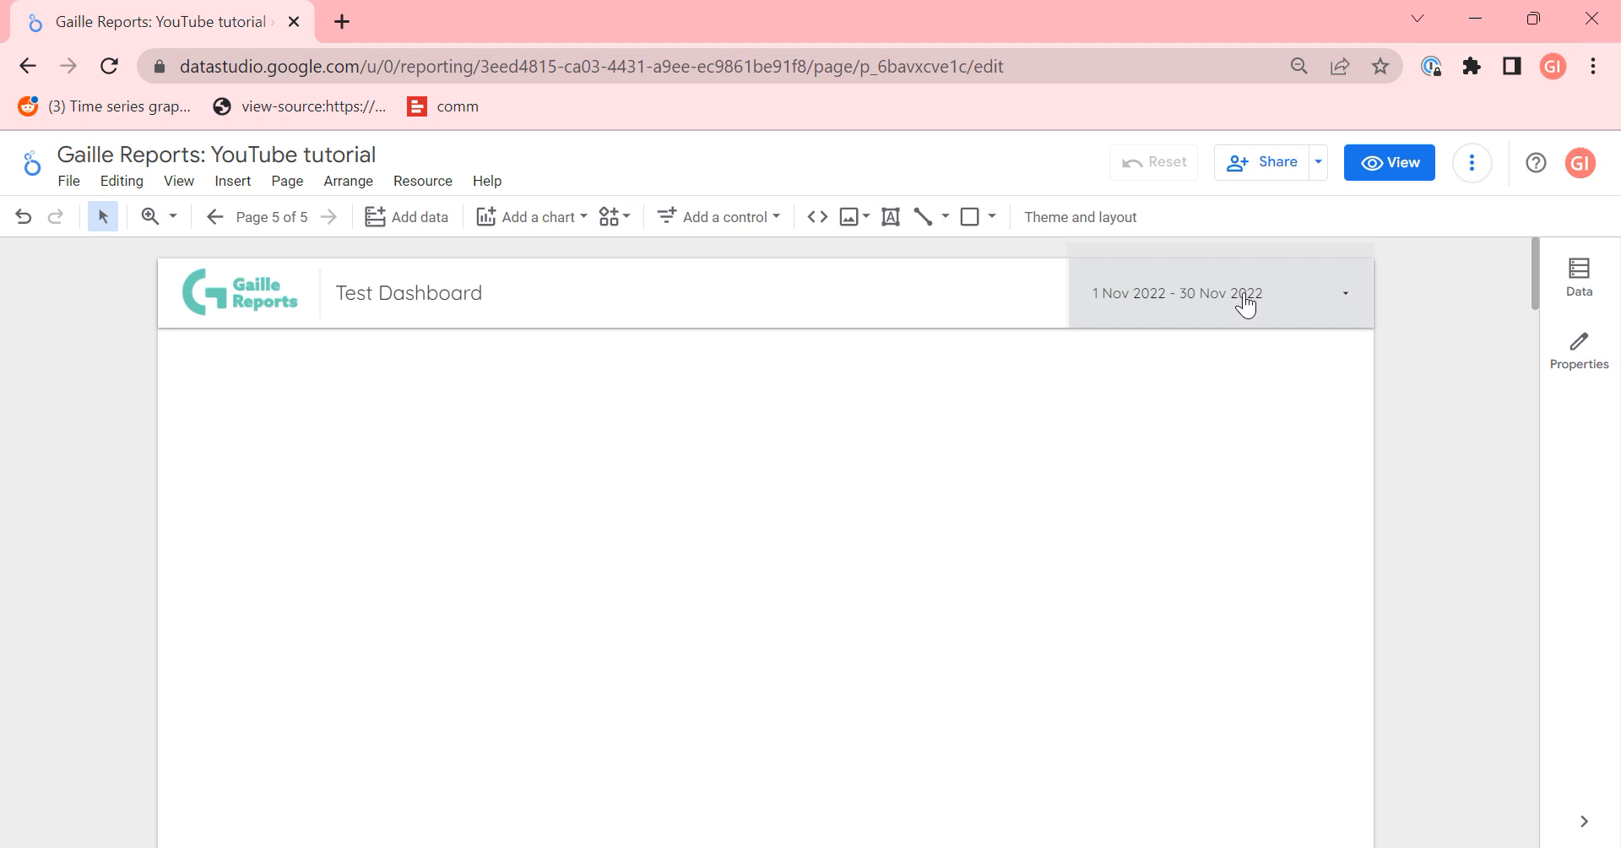
mouse_move(1042, 250)
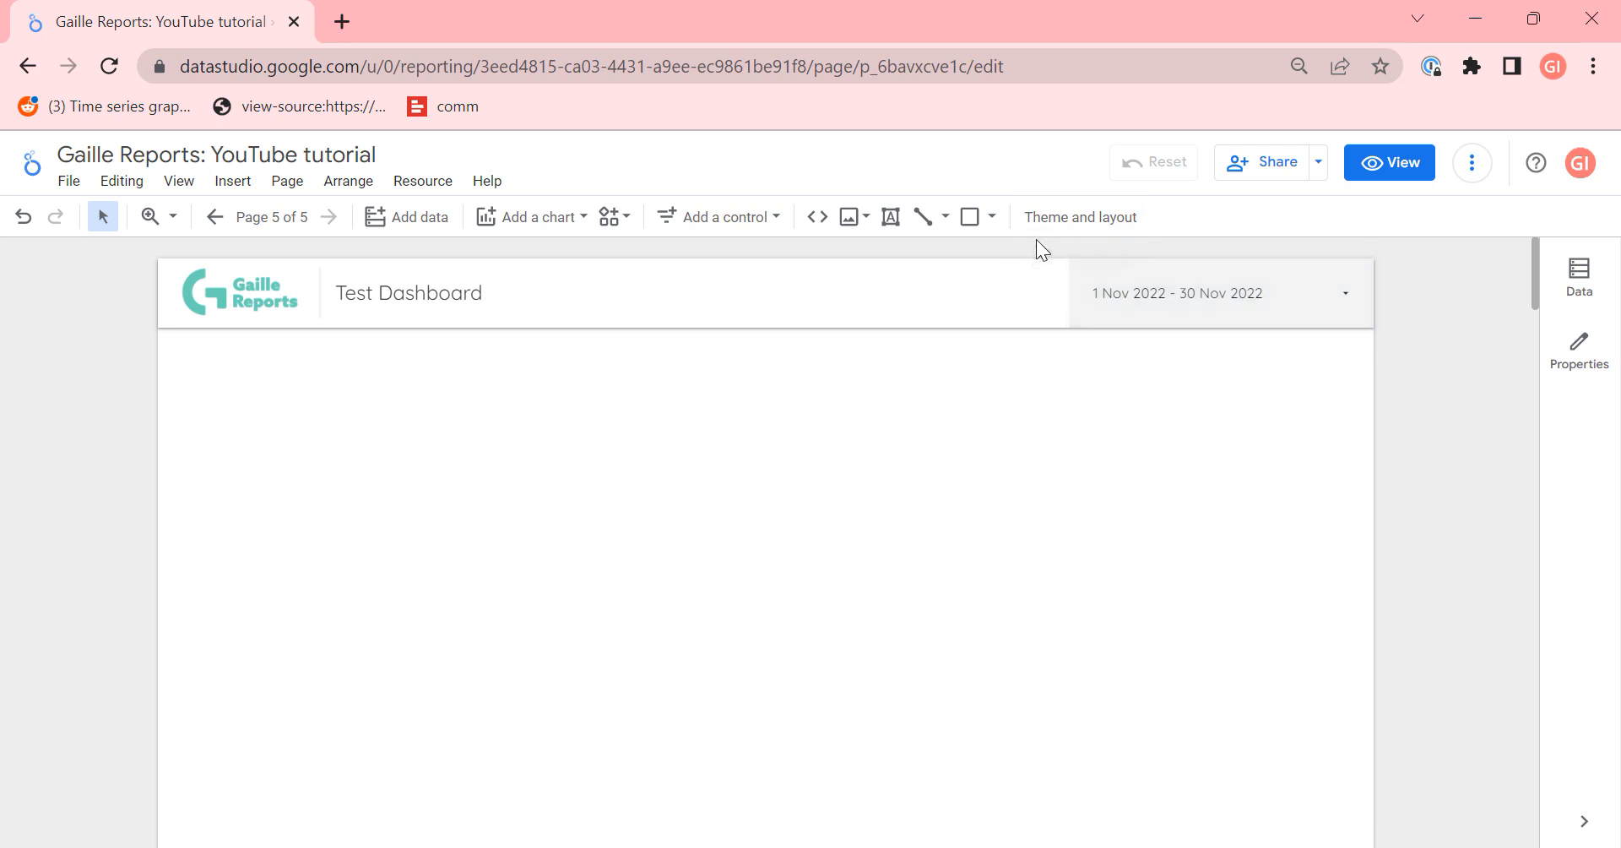
mouse_move(1035, 260)
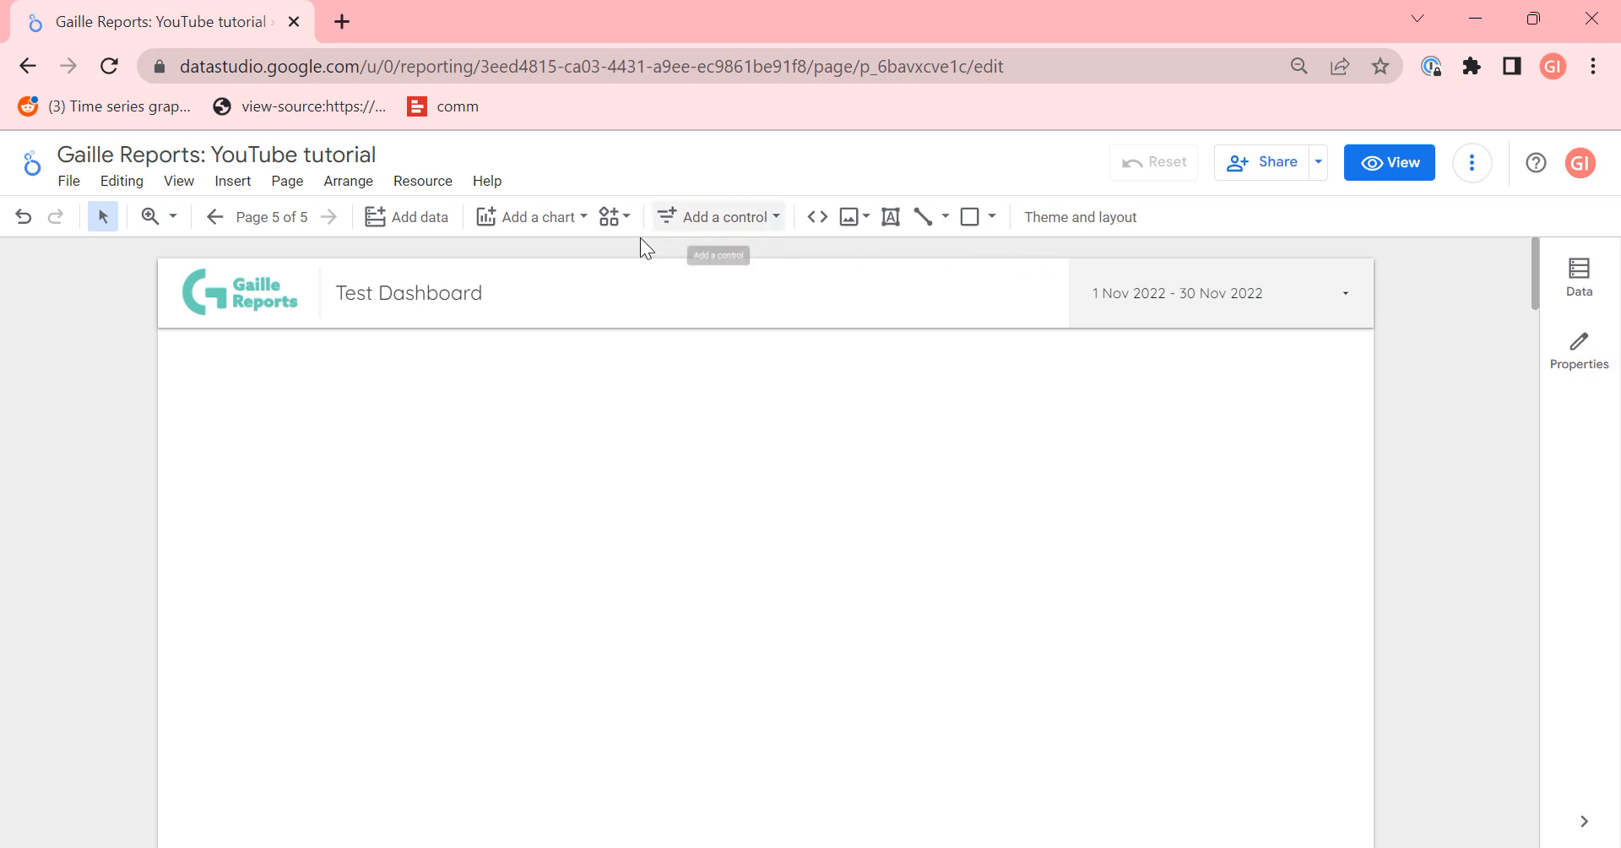
Step: Add a plain table chart from the chart list and place it on the page
click(532, 217)
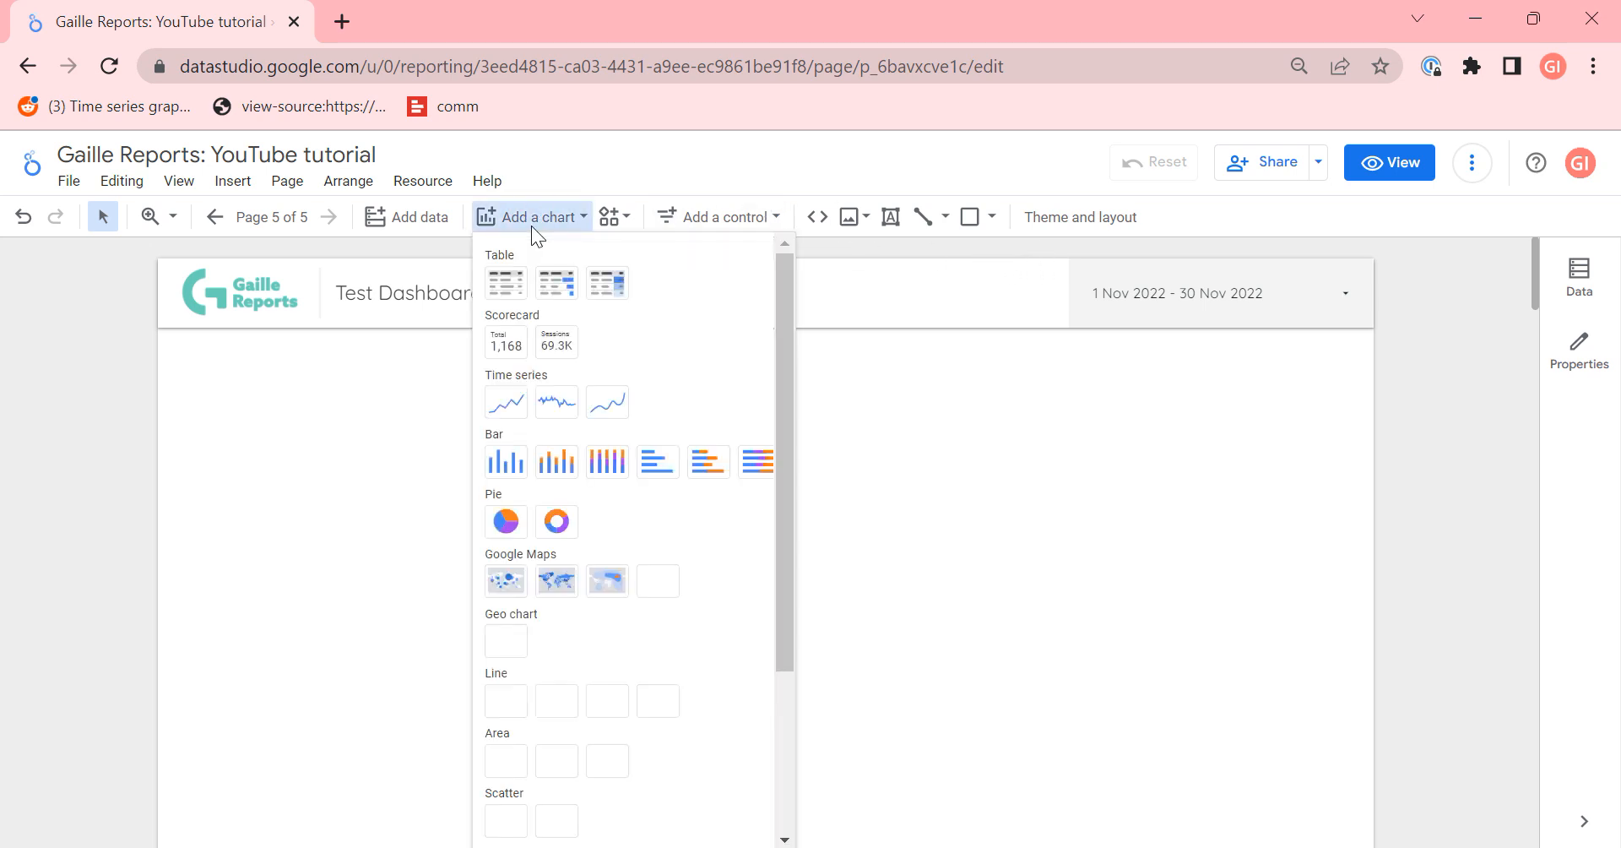
scroll(down, 3)
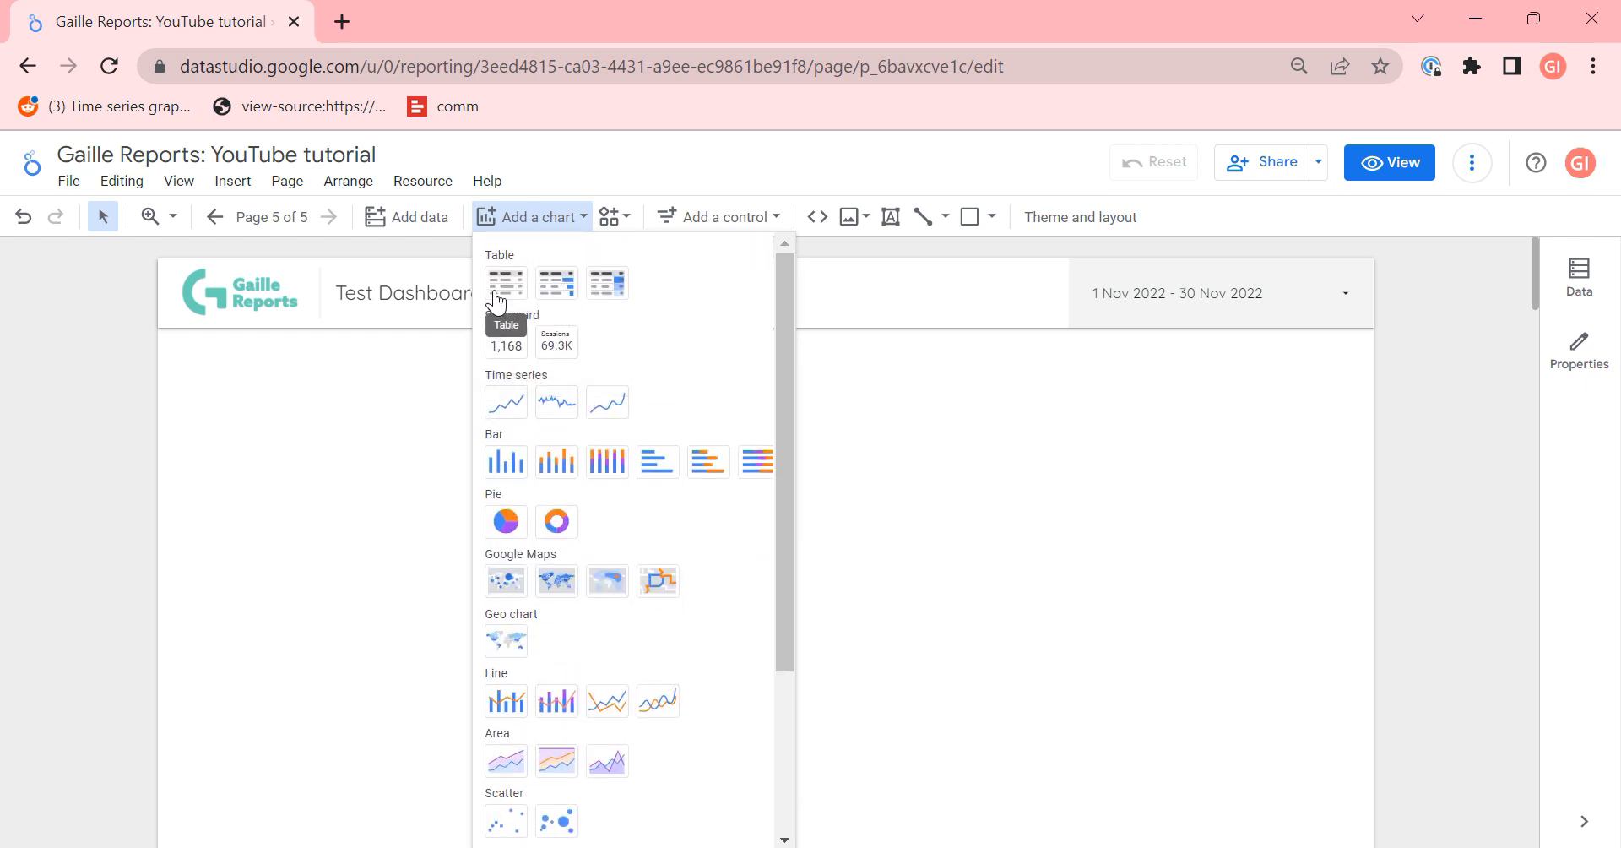
click(505, 282)
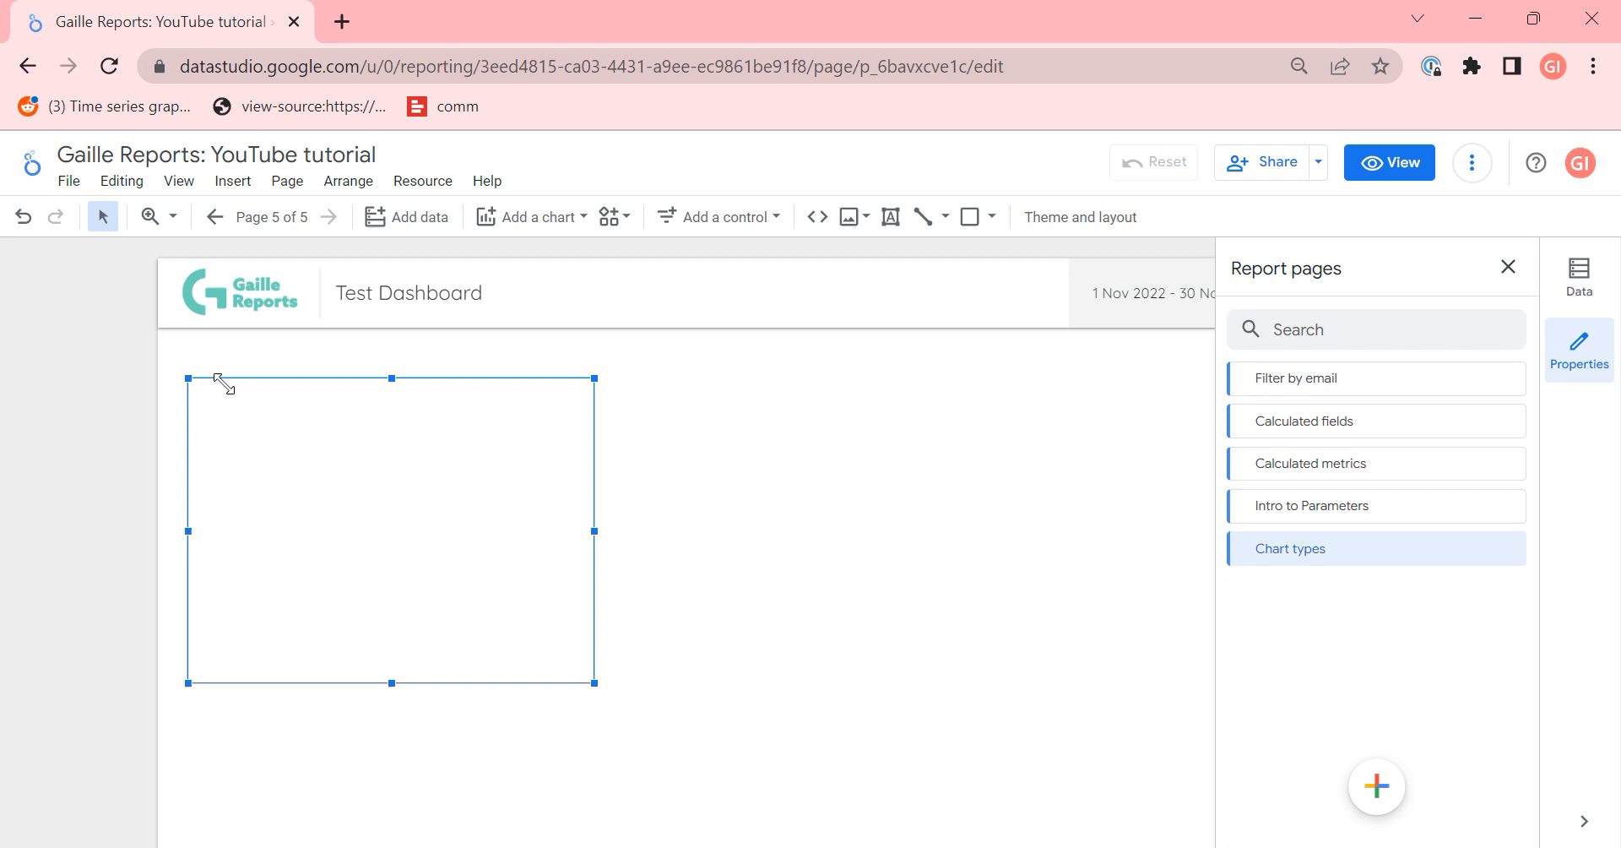
click(1506, 266)
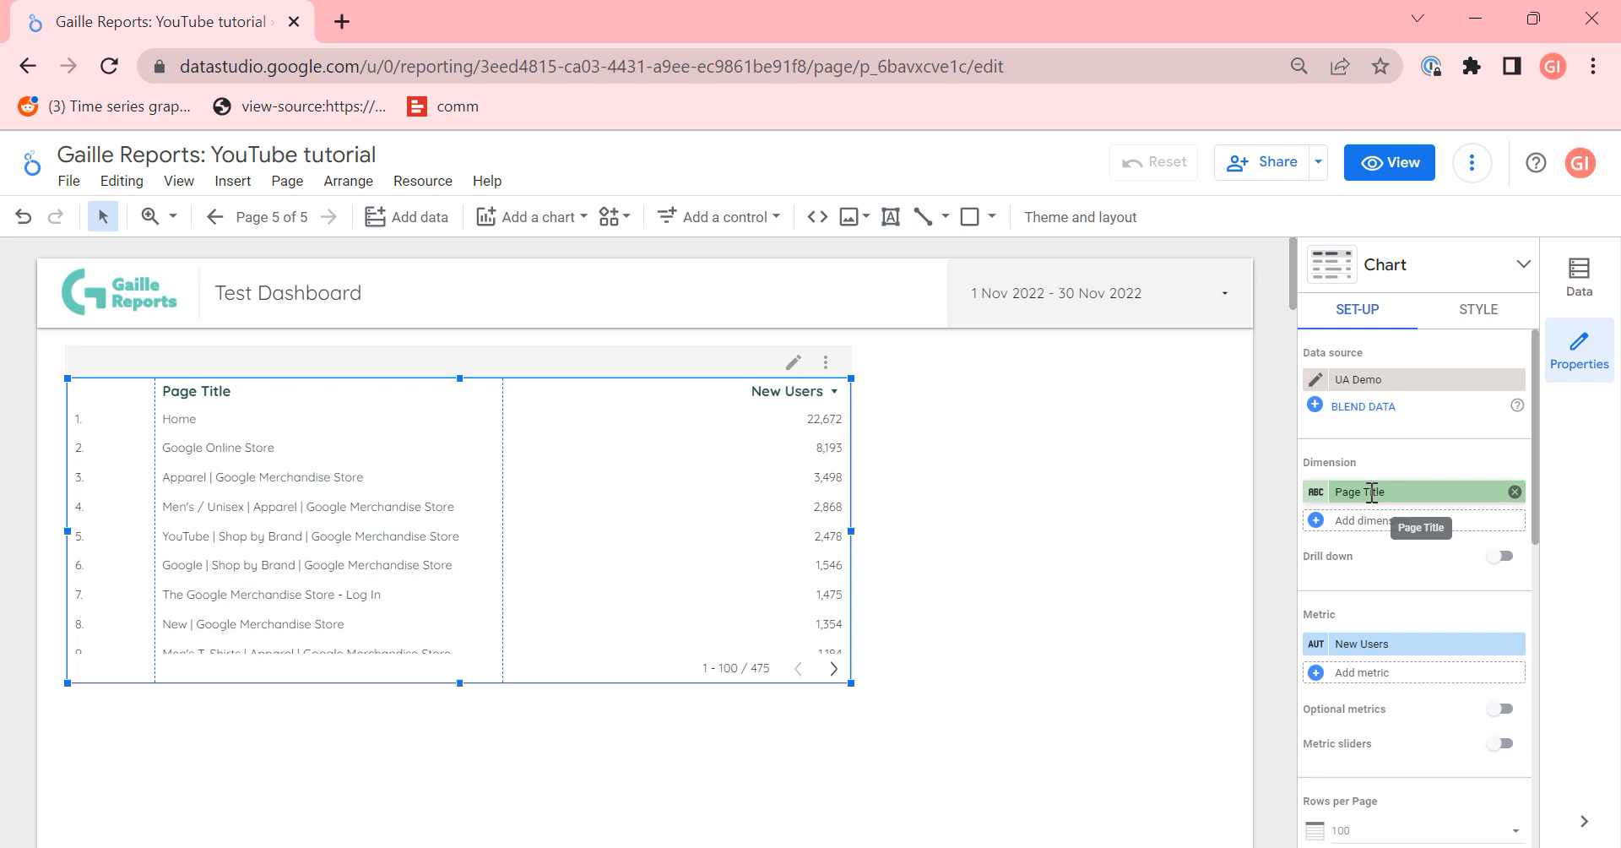
Step: Set the table to show Page Title with New Users, briefly reviewing the chart types
click(1407, 491)
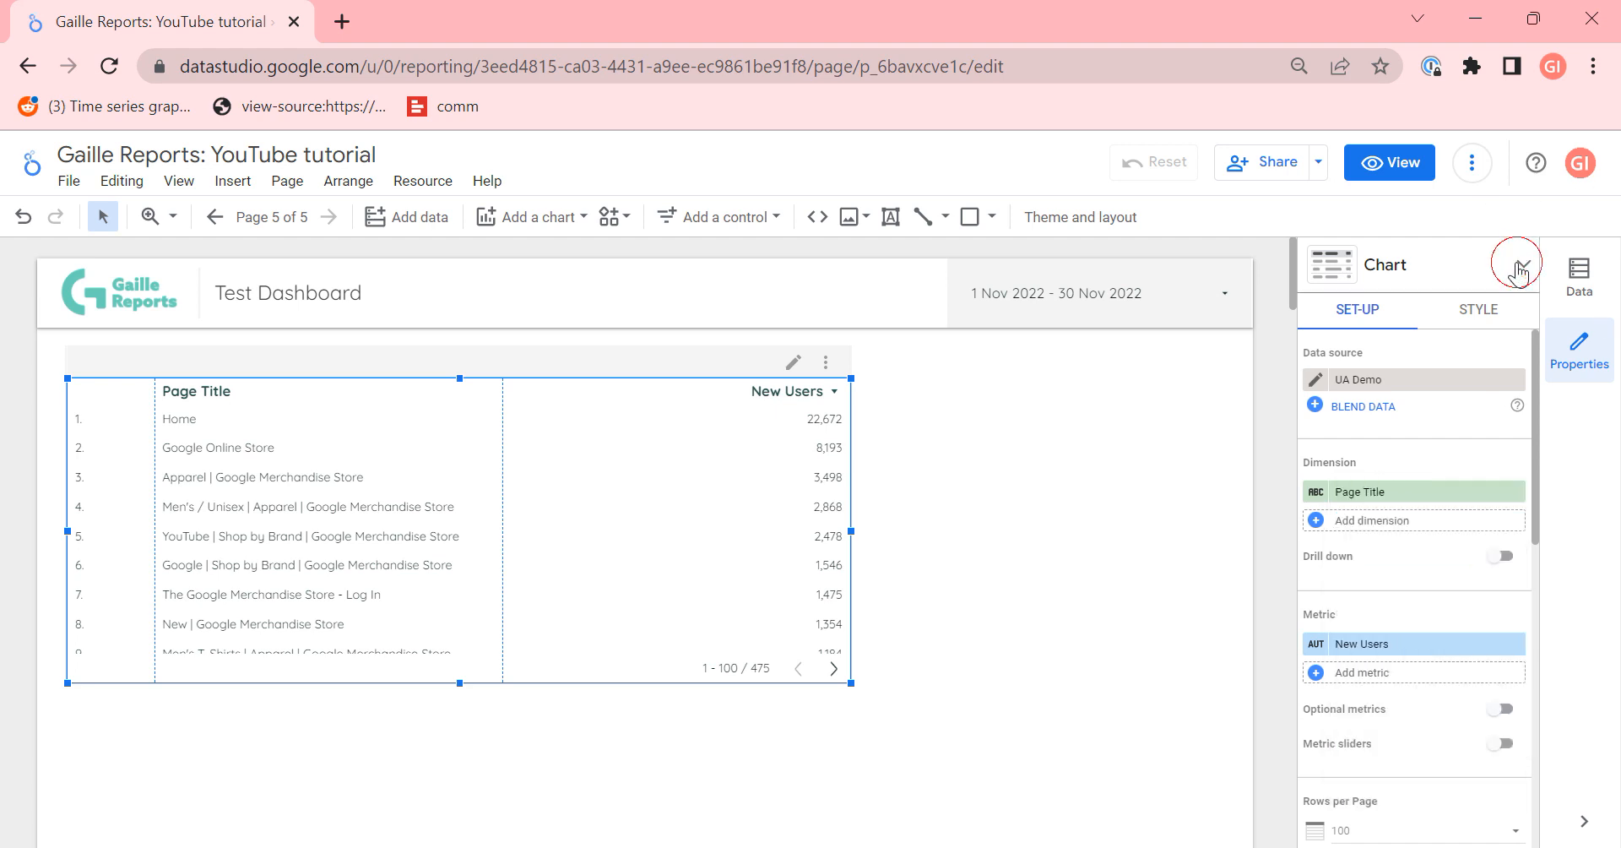
click(1517, 263)
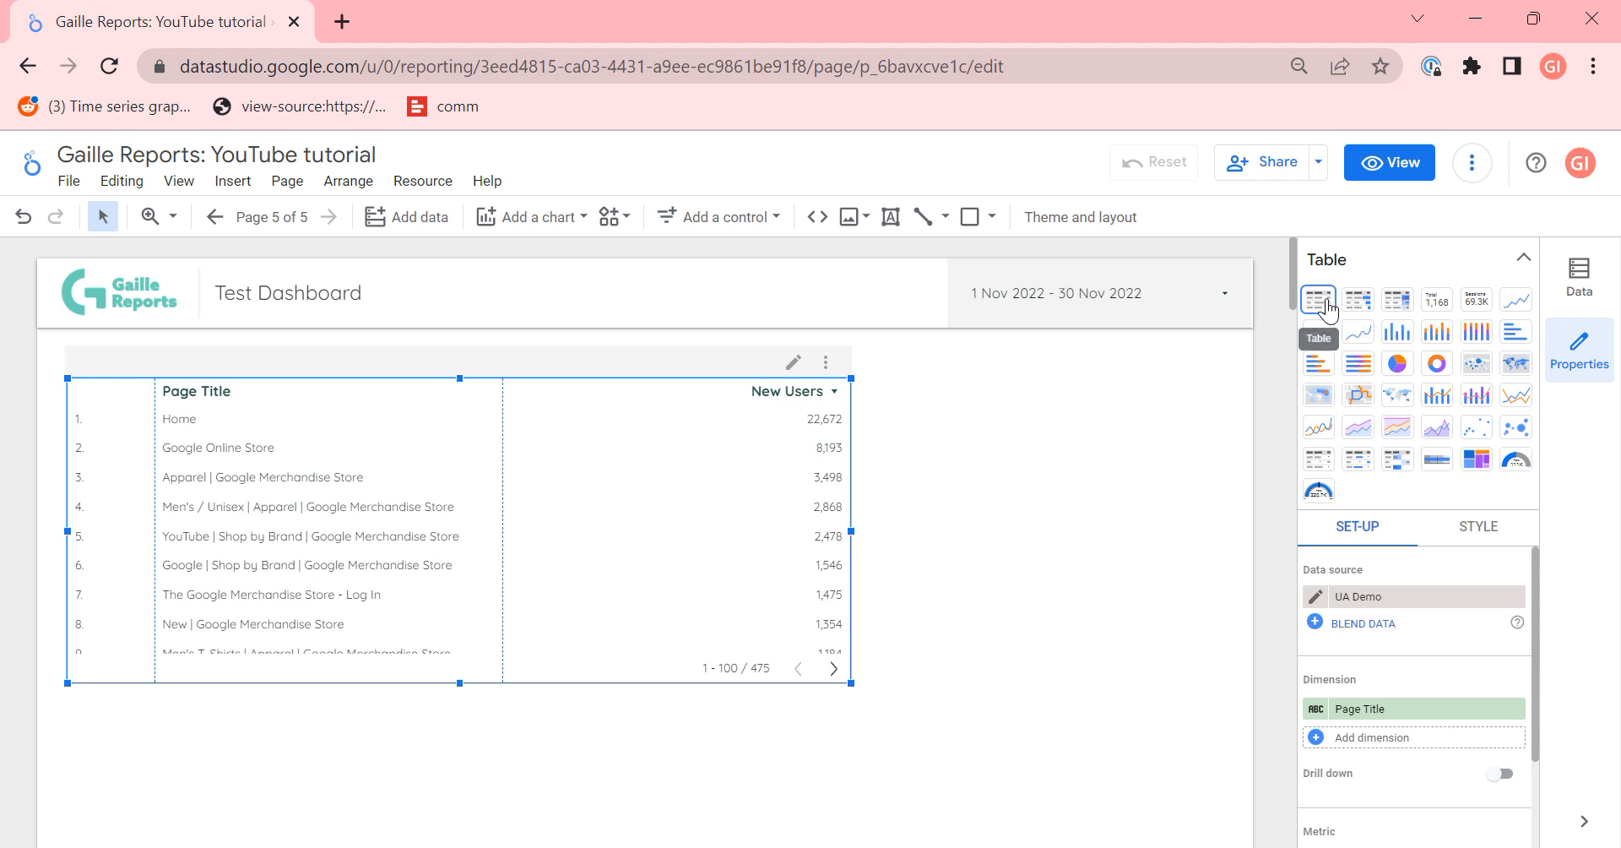
mouse_move(1397, 301)
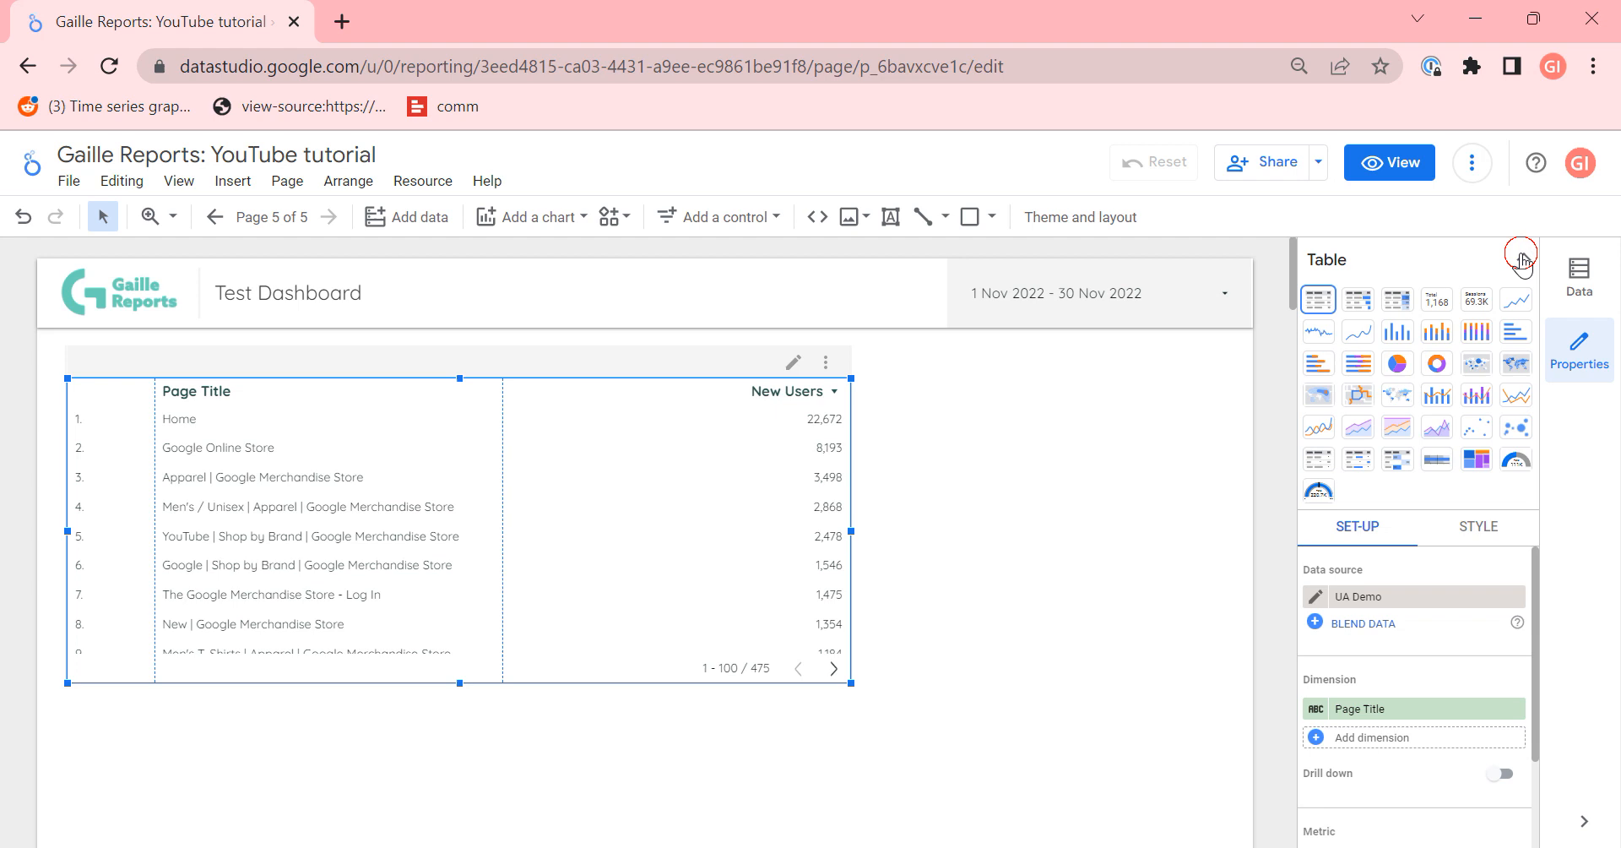
click(1521, 261)
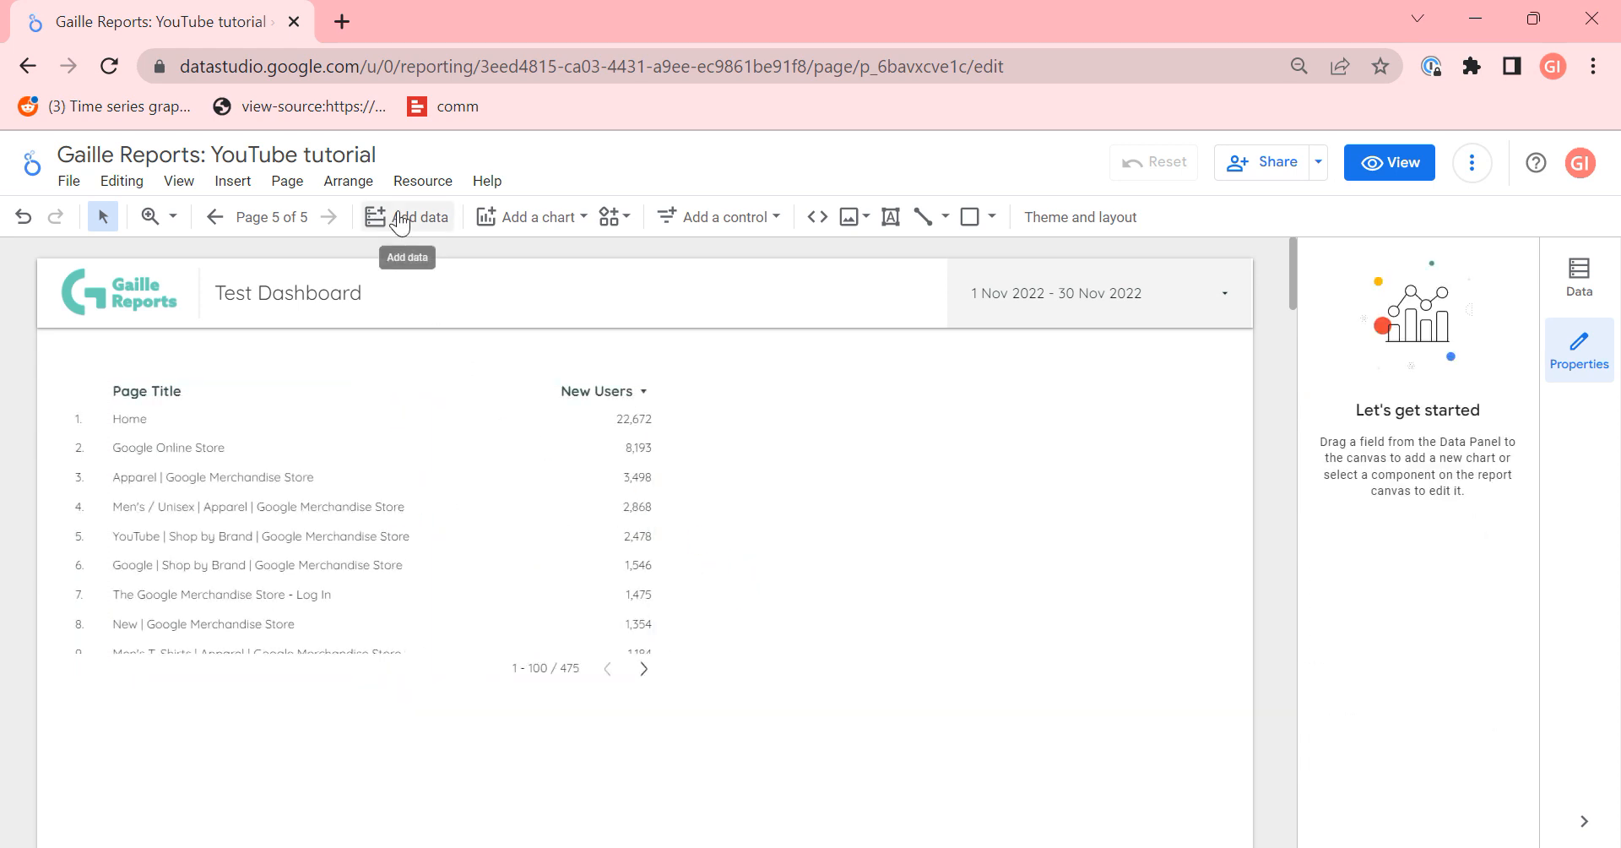
Step: Add a New Users scorecard beside the table comparing against the previous period (58,871, +8.5%)
click(532, 216)
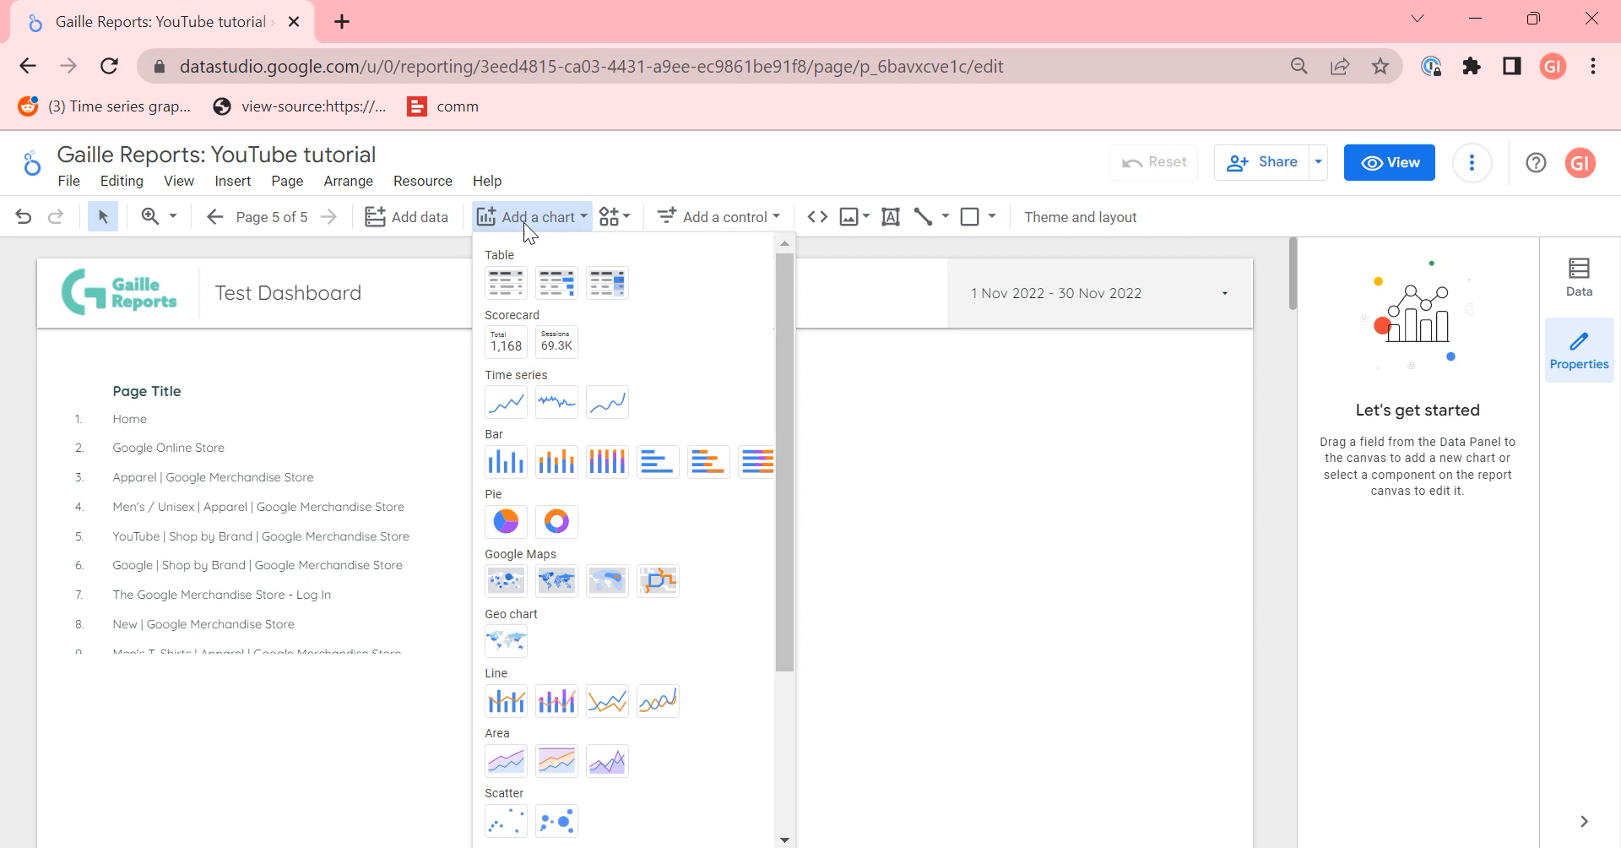
mouse_move(504, 343)
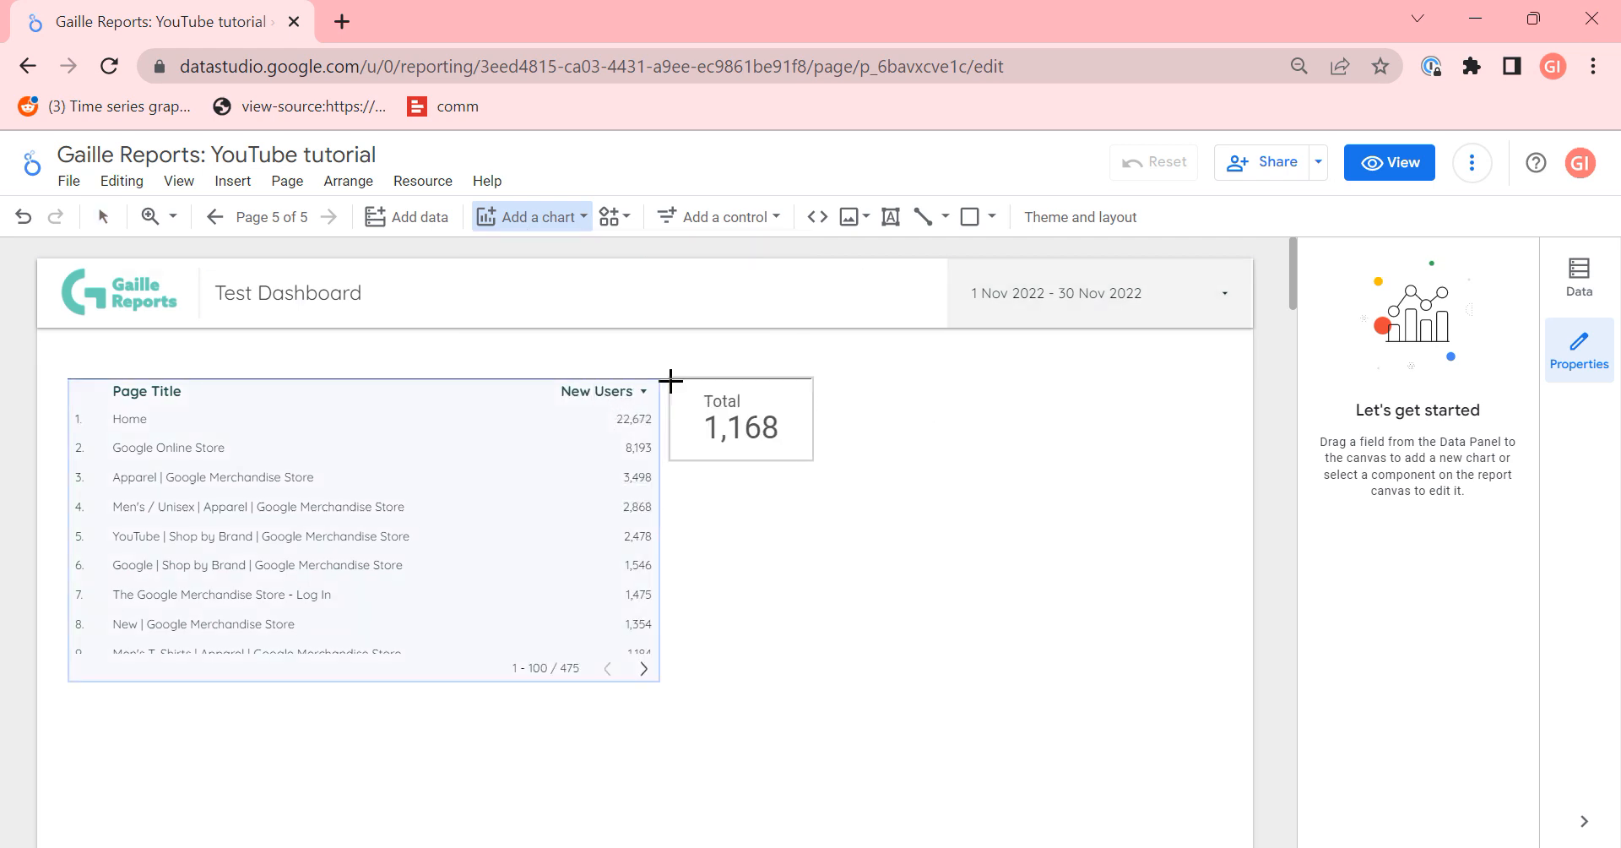
click(740, 419)
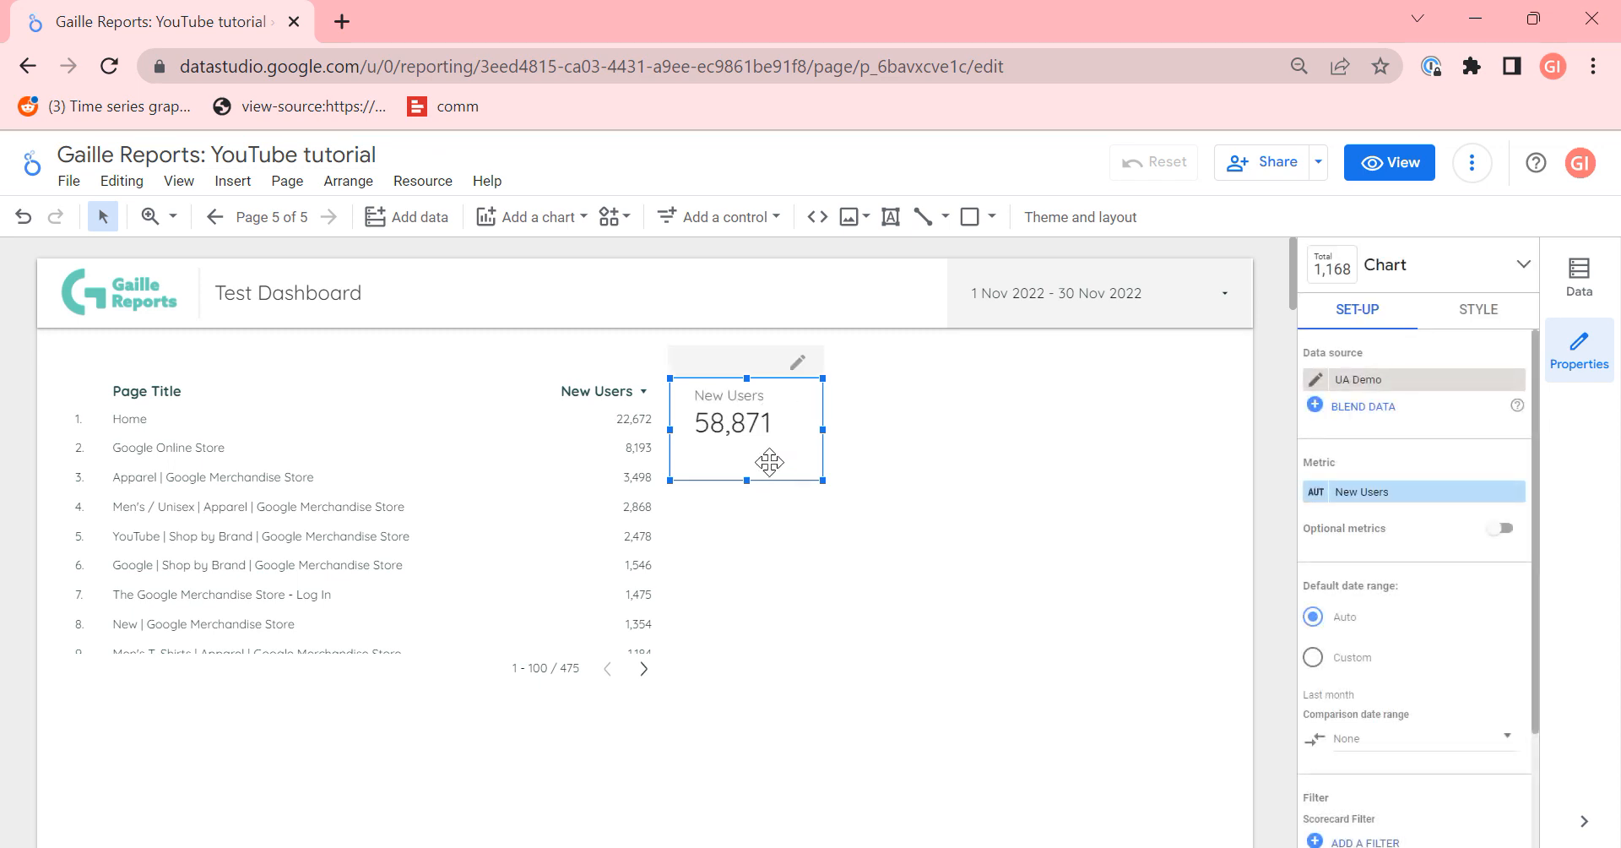
mouse_move(881, 434)
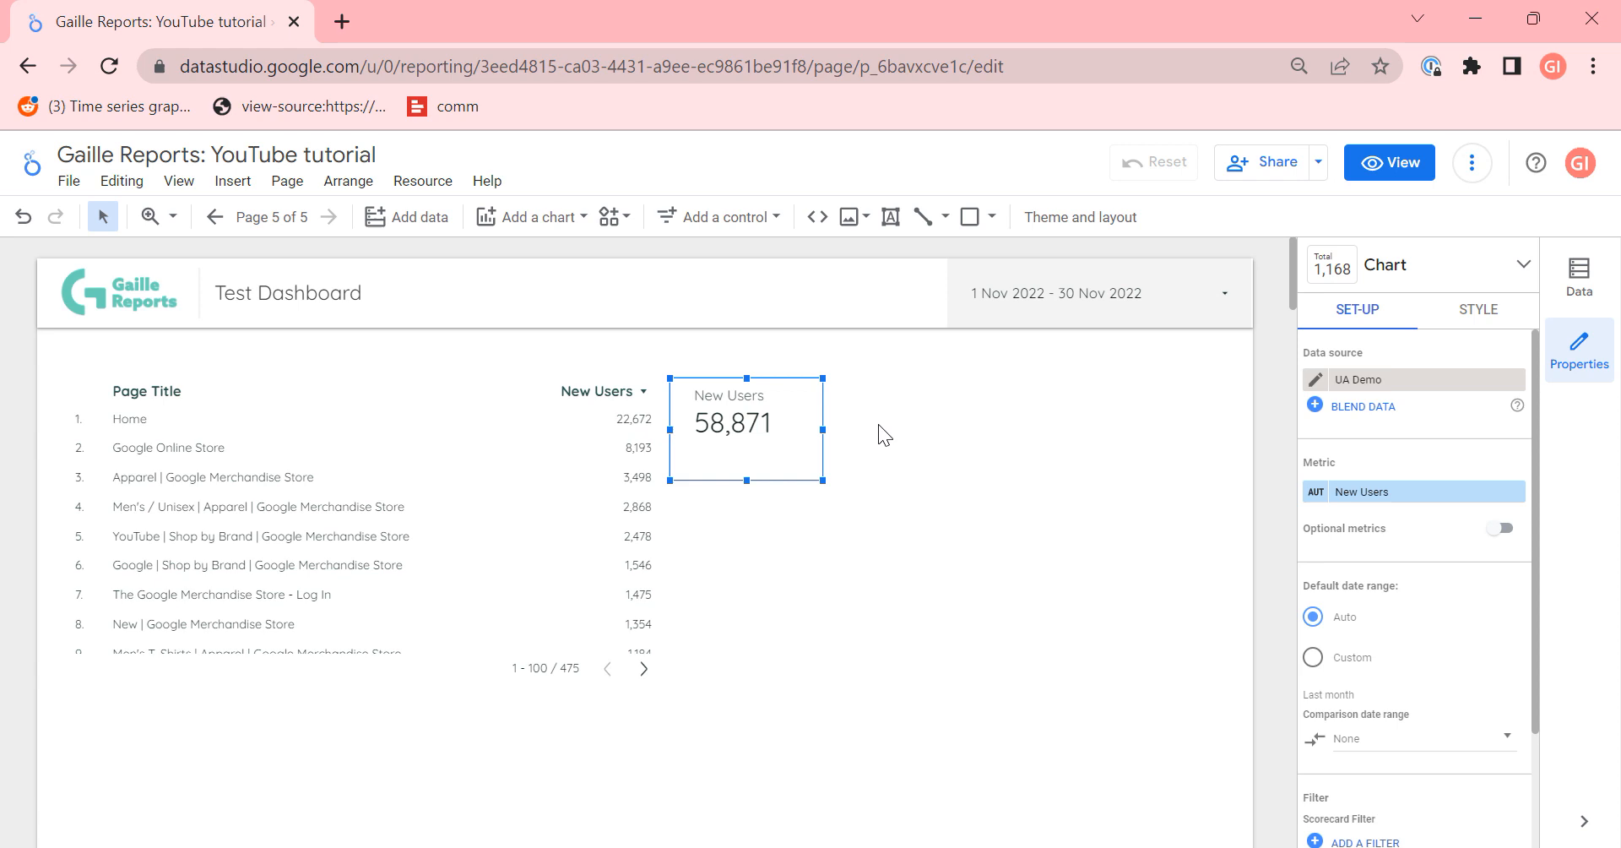
mouse_move(1403, 790)
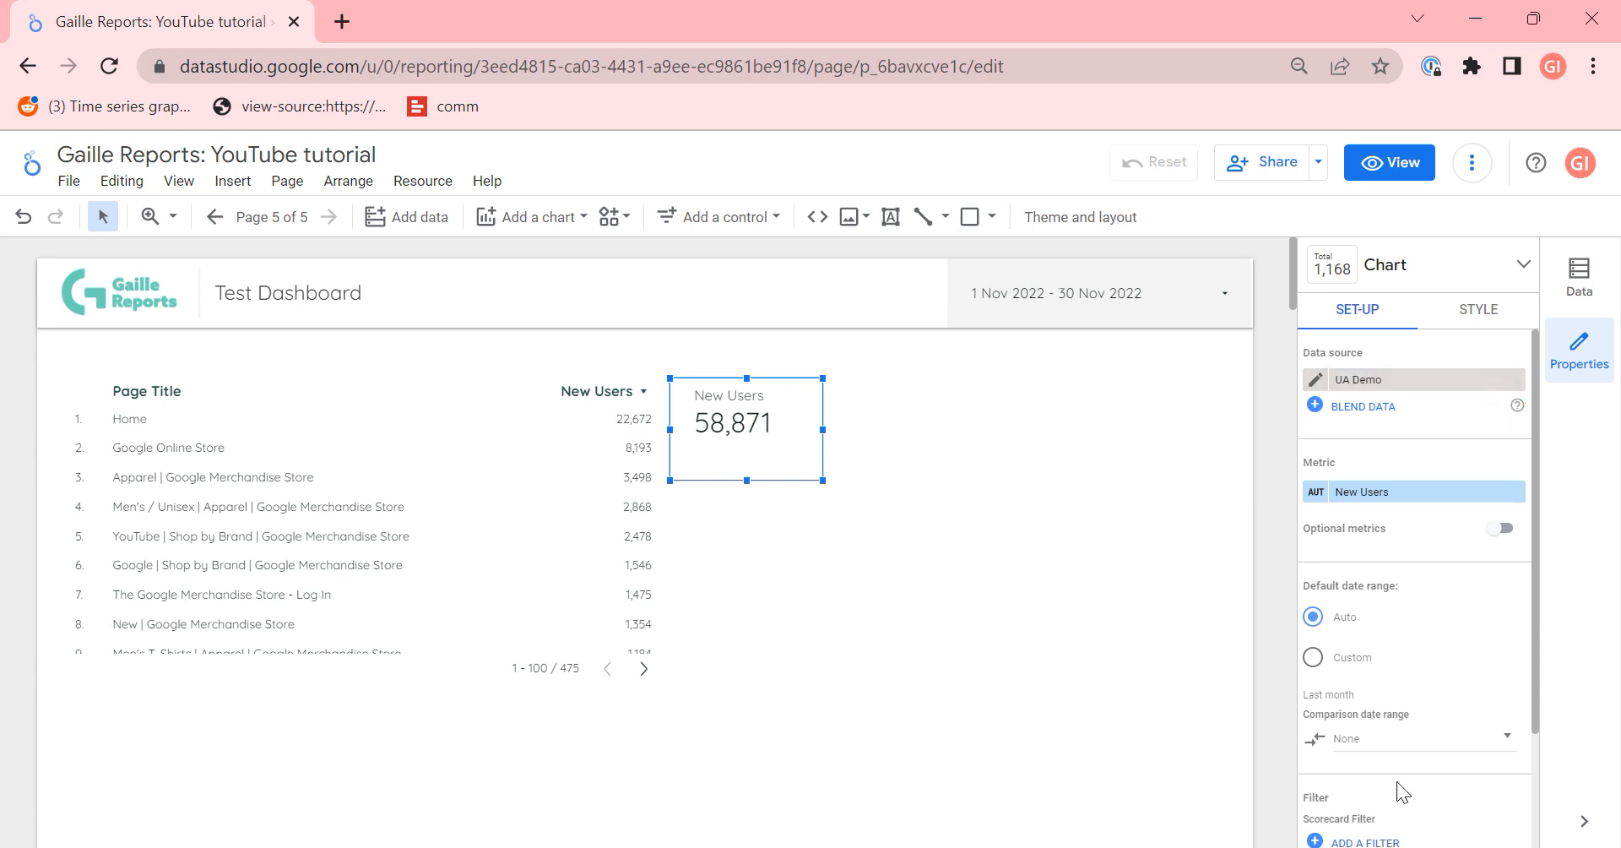
click(1407, 738)
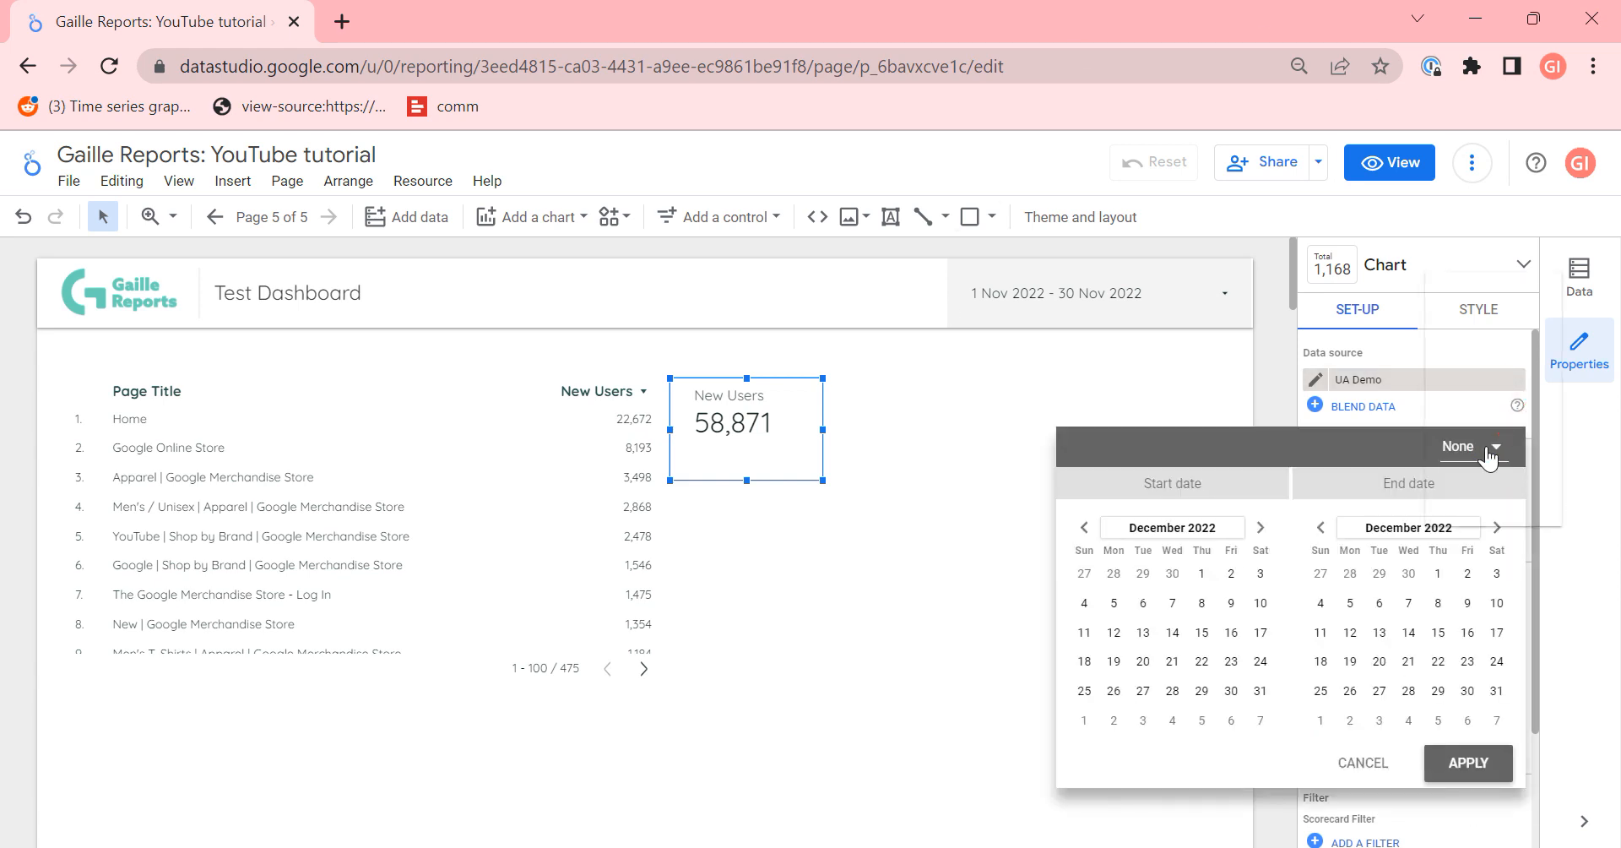
click(1457, 446)
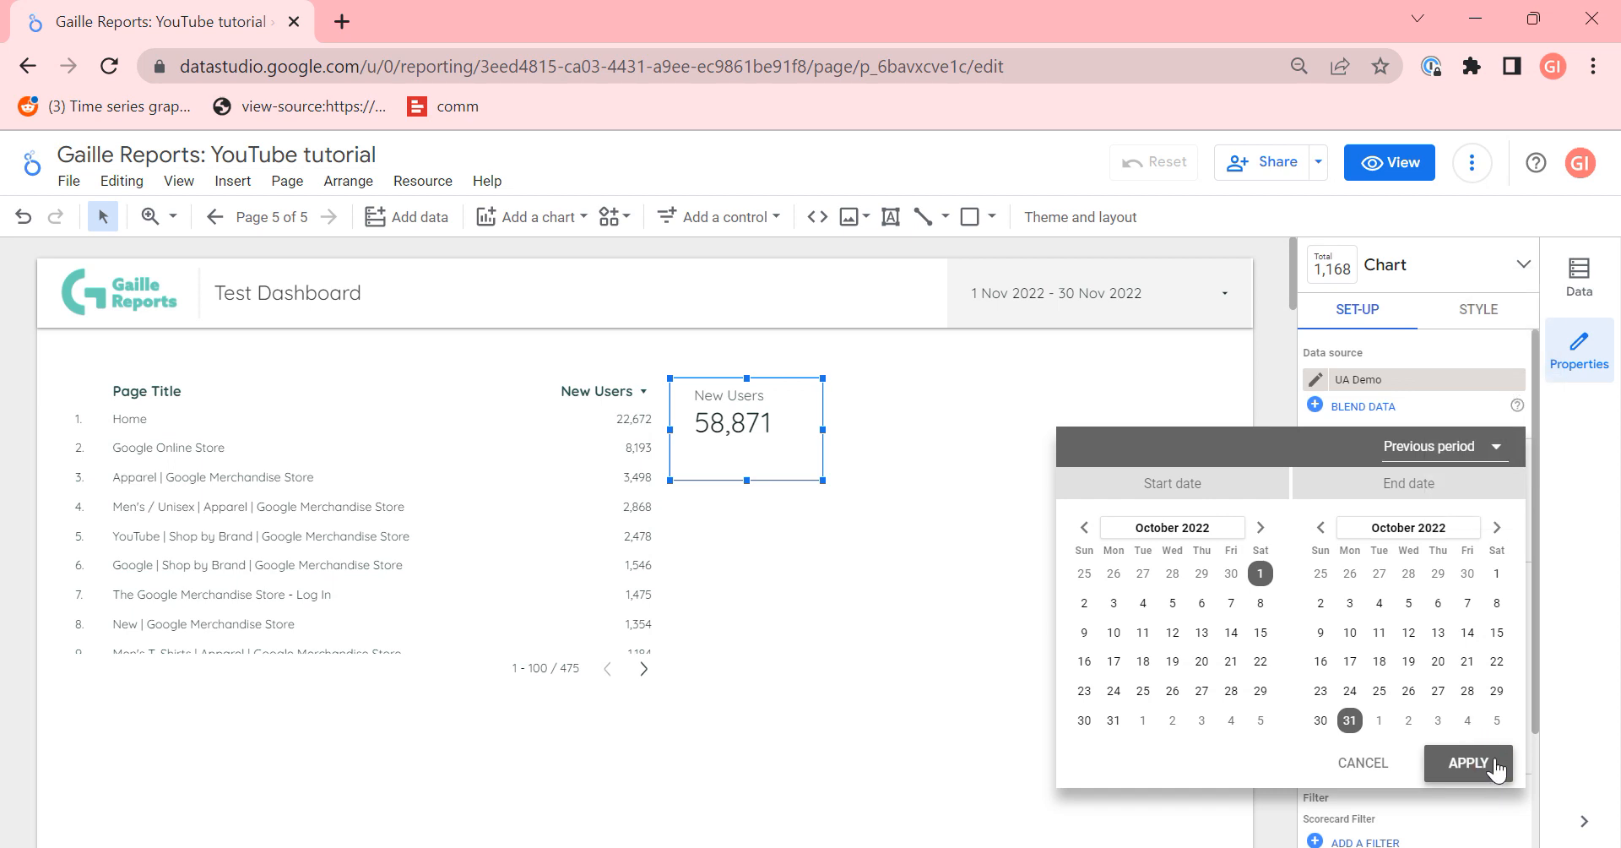
click(1467, 763)
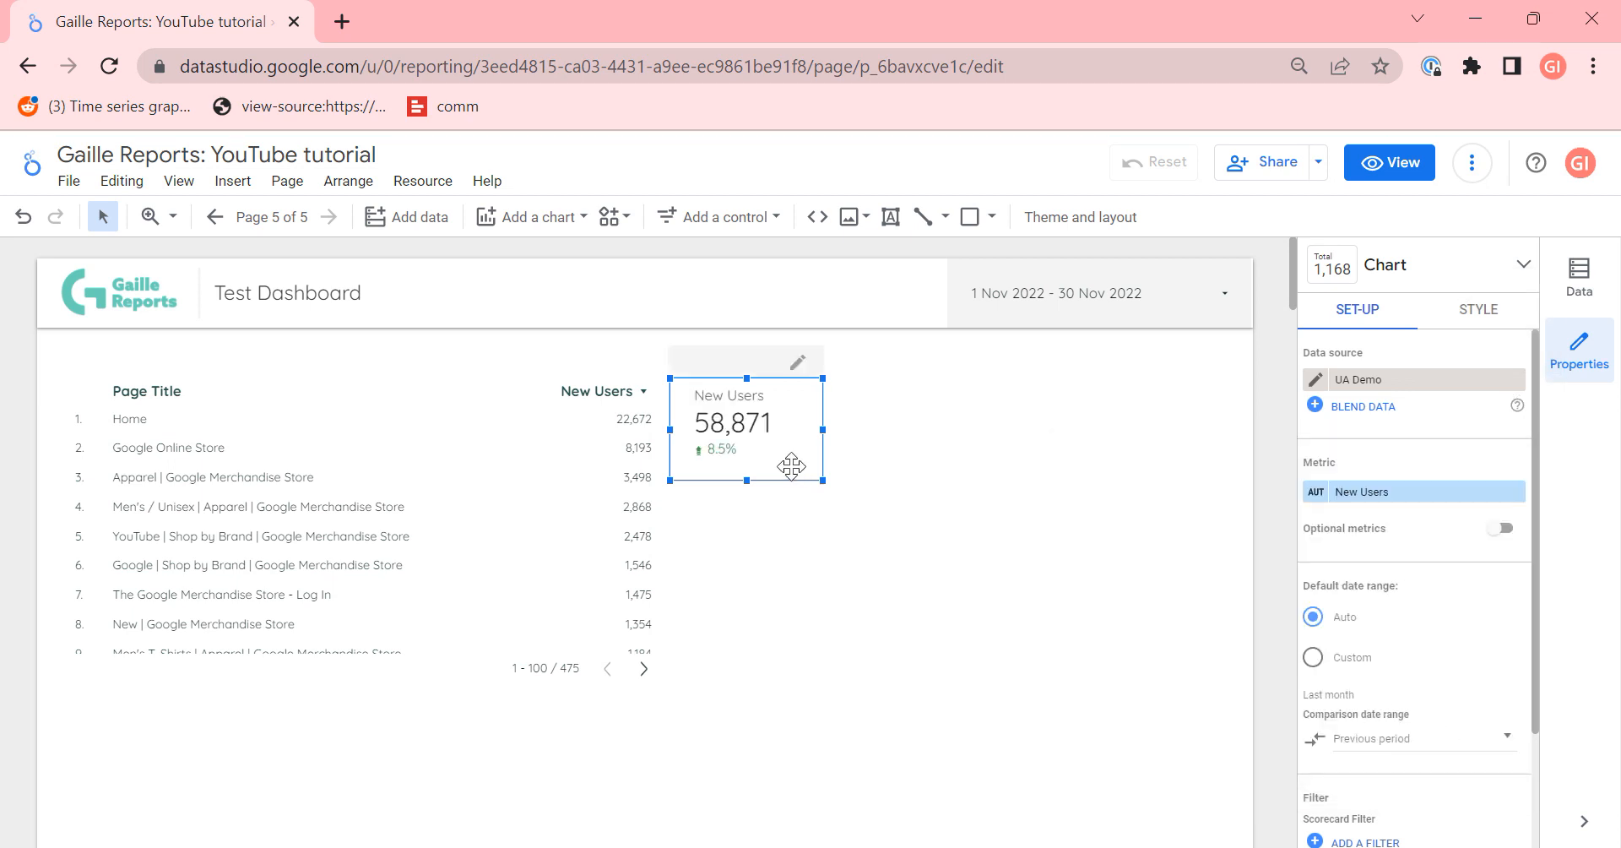
mouse_move(1357, 514)
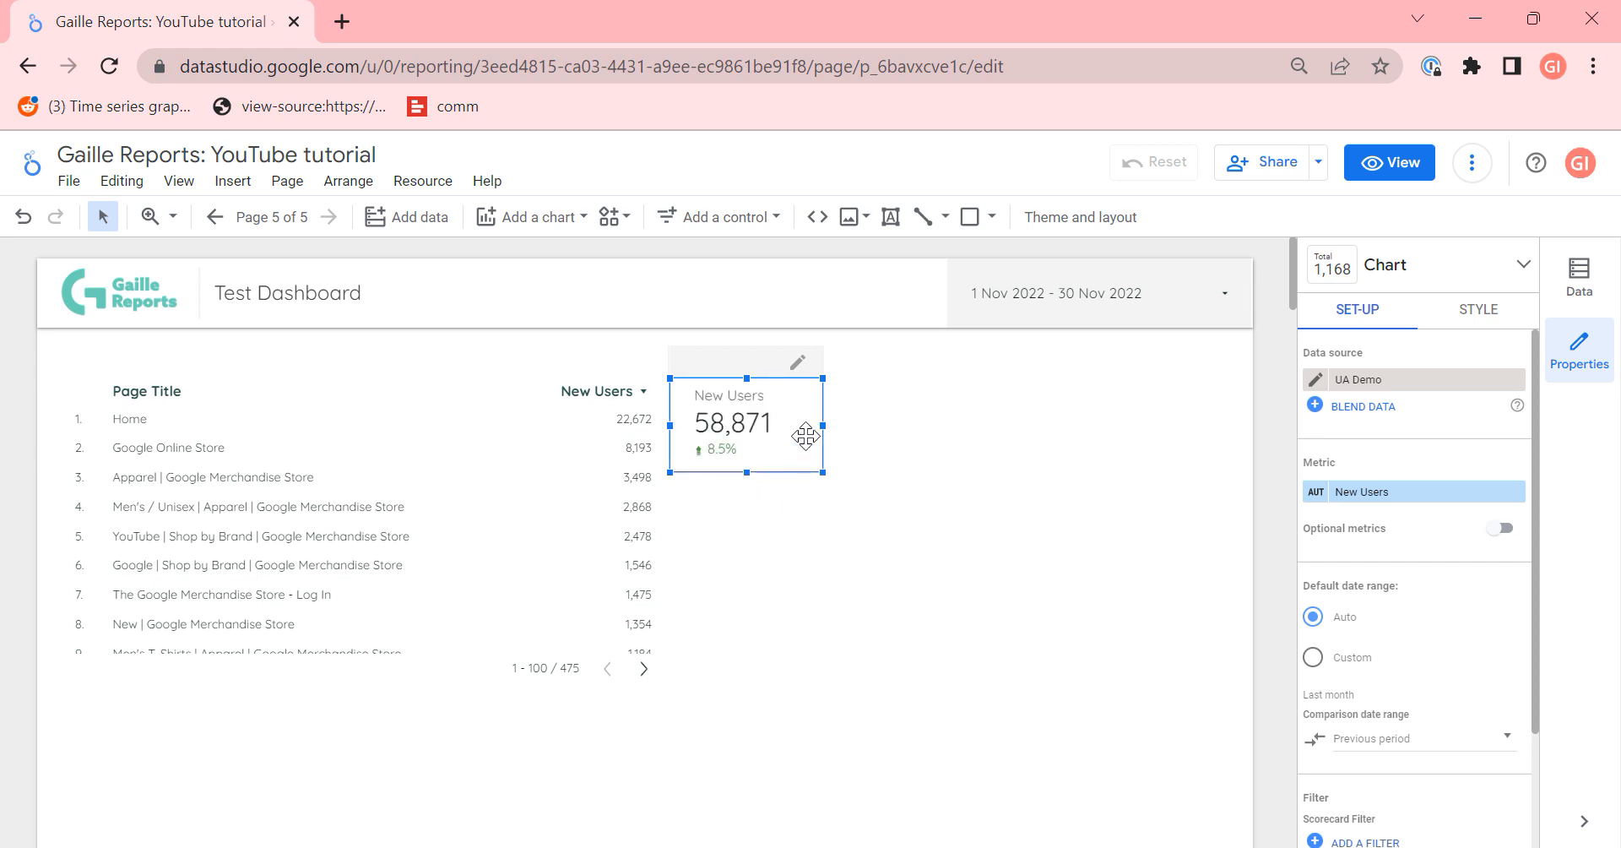
mouse_move(795, 500)
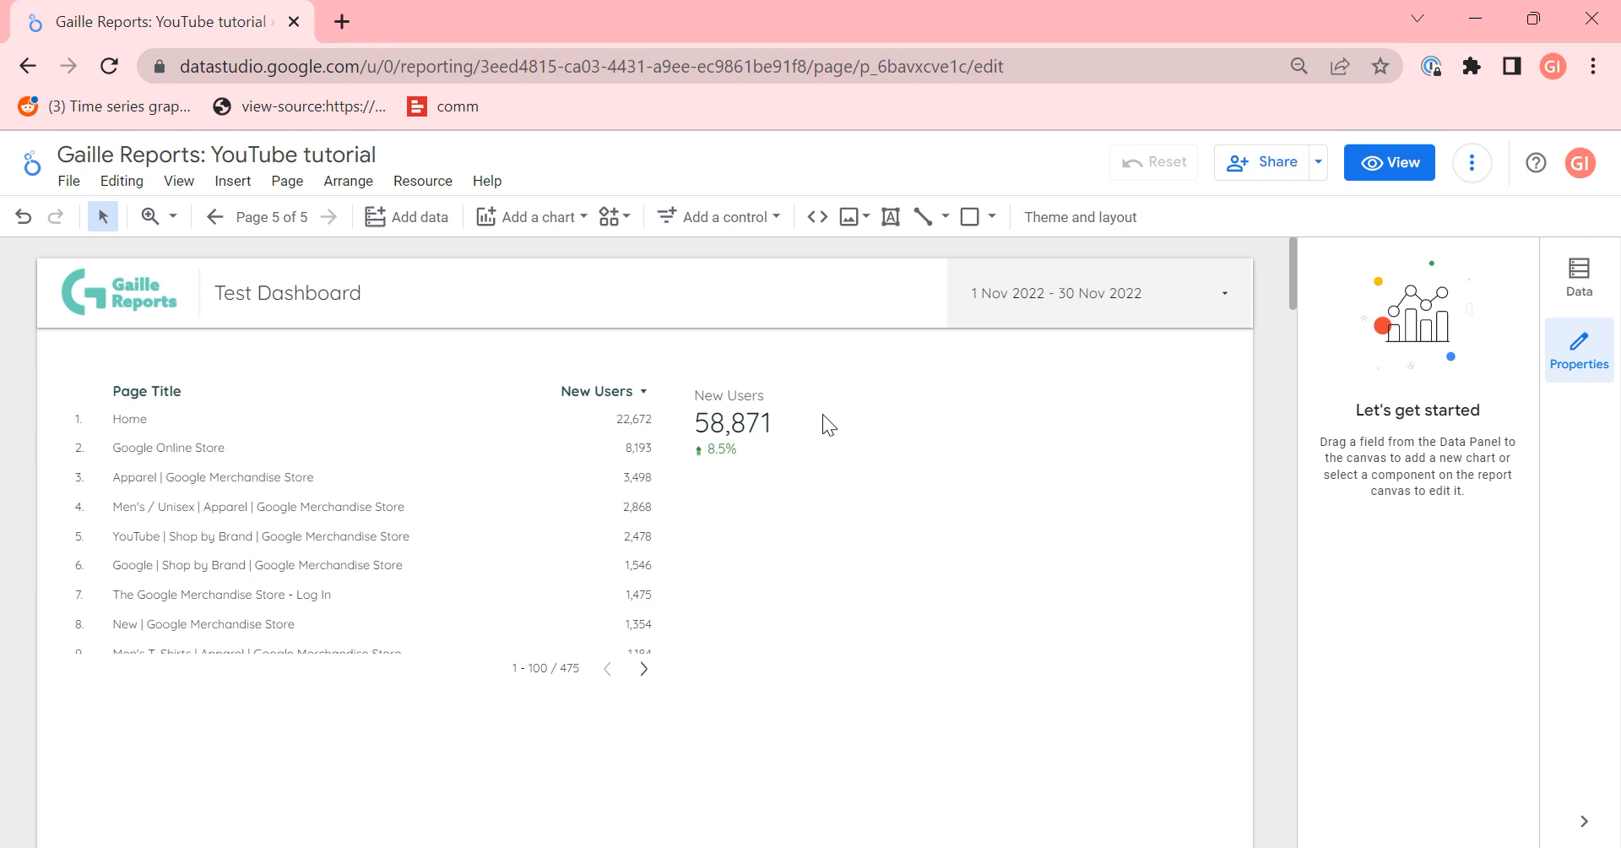
Step: Turn on Compact Numbers in the scorecard's style so it reads 58.9K
click(729, 422)
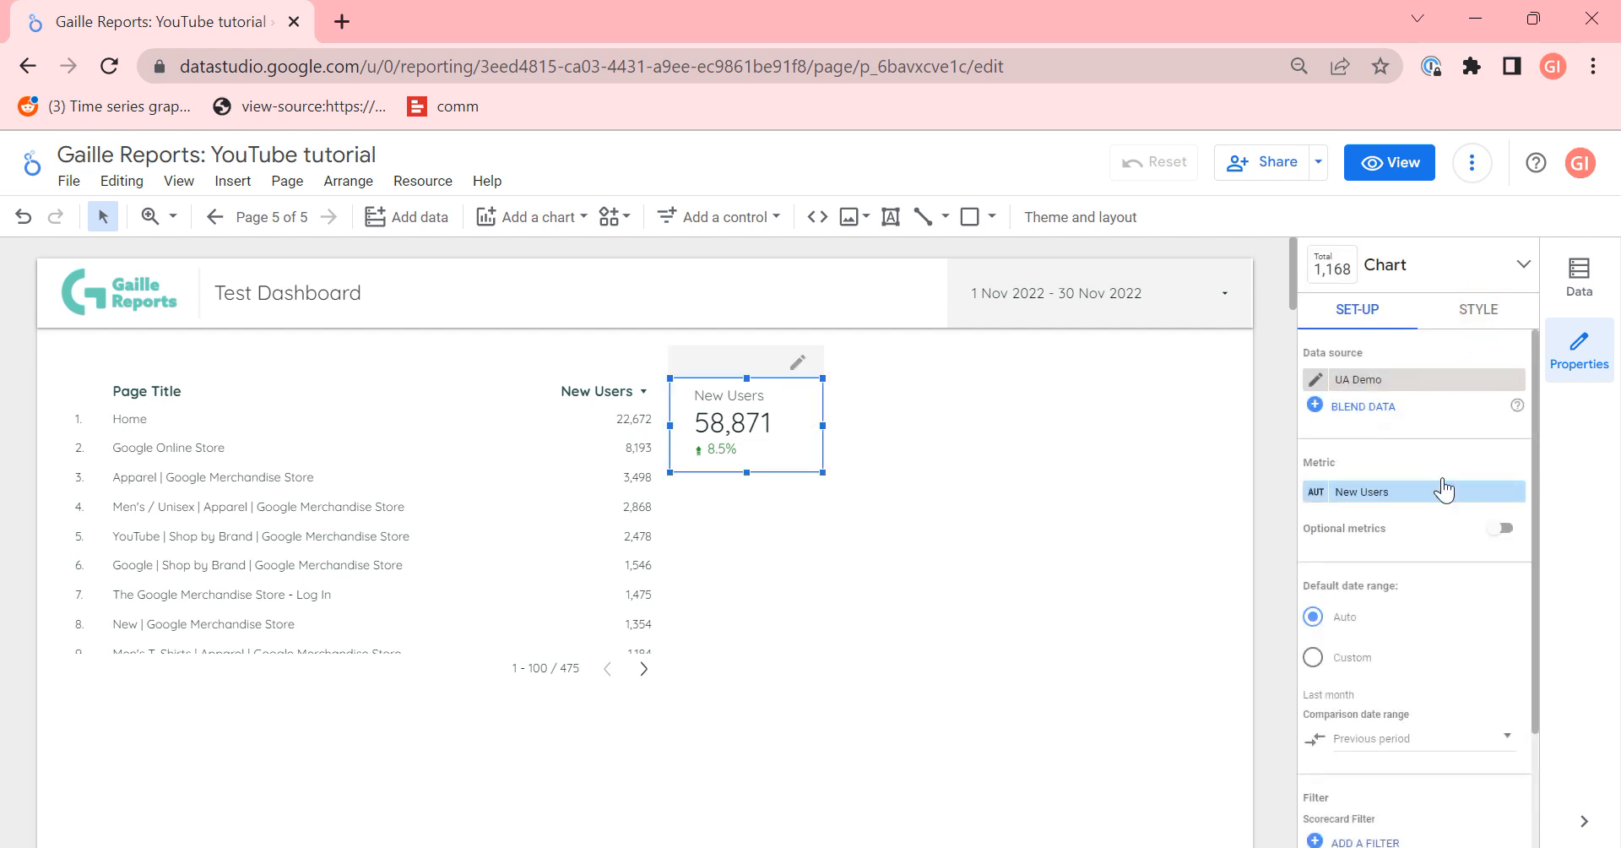
click(1478, 309)
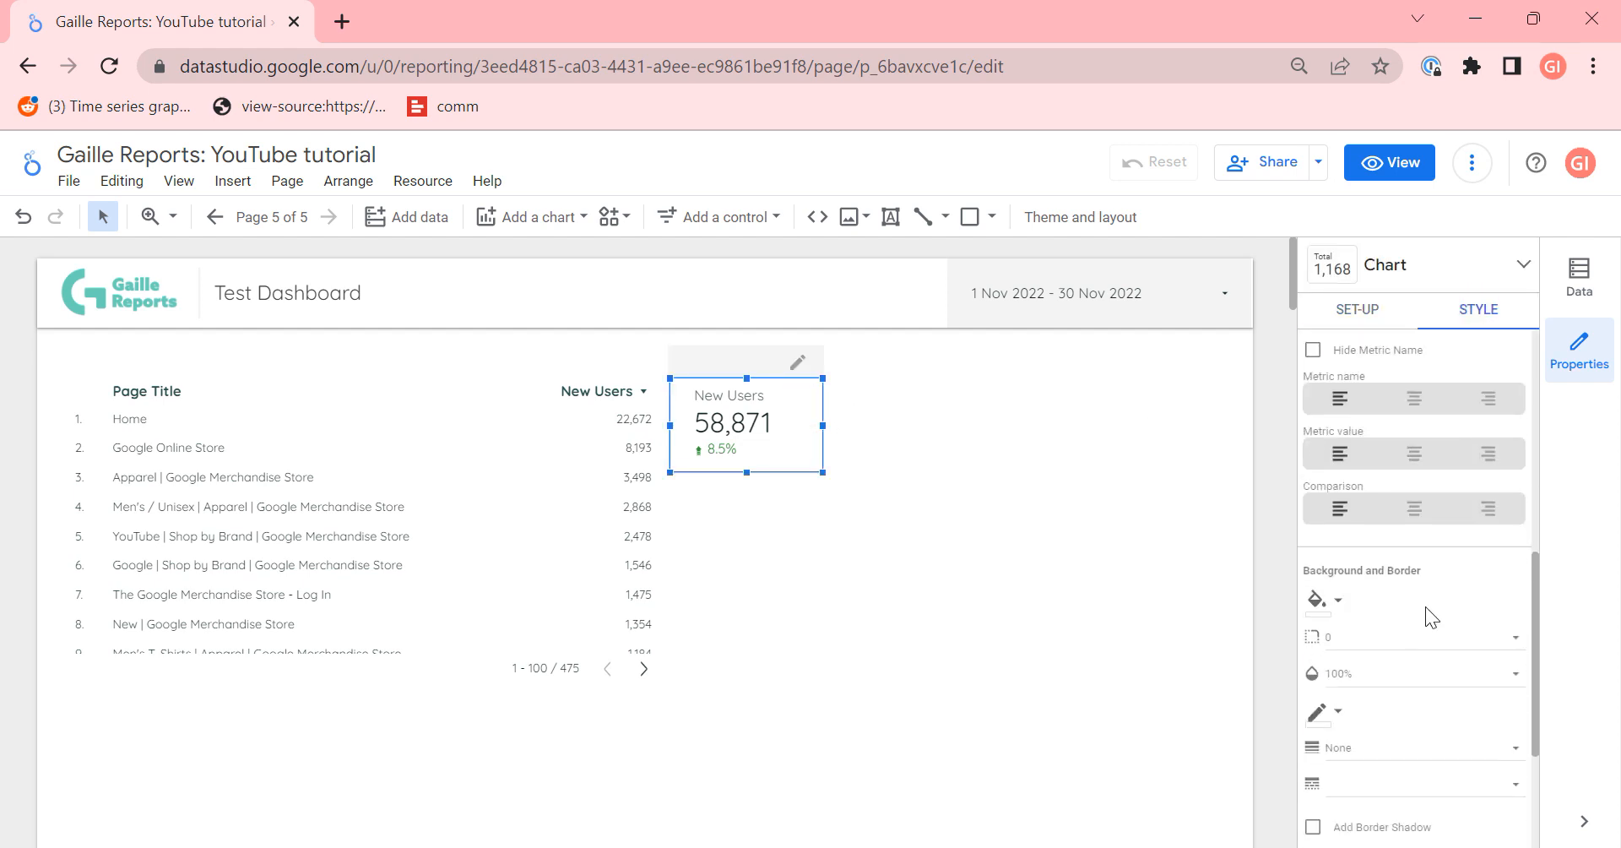
scroll(down, 3)
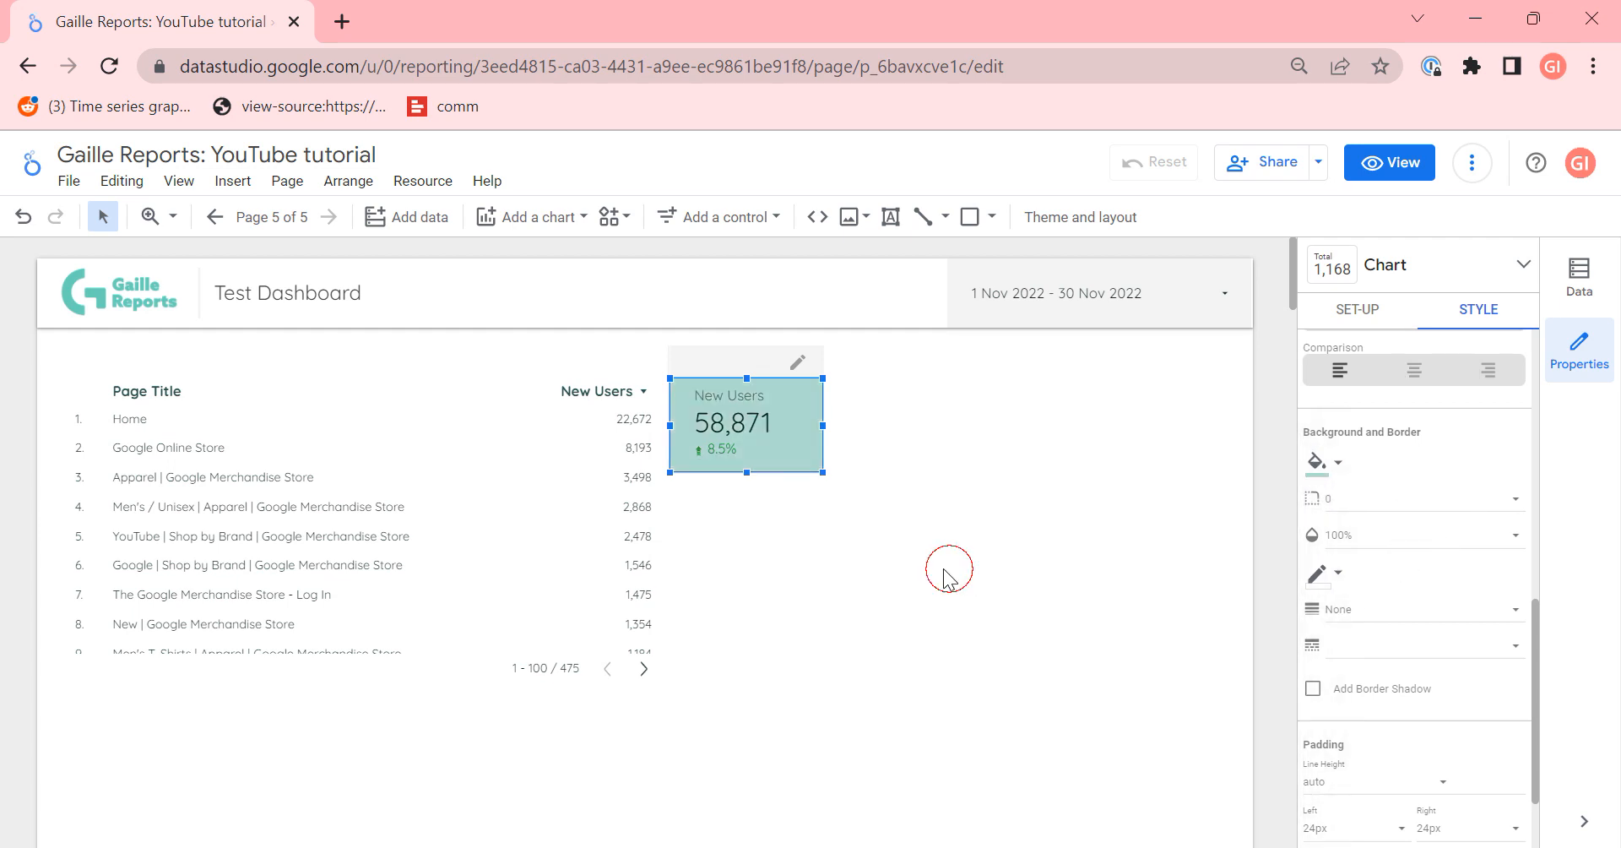
click(1316, 461)
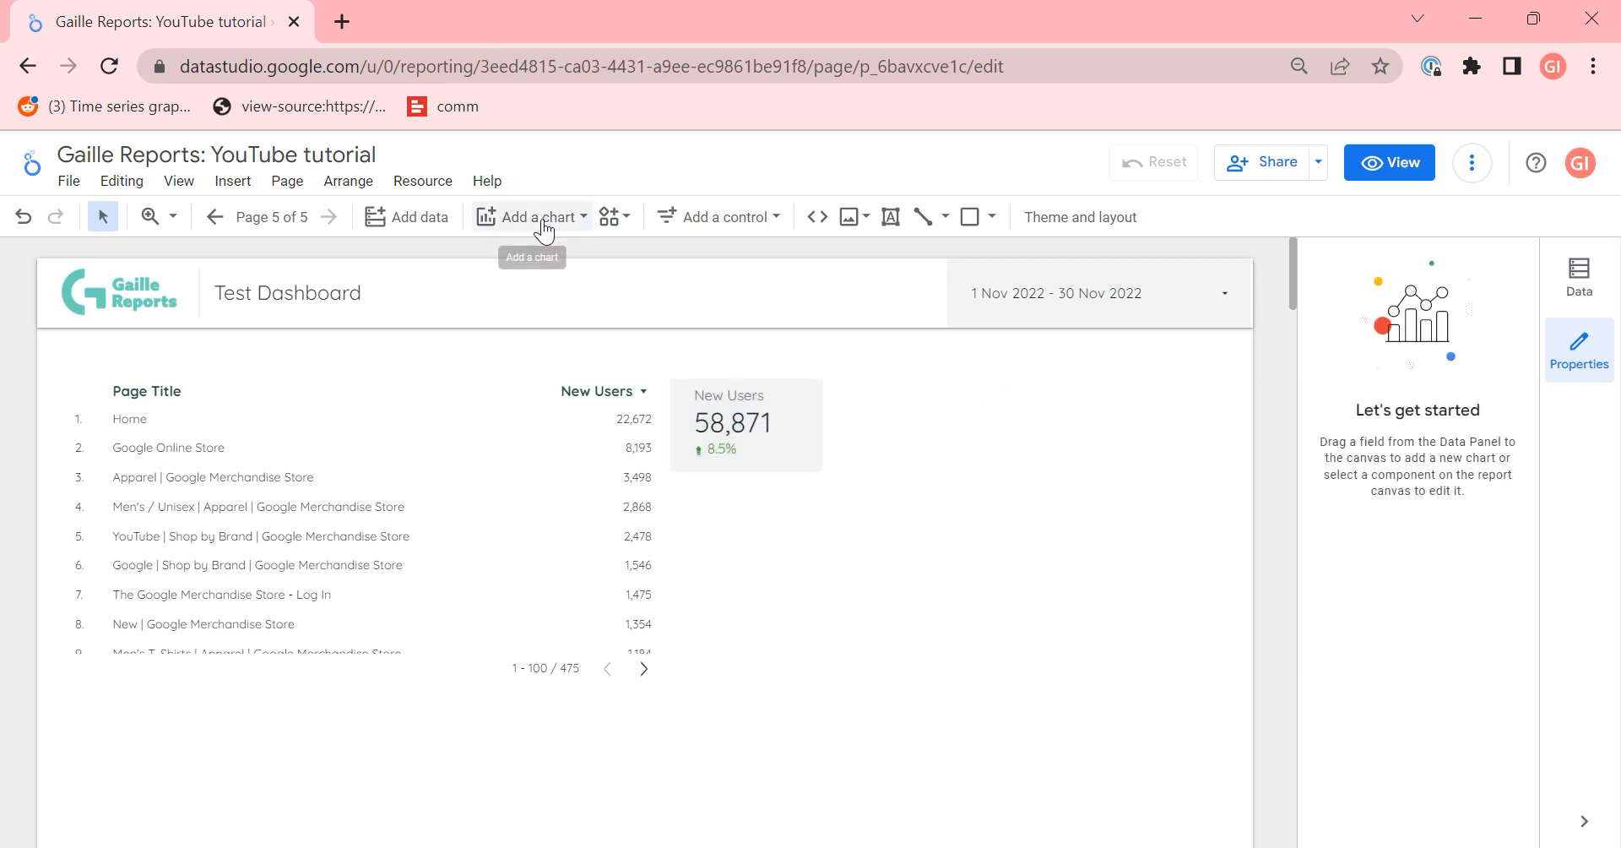
Step: Reselect the New Users scorecard and return to its style settings
click(531, 216)
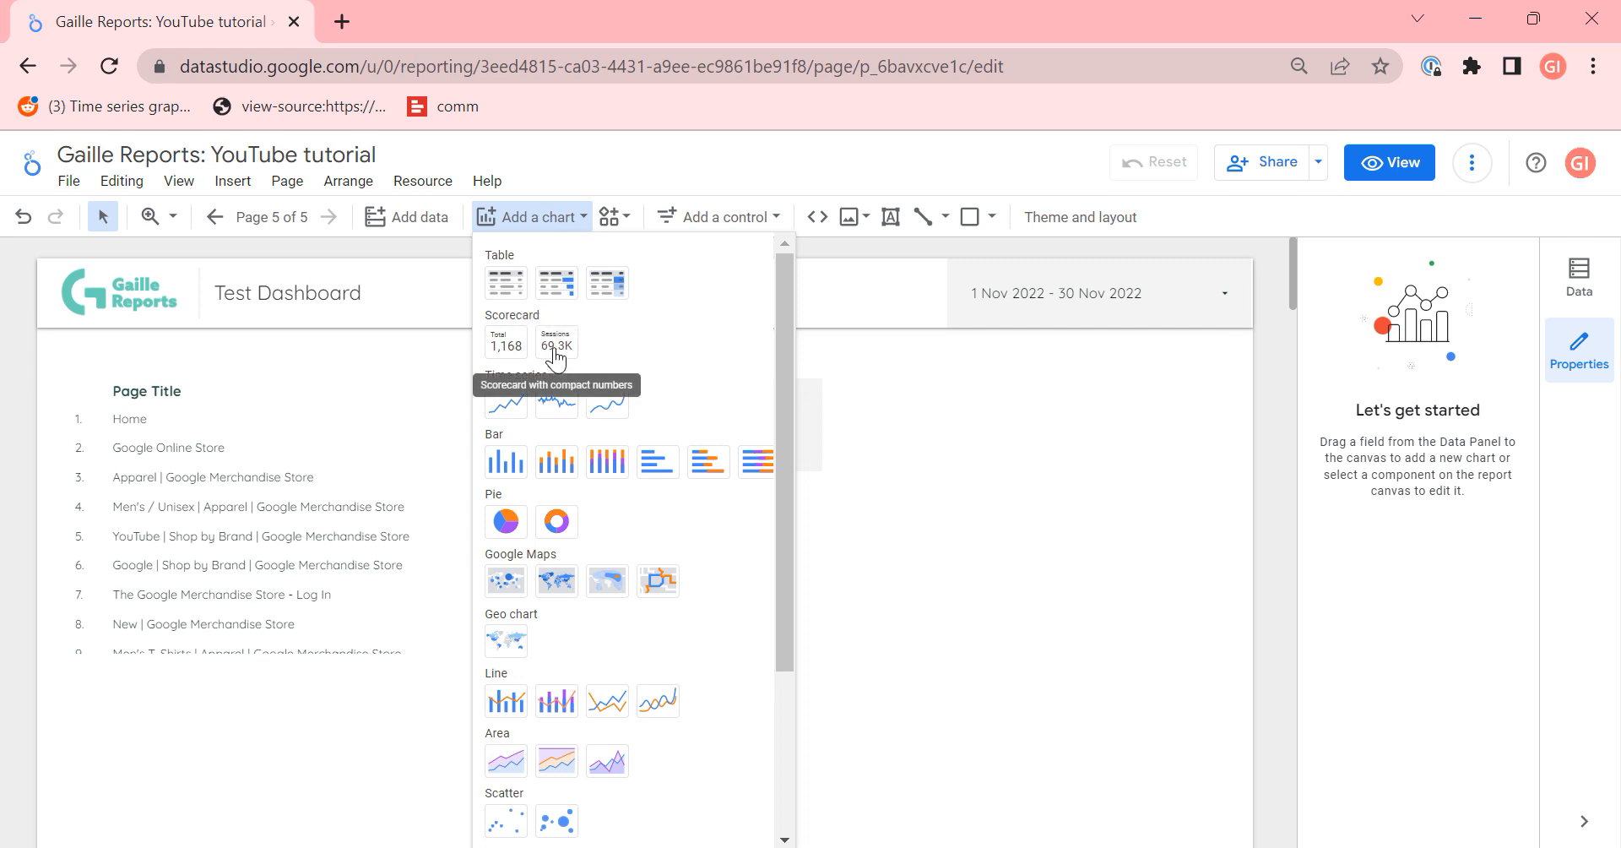
mouse_move(505, 342)
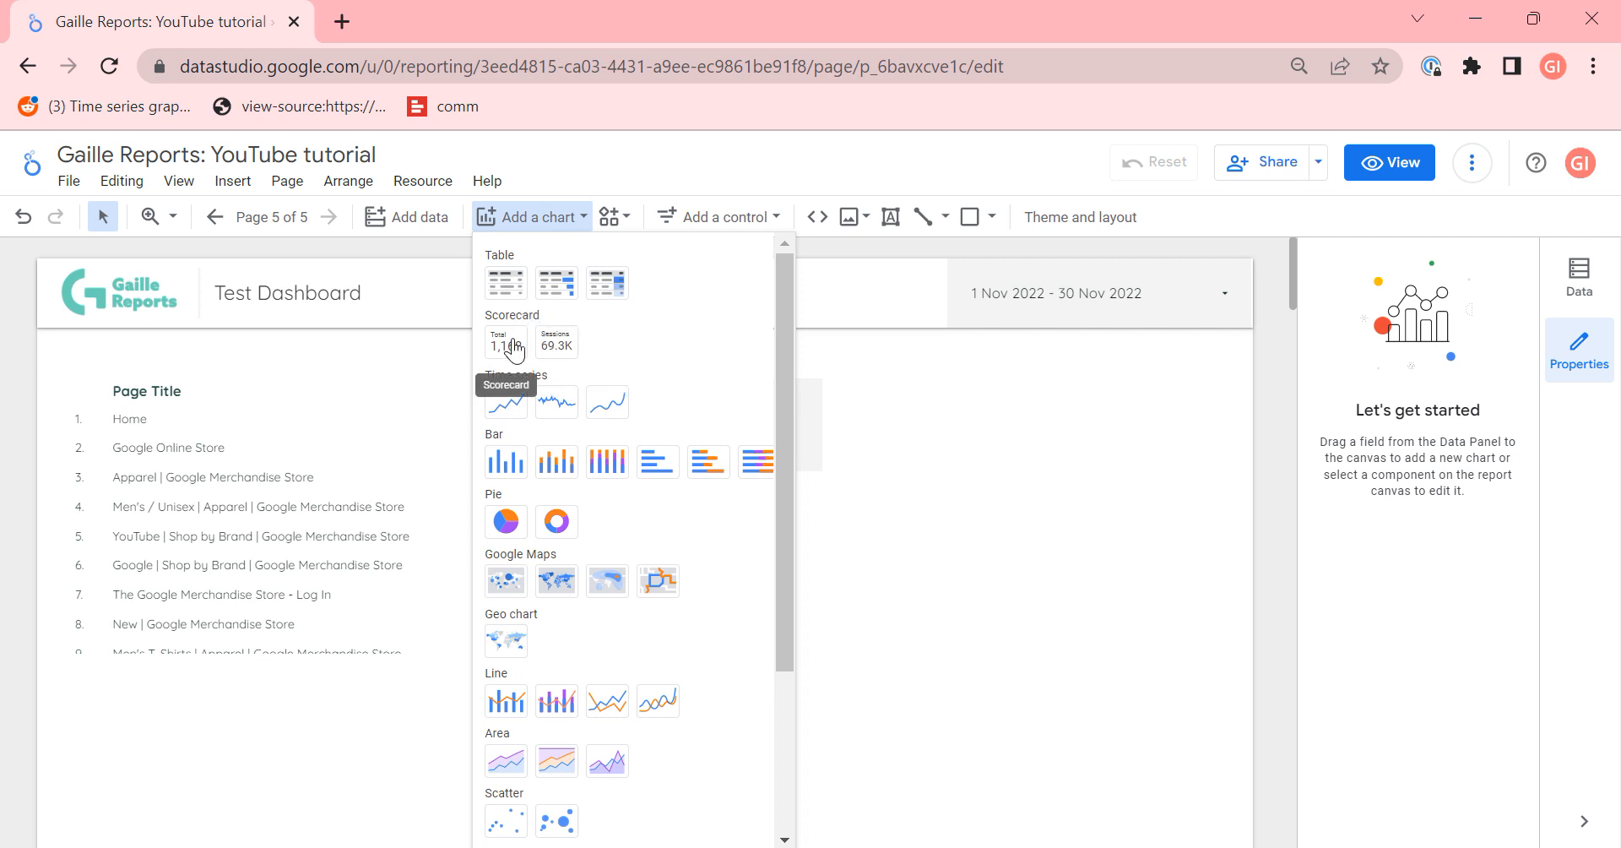
mouse_move(1054, 439)
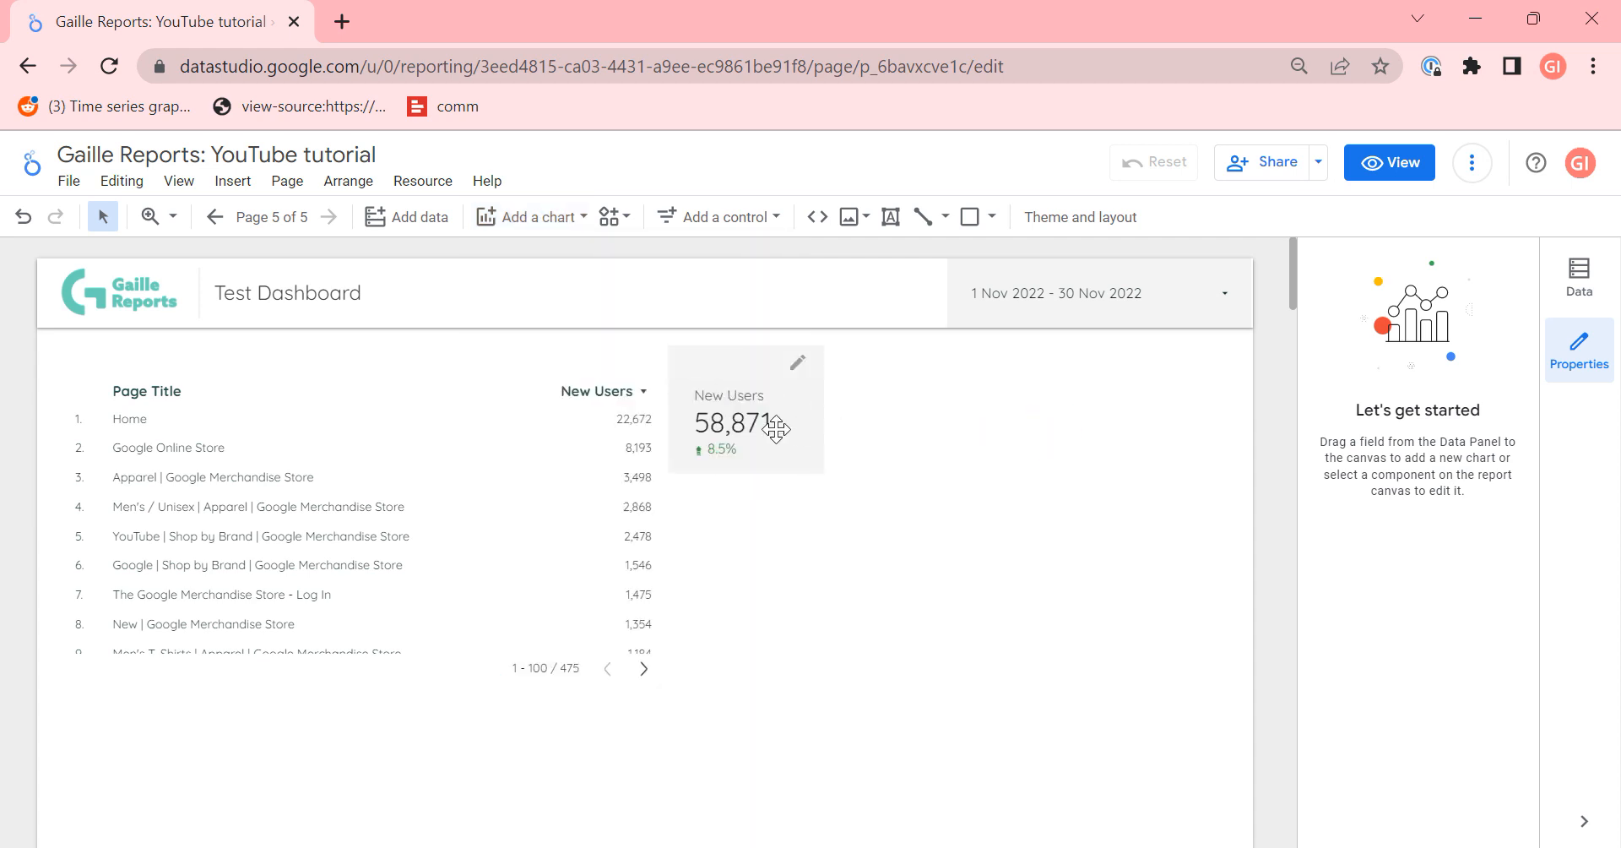
click(744, 424)
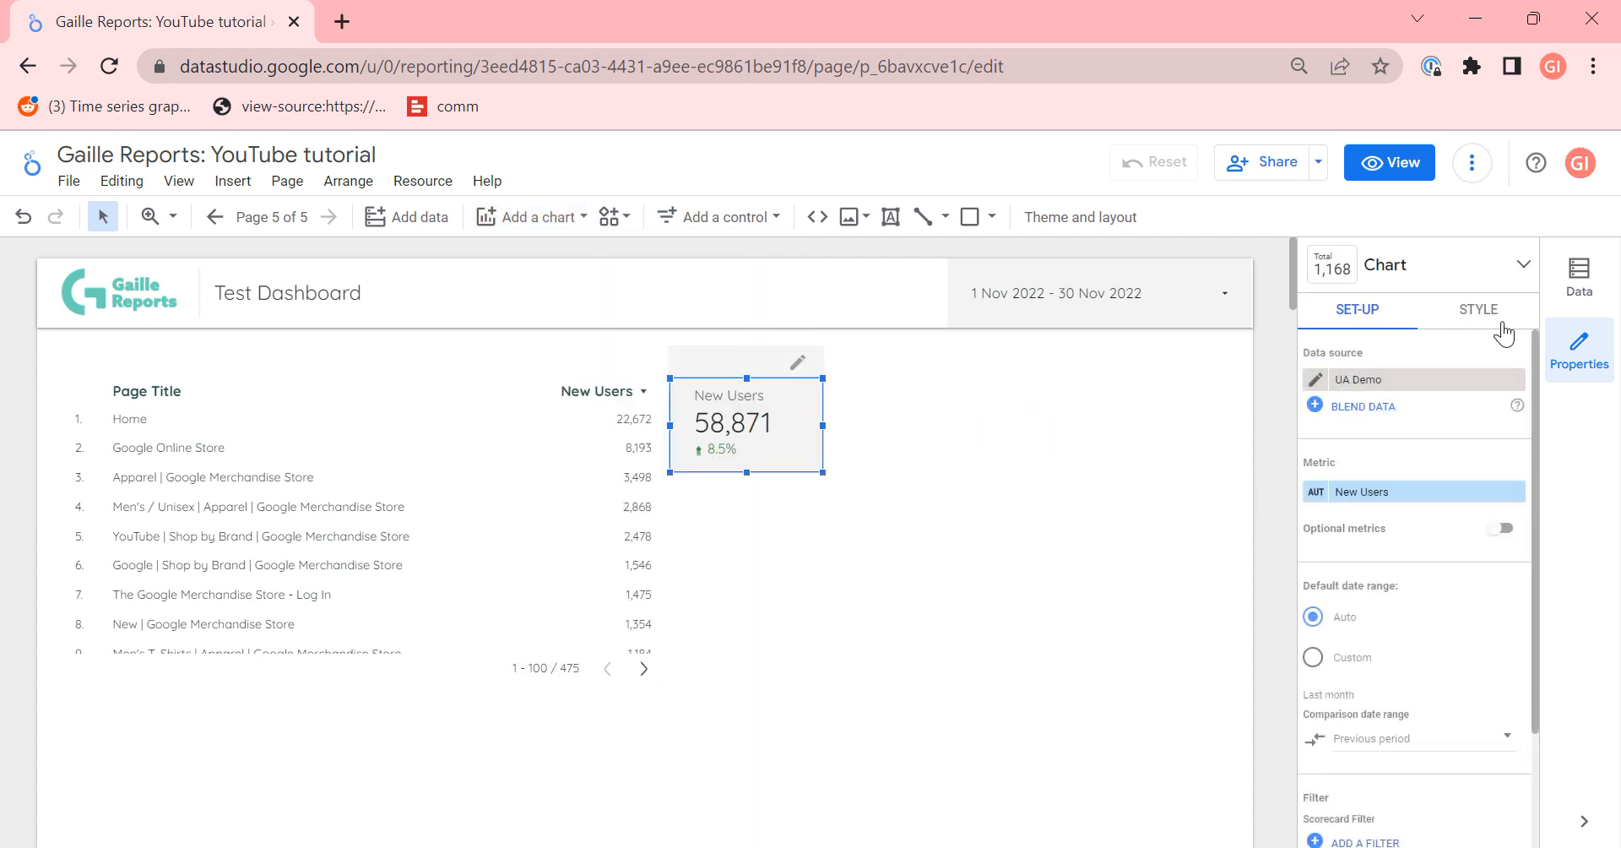
click(1478, 309)
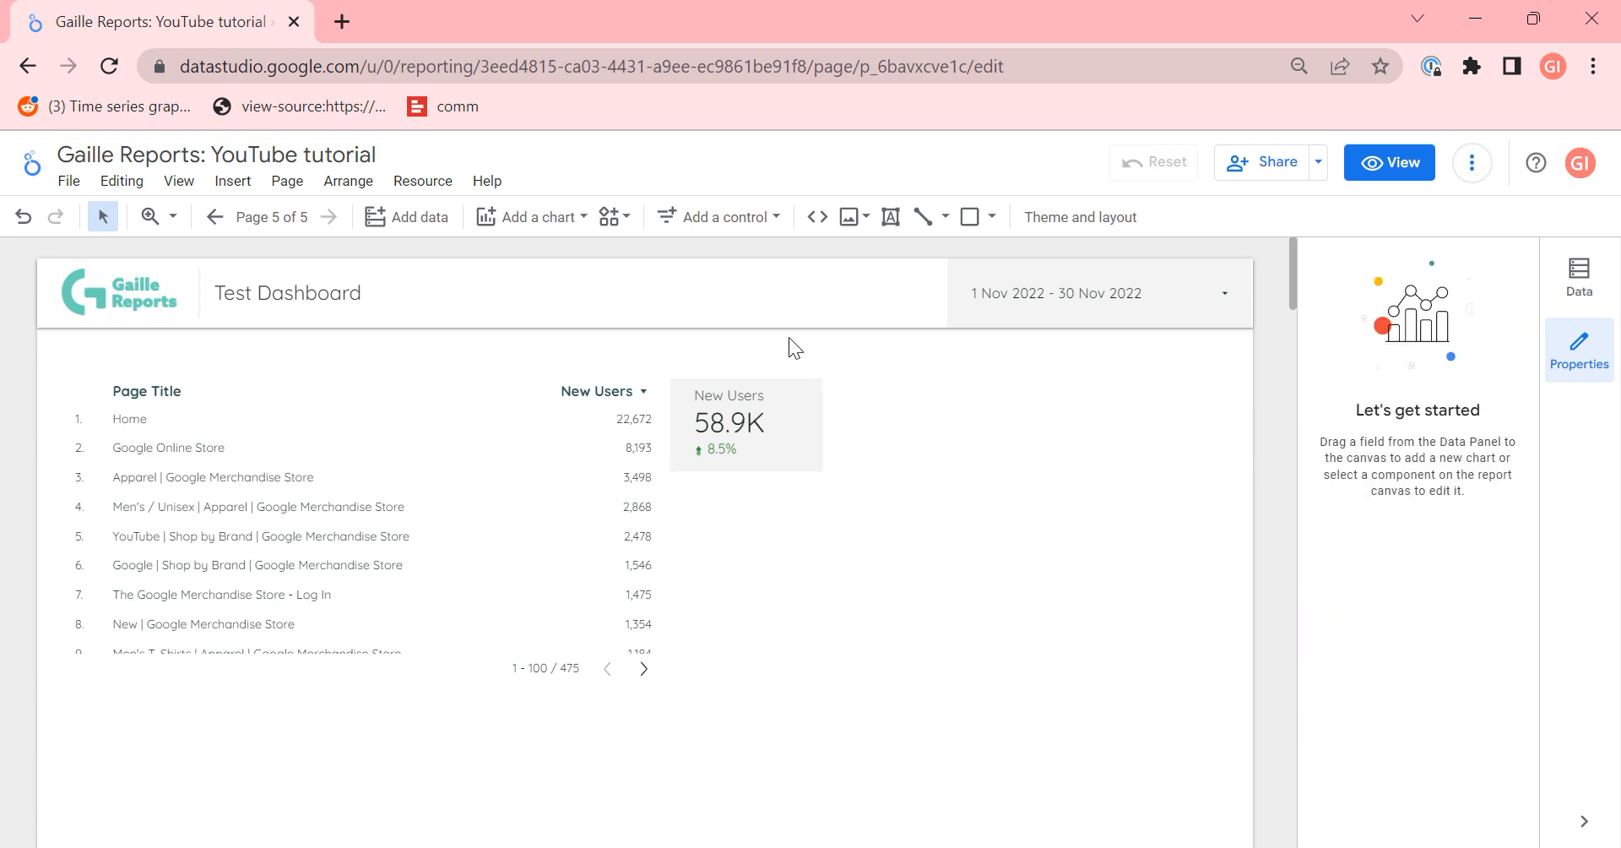
Step: Add a time series chart of daily New Users for November below the scorecard
click(529, 218)
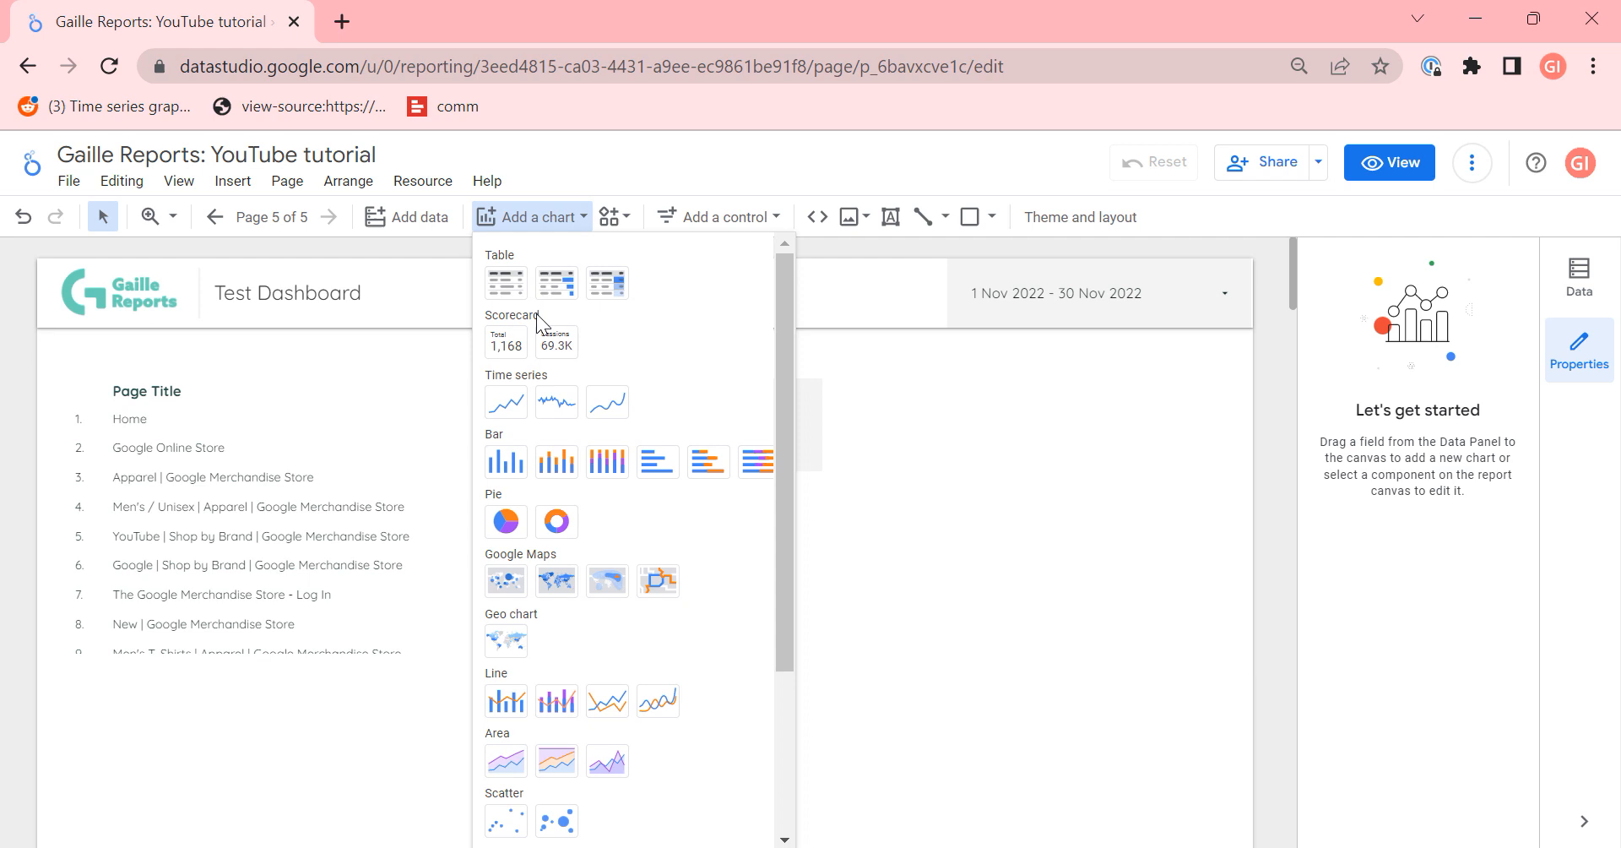
mouse_move(505, 402)
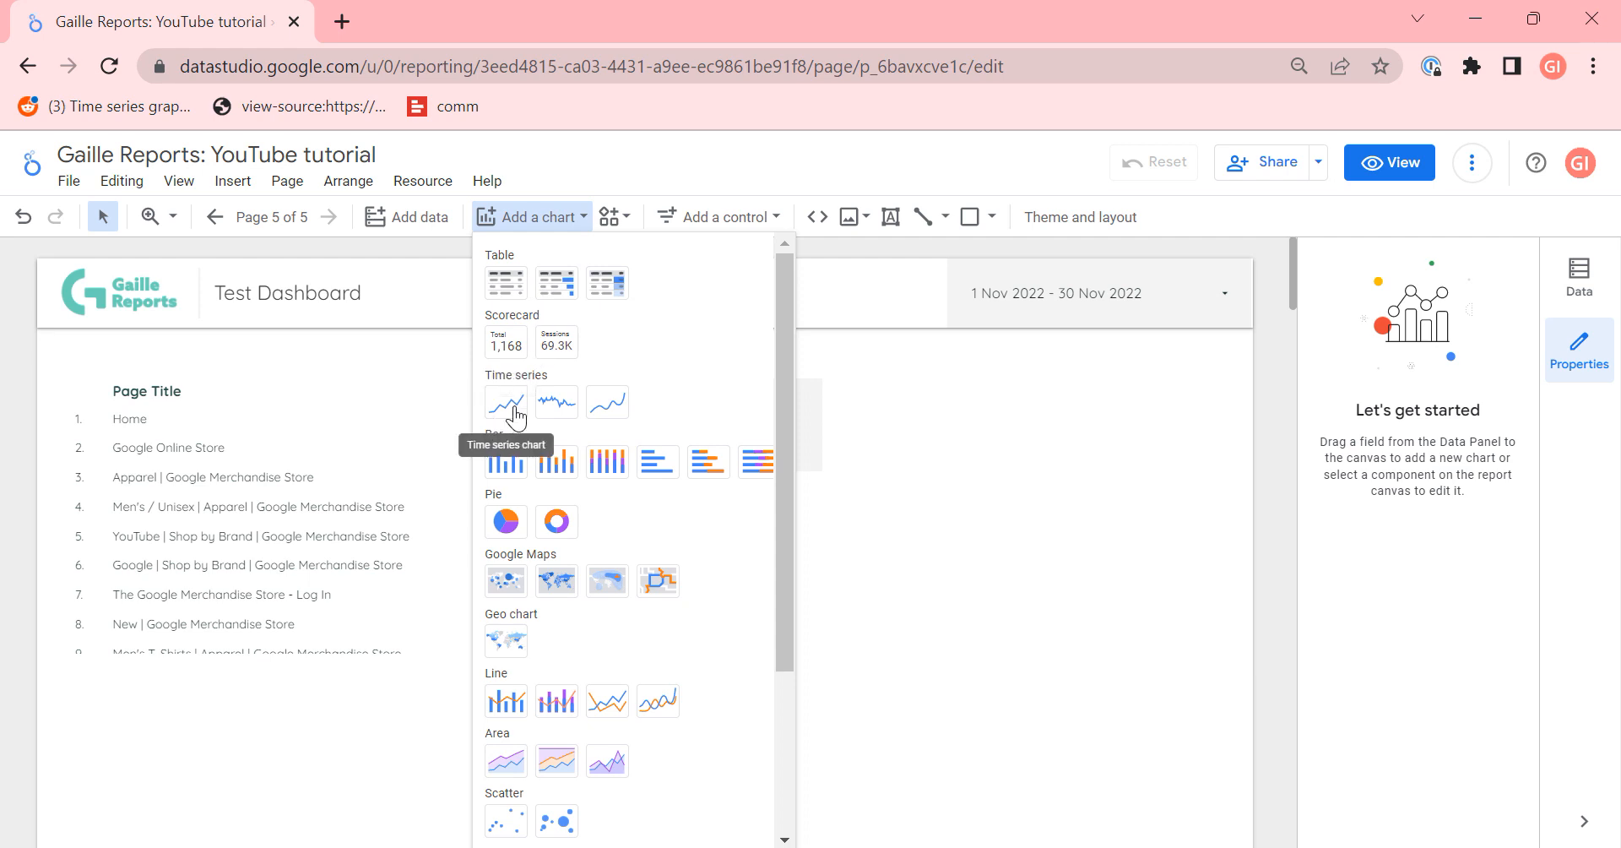
click(505, 402)
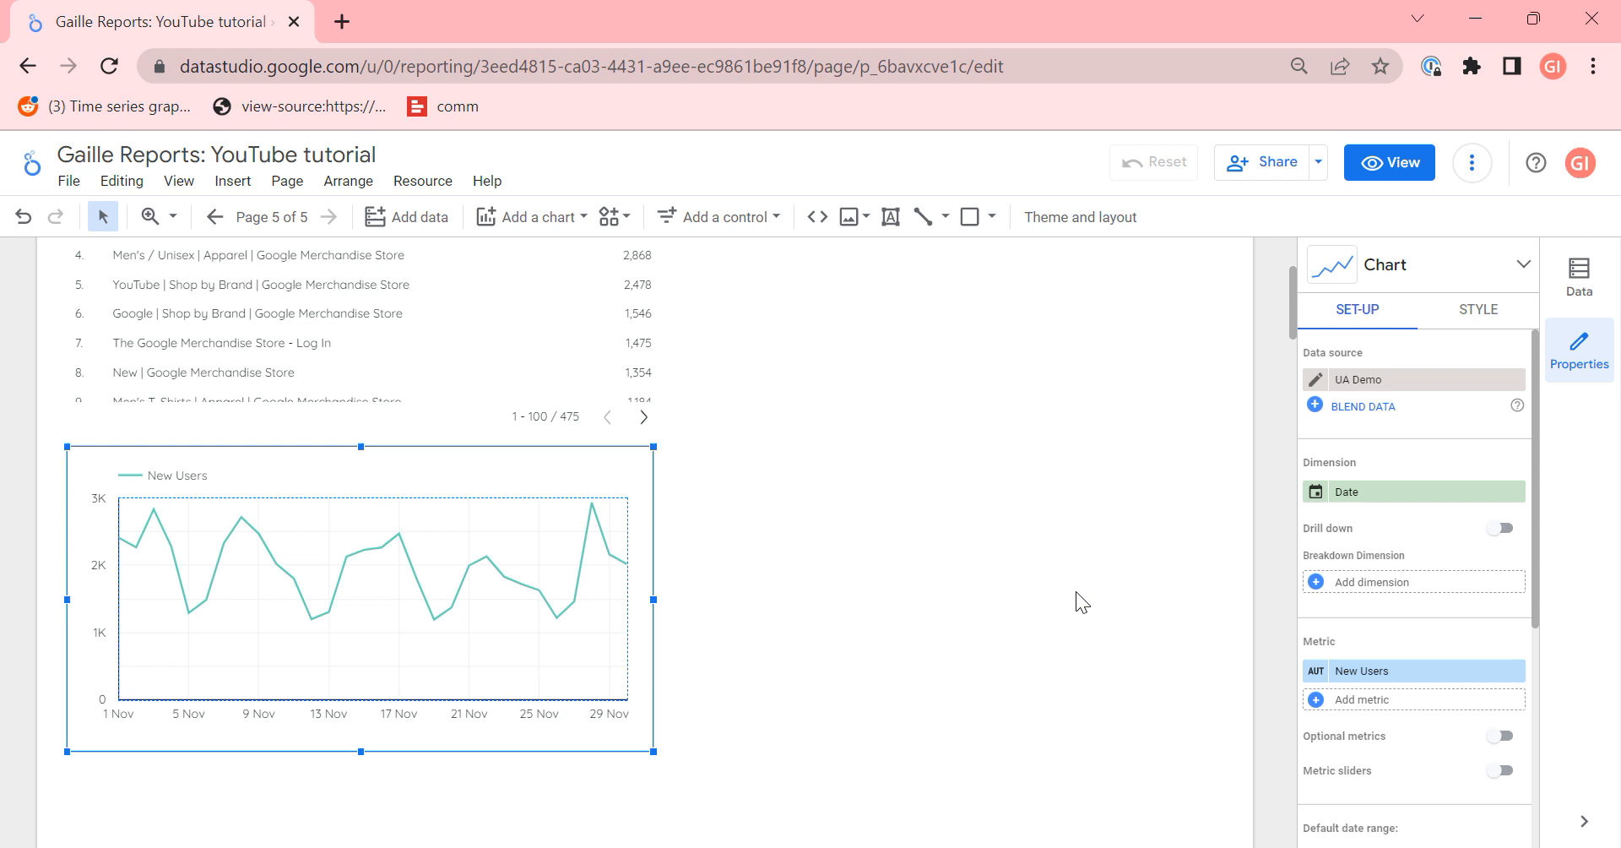
mouse_move(1327, 478)
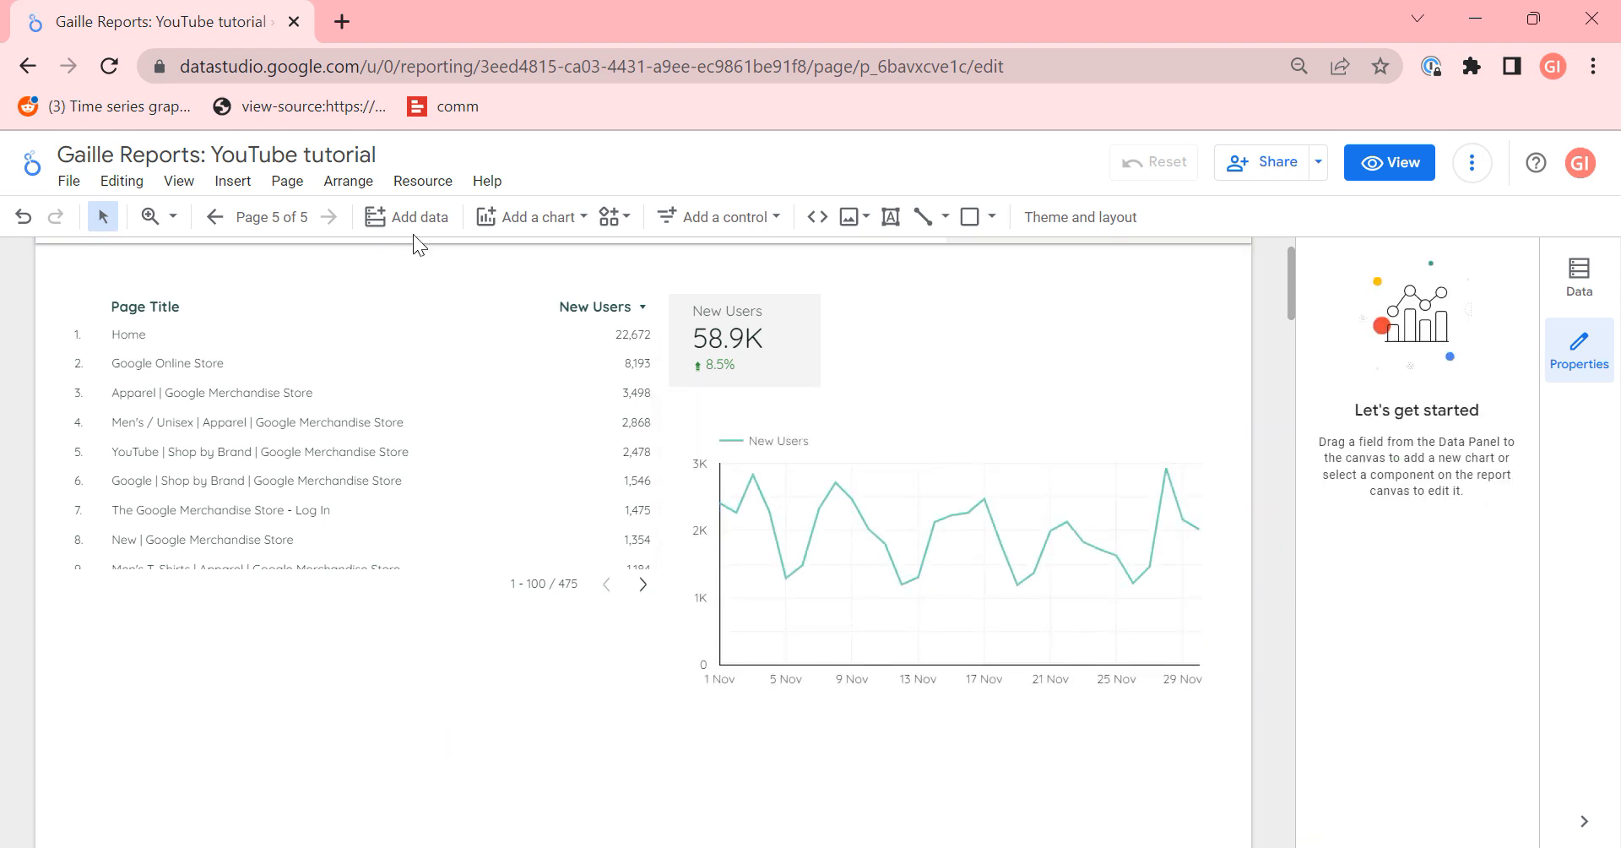
click(529, 217)
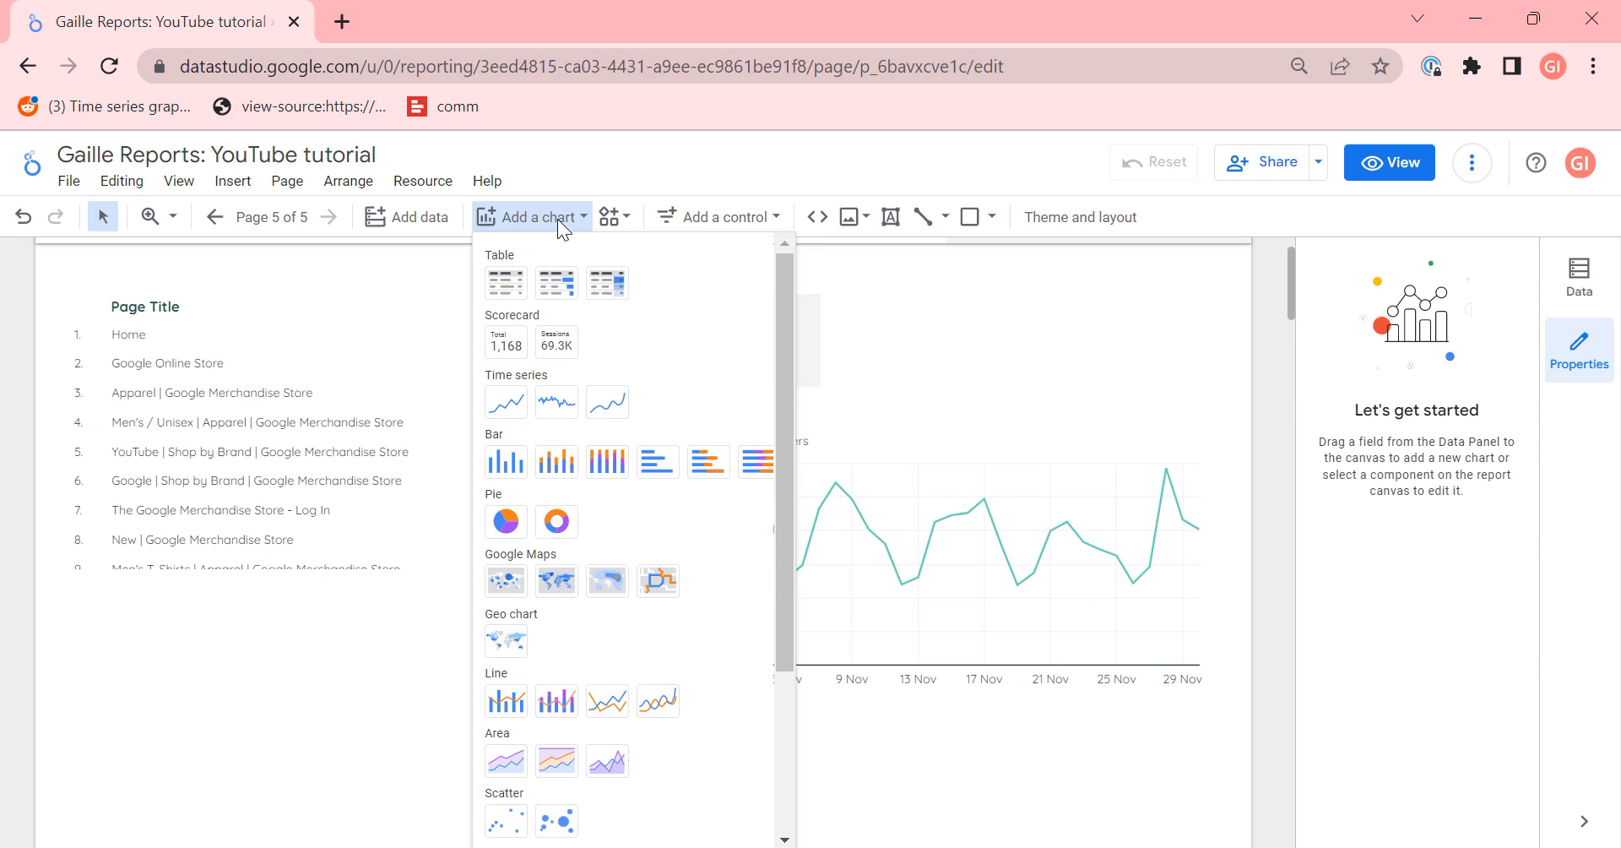
mouse_move(555, 402)
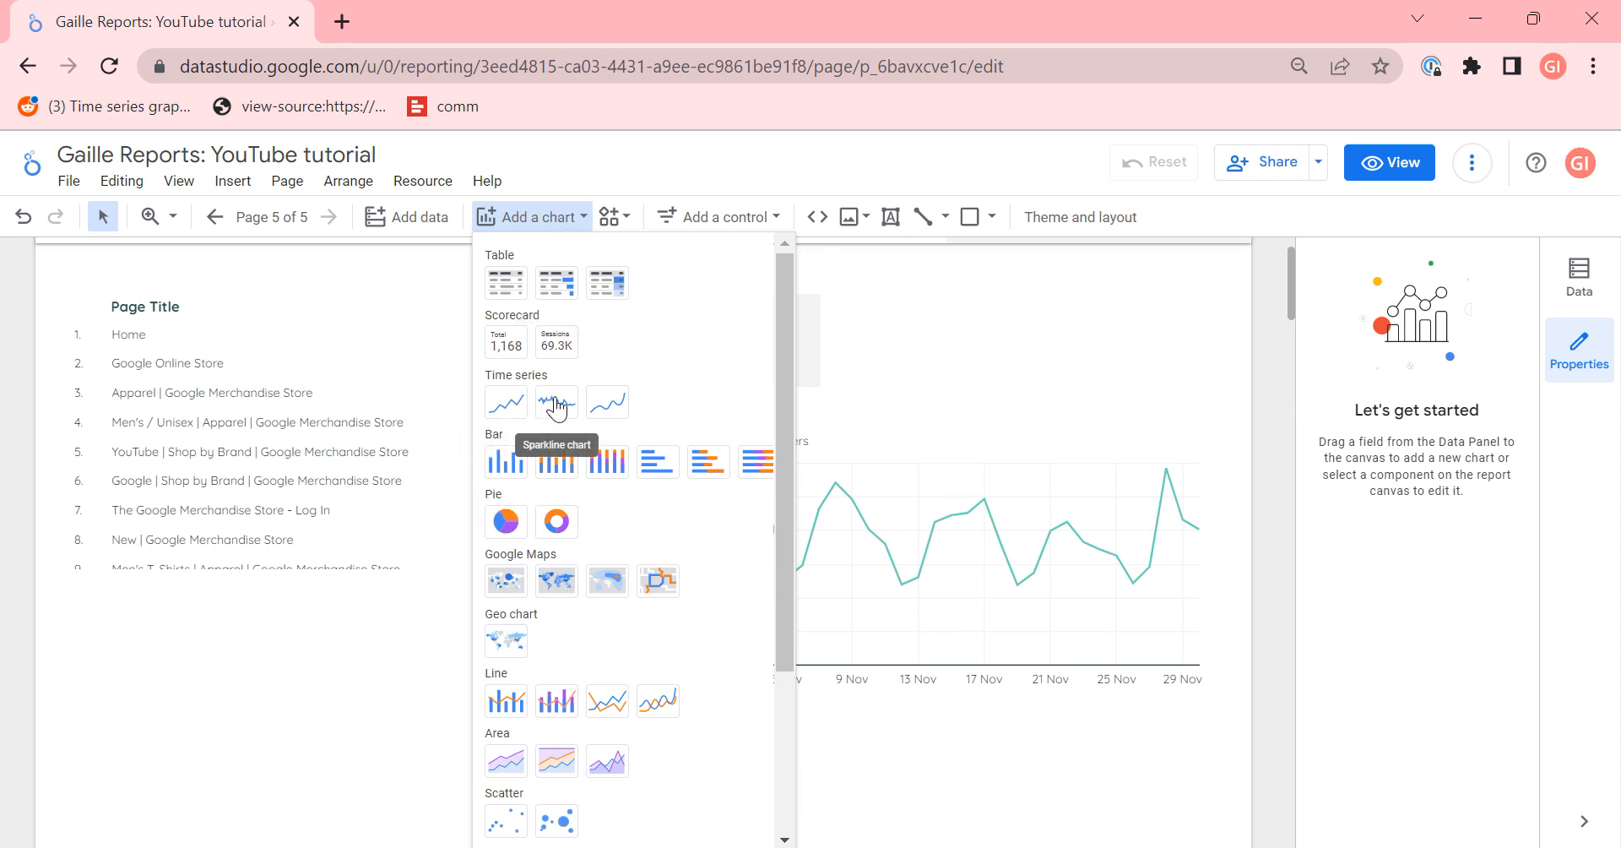
mouse_move(606, 402)
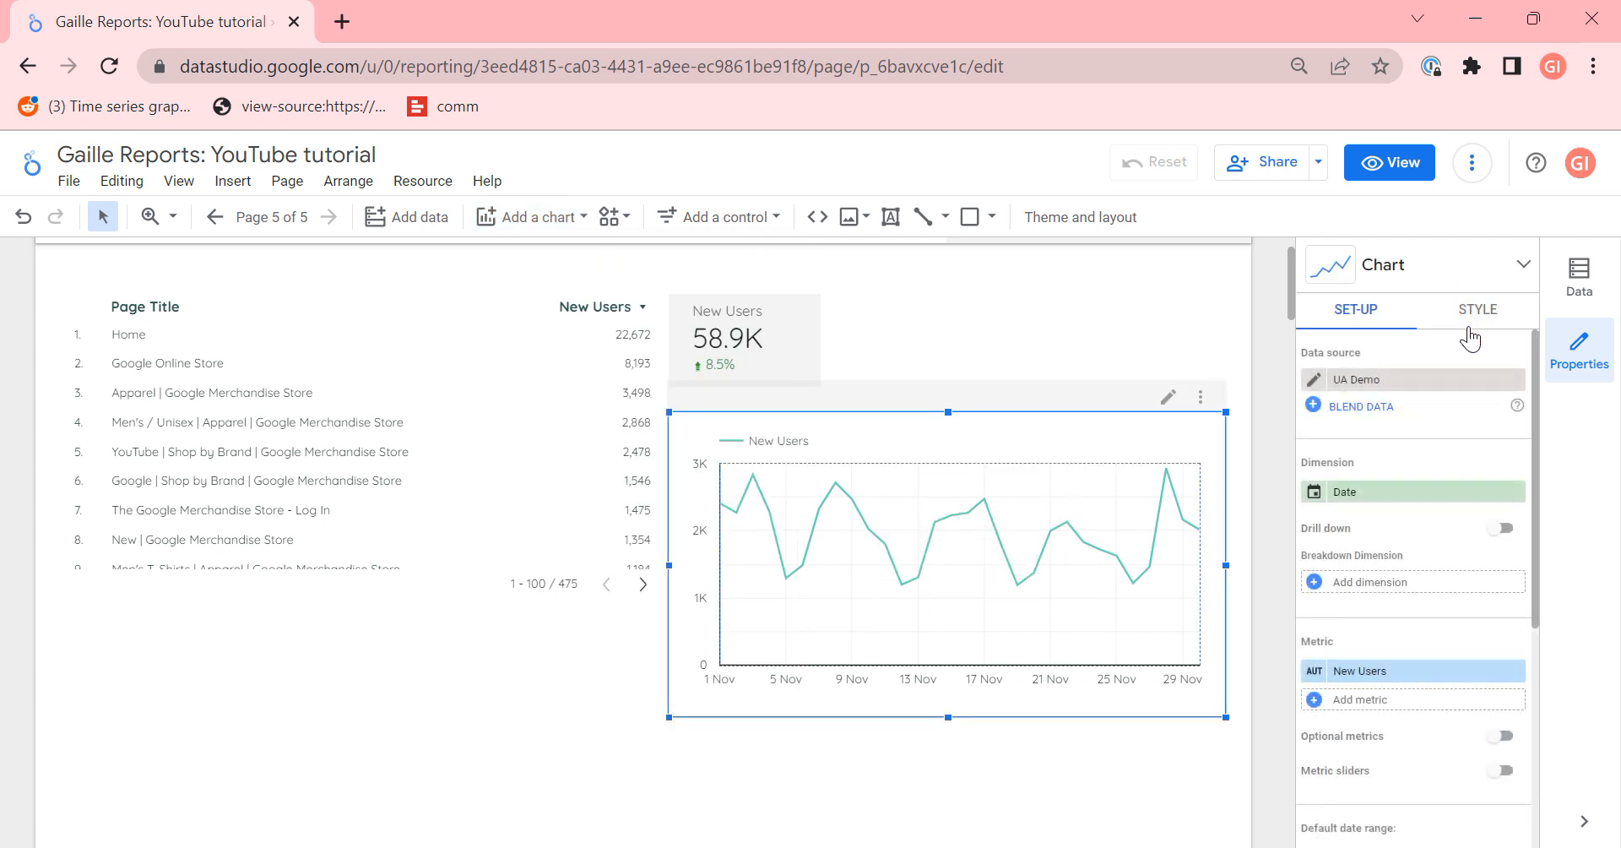
click(1476, 309)
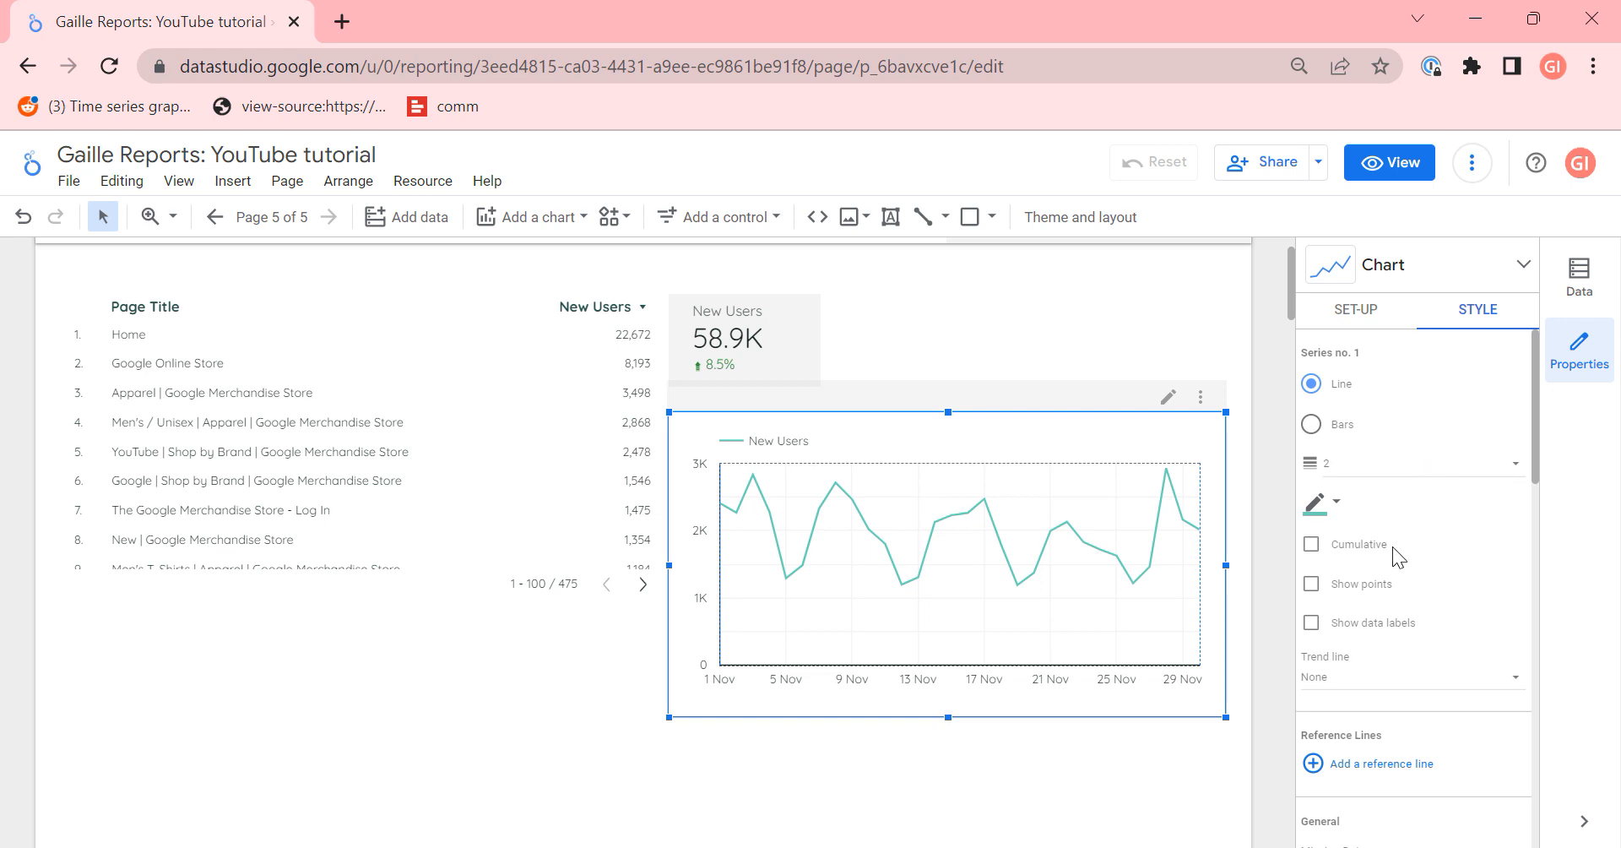
scroll(down, 3)
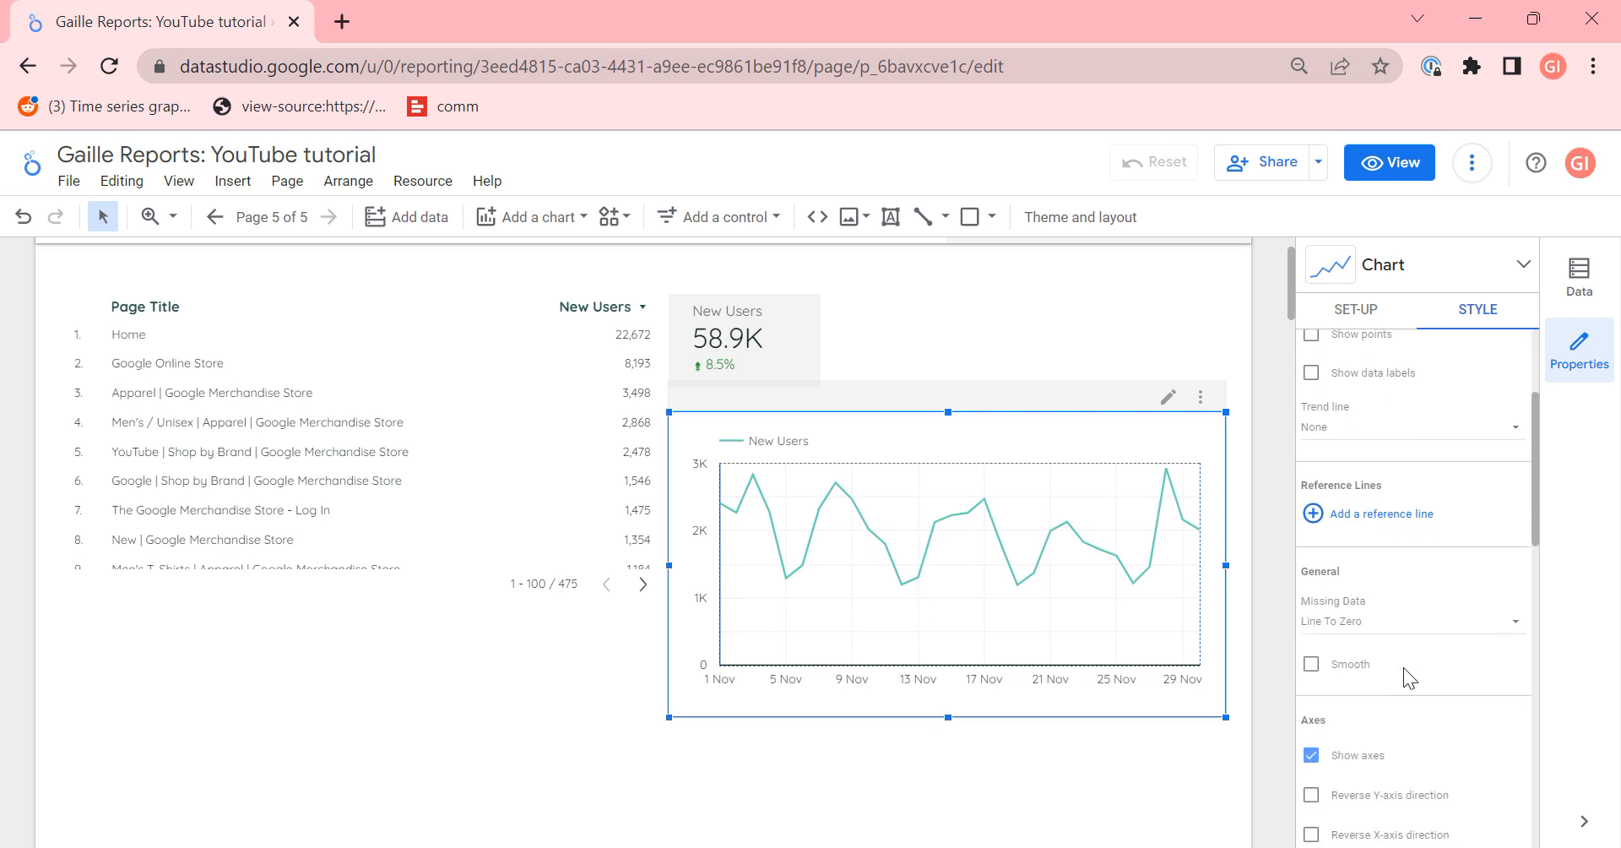
click(1310, 663)
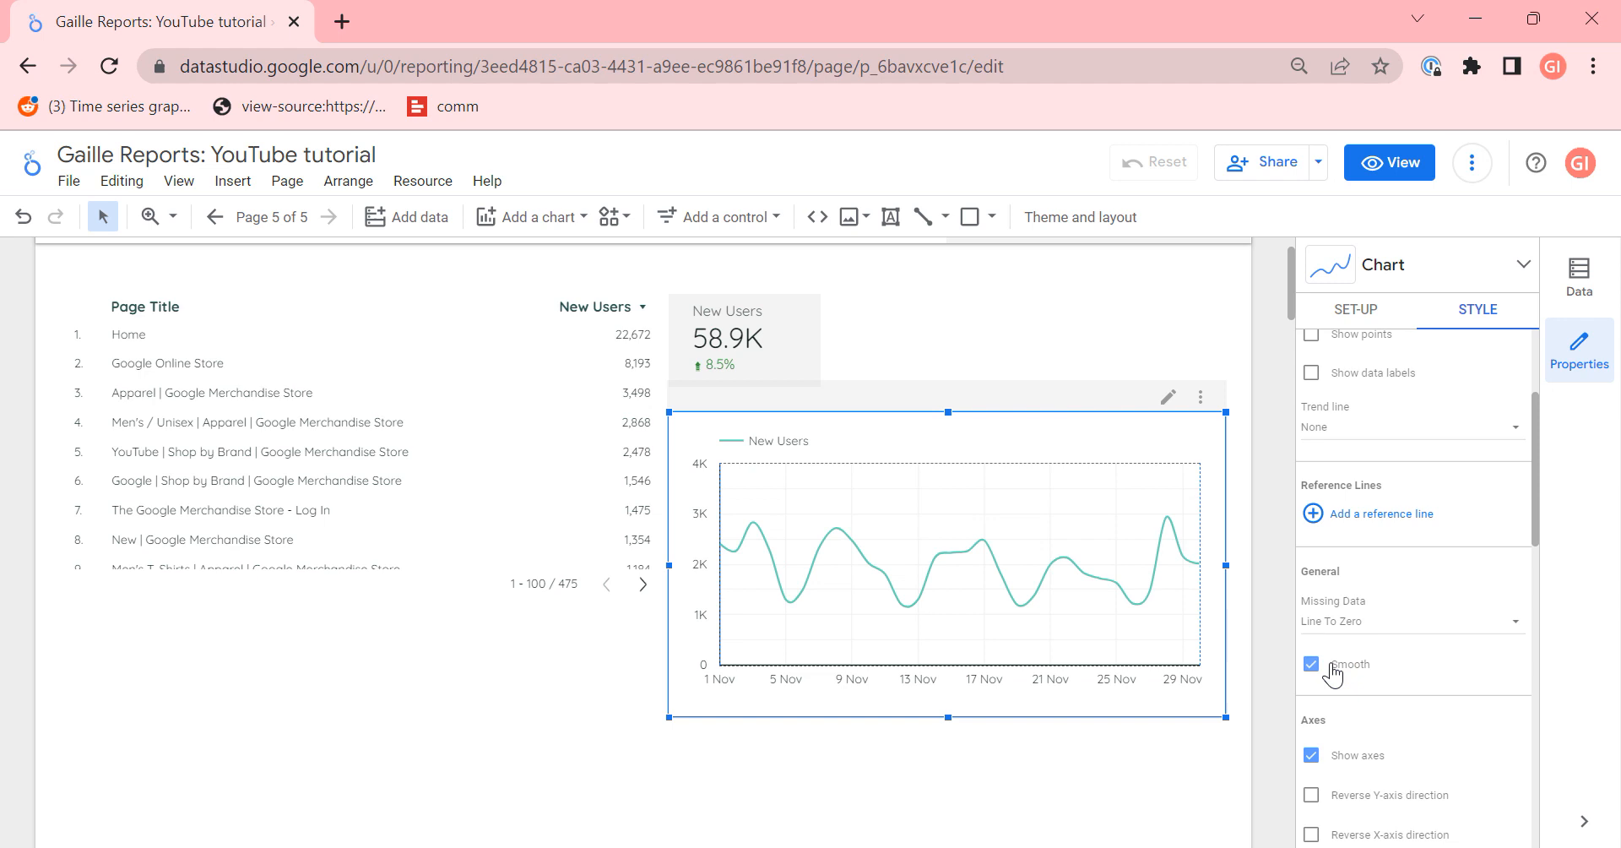
click(1310, 665)
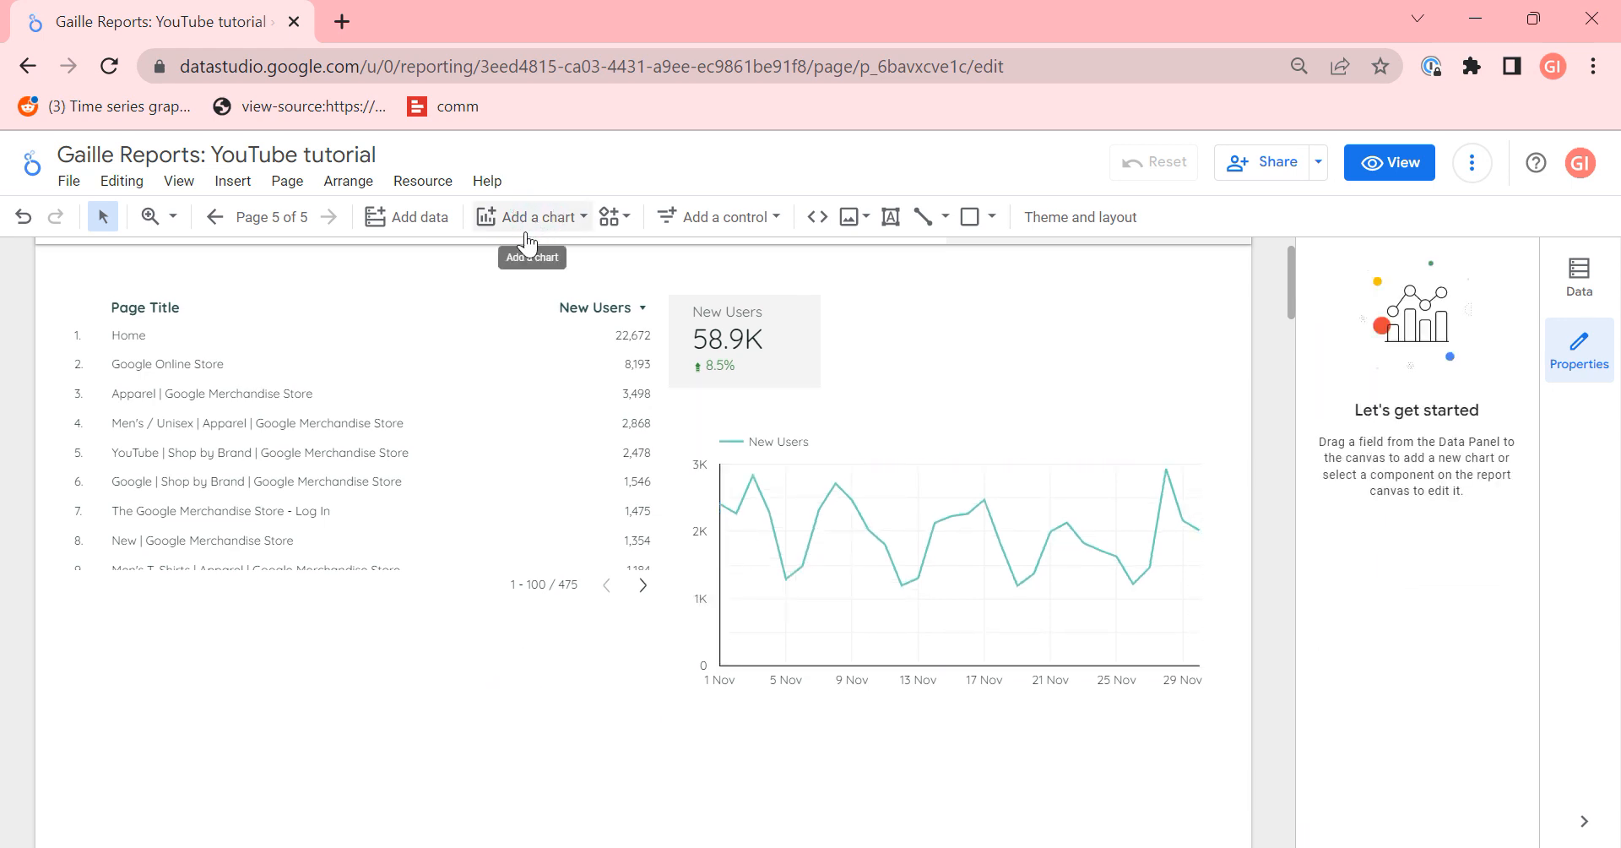
Step: Add a widened column chart of Users broken down by Device Category
click(530, 216)
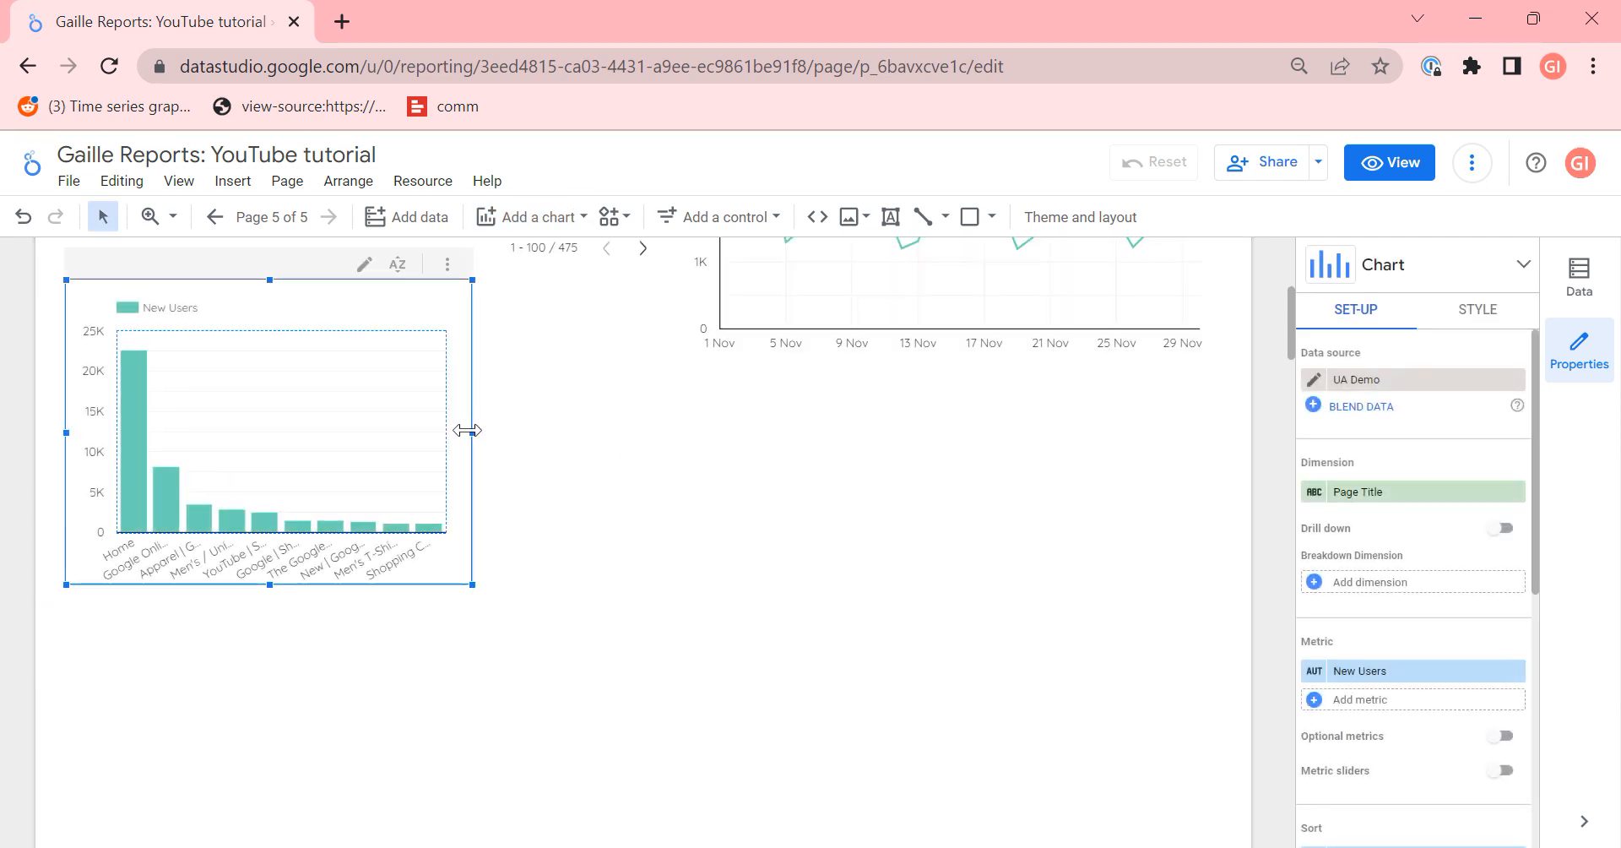
drag(471, 429, 643, 439)
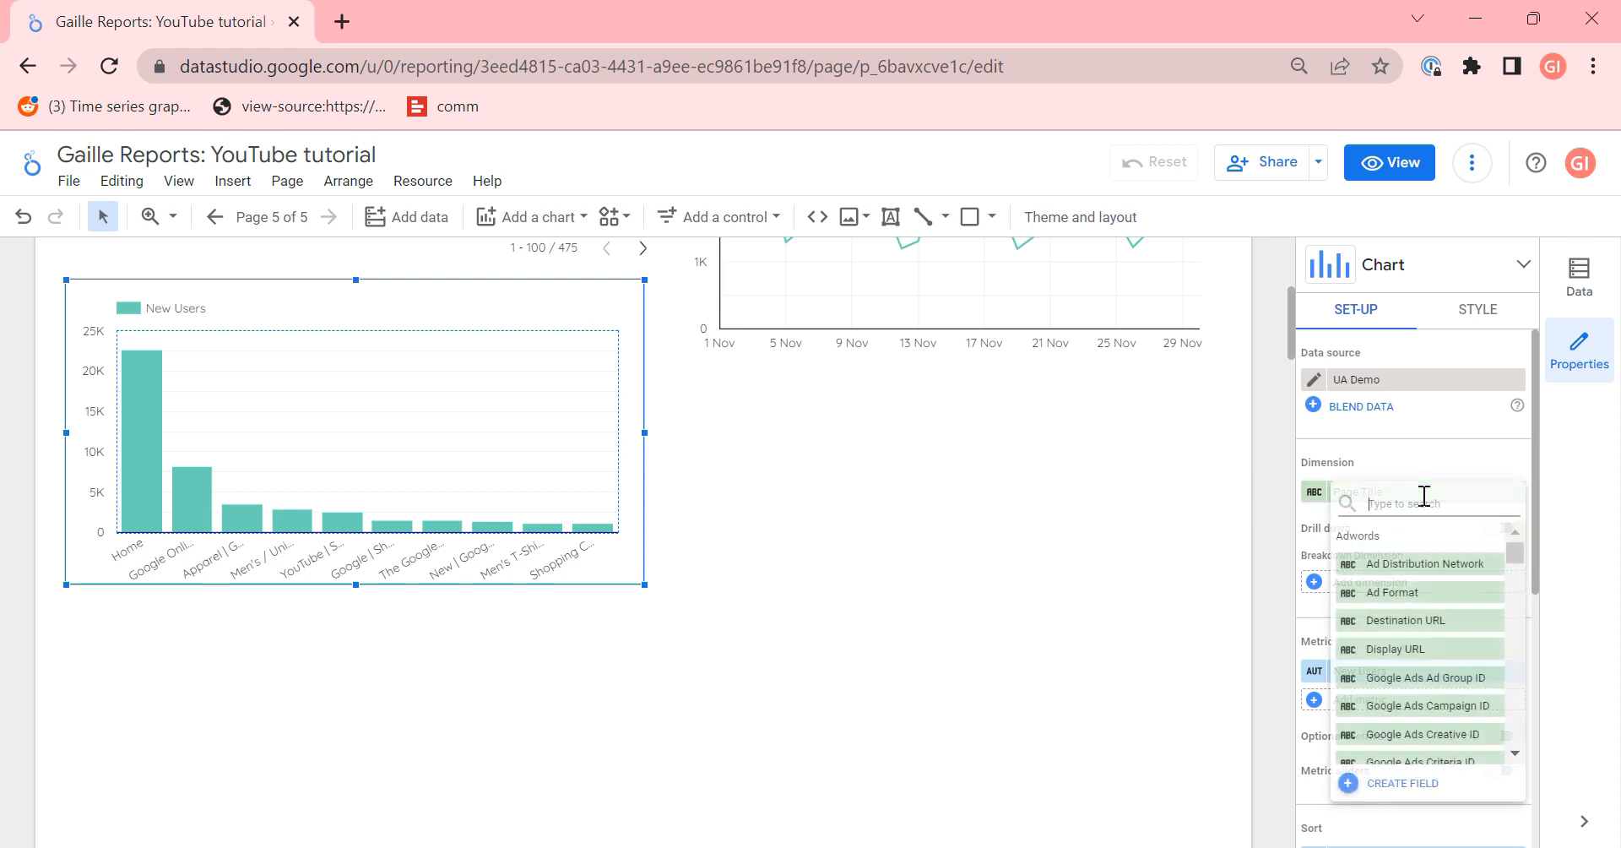
text(dev)
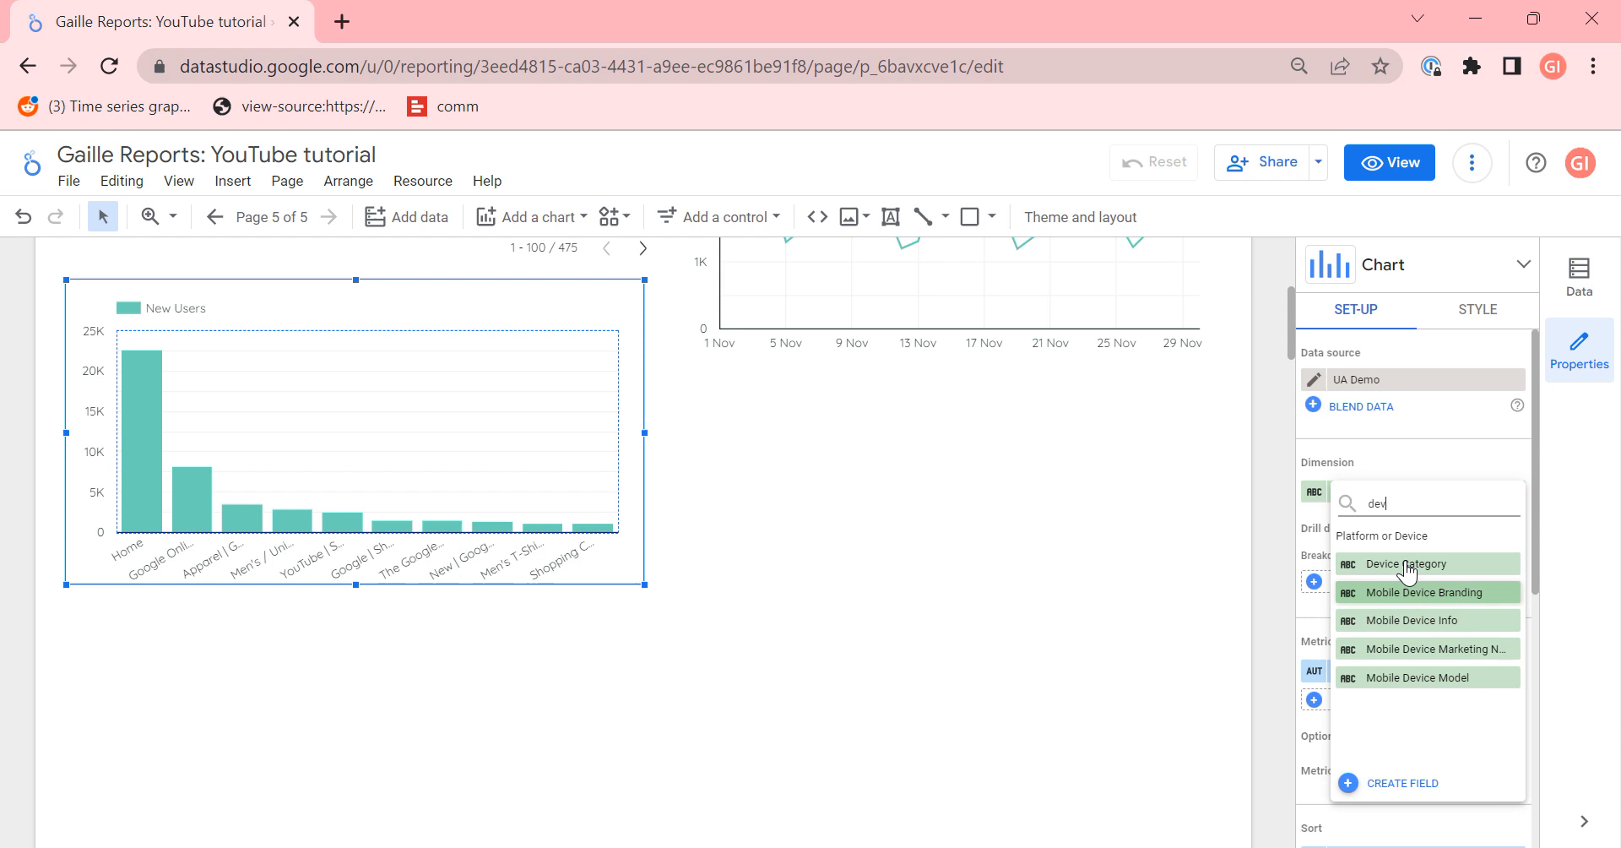
click(1405, 564)
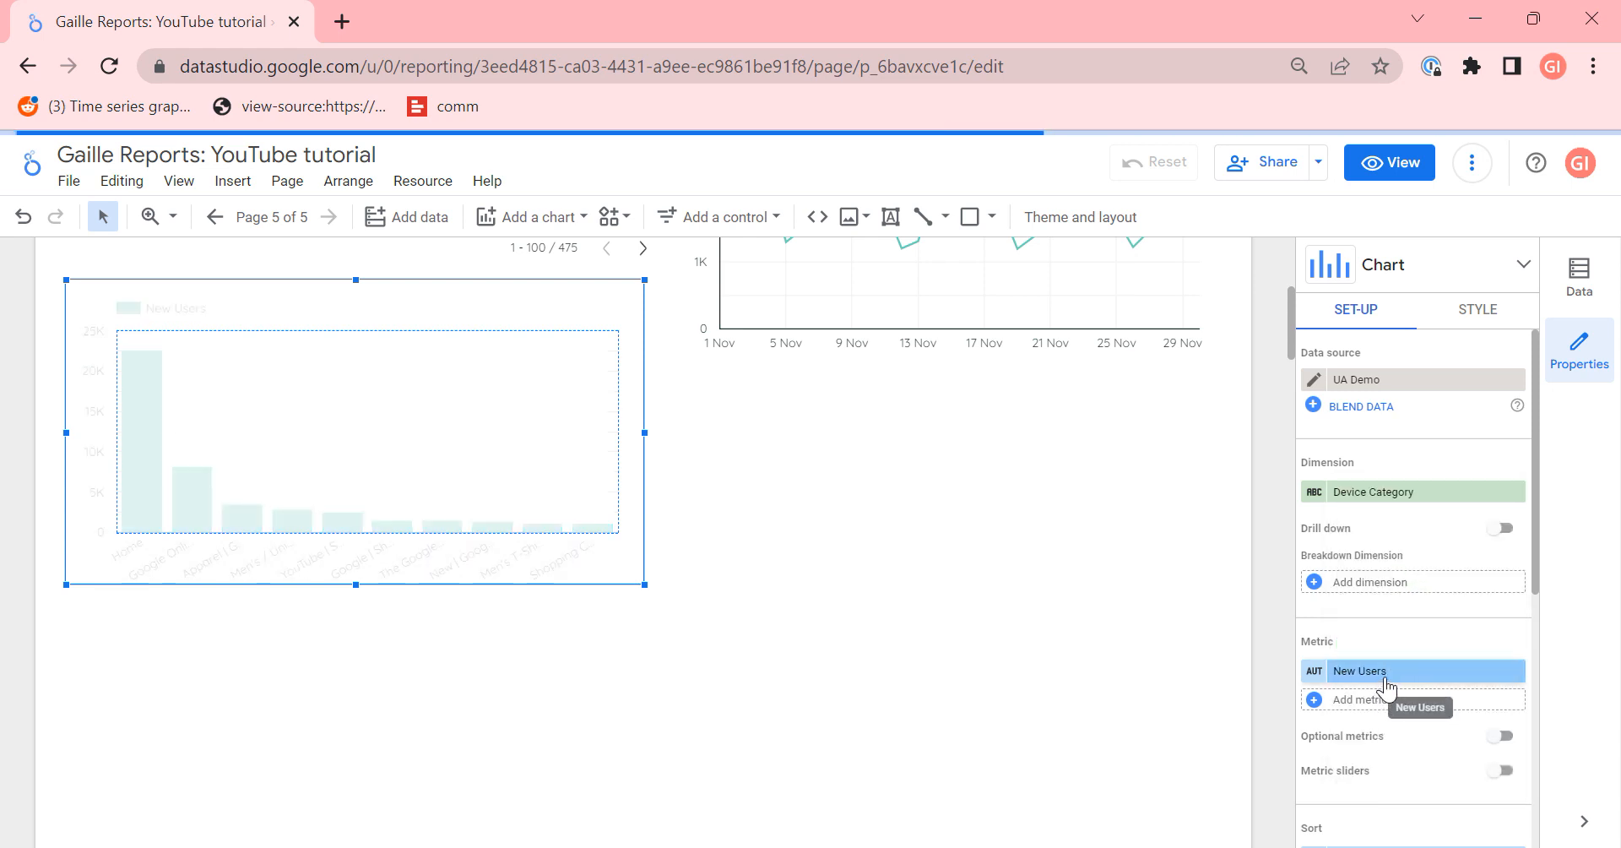
click(1361, 671)
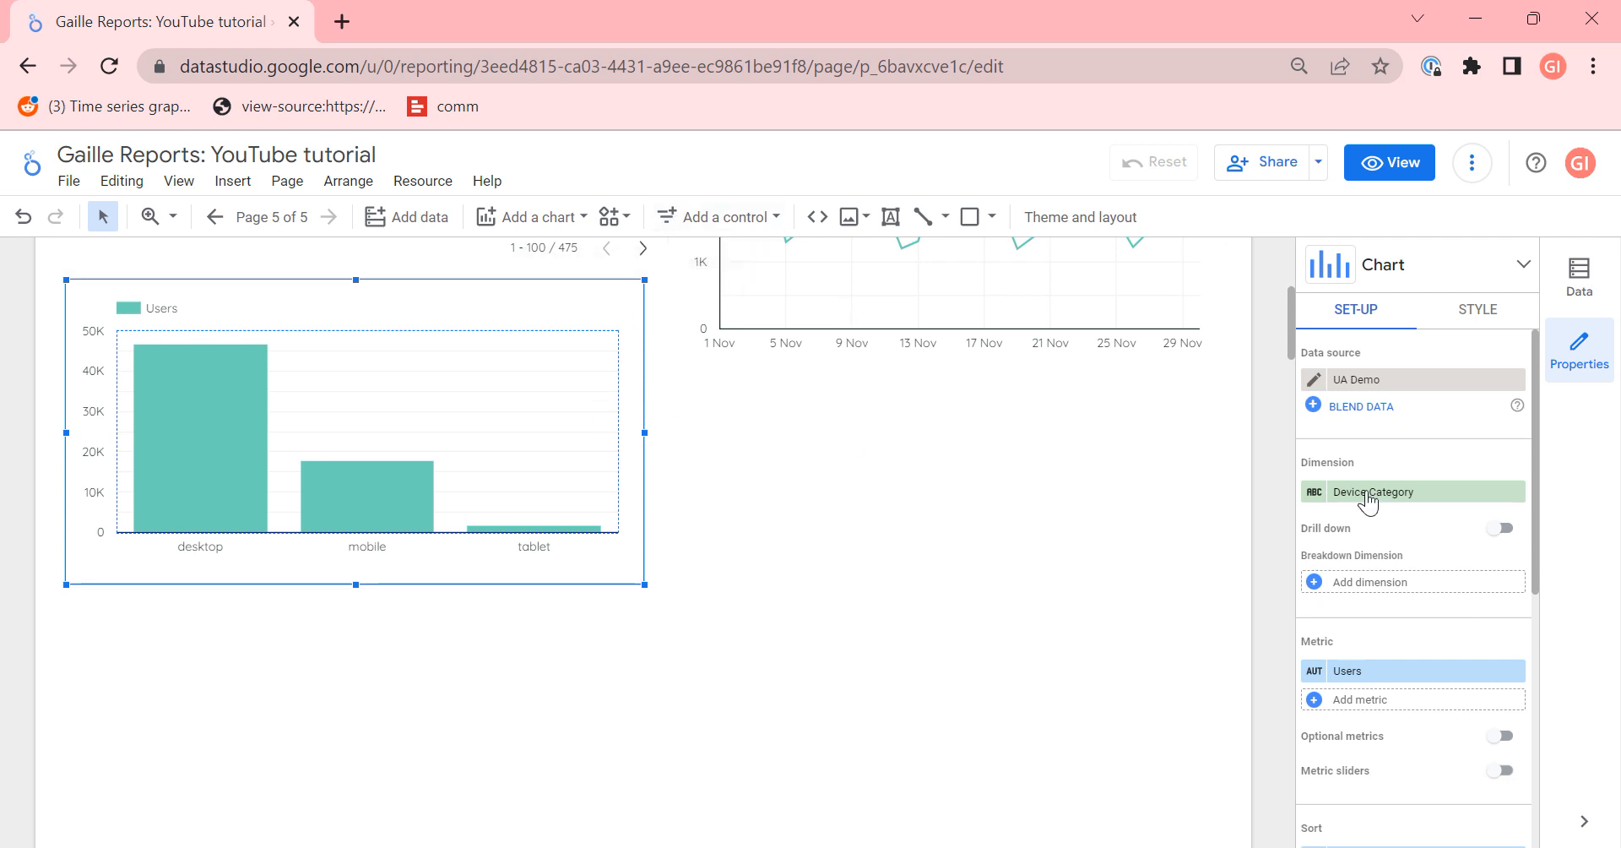
scroll(down, 3)
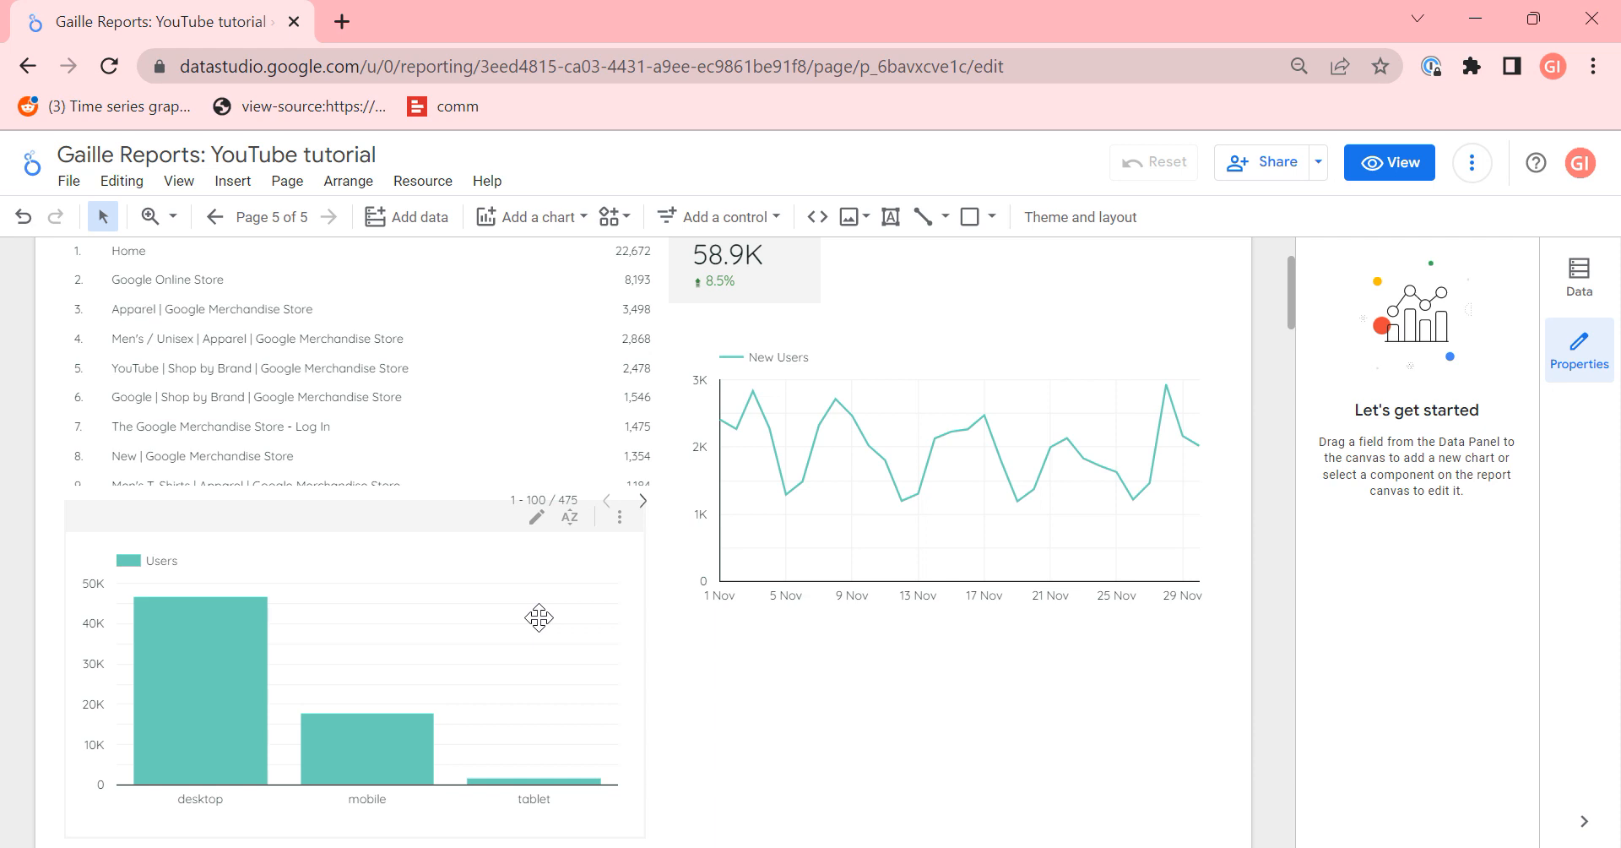
mouse_move(501, 756)
text(produc)
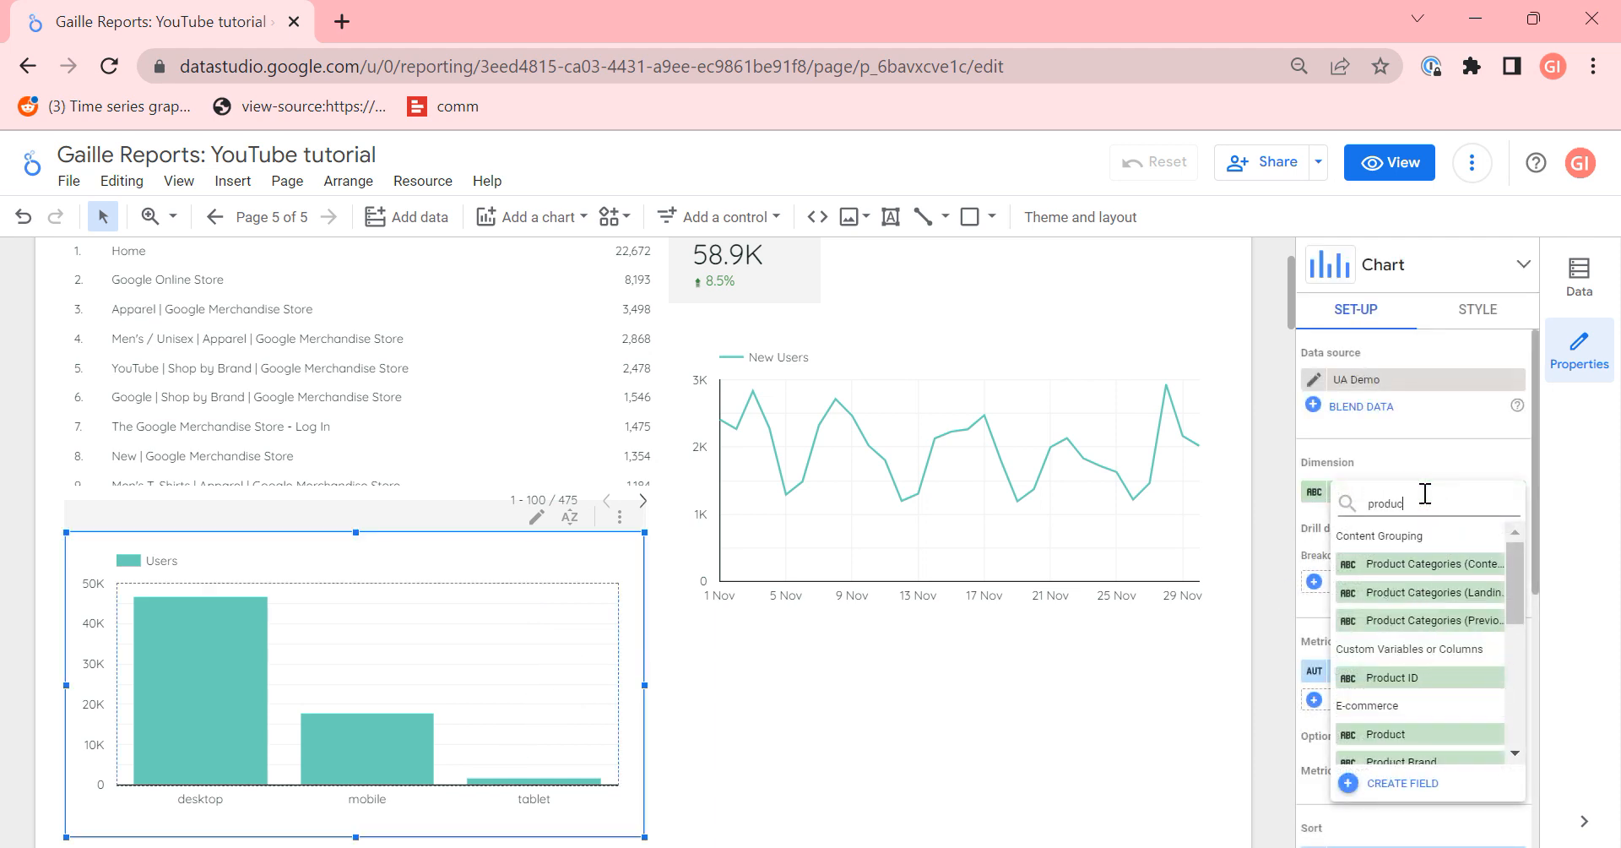
Step: Set the lower chart to Product as dimension and Unique Purchases as metric
click(1388, 735)
text(p)
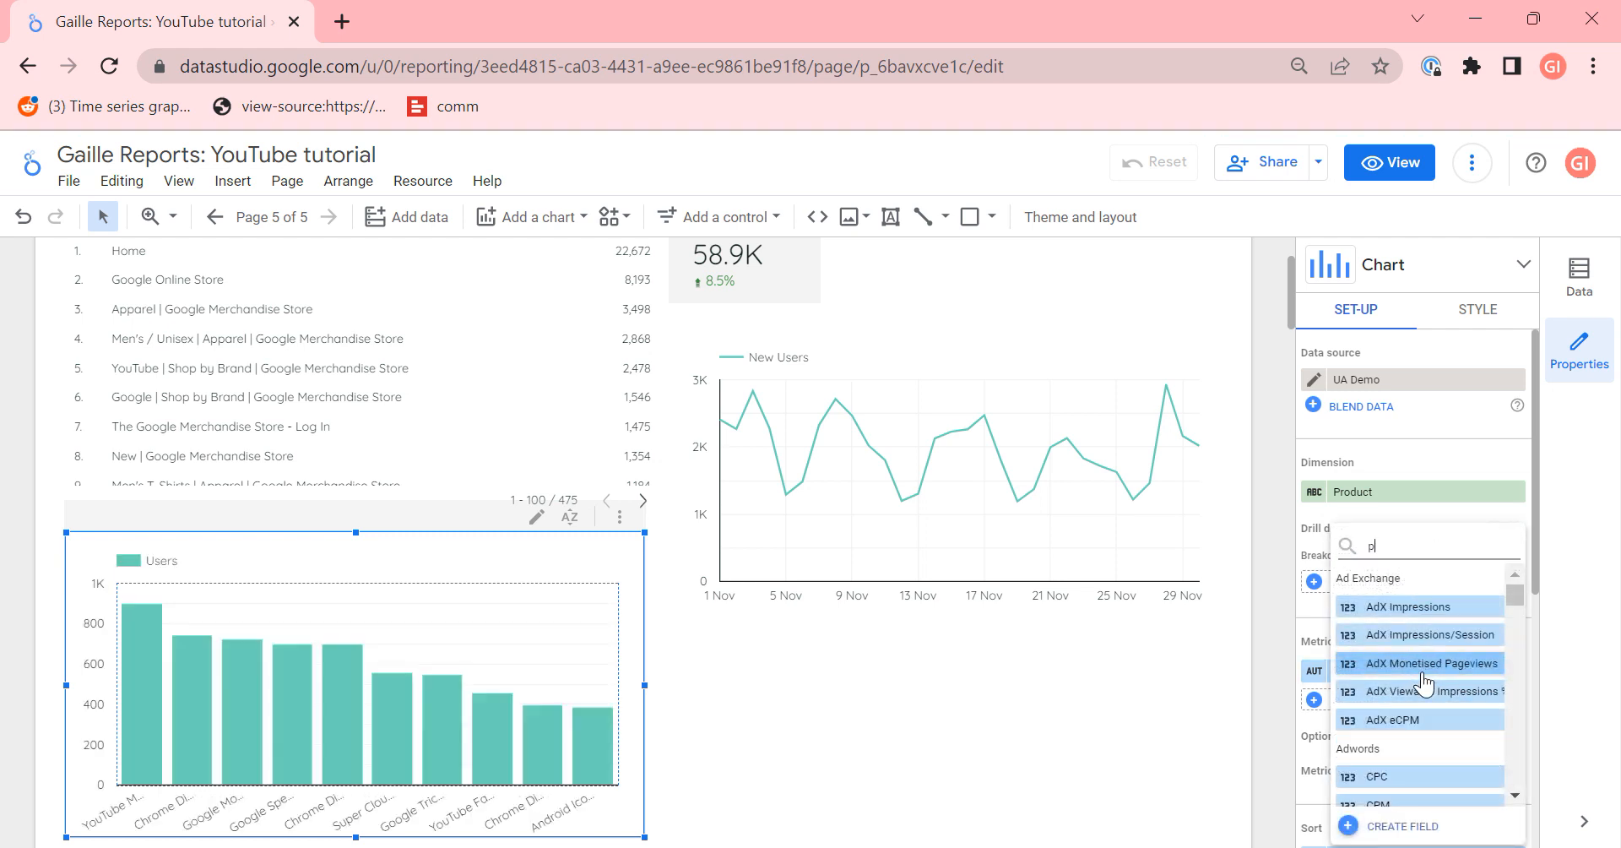
text(urch)
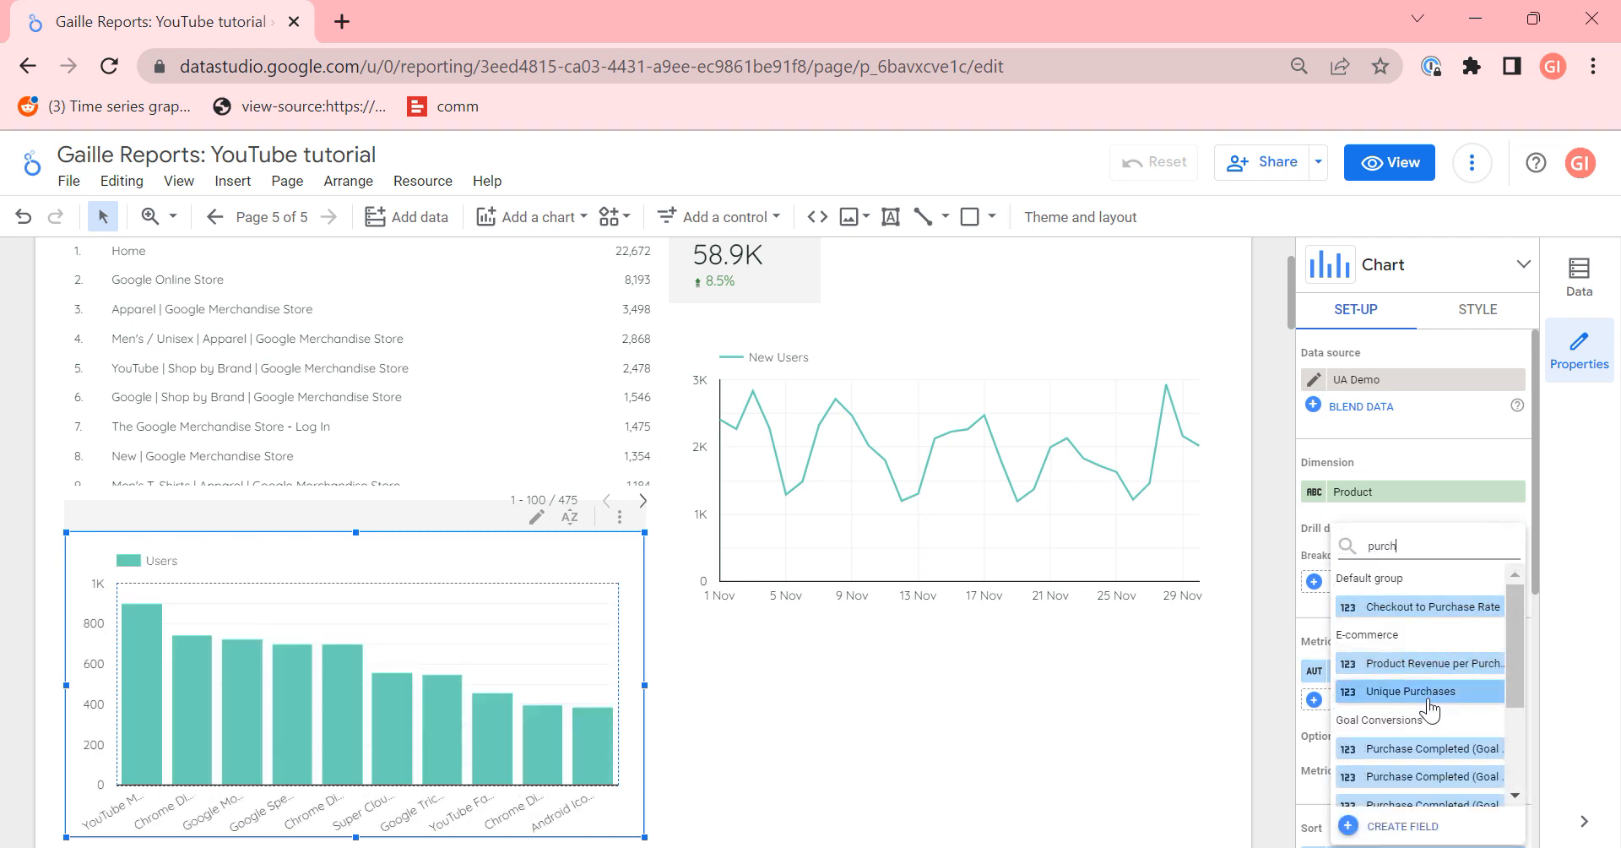
click(1412, 691)
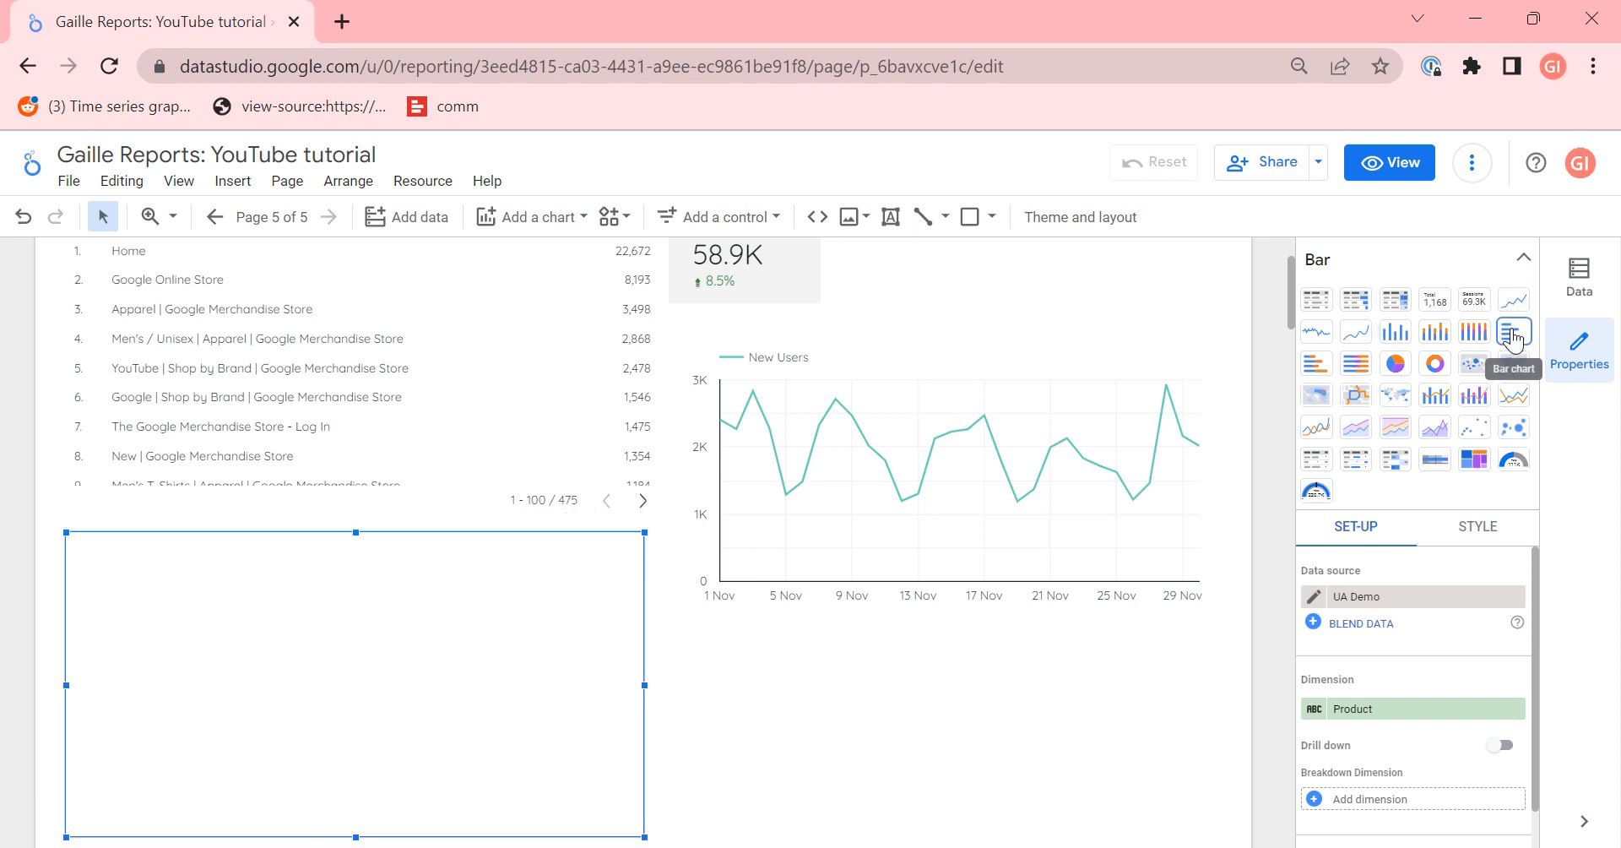
Step: Turn the lower chart into a horizontal bar chart of Unique Purchases per product
click(1513, 331)
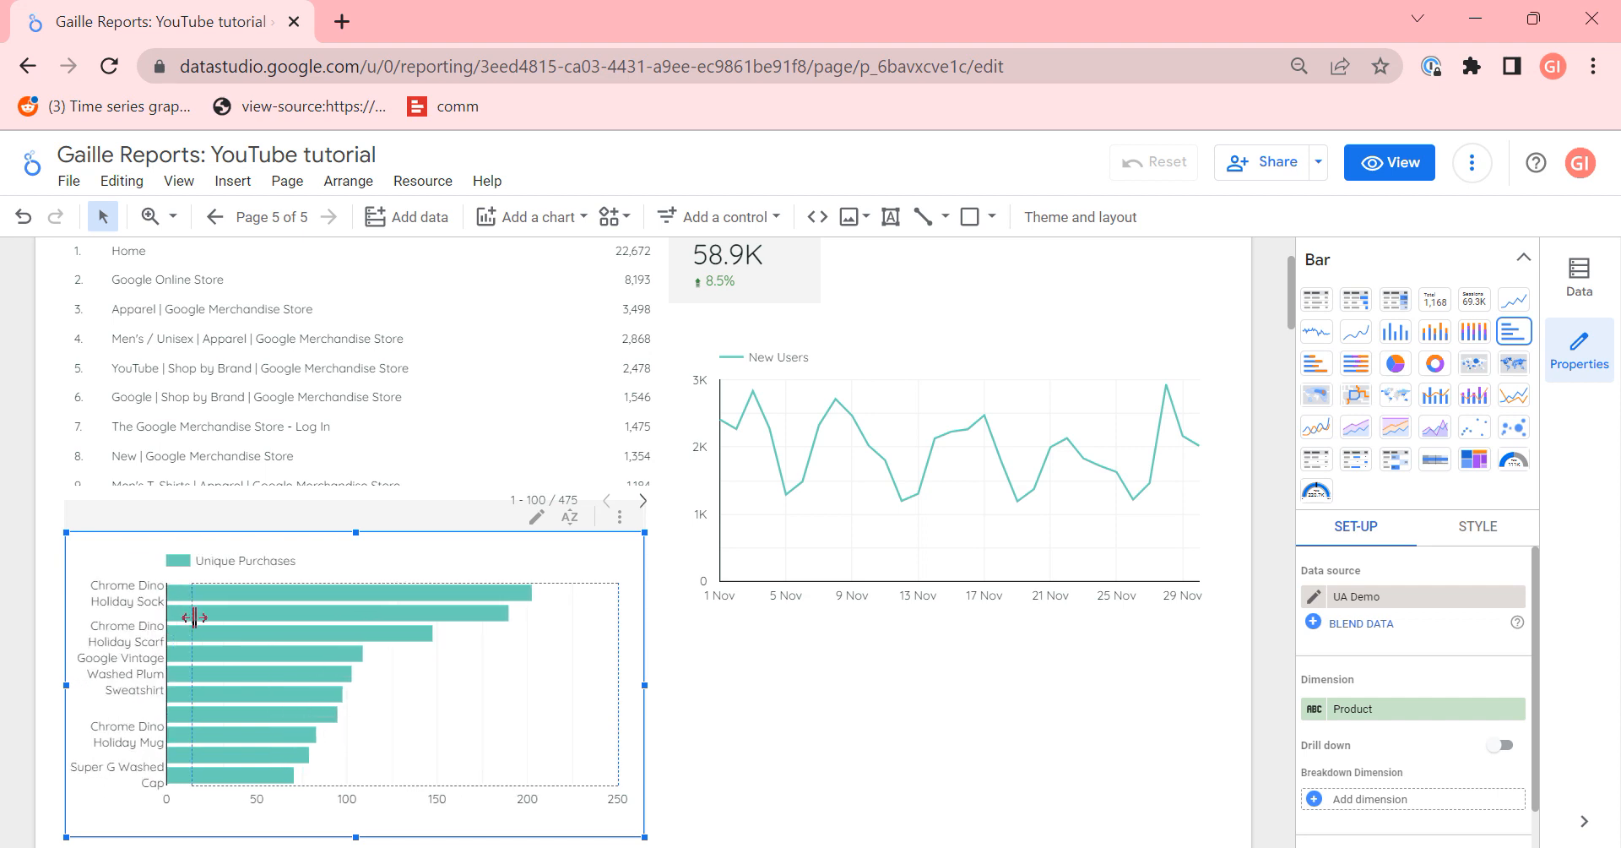
mouse_move(359, 635)
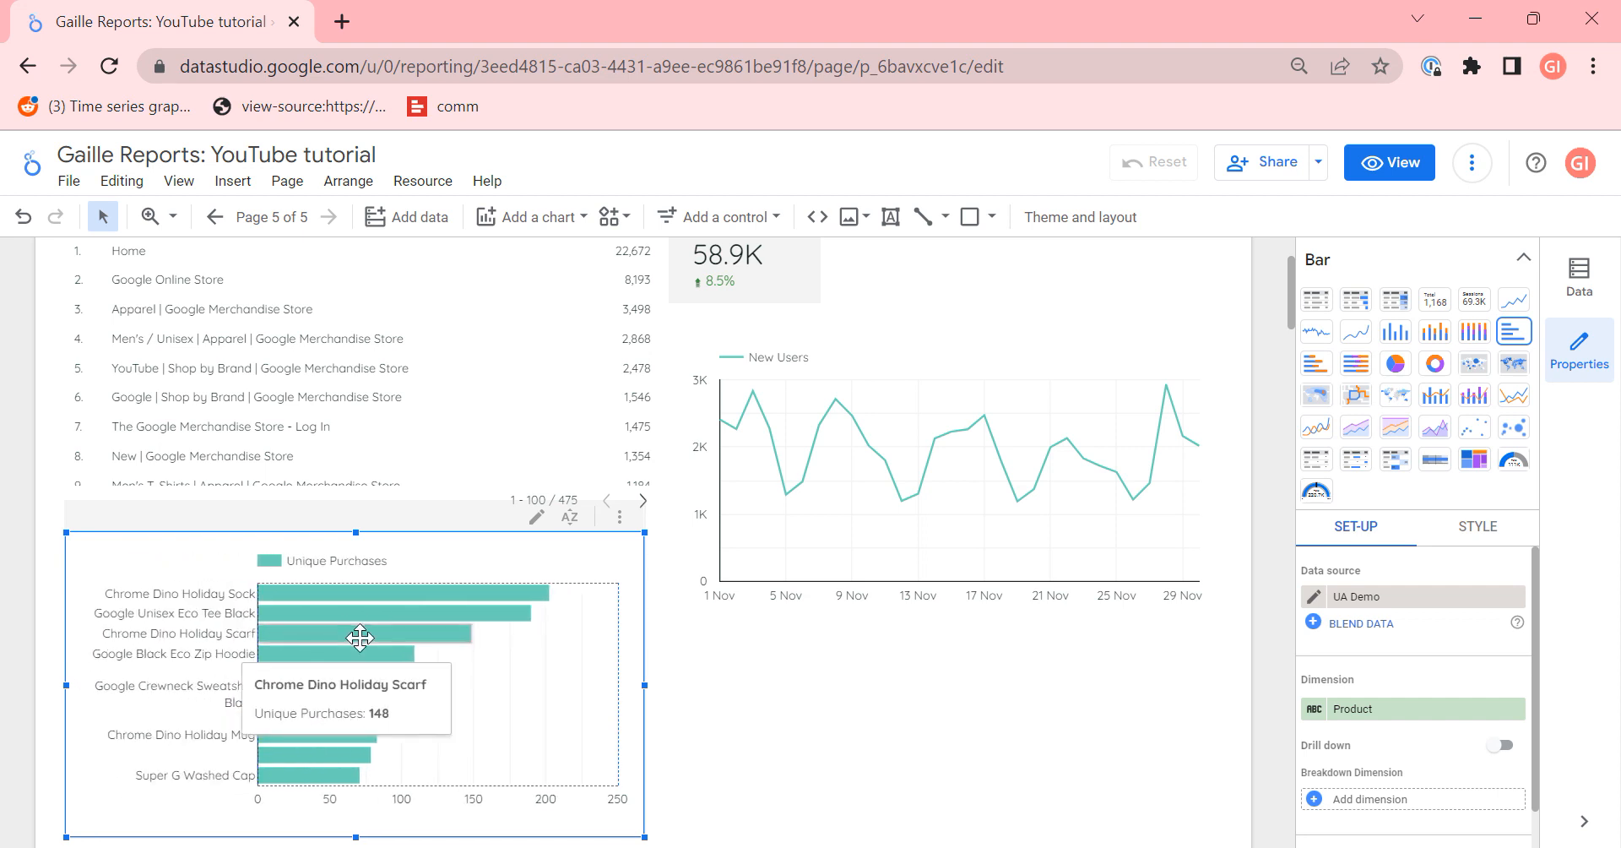
mouse_move(618, 658)
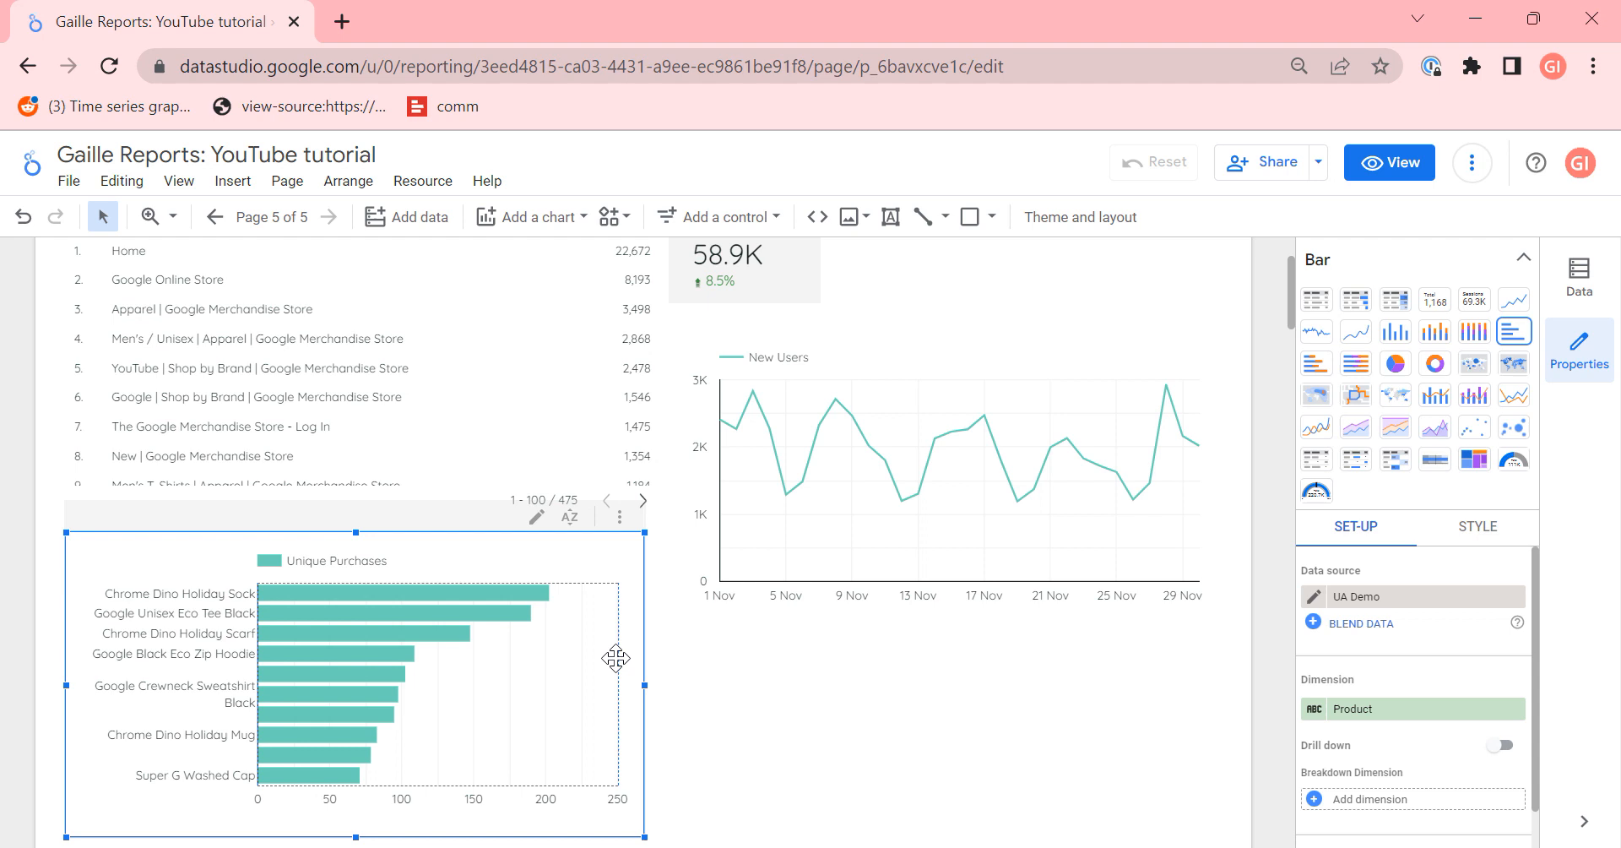
mouse_move(604, 588)
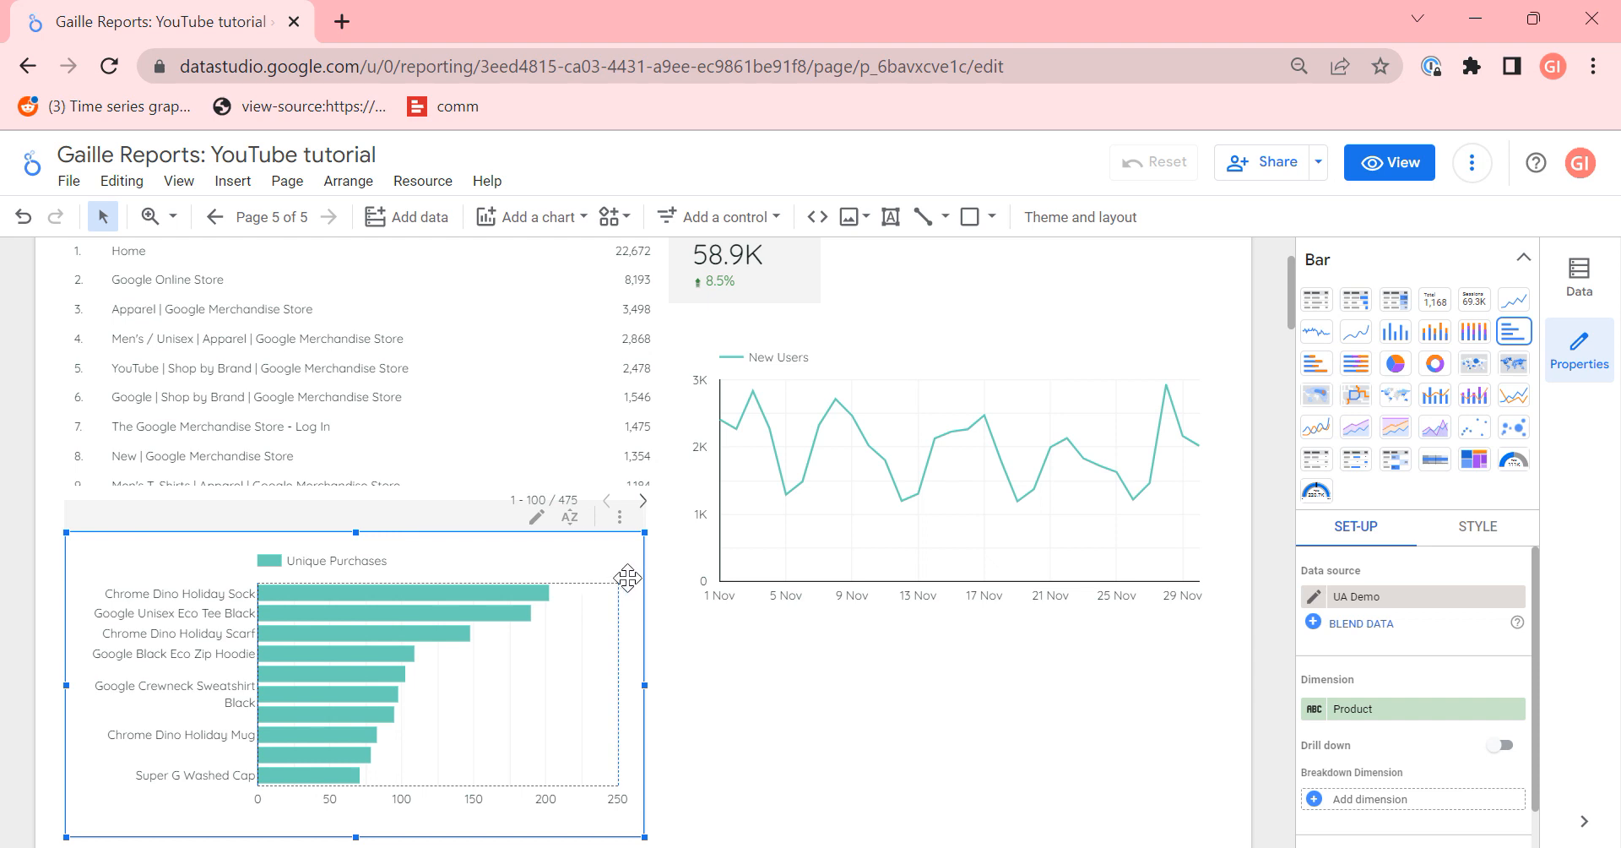
mouse_move(1029, 750)
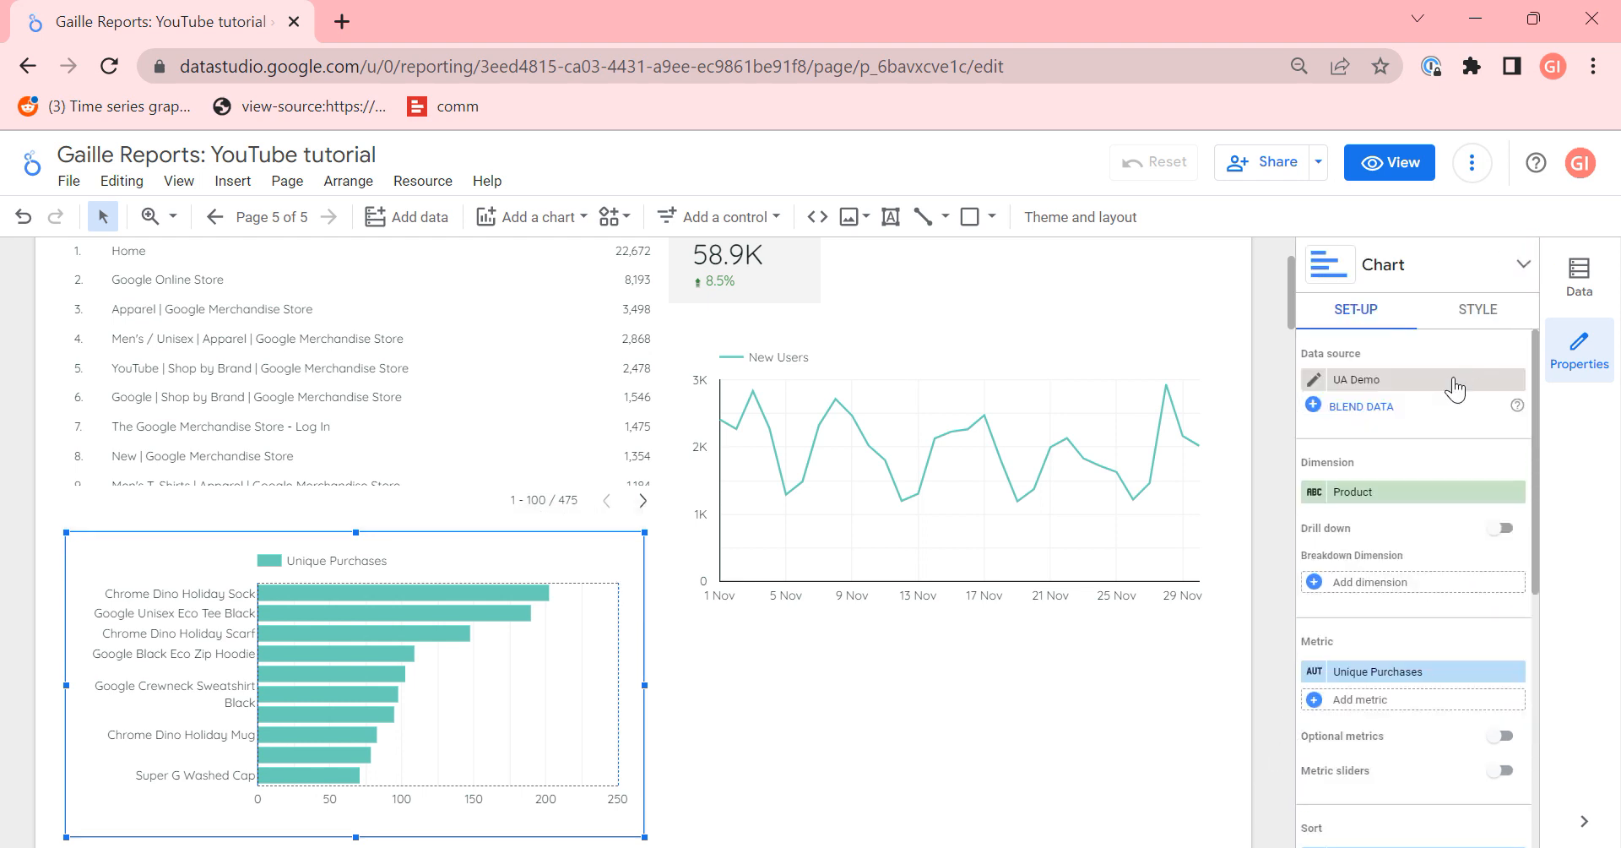
Step: Review the bar chart's style options before changing its chart type
click(1476, 309)
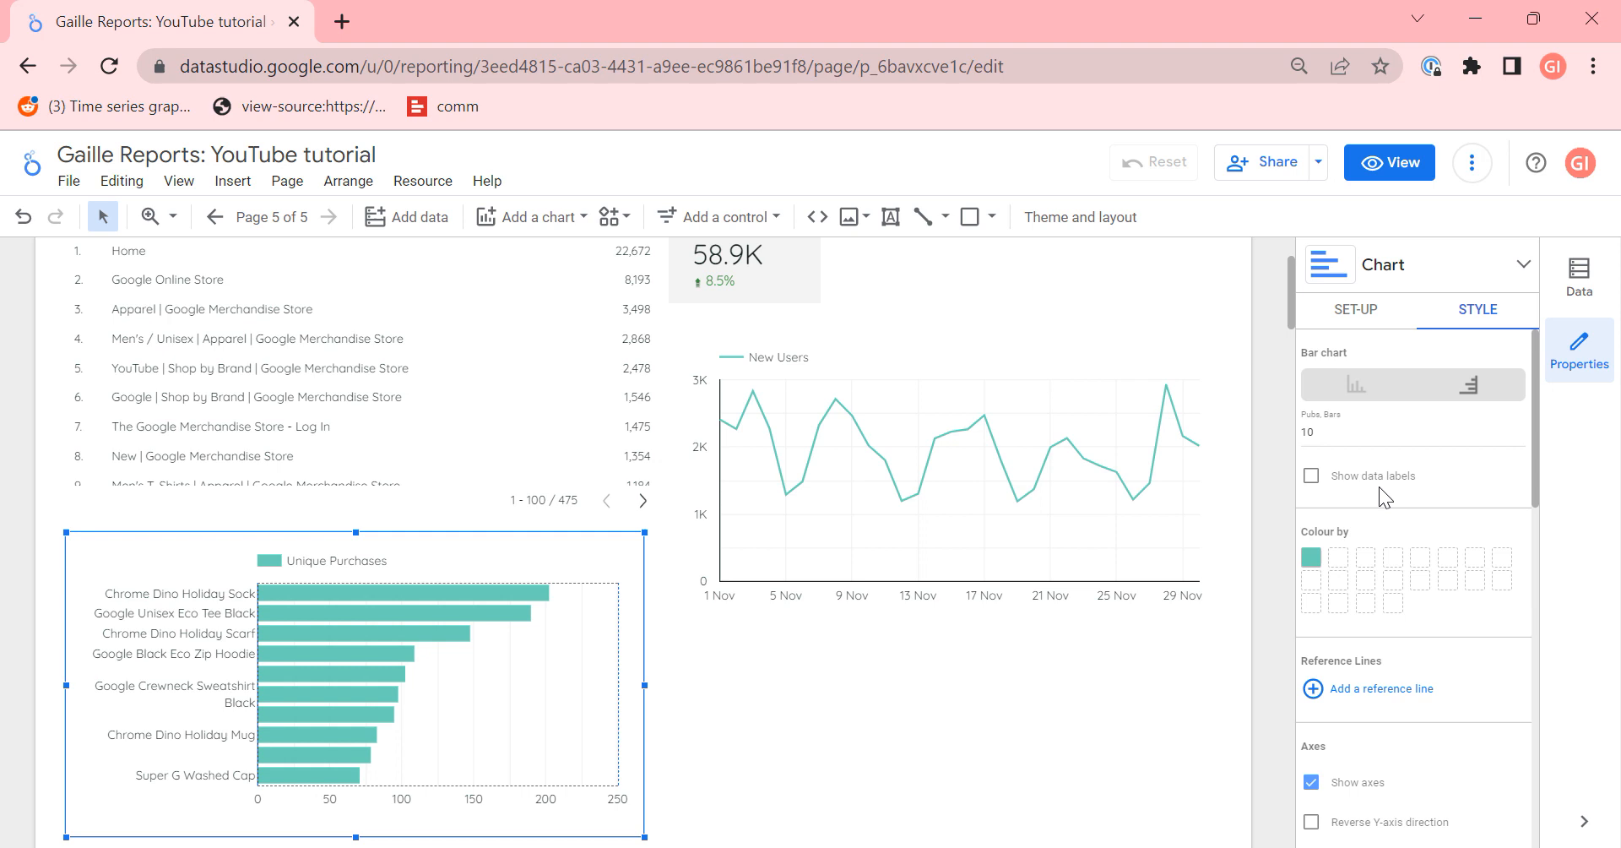
scroll(down, 3)
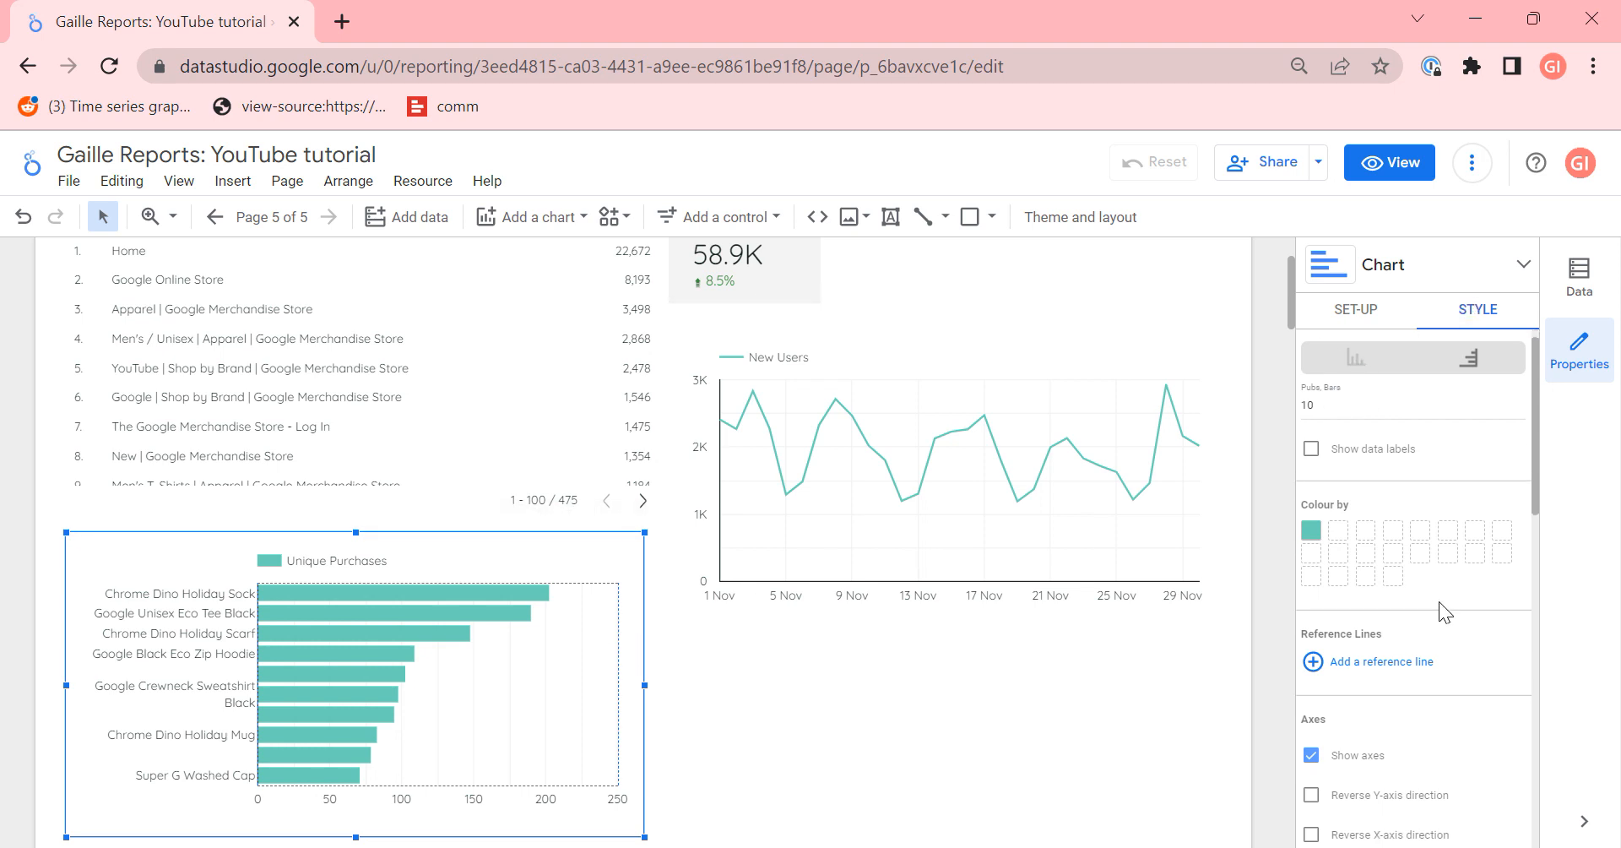
scroll(down, 3)
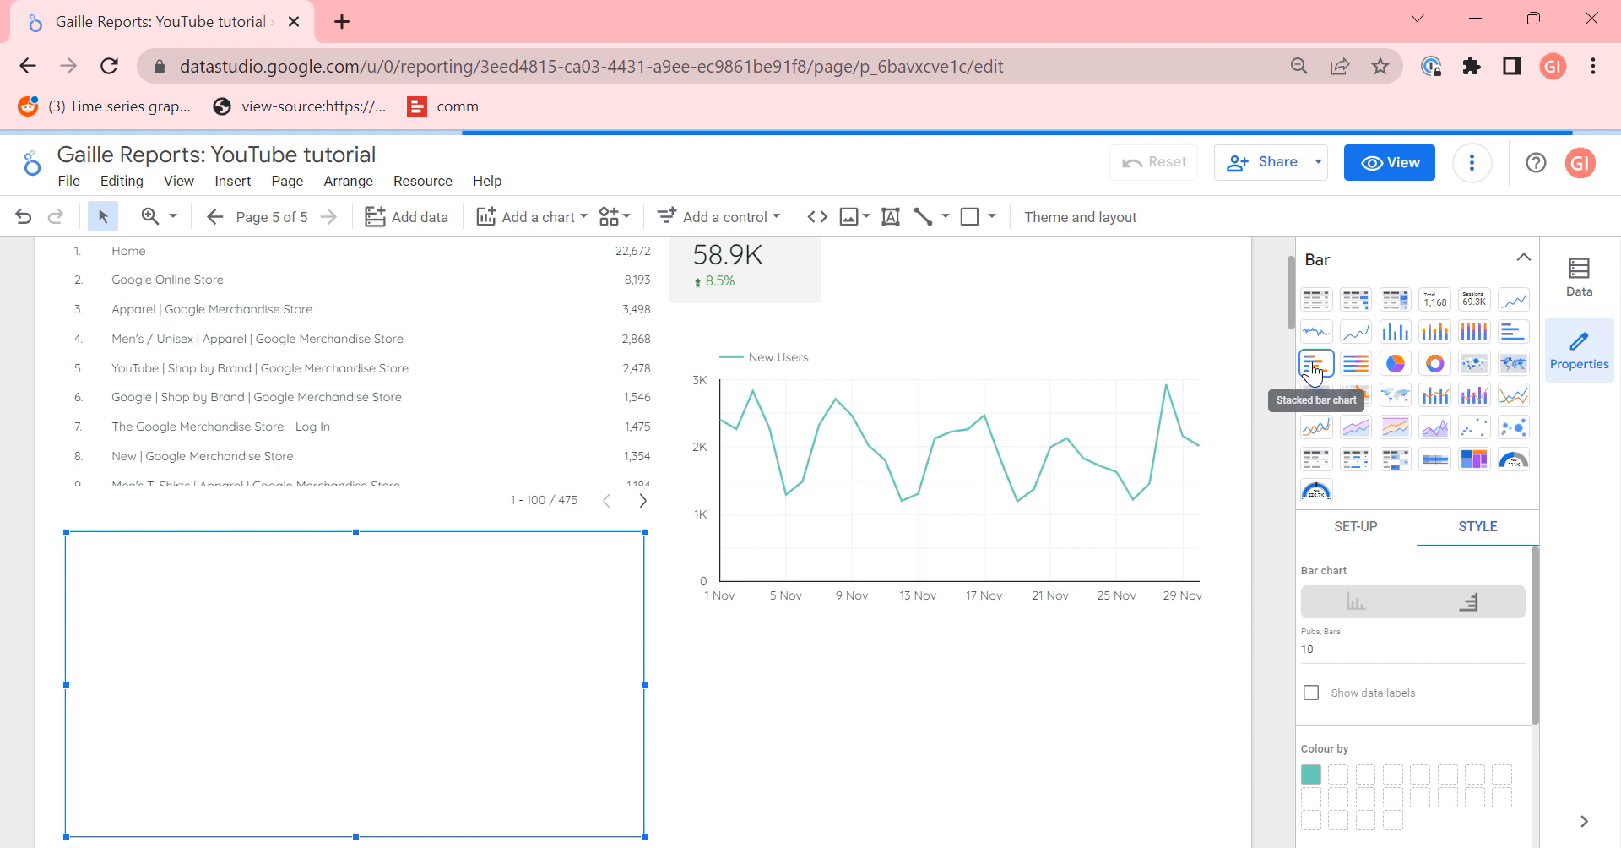
Step: Make it a stacked bar chart of Unique Purchases by Device Category, broken down by User Type
click(1315, 363)
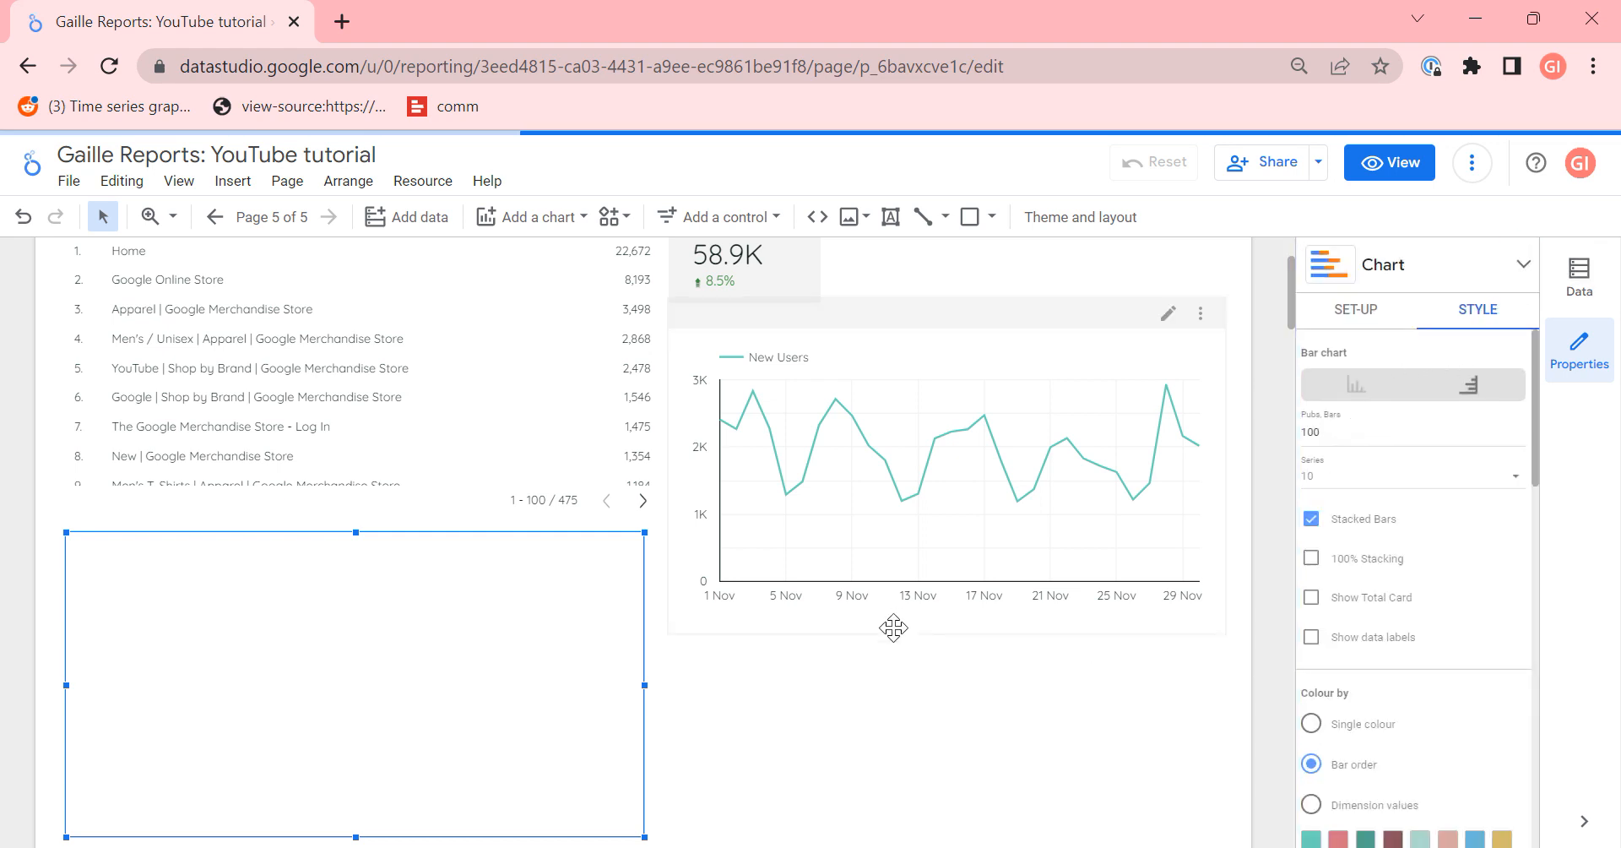
click(1356, 309)
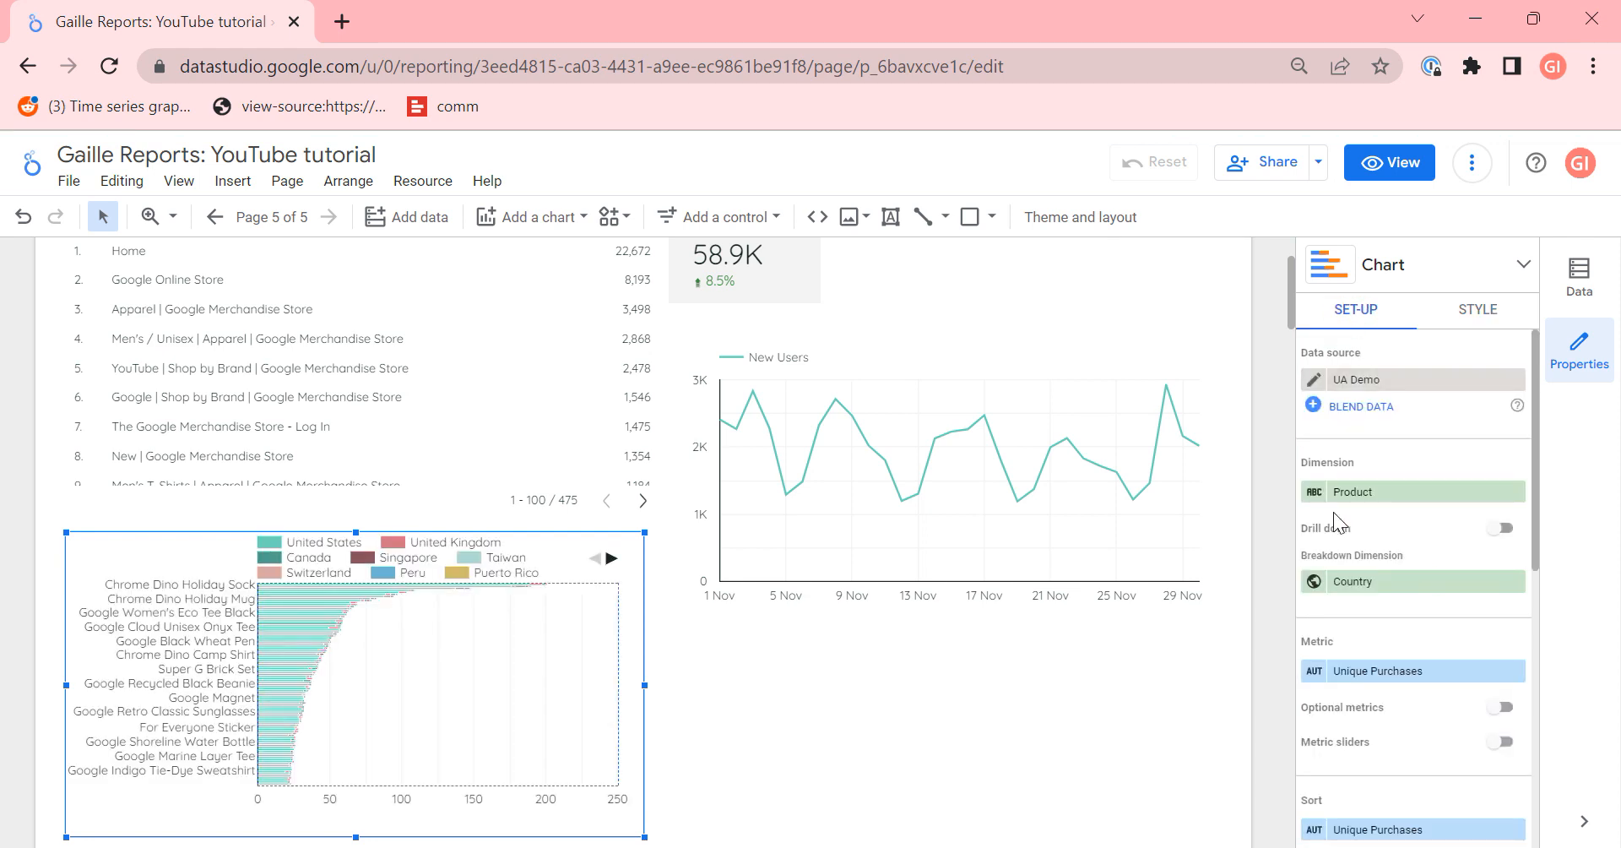
mouse_move(1324, 620)
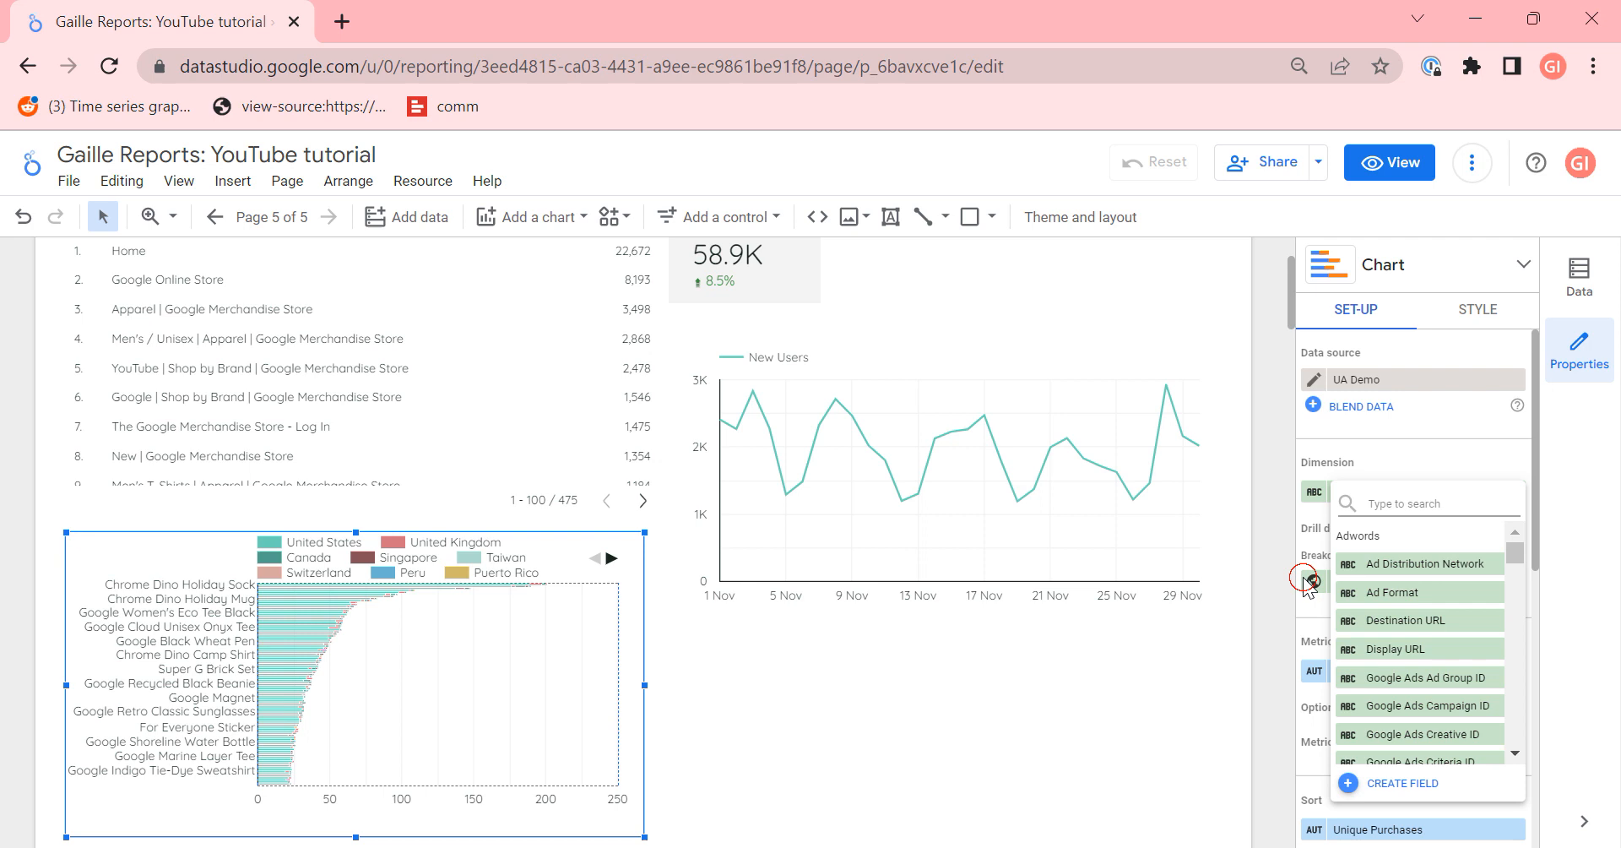
text(used)
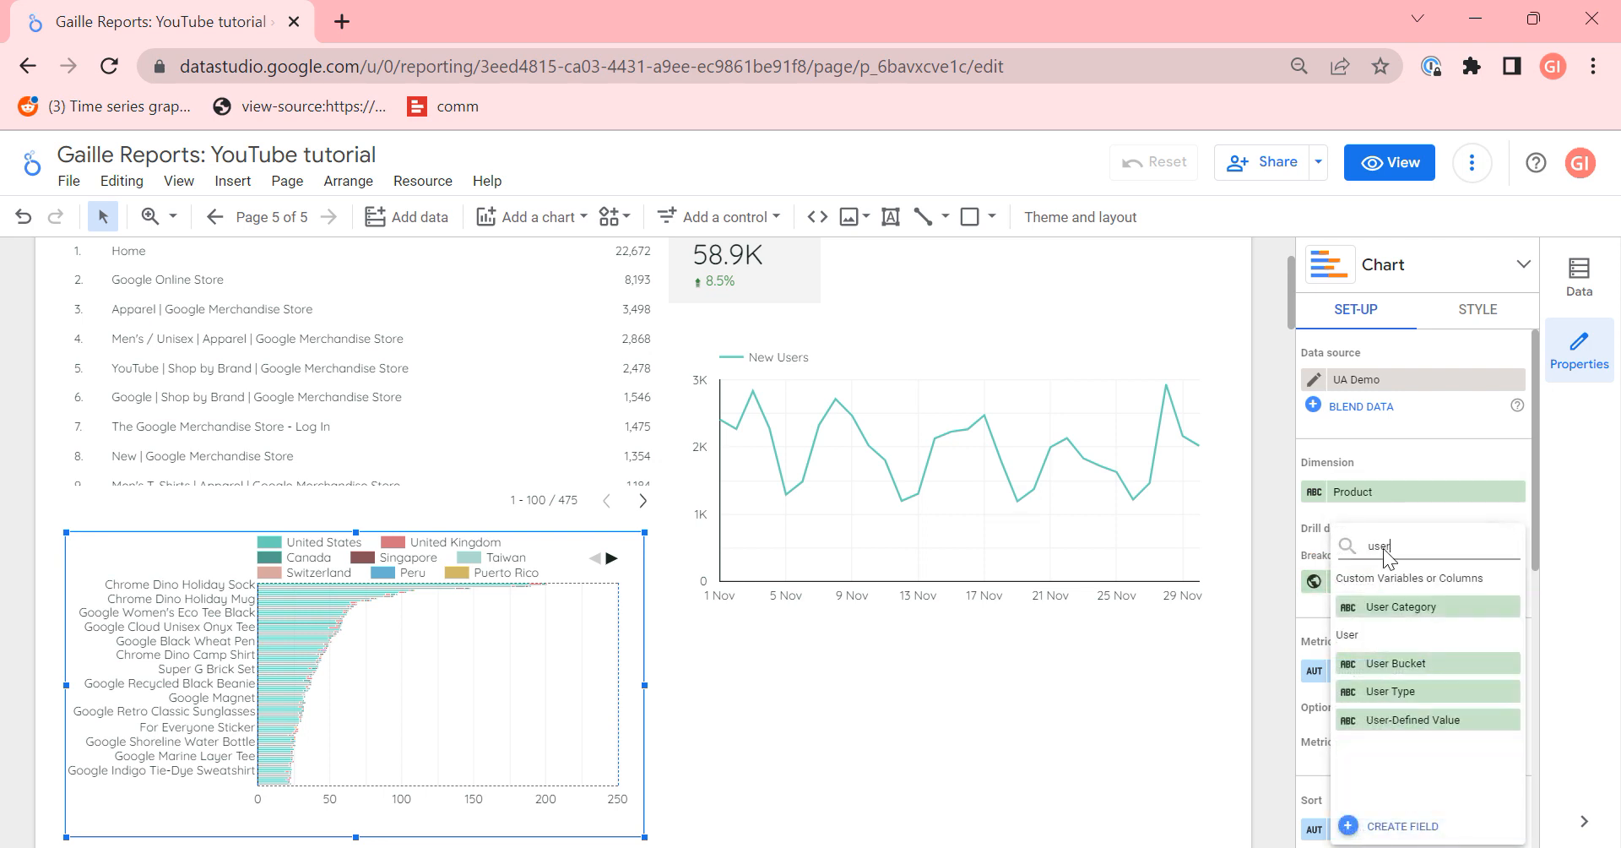
click(1393, 691)
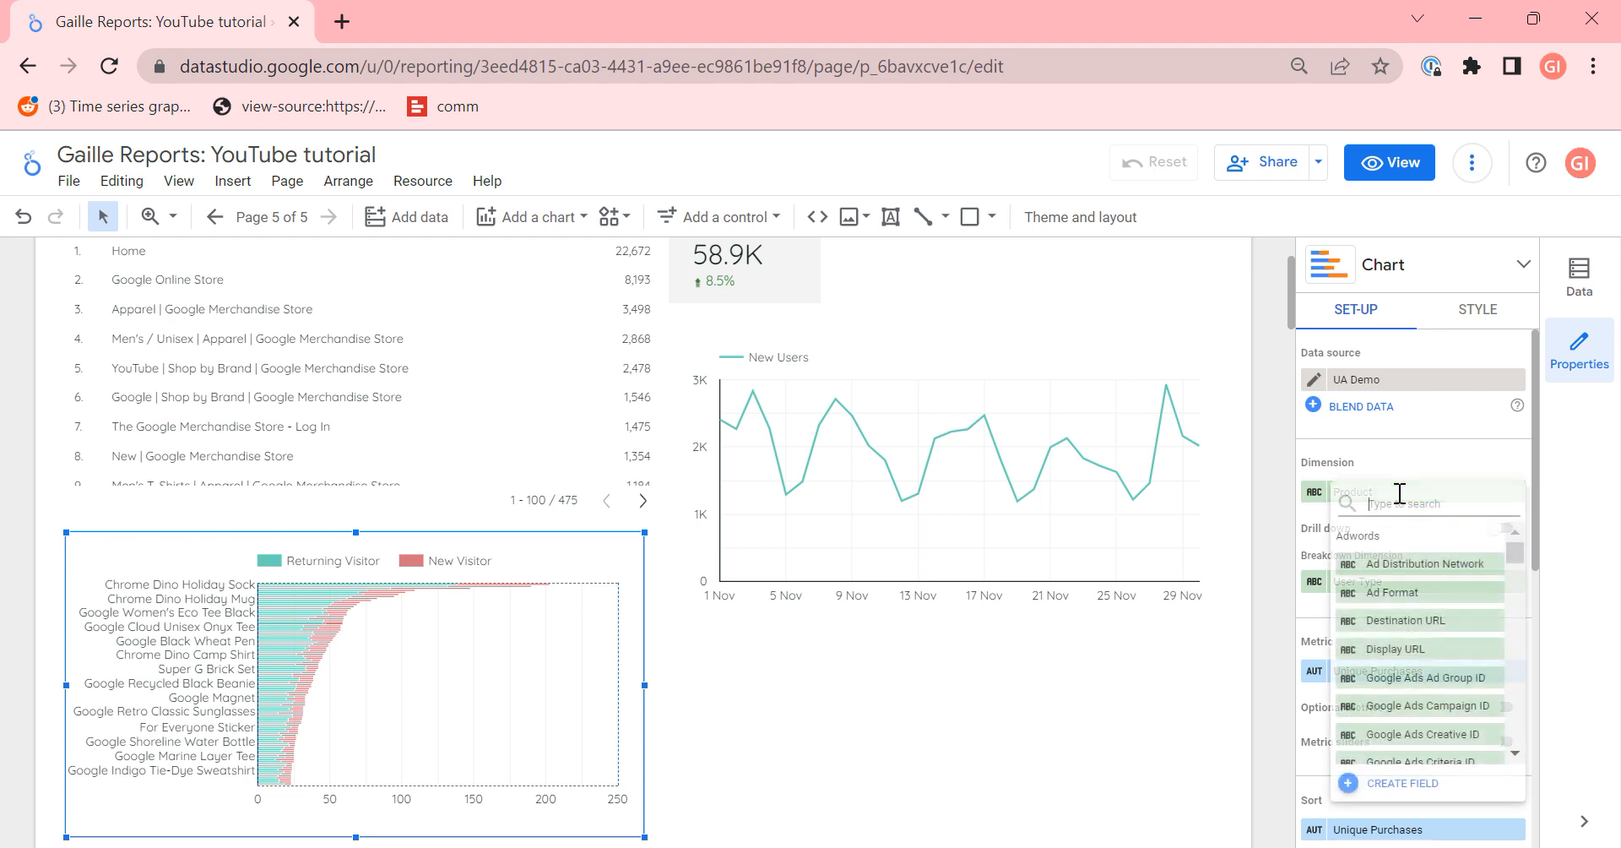
text(de)
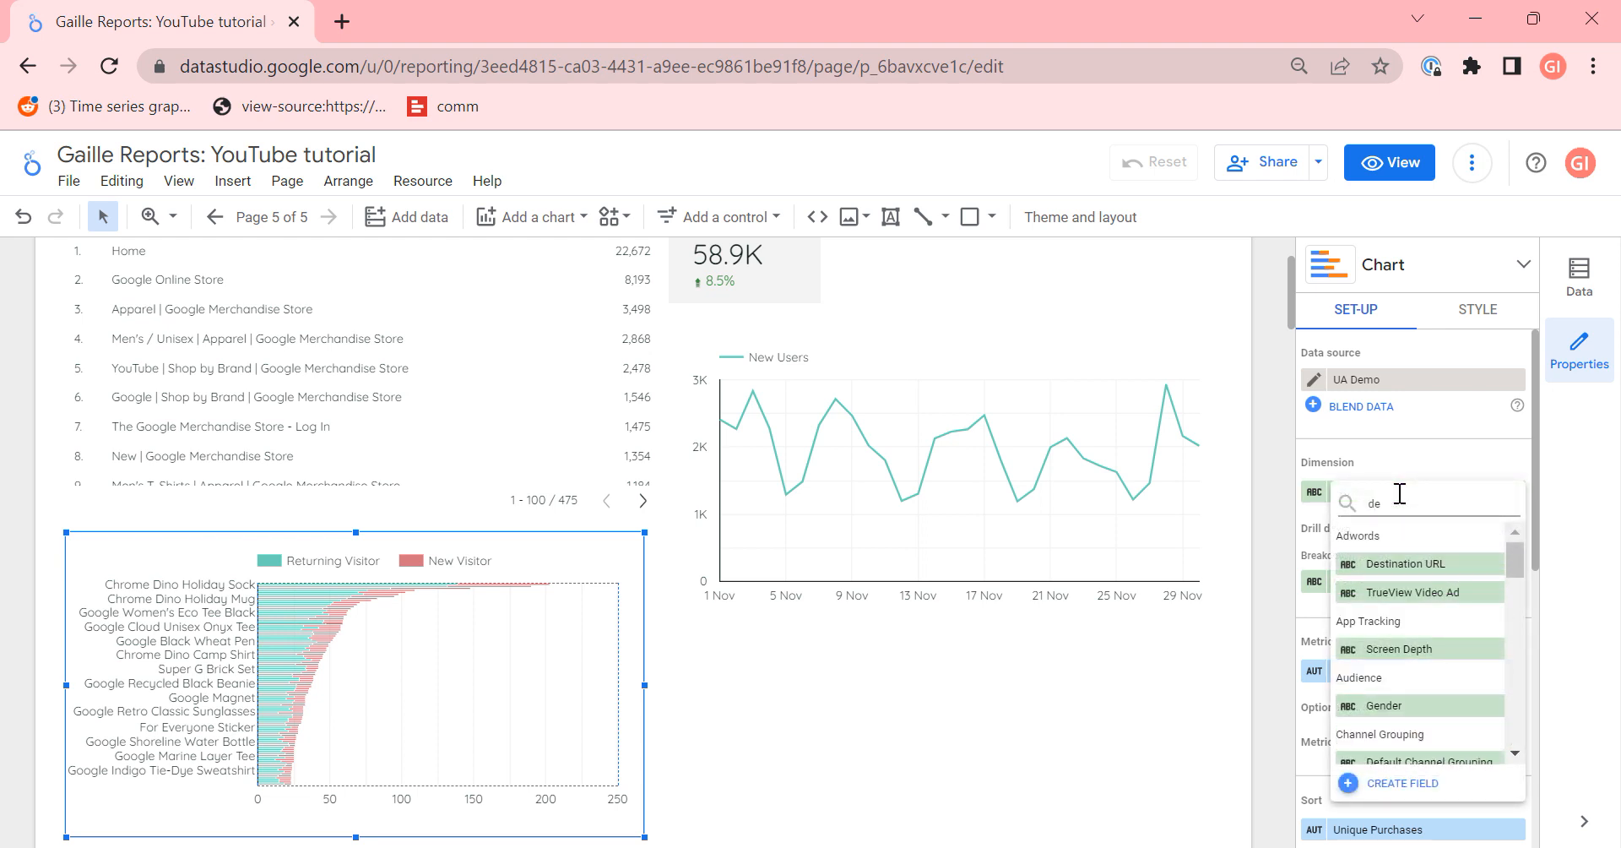
click(1406, 491)
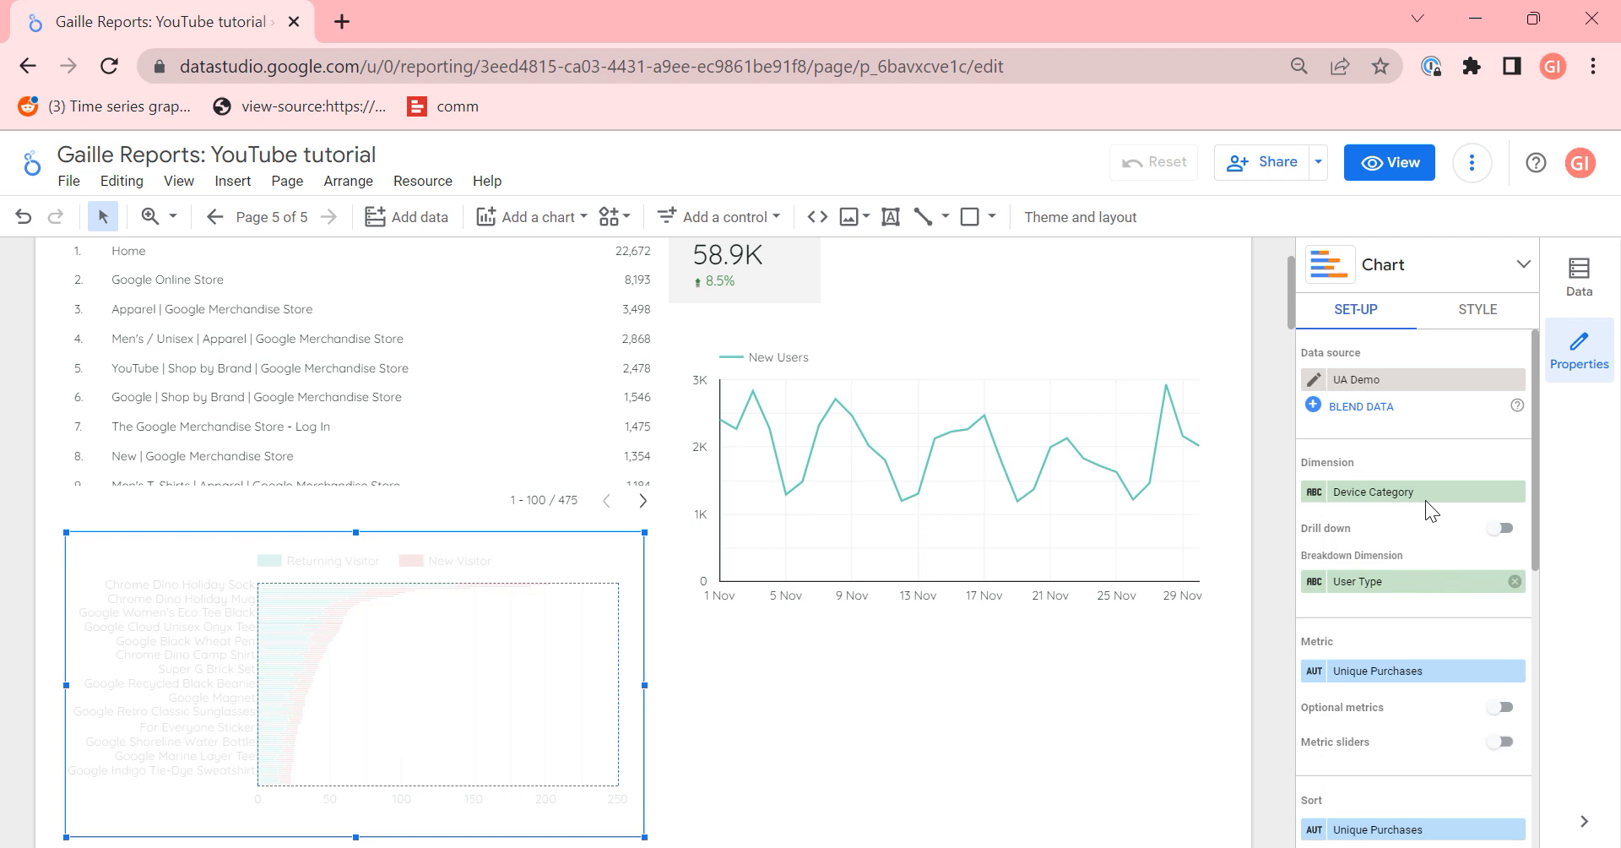
mouse_move(1398, 486)
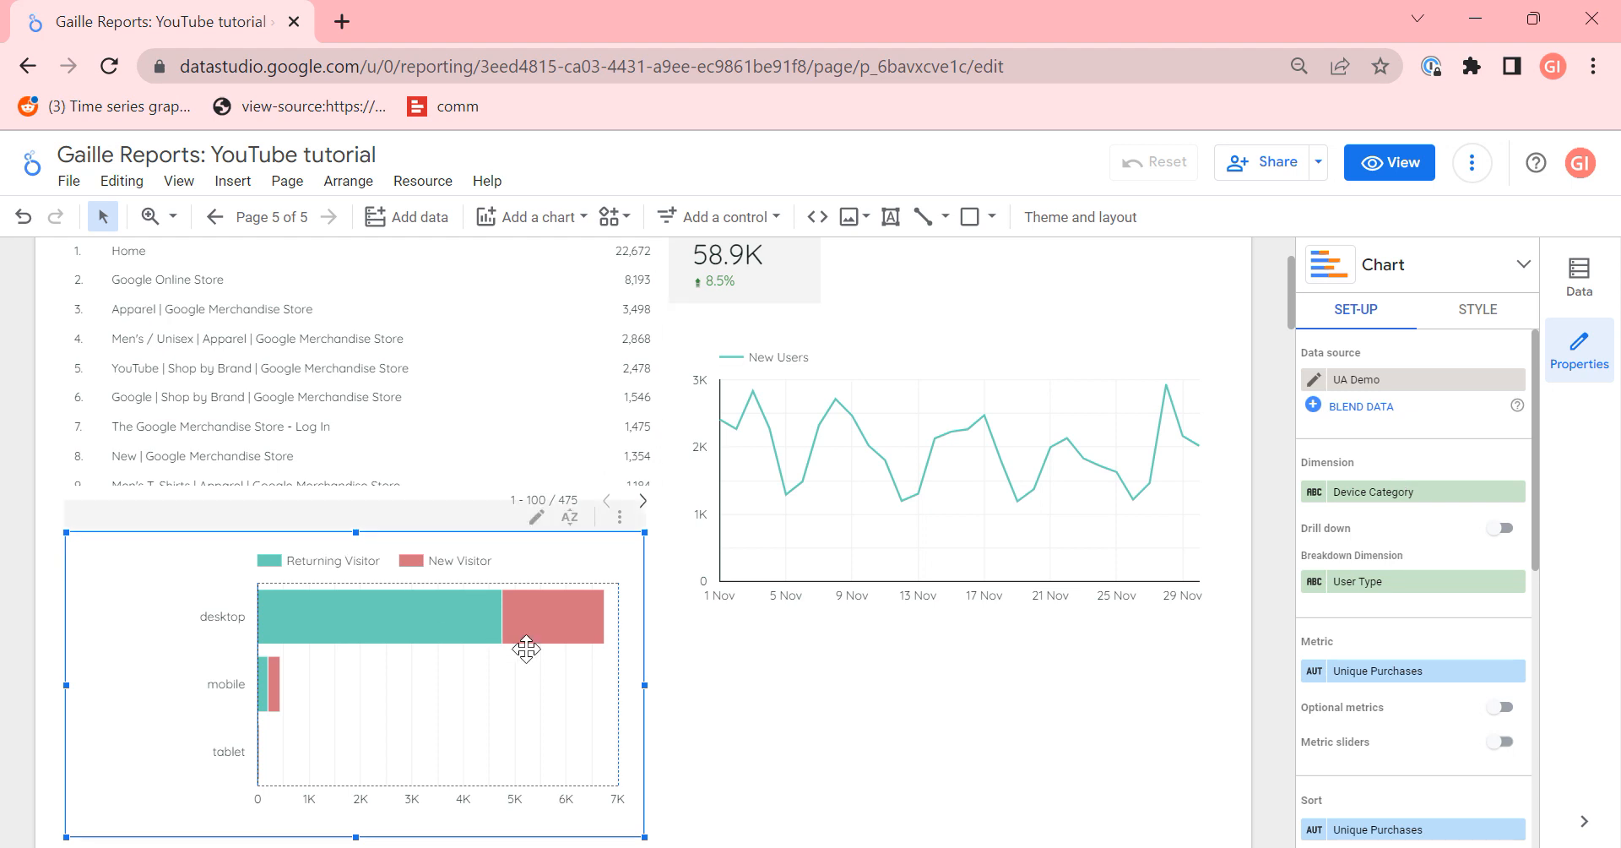
mouse_move(370, 620)
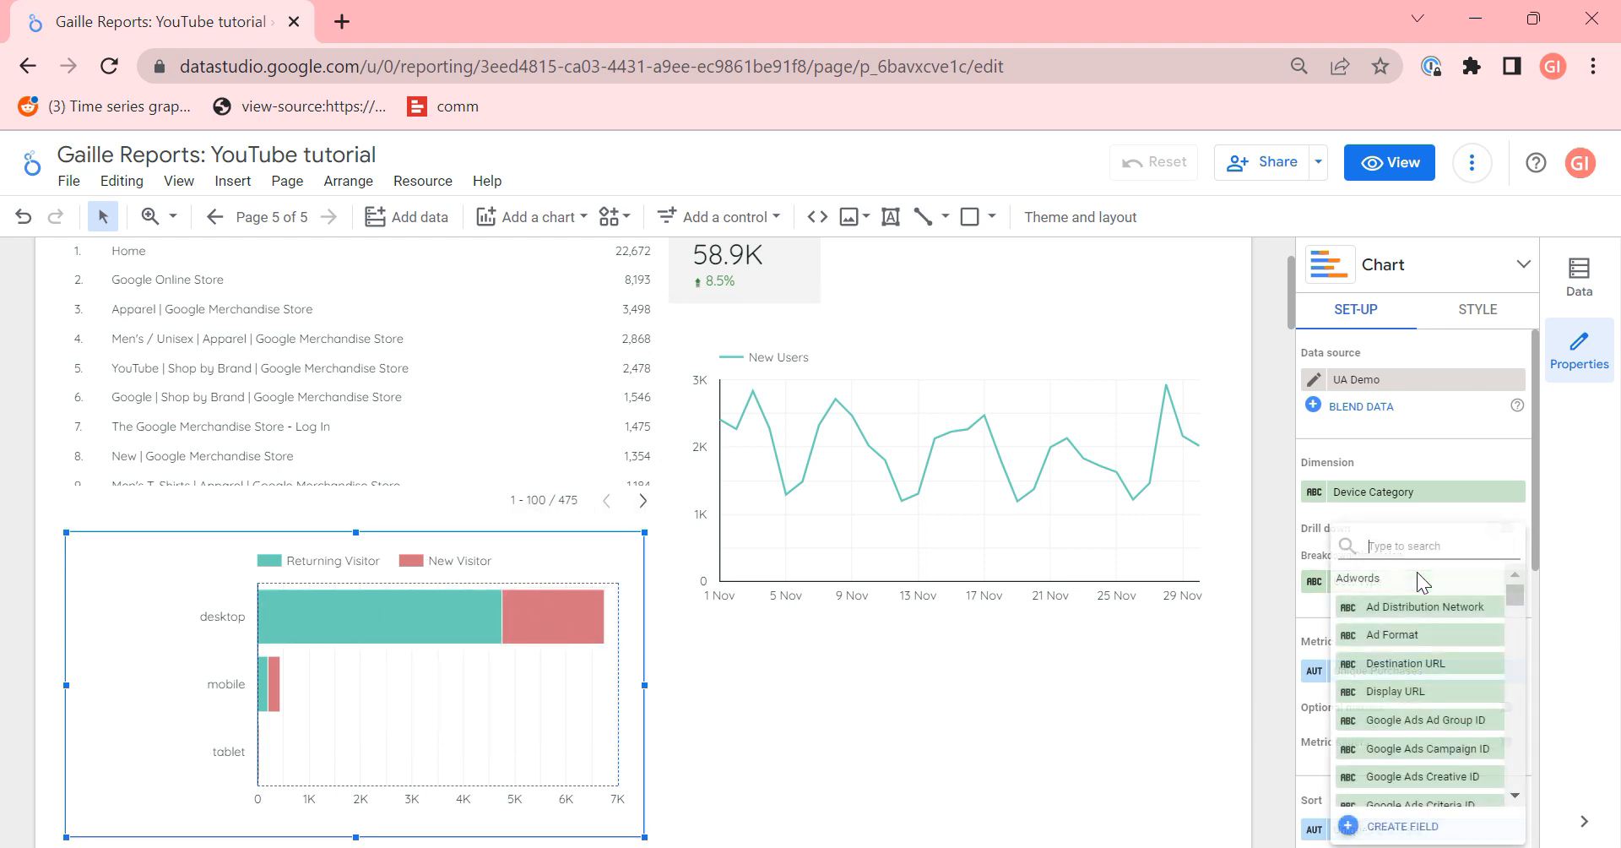
Step: Change the breakdown dimension from User Type to Gender
text(gende)
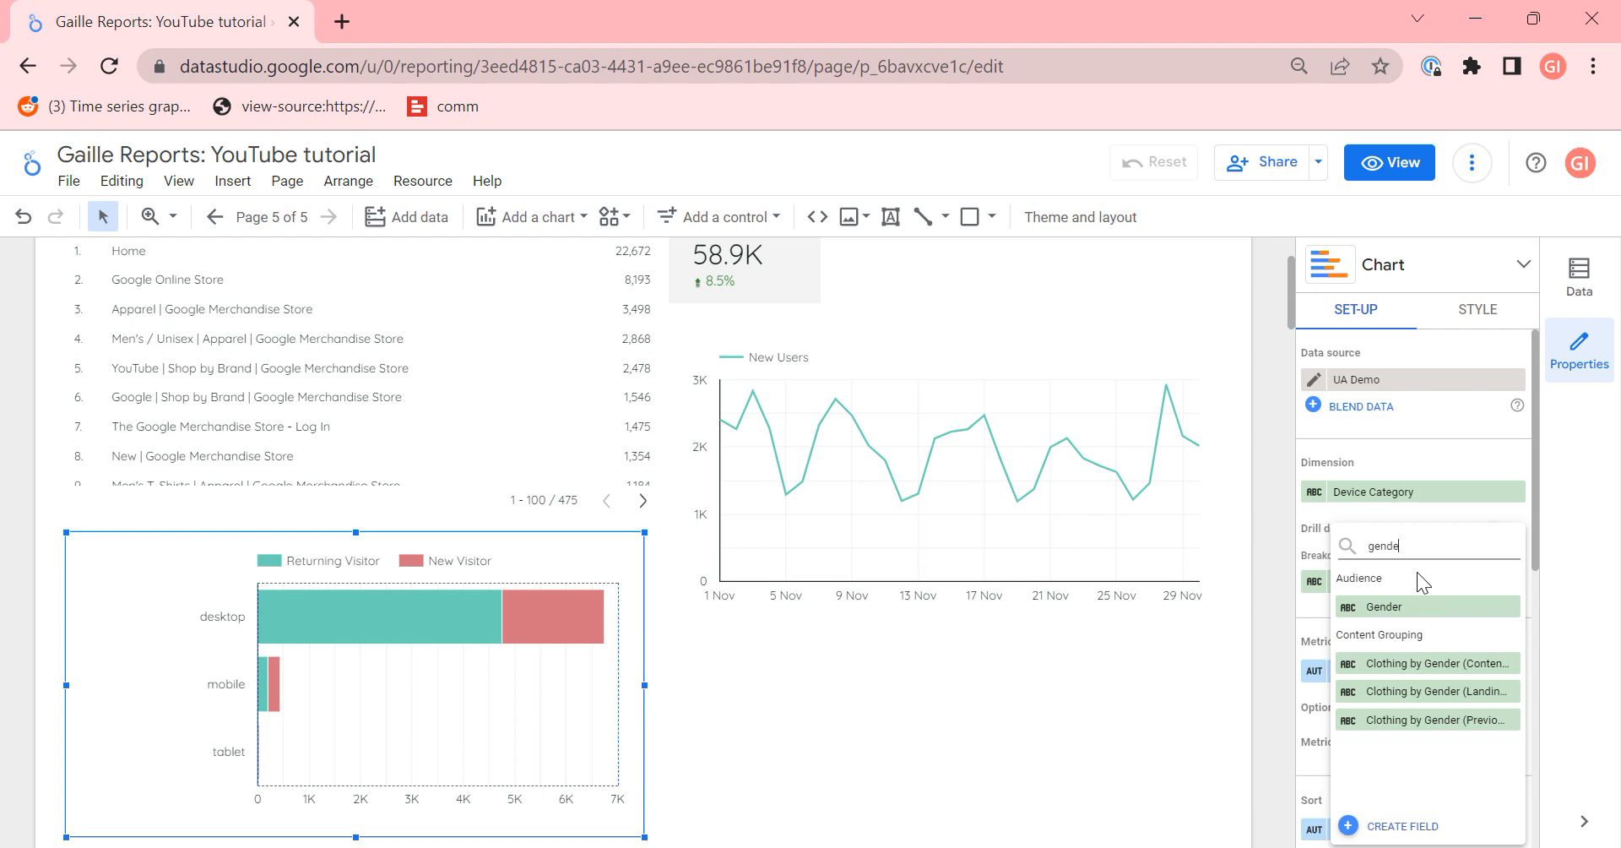
click(1383, 606)
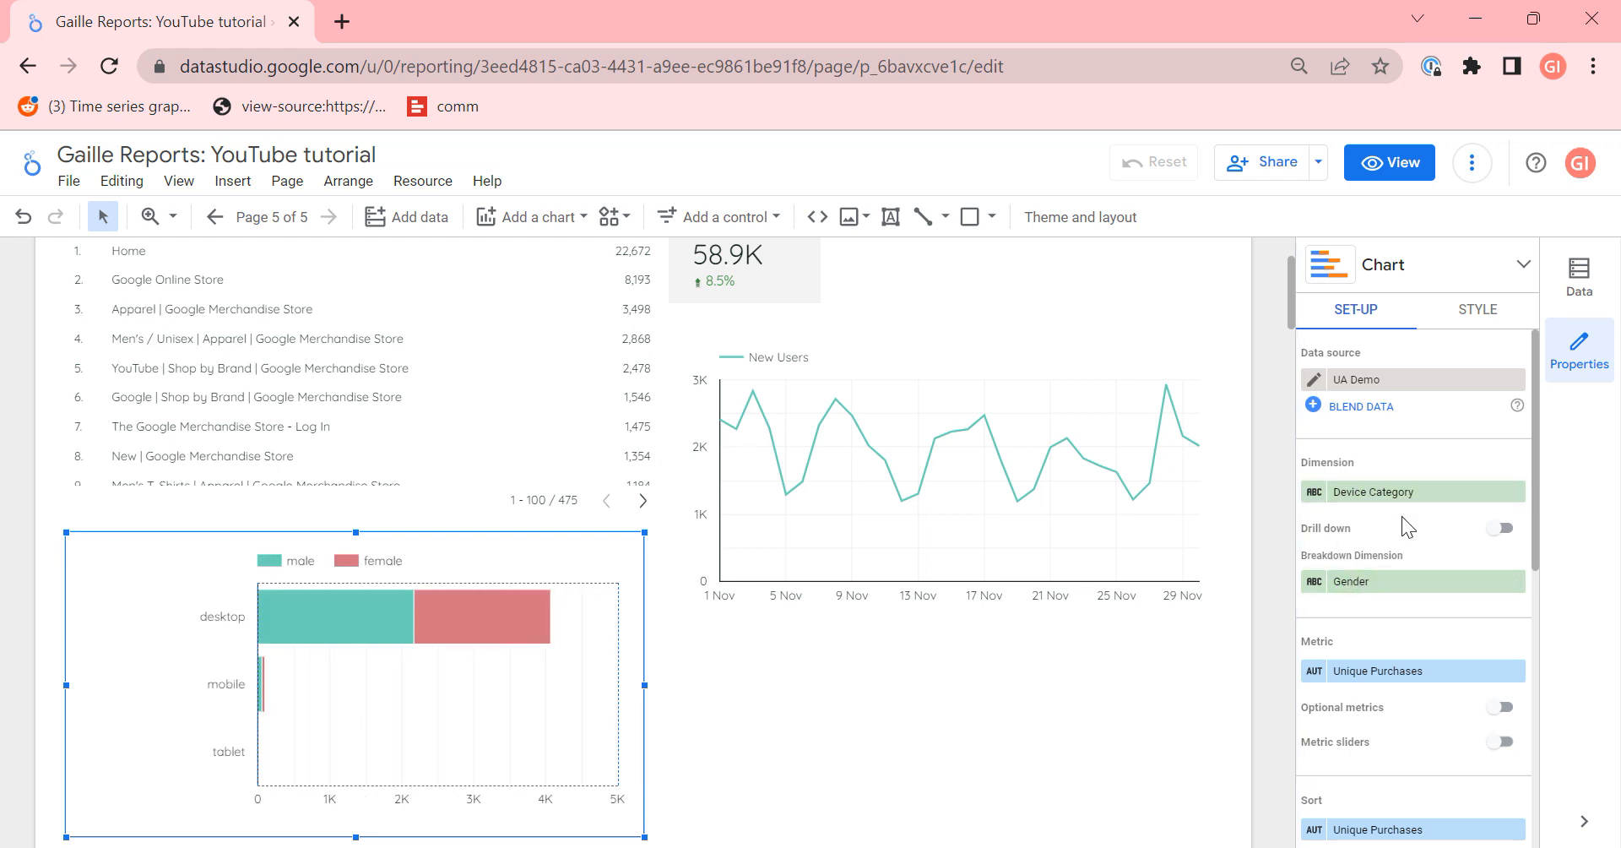
mouse_move(1452, 301)
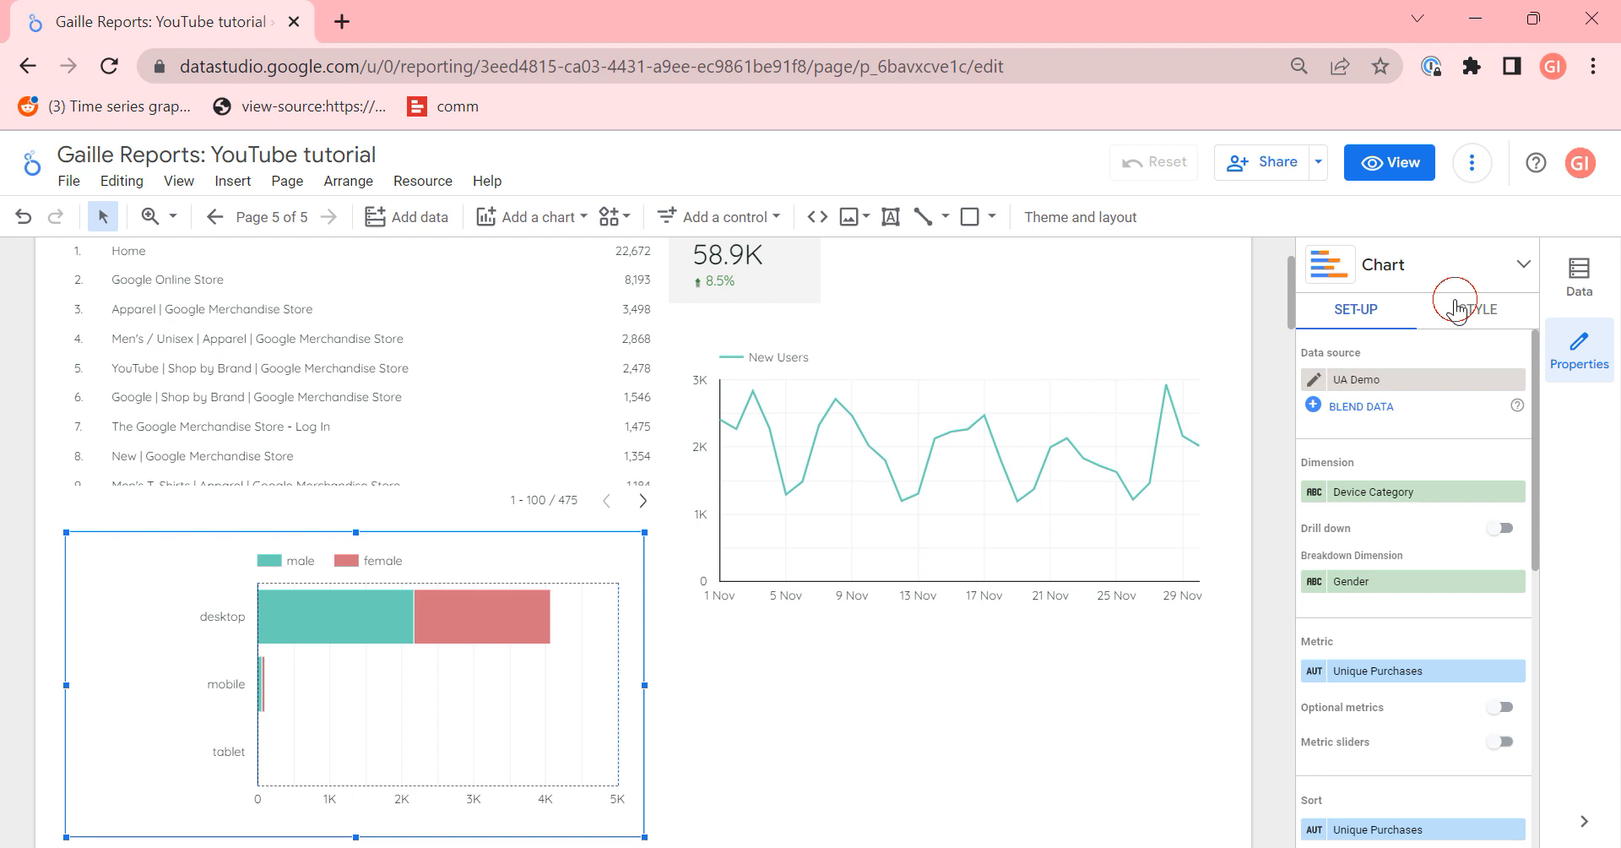
Step: Turn on 100% stacking so each device bar shows male/female shares
click(1476, 309)
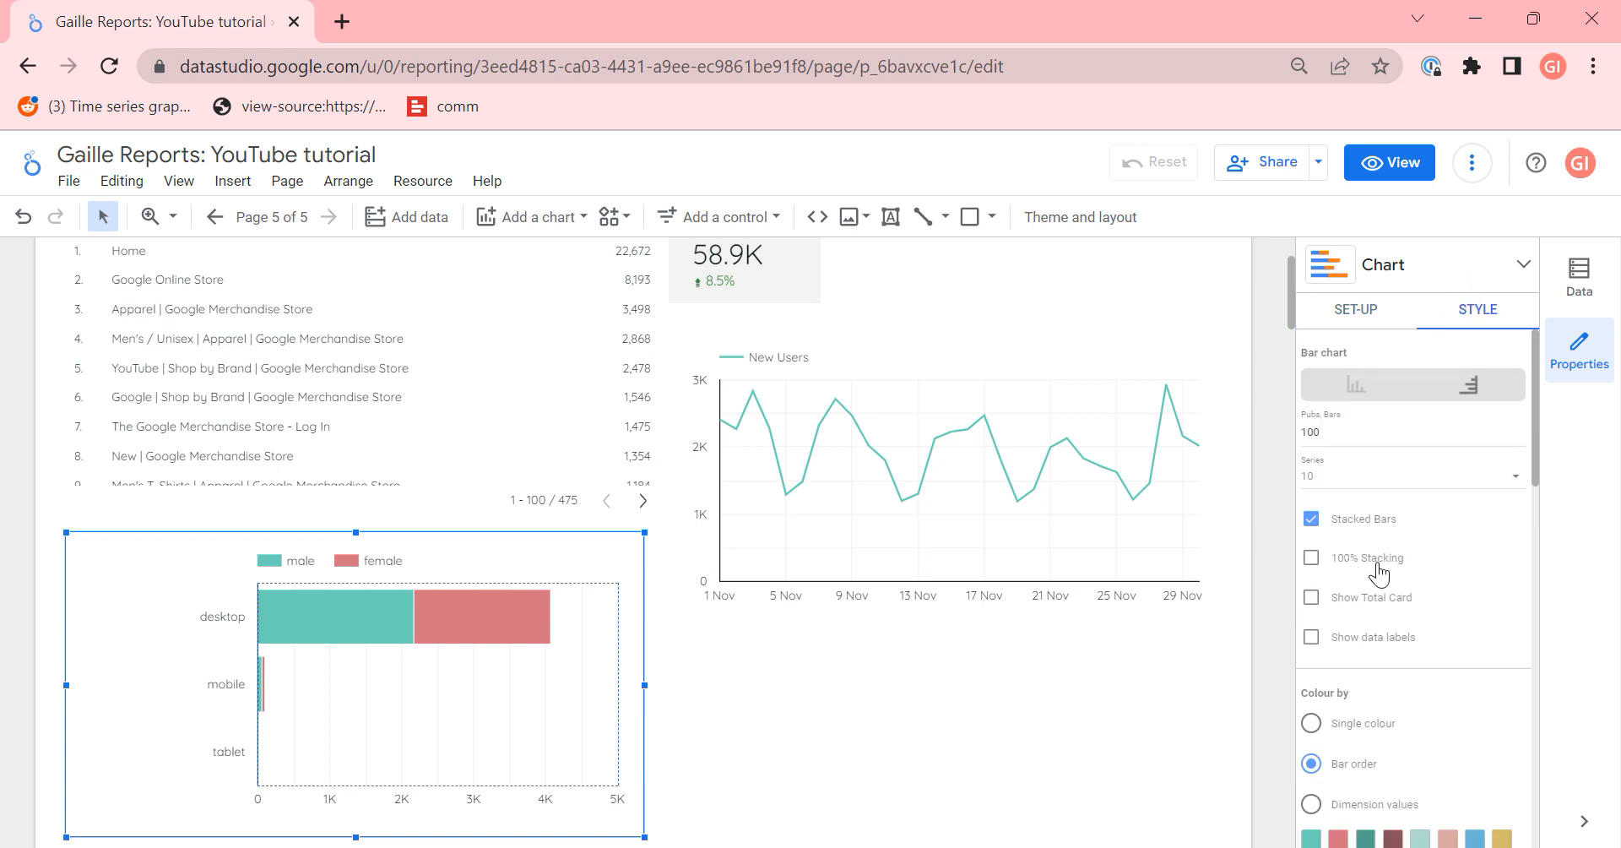
click(1312, 557)
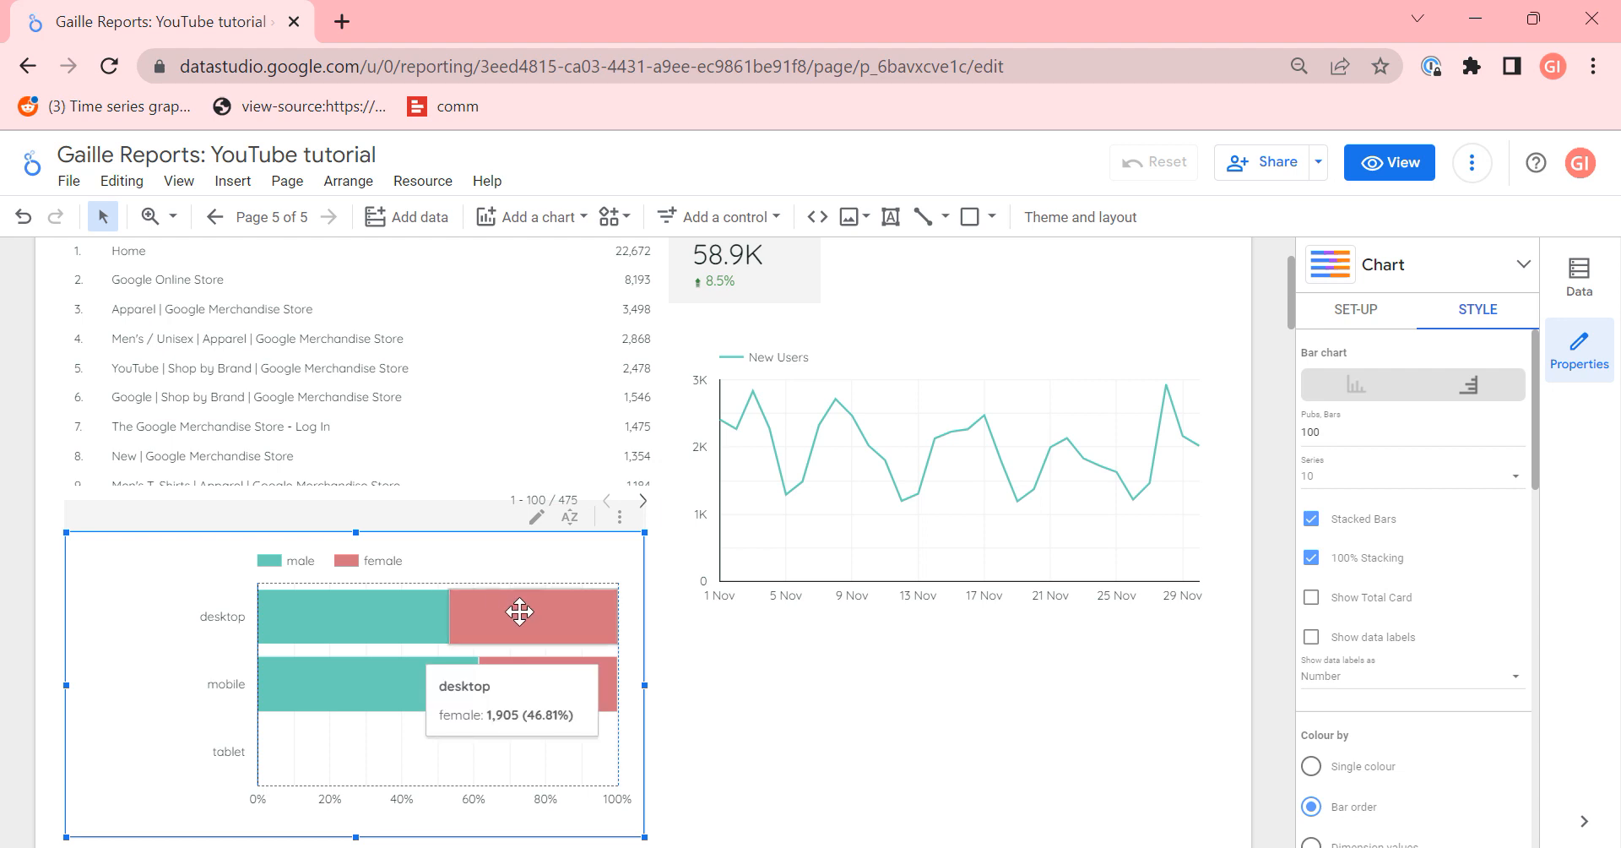
mouse_move(535, 610)
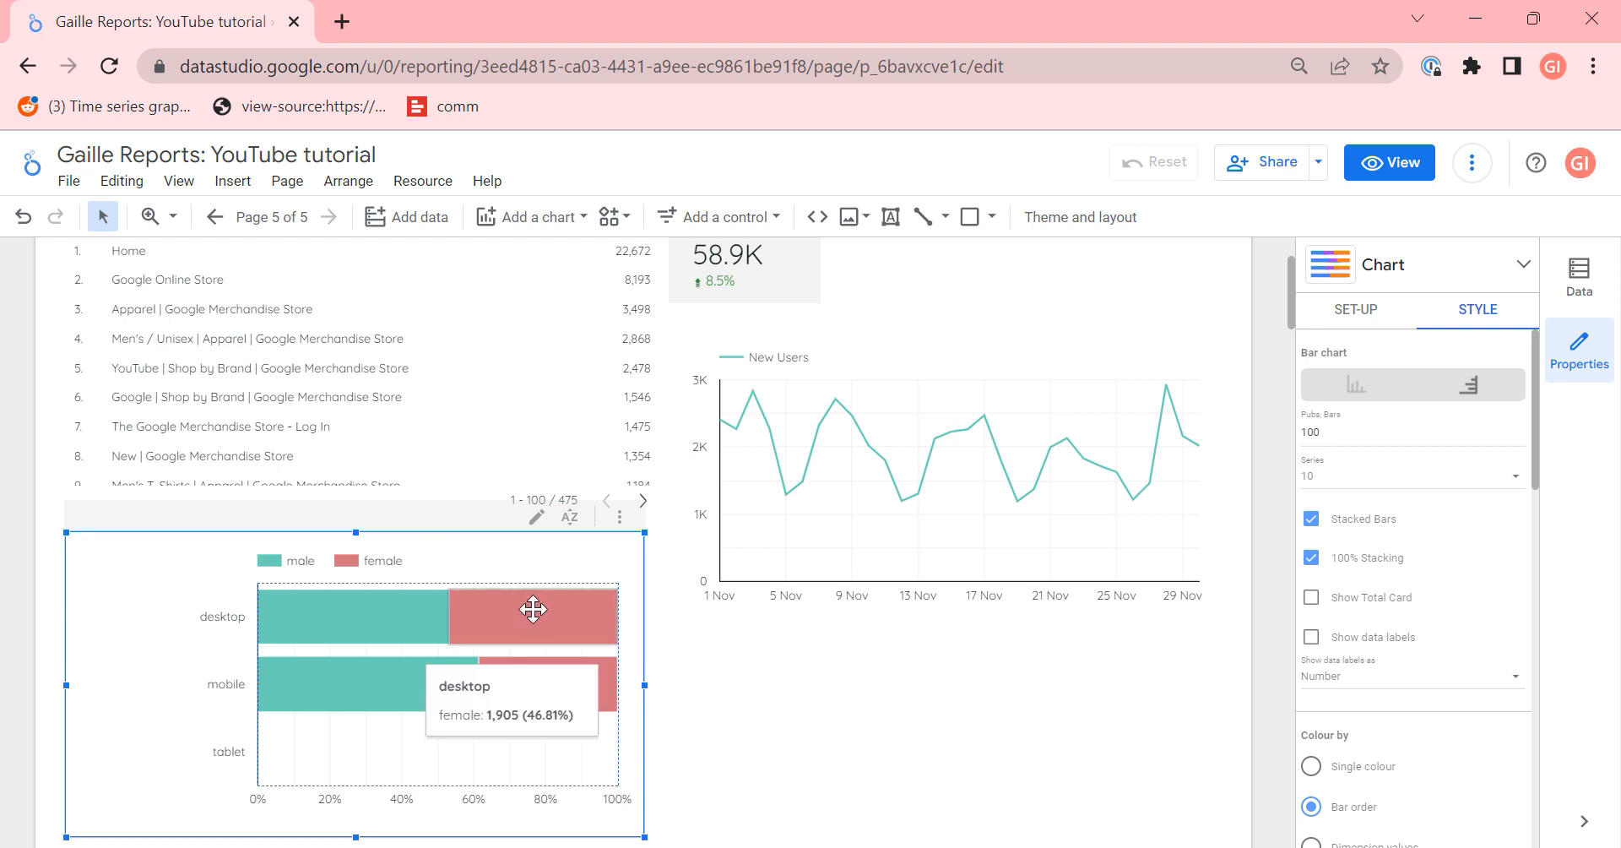
mouse_move(549, 699)
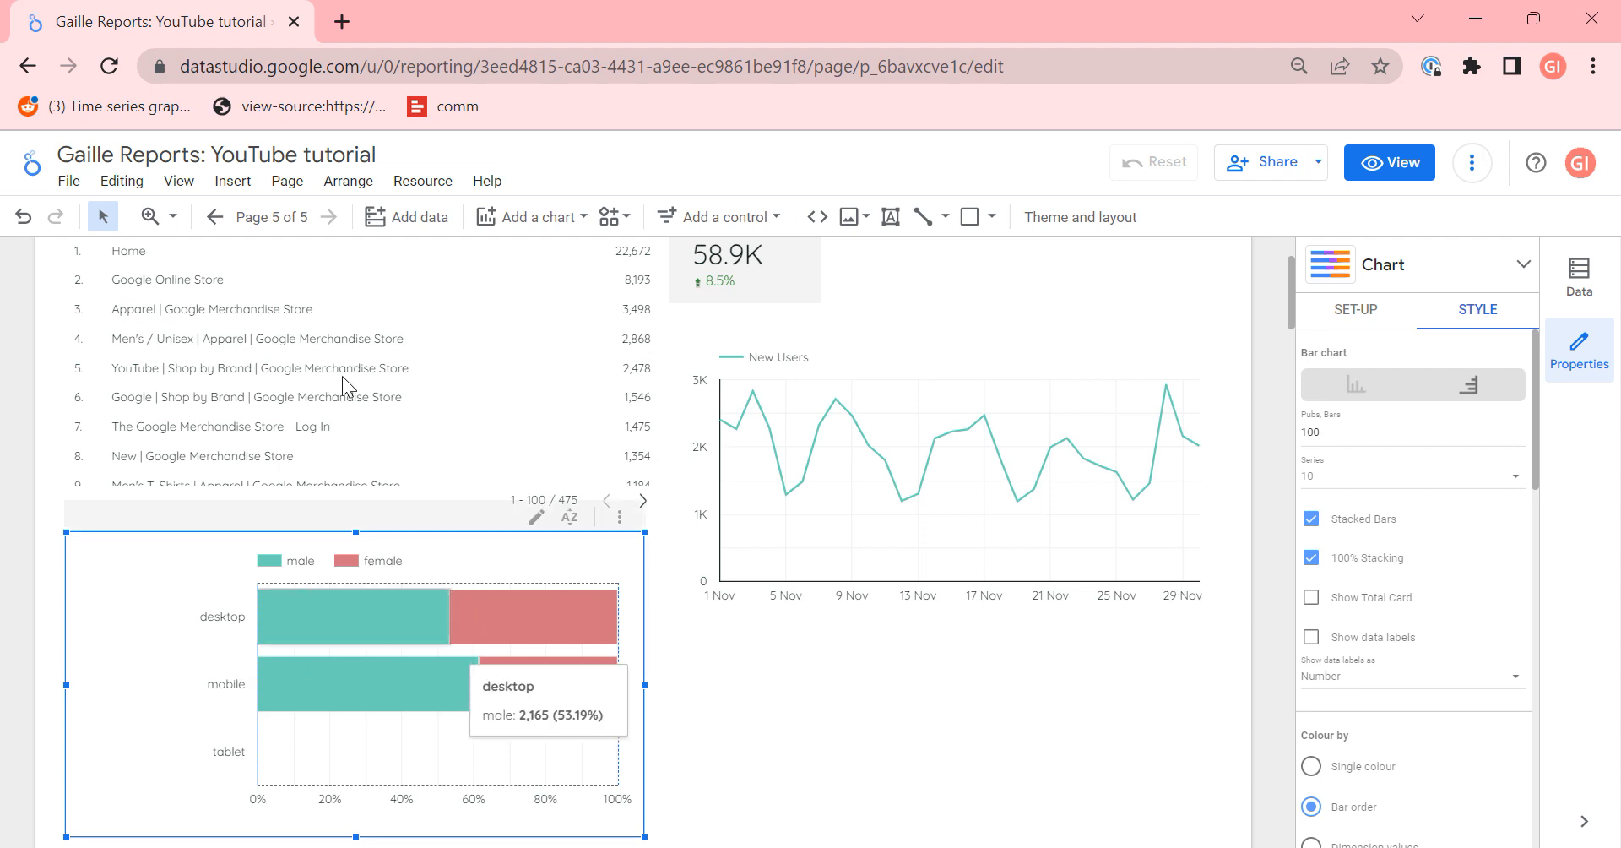
mouse_move(407, 216)
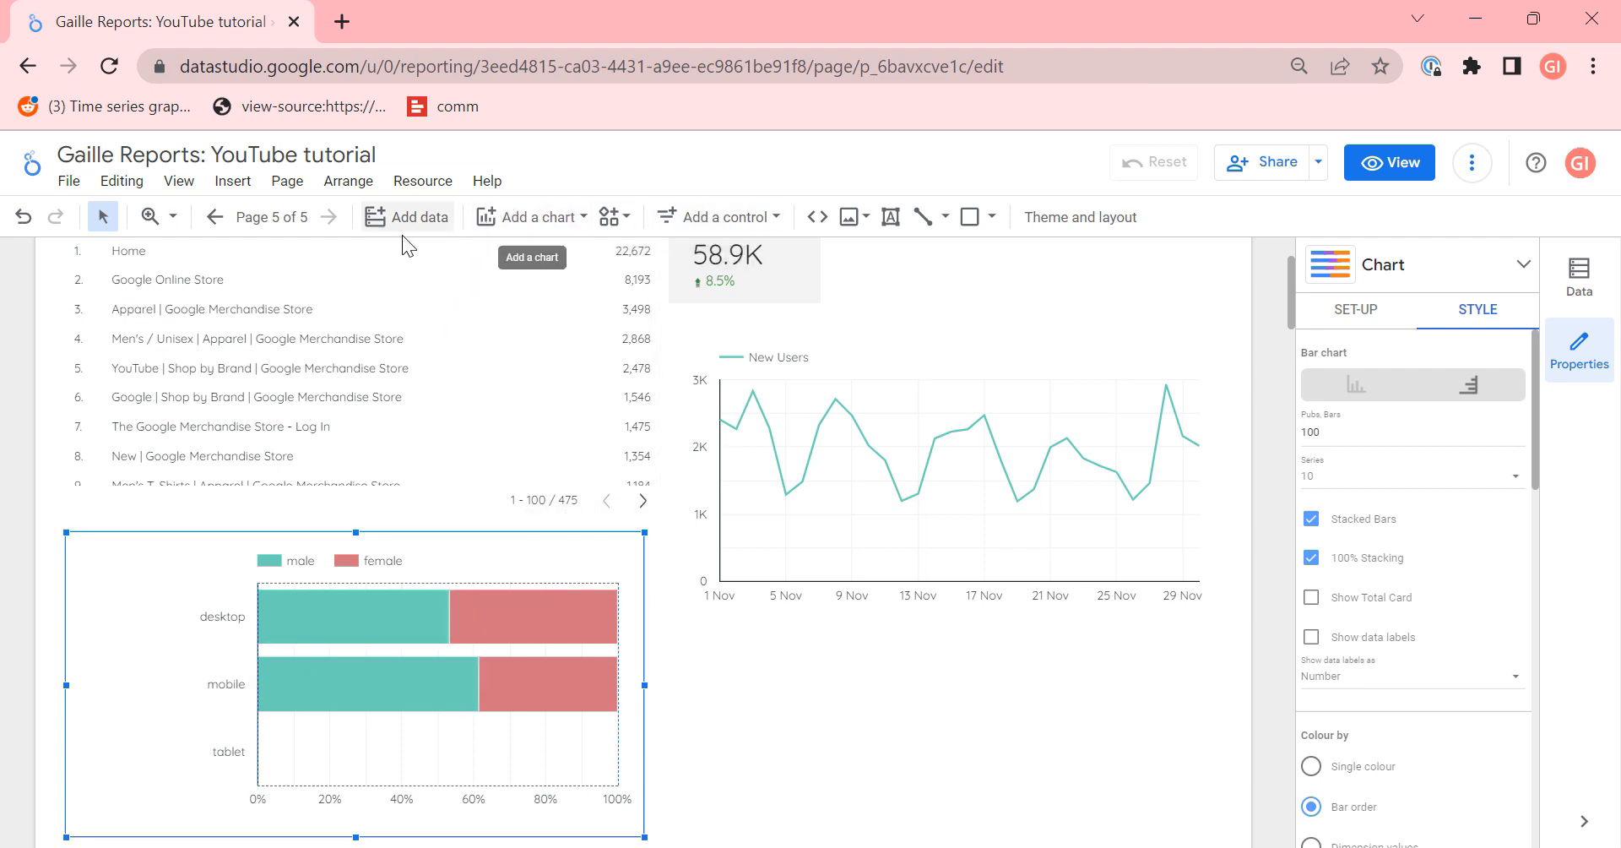
Step: Add a pie chart of Unique Purchases by Gender below the stacked bars
click(407, 216)
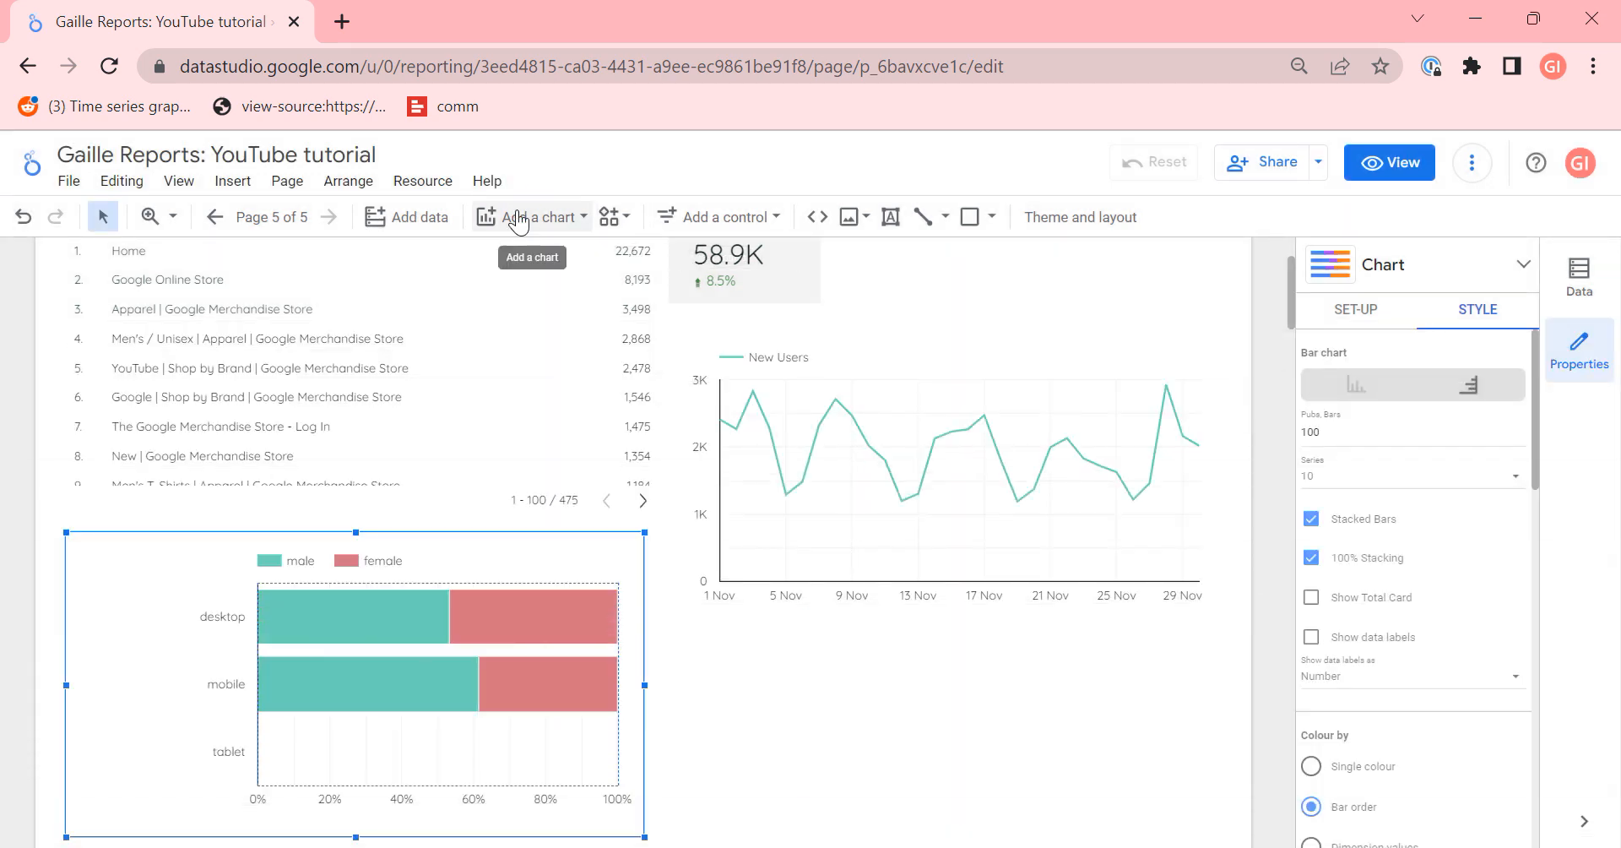
click(529, 218)
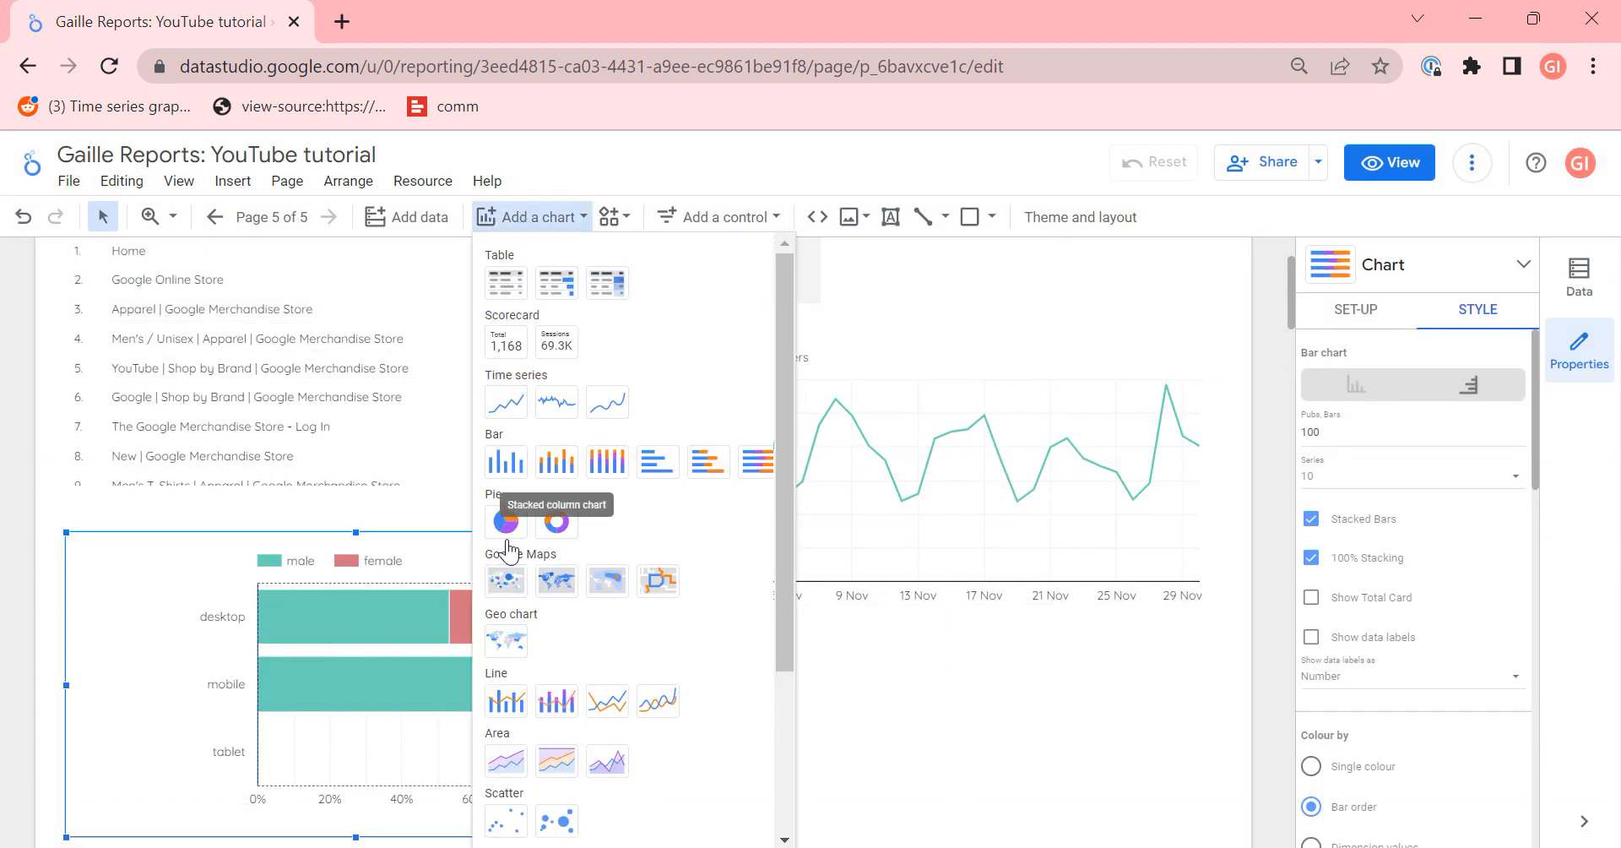
mouse_move(505, 520)
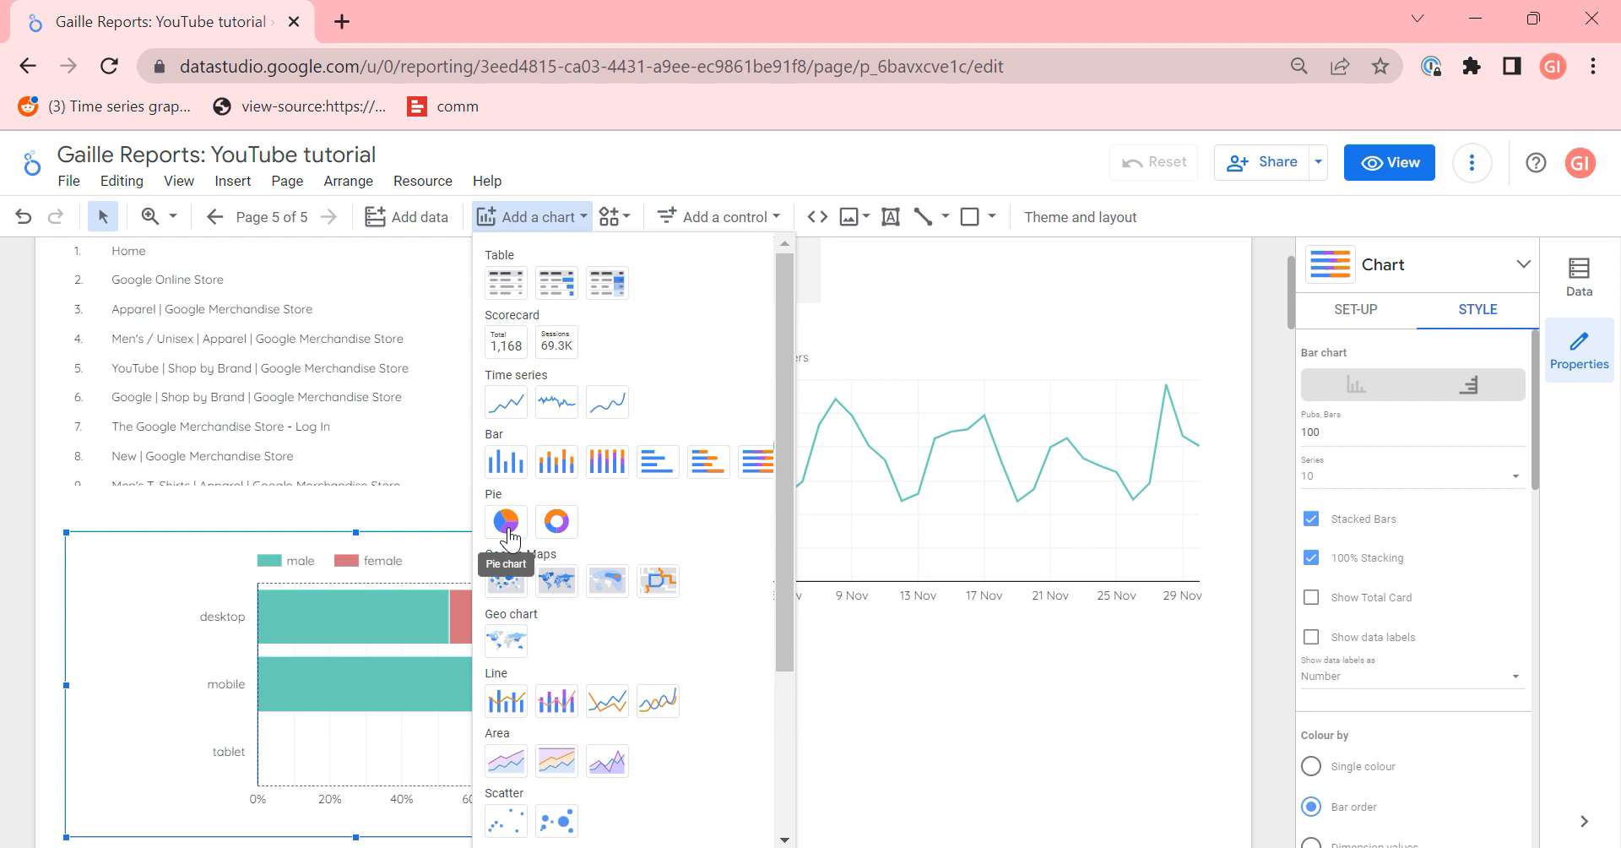
click(505, 520)
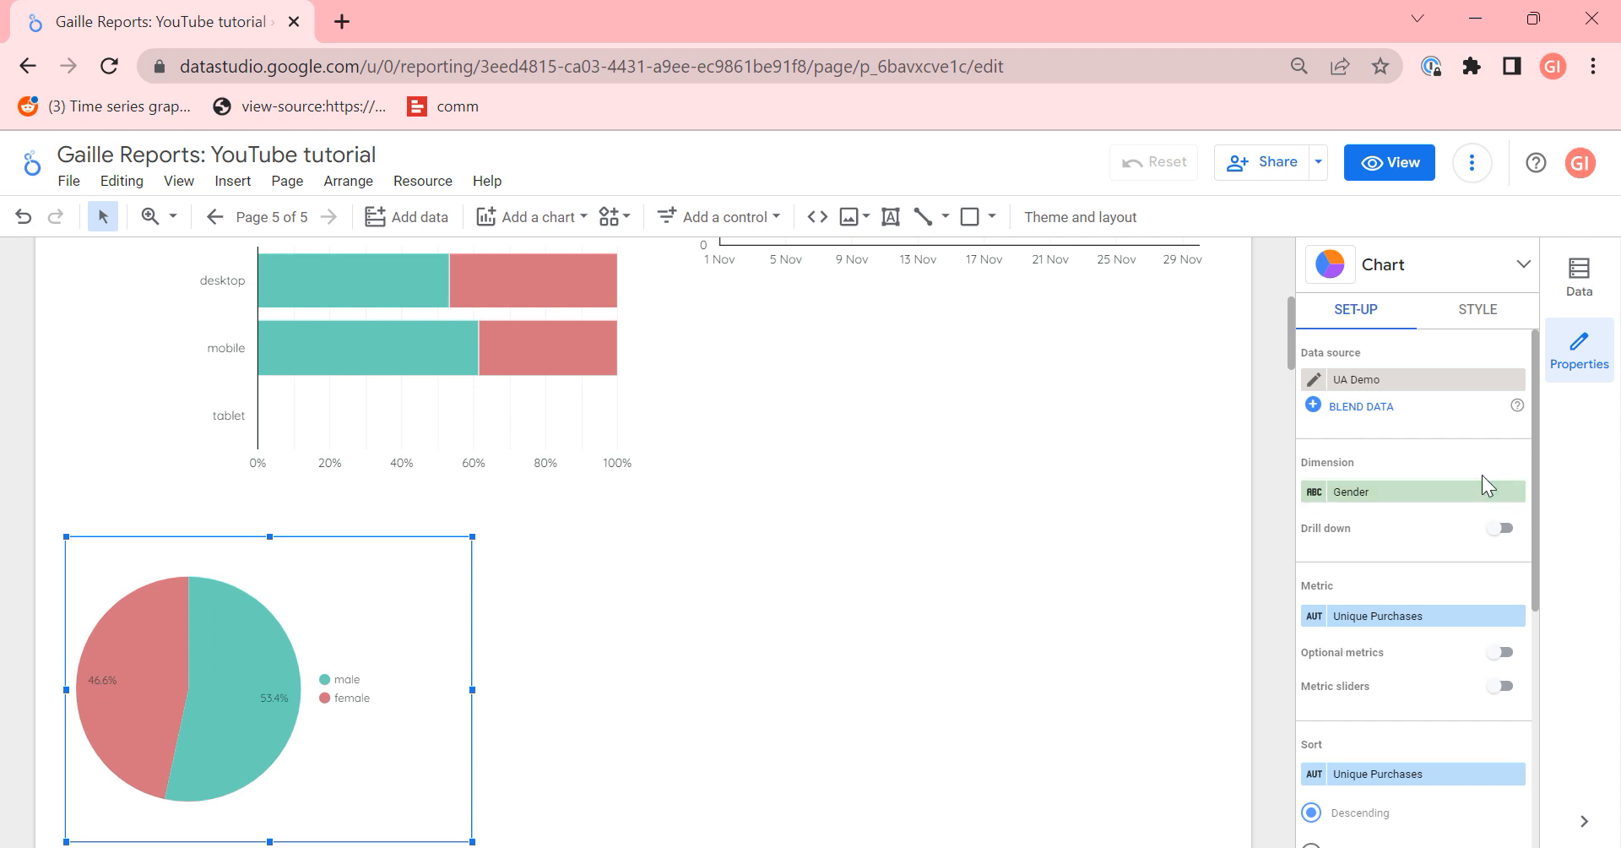
Step: Change the pie chart's dimension to Product, then to Device Category (desktop 93.6%)
click(1351, 491)
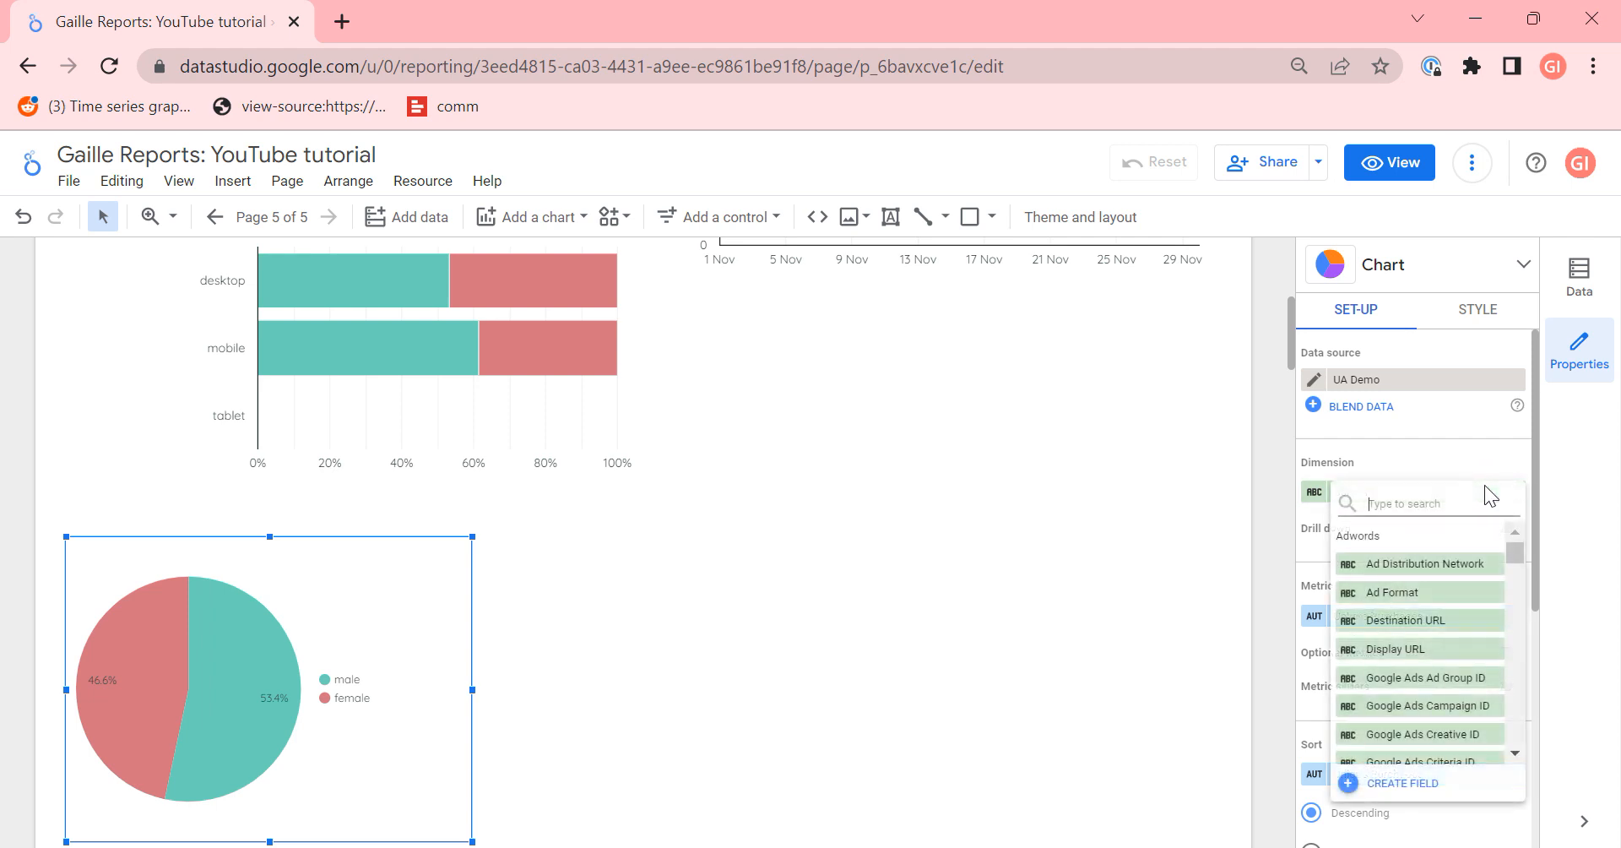
text(produ)
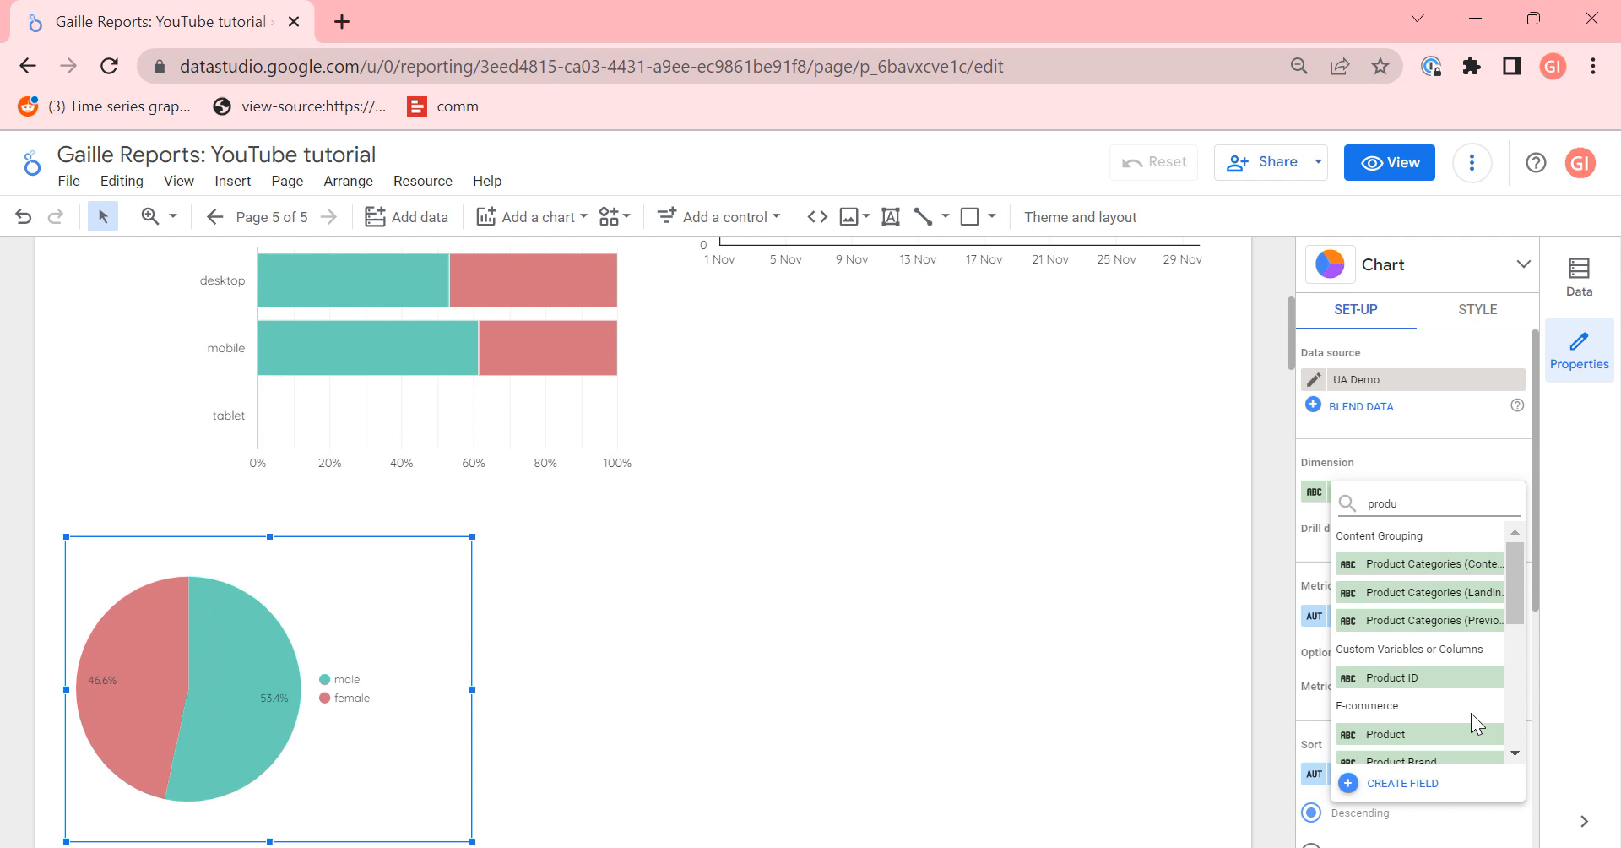
click(1385, 734)
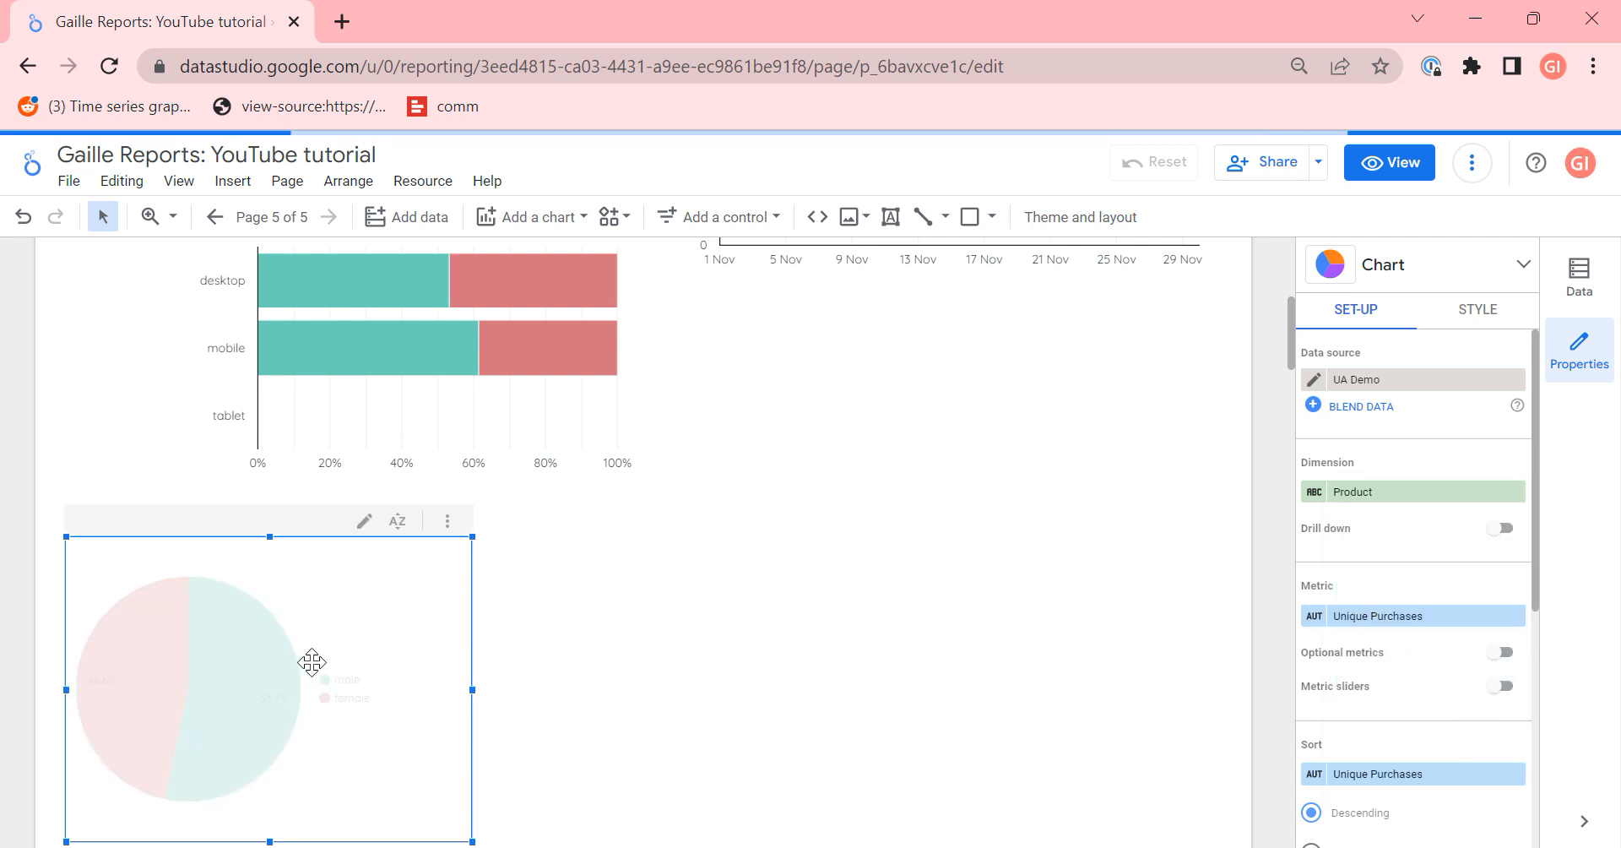
mouse_move(238, 606)
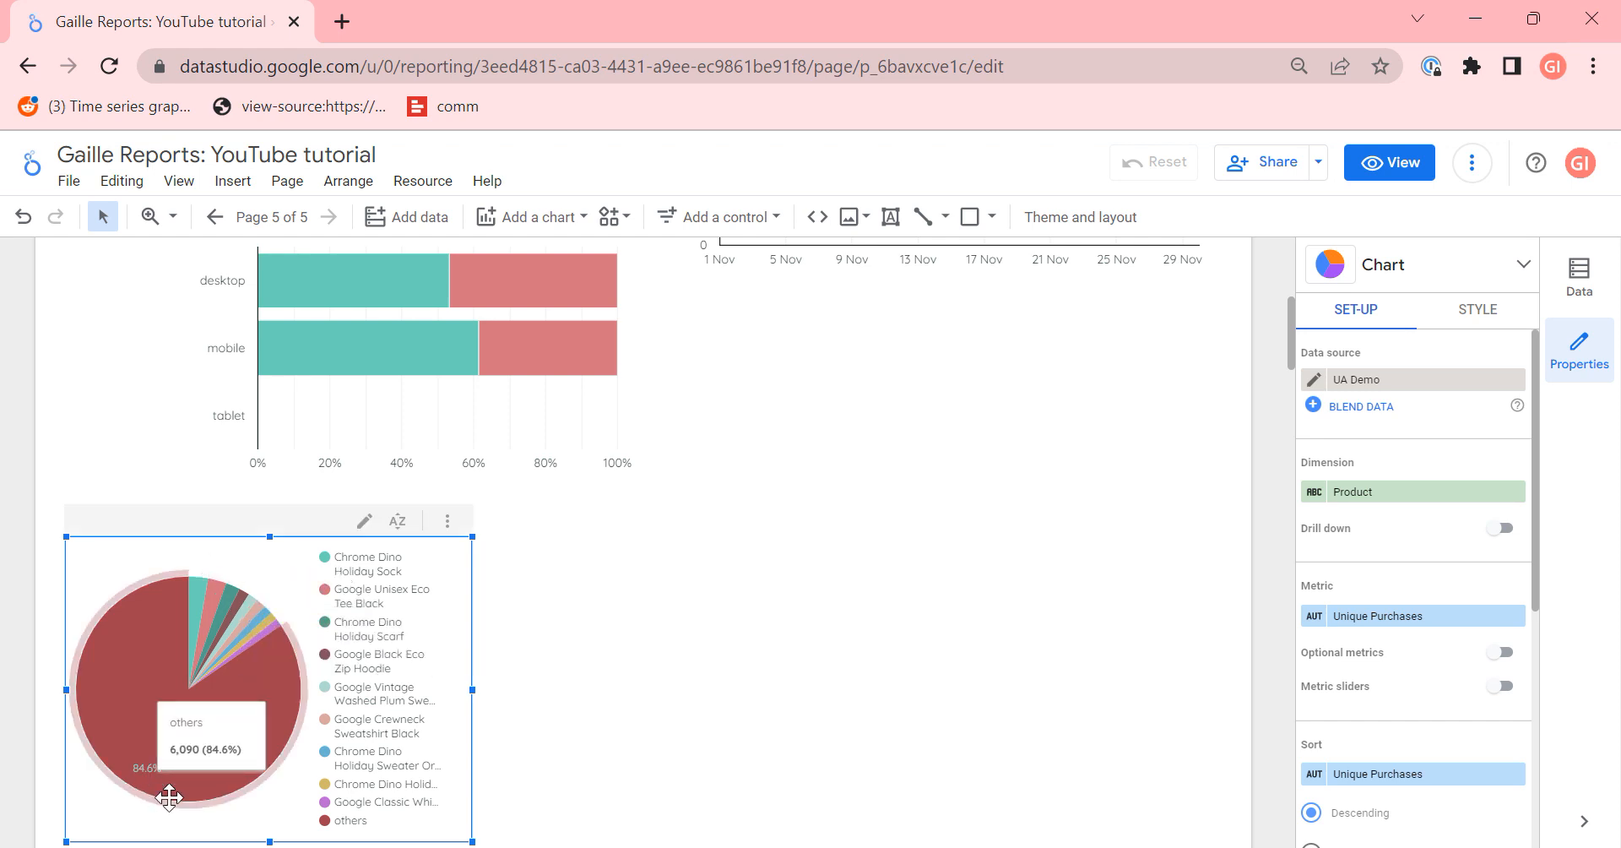
mouse_move(387, 833)
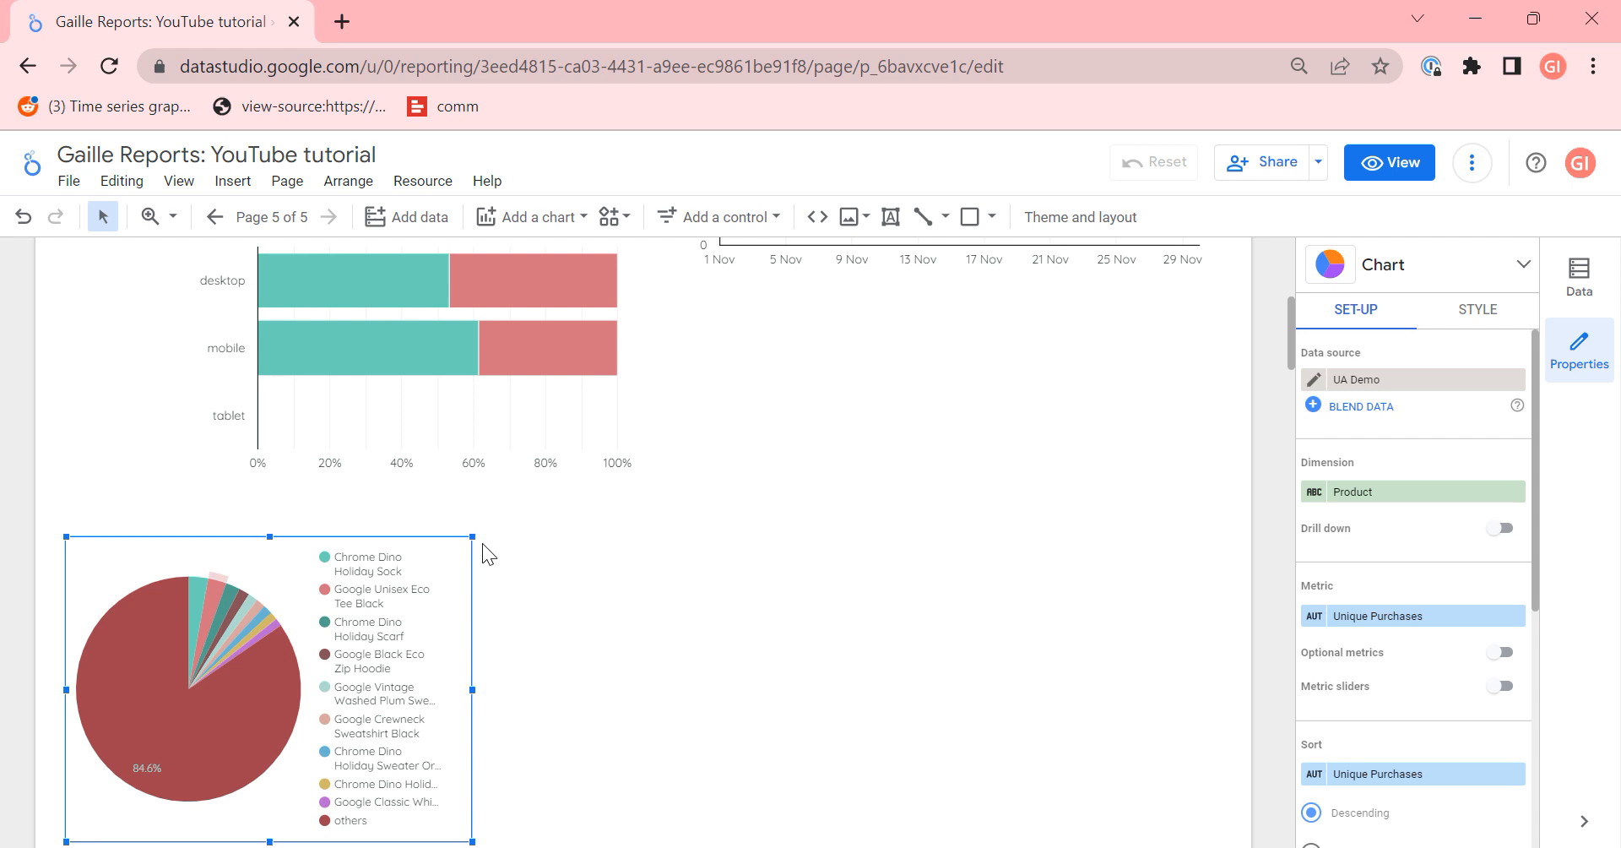
mouse_move(1393, 491)
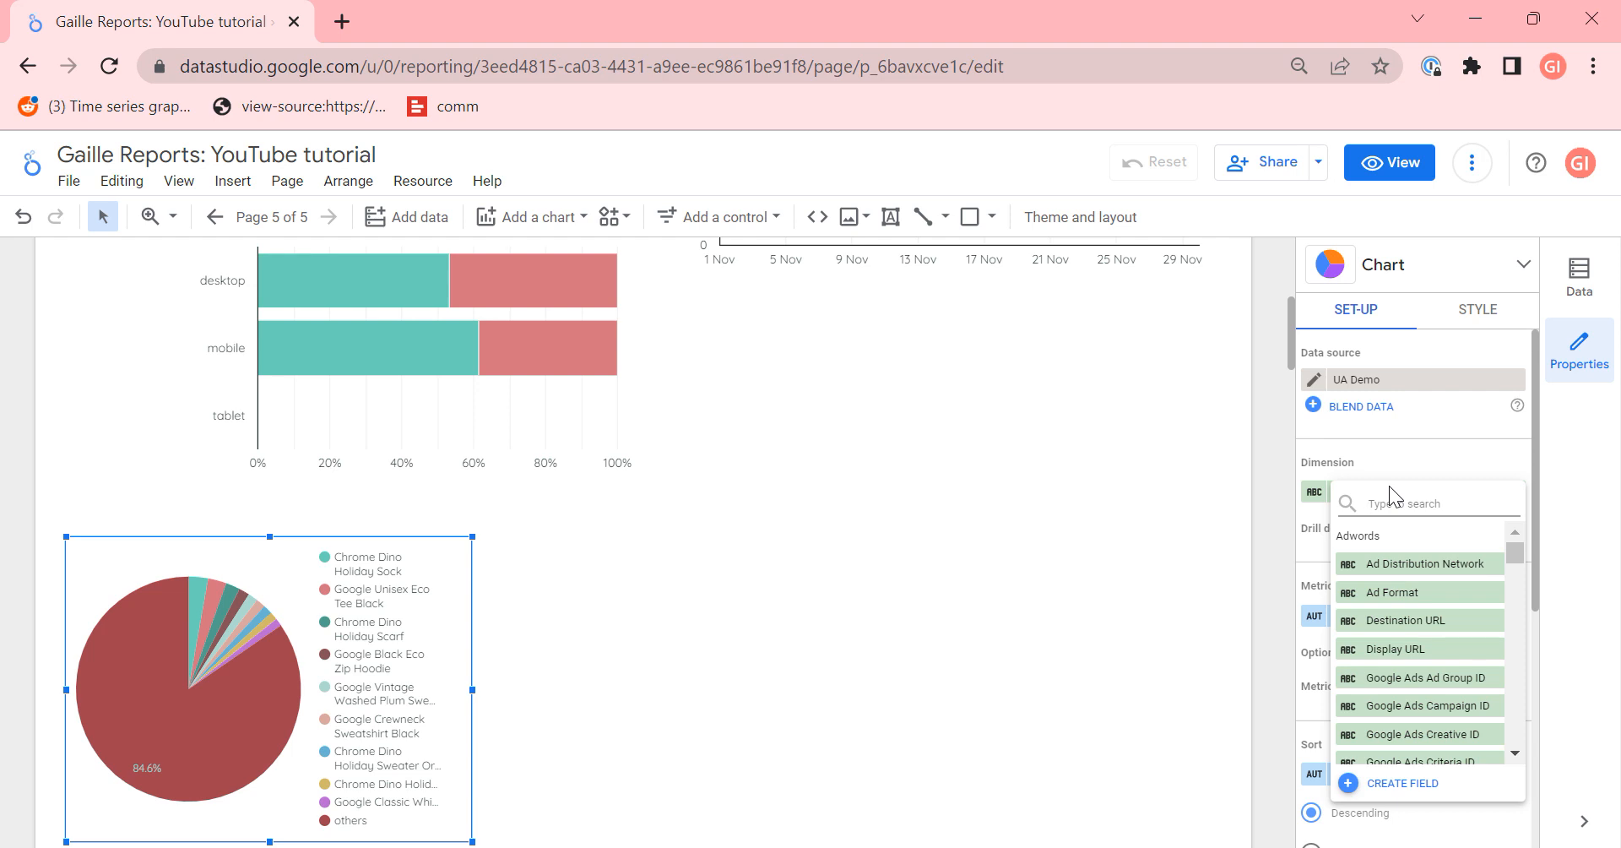
text(dec)
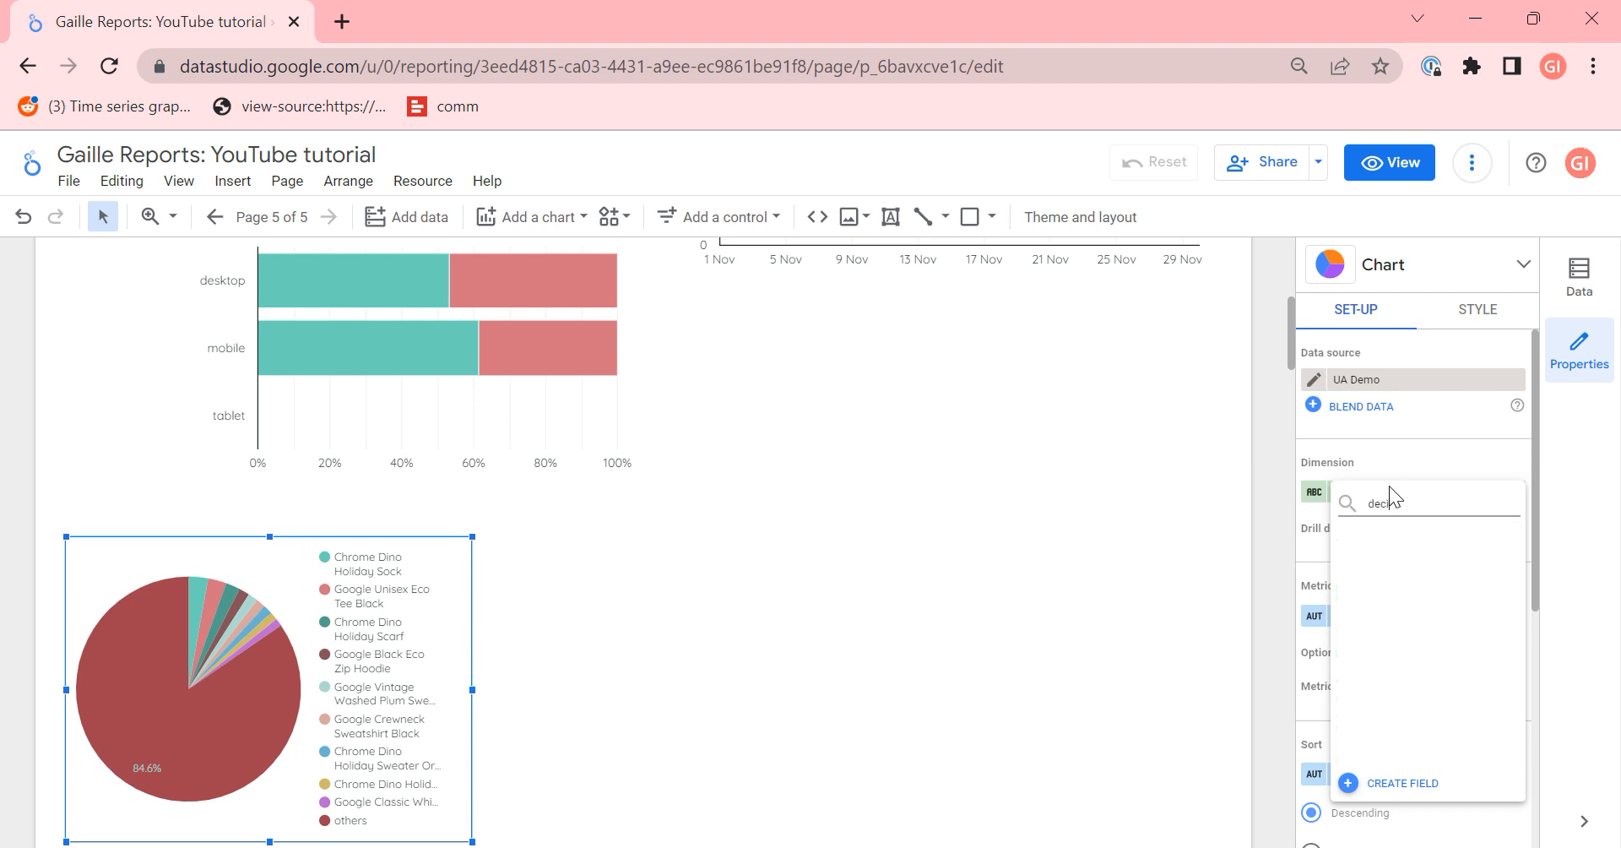
text(dev)
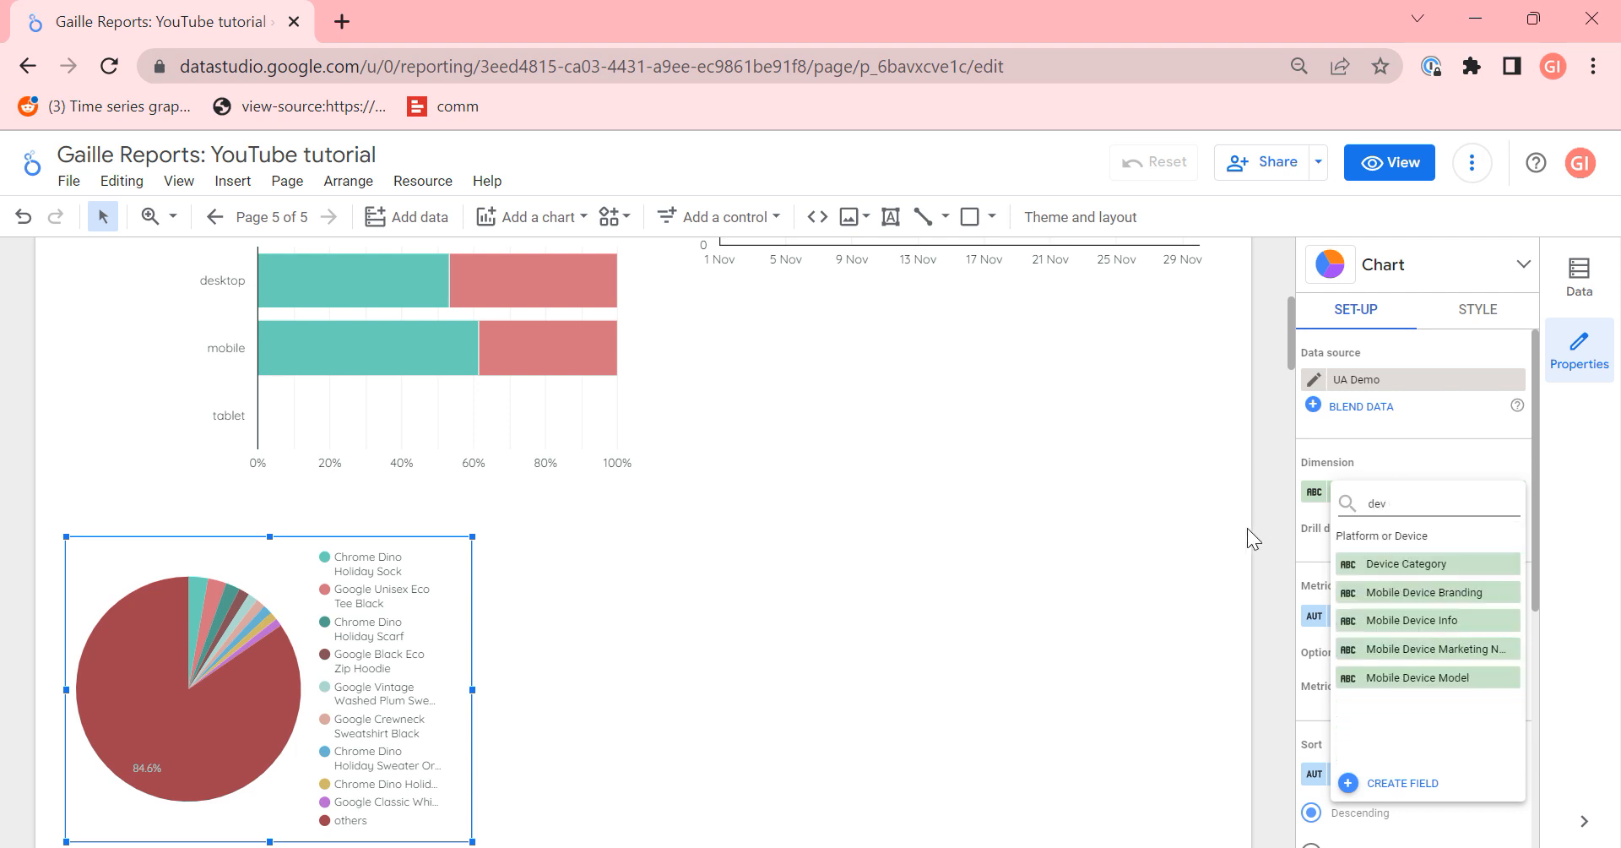
click(1406, 564)
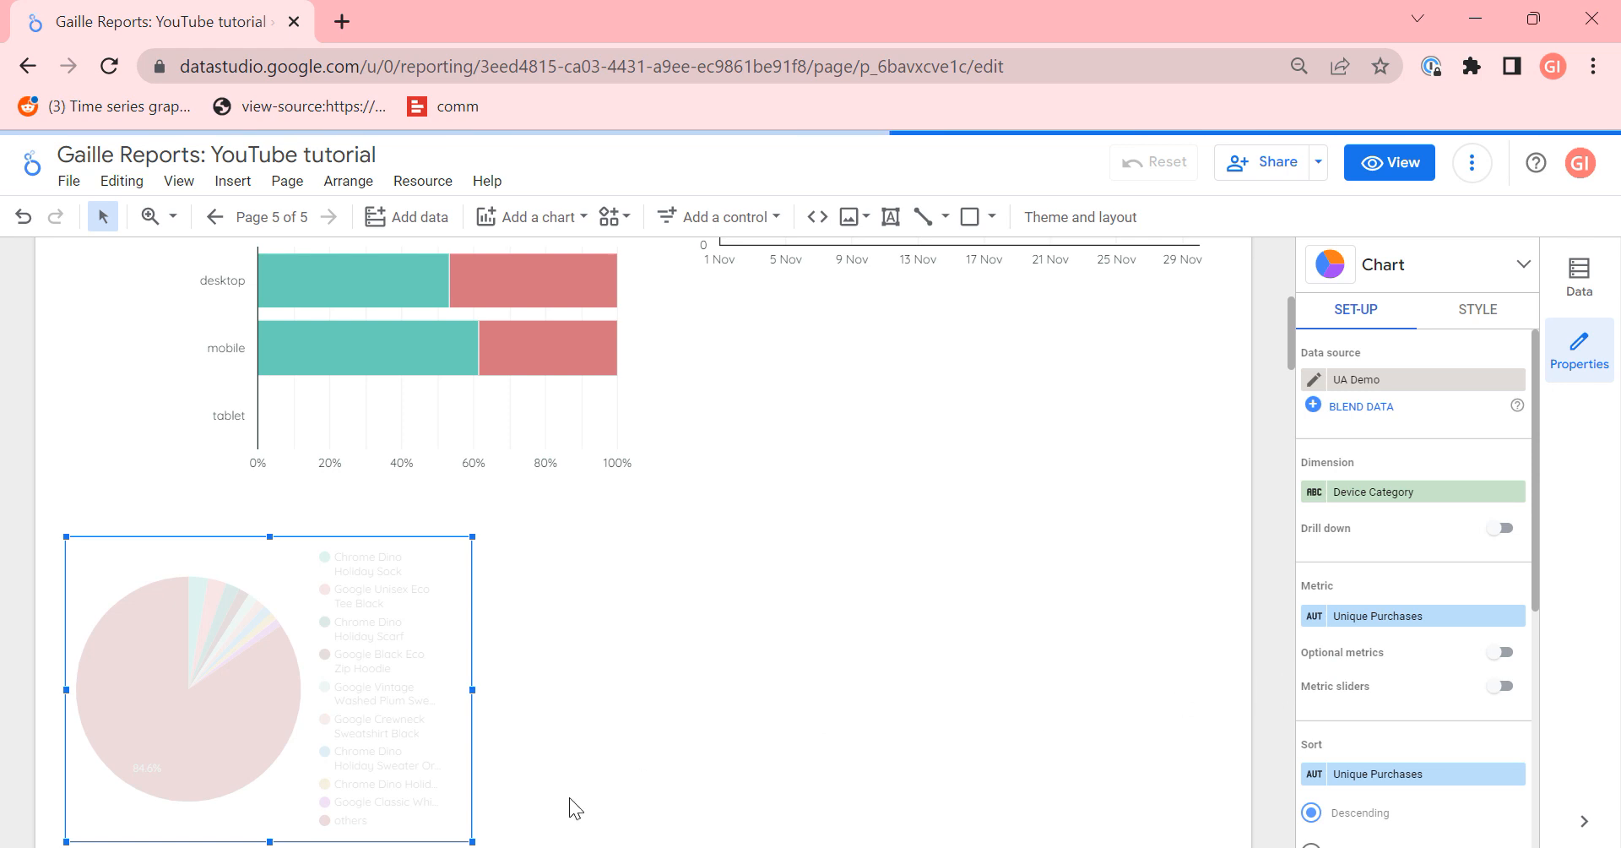
mouse_move(205, 633)
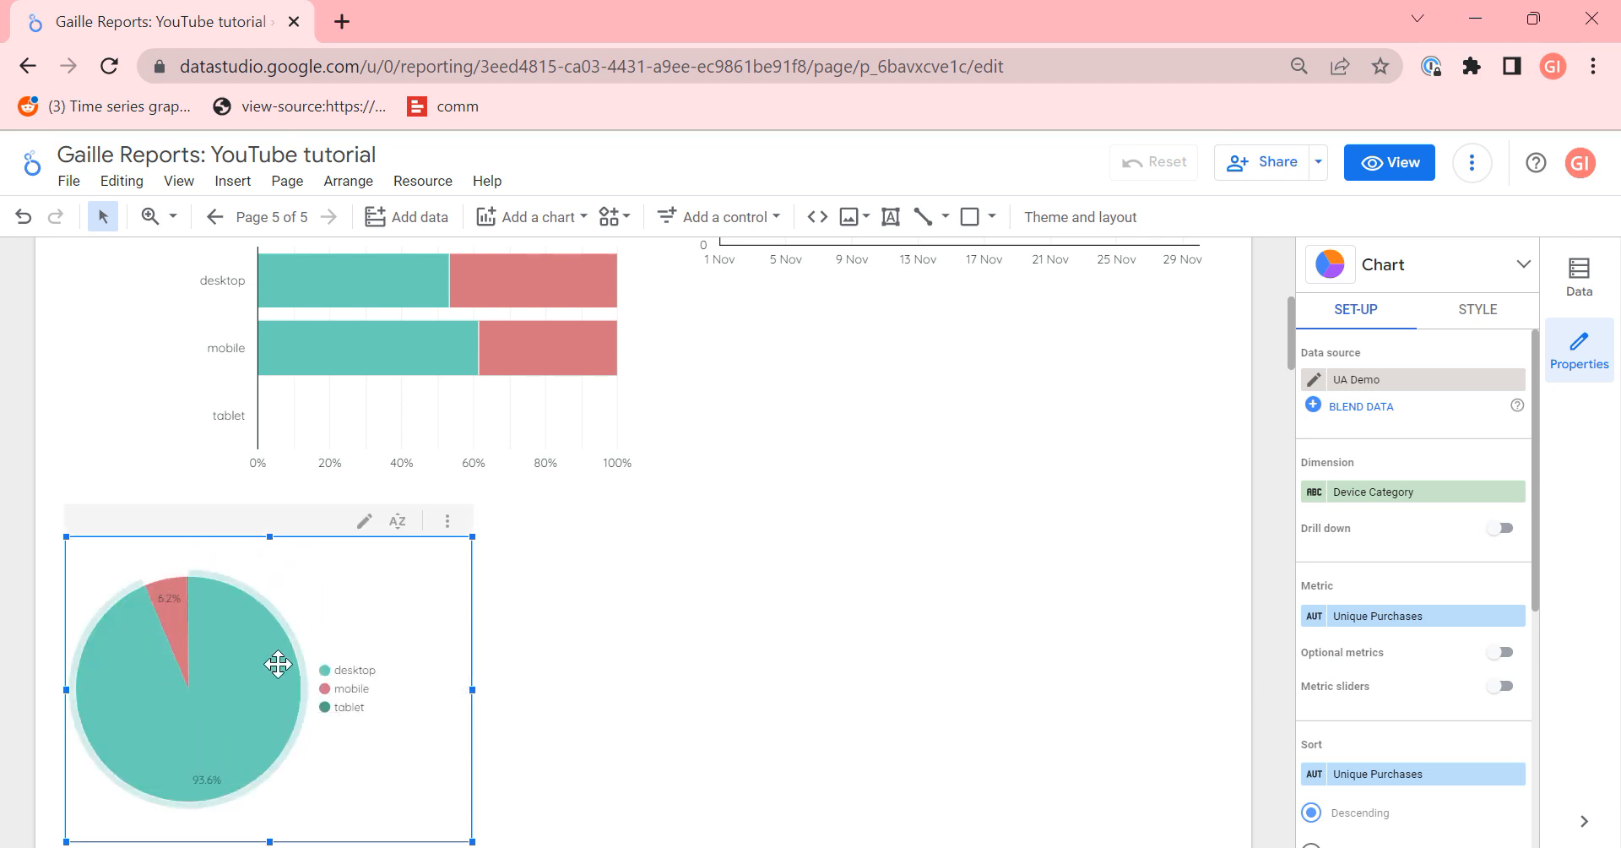
mouse_move(230, 636)
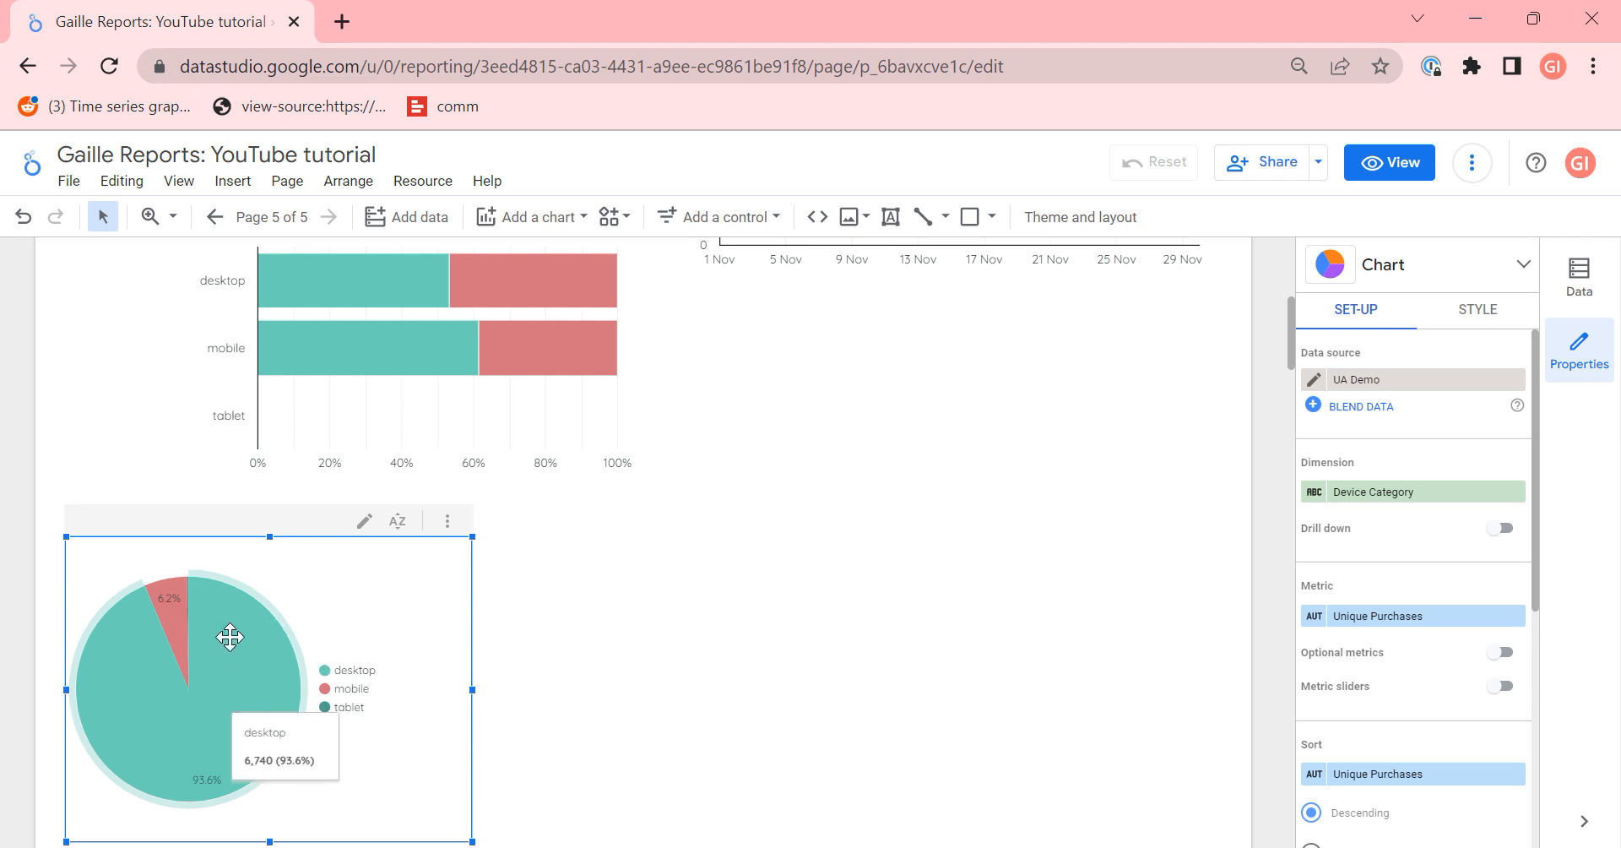
mouse_move(294, 645)
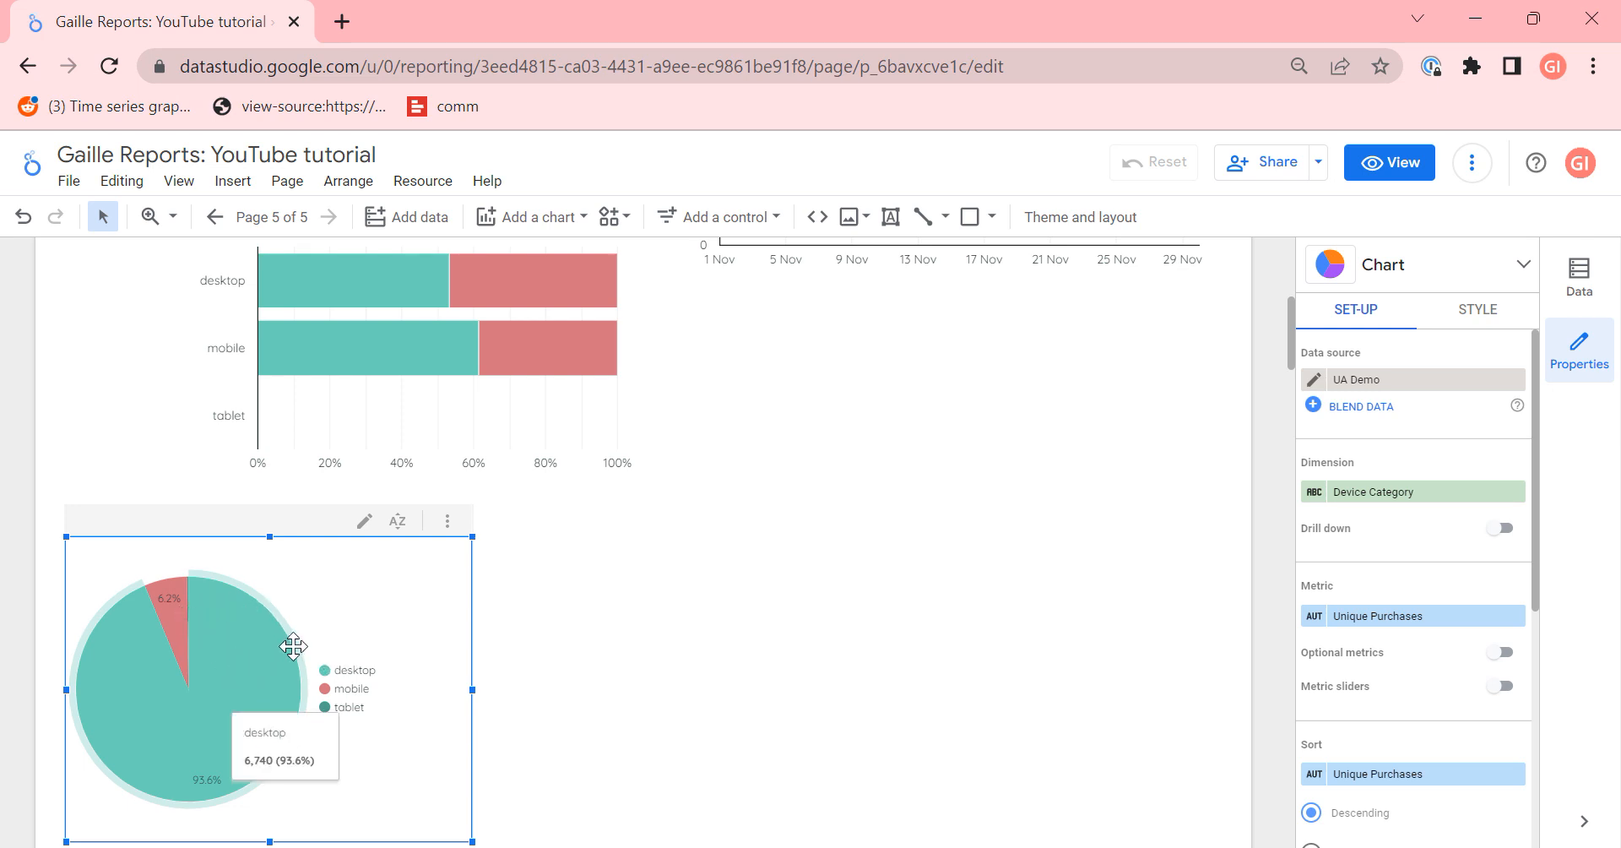
mouse_move(631, 693)
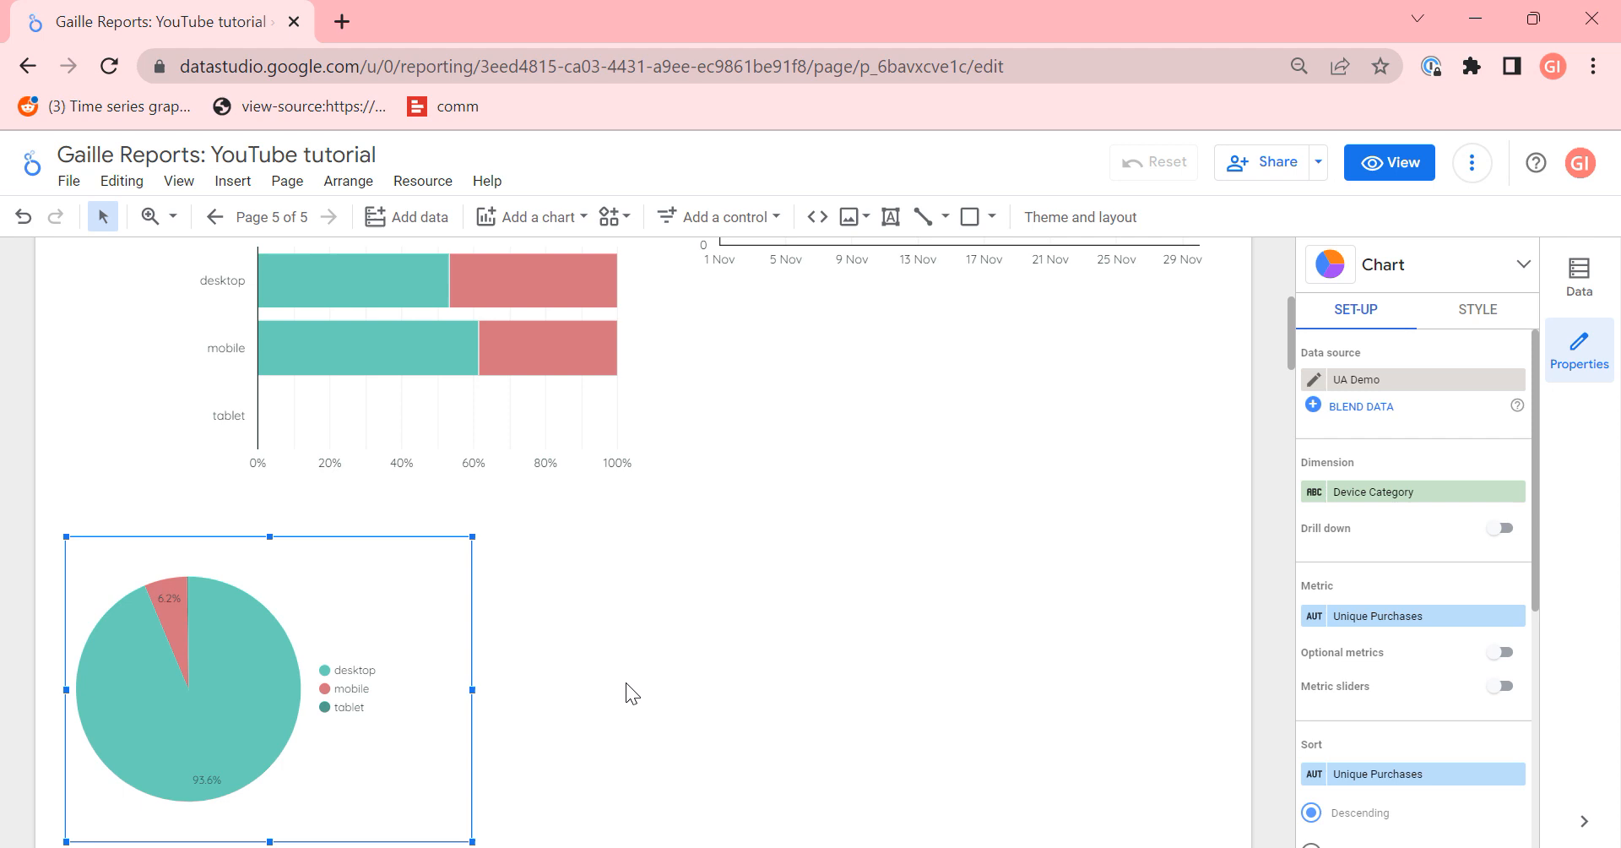
mouse_move(236, 596)
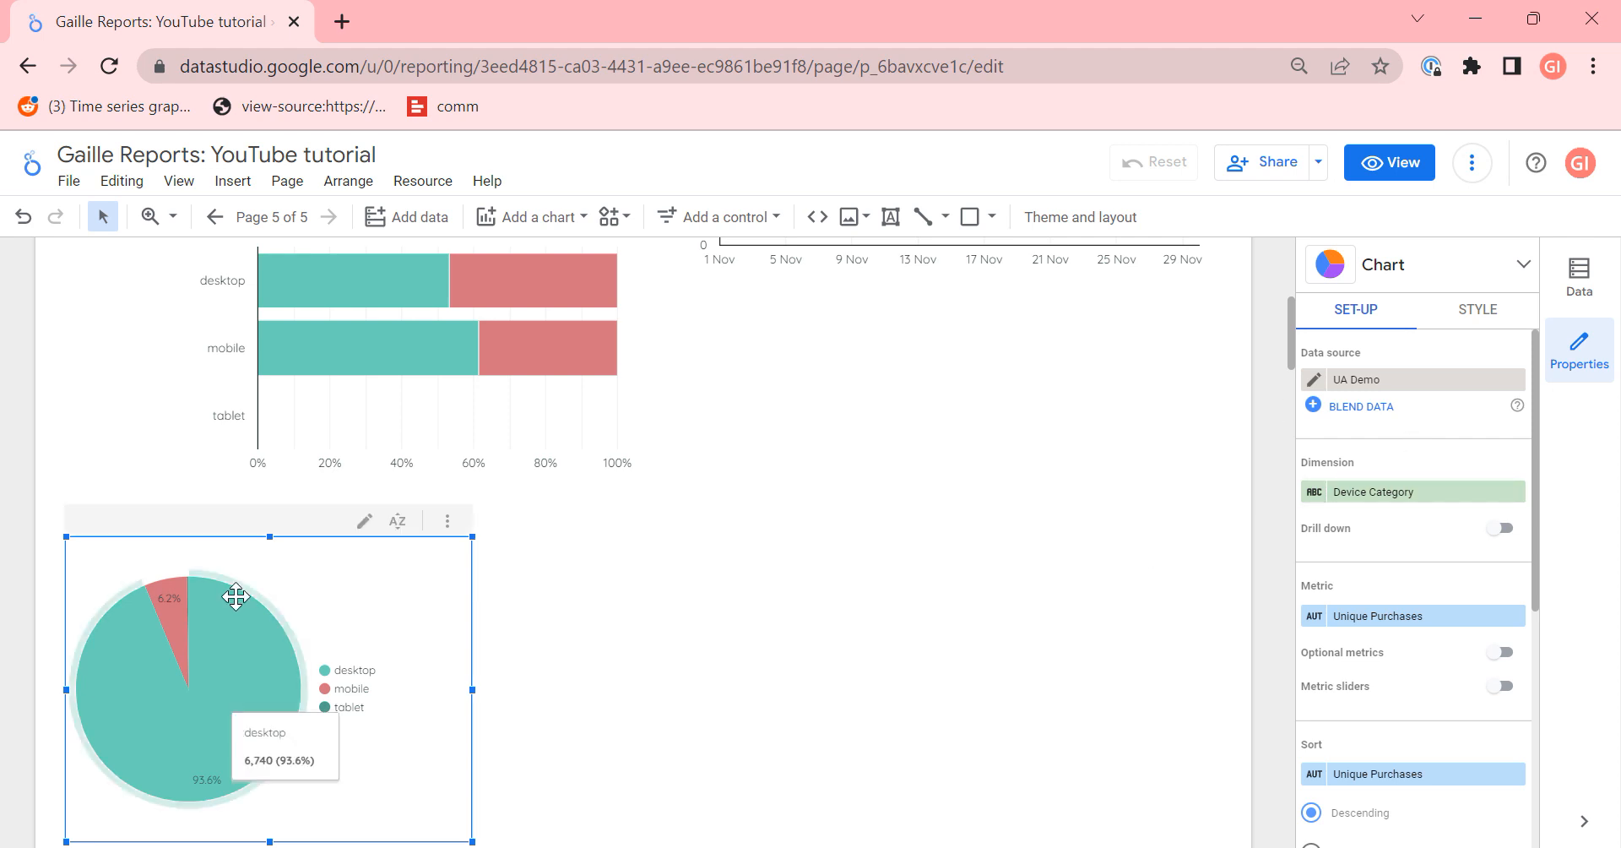
mouse_move(331, 560)
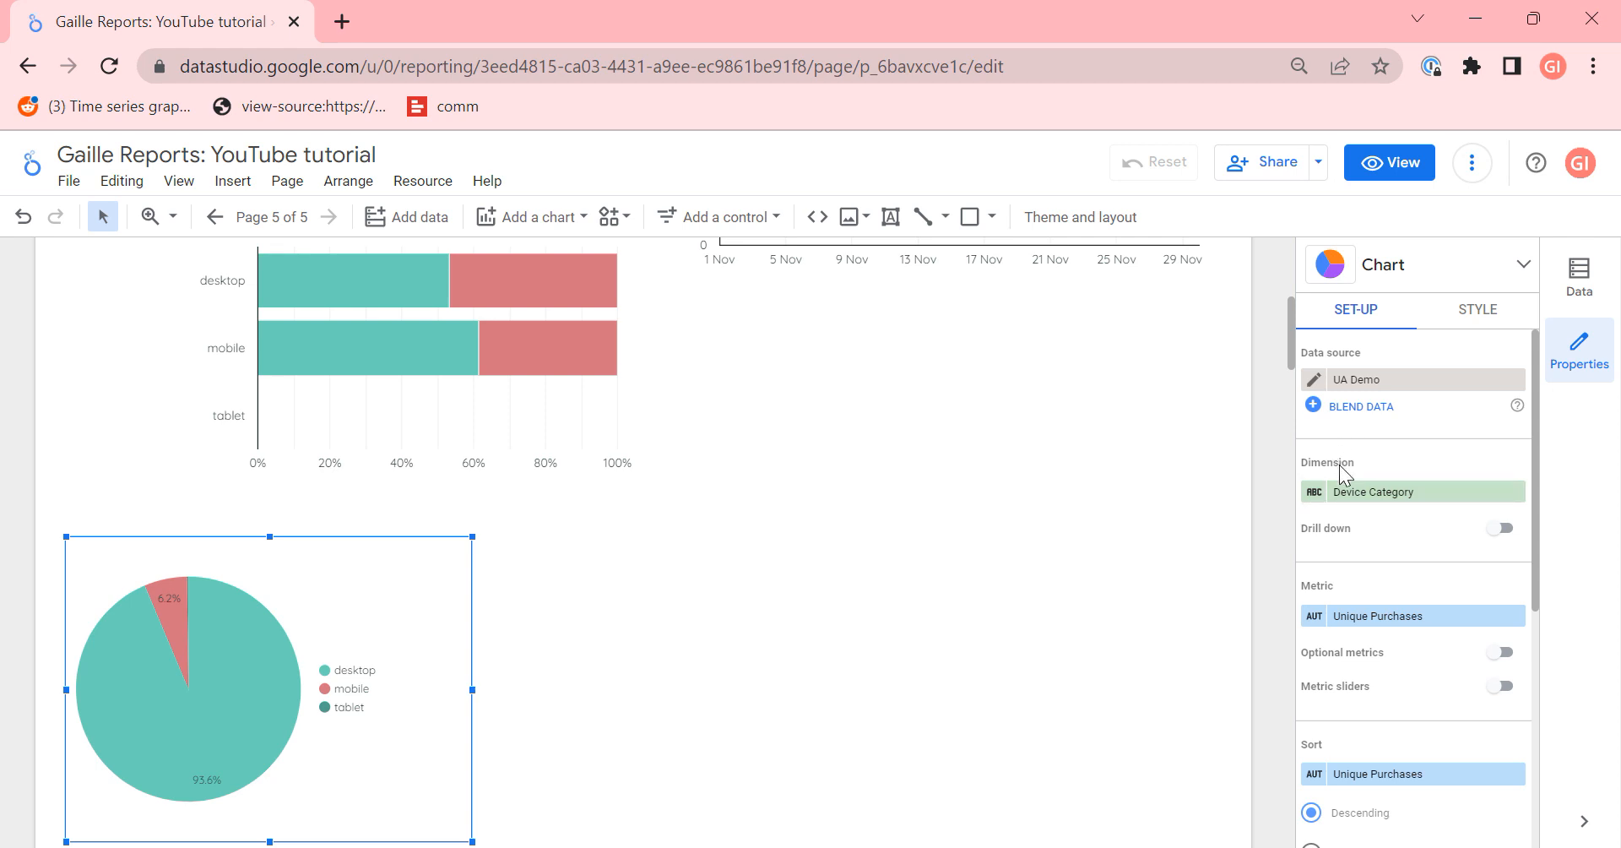
mouse_move(297, 611)
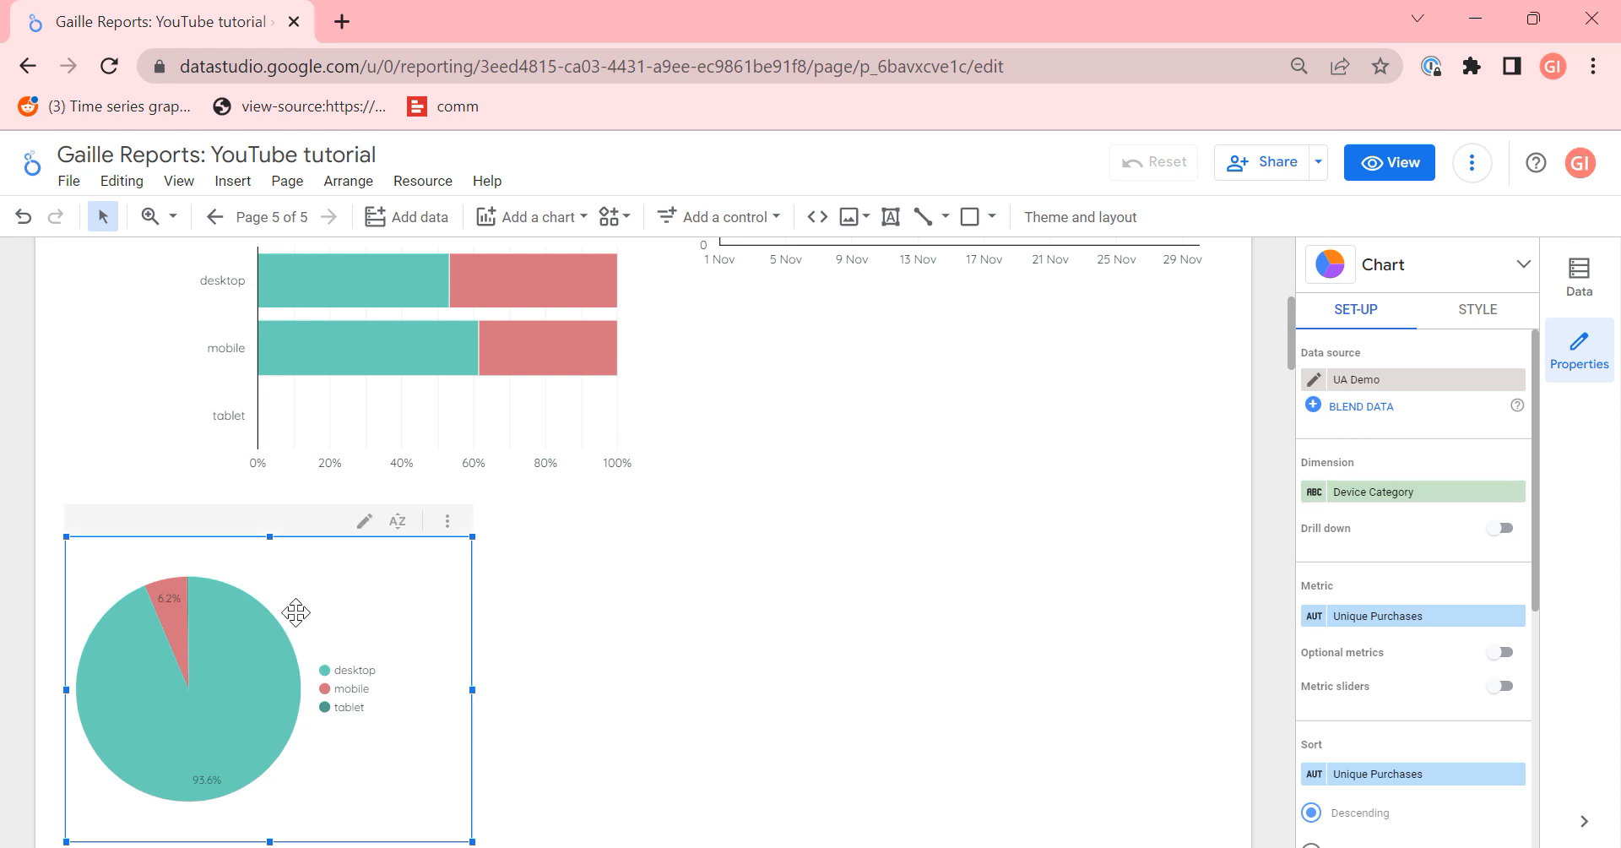
mouse_move(358, 303)
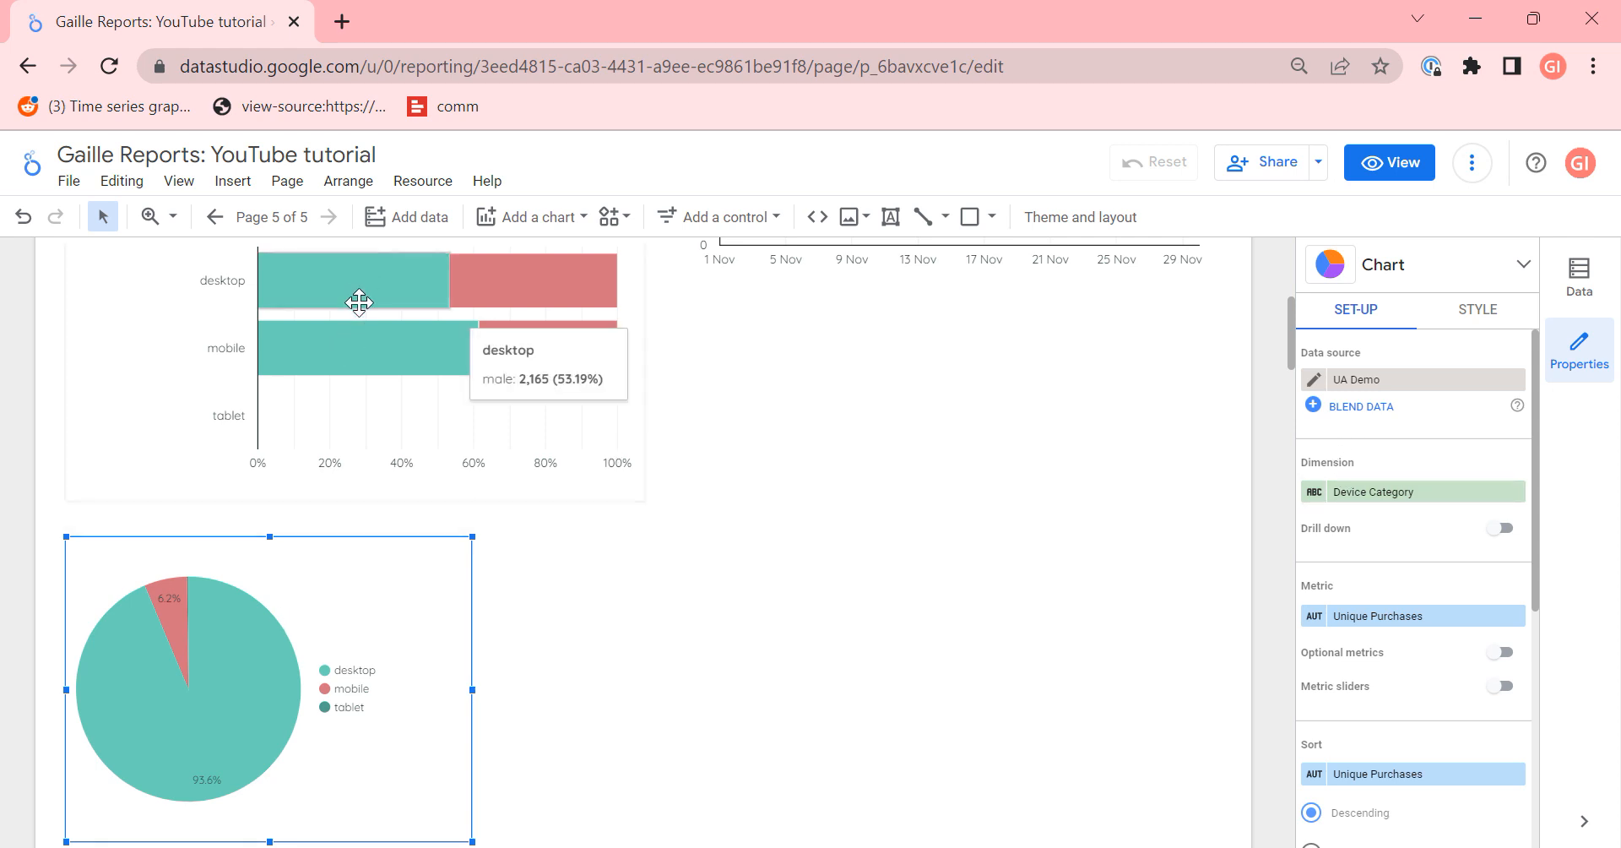
click(530, 218)
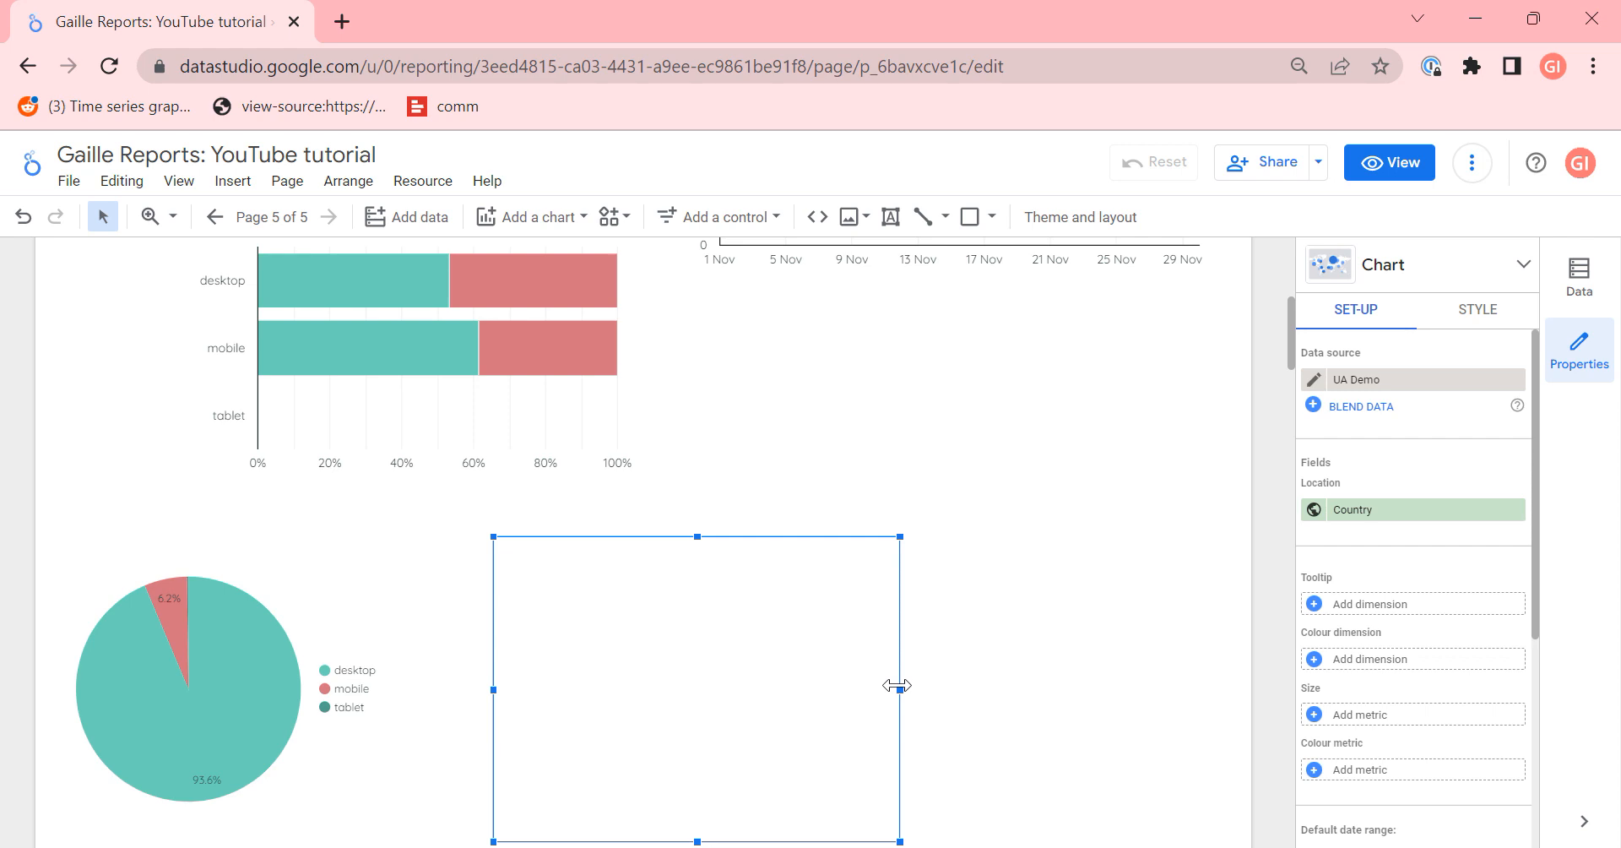
mouse_move(946, 723)
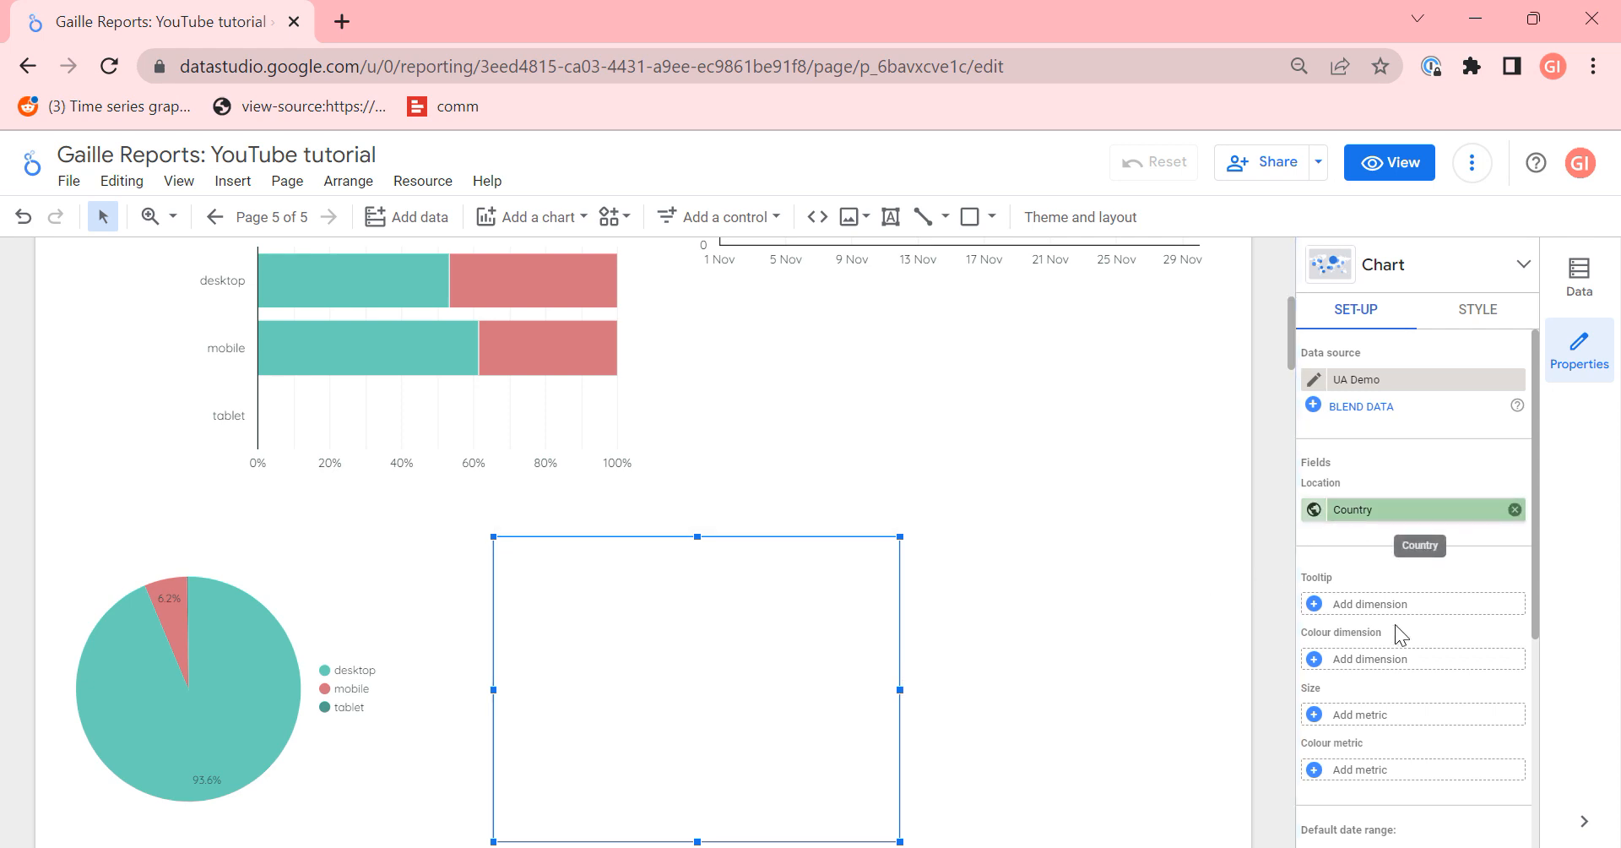
Step: Show Unique Purchases as the metric on the Country bubble map
scroll(down, 3)
text(purch)
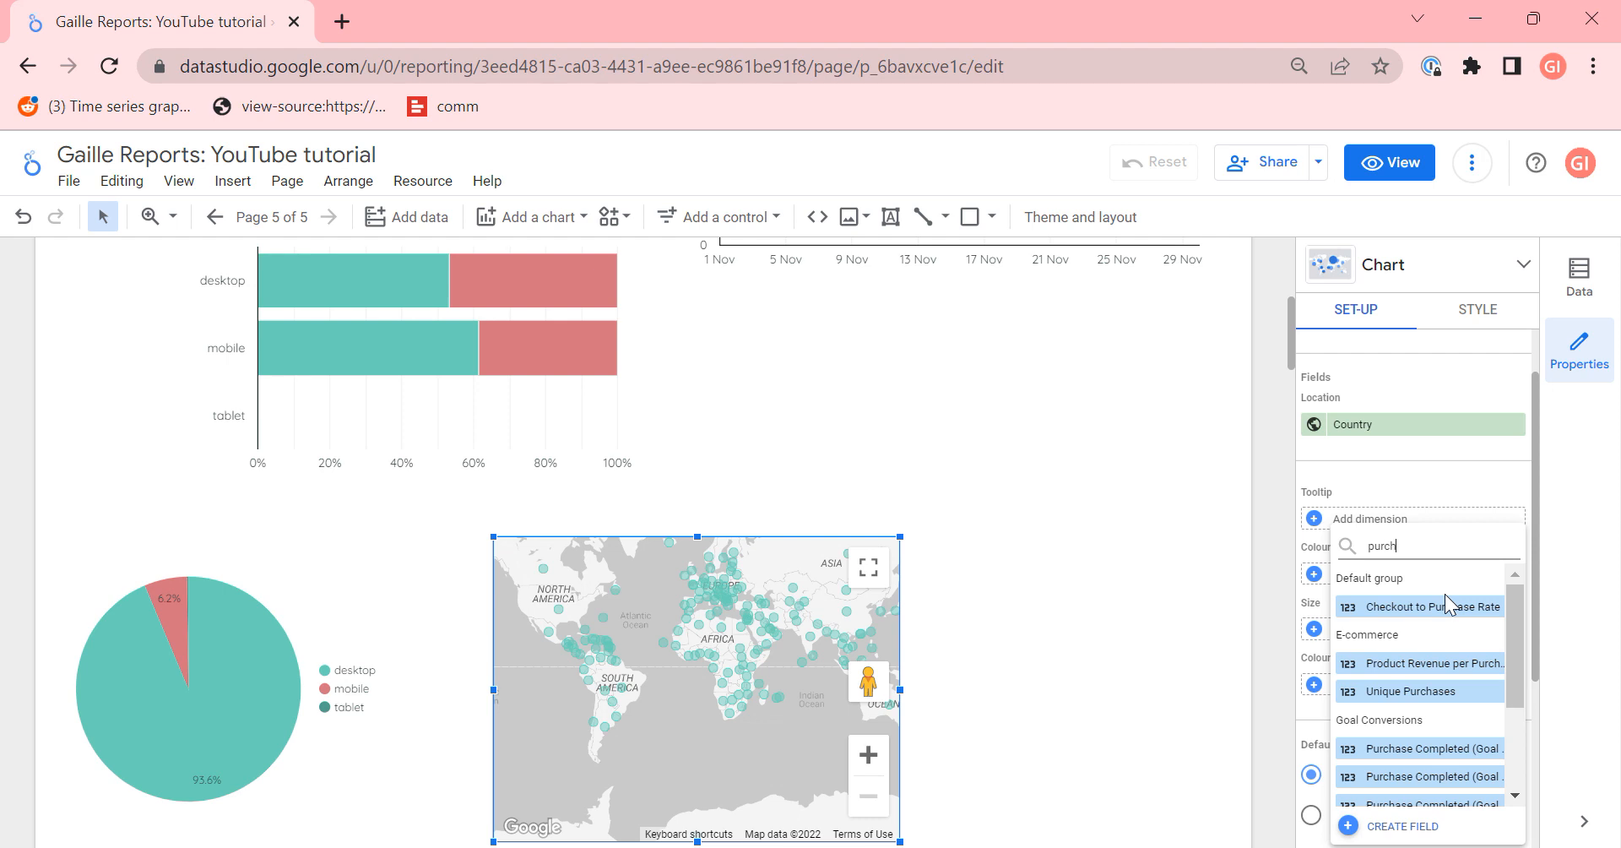
click(1408, 691)
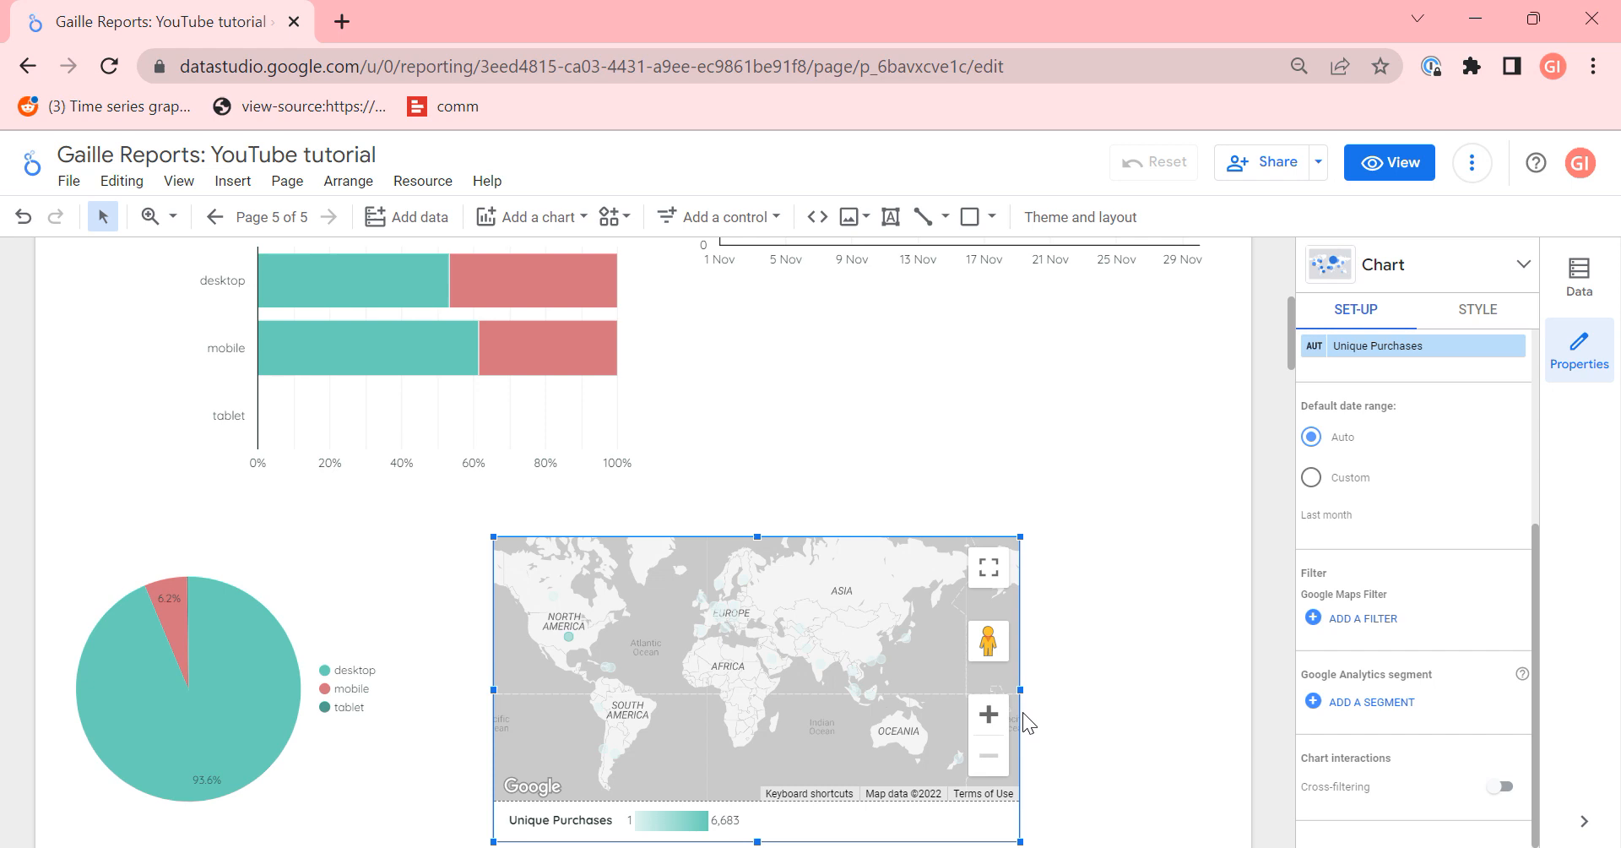
mouse_move(812, 674)
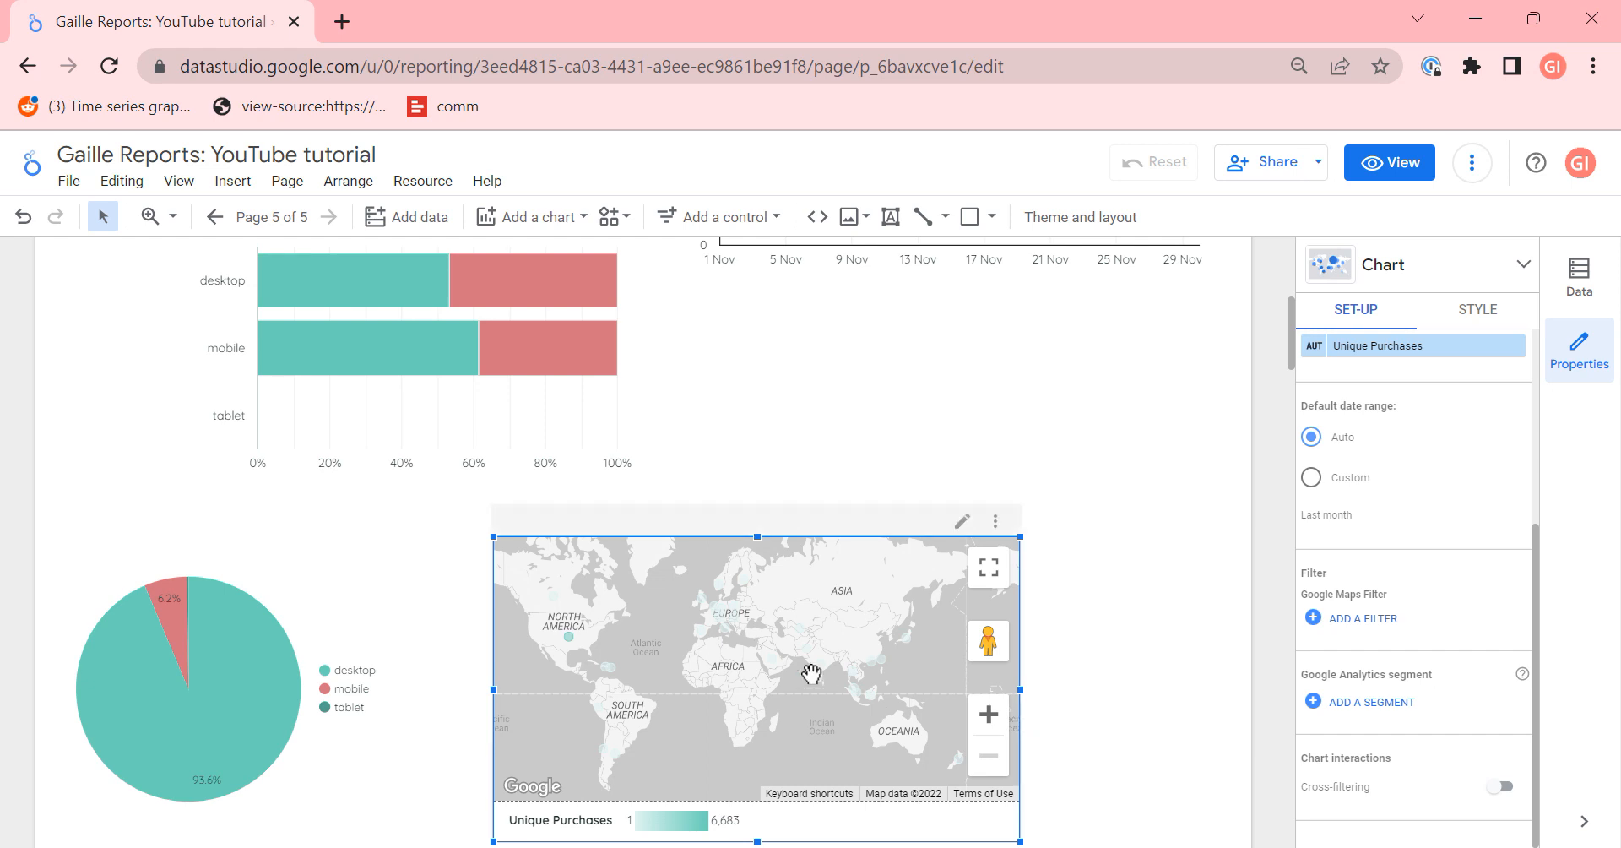
mouse_move(504, 318)
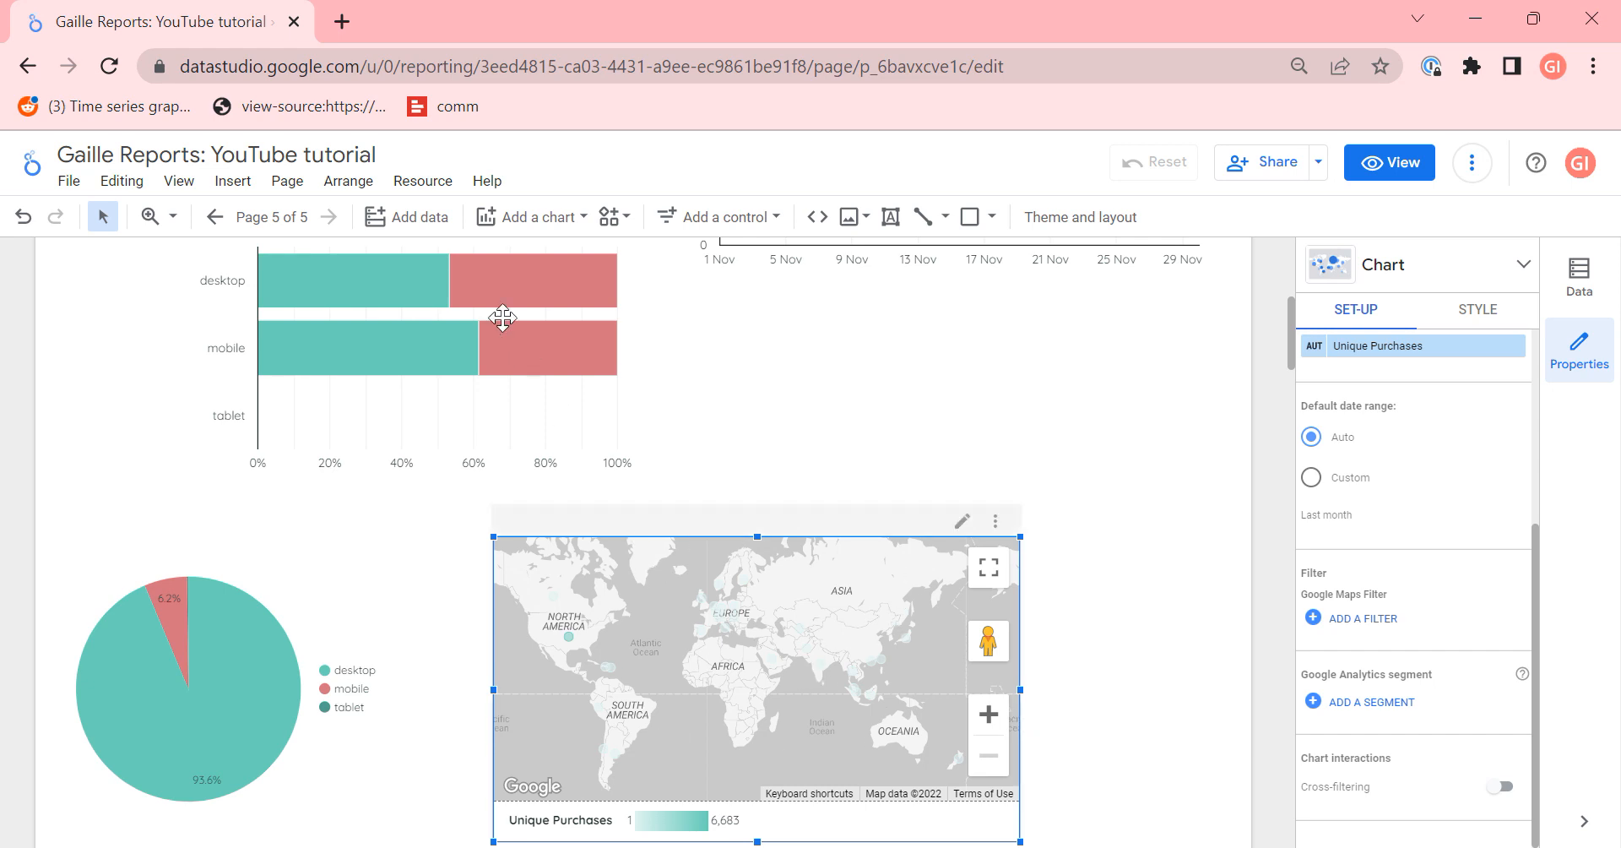
click(532, 218)
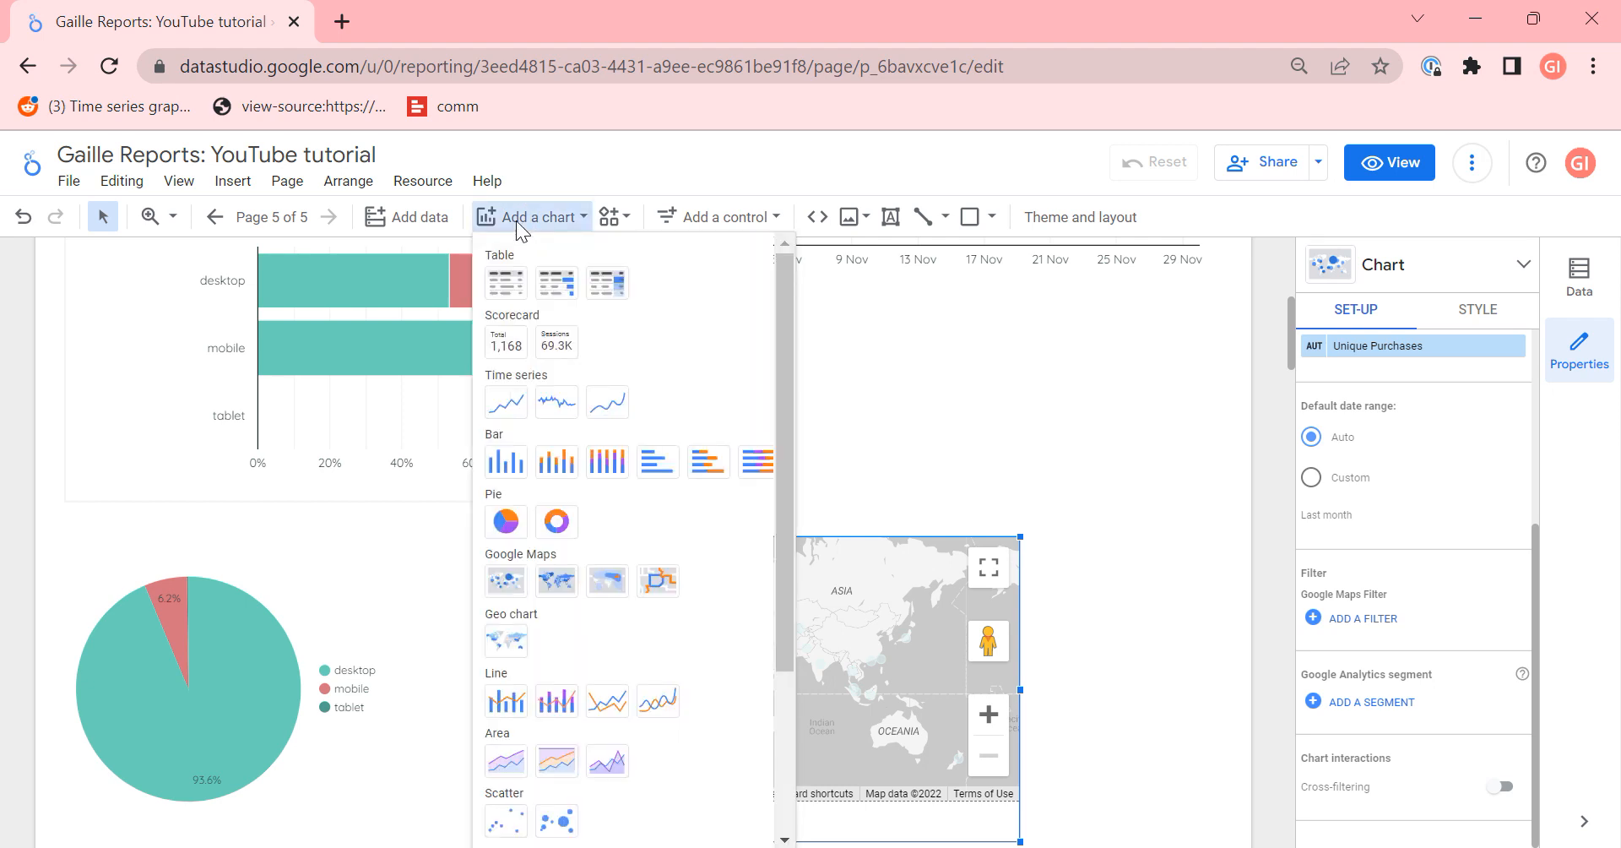
mouse_move(505, 579)
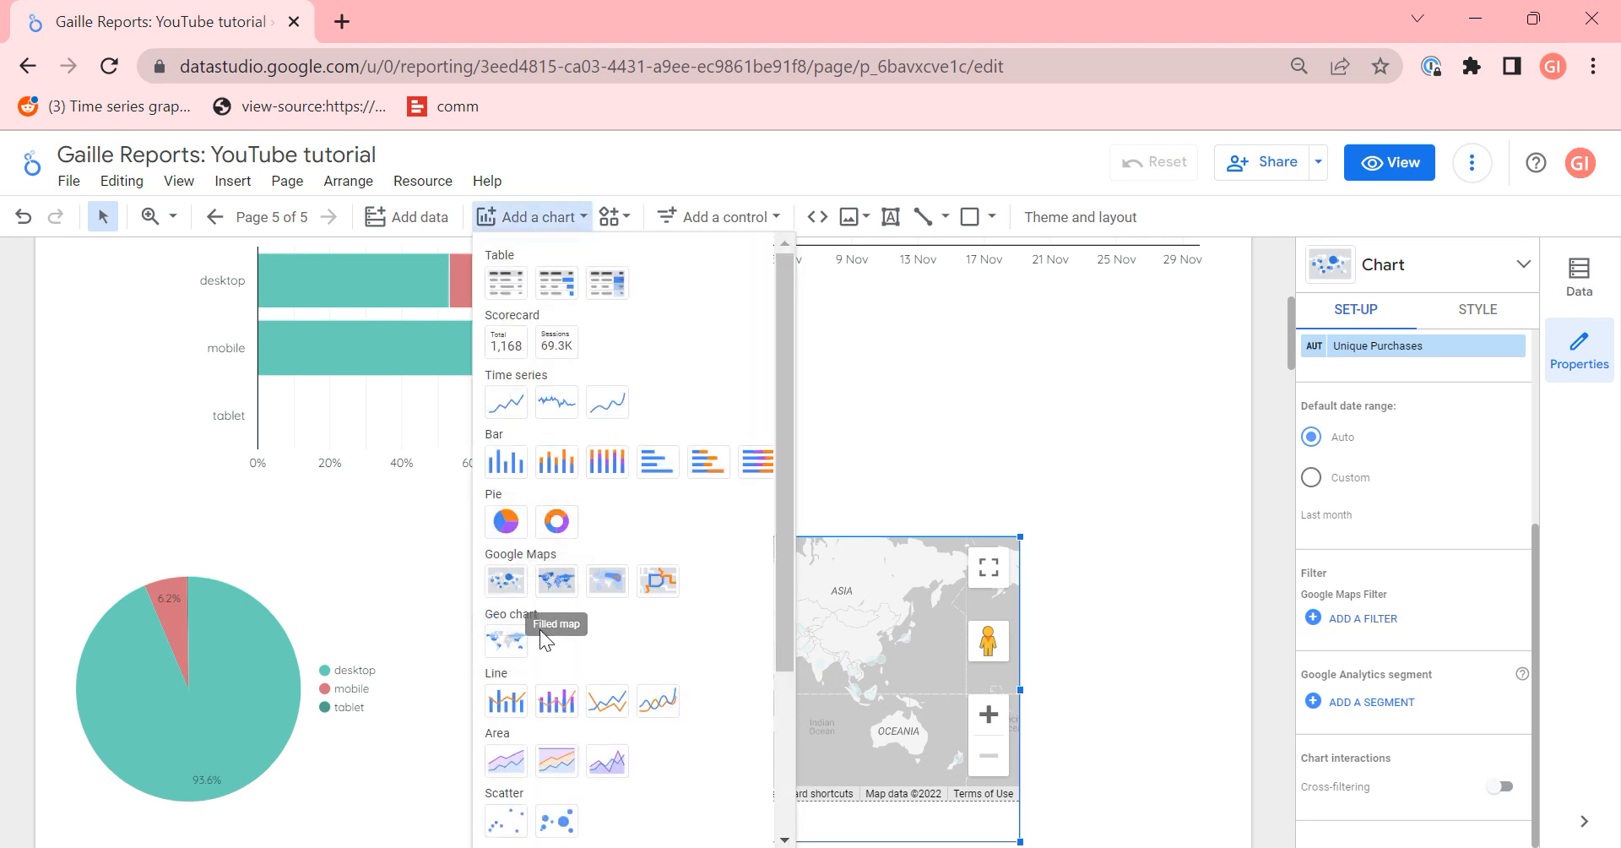
mouse_move(505, 580)
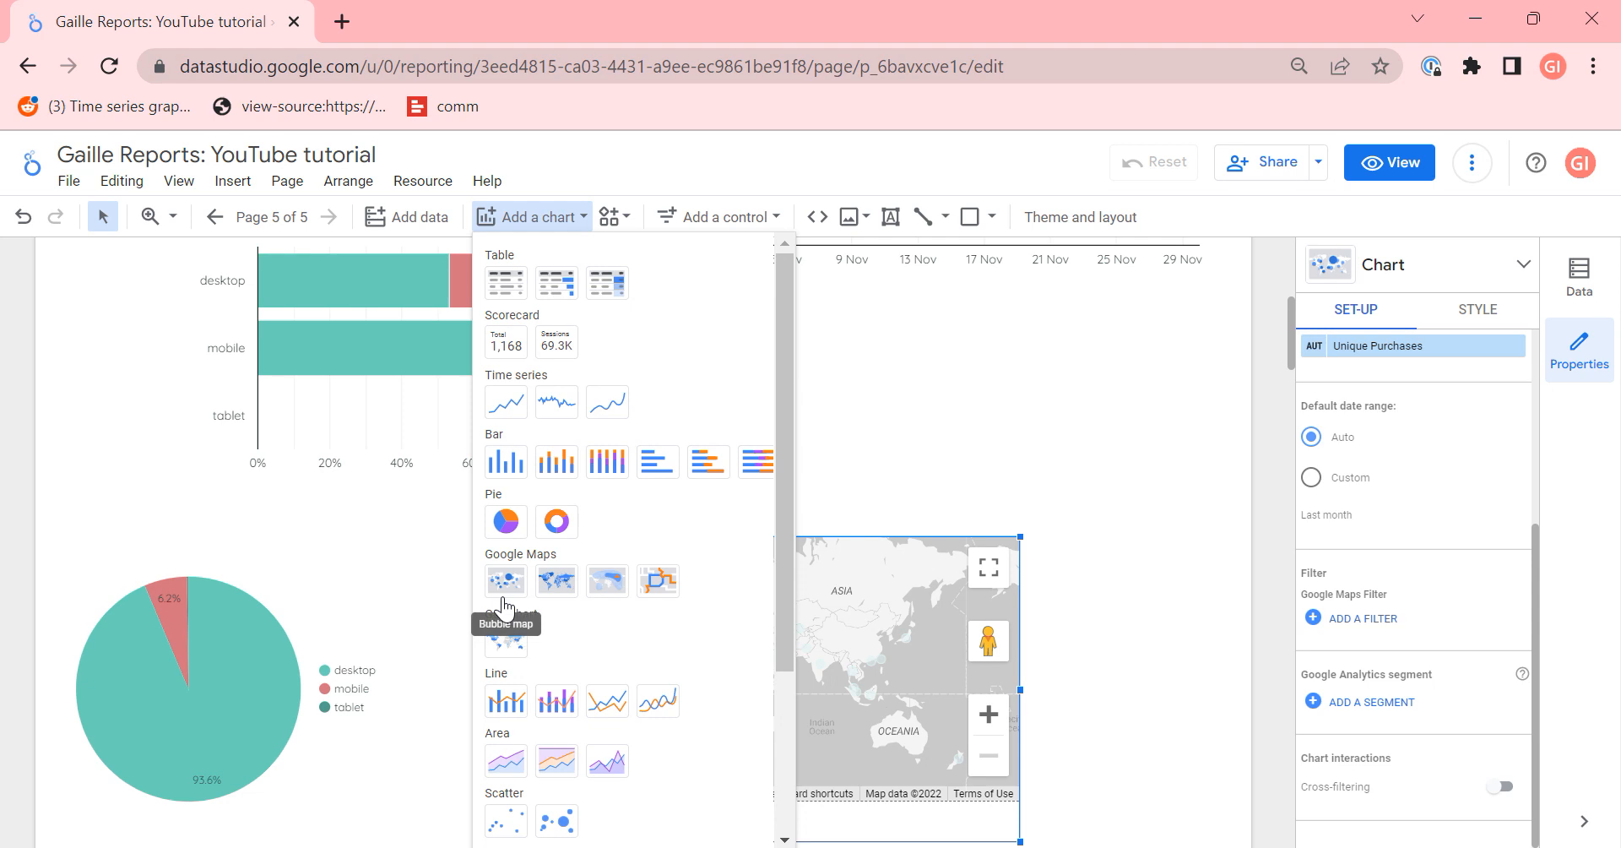
mouse_move(504, 700)
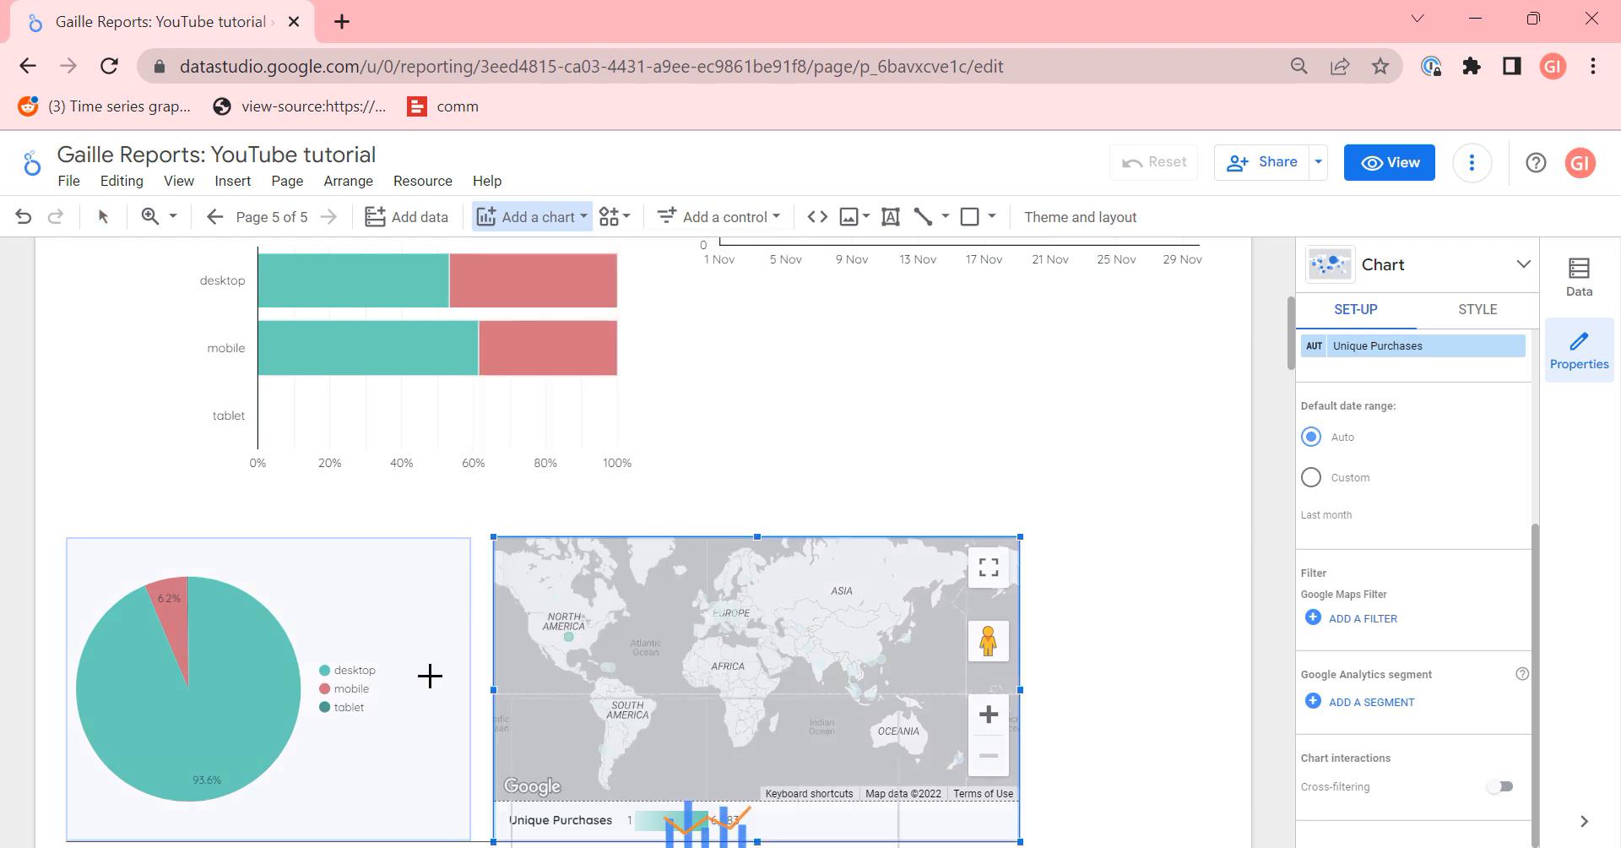
Step: Scroll the chart list to reach the combo chart type
scroll(down, 3)
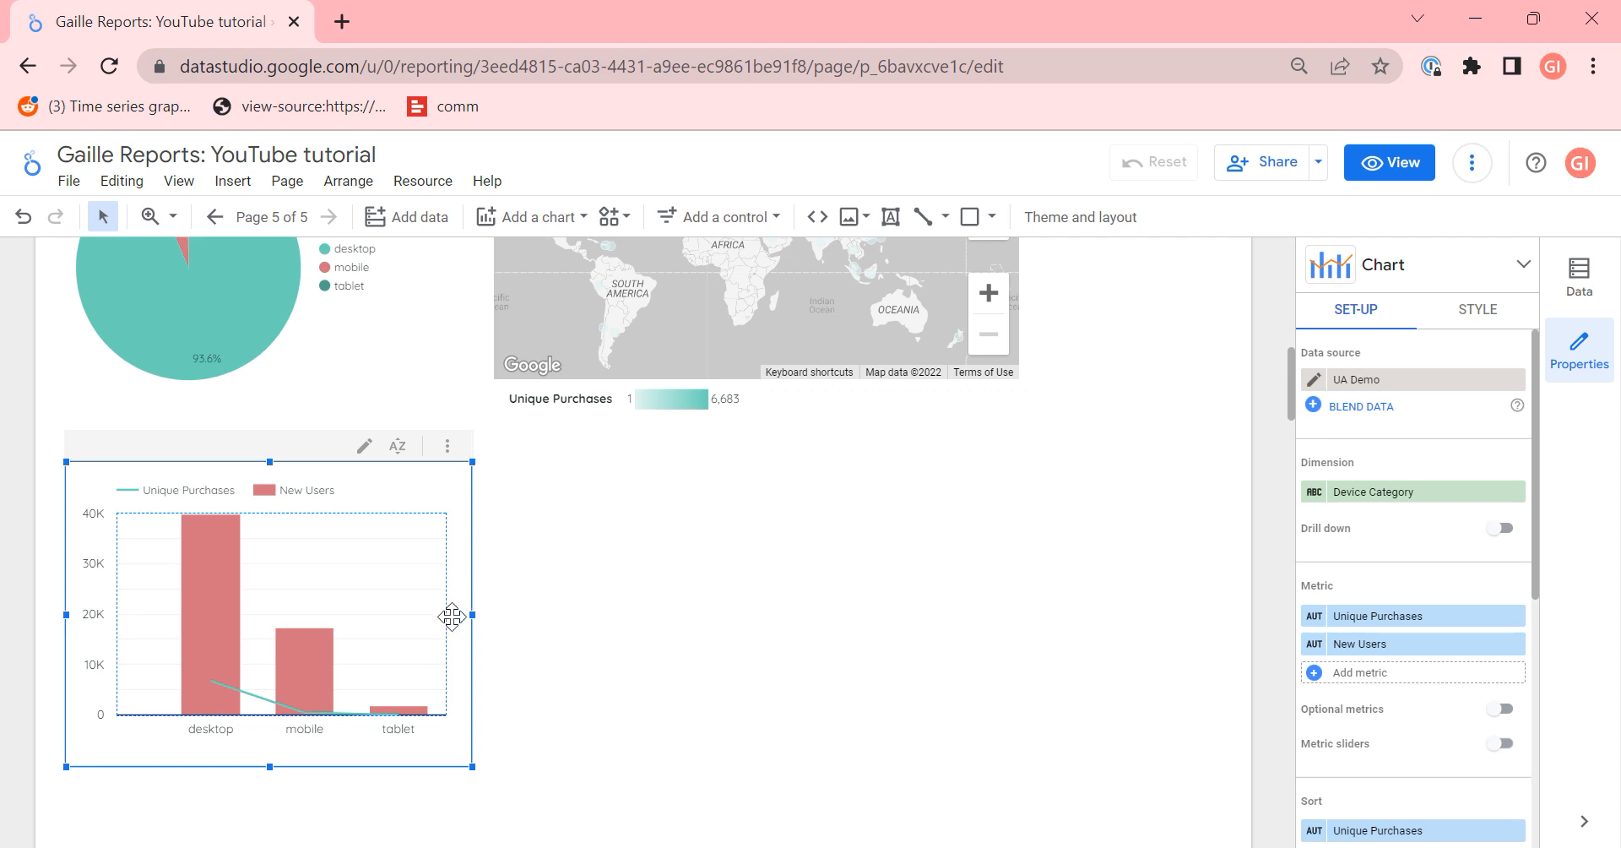
mouse_move(625, 695)
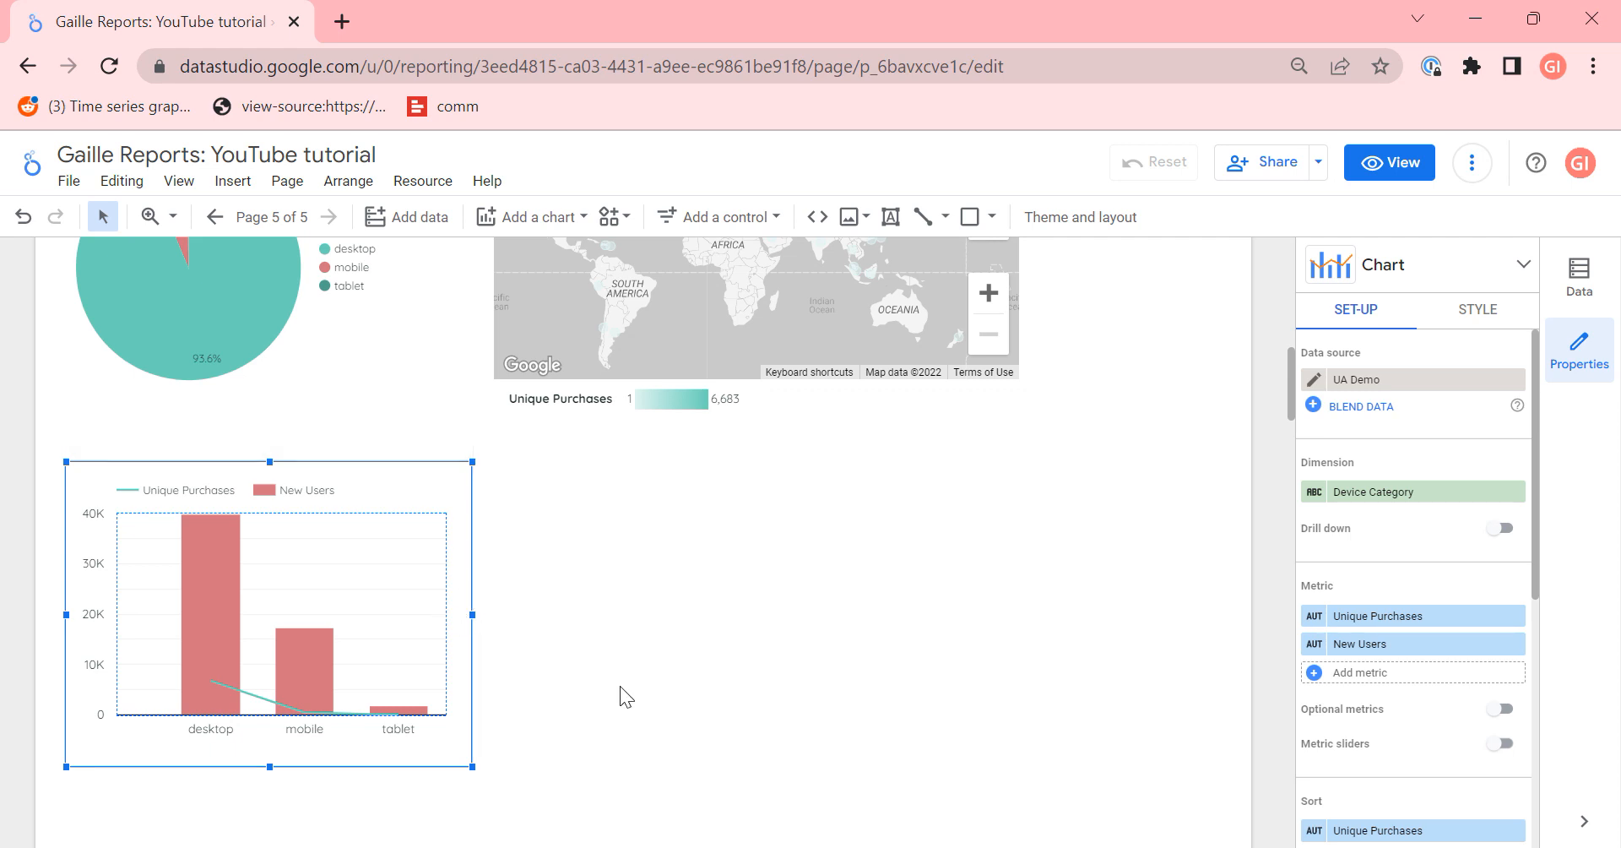
mouse_move(396, 711)
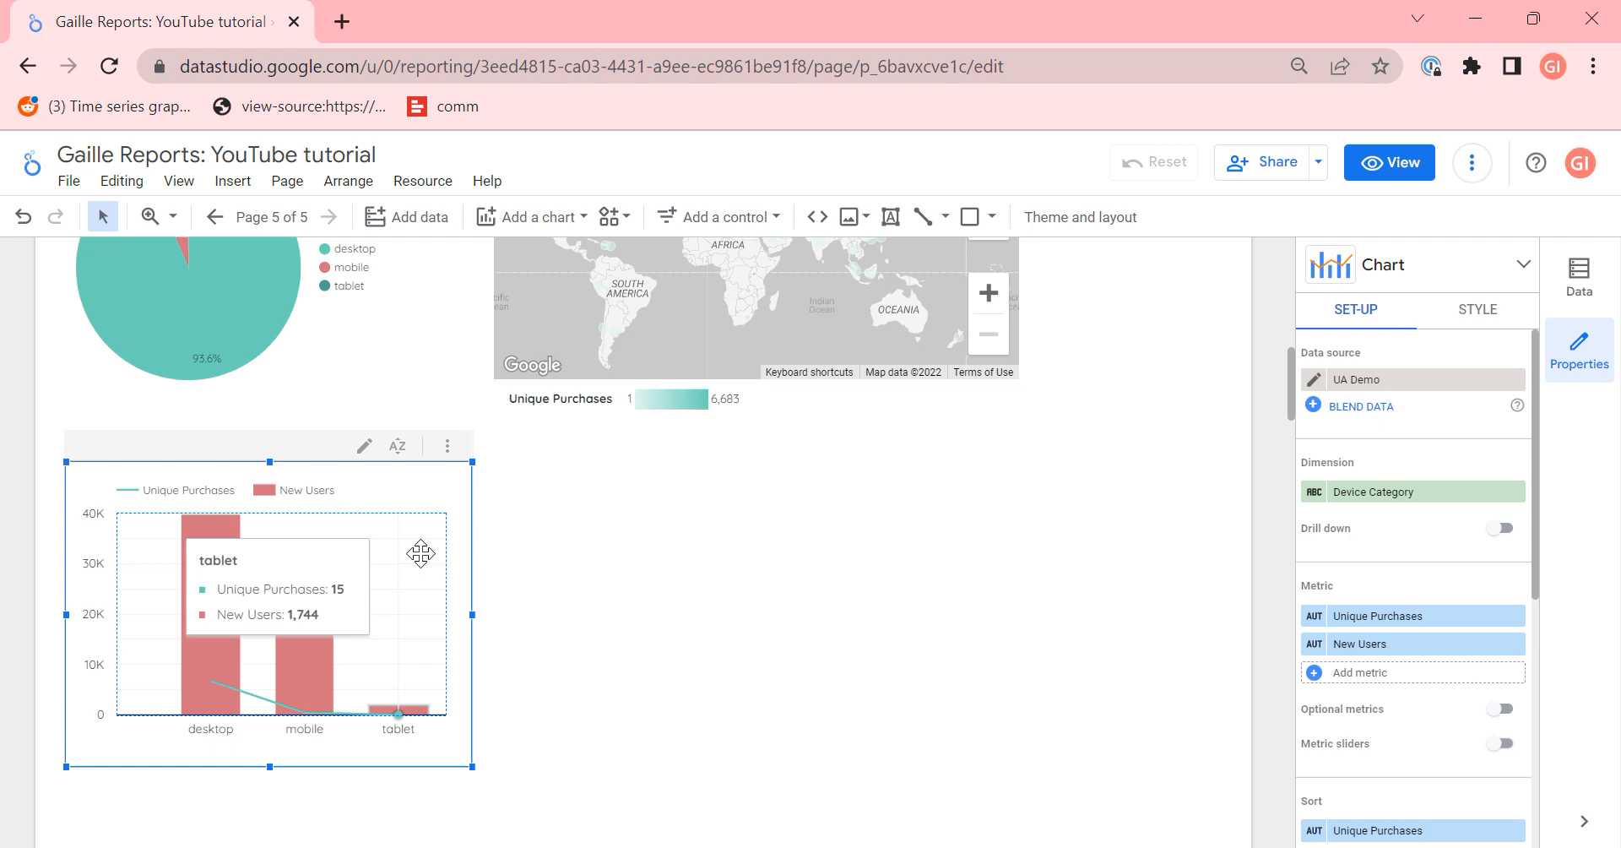
mouse_move(1412, 475)
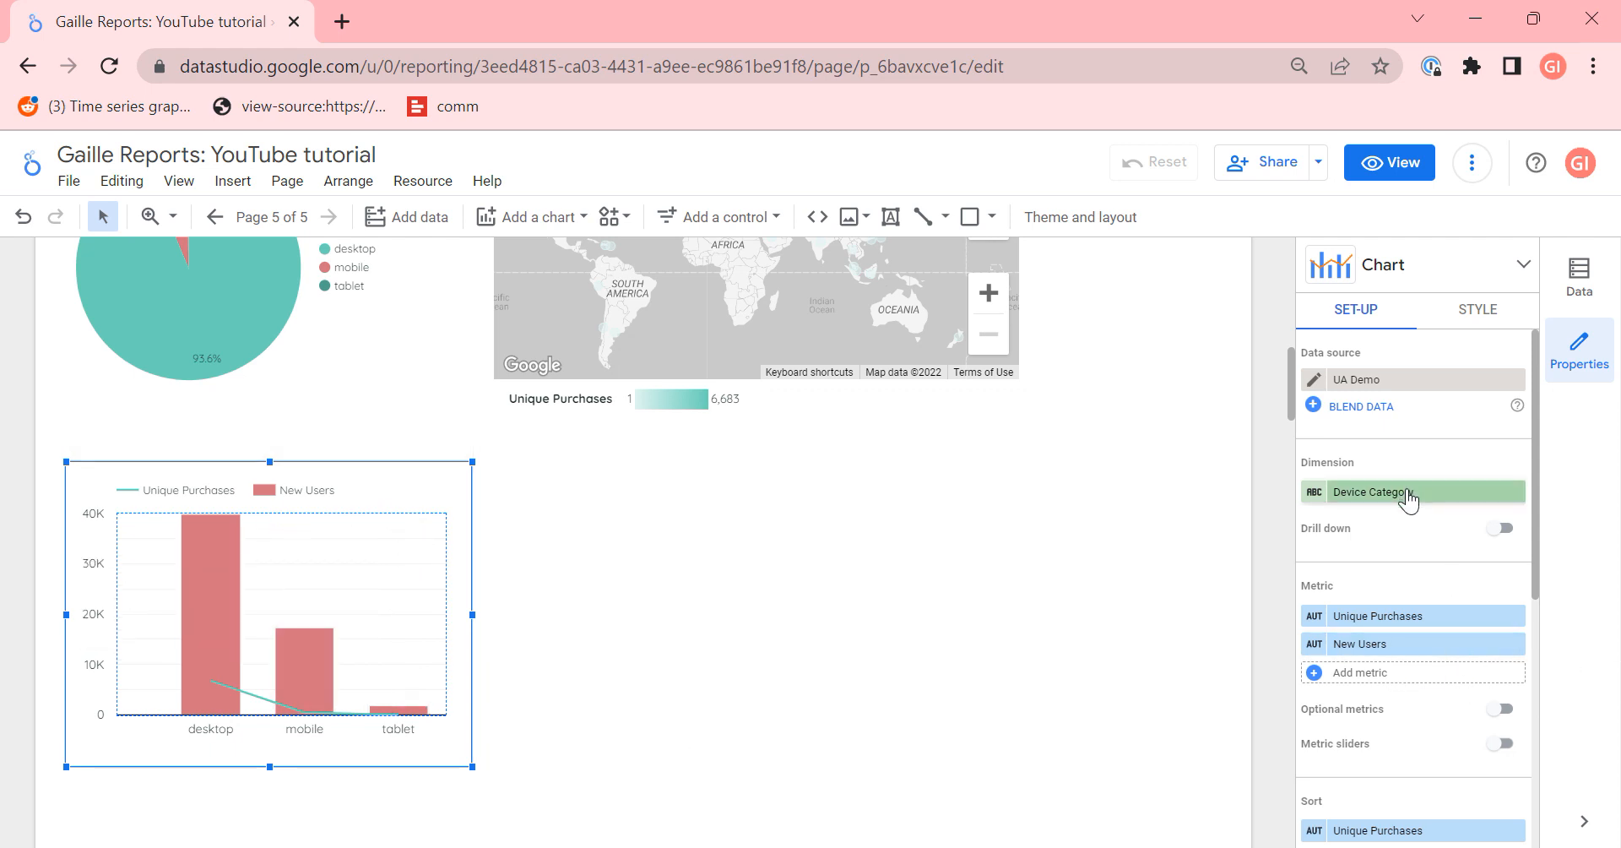
Step: Set the combo chart's dimension to Date and add E-commerce Conversion Rate as second metric
click(1412, 491)
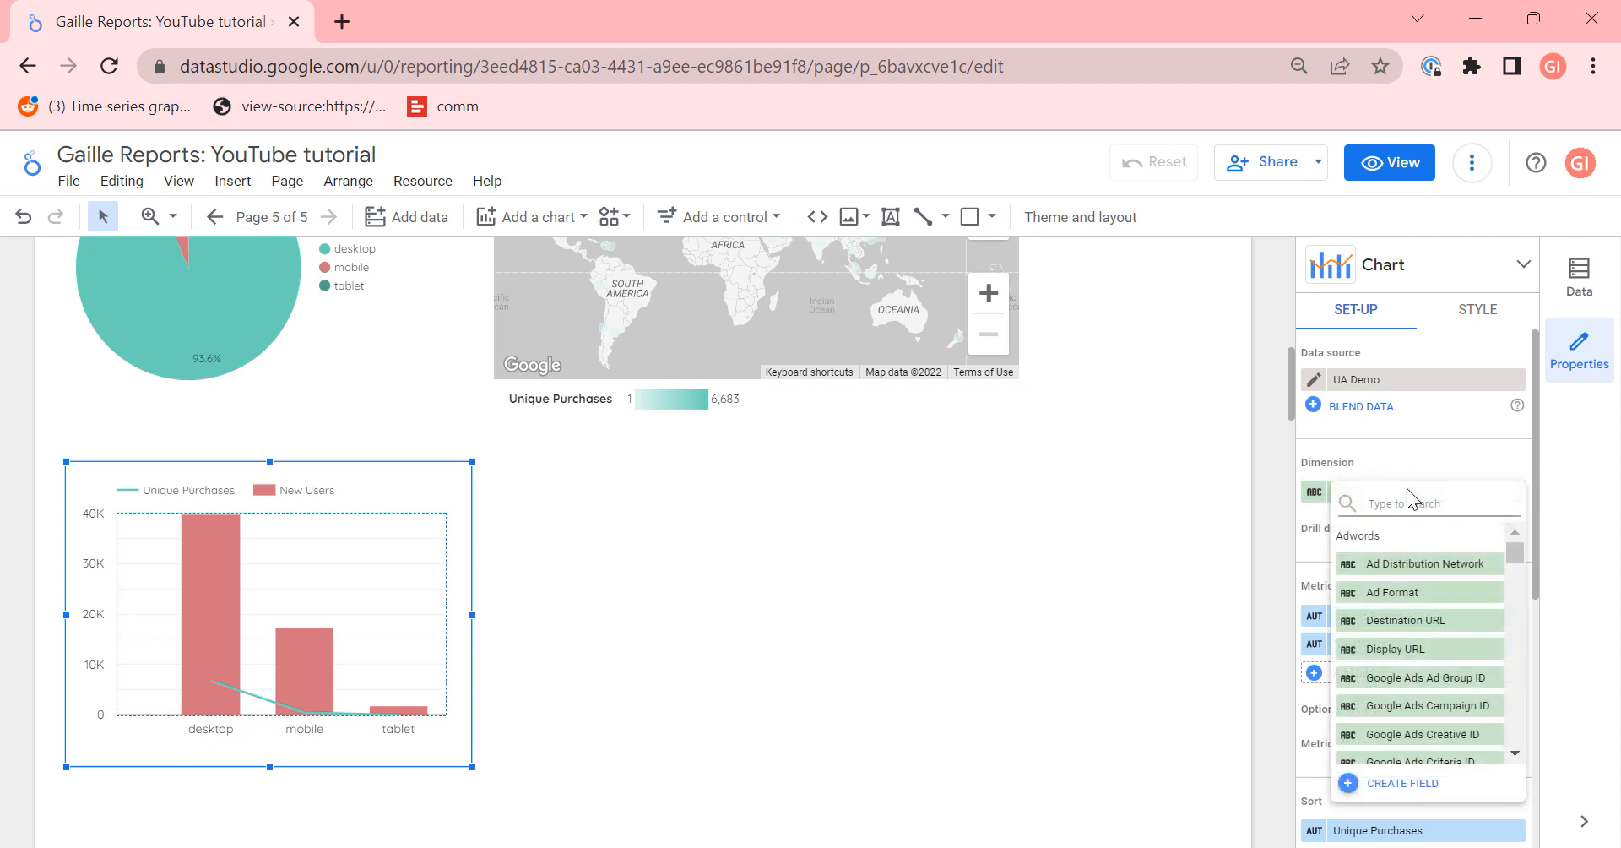
text(date)
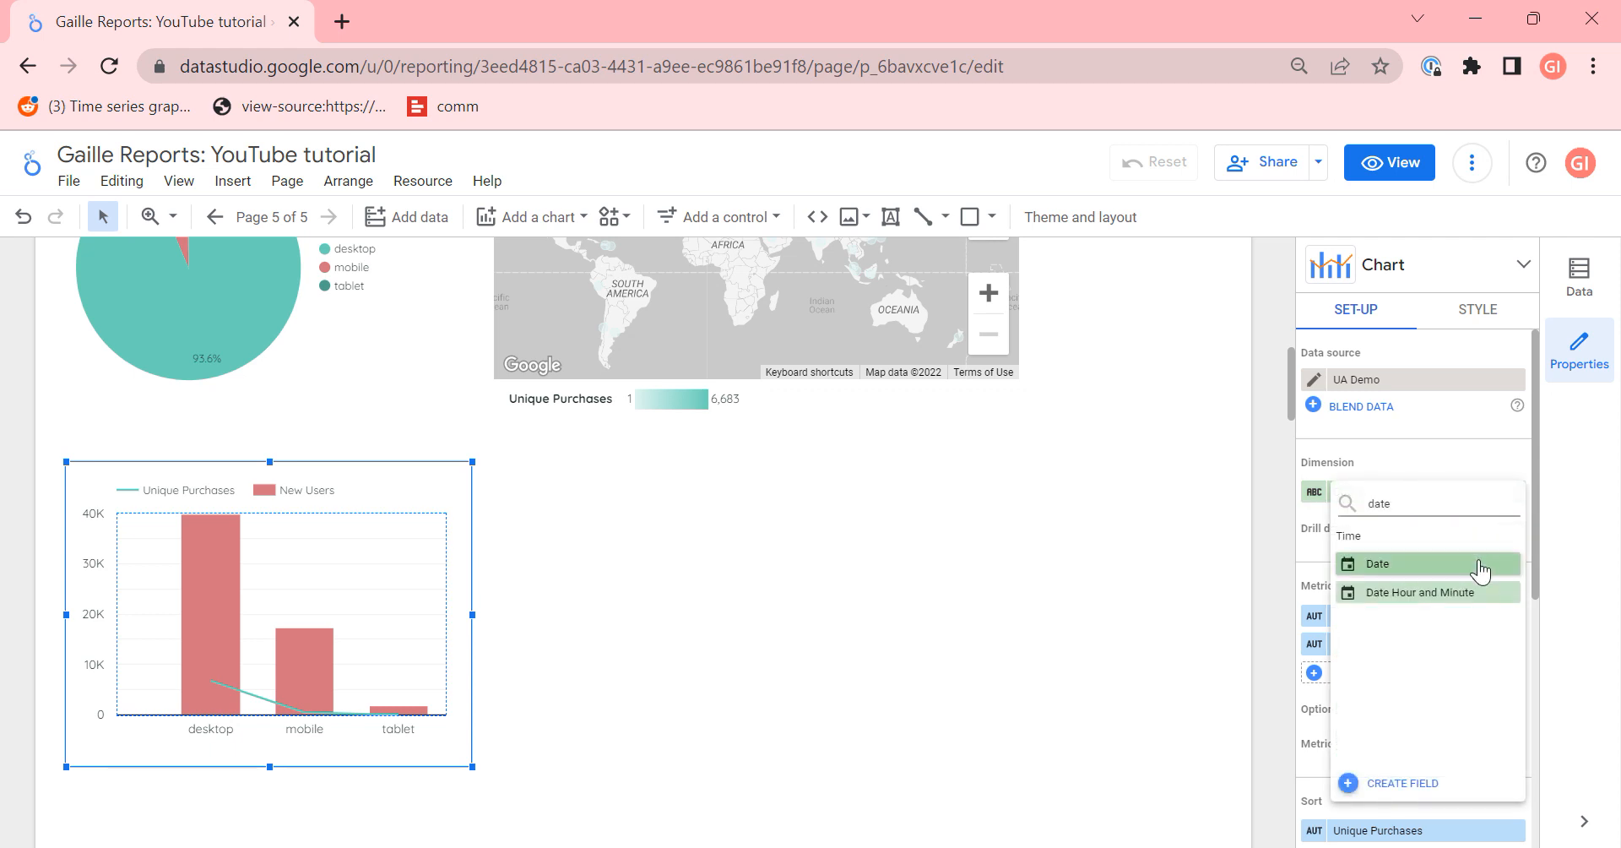
click(1378, 564)
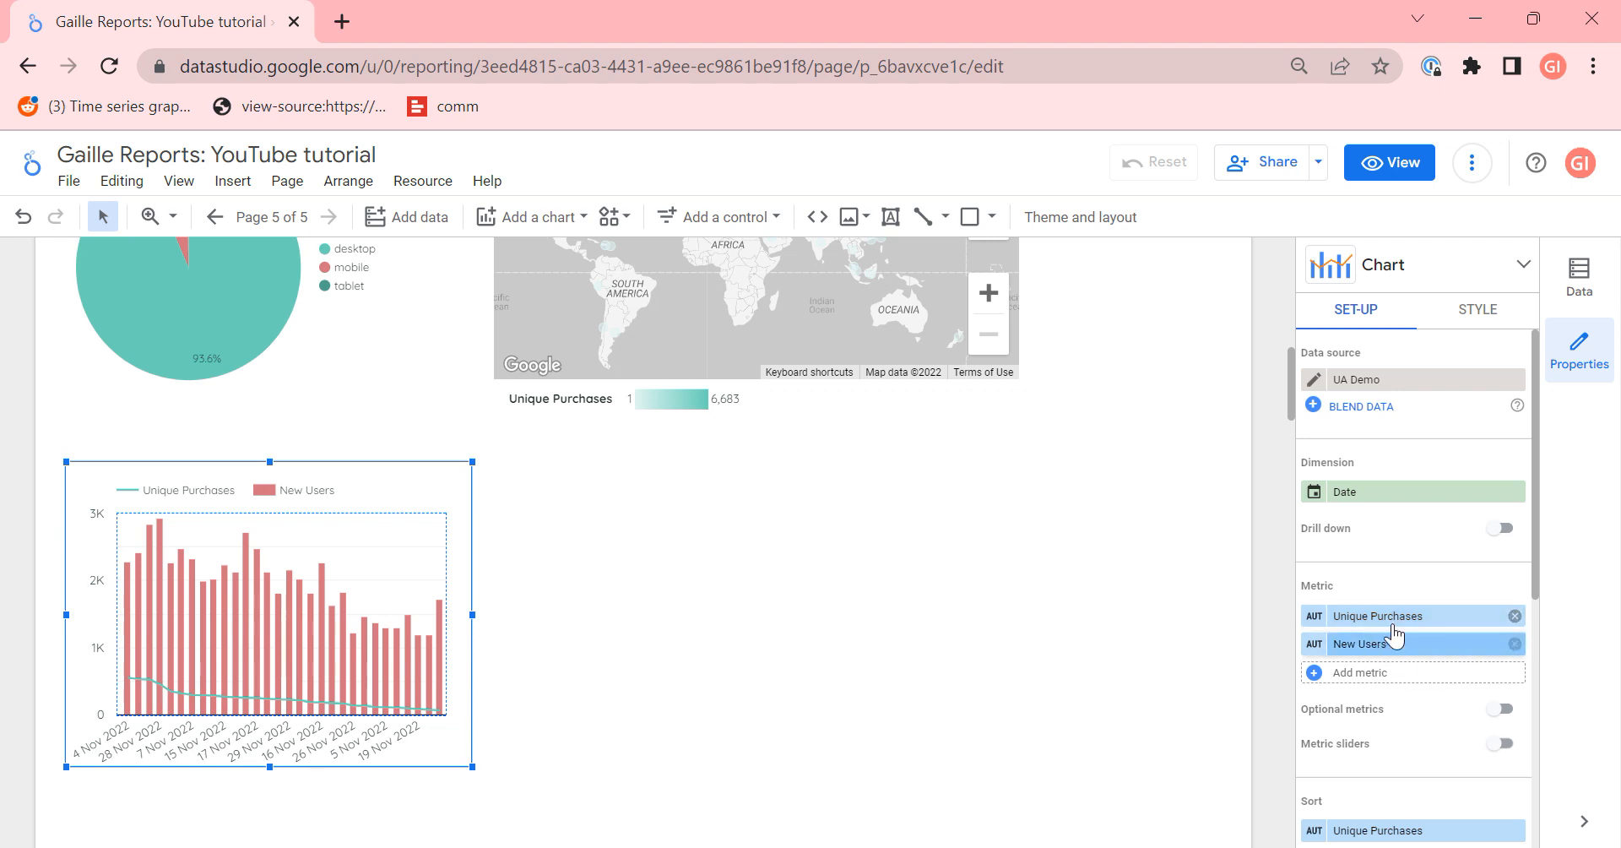
mouse_move(1363, 643)
text(conv)
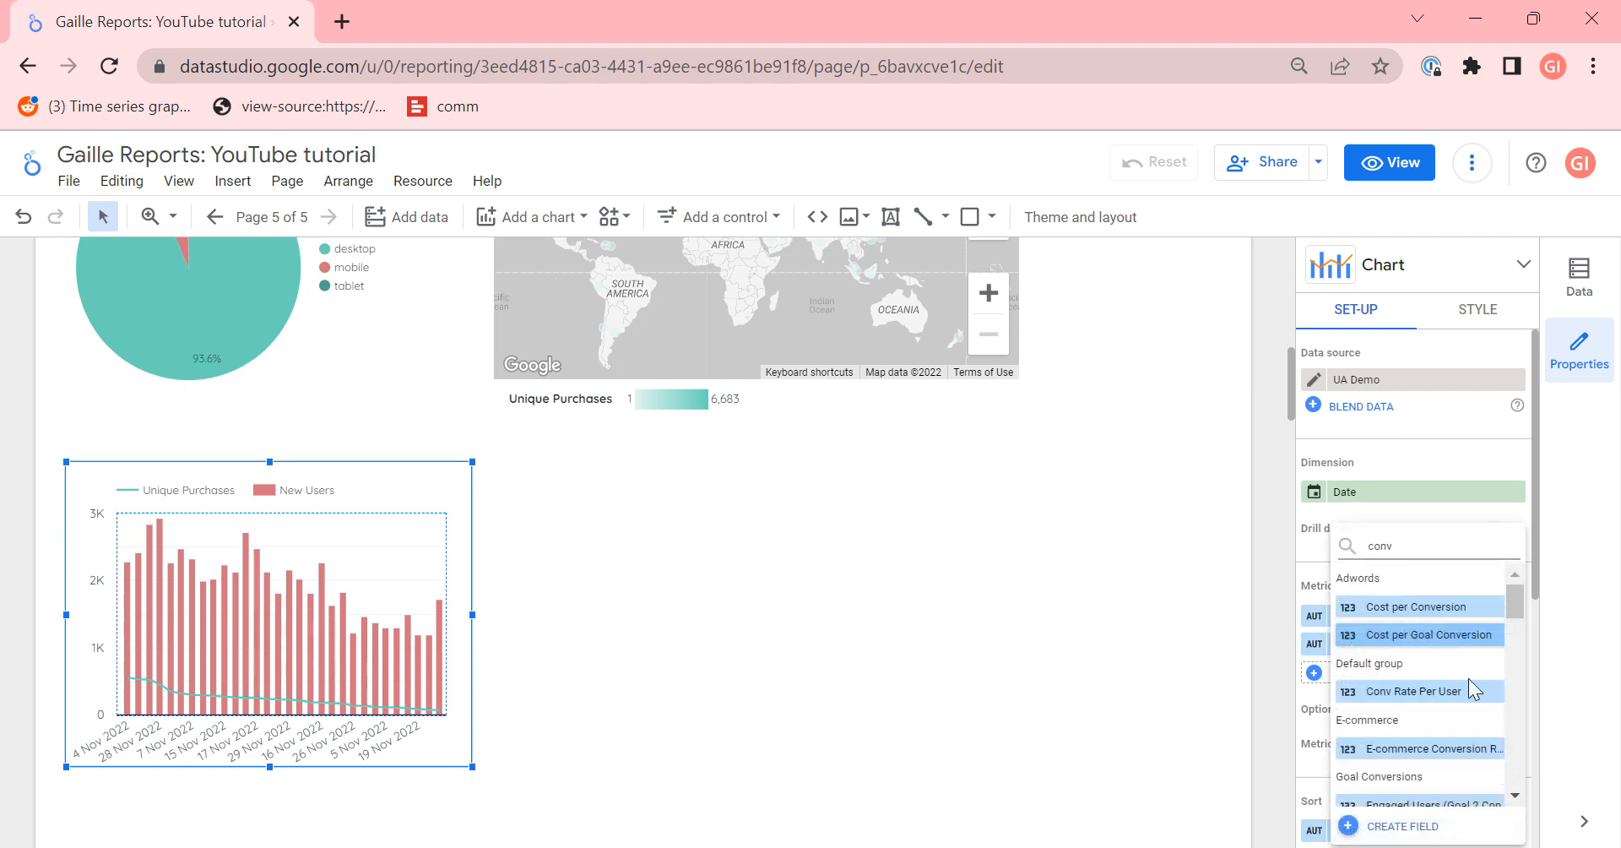
click(1427, 748)
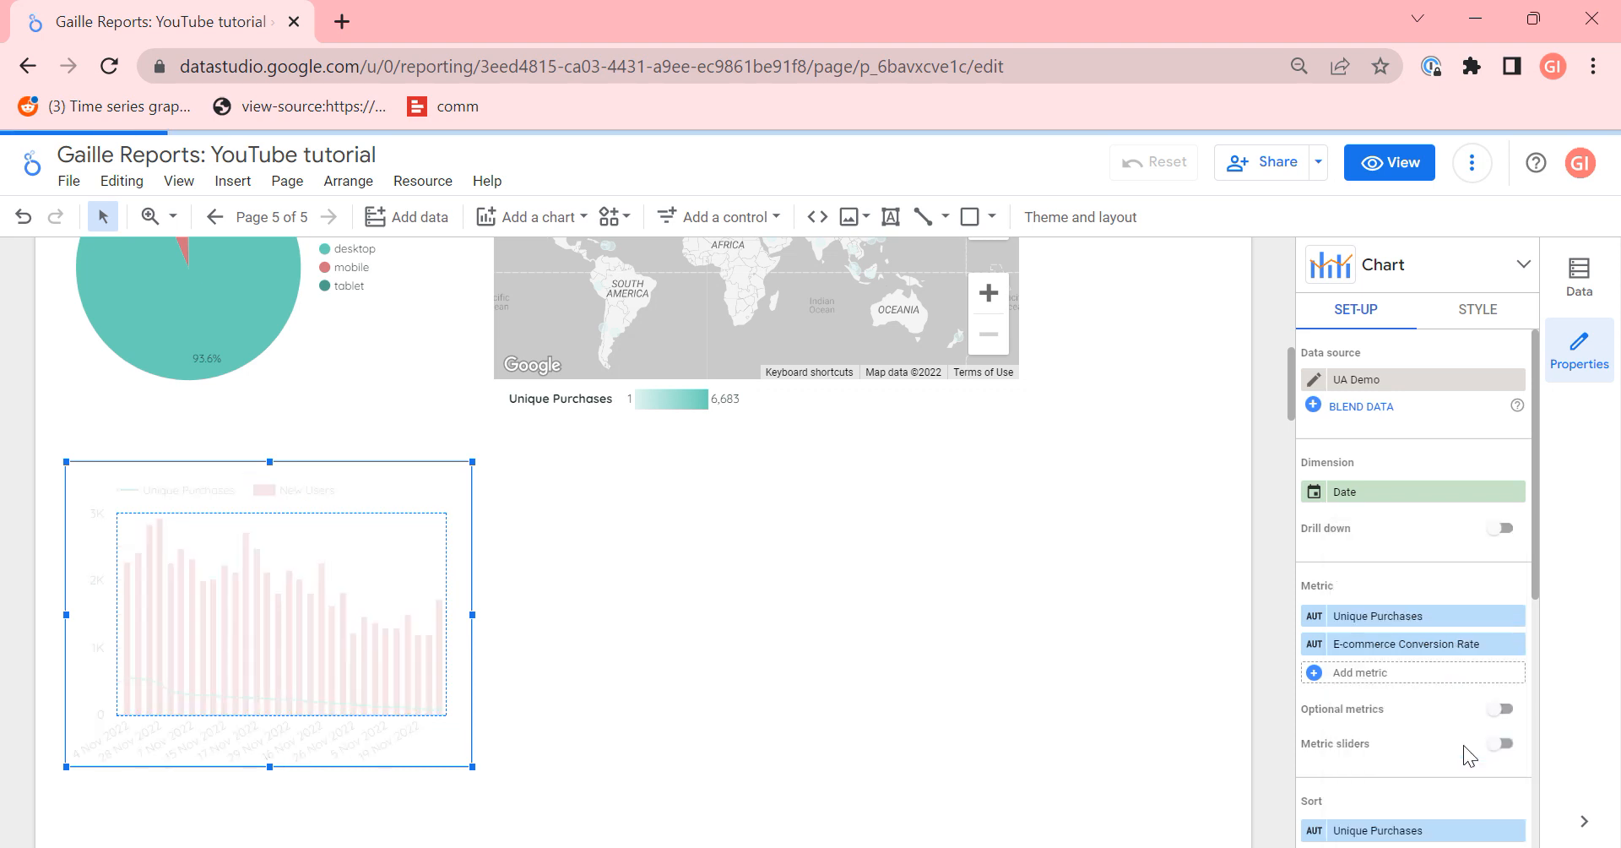
click(1476, 309)
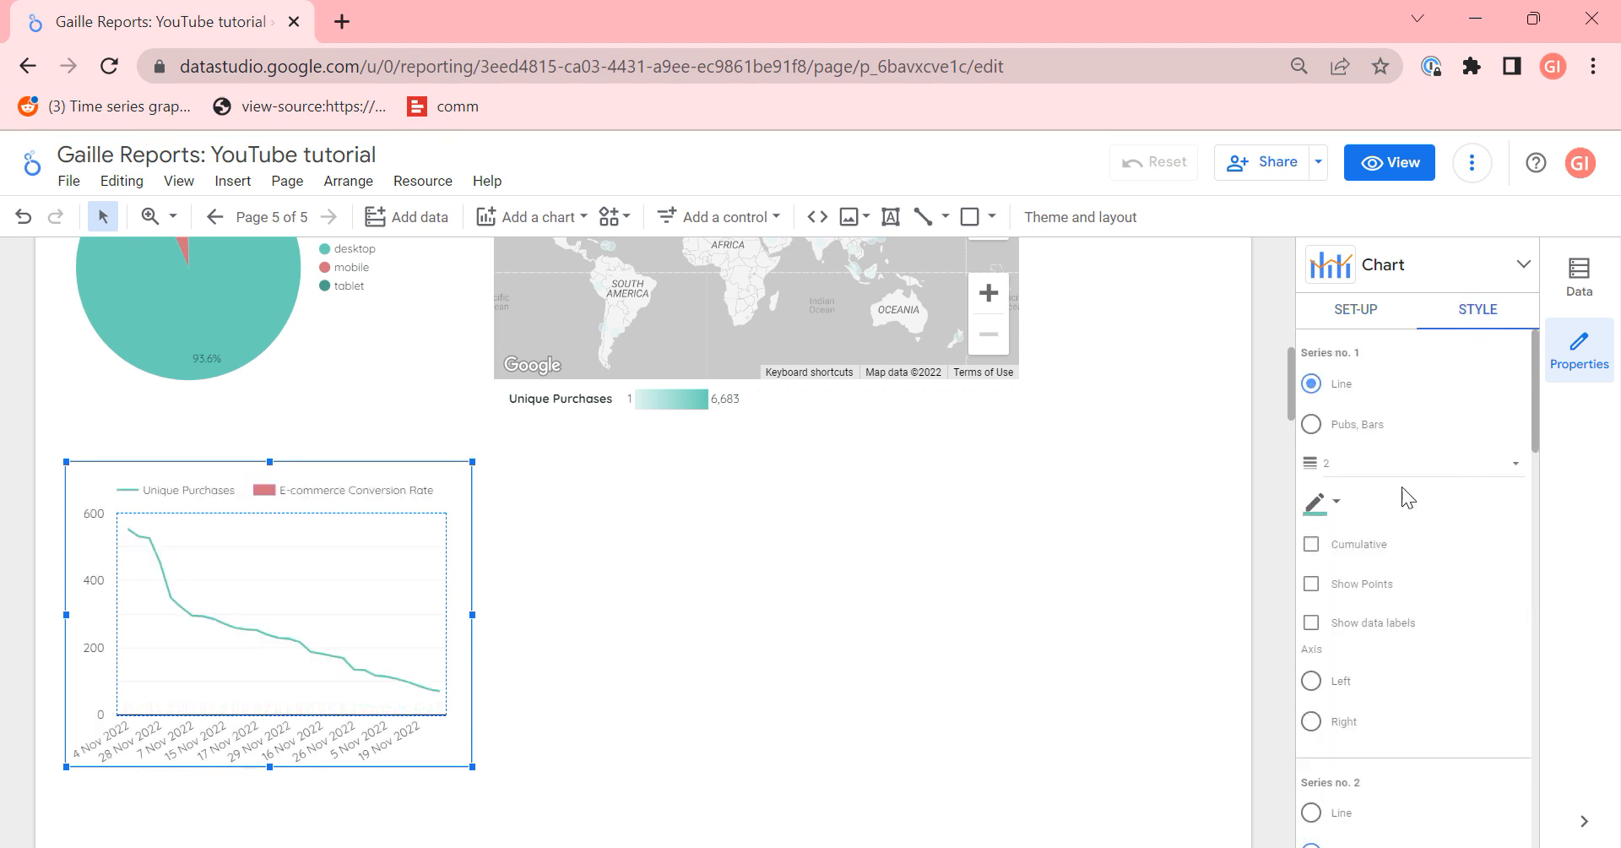
mouse_move(283, 505)
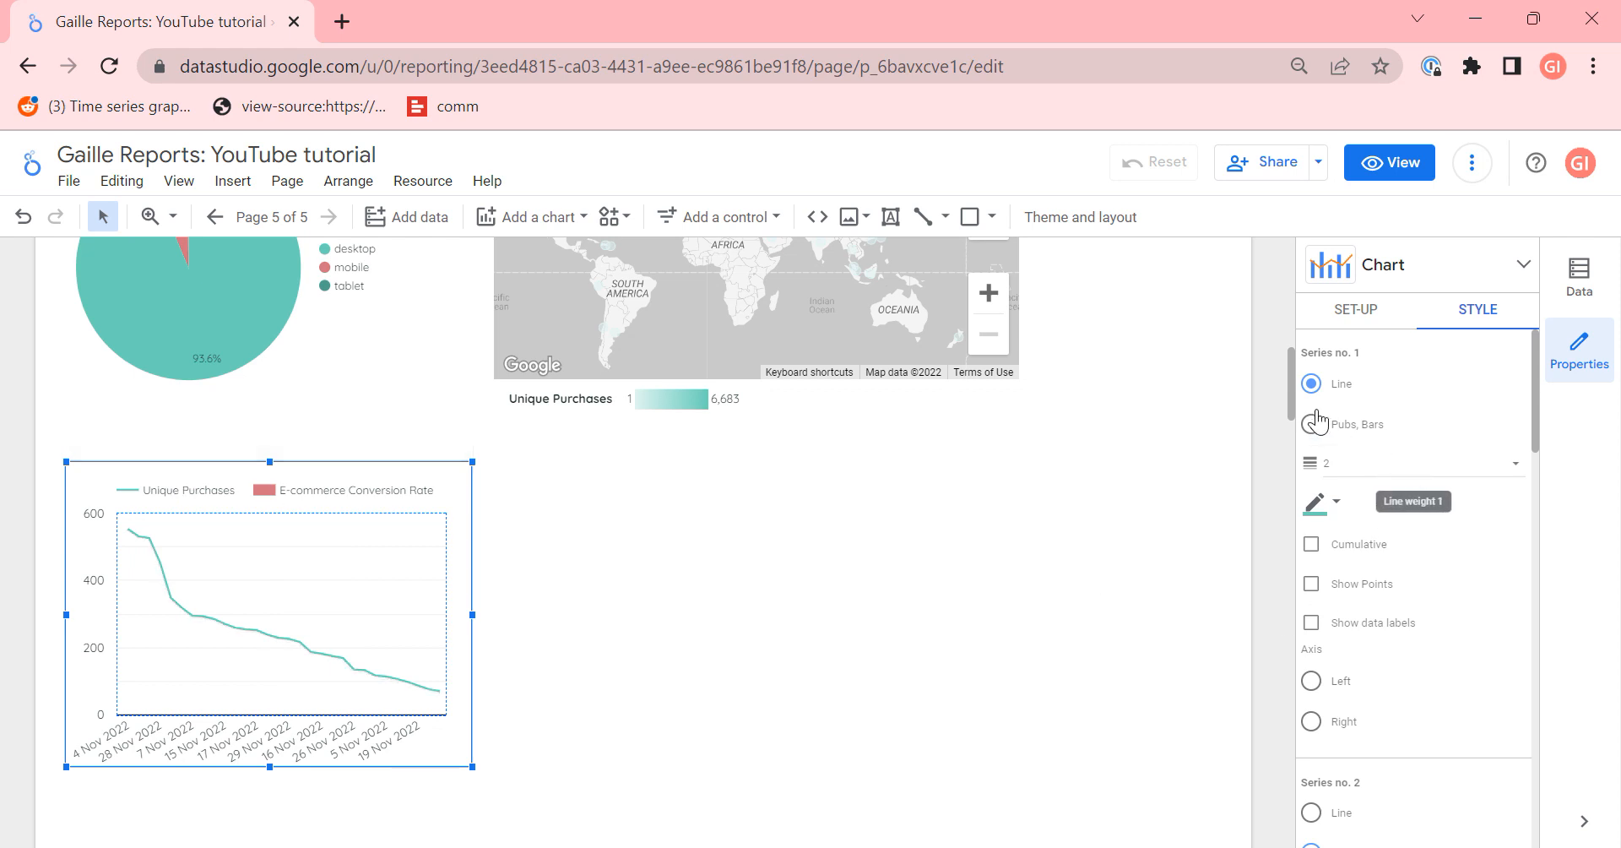
Step: Show Unique Purchases as bars and conversion rate as a line on the right axis
click(1310, 424)
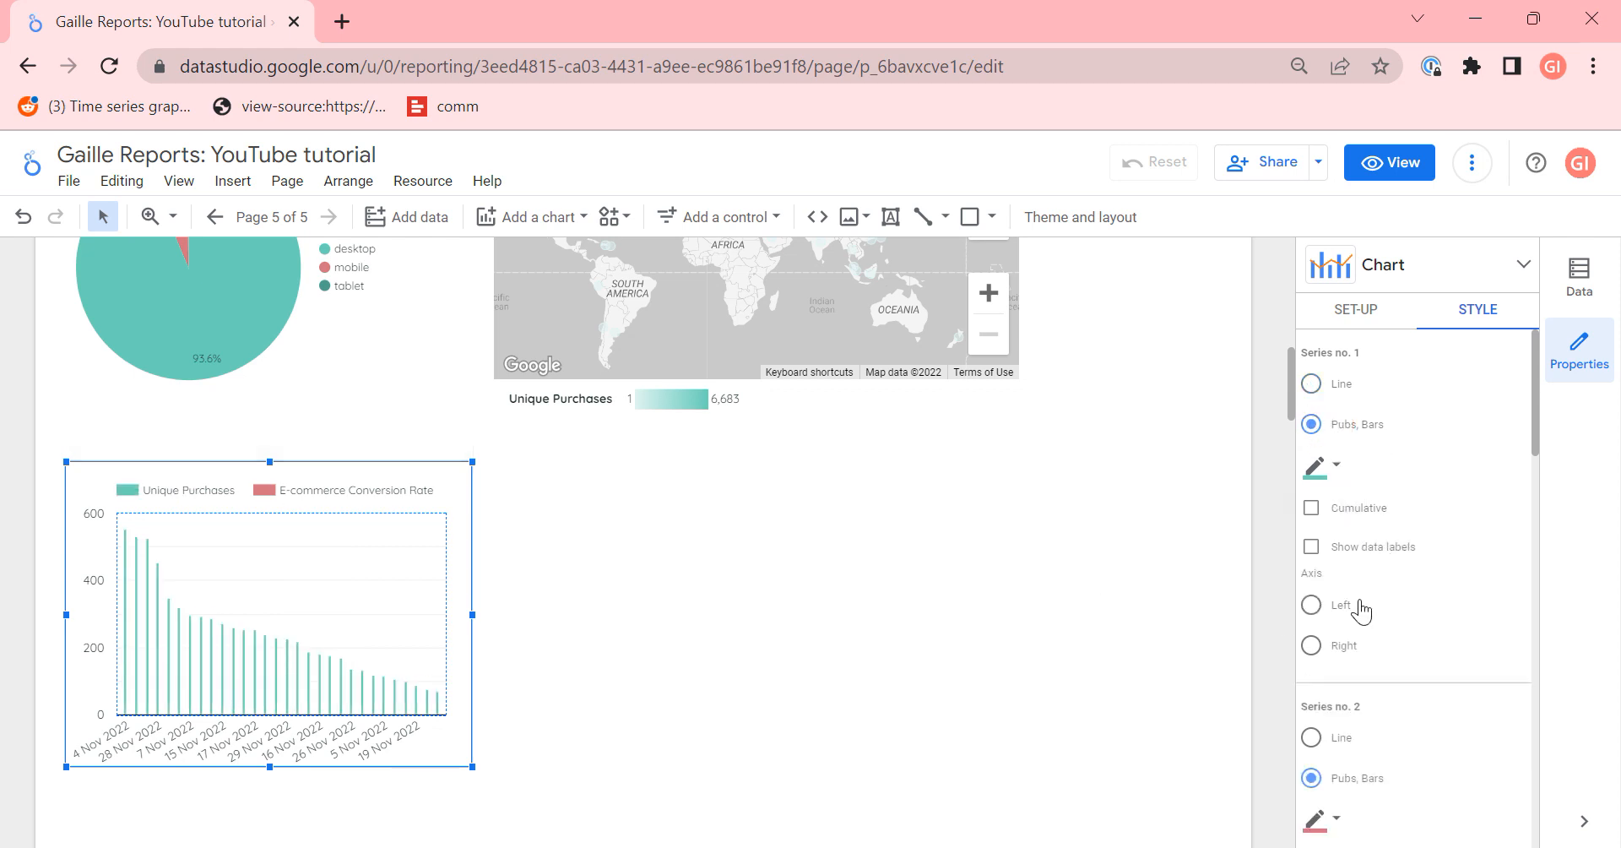
scroll(down, 3)
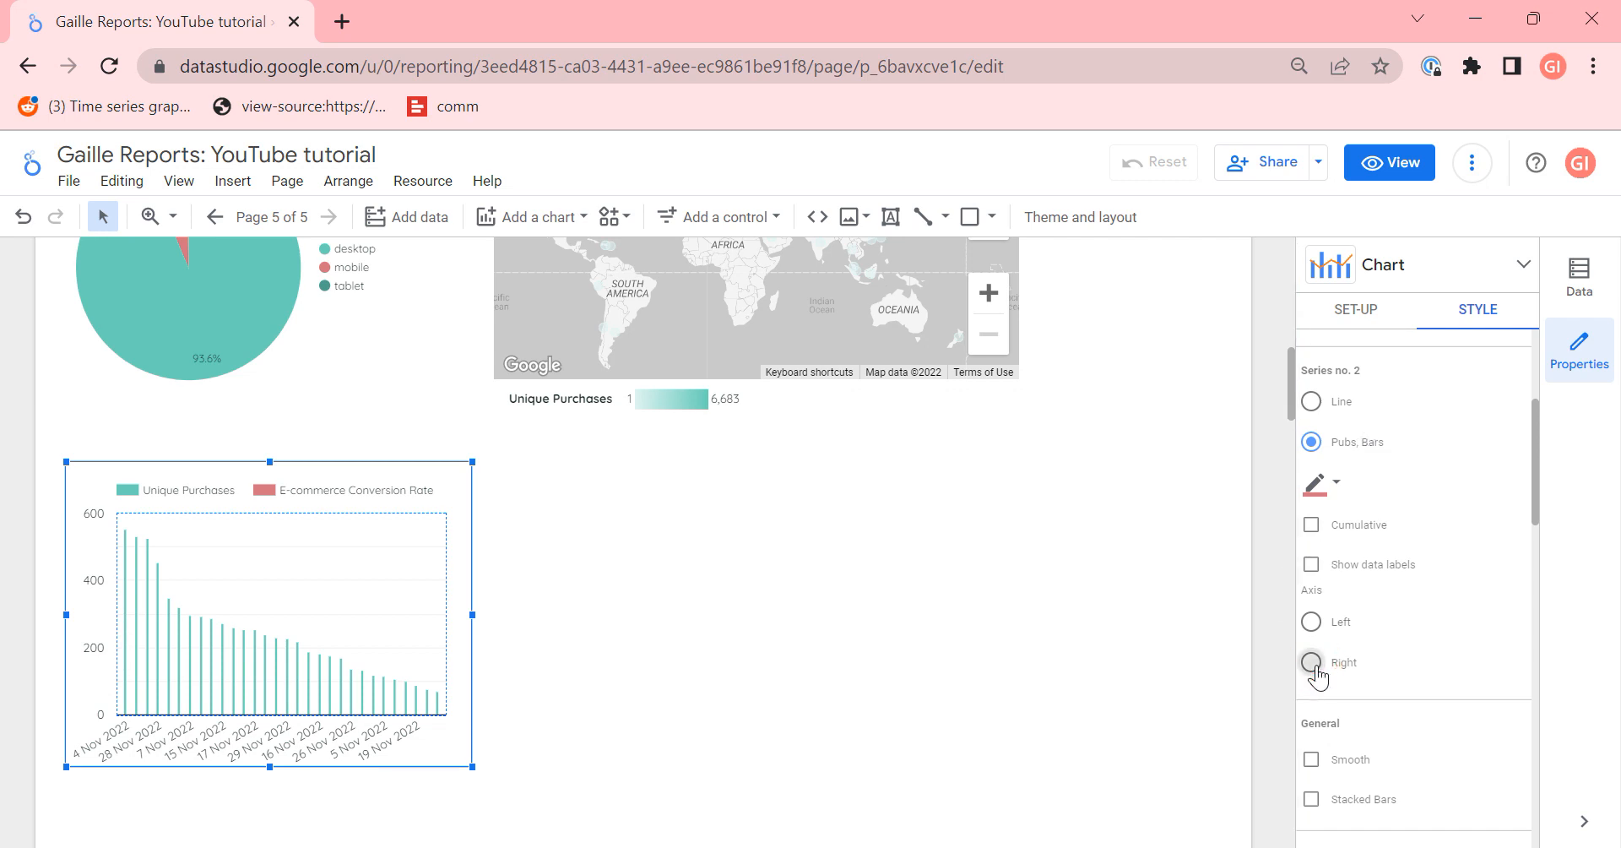
click(1310, 402)
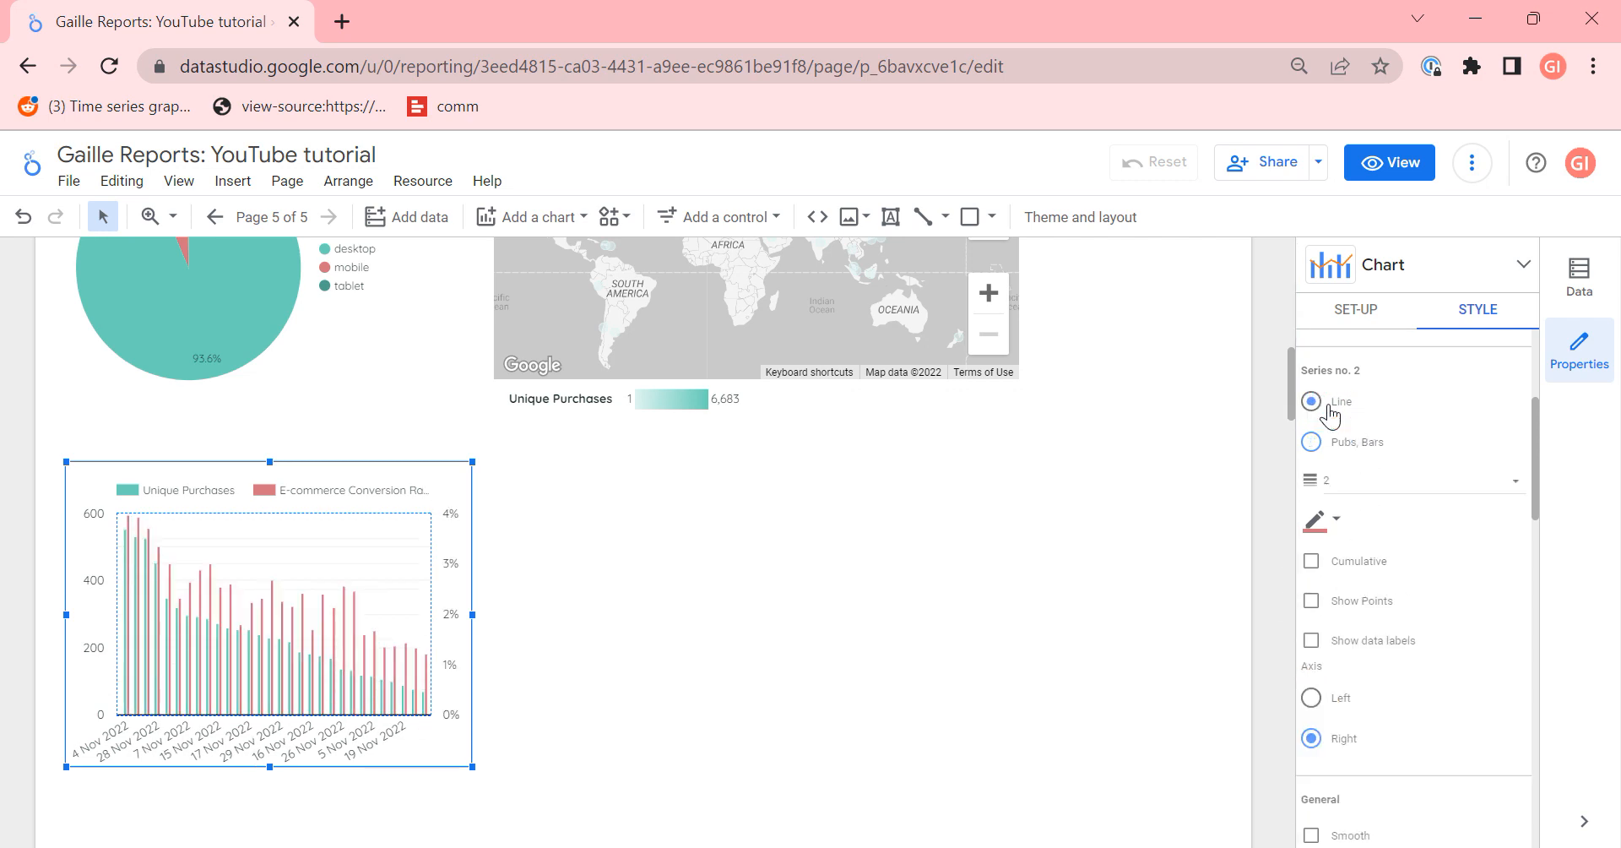
click(1310, 402)
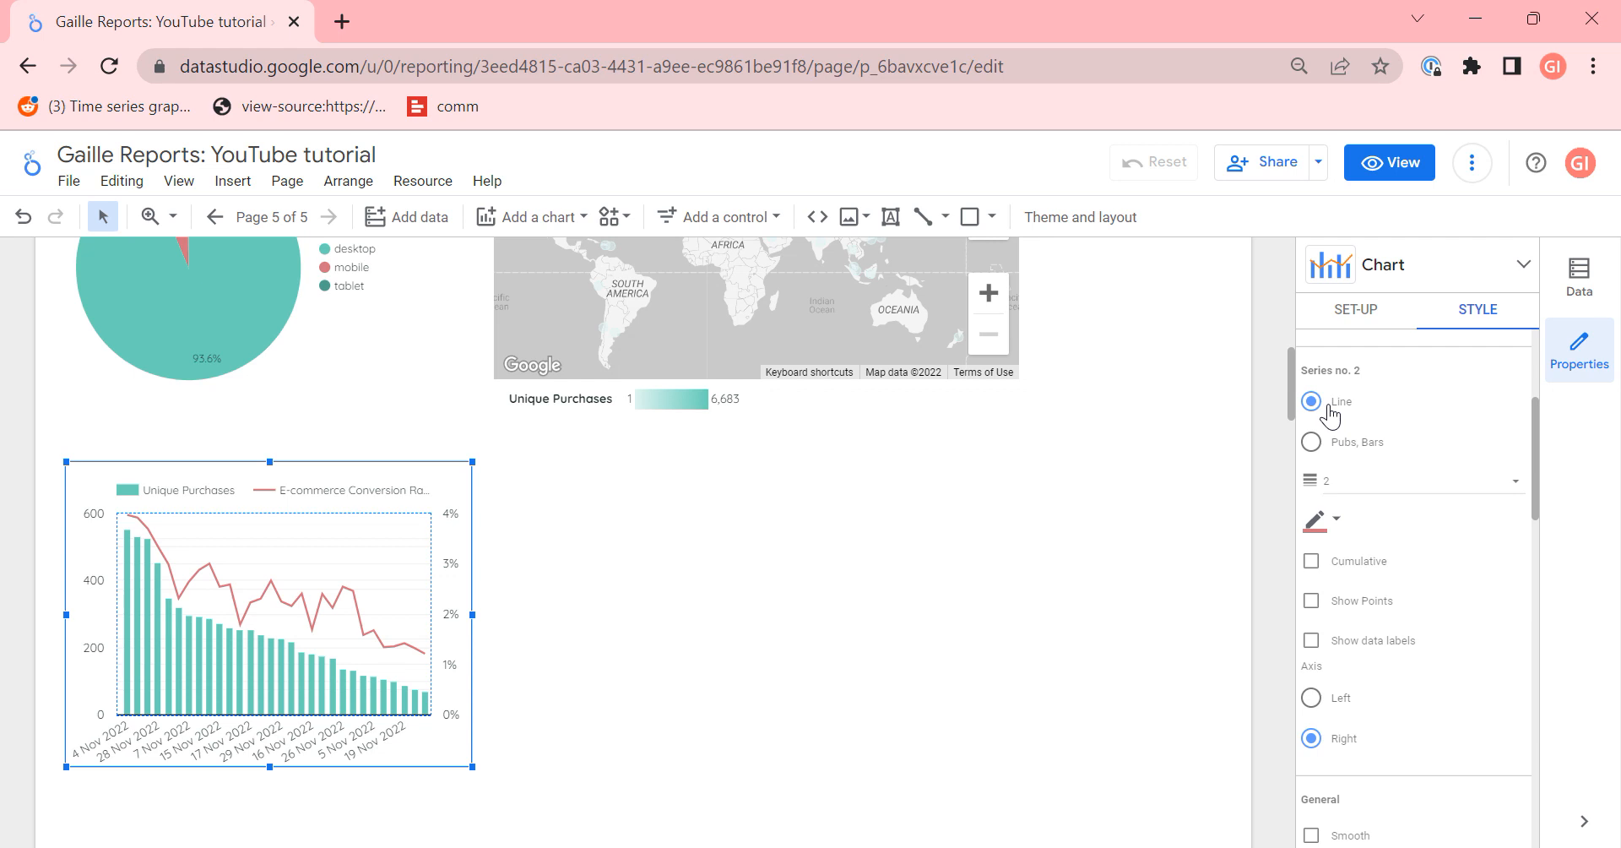
click(1356, 309)
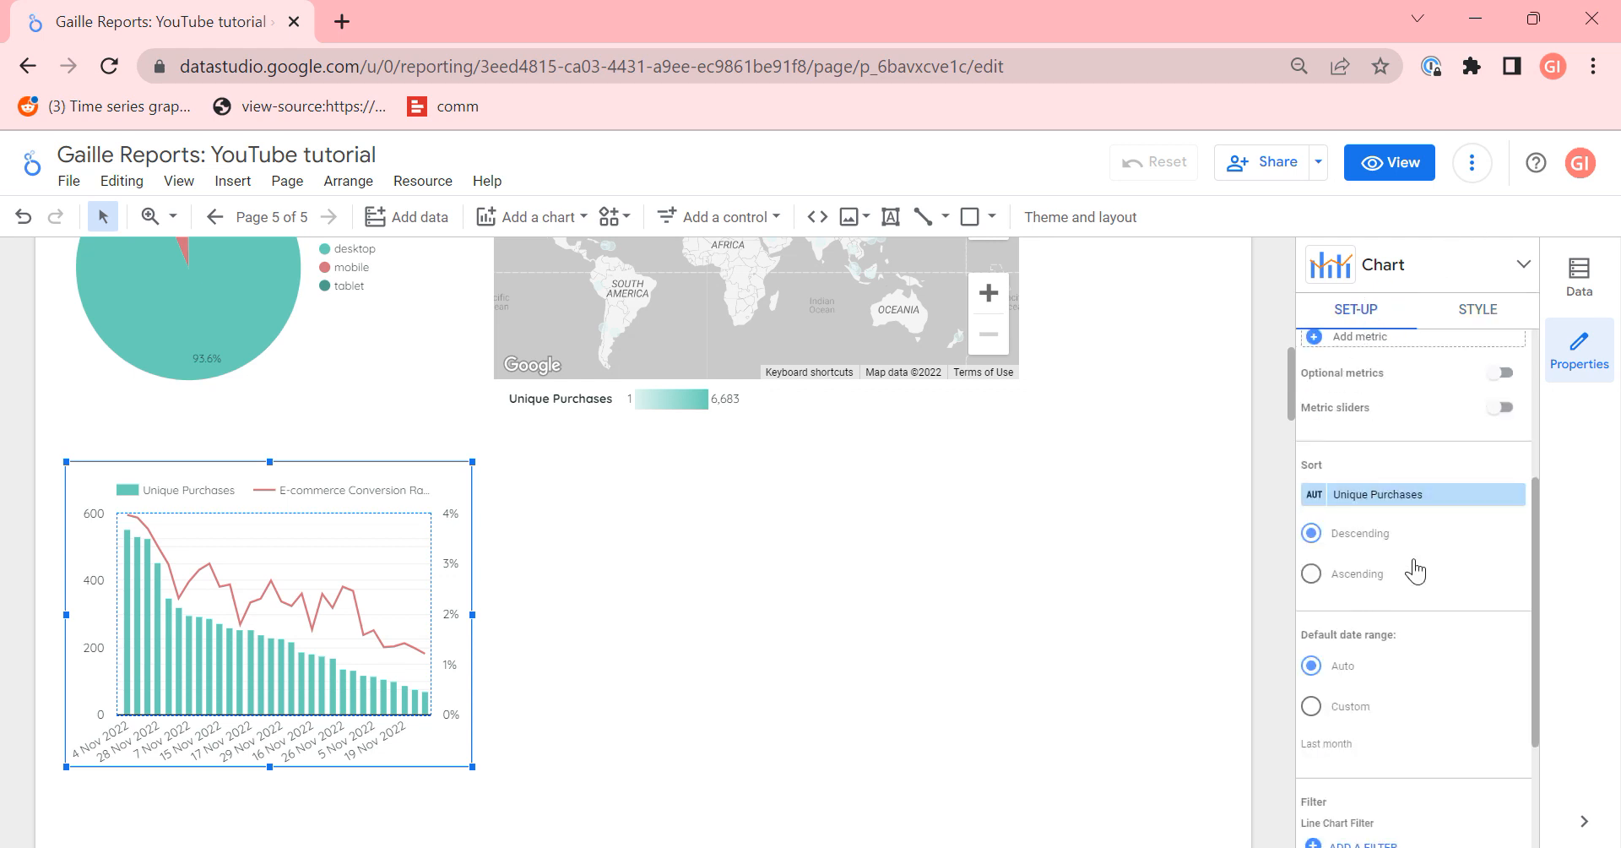
Step: Sort the combo chart by Date ascending, 1 to 30 November
click(1420, 493)
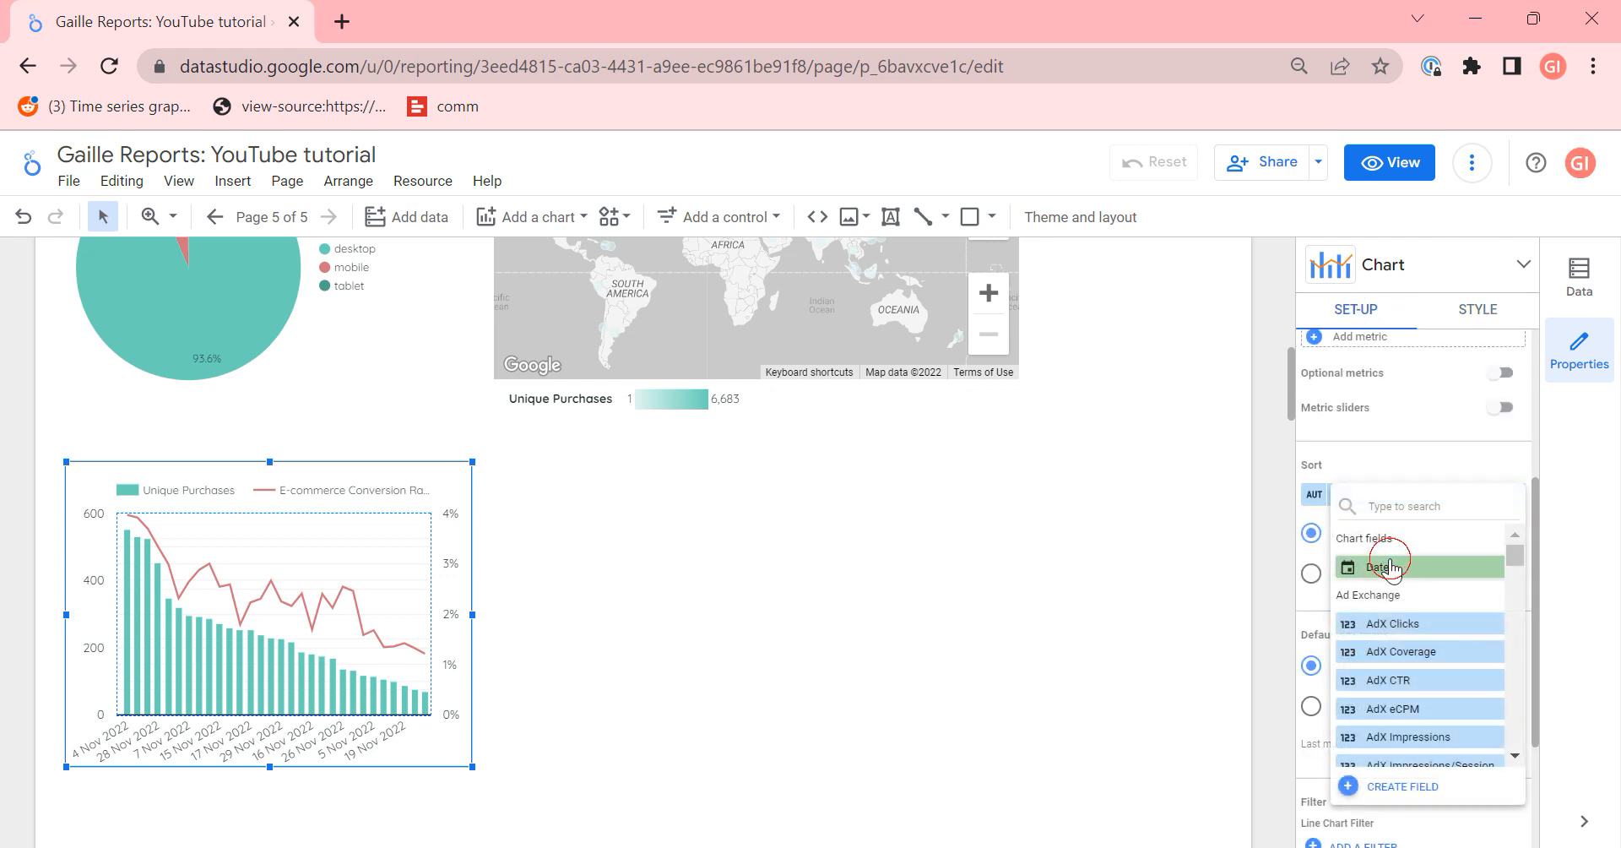
click(1384, 566)
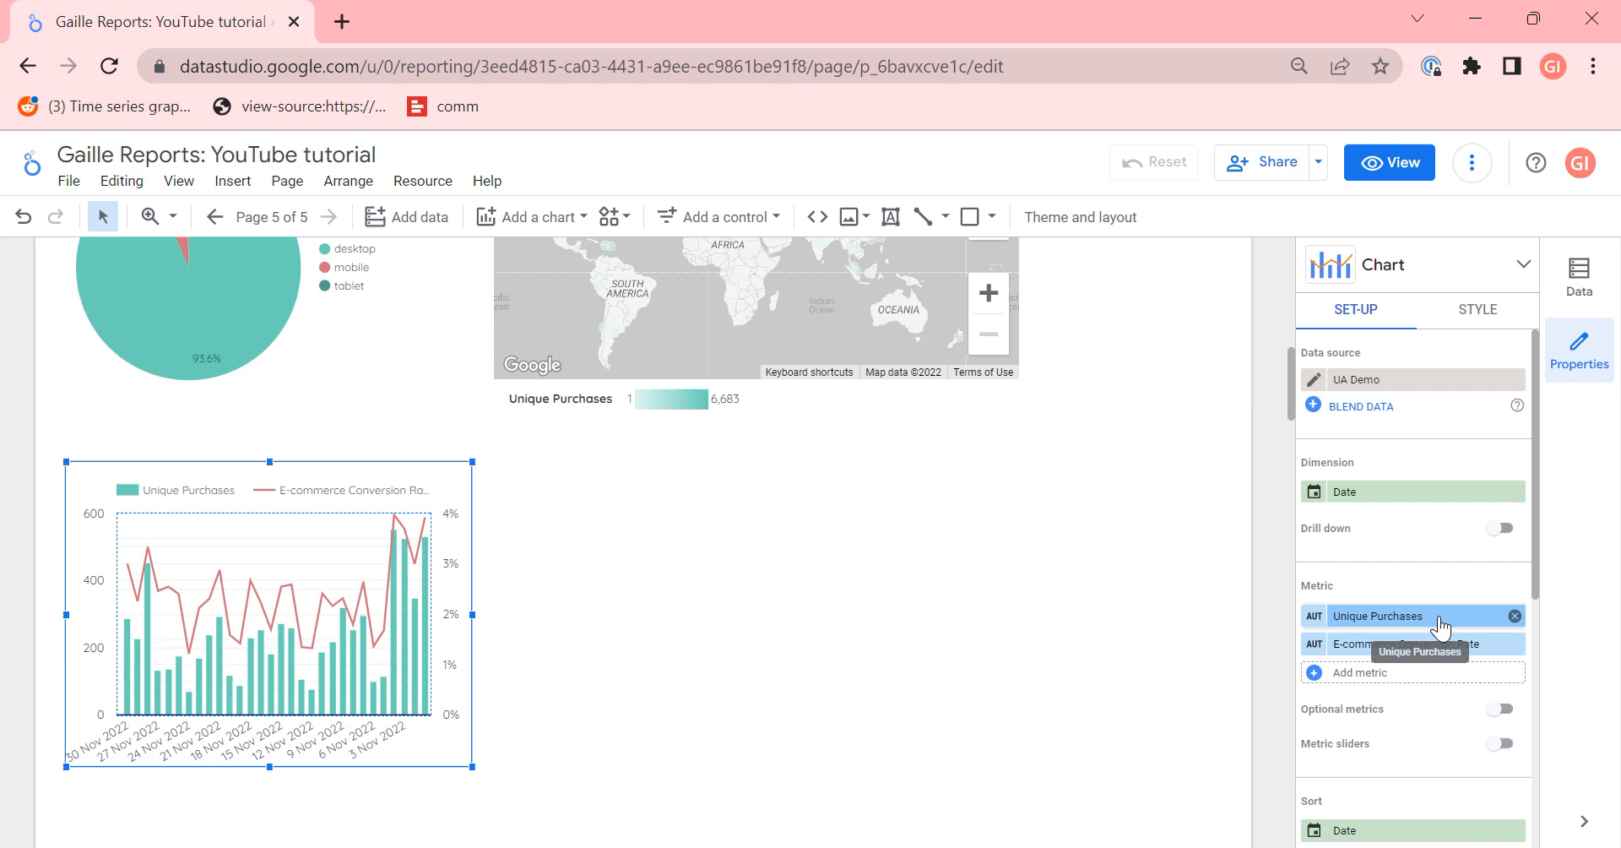
mouse_move(914, 602)
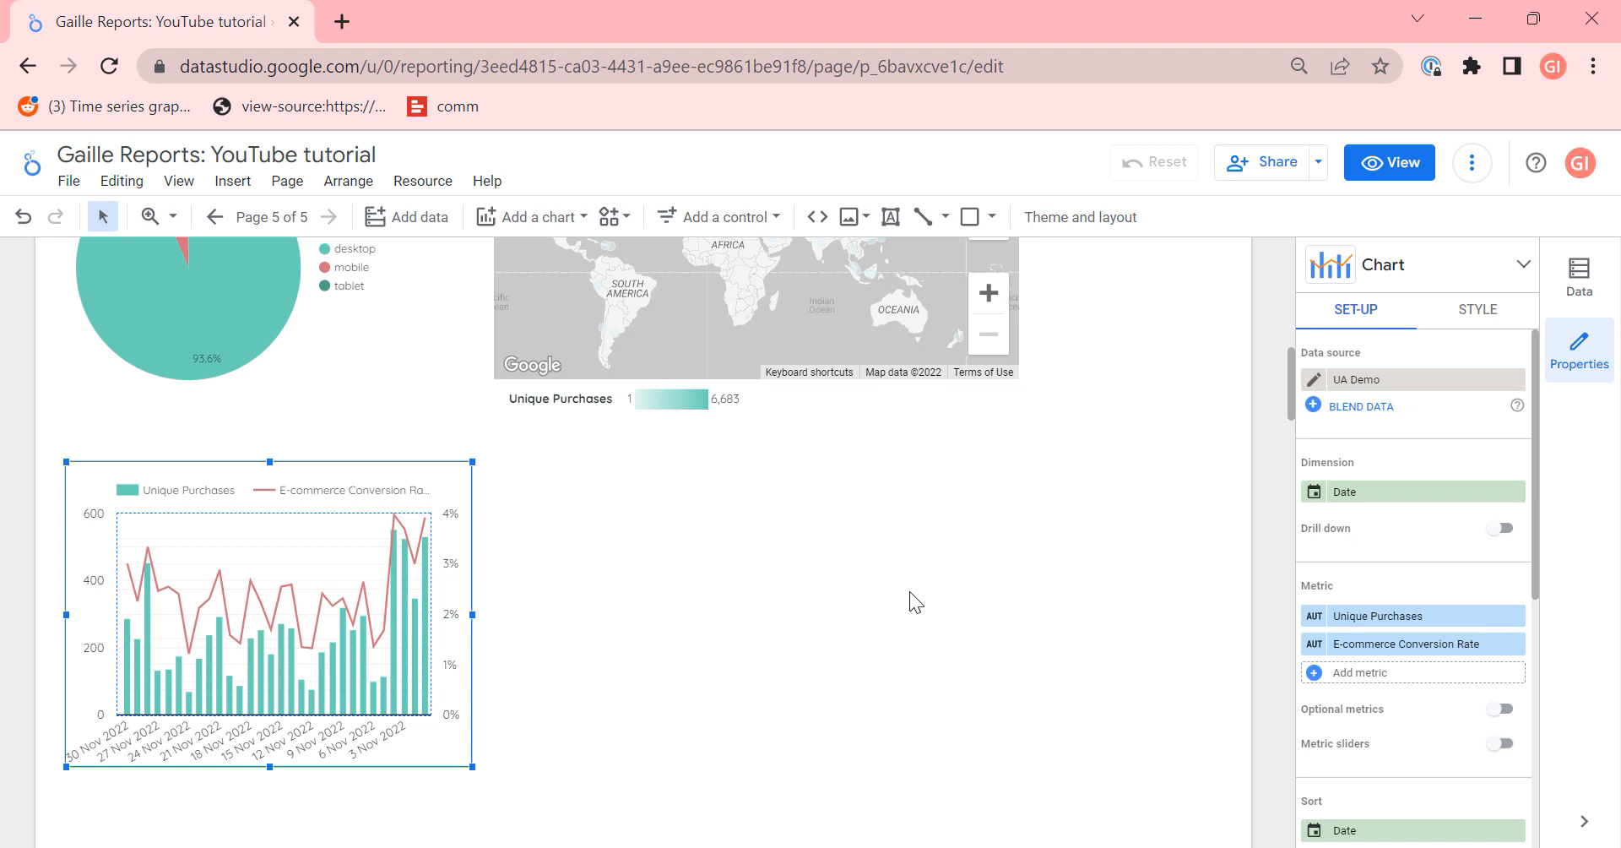
mouse_move(919, 618)
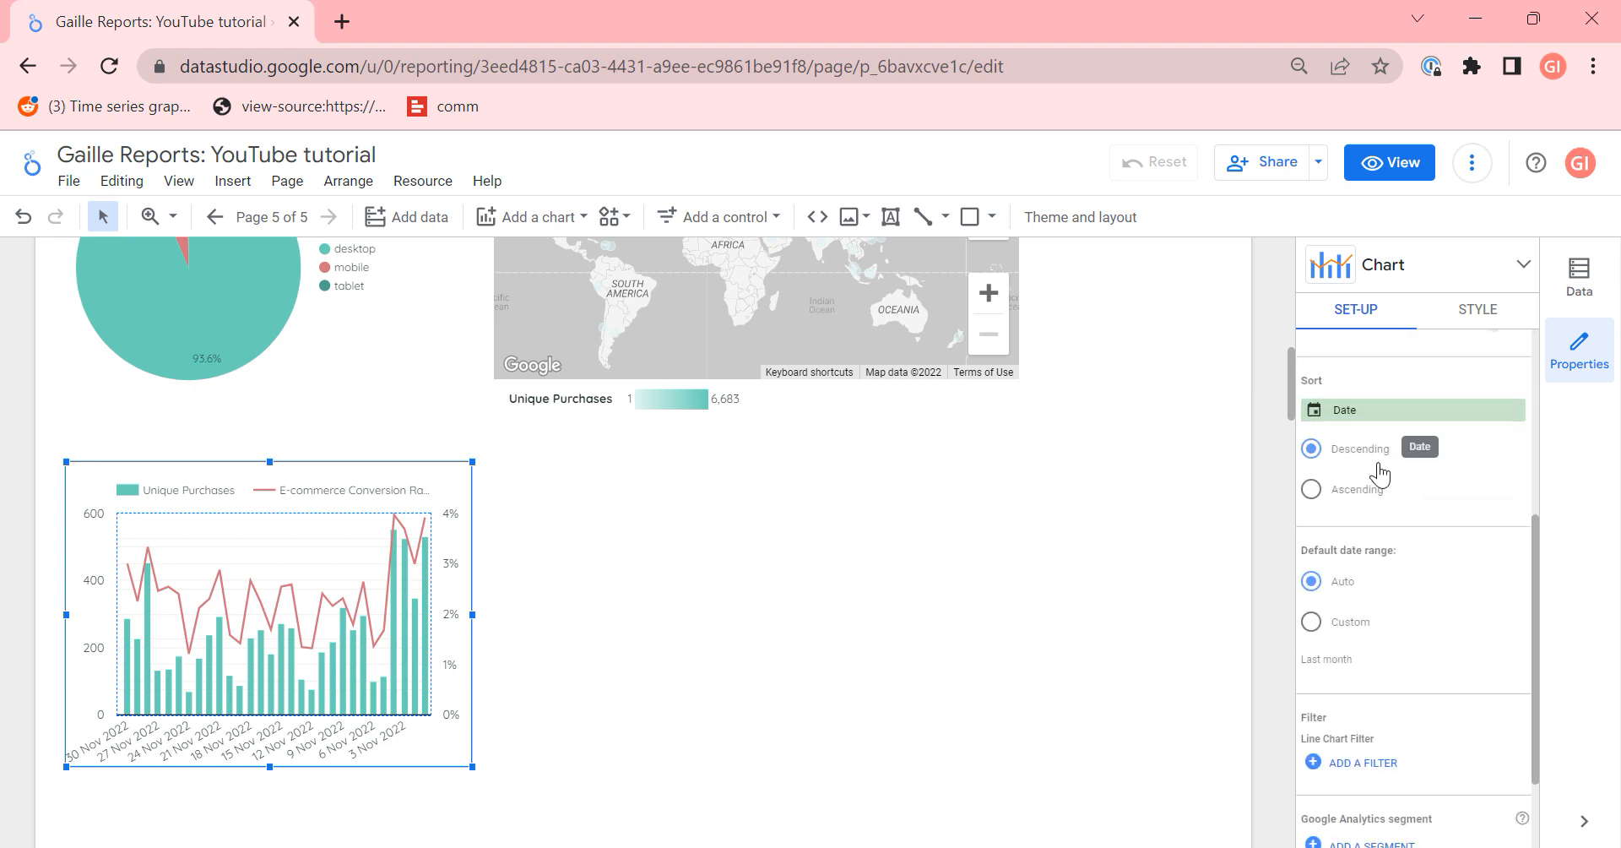
click(1310, 490)
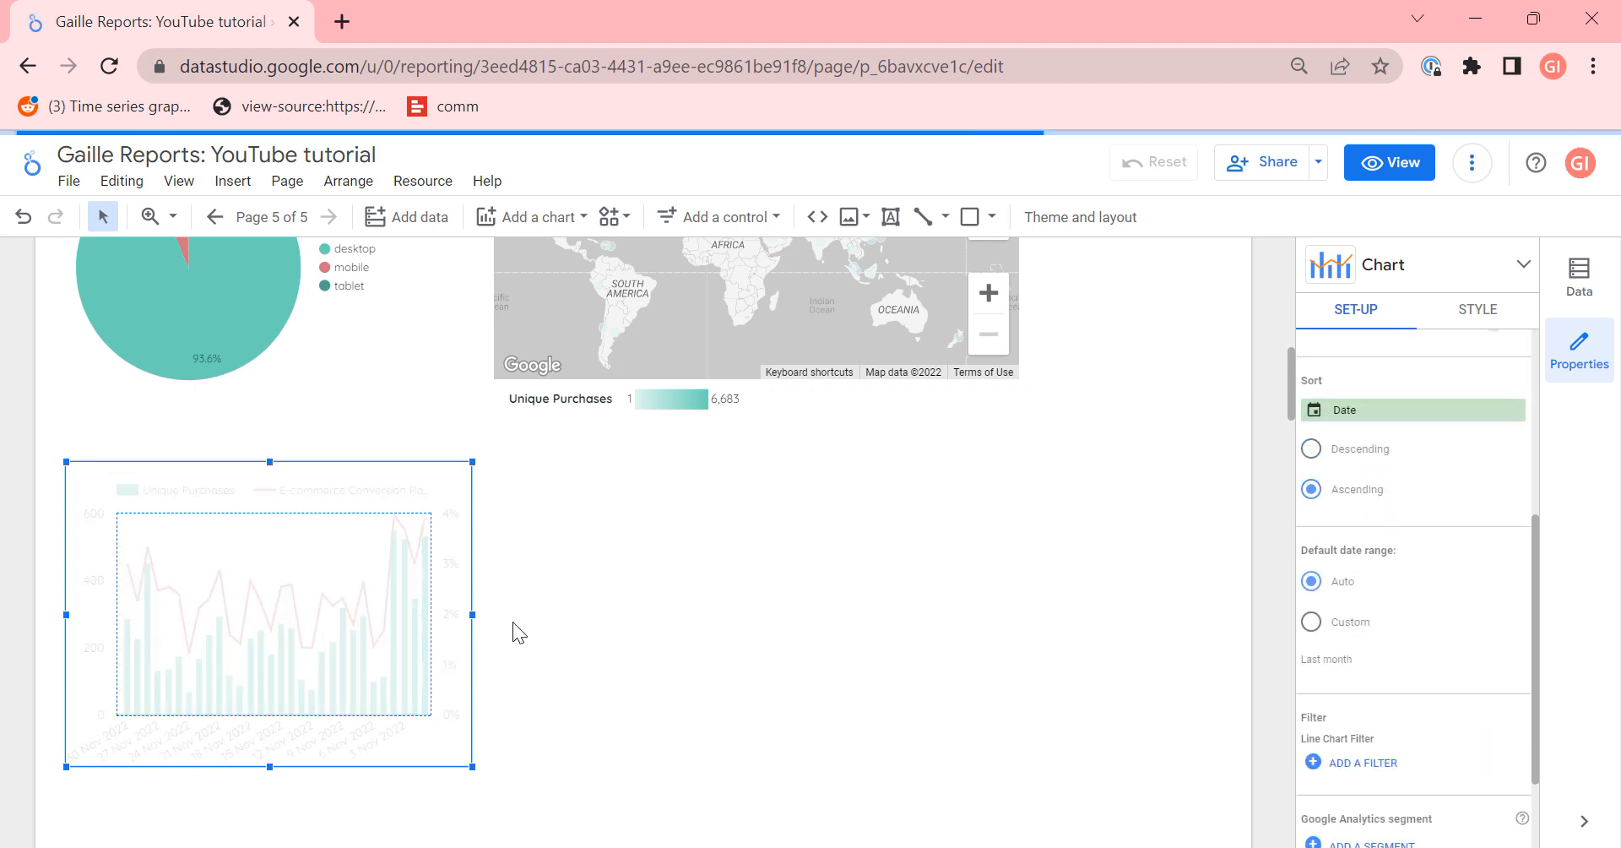
mouse_move(340, 667)
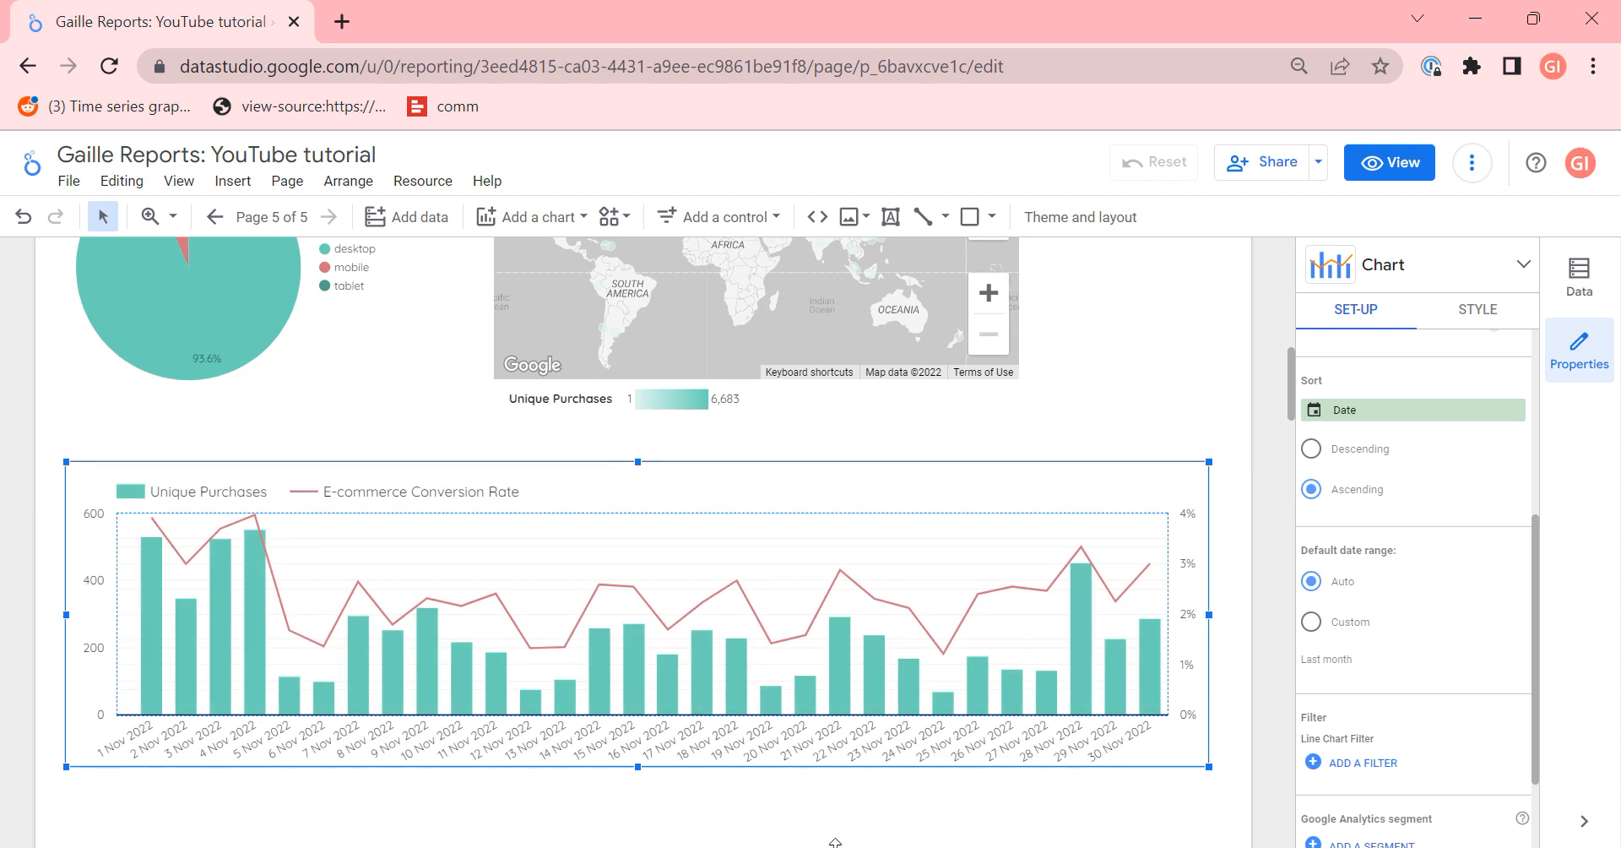
mouse_move(1015, 817)
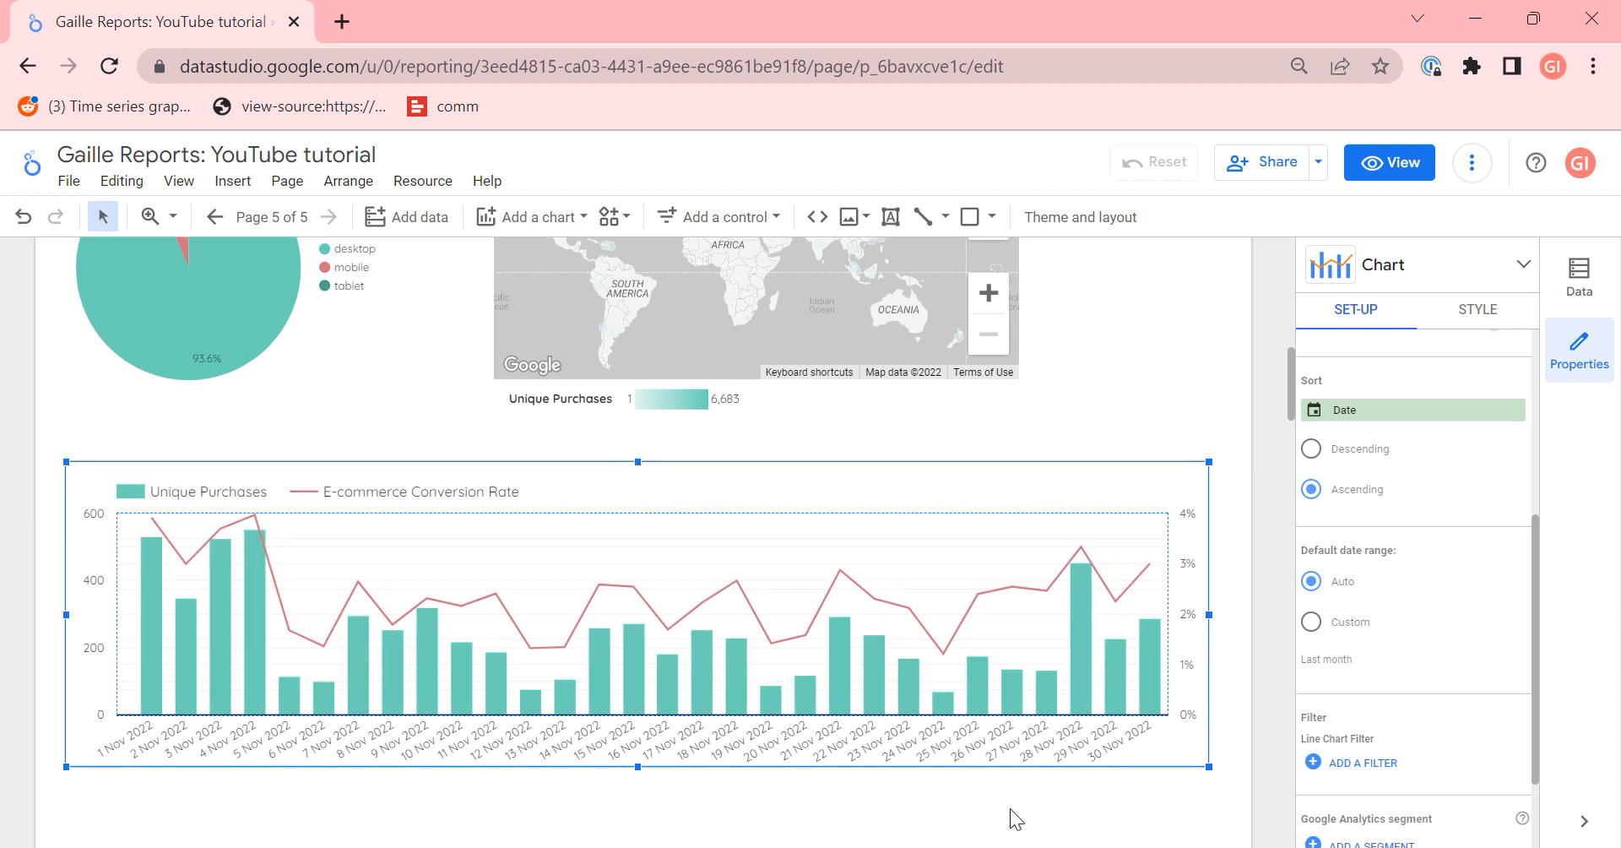
click(731, 464)
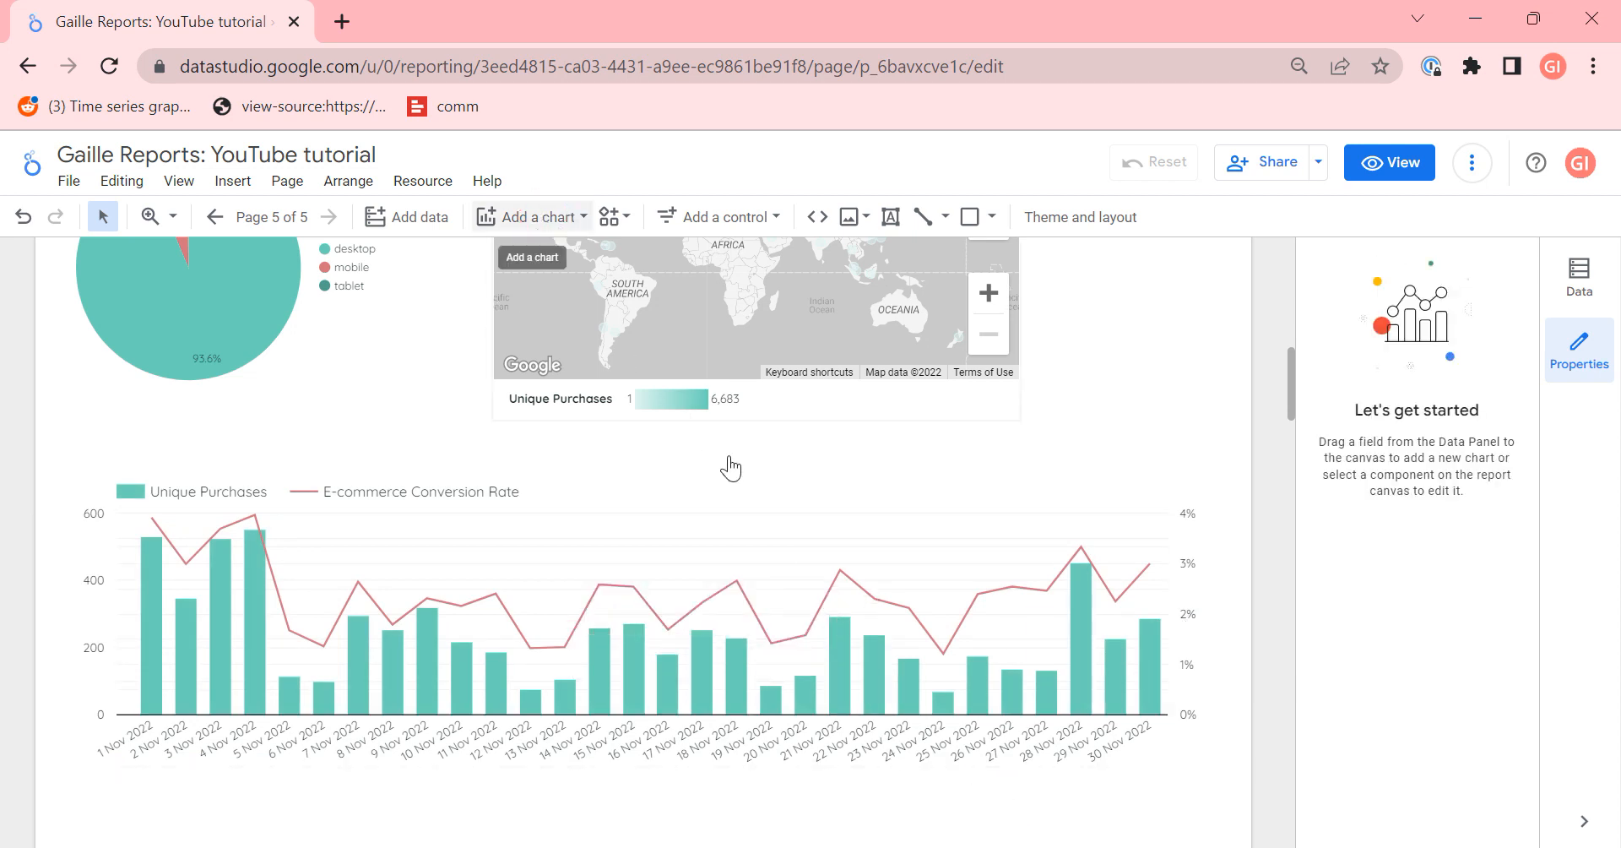
Step: Draw a stacked area chart in a box below the combo chart
click(529, 218)
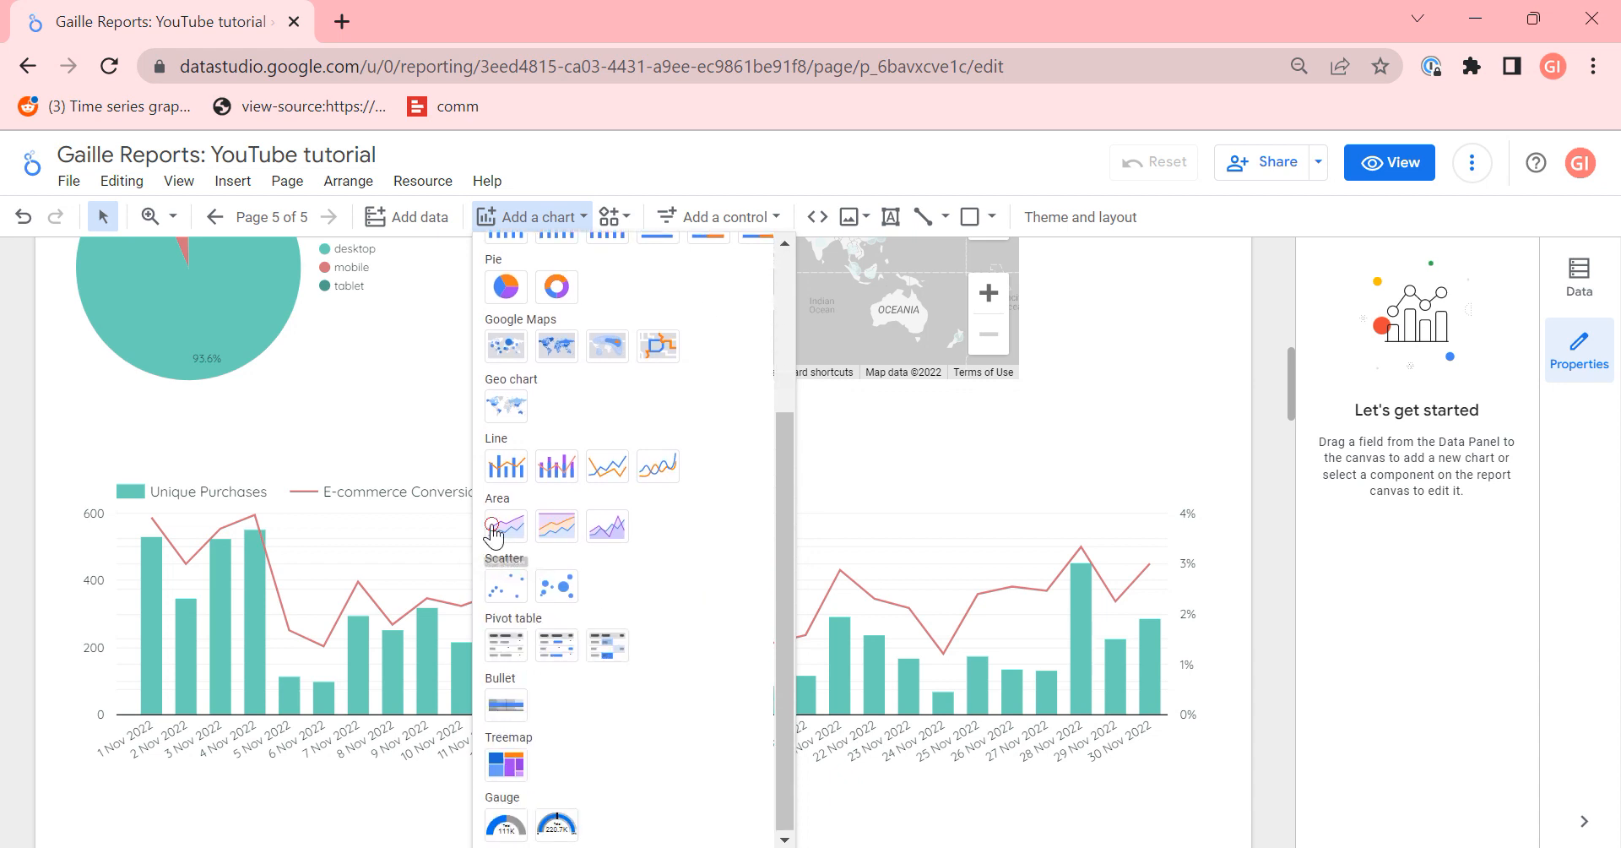
click(505, 527)
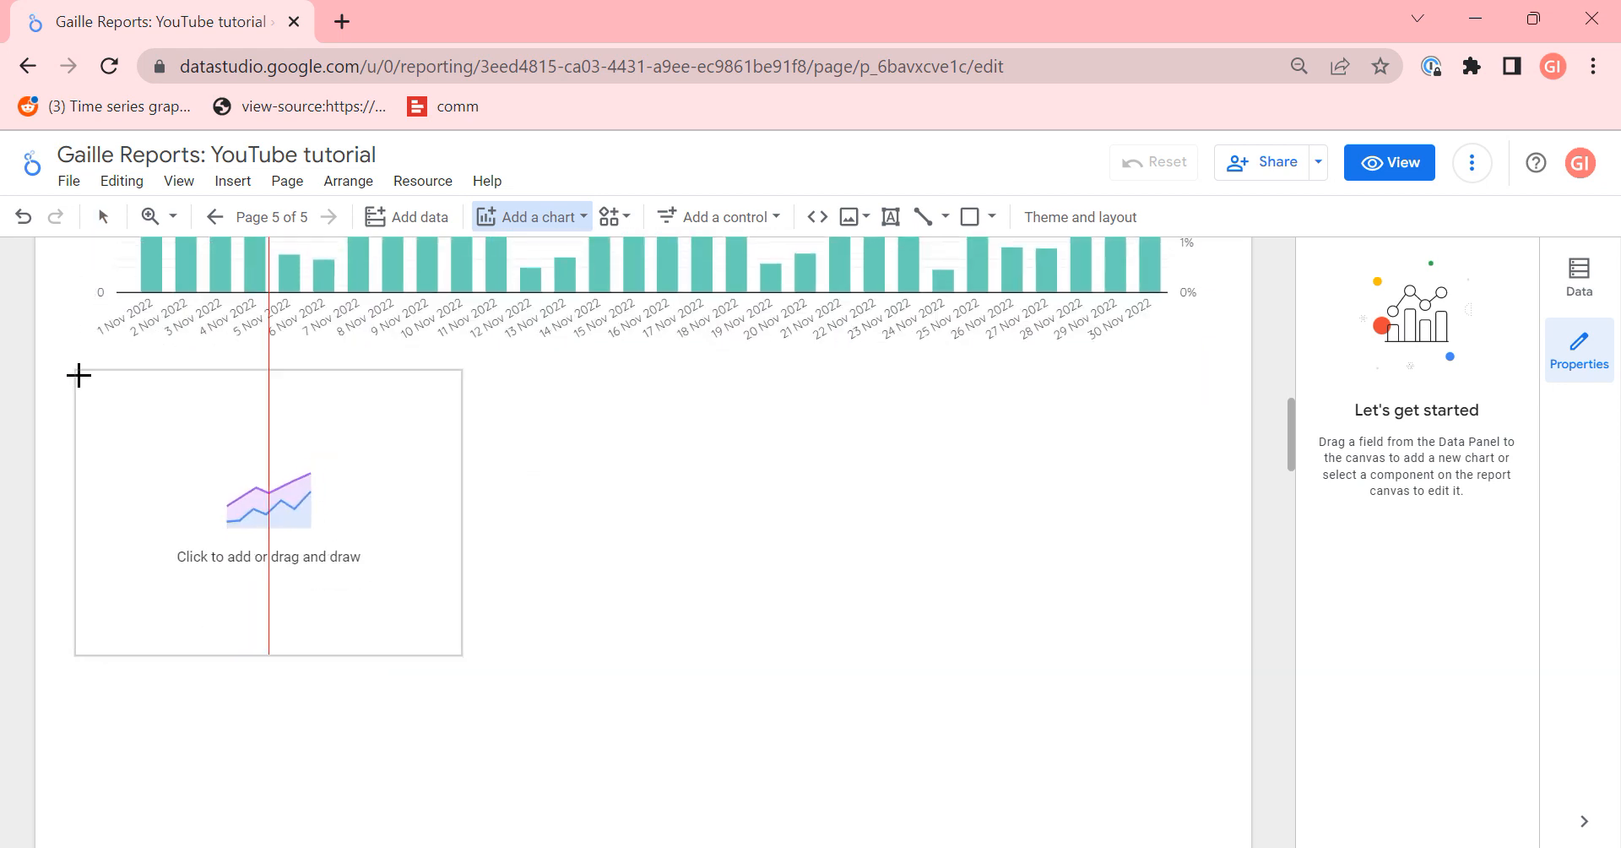
drag(76, 375, 487, 690)
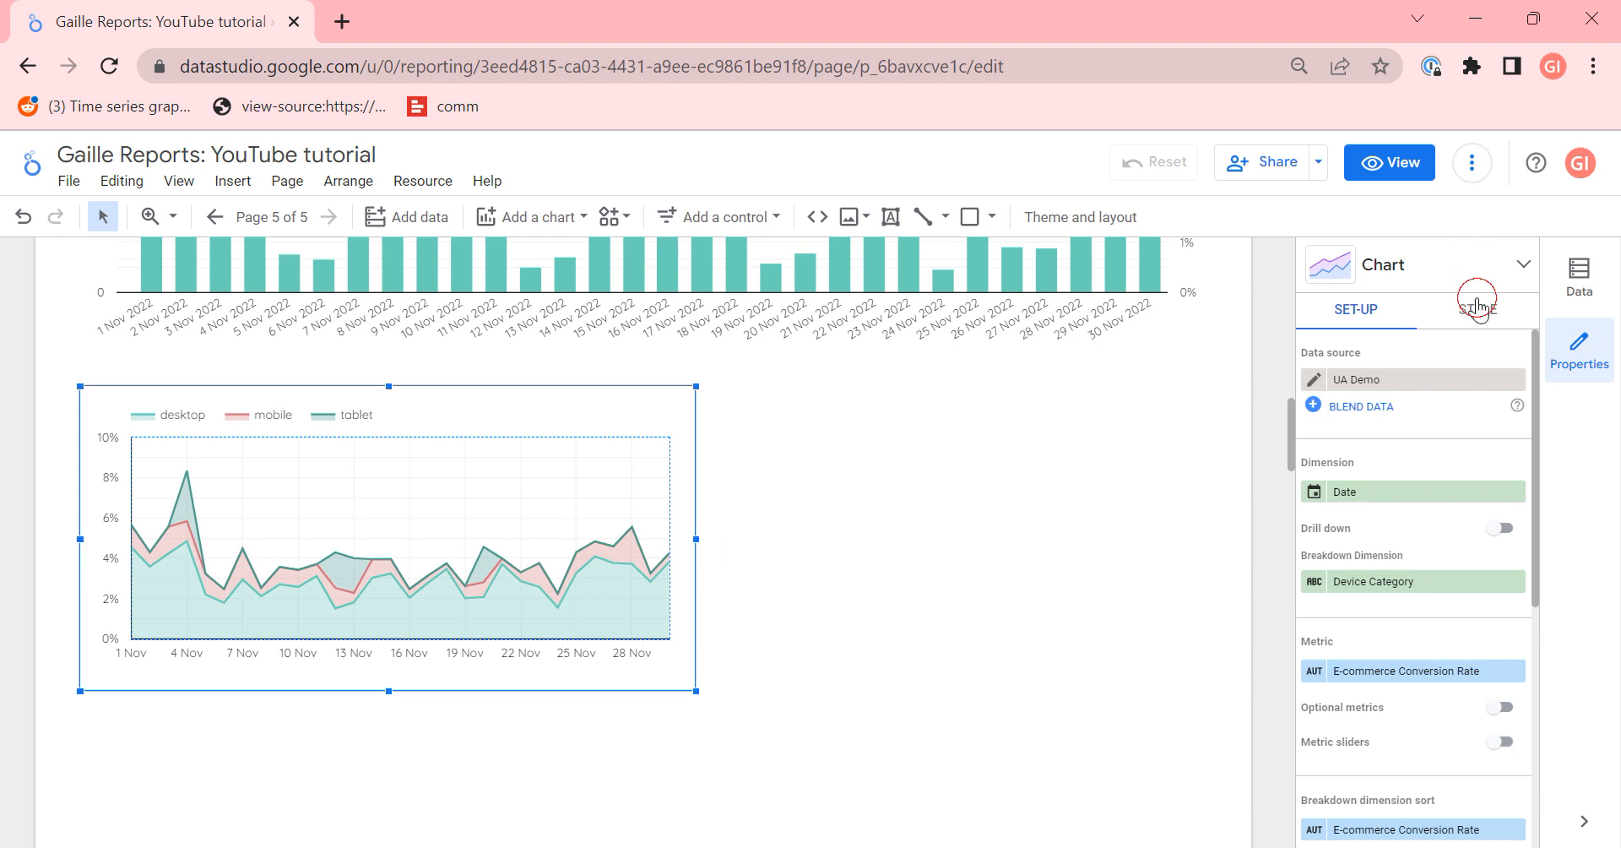
Step: Make the area chart show cumulative conversion rate per device
click(1476, 309)
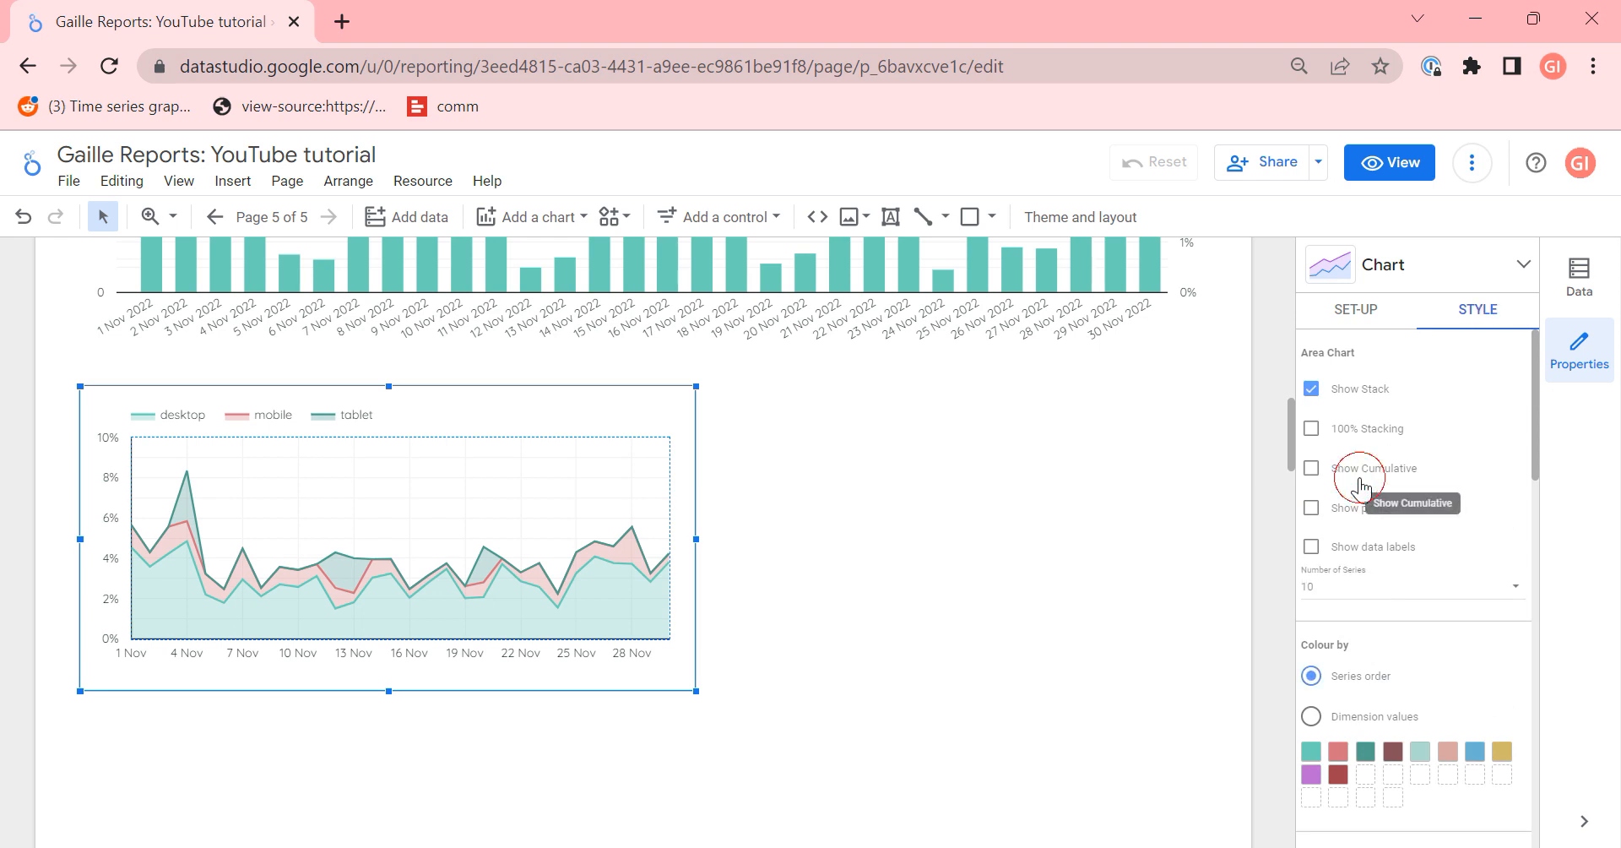
click(1312, 468)
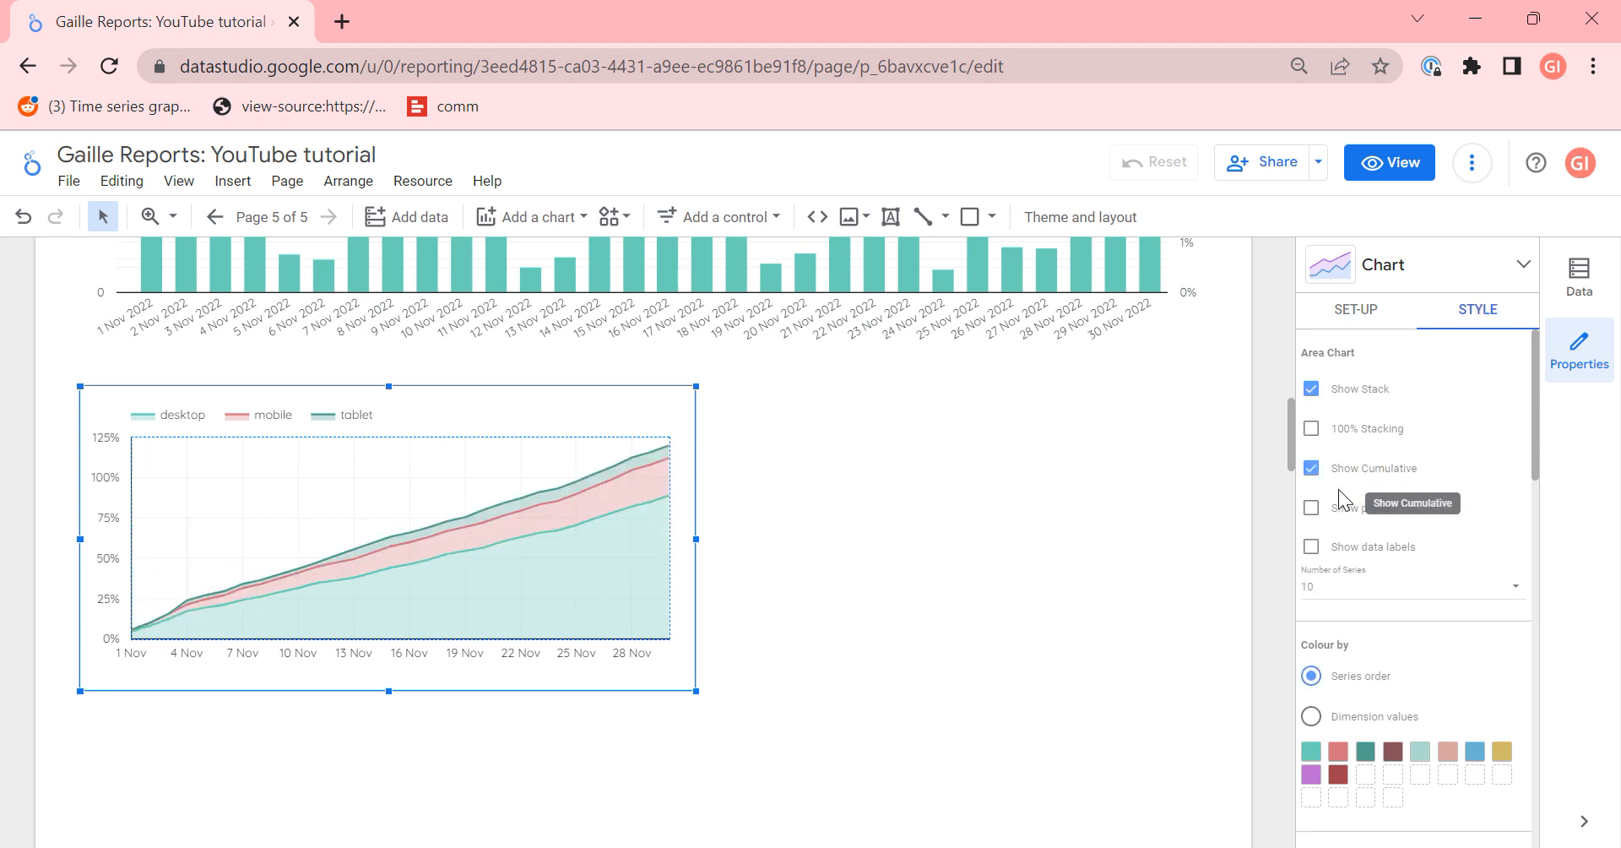
mouse_move(651, 446)
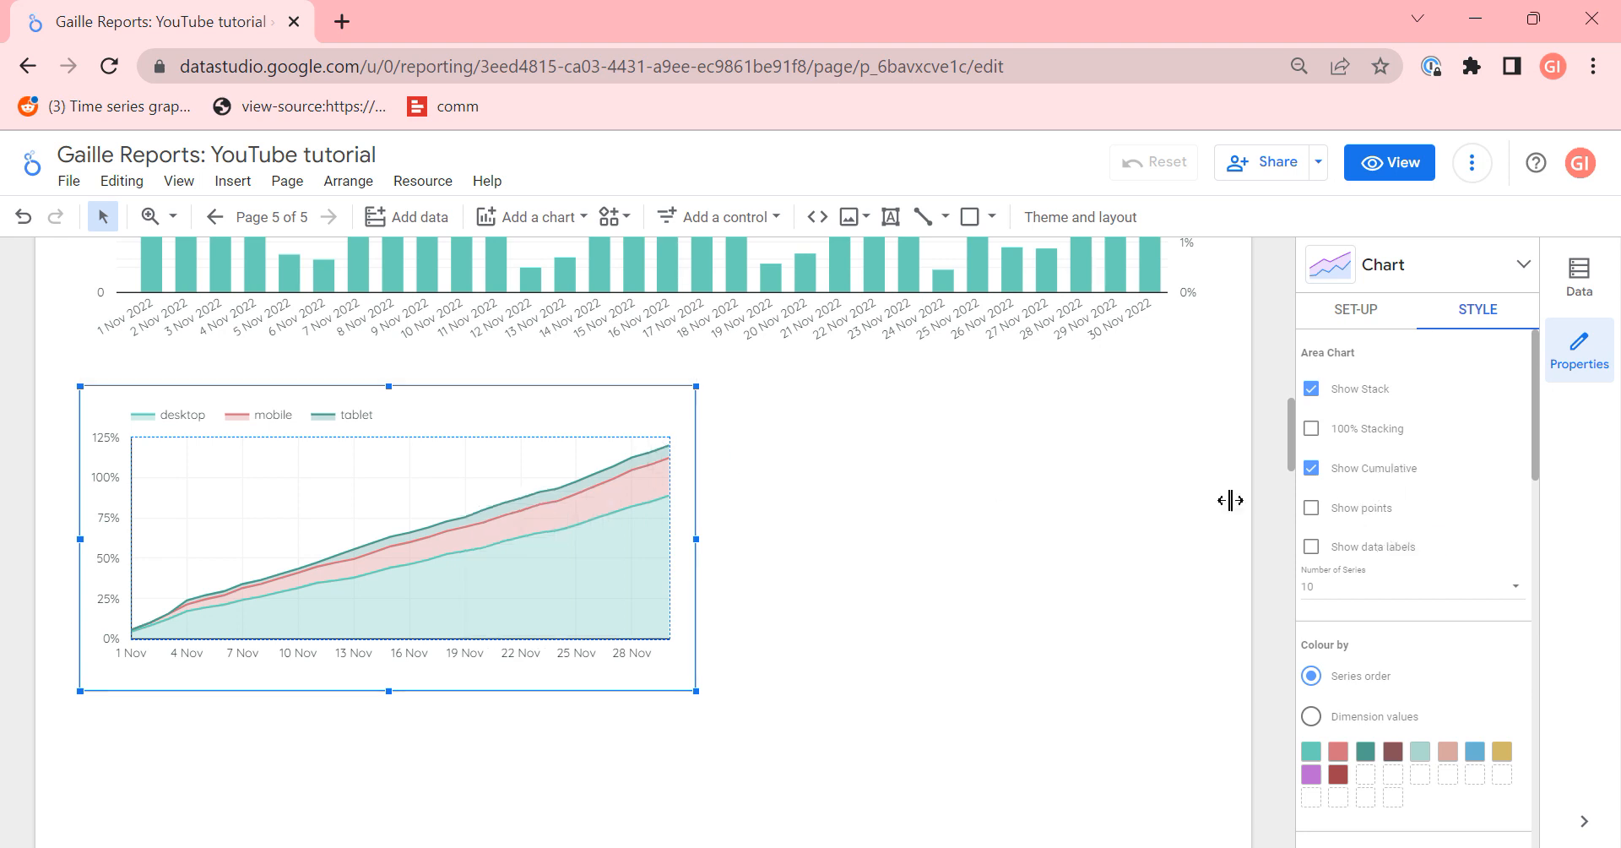
mouse_move(535, 512)
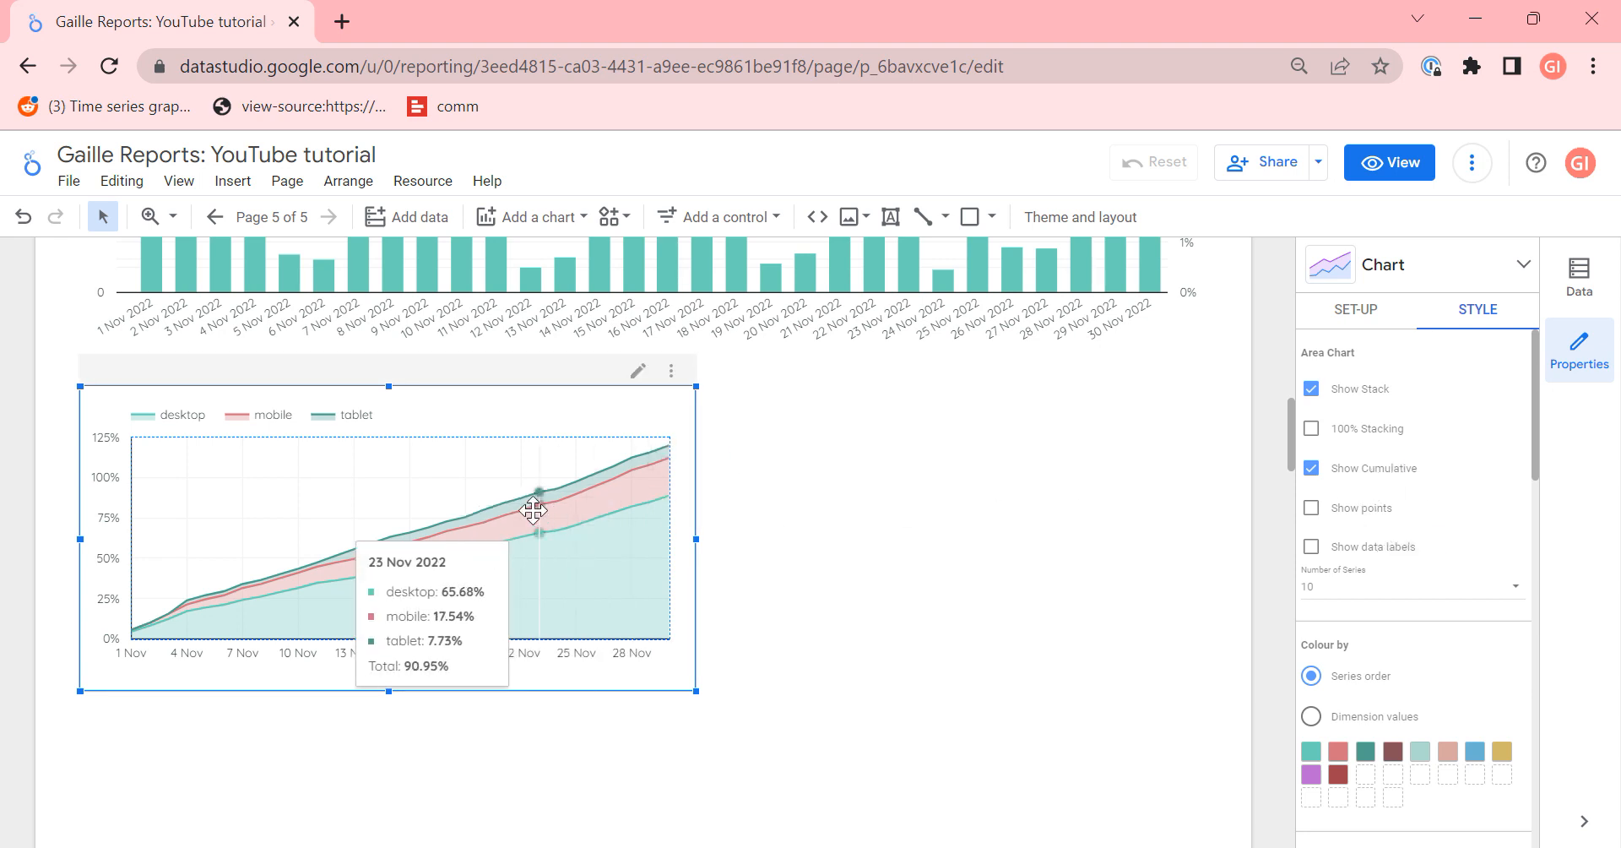
mouse_move(1030, 405)
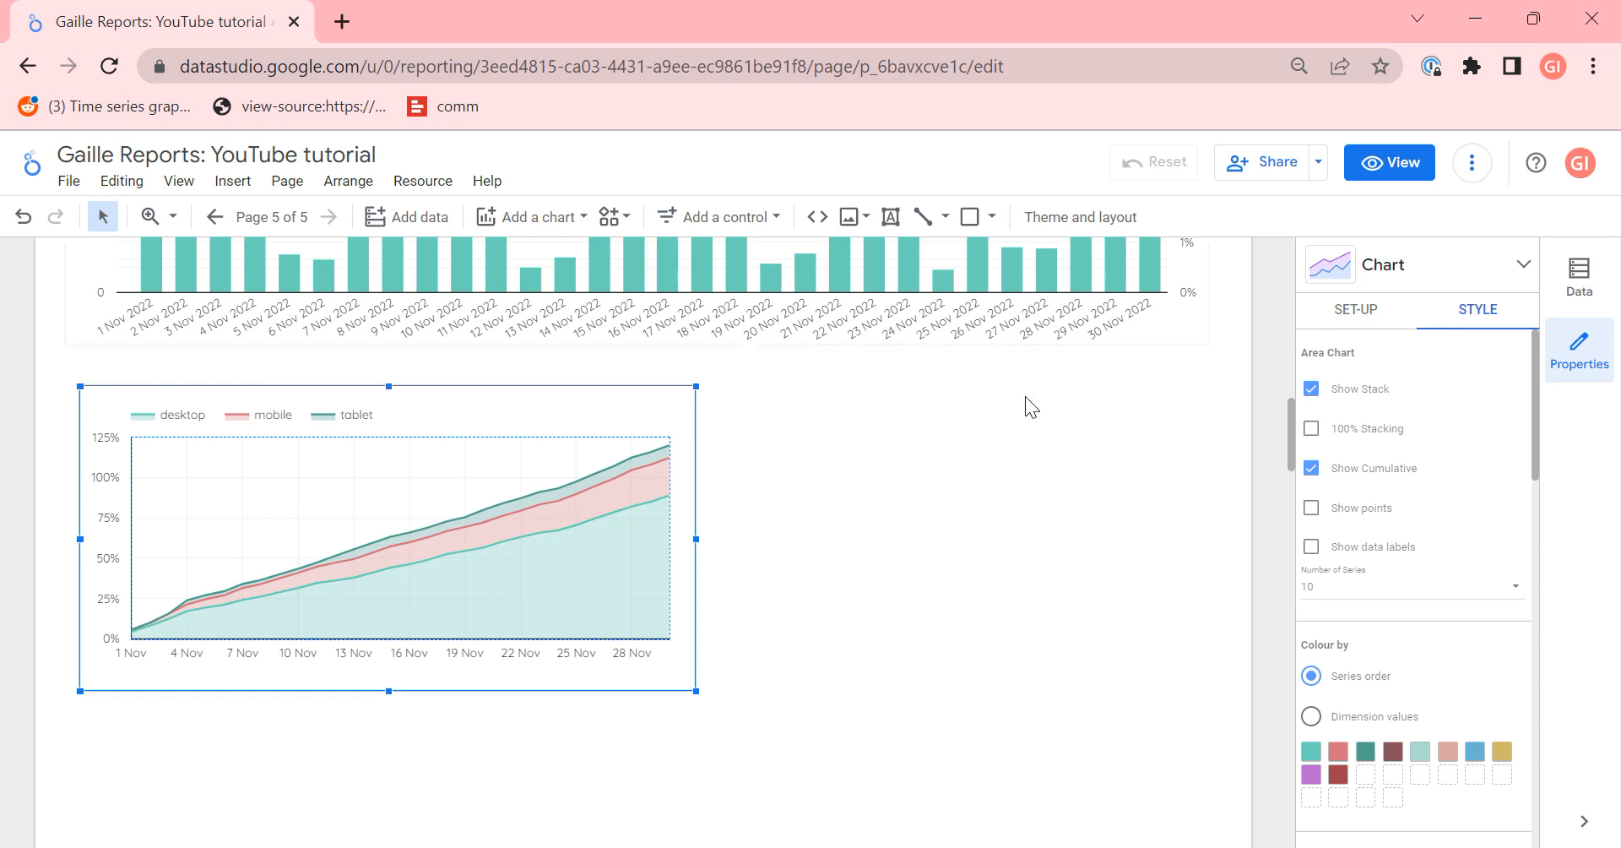
mouse_move(531, 218)
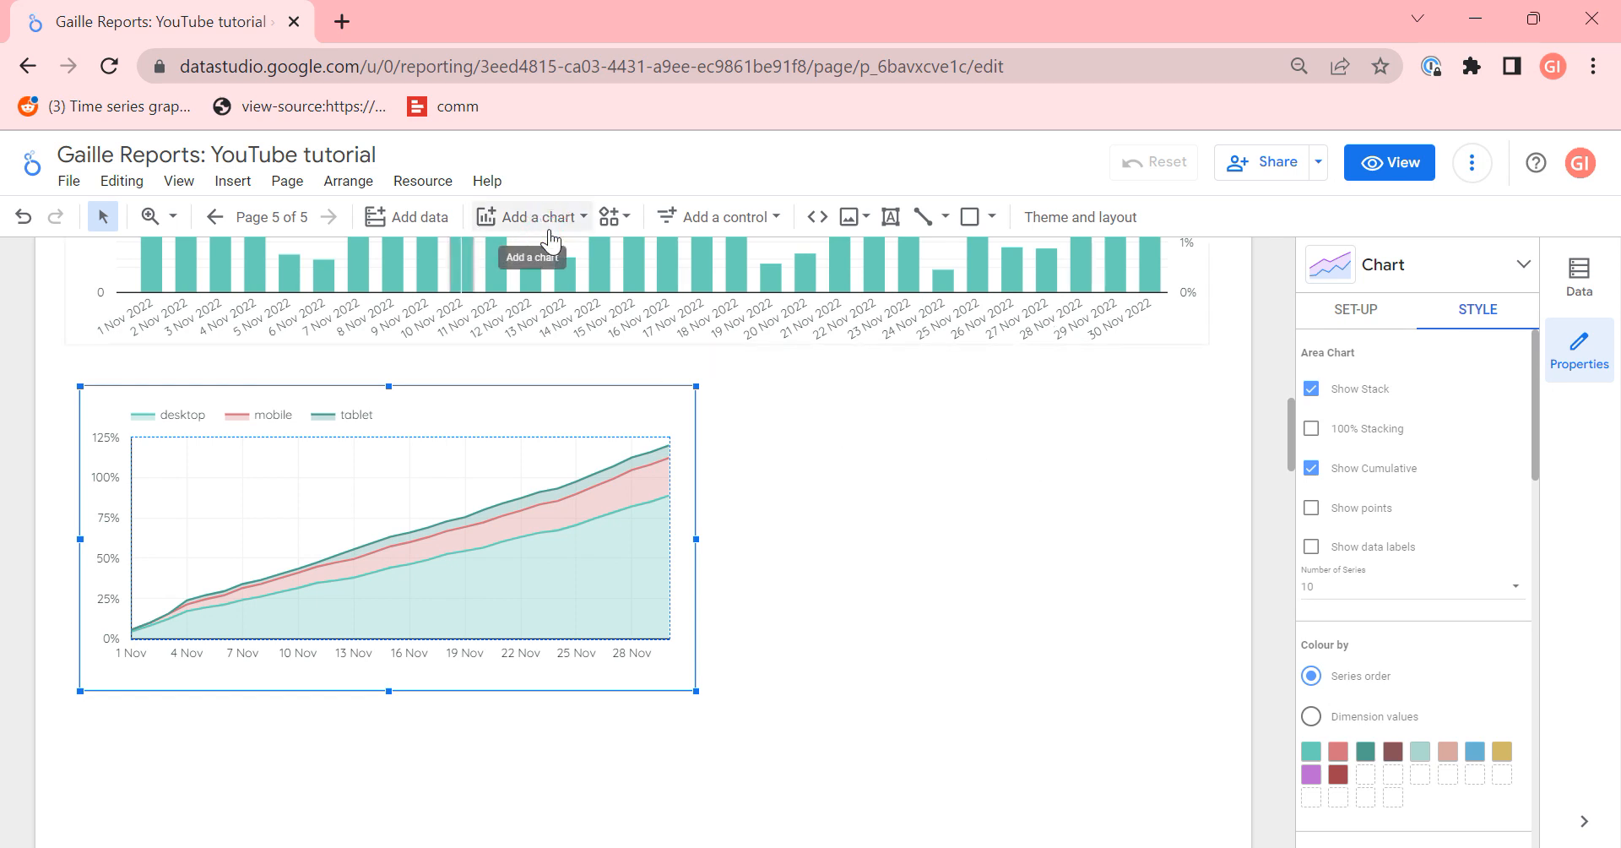
Step: Add a bubble chart below the area chart and widen it across the page
click(530, 217)
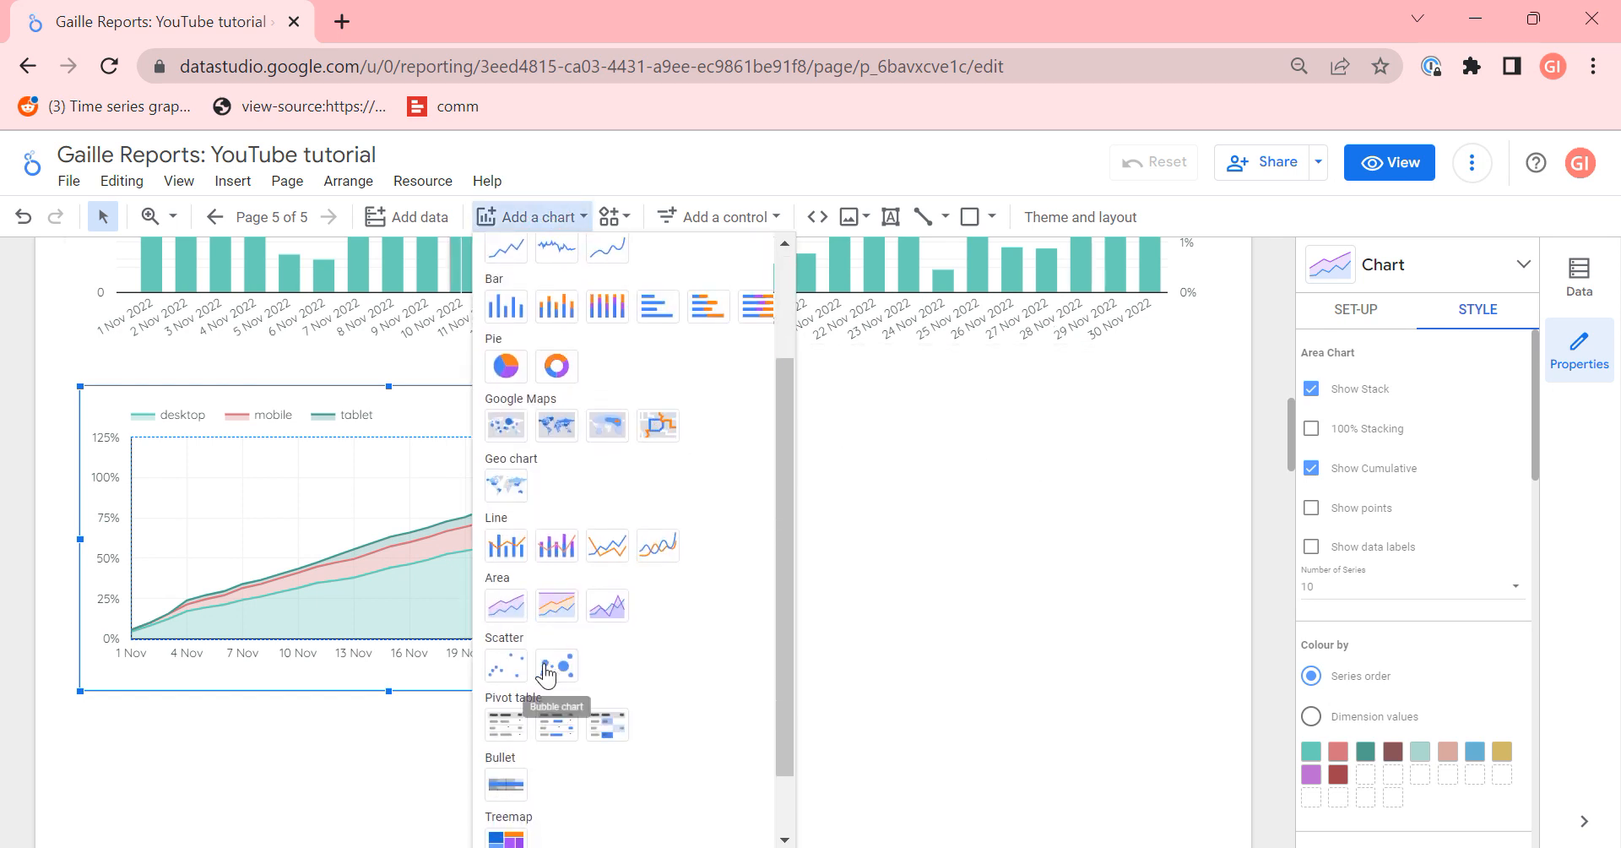
mouse_move(504, 662)
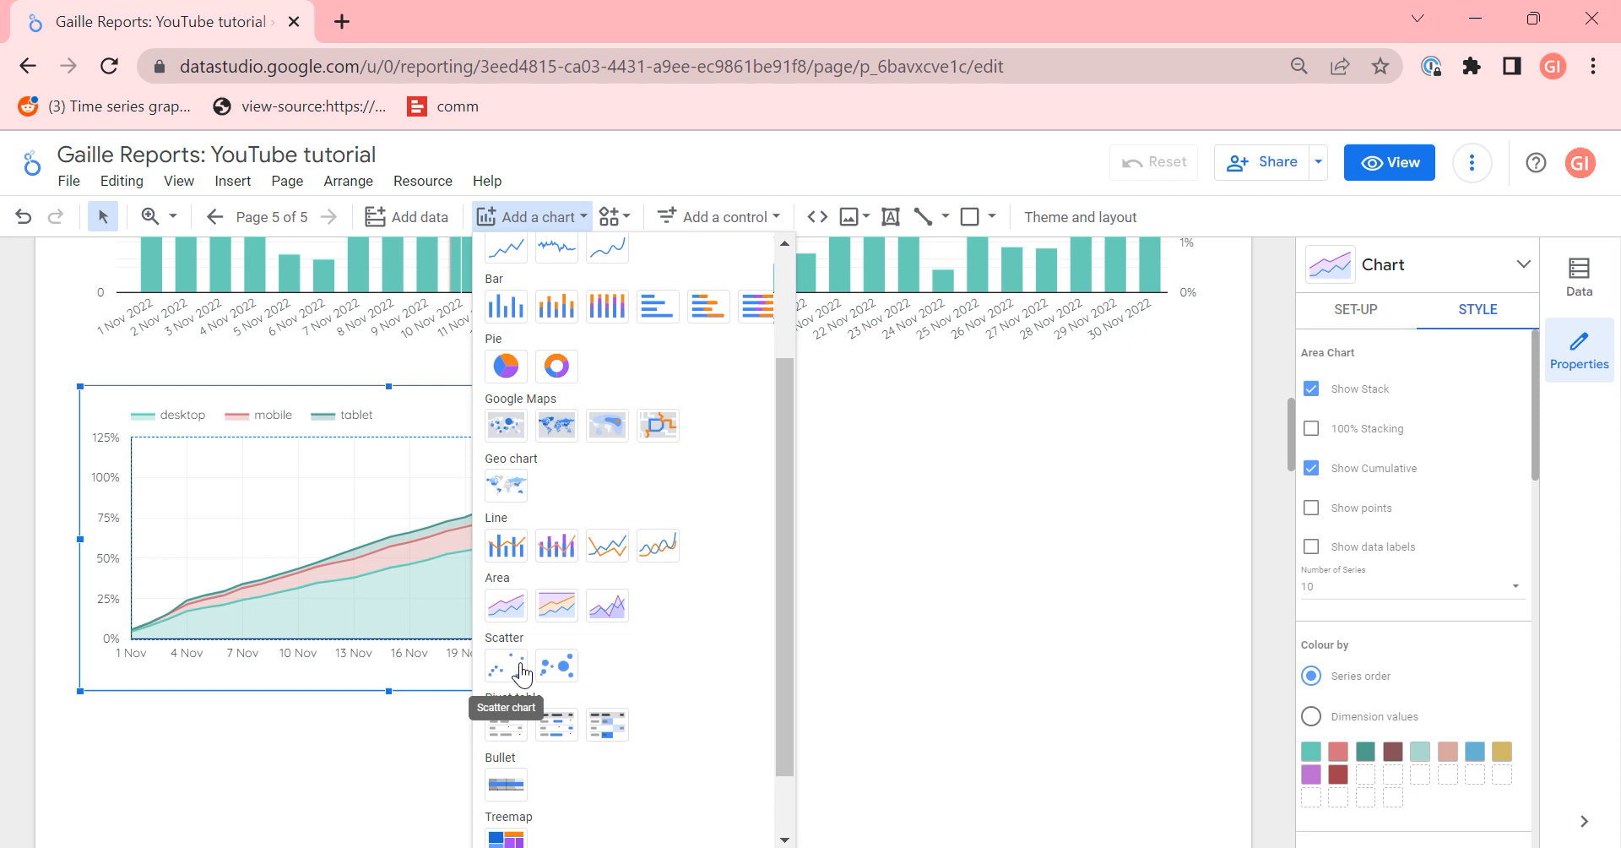
mouse_move(517, 674)
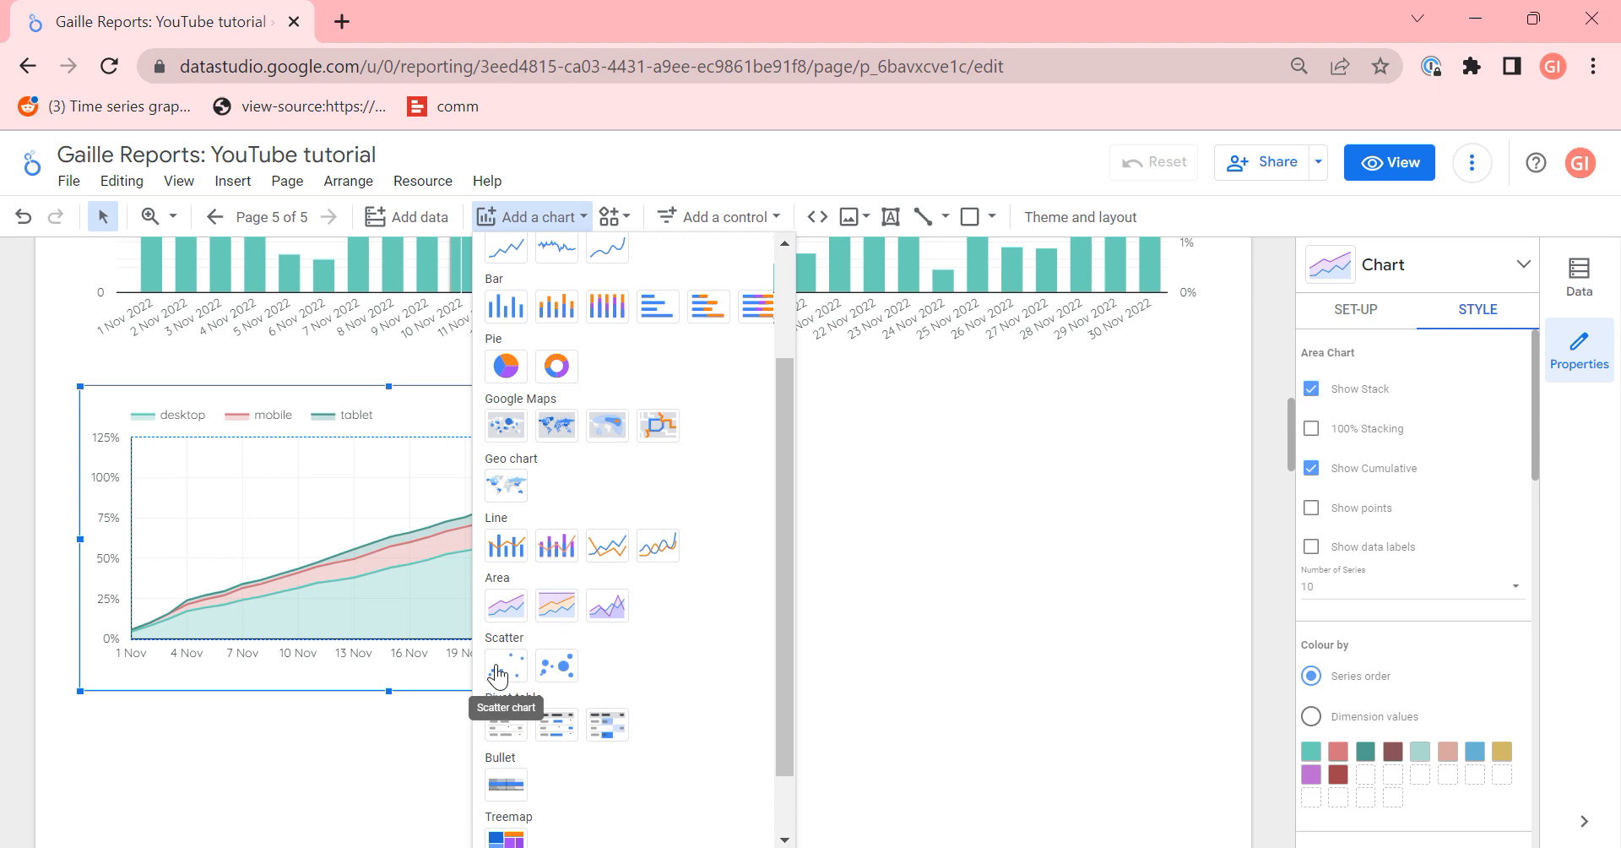
mouse_move(516, 682)
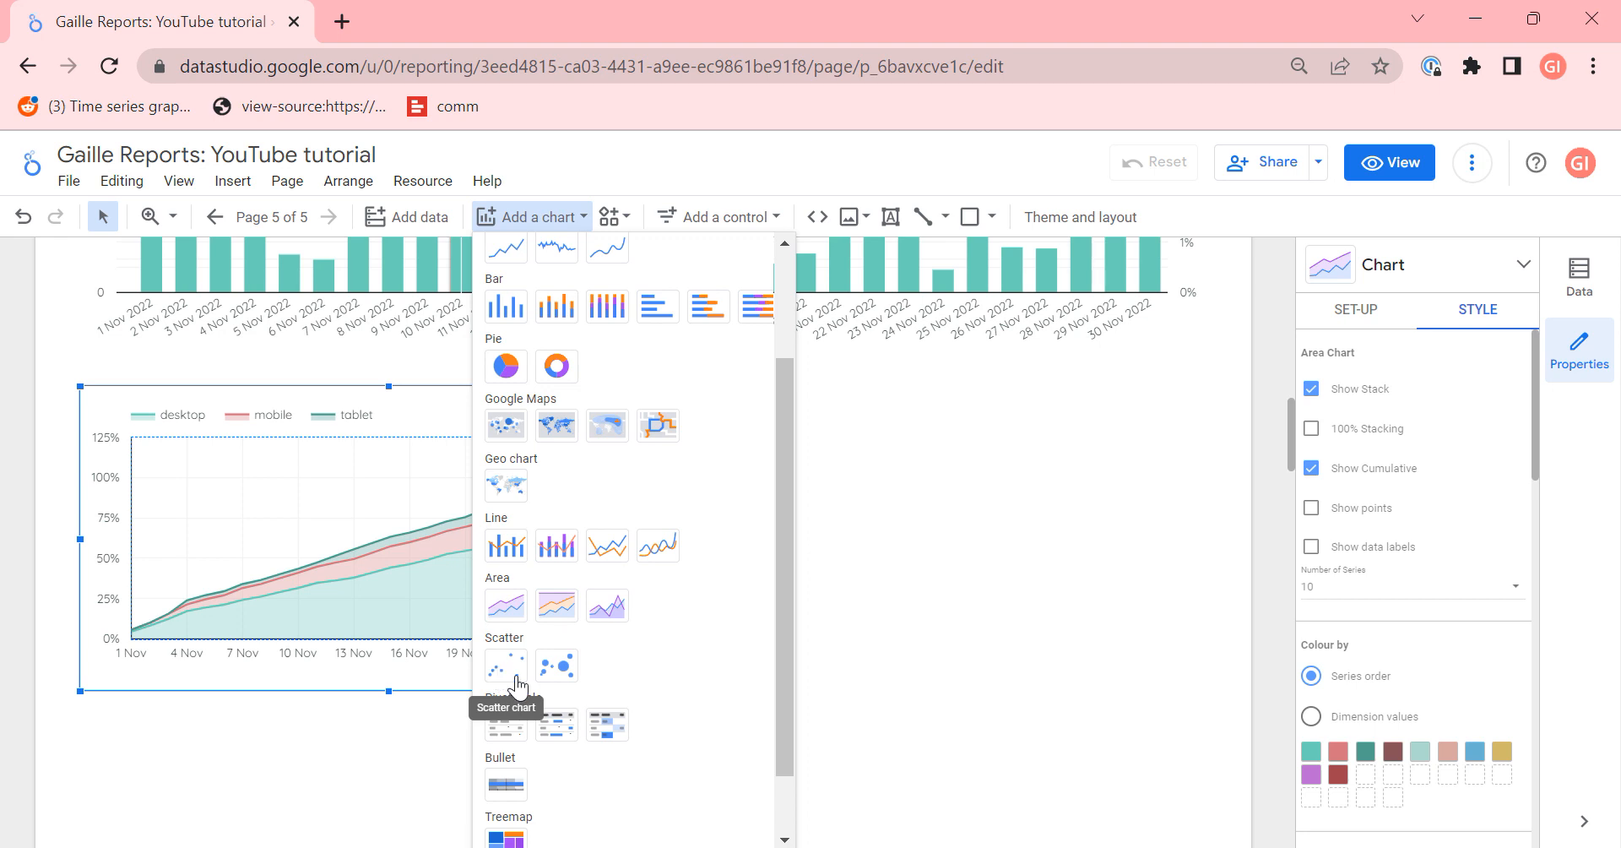
mouse_move(517, 670)
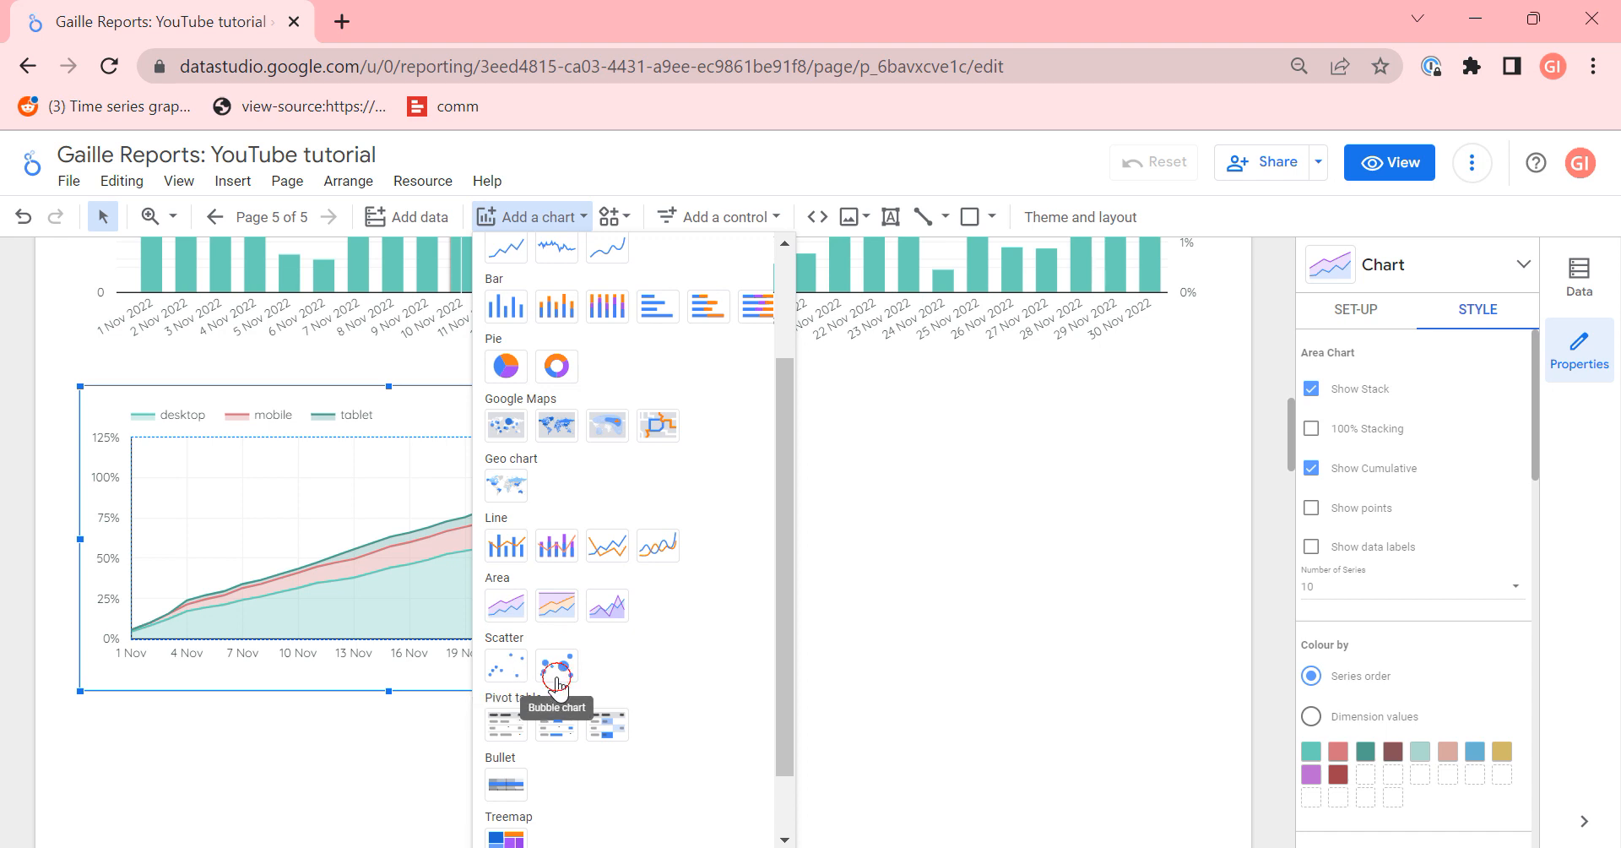
click(556, 667)
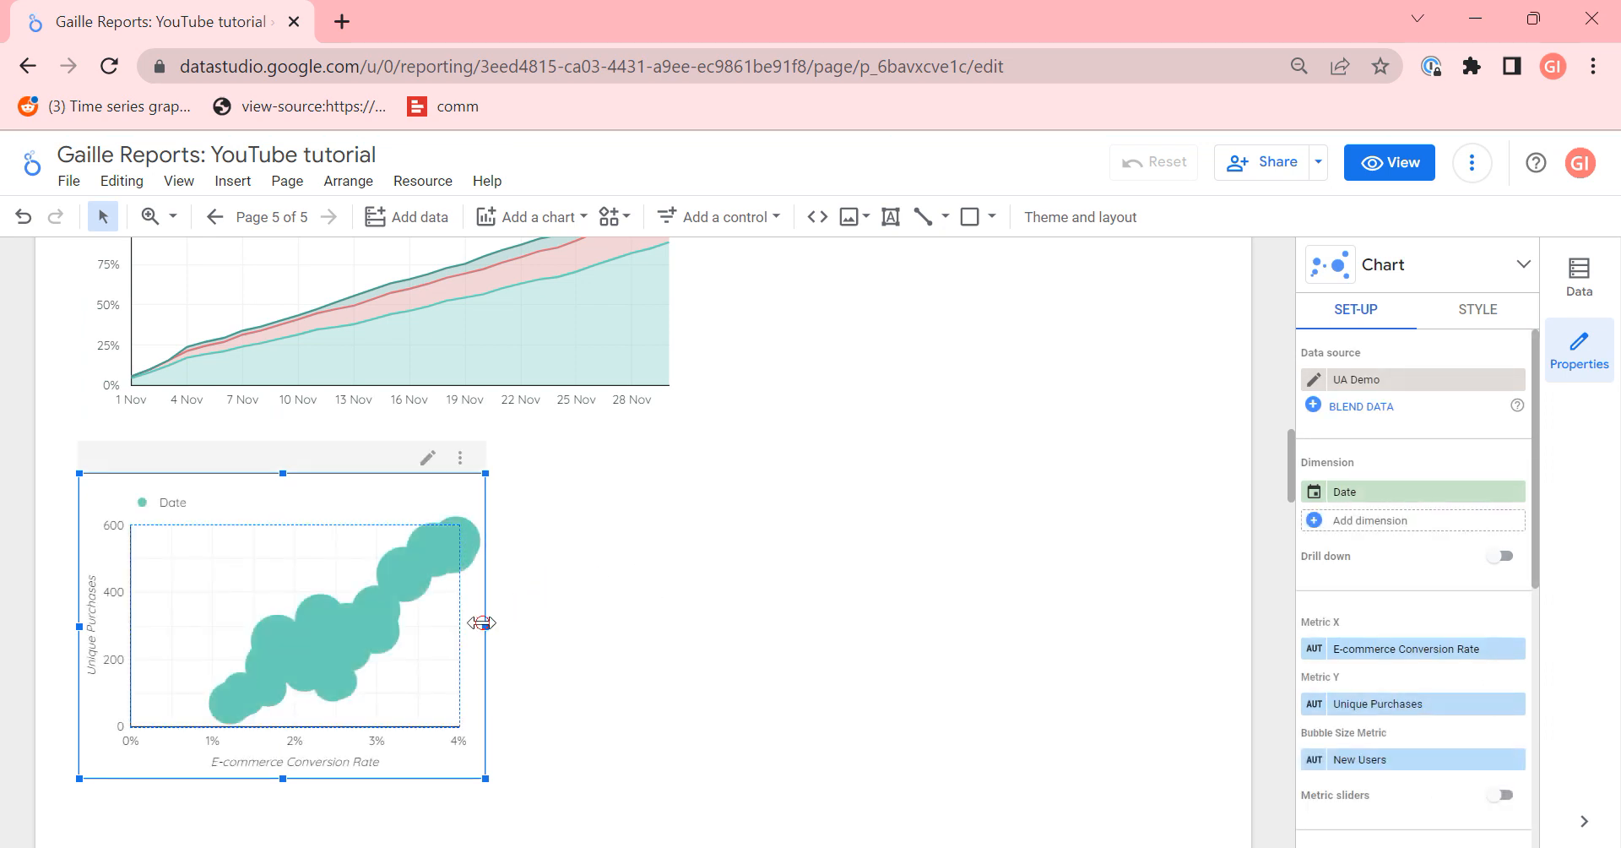
drag(485, 624, 1208, 623)
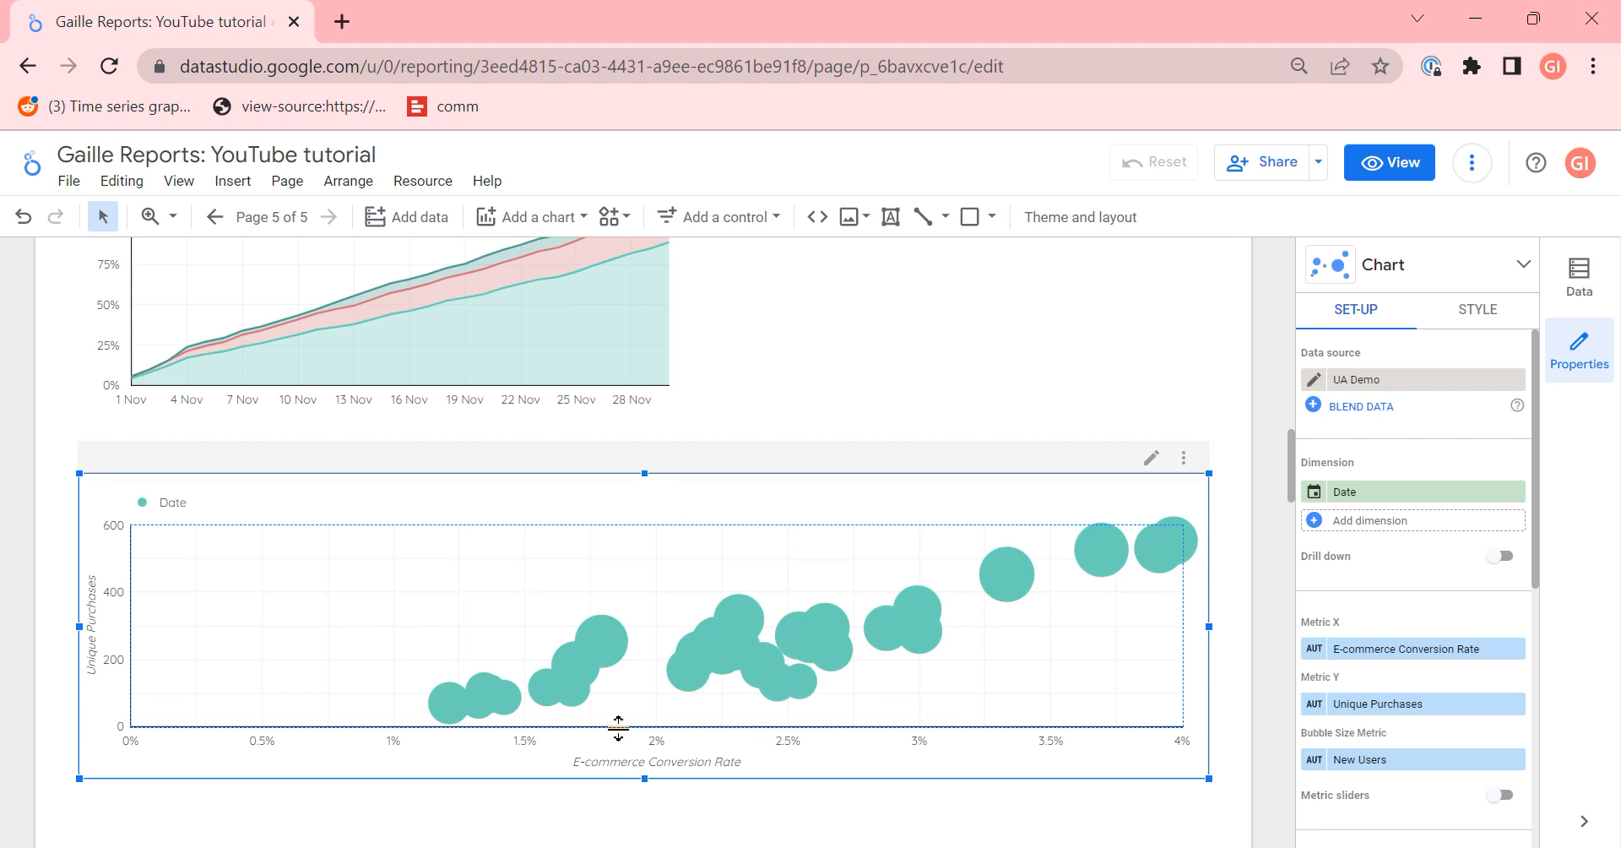
mouse_move(526, 753)
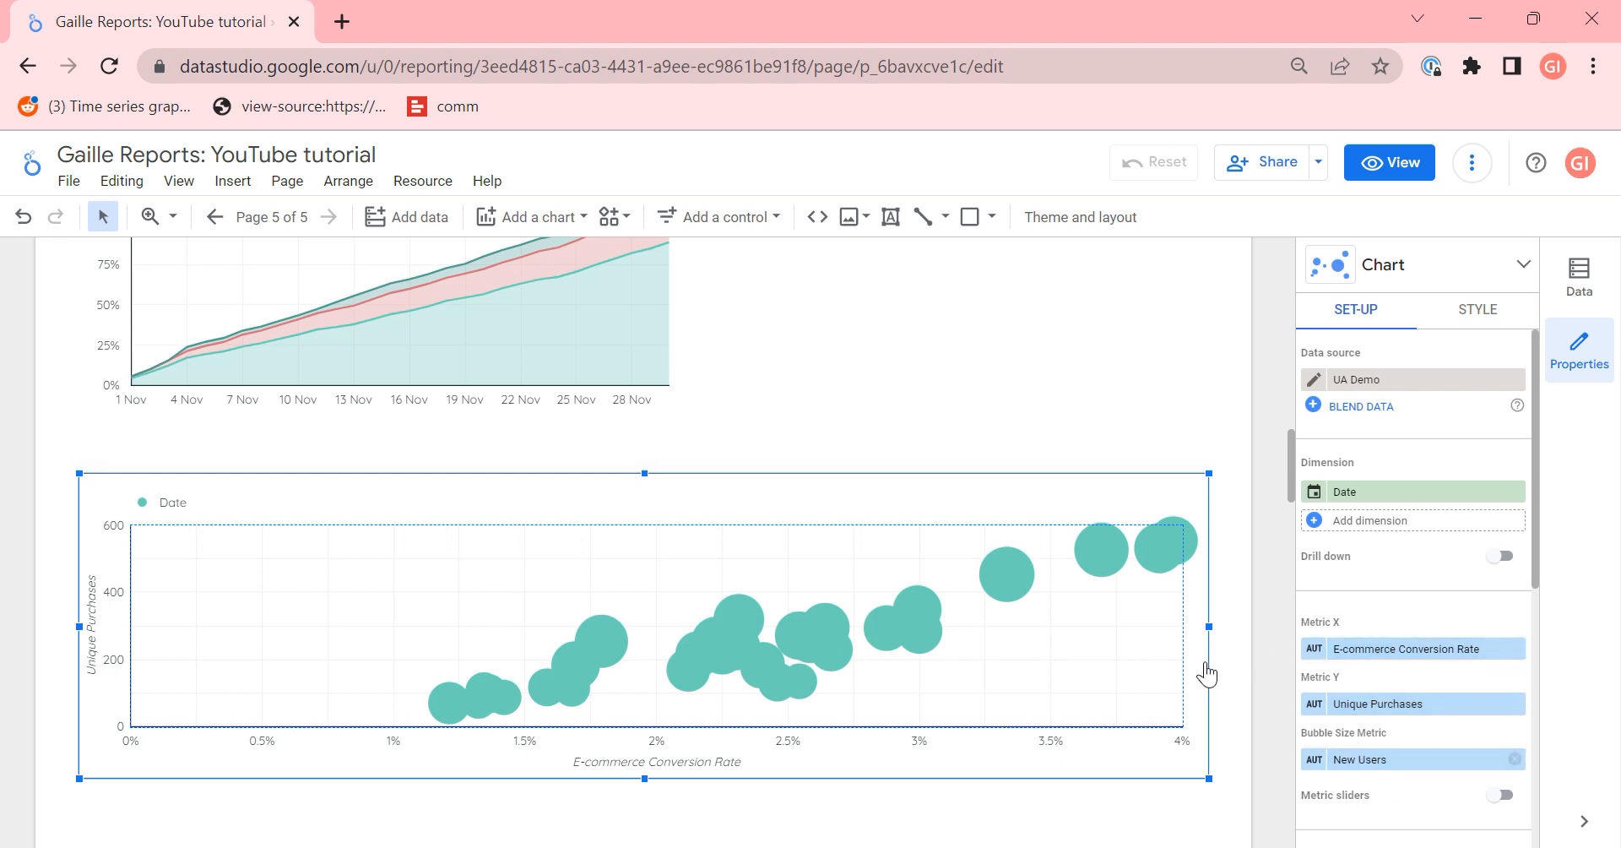
mouse_move(1099, 559)
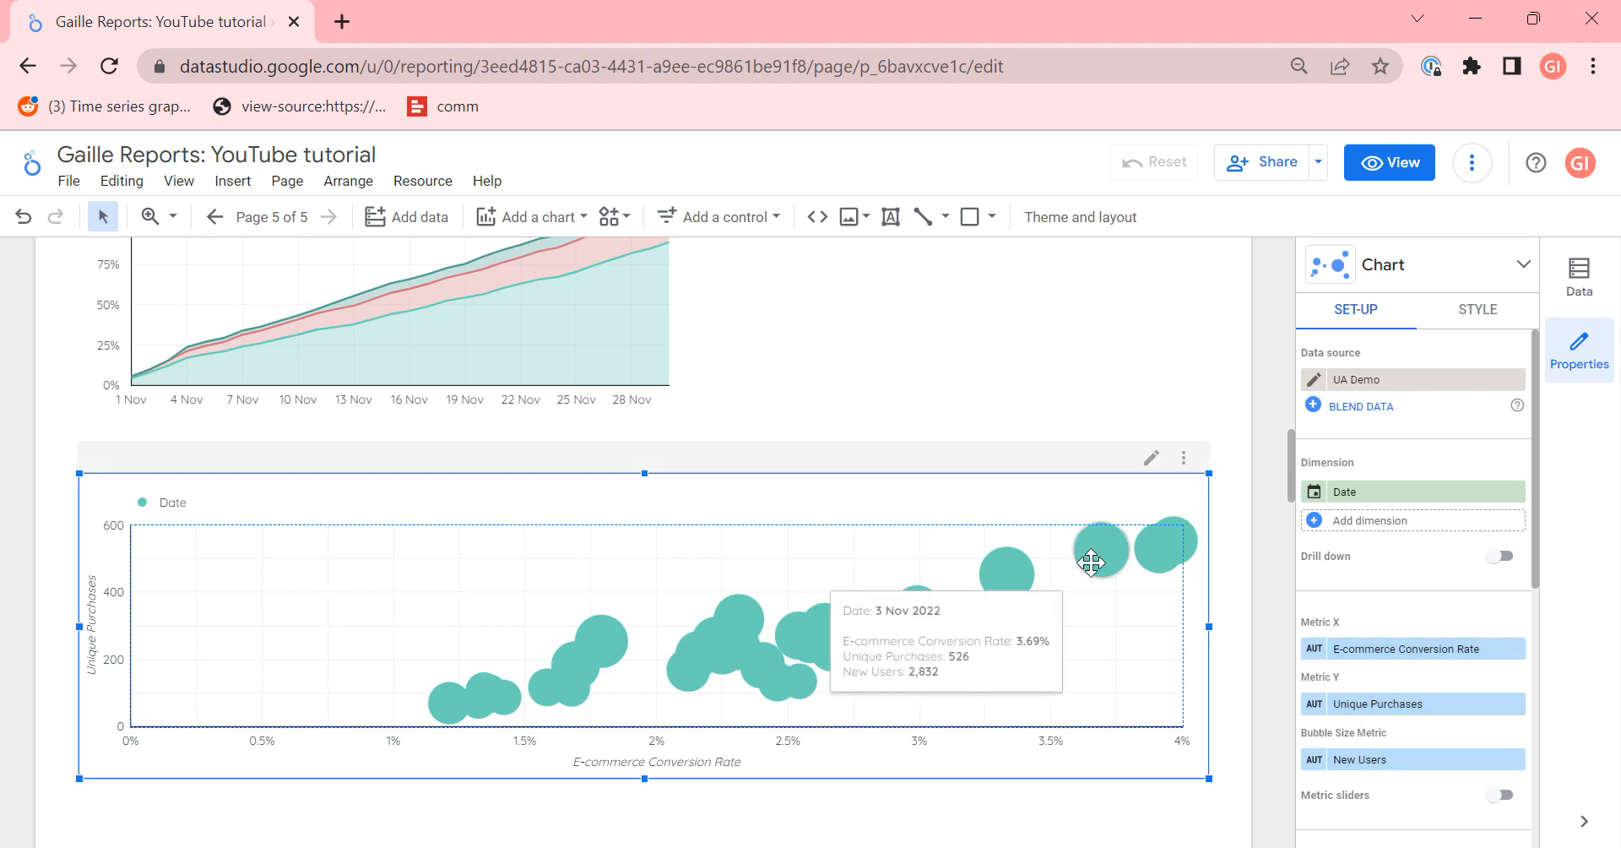
mouse_move(1390, 597)
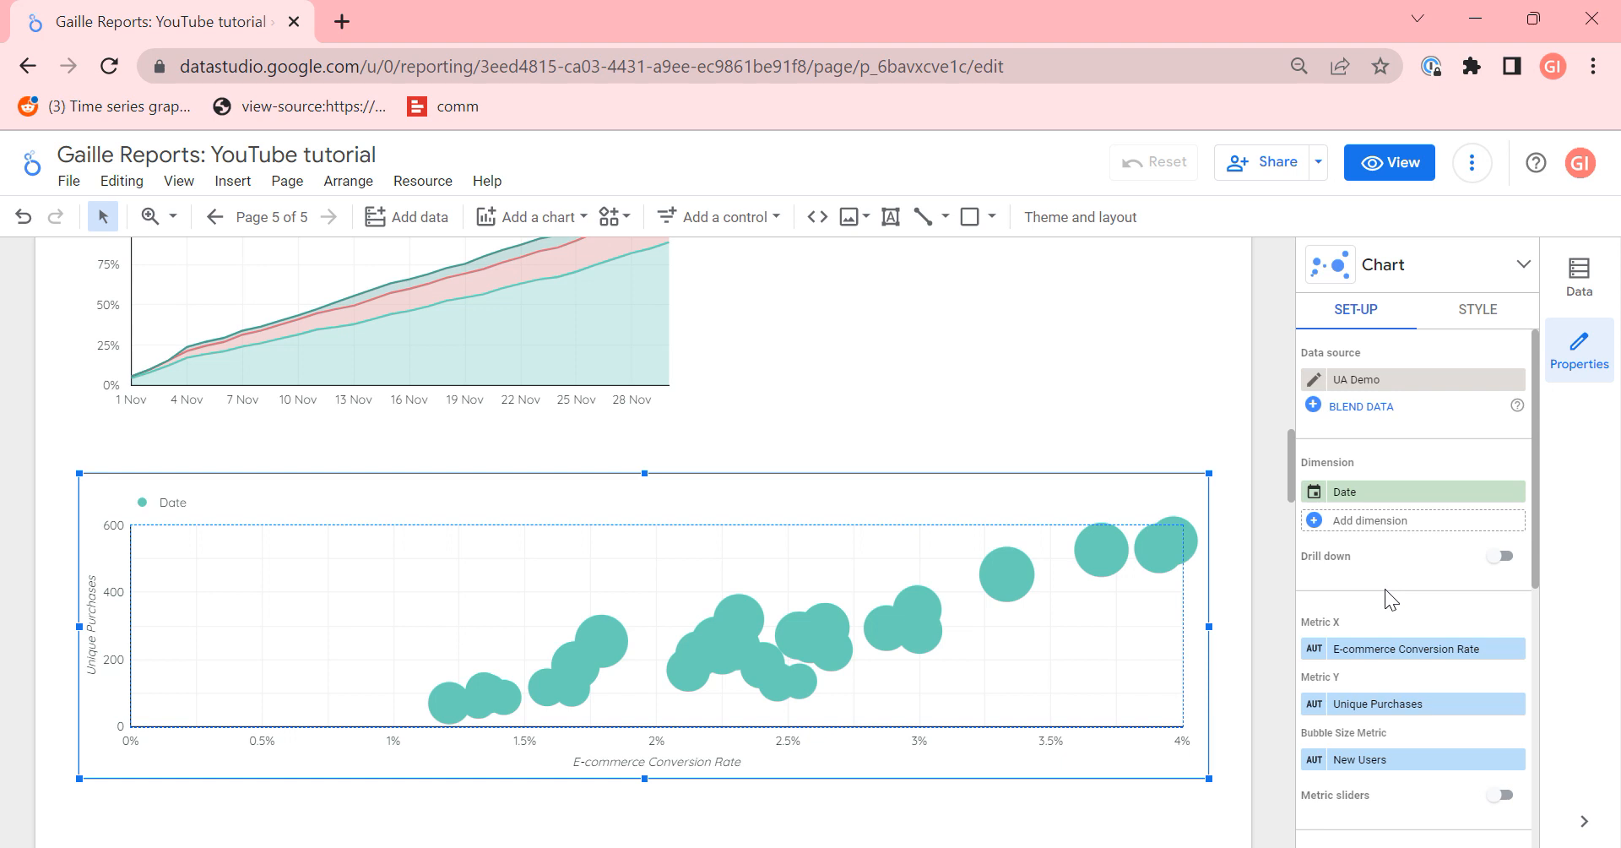
mouse_move(493, 242)
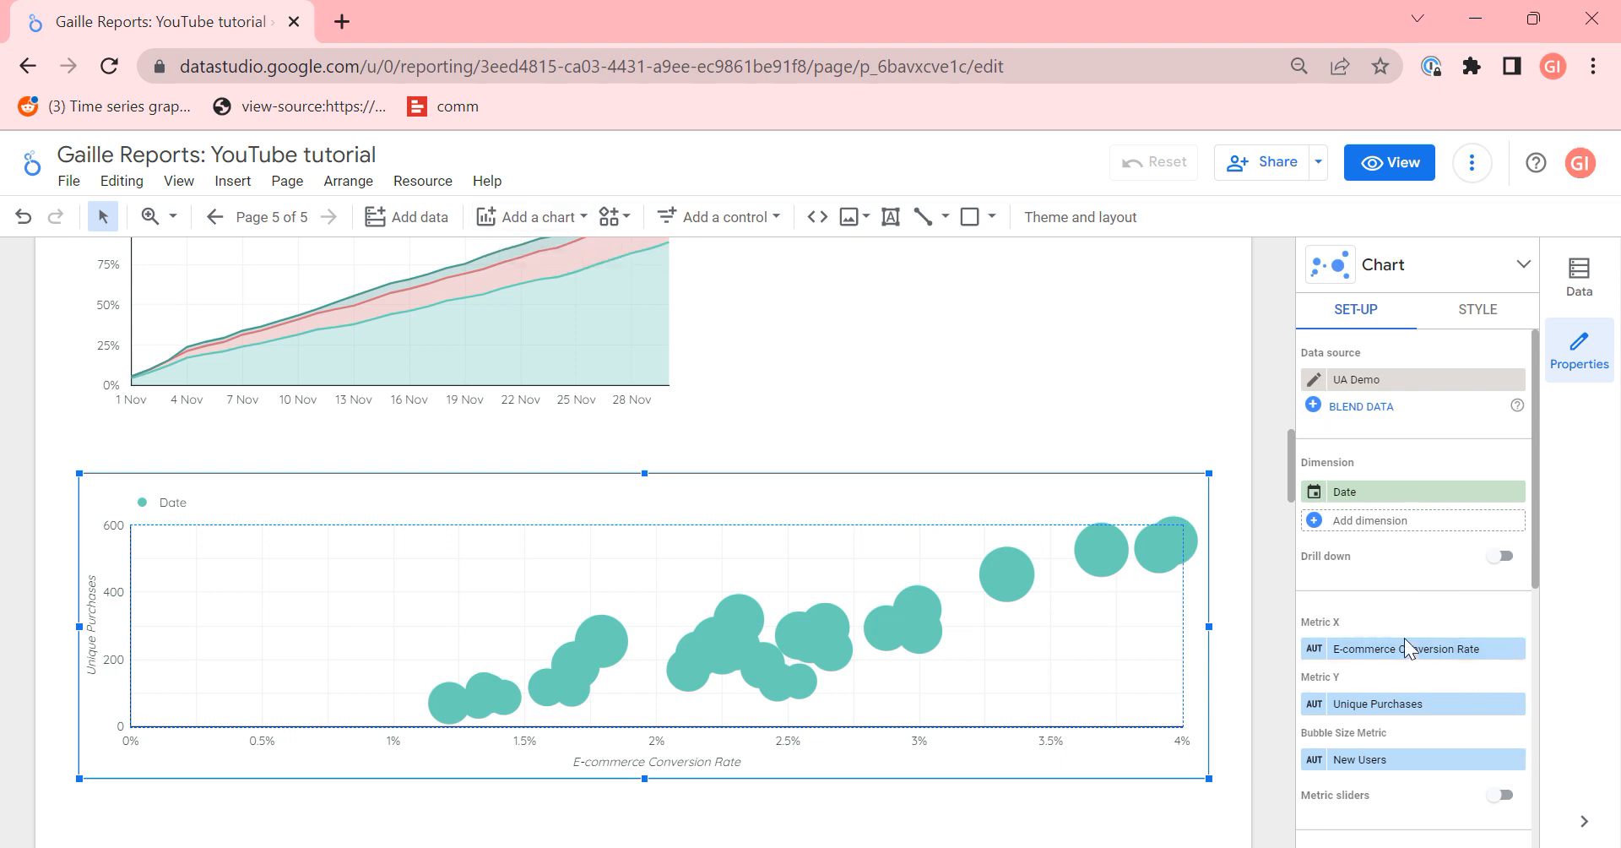
mouse_move(1436, 755)
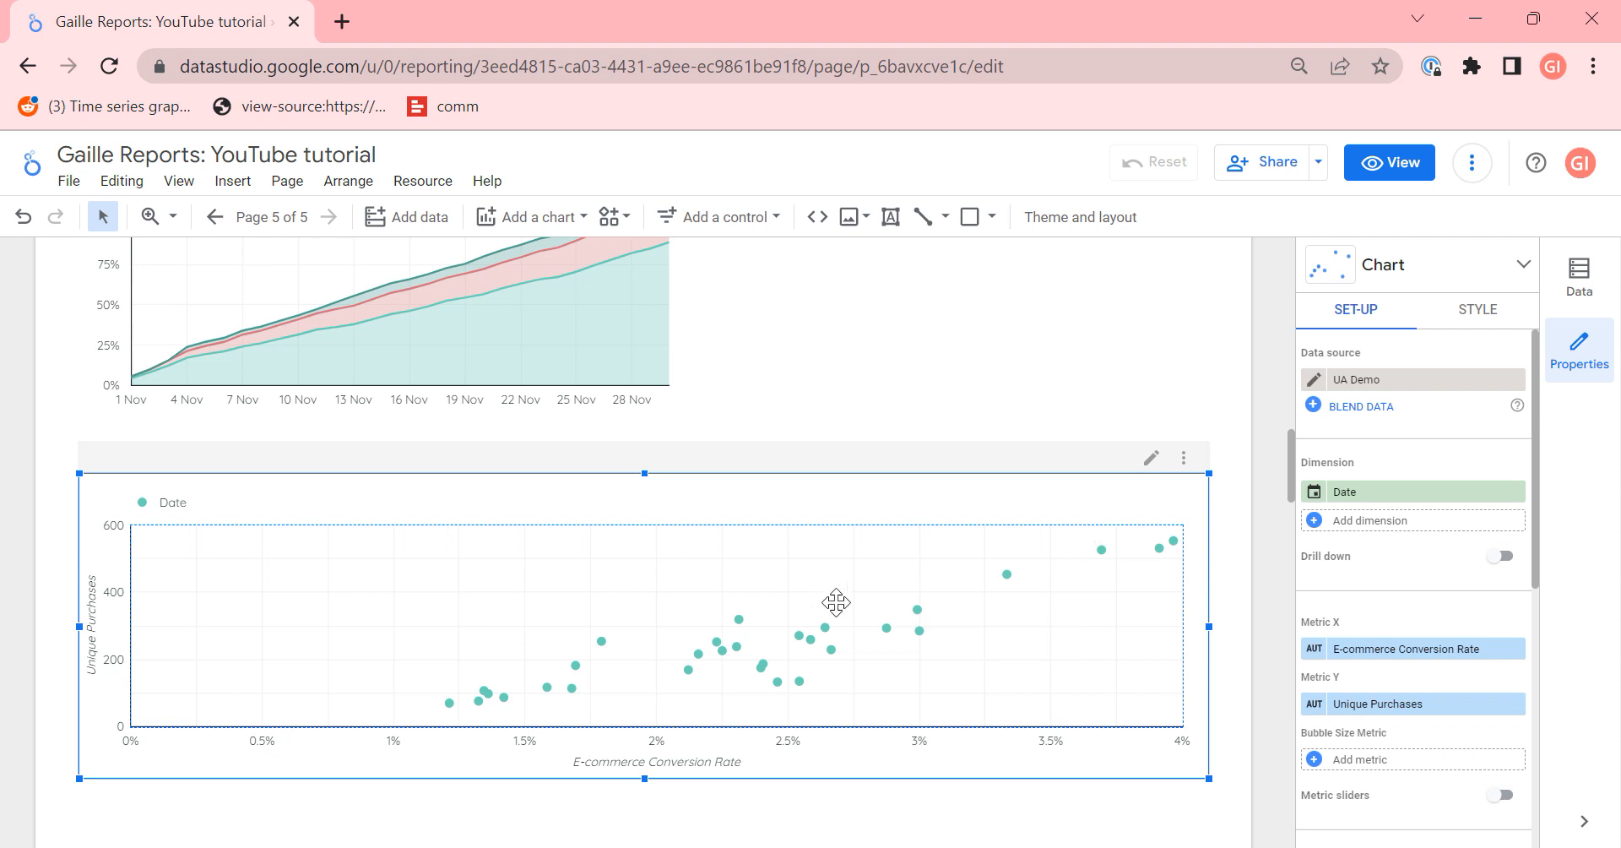
mouse_move(976, 608)
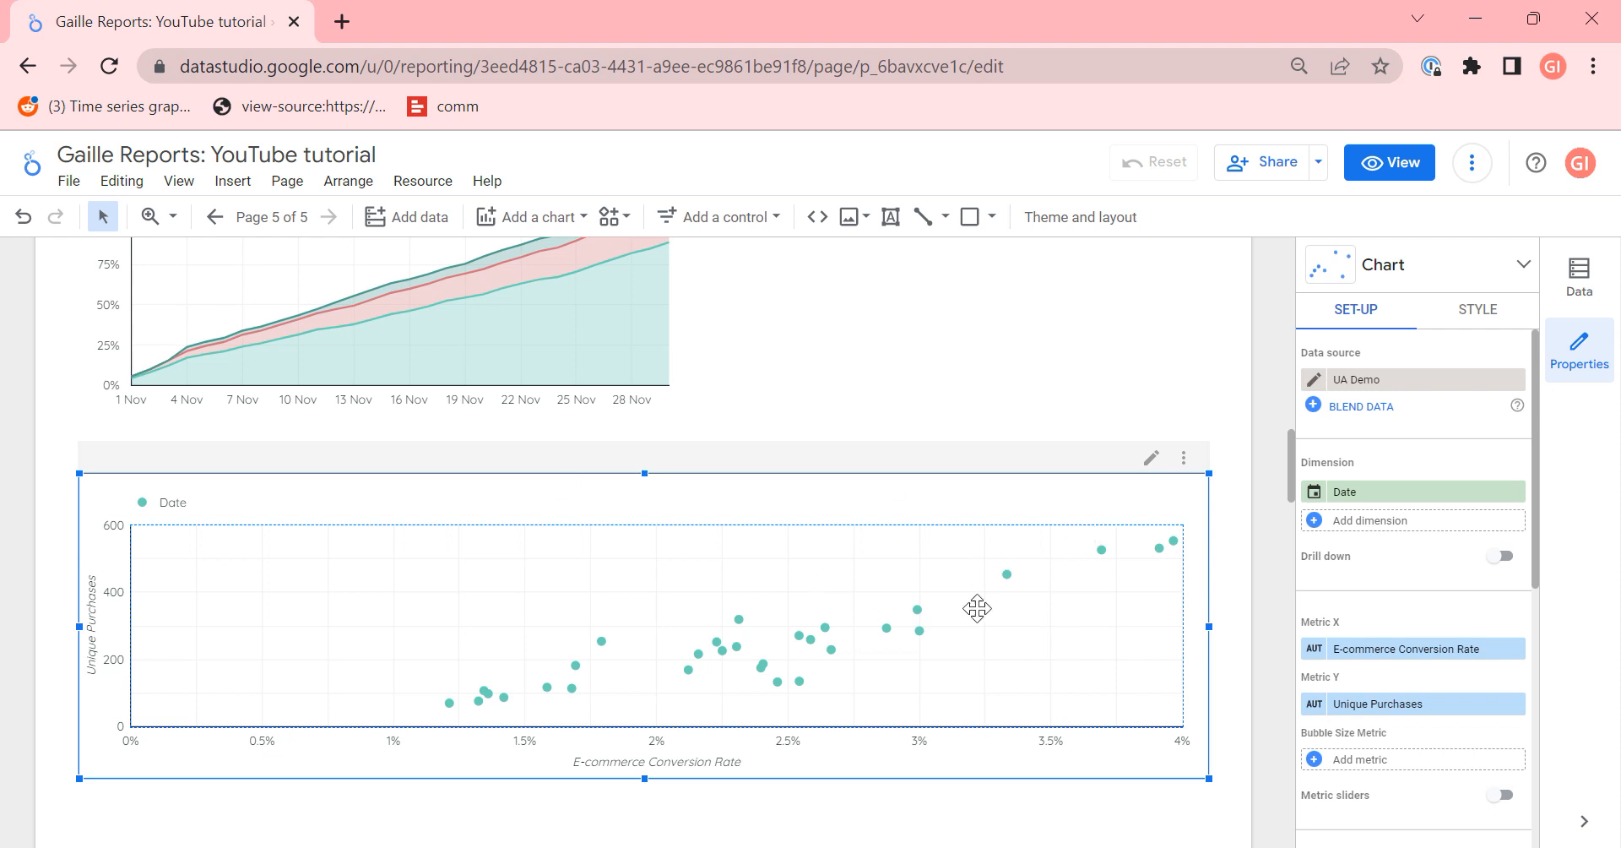
mouse_move(794, 554)
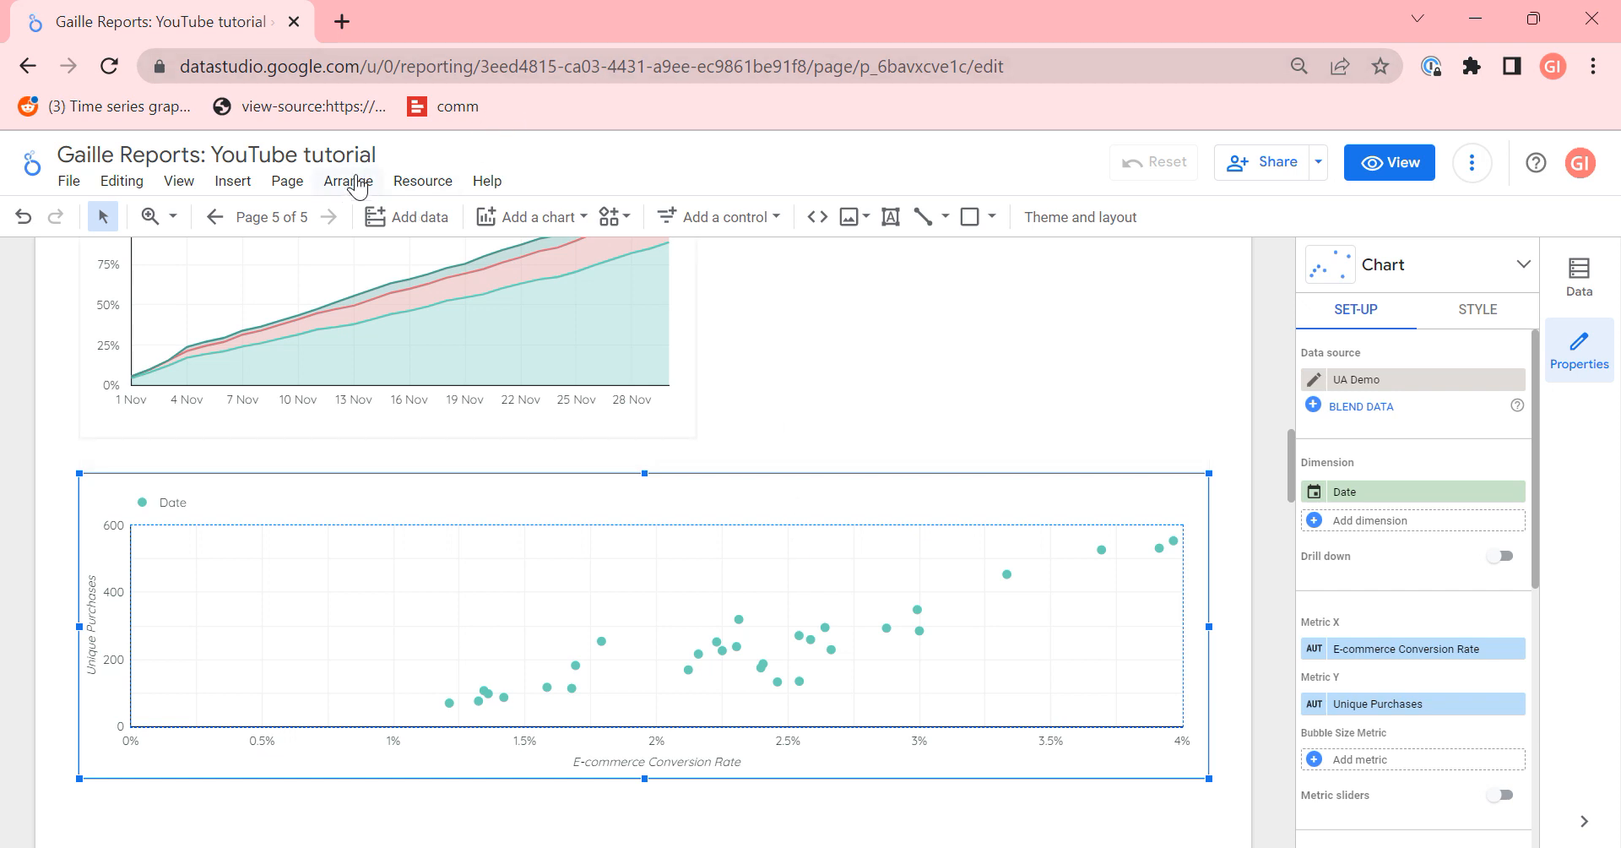
Step: Add a pivot table below the scatter chart showing conversion rate by date and device
click(530, 216)
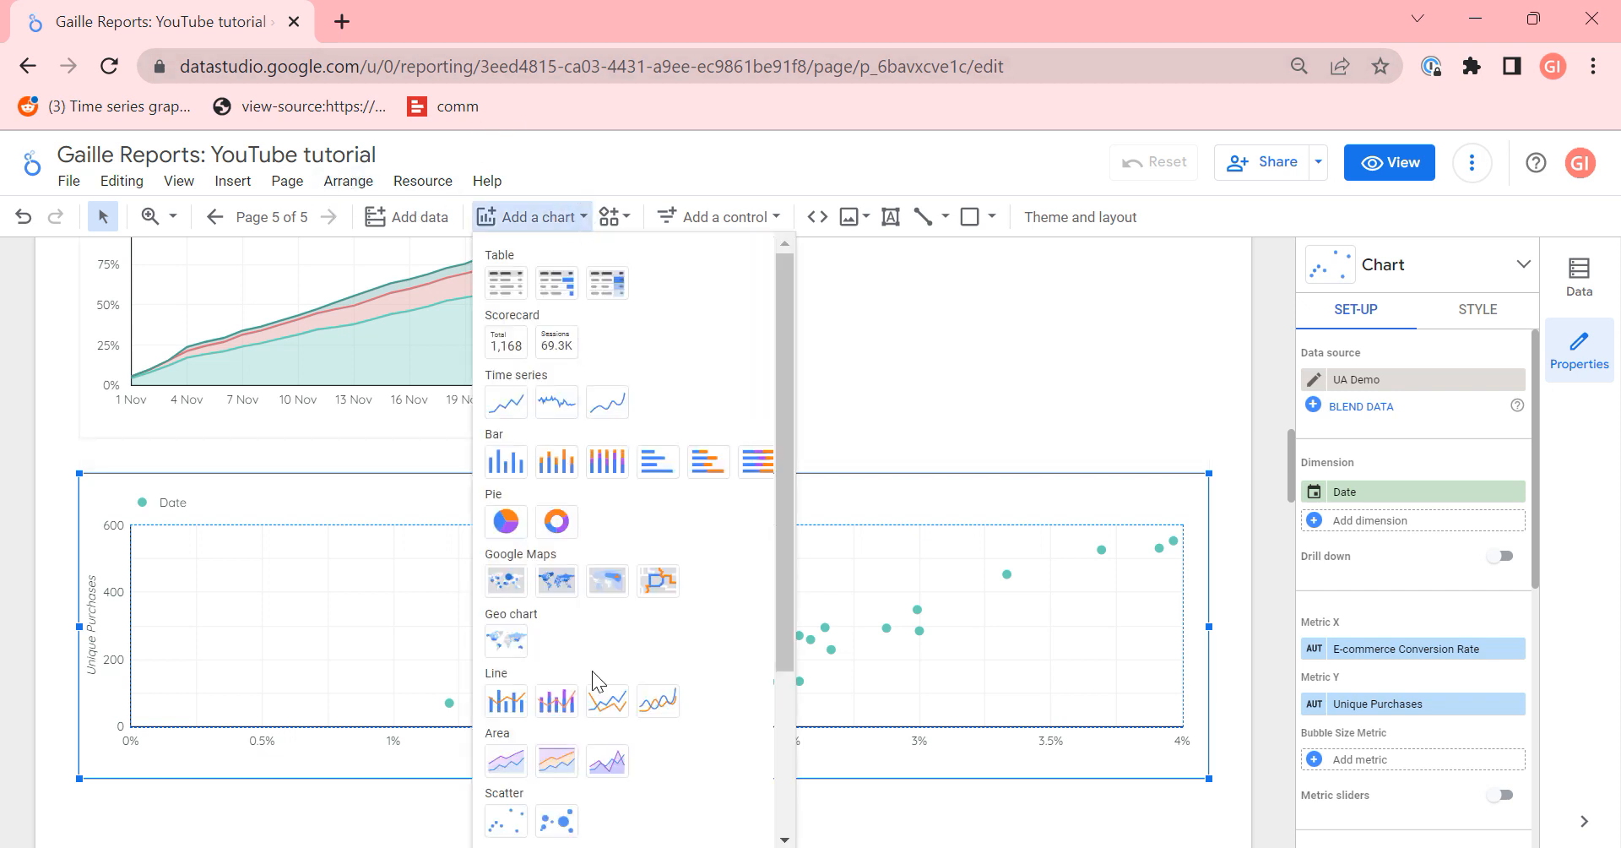
scroll(down, 3)
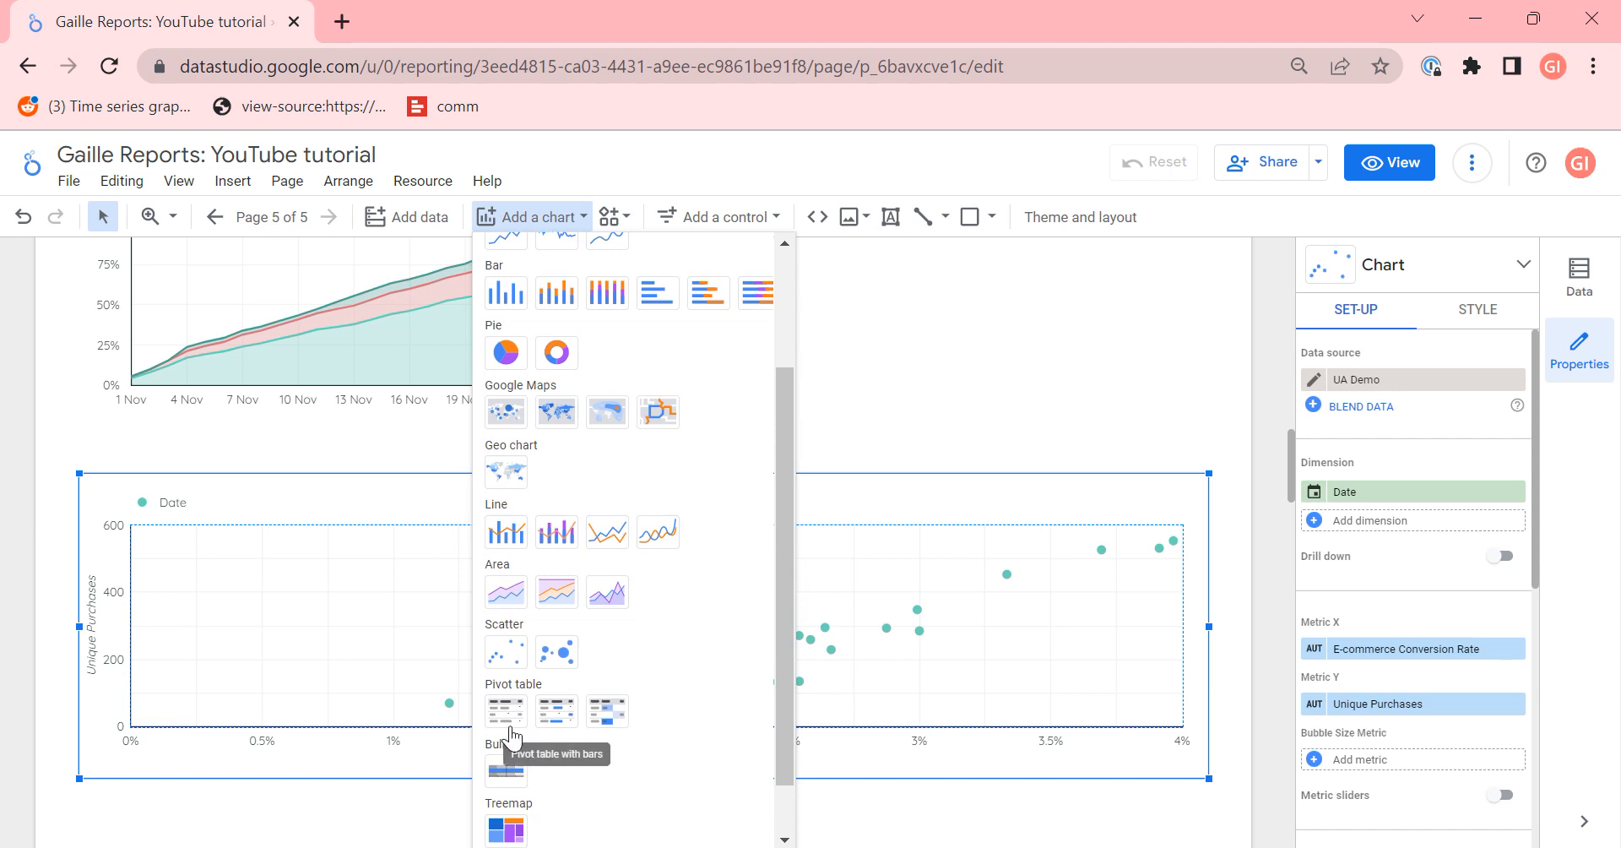
scroll(down, 3)
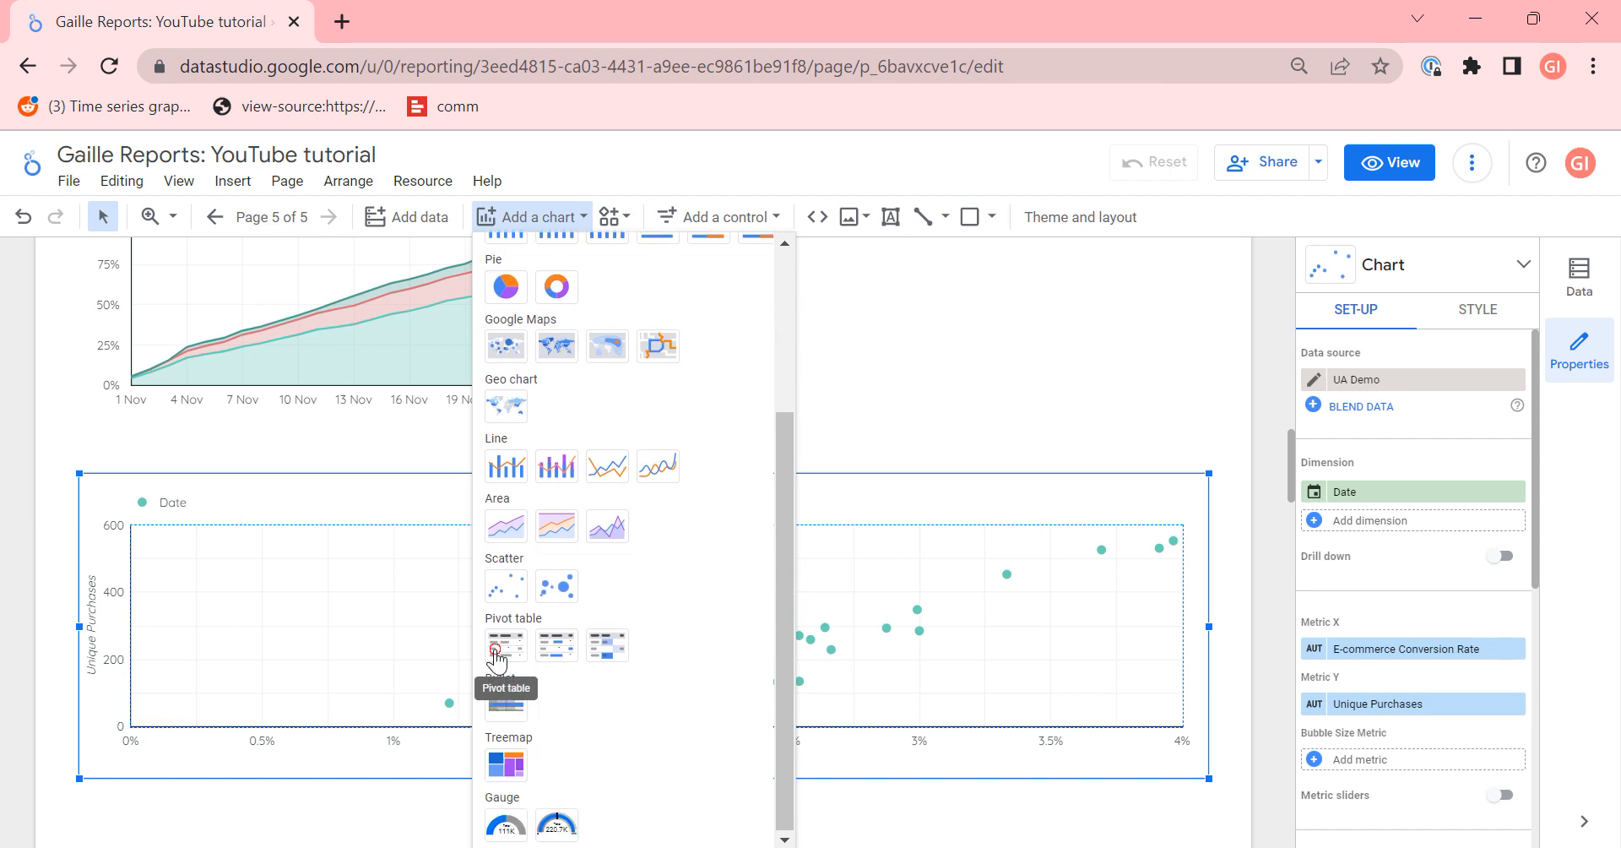
click(505, 643)
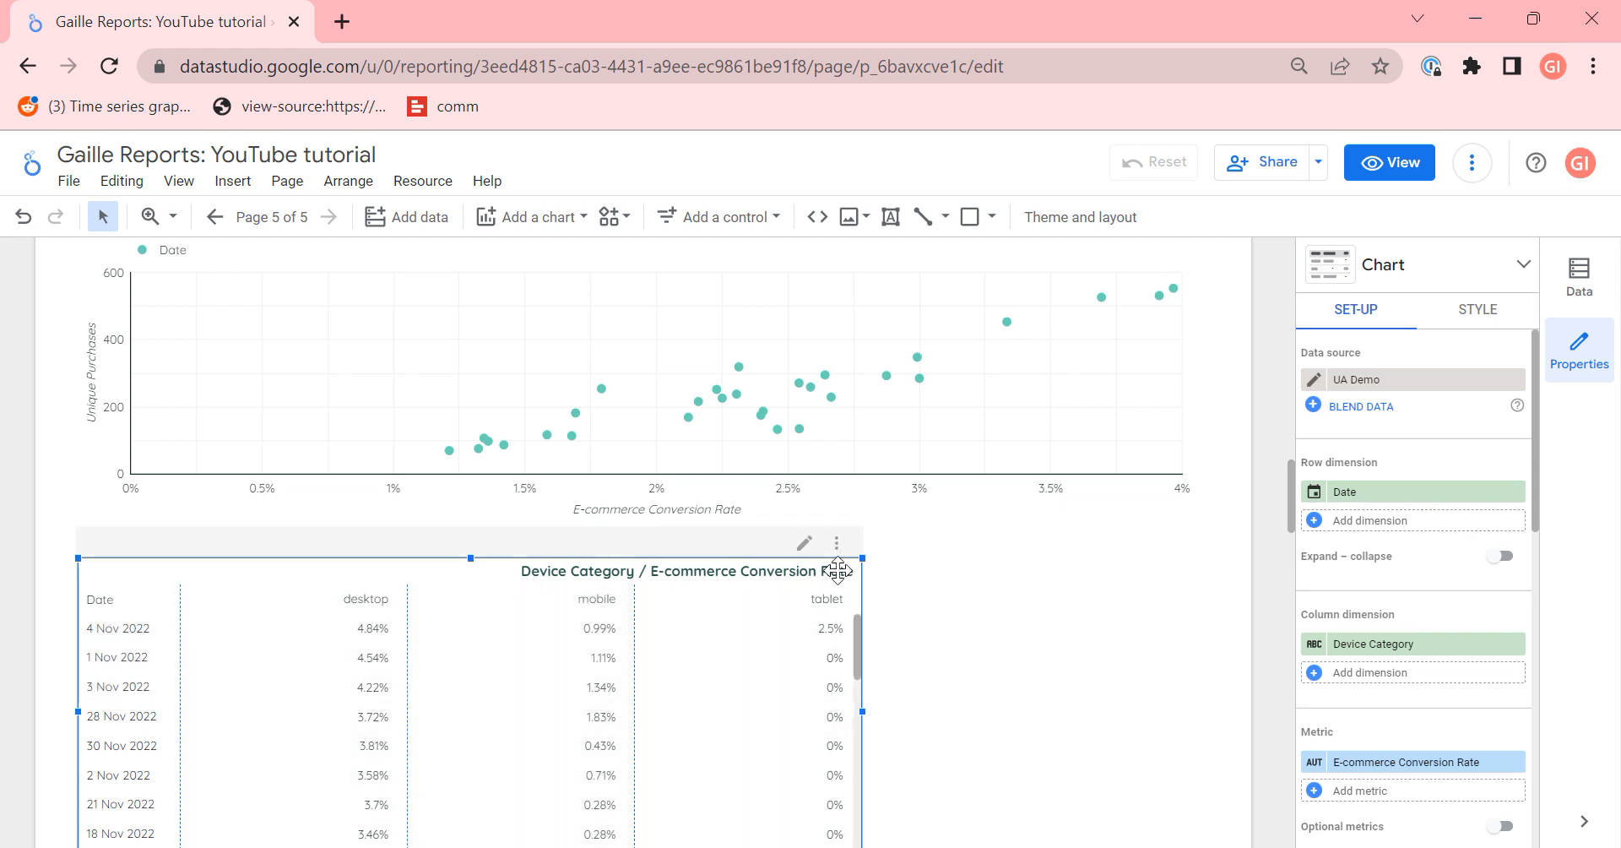
mouse_move(1150, 635)
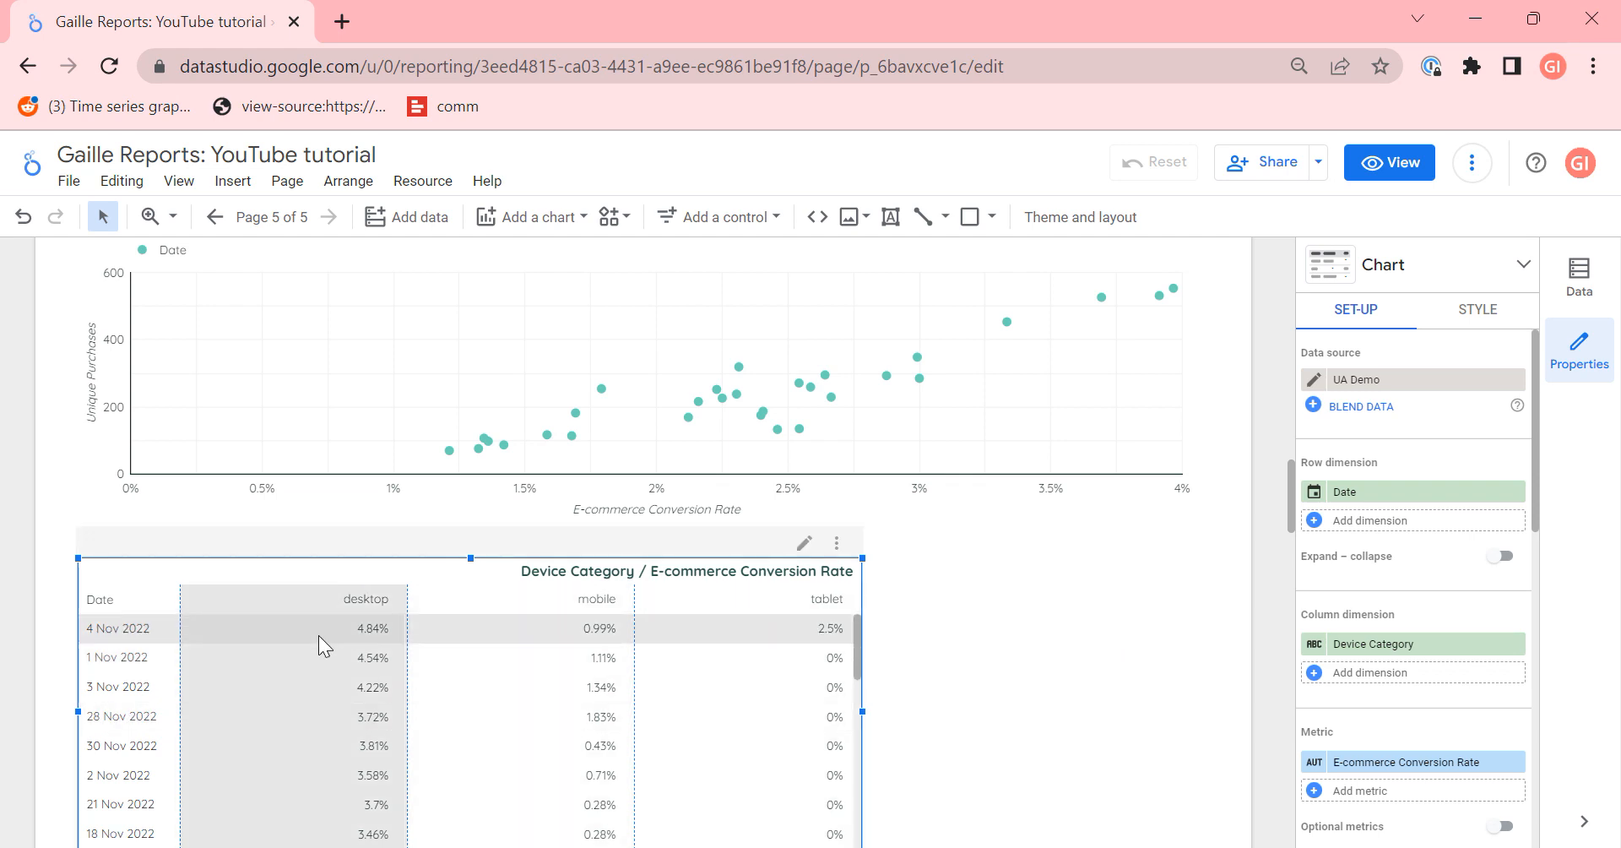
mouse_move(380, 667)
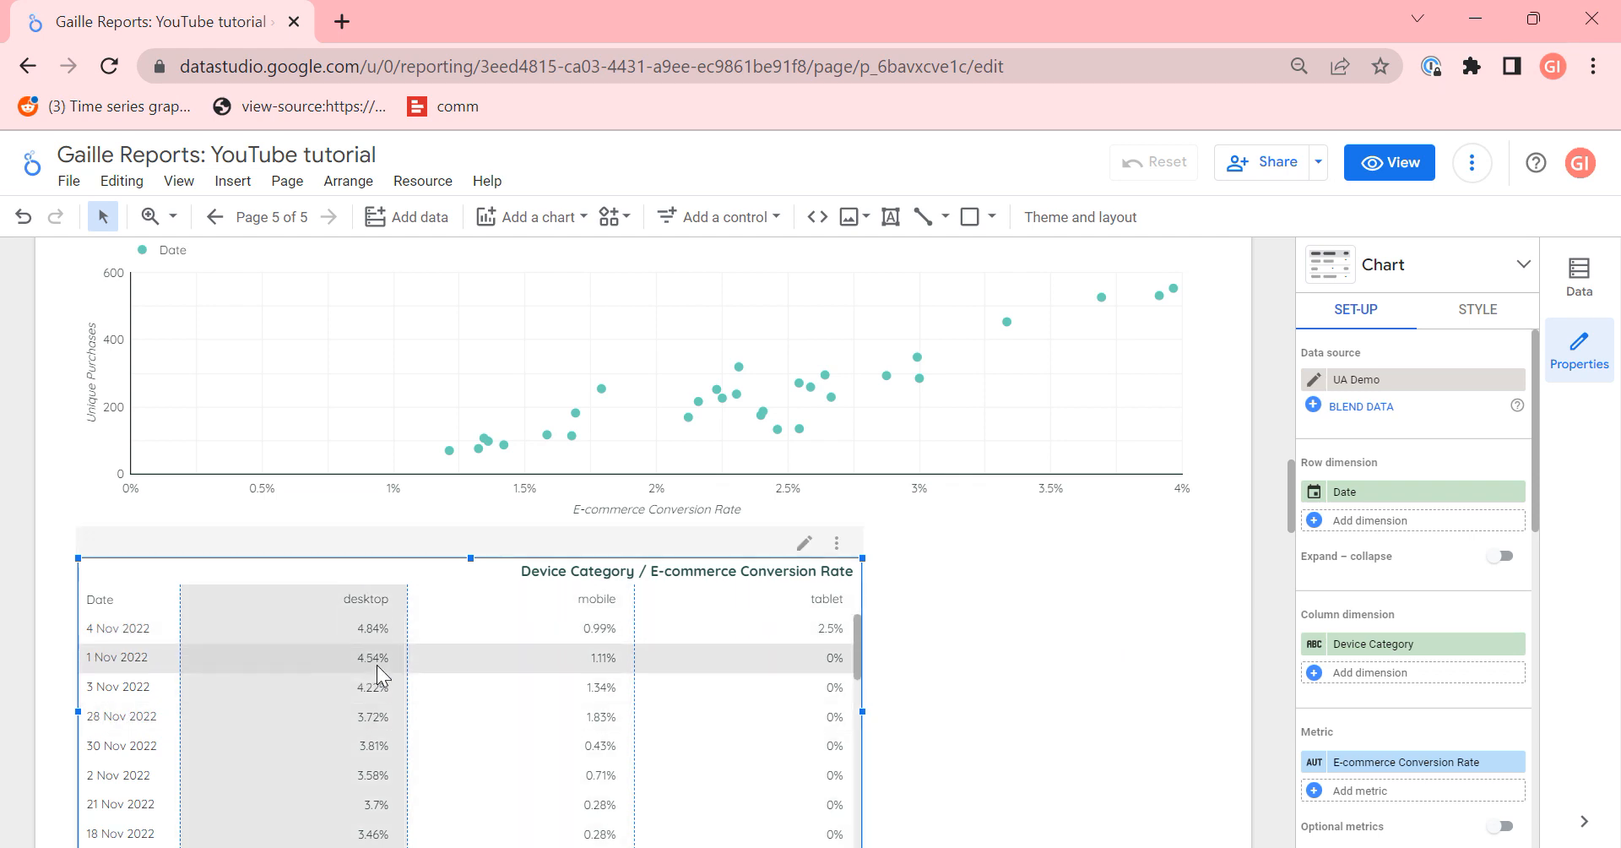
mouse_move(380, 673)
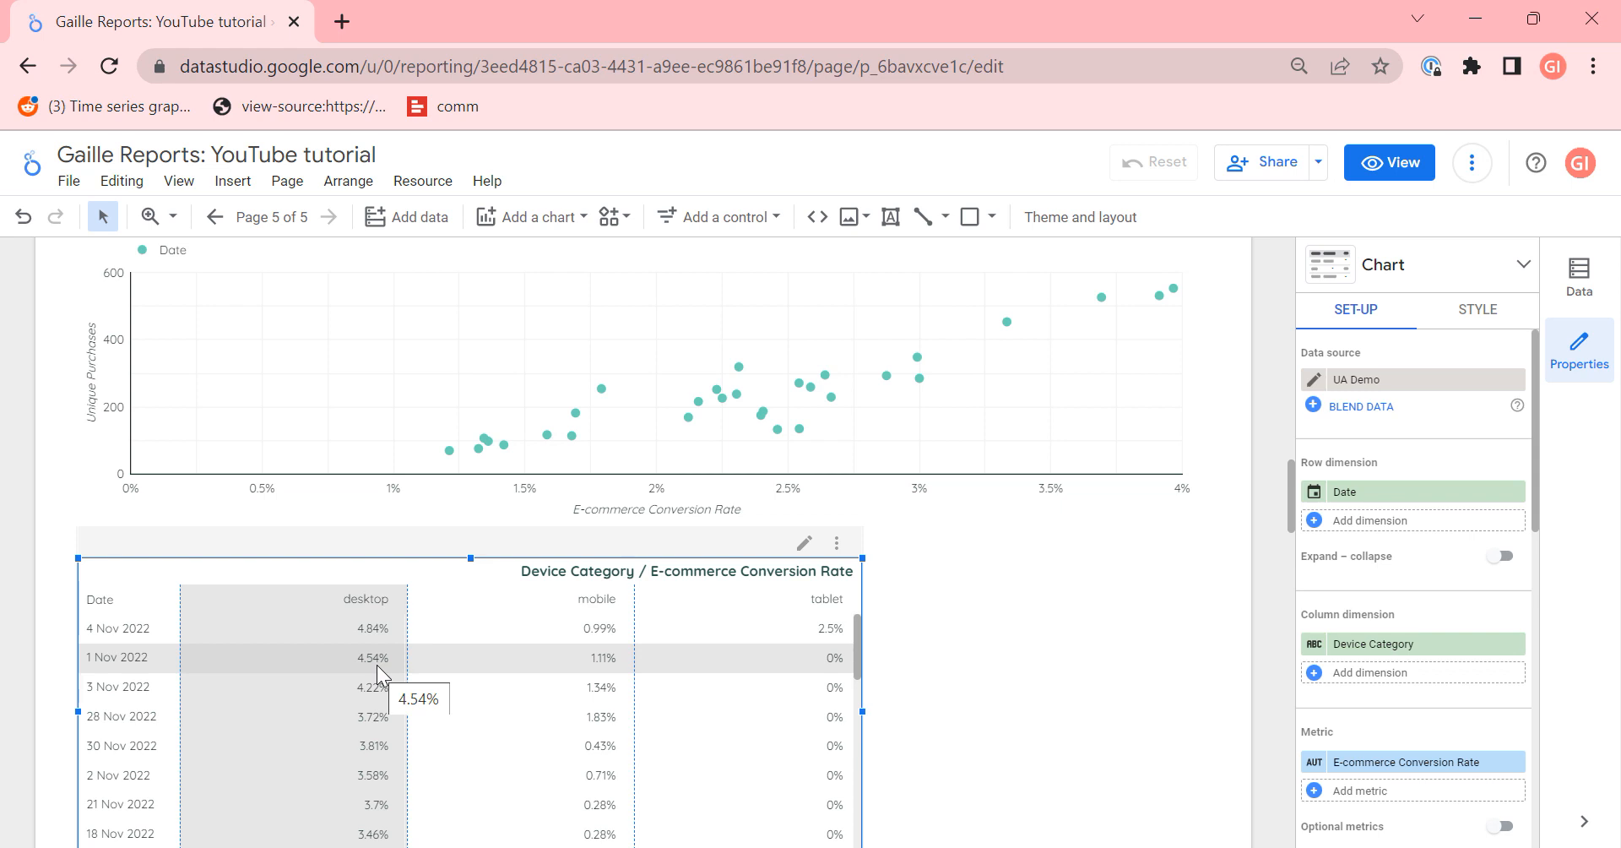
mouse_move(1042, 634)
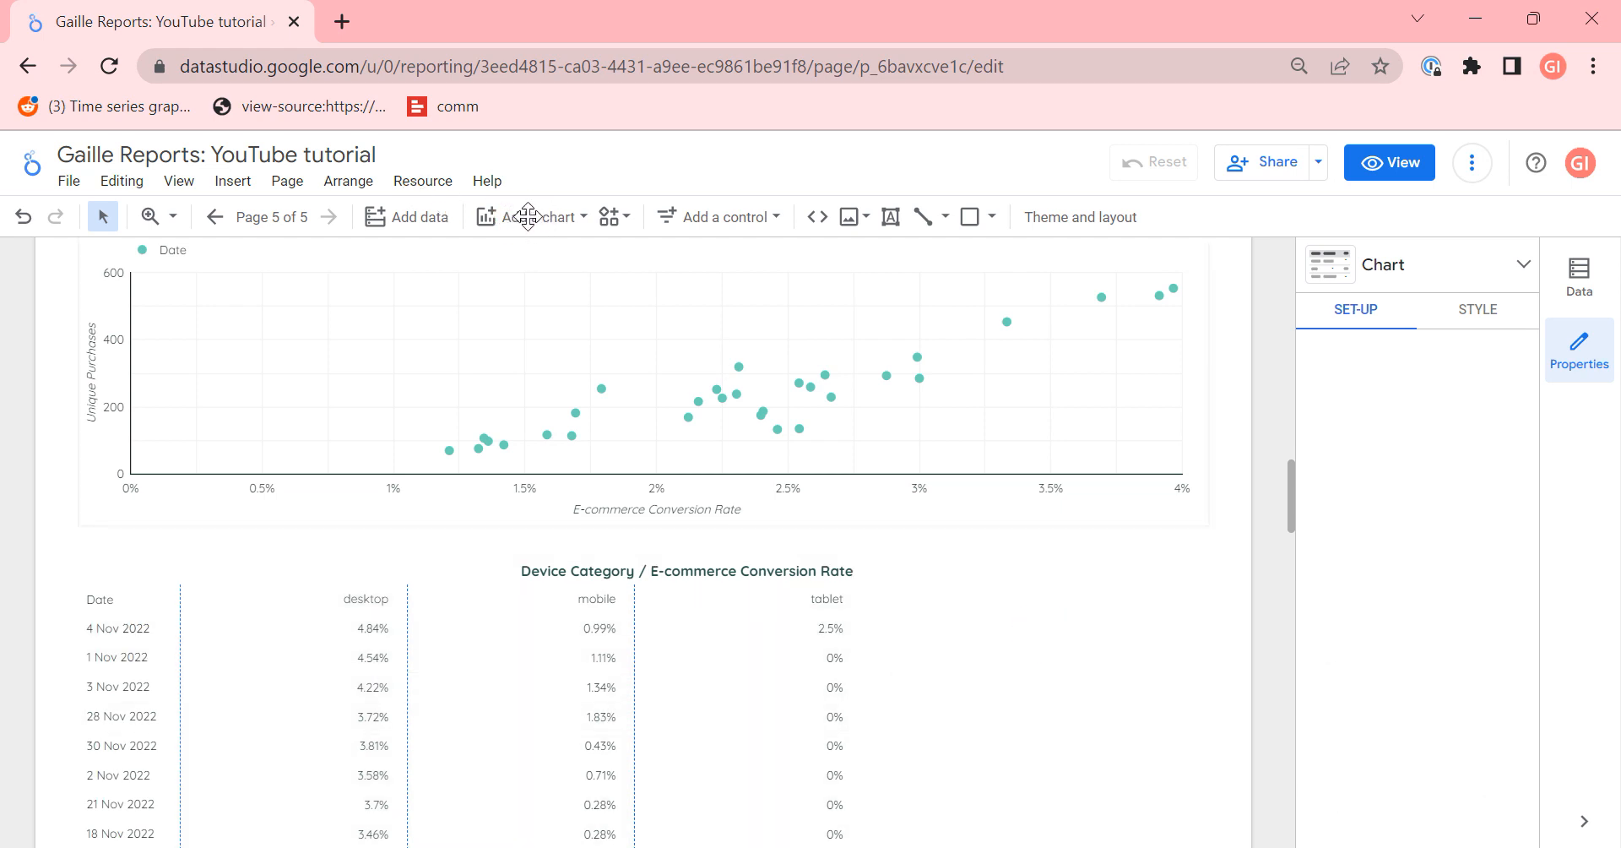
Step: Reopen the Add a chart list to pick the treemap type
click(531, 216)
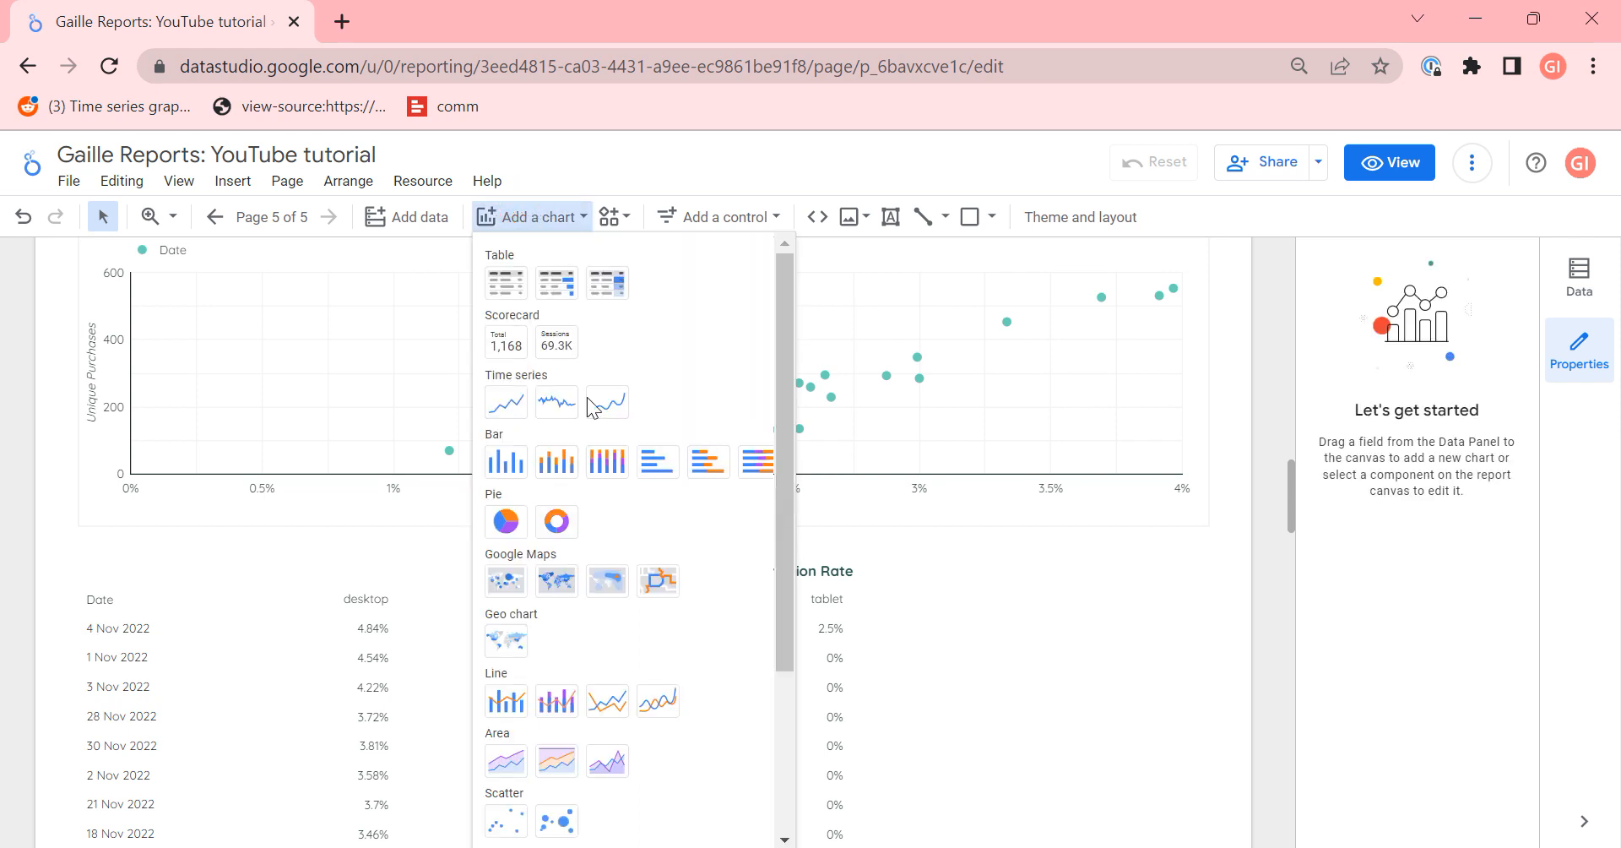
click(530, 218)
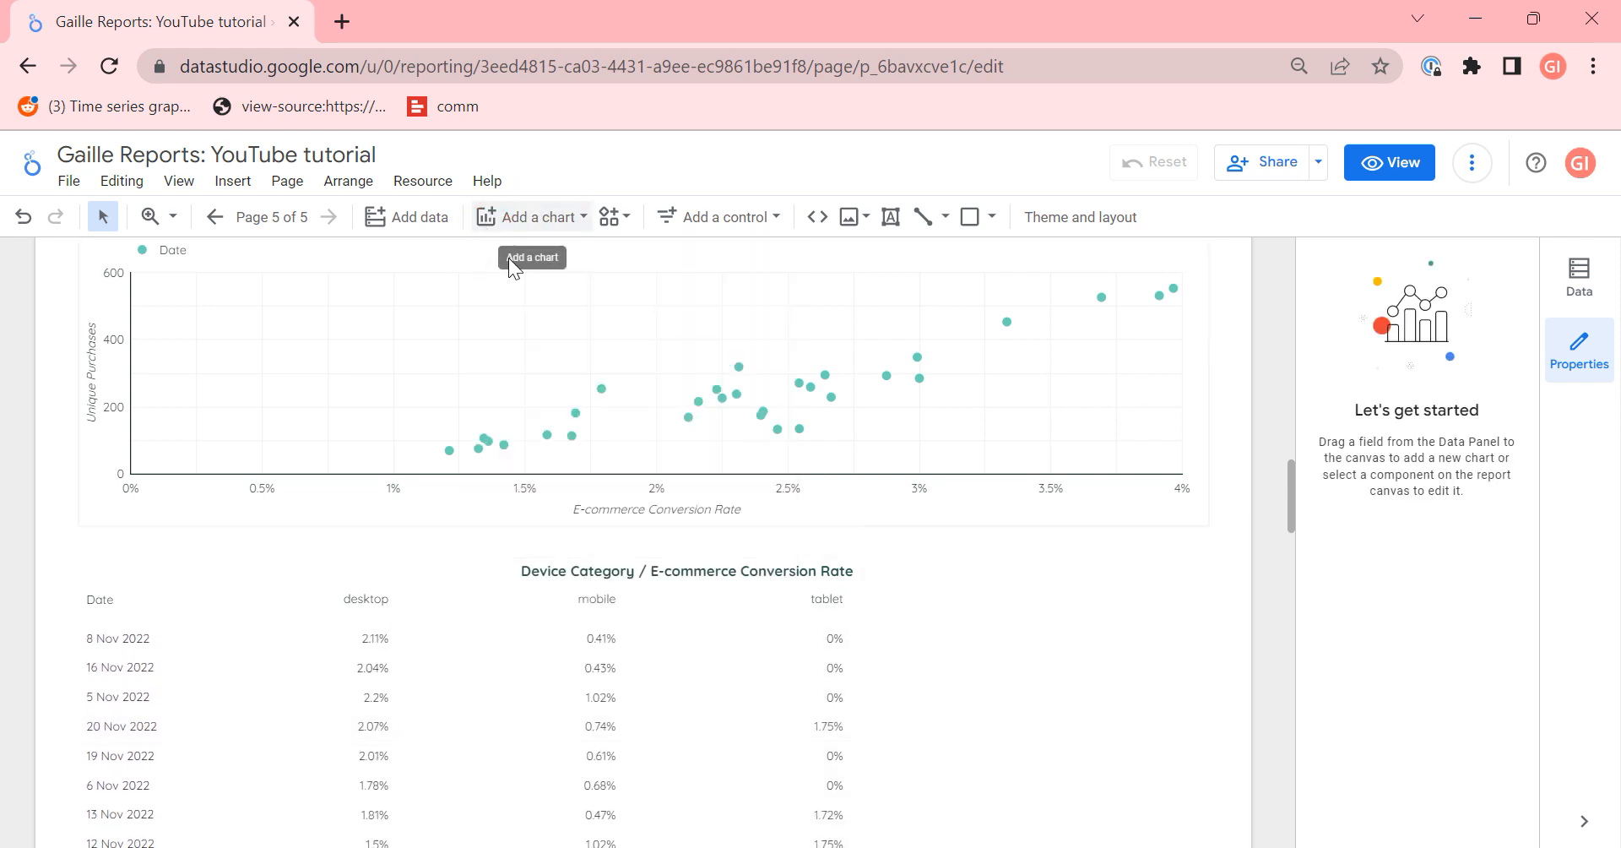
click(531, 216)
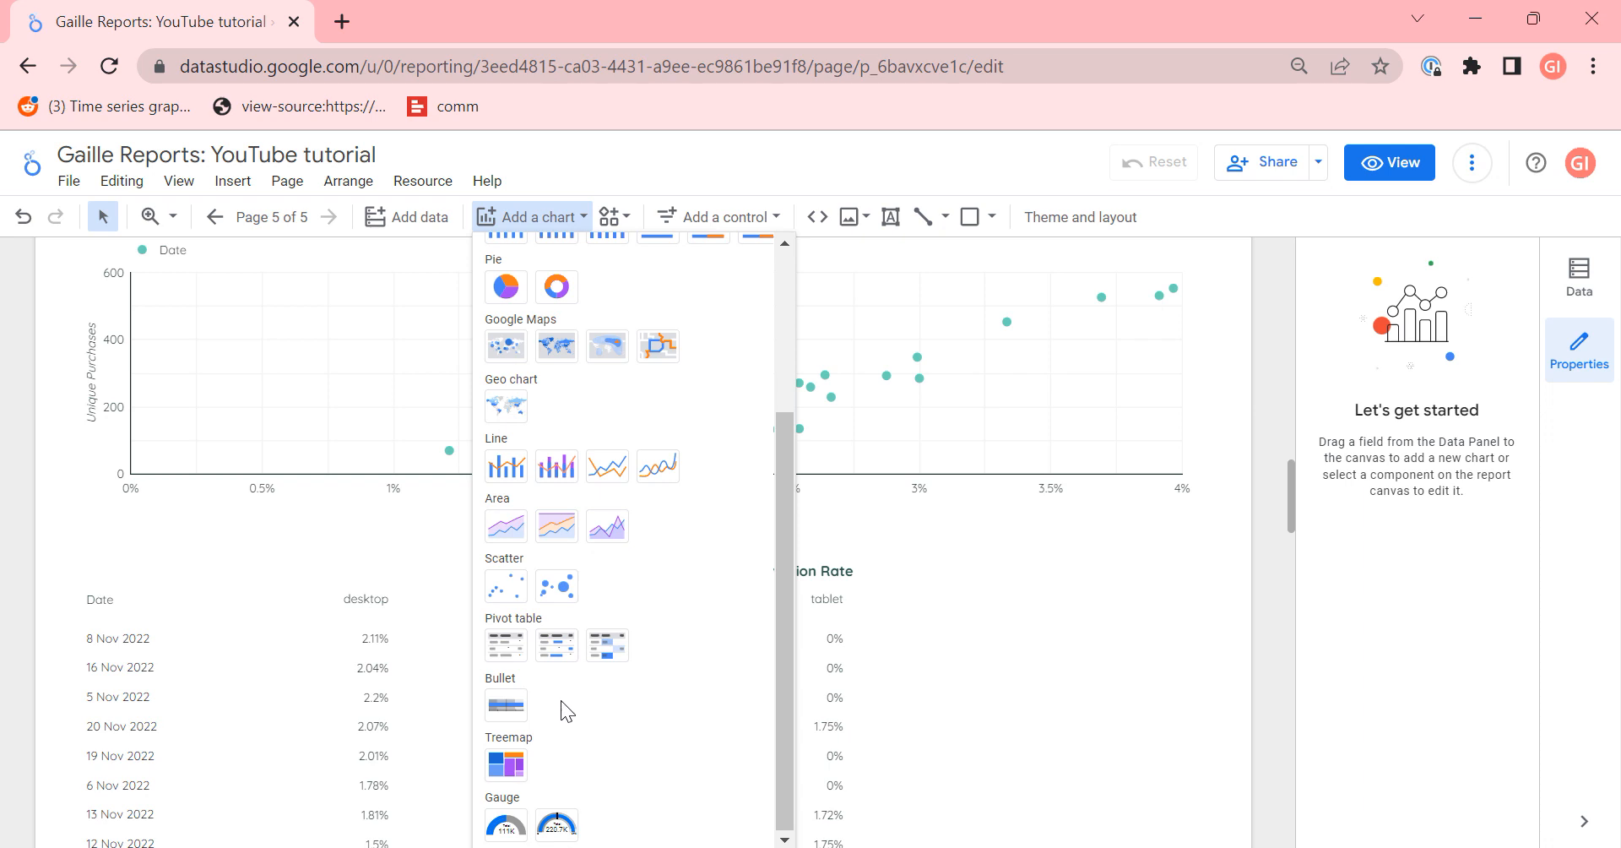
mouse_move(506, 706)
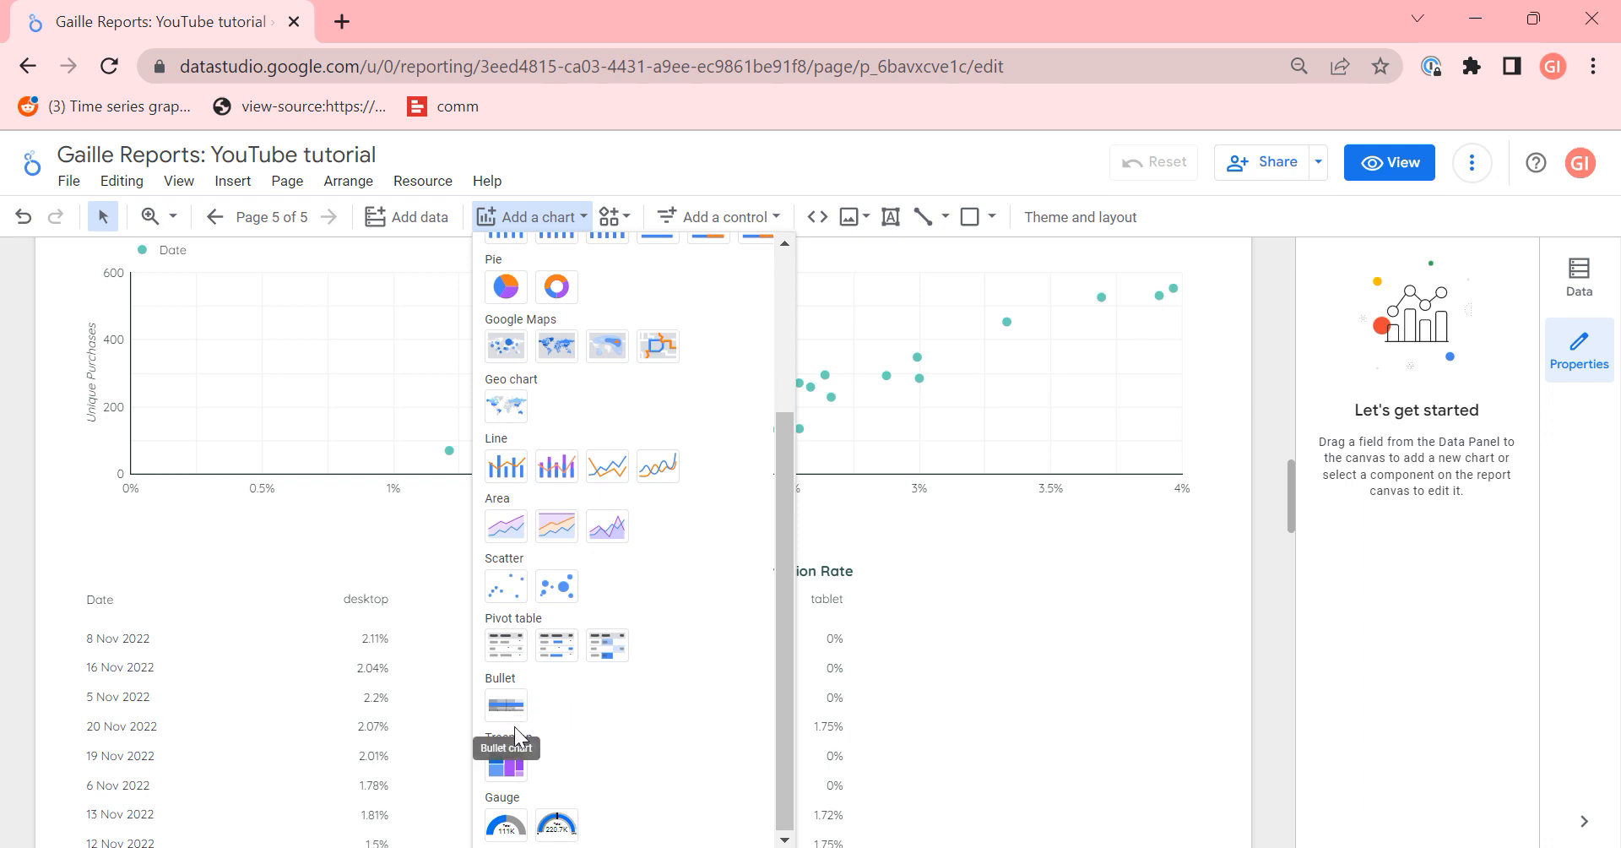
mouse_move(565, 718)
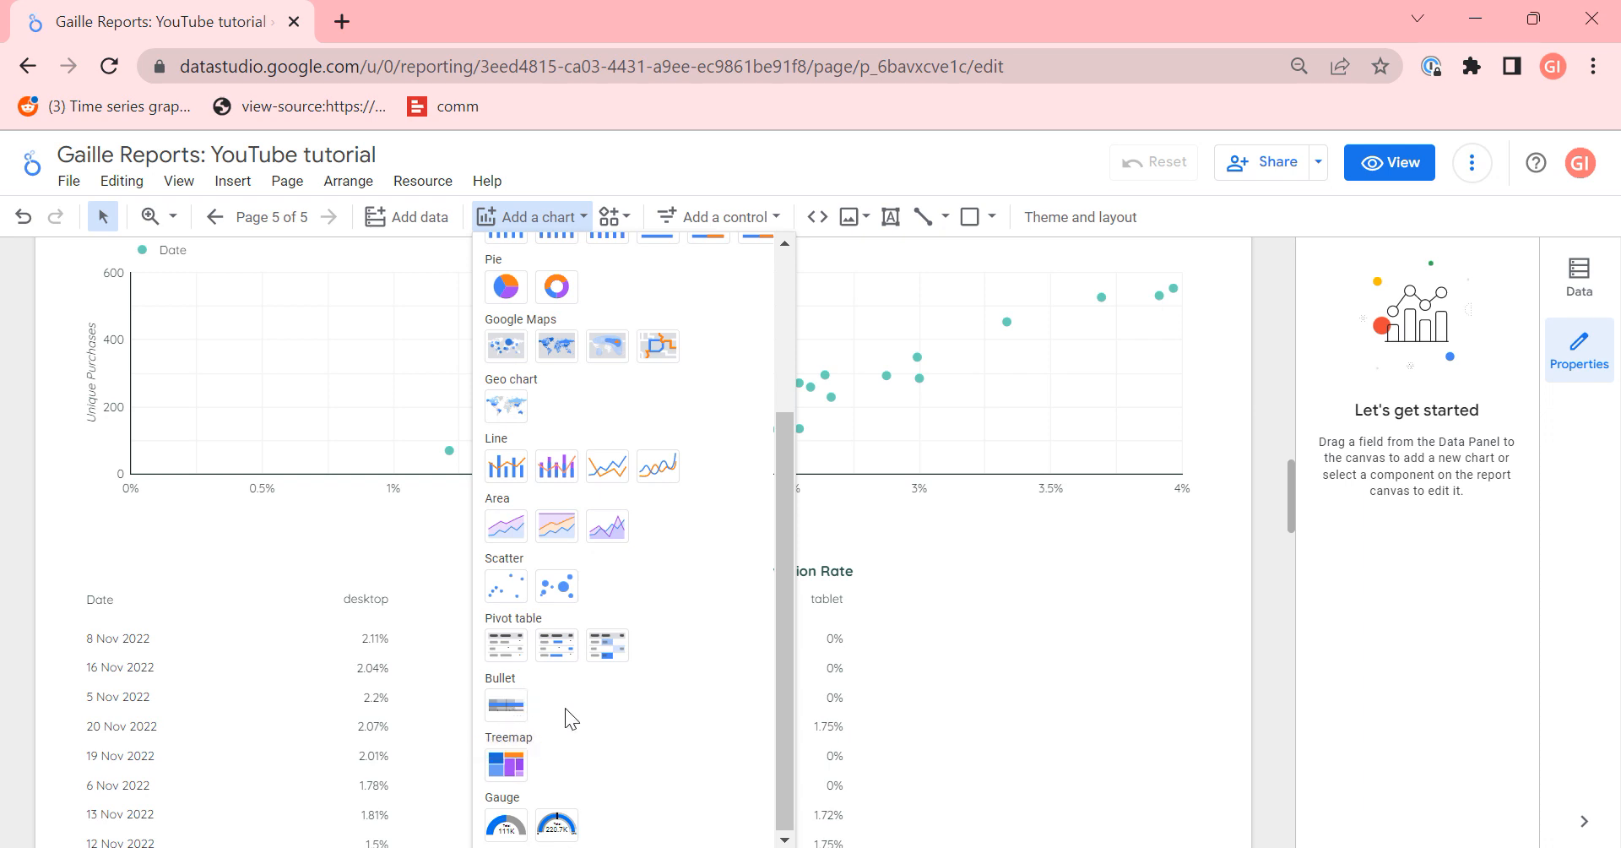
mouse_move(504, 763)
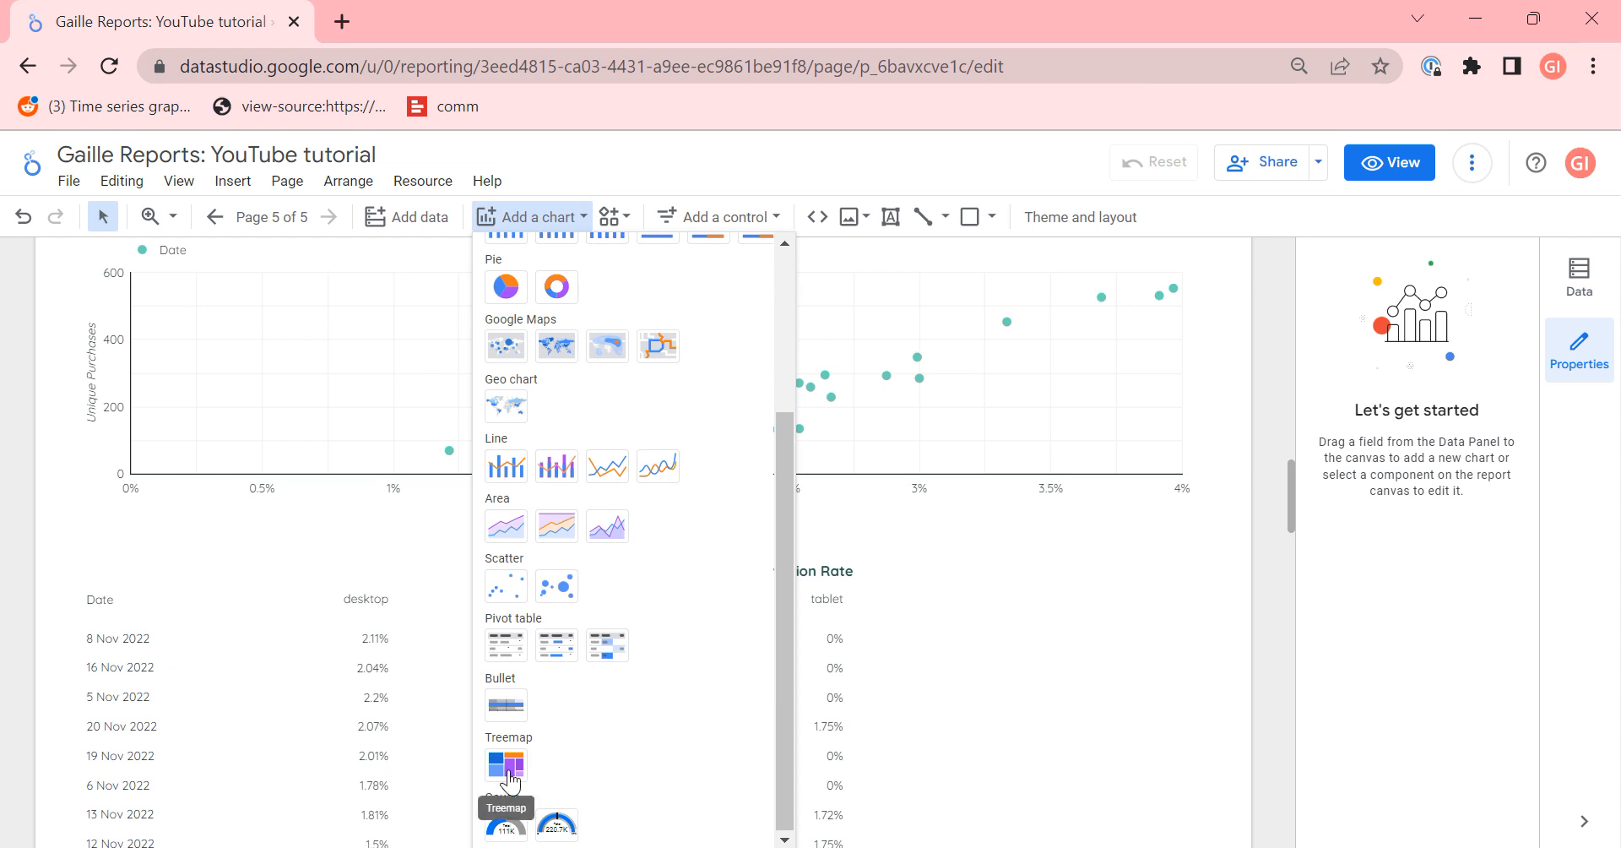
mouse_move(1003, 569)
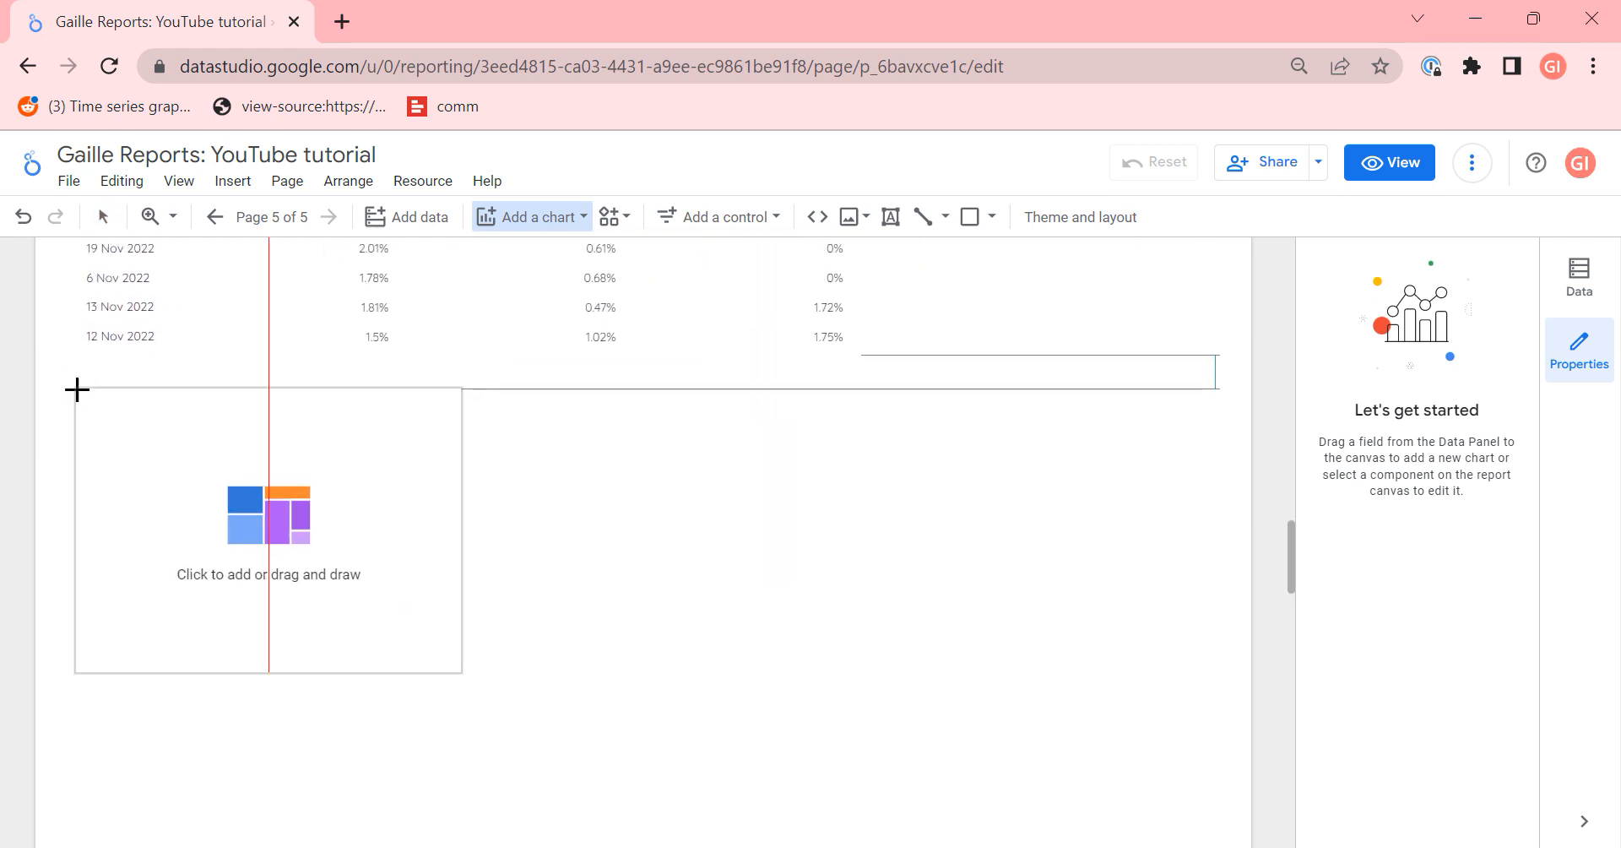
Step: Place the treemap below the pivot table and search the dimension list for Product
click(268, 532)
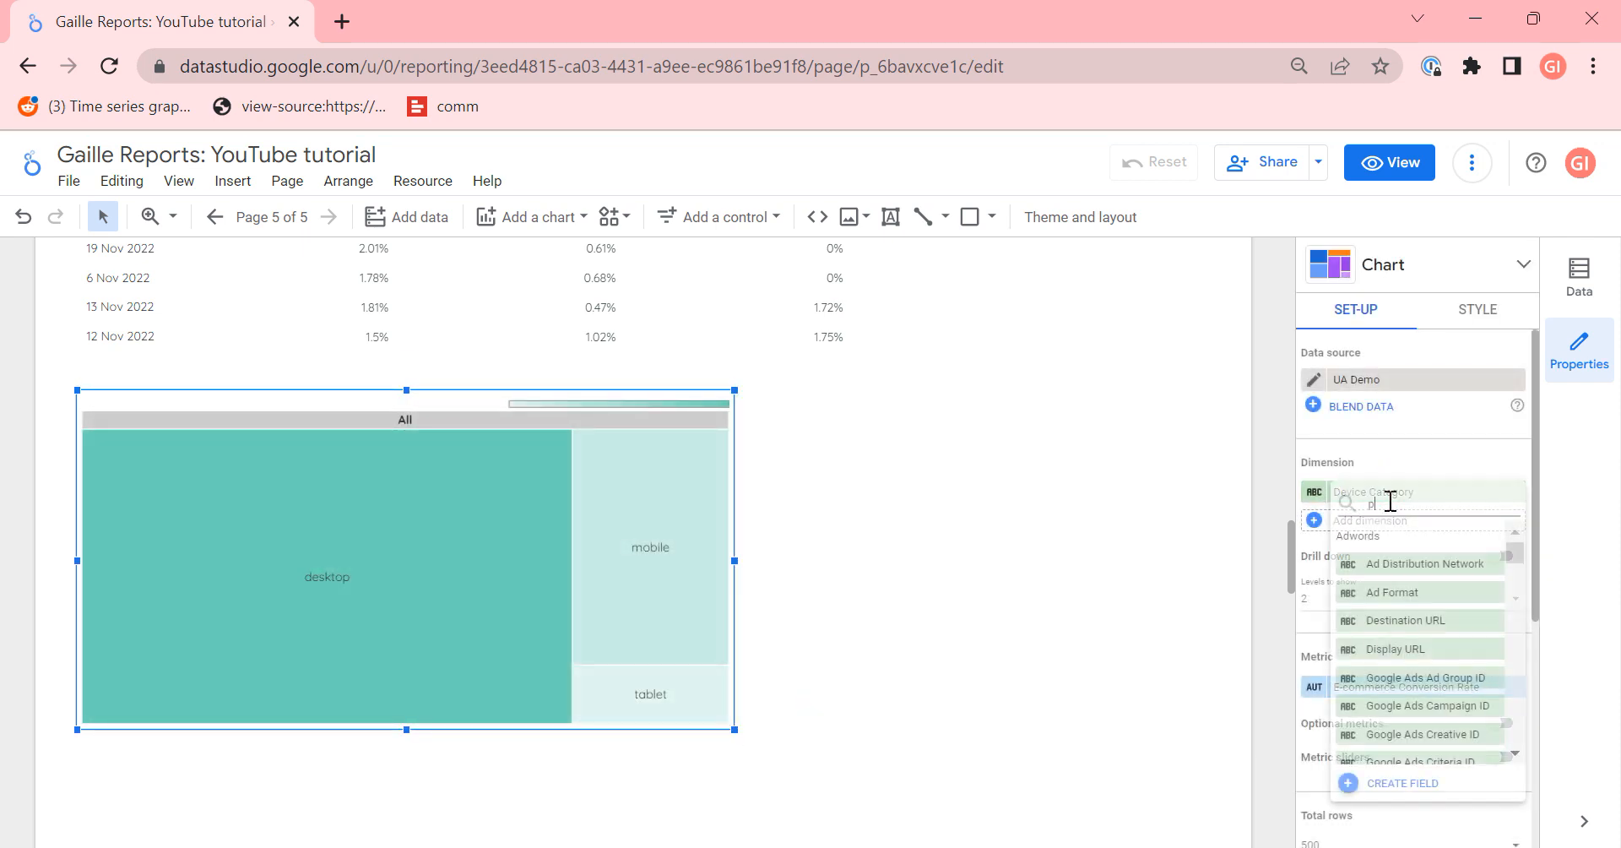
text(ro)
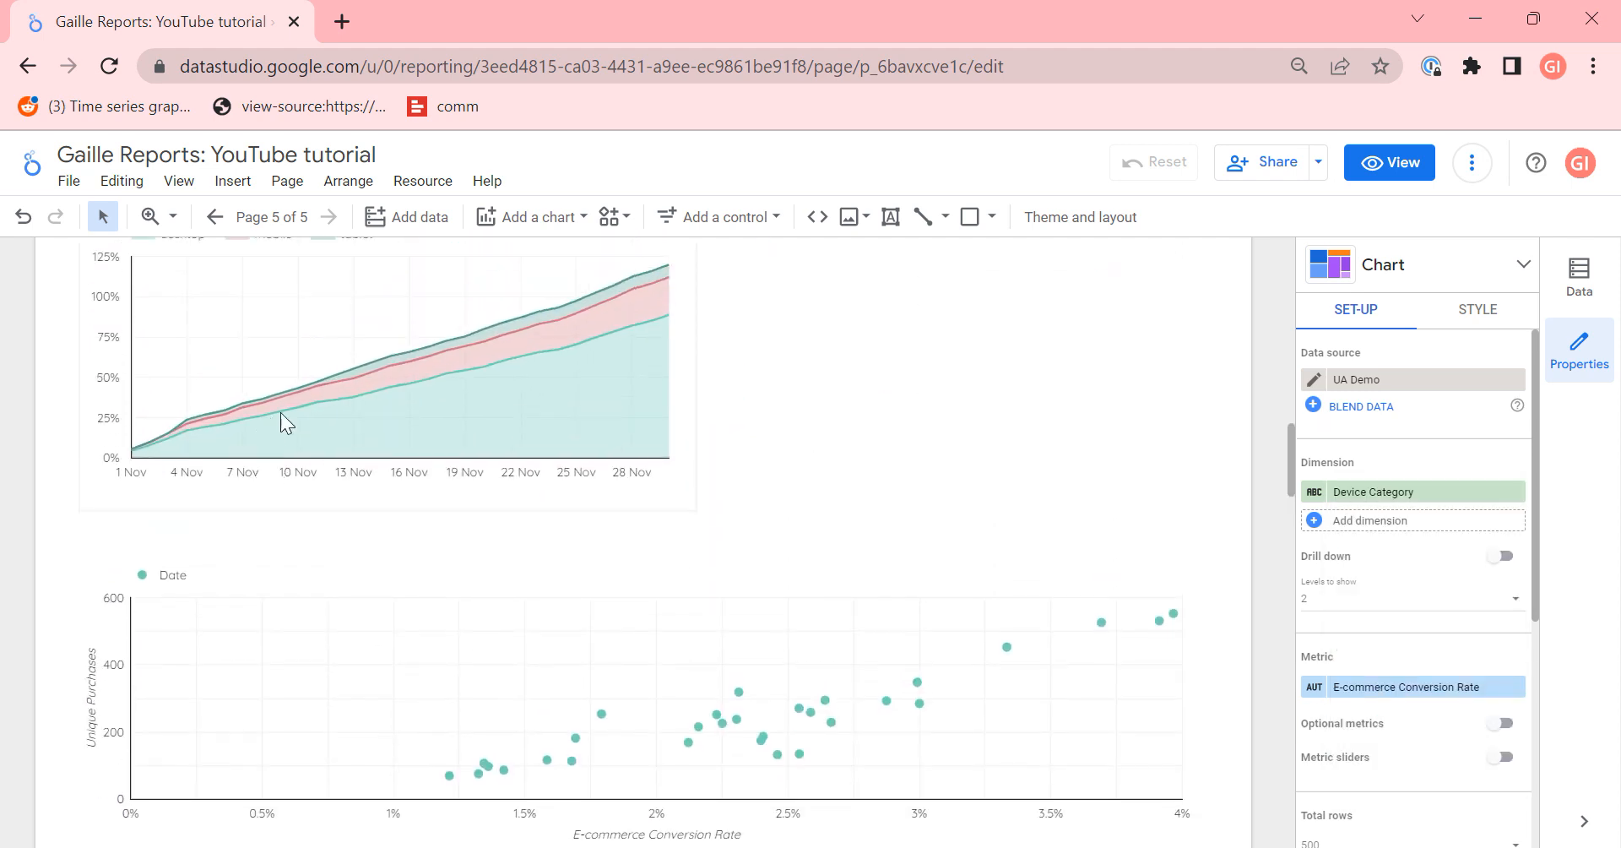
scroll(down, 3)
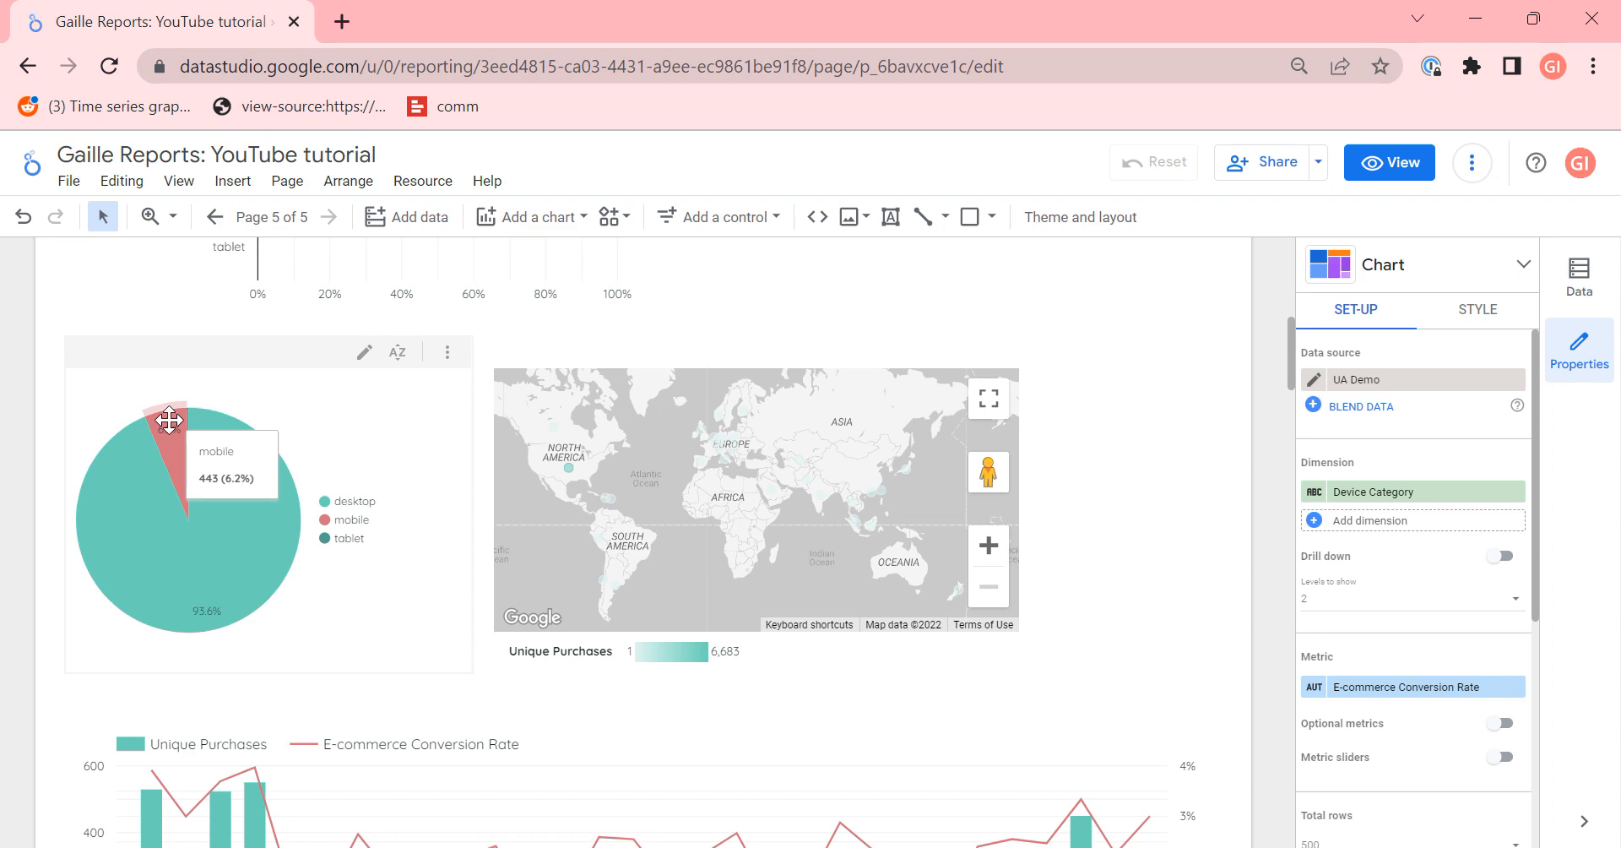
scroll(down, 3)
text(pro)
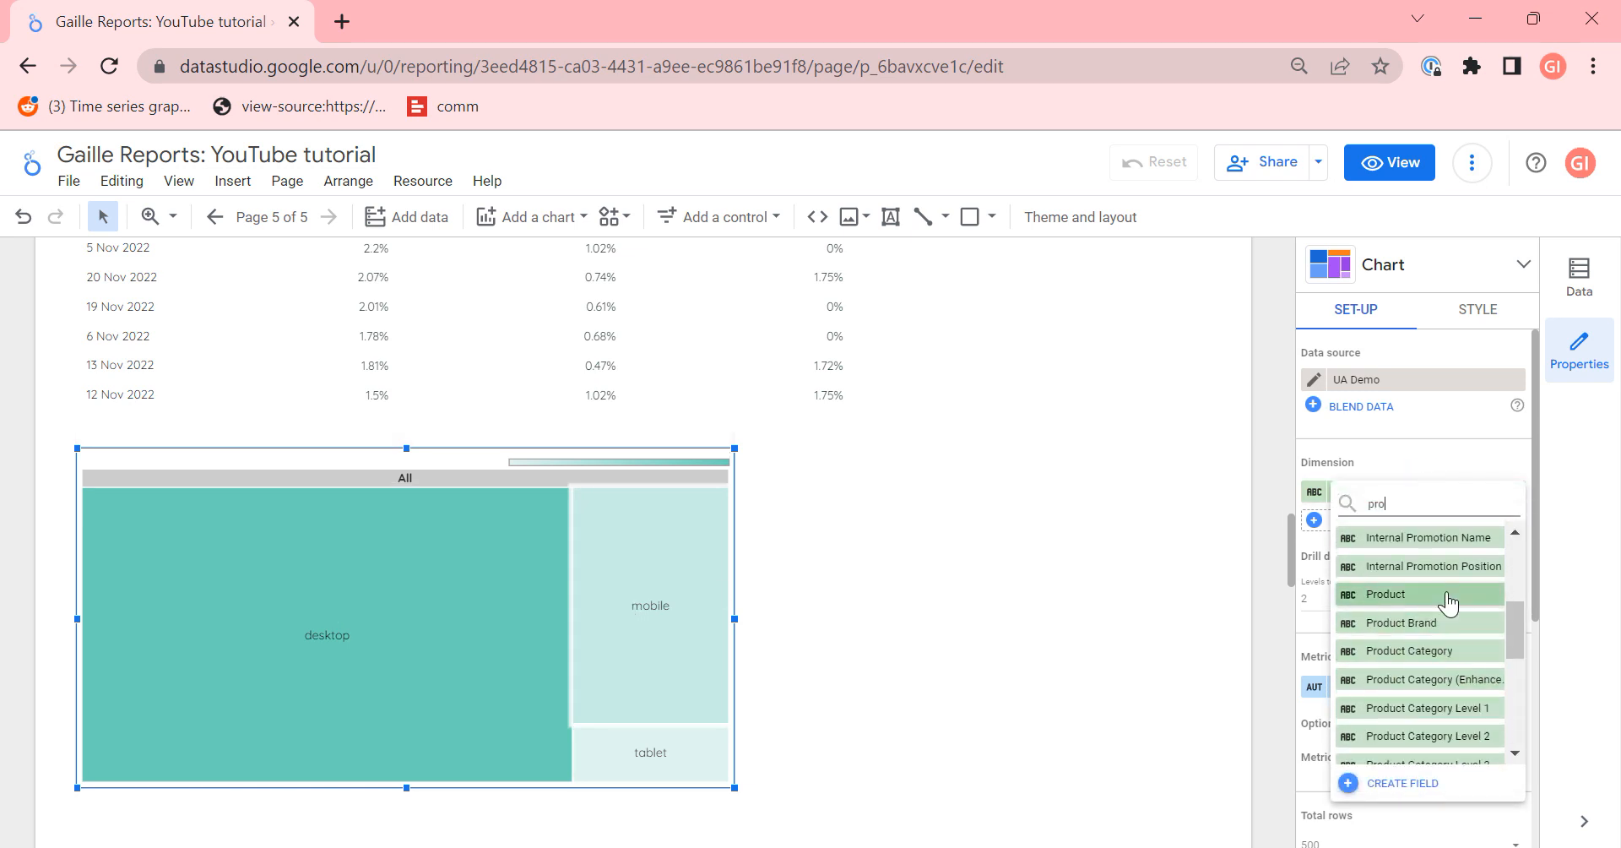
Step: Make Product the treemap dimension and Unique Purchases its metric
click(1383, 592)
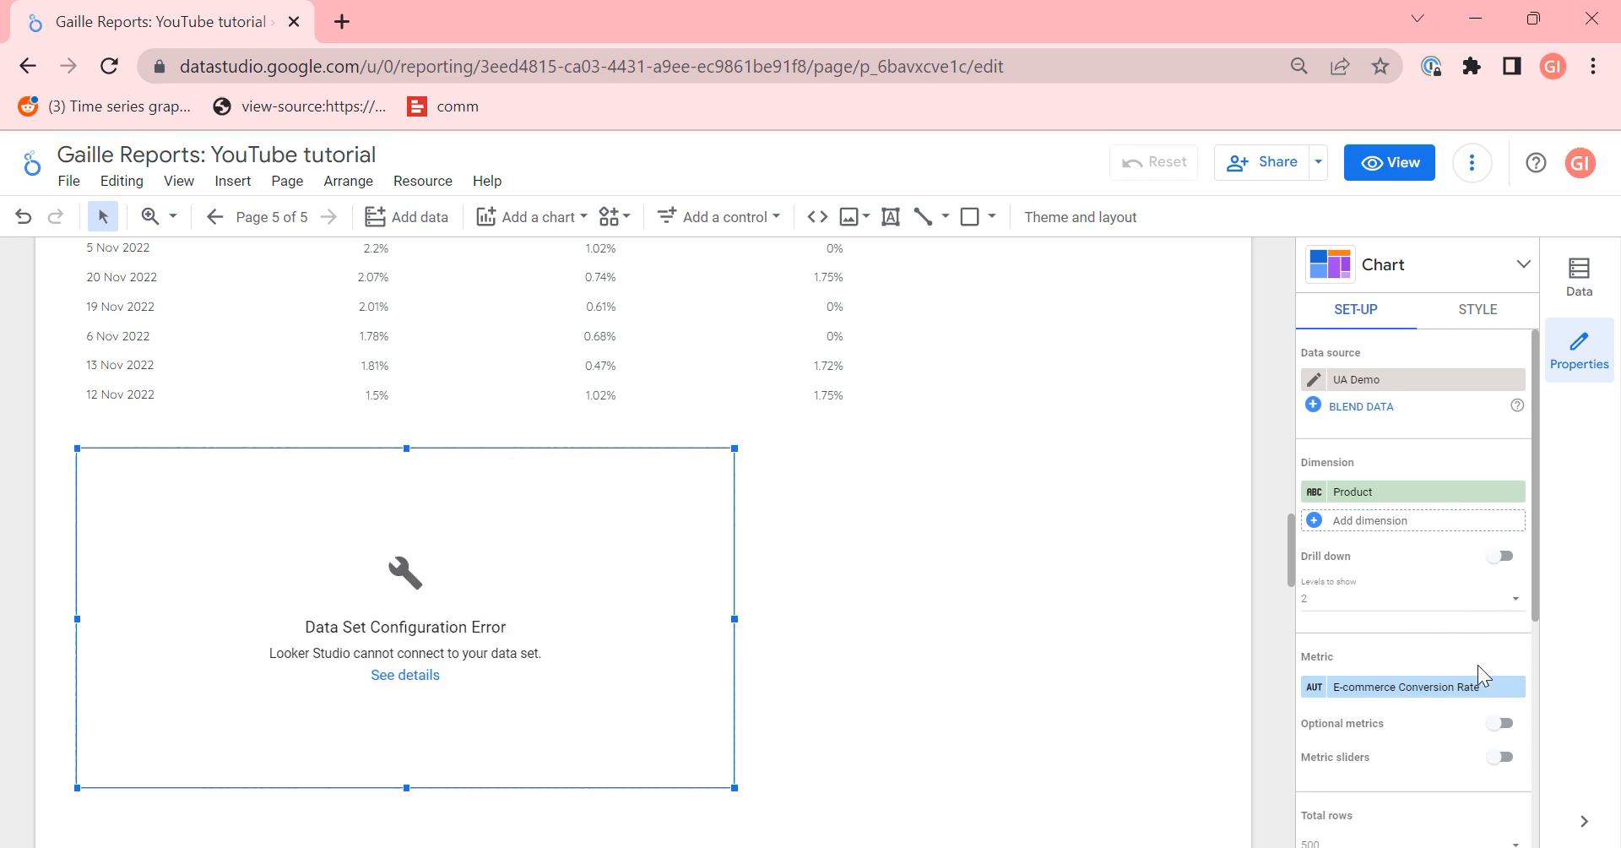
click(1412, 520)
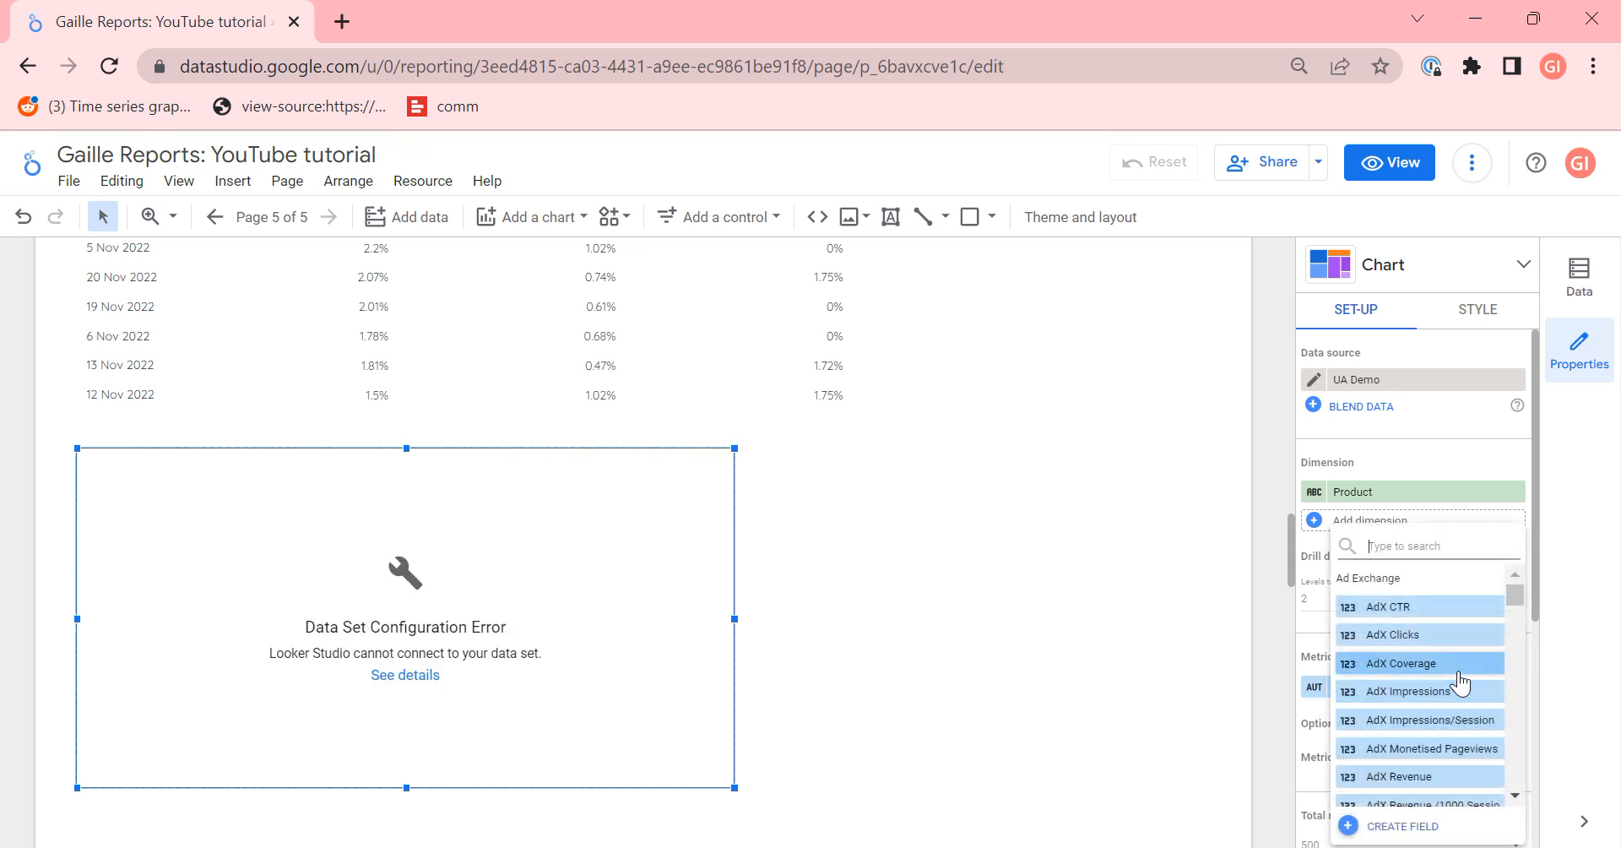
text(pur)
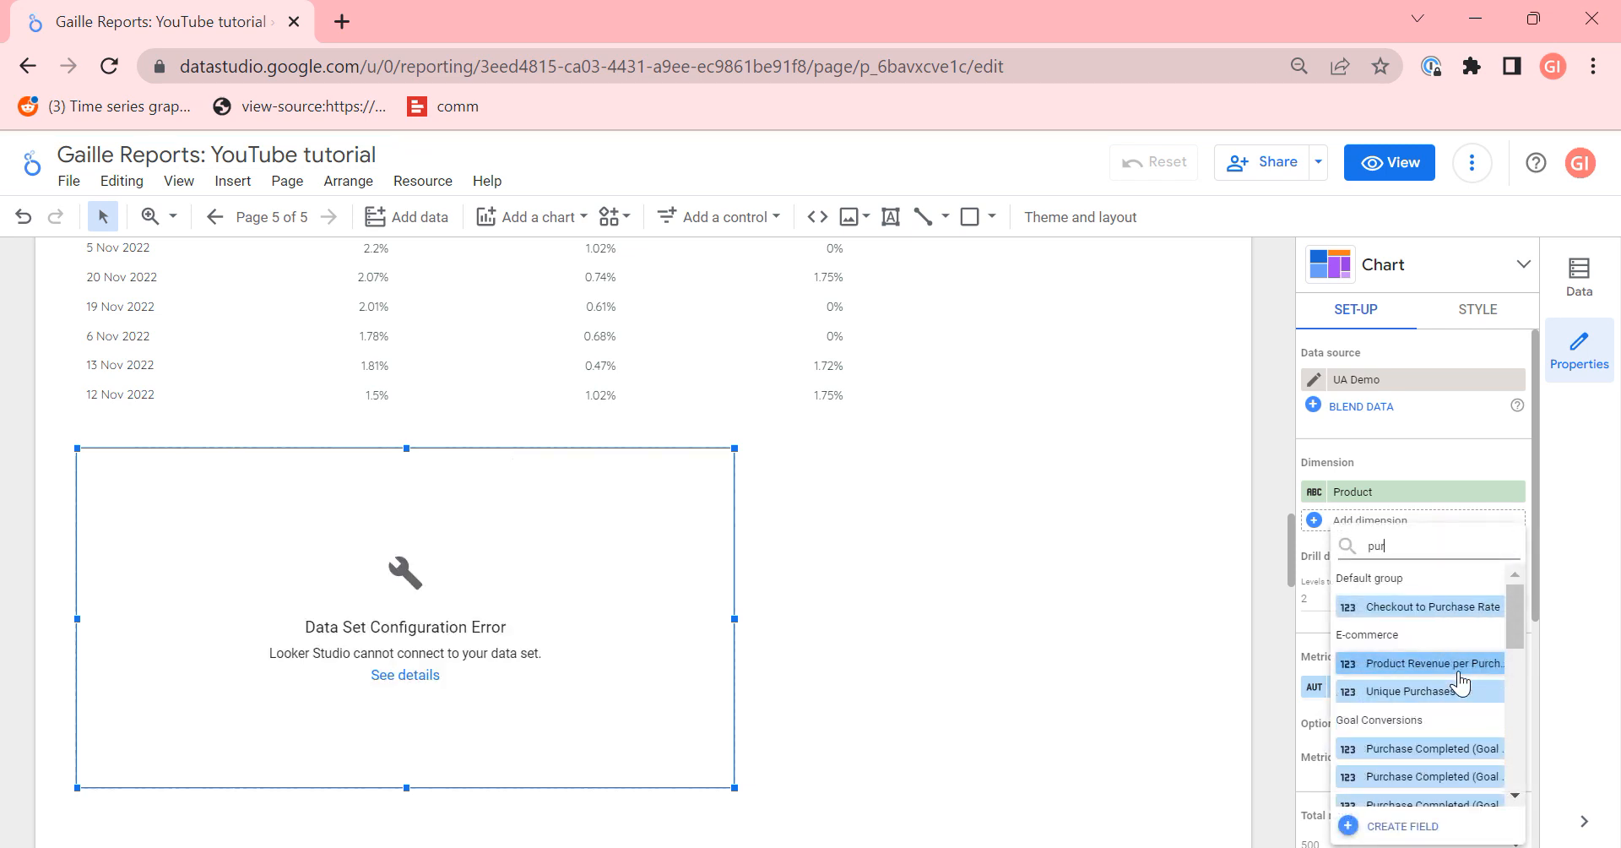
click(1415, 690)
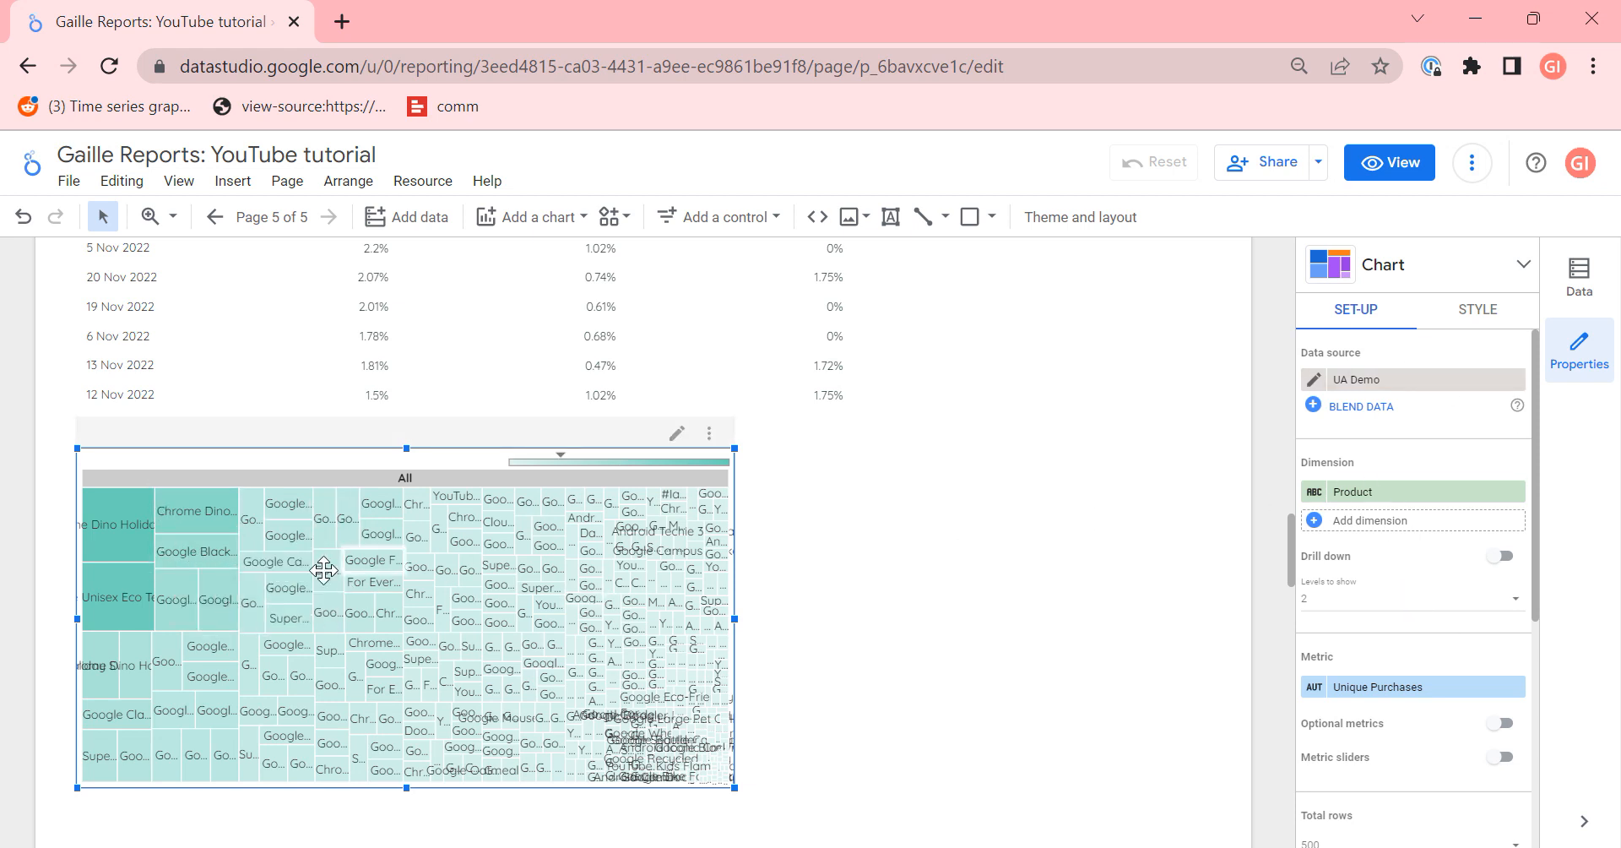
Step: Review the treemap's Style options and set Total rows to 20
click(1475, 309)
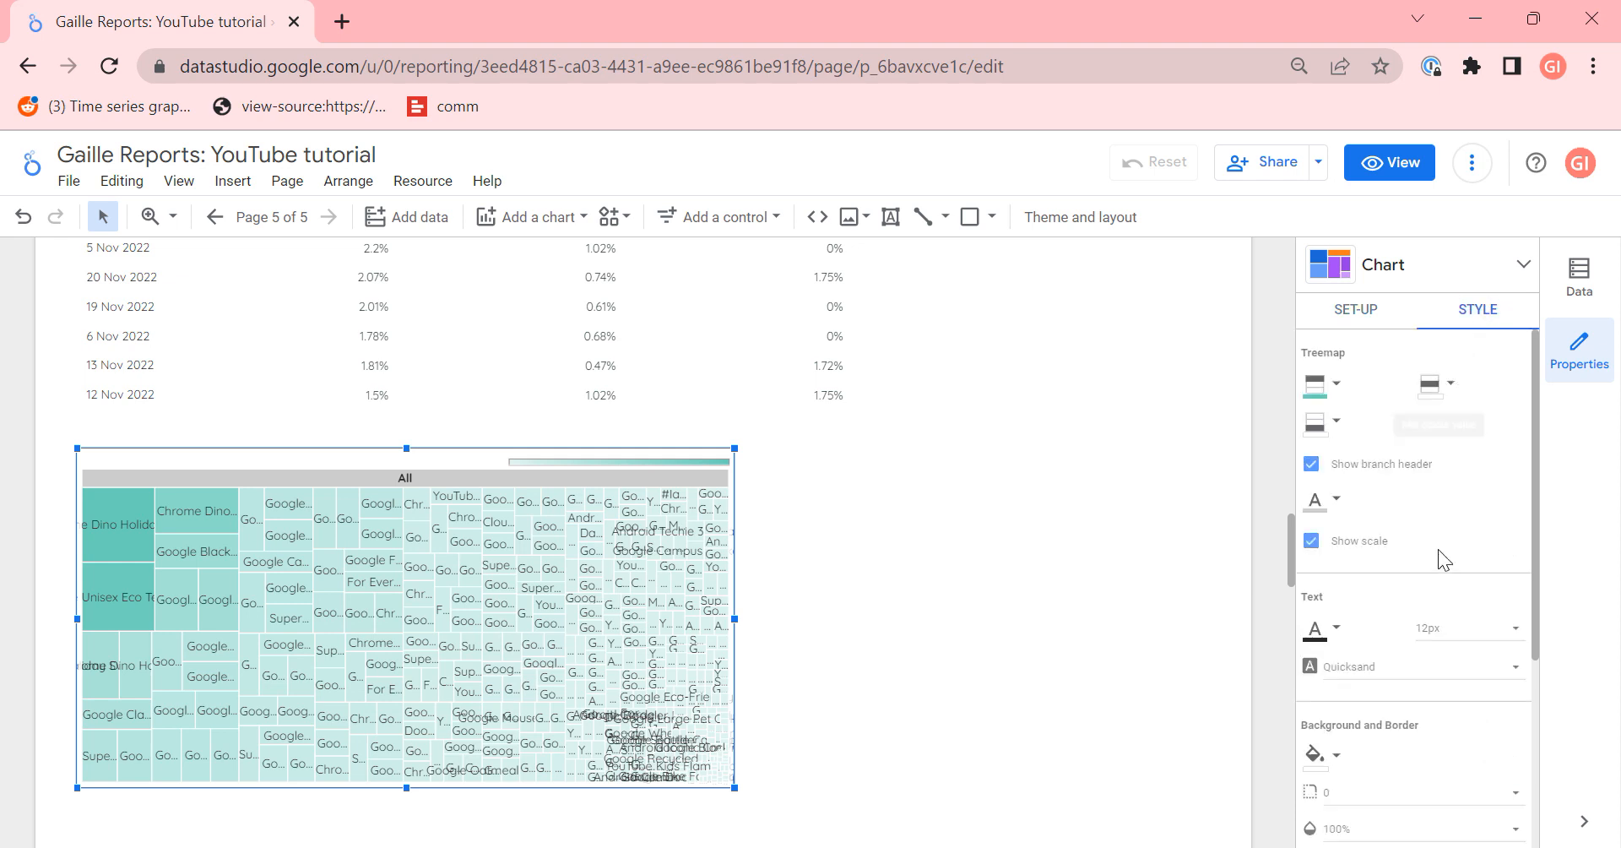
scroll(down, 3)
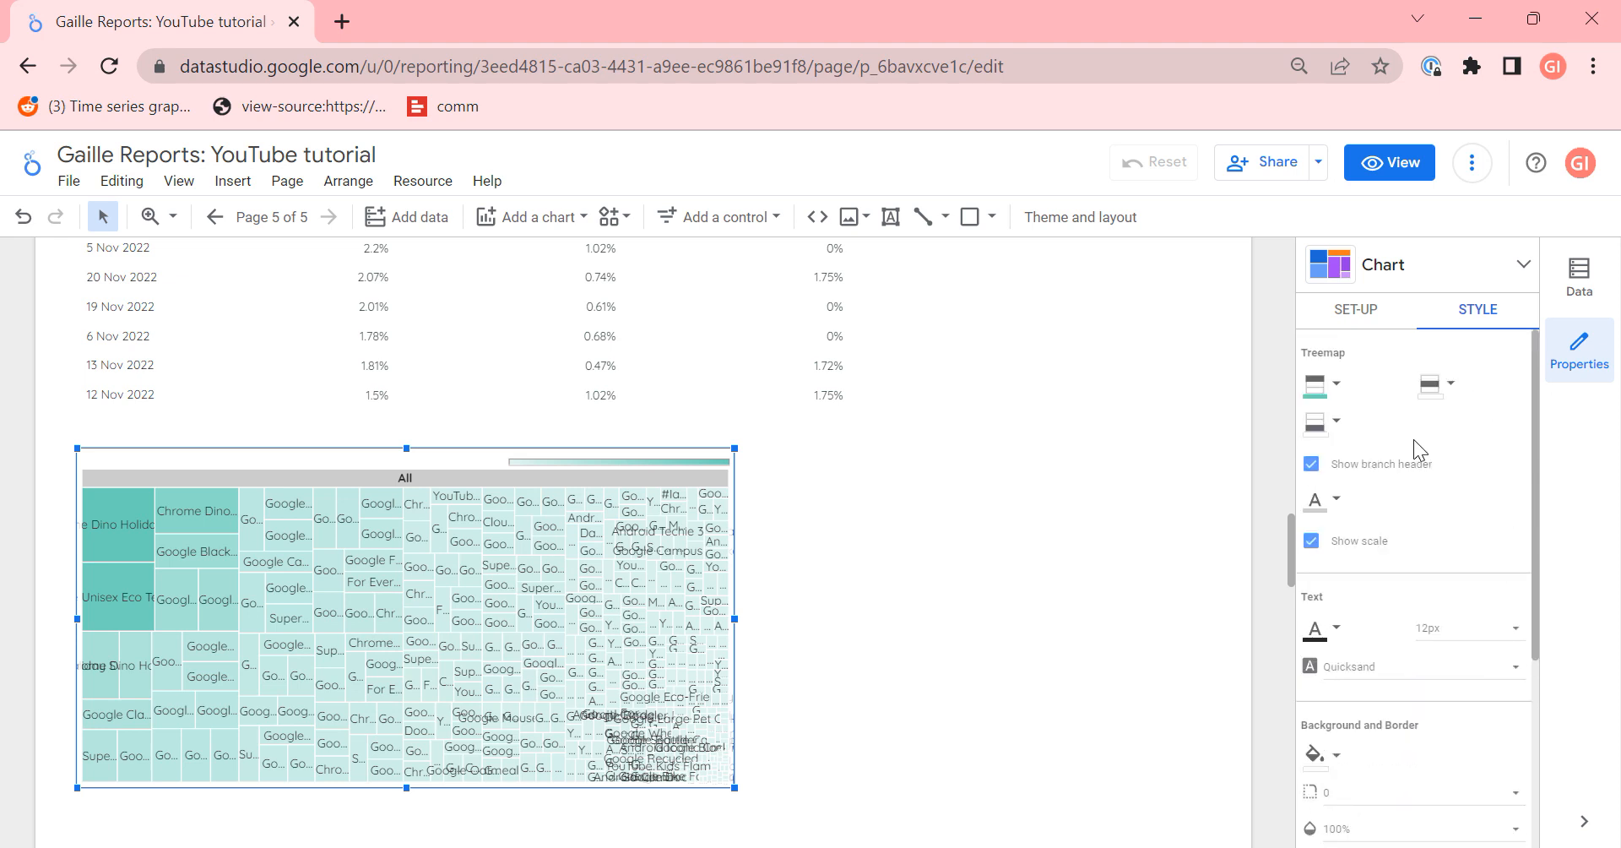
scroll(down, 3)
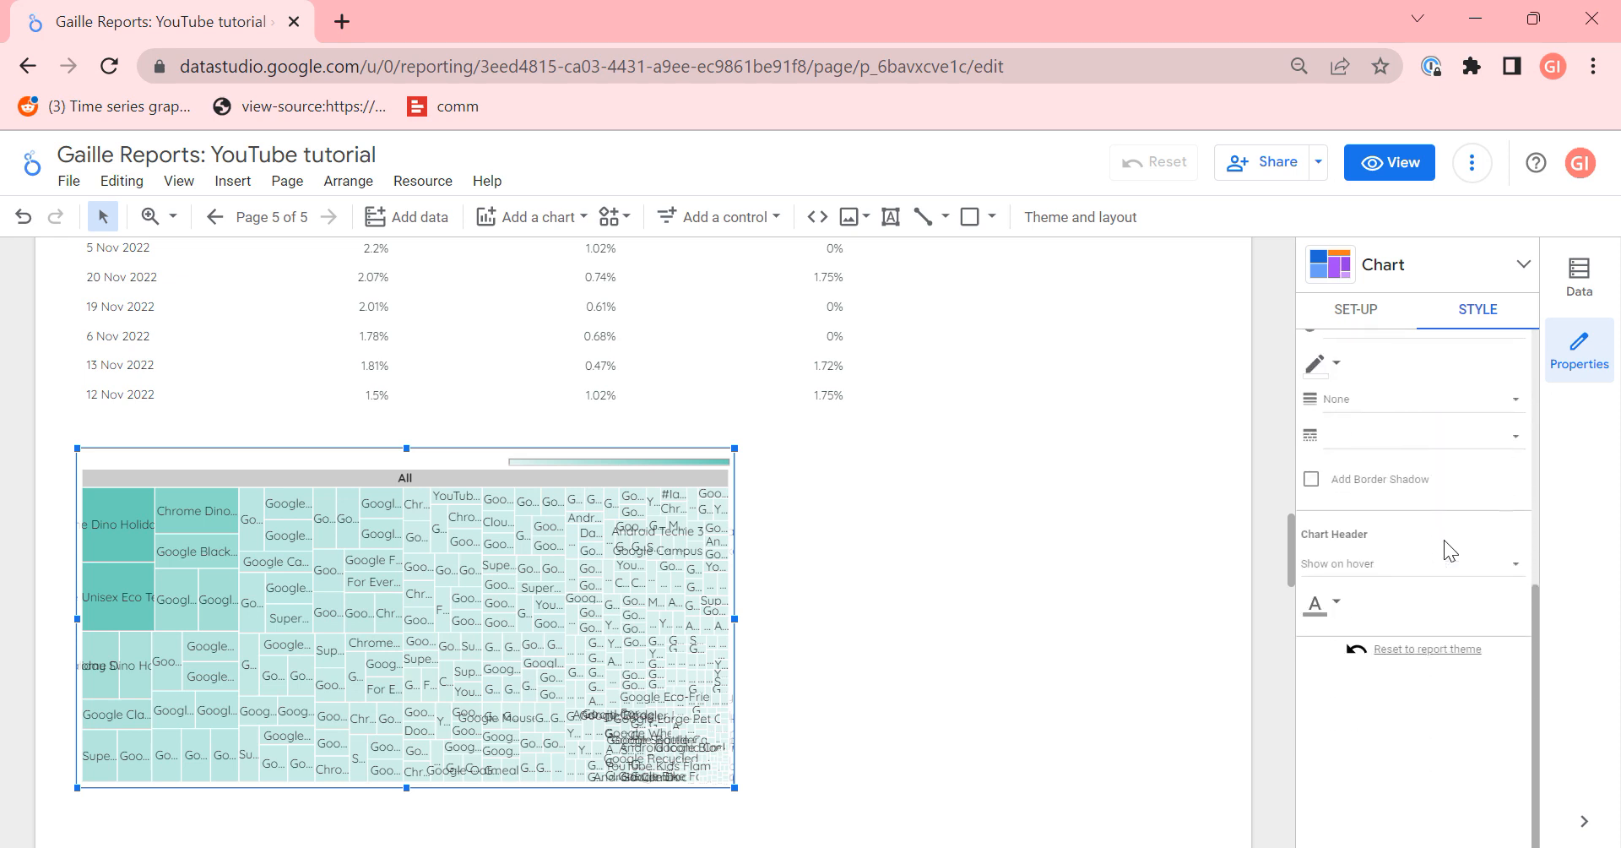
scroll(down, 3)
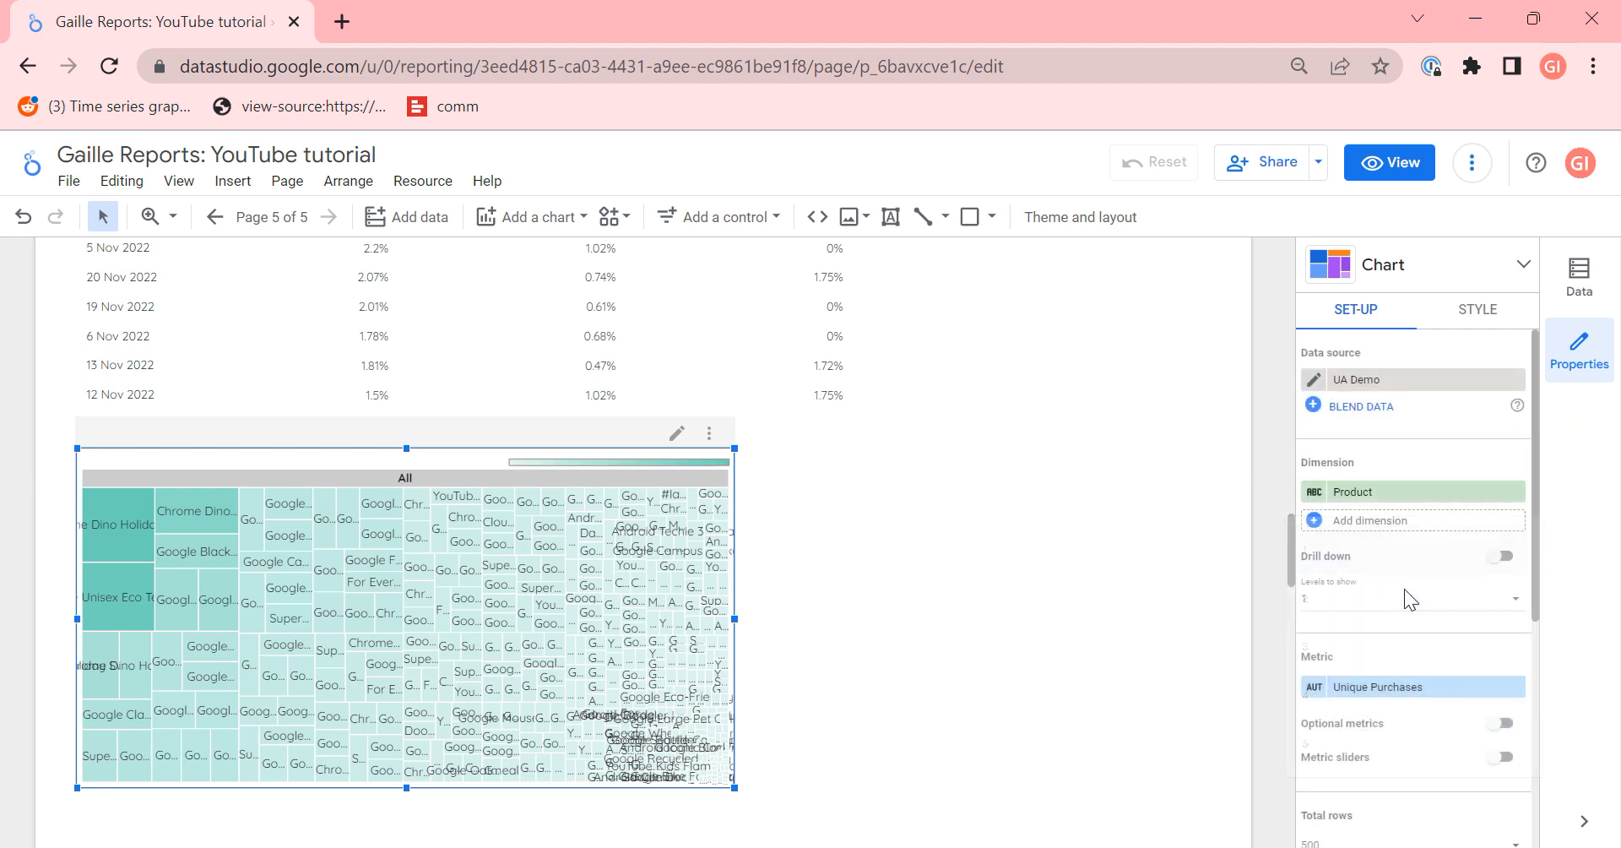
scroll(down, 3)
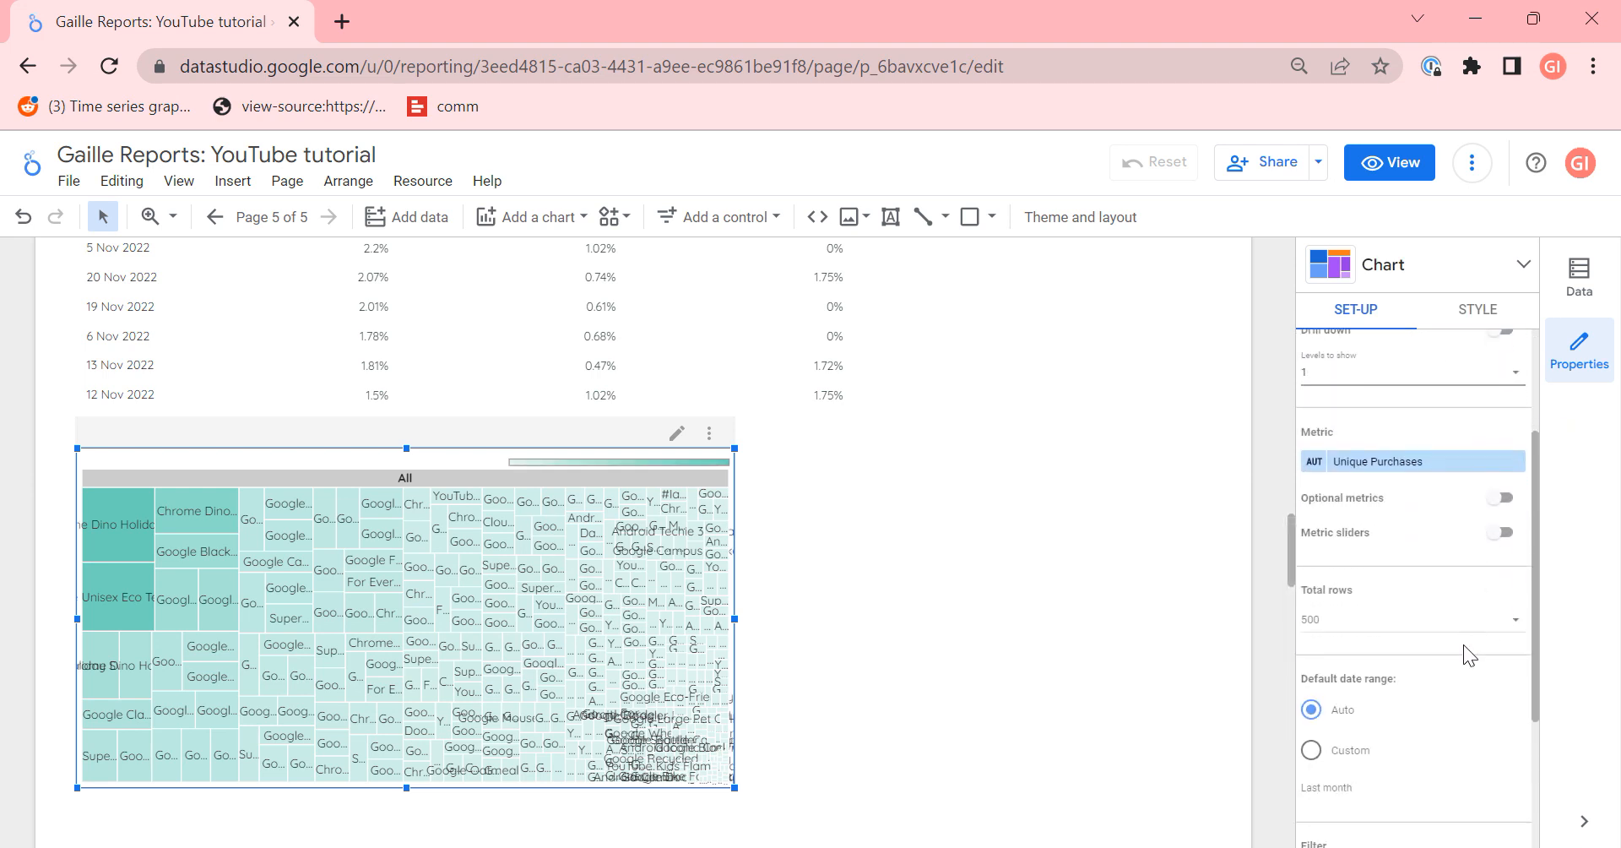
click(1408, 618)
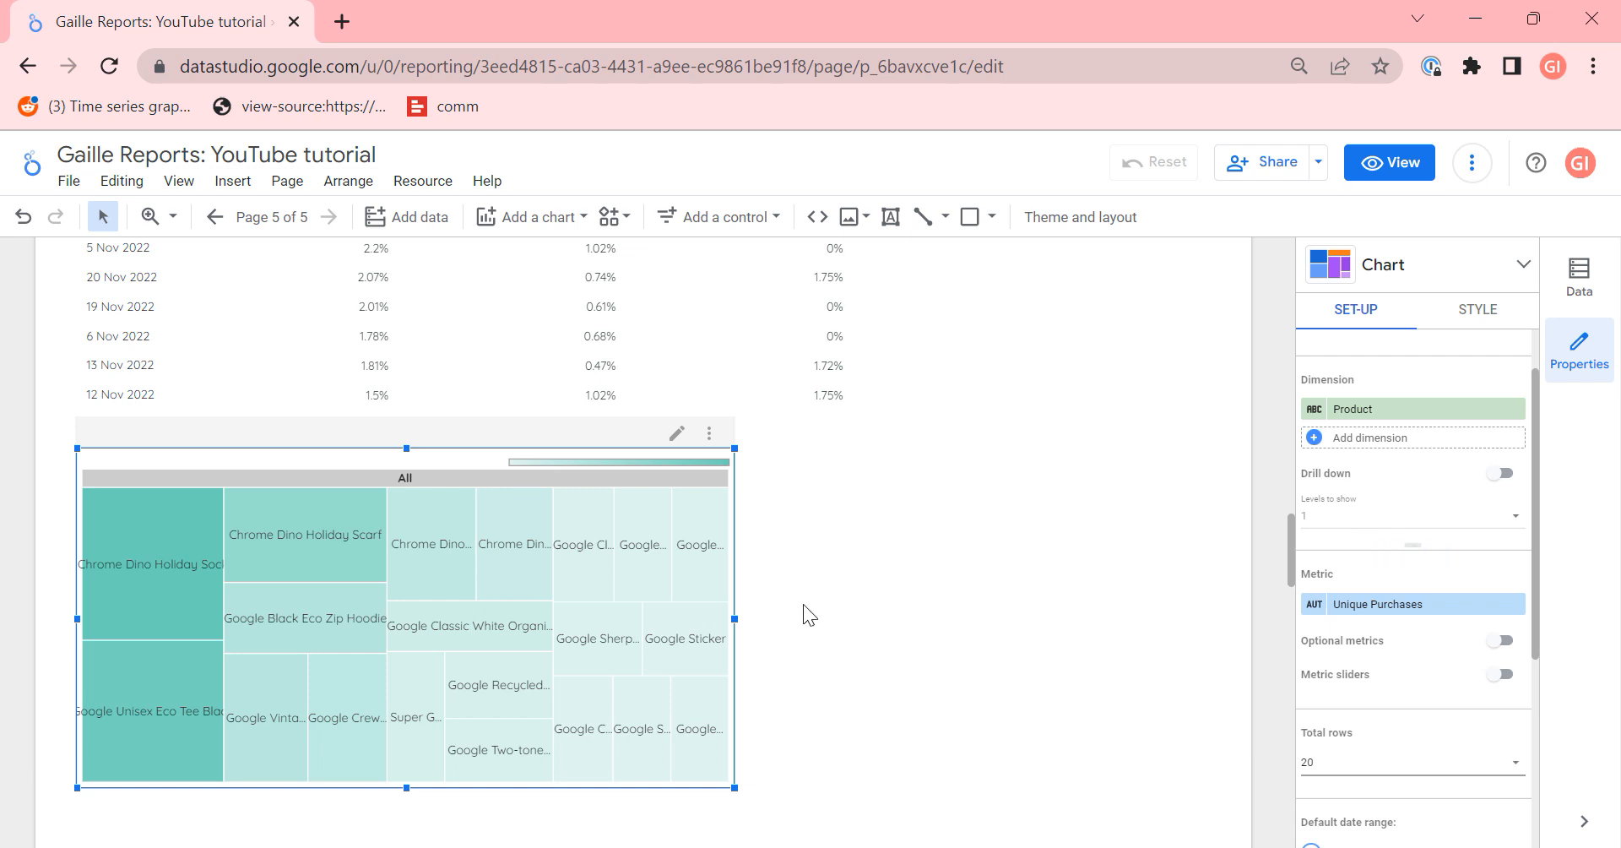
mouse_move(93, 570)
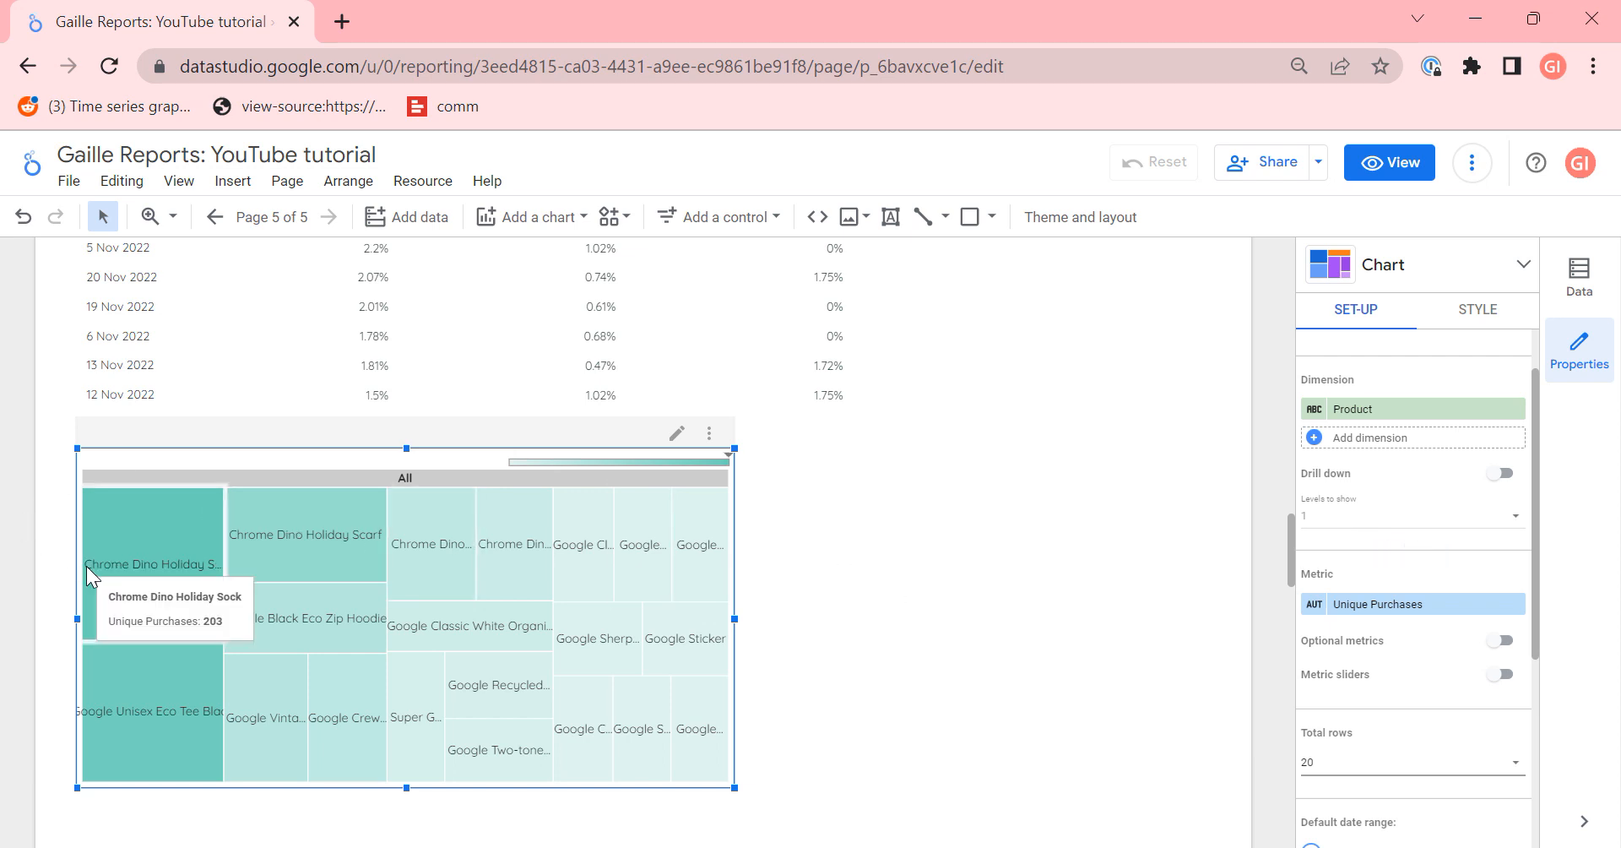
mouse_move(199, 551)
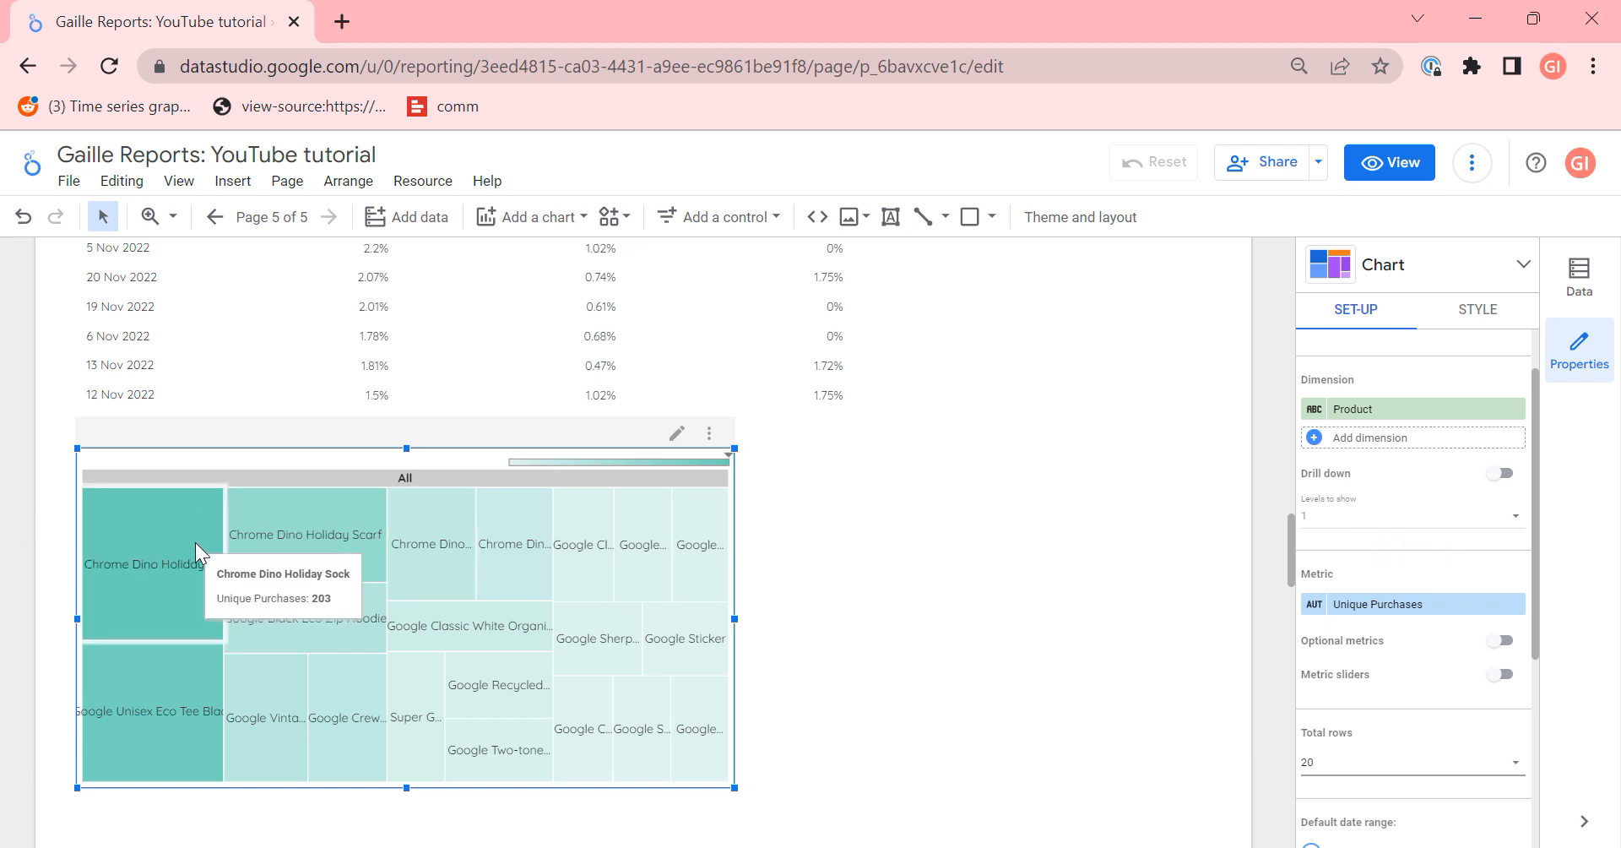
mouse_move(191, 562)
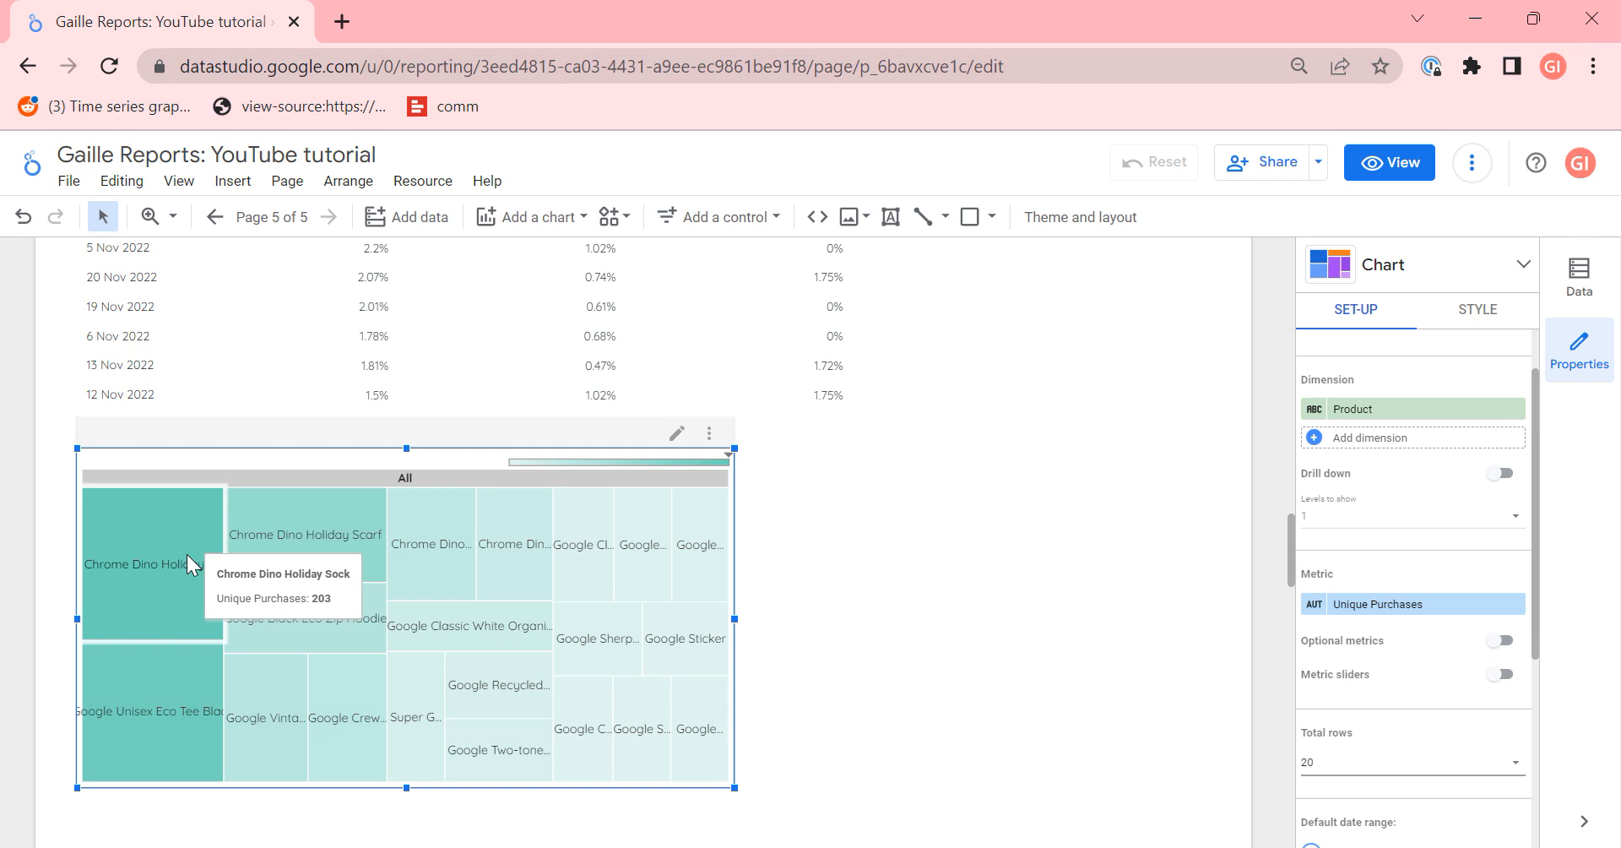
mouse_move(355, 561)
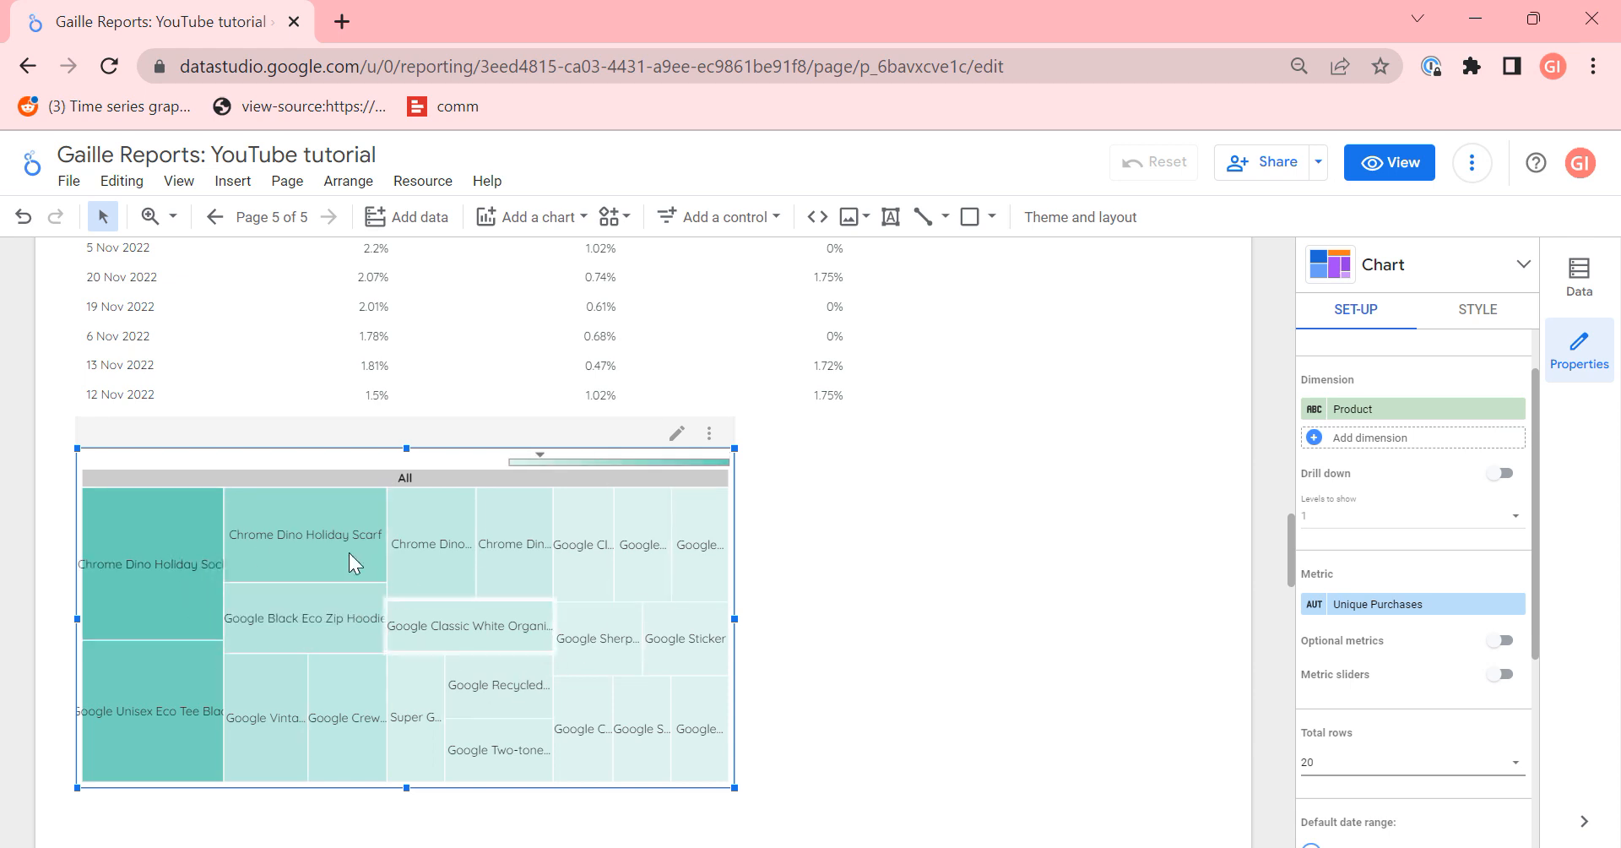
mouse_move(513, 545)
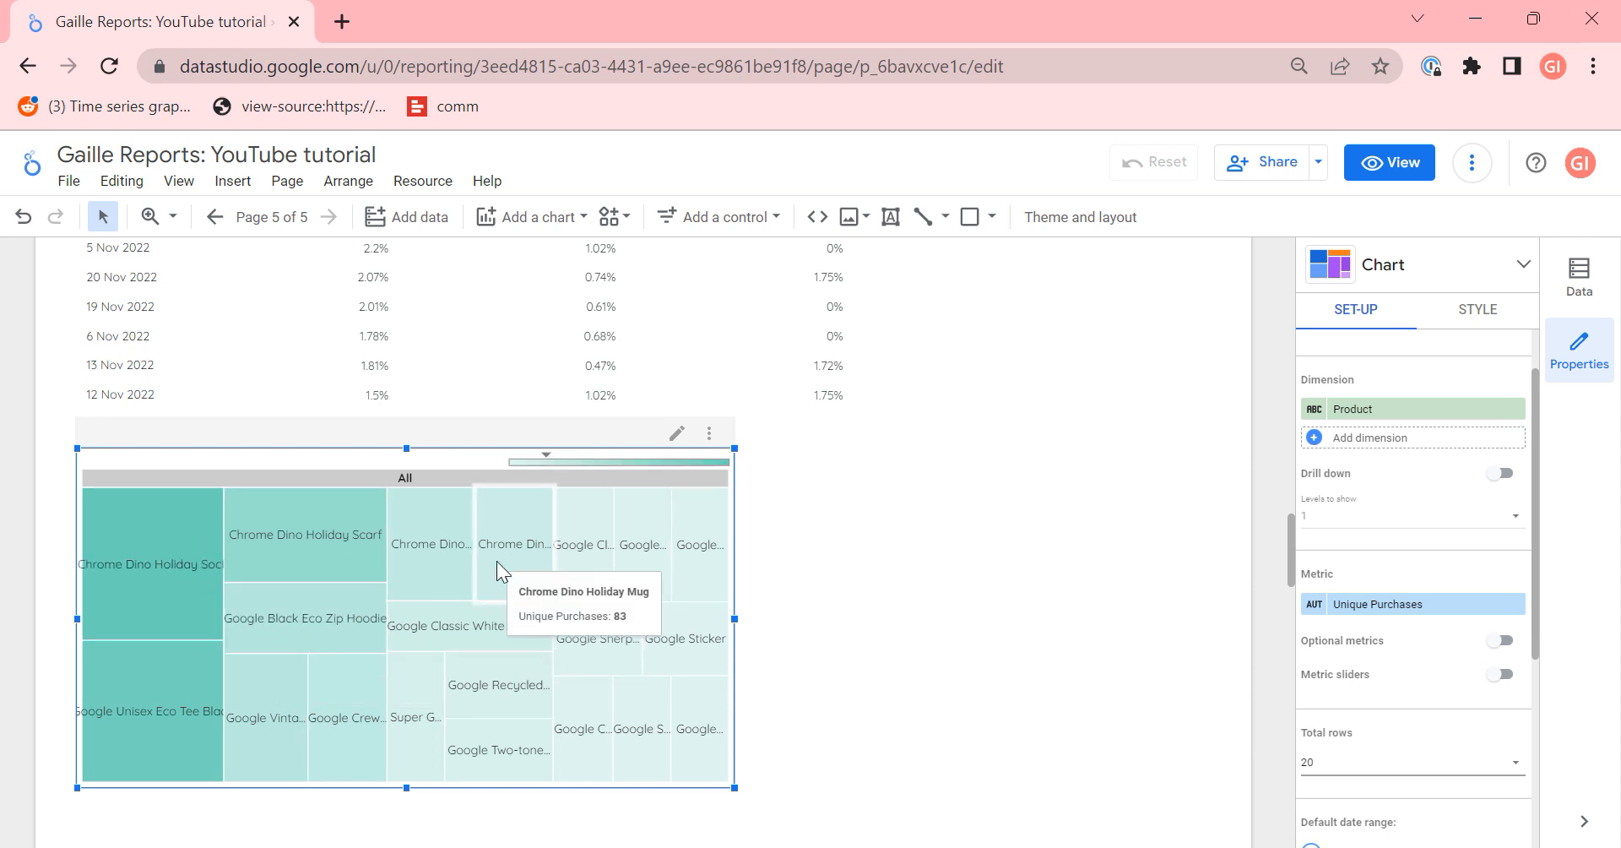
mouse_move(1434, 449)
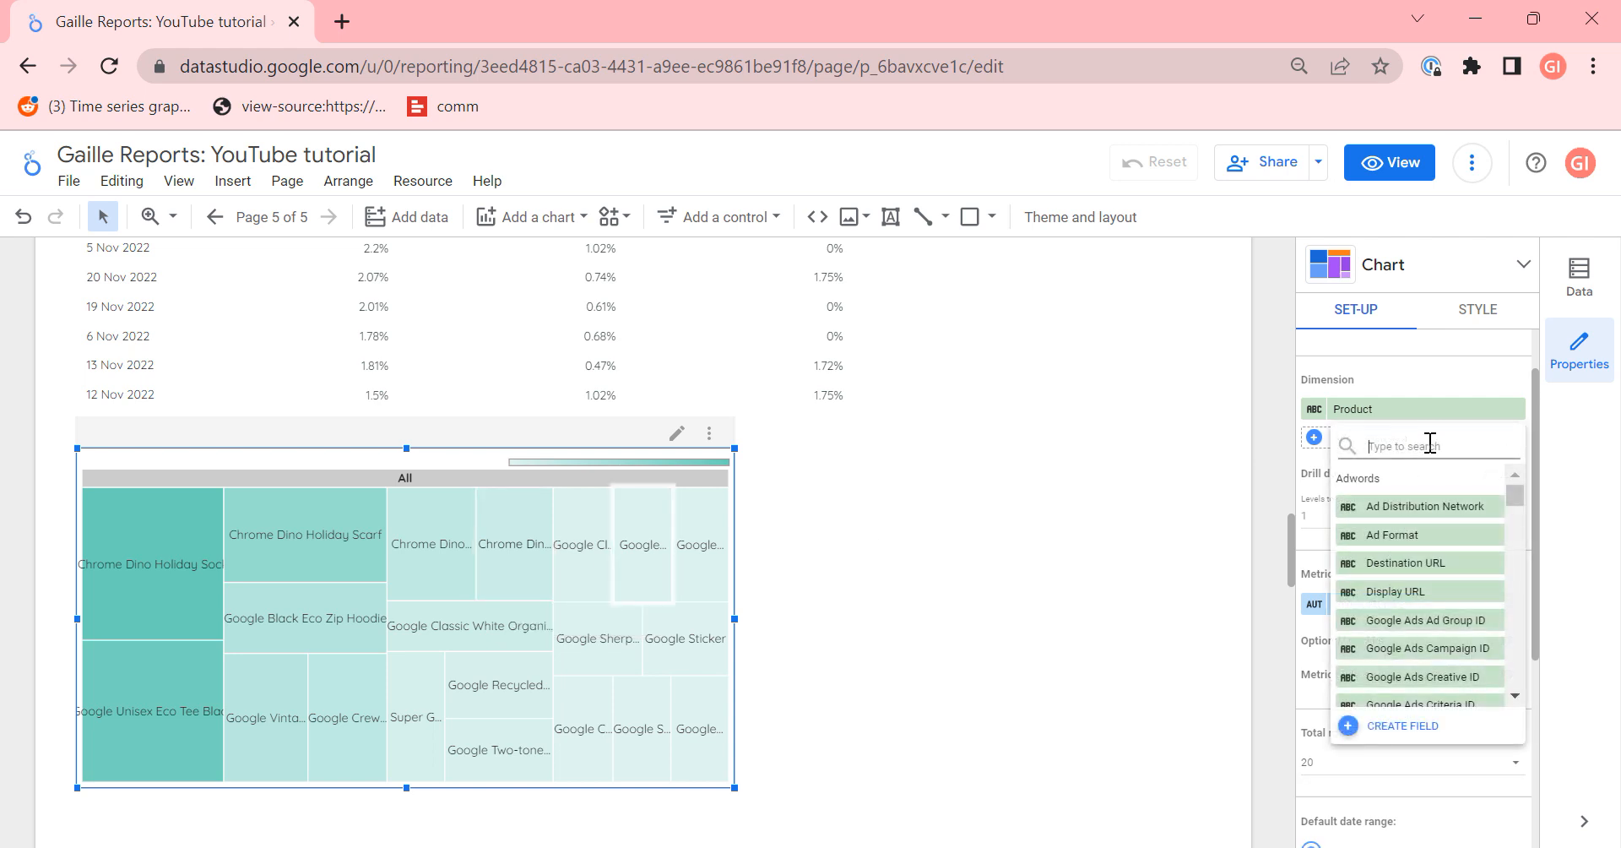
Step: Add Product Brand above Product so the treemap groups products by brand
text(brand)
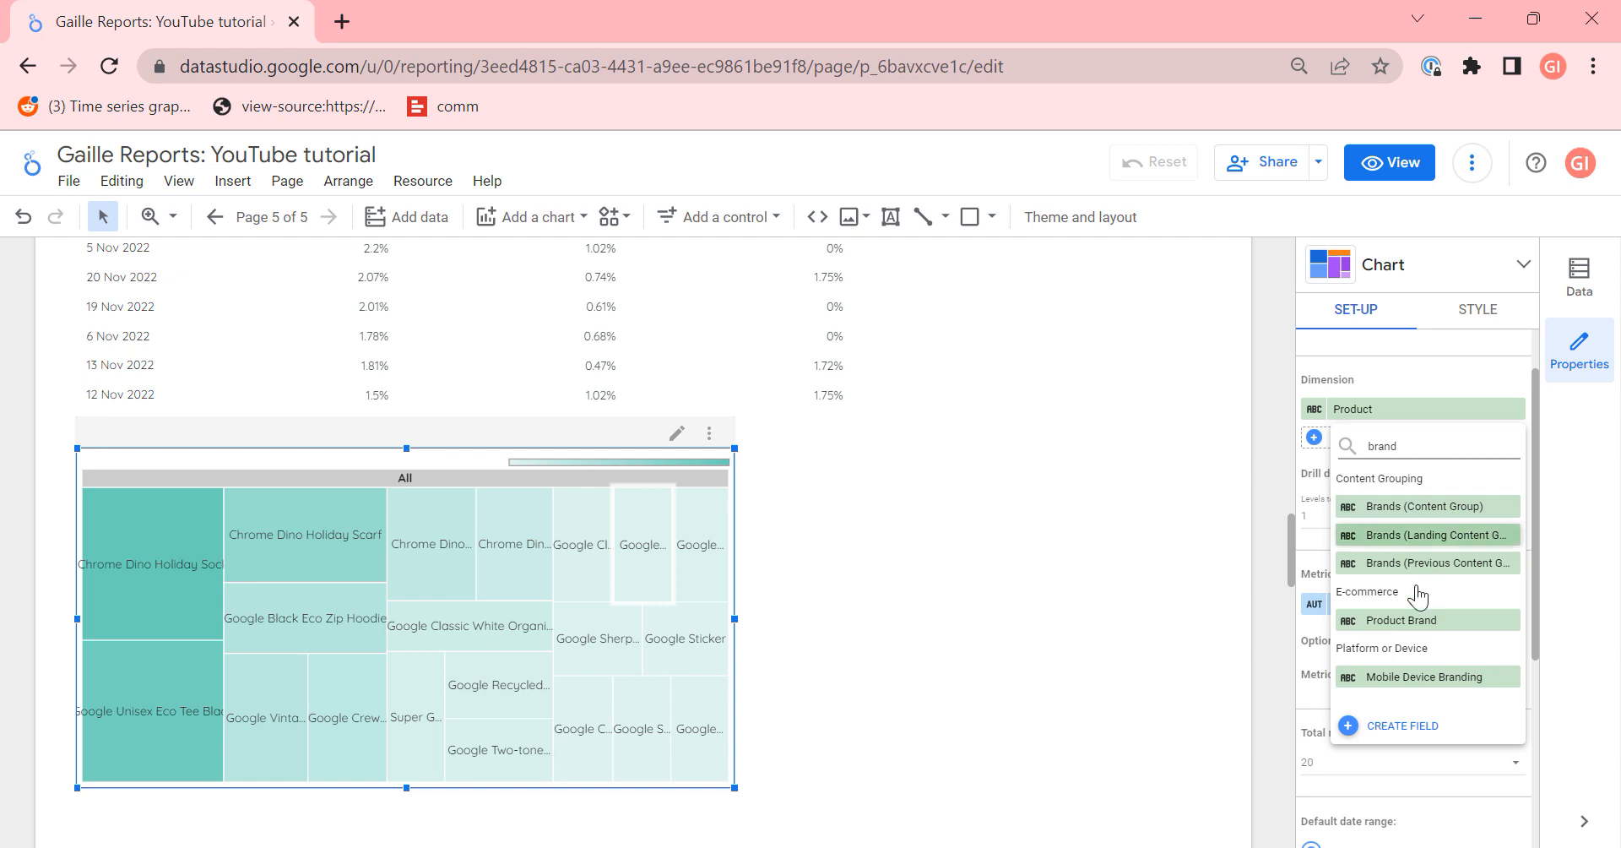
click(1398, 619)
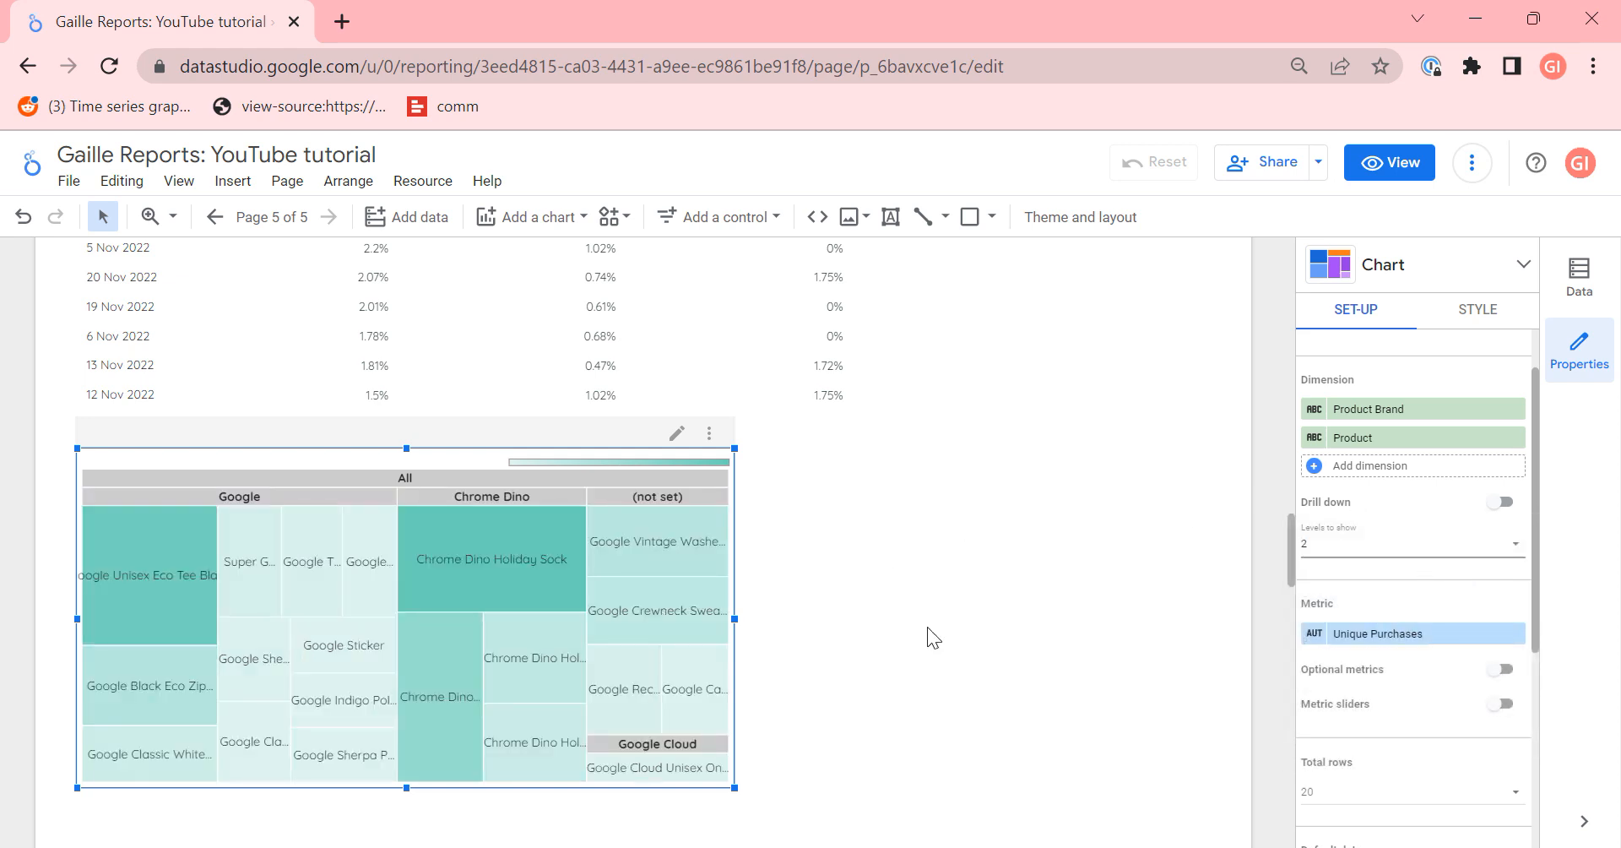
mouse_move(569, 561)
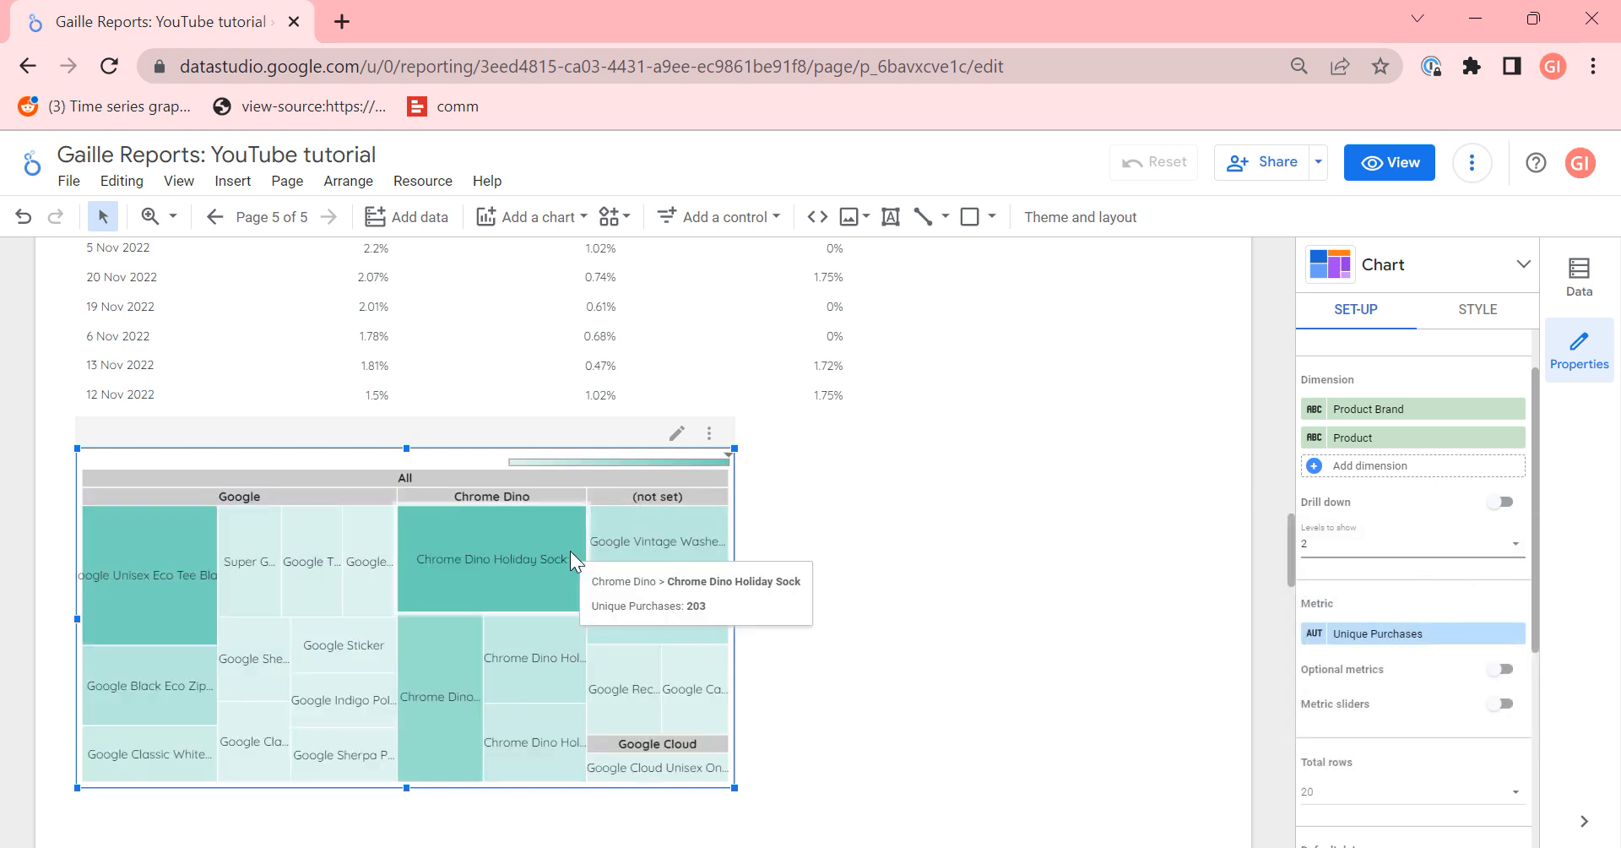
mouse_move(767, 564)
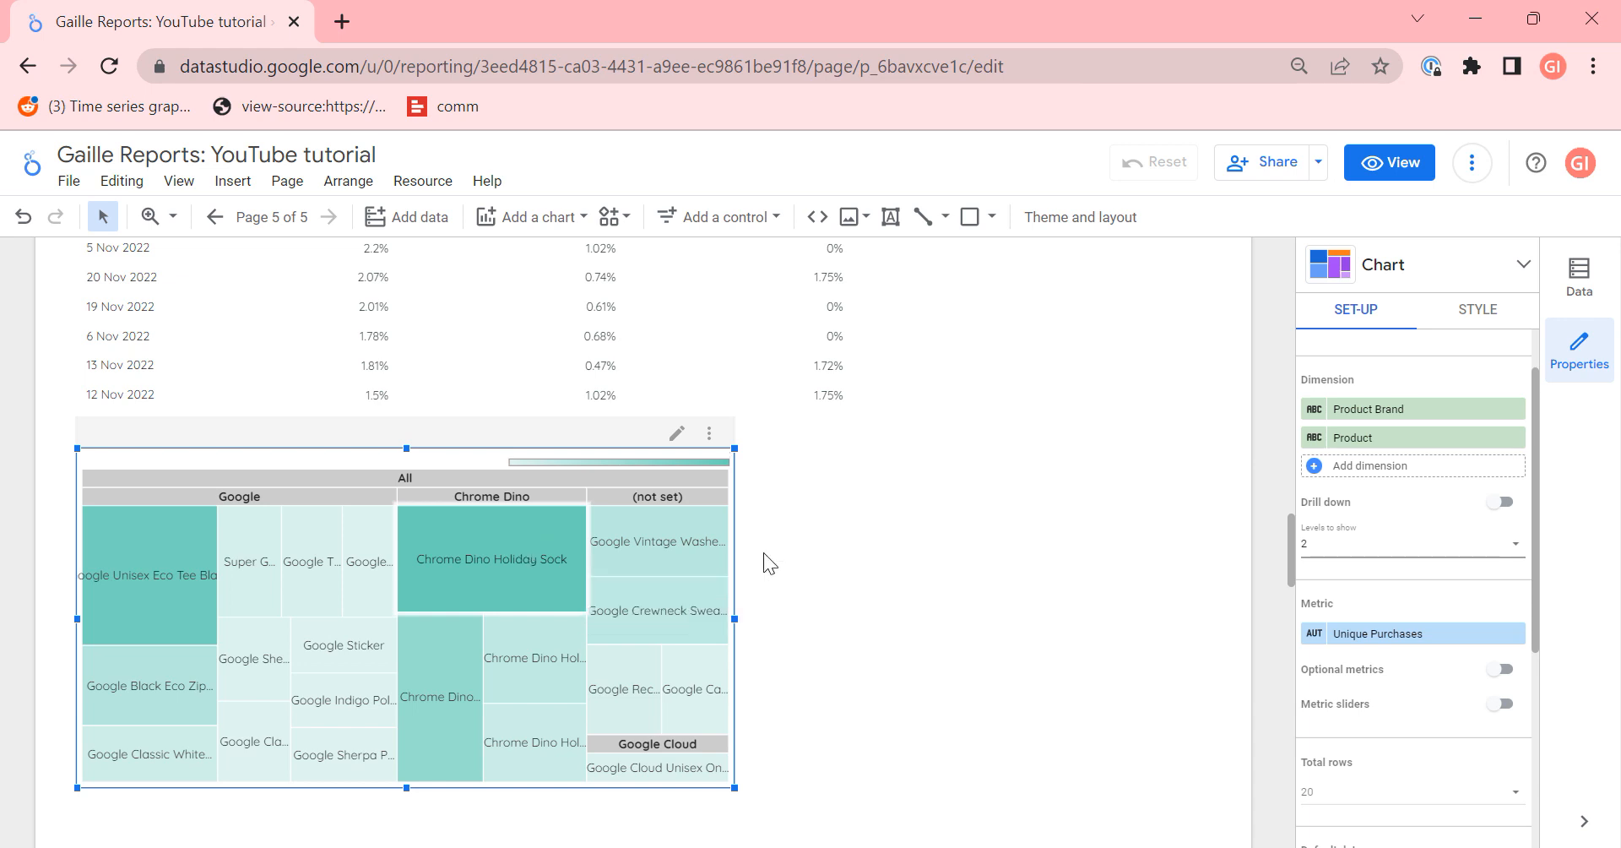
mouse_move(582, 545)
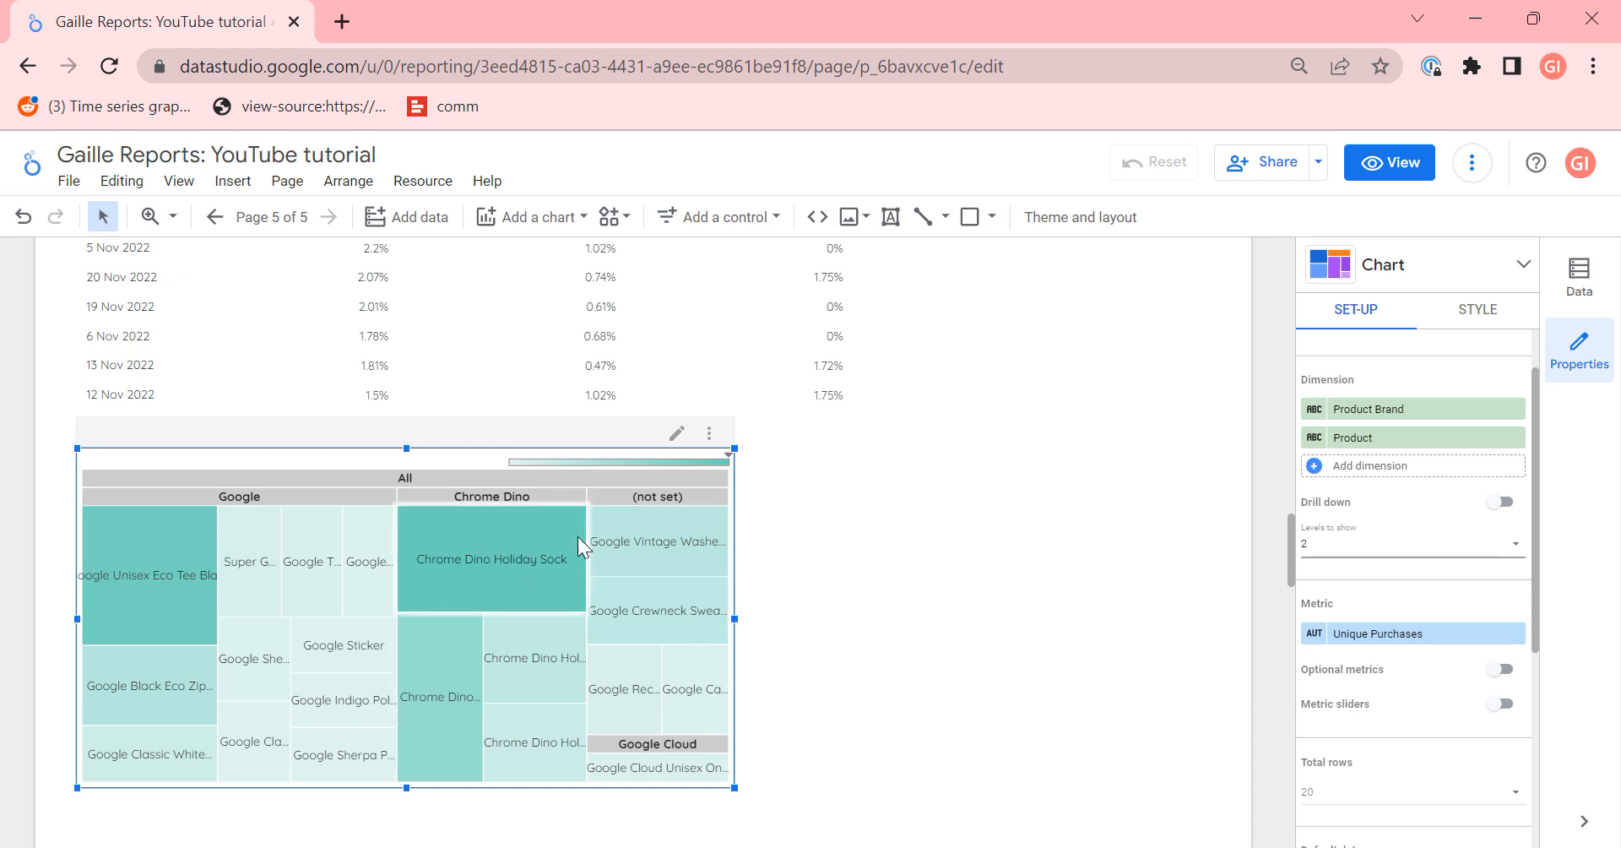
mouse_move(584, 550)
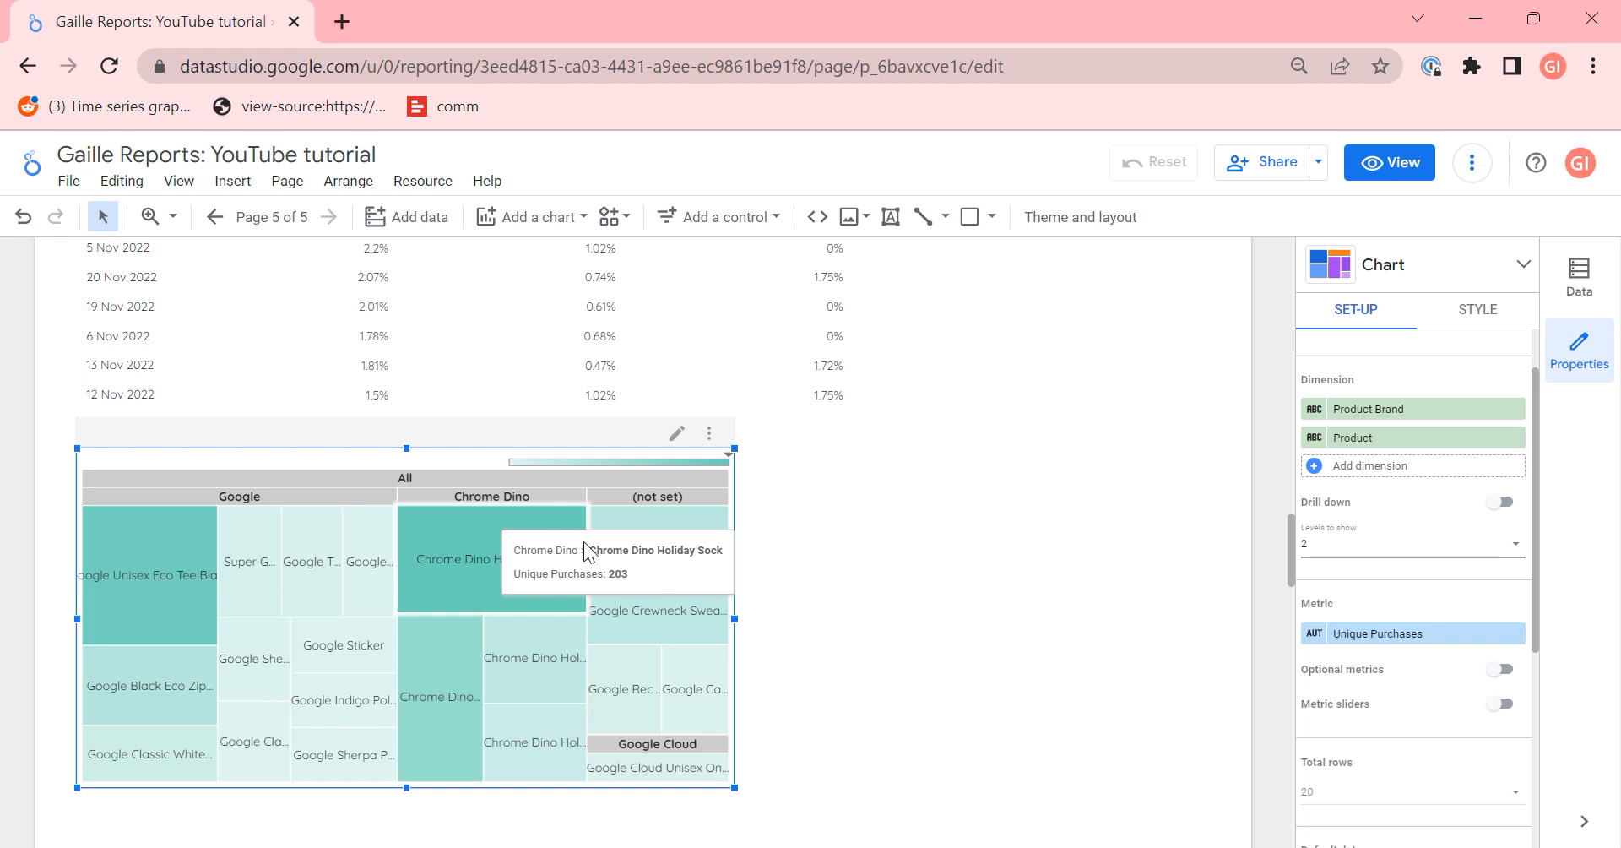
mouse_move(577, 589)
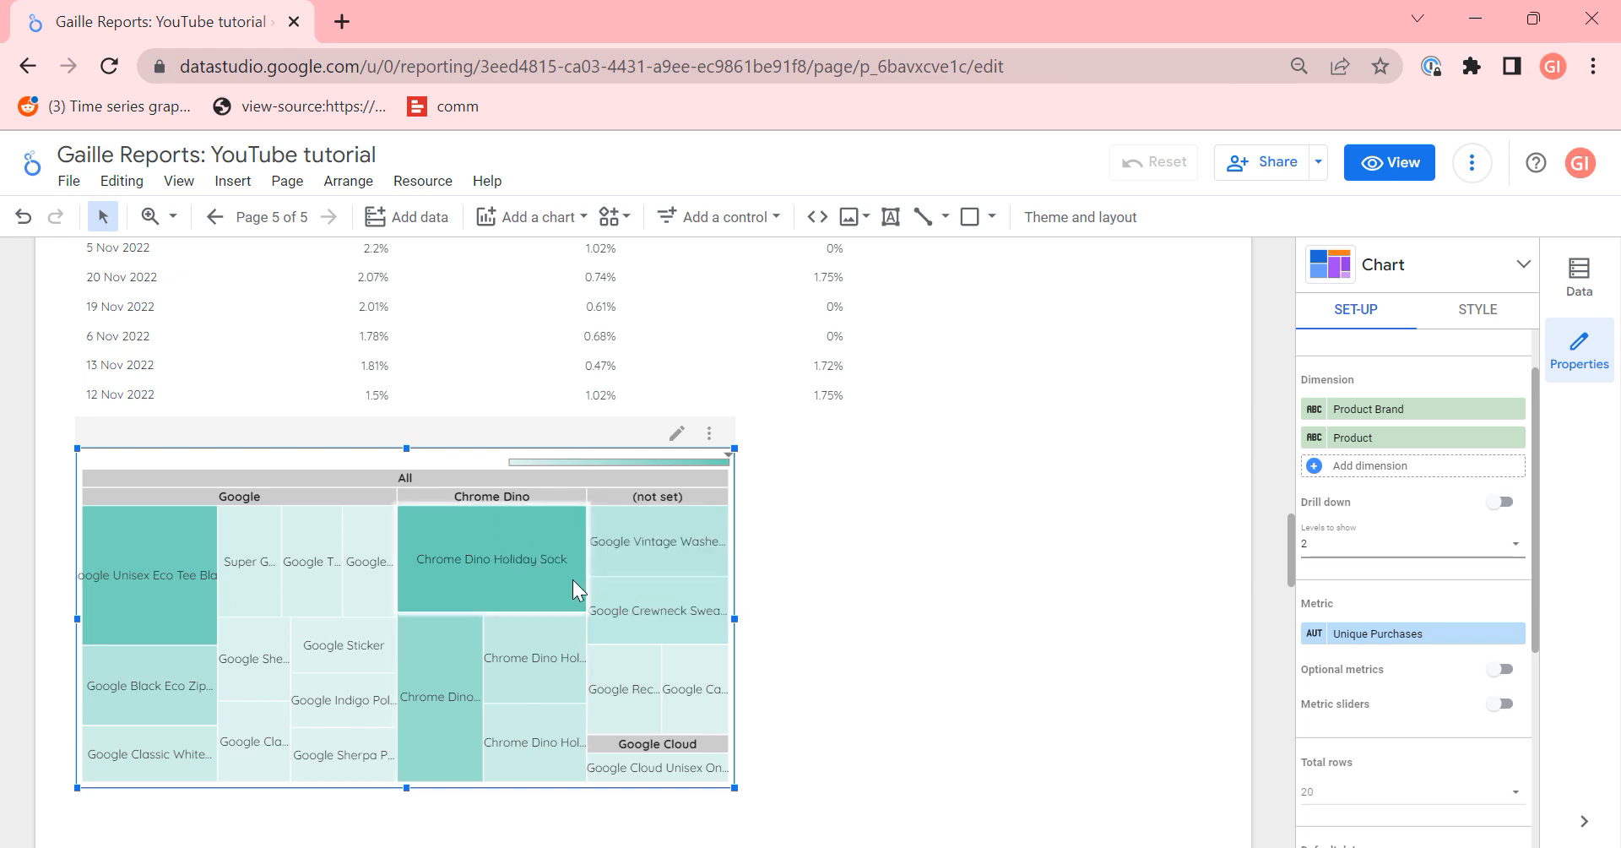
mouse_move(238, 559)
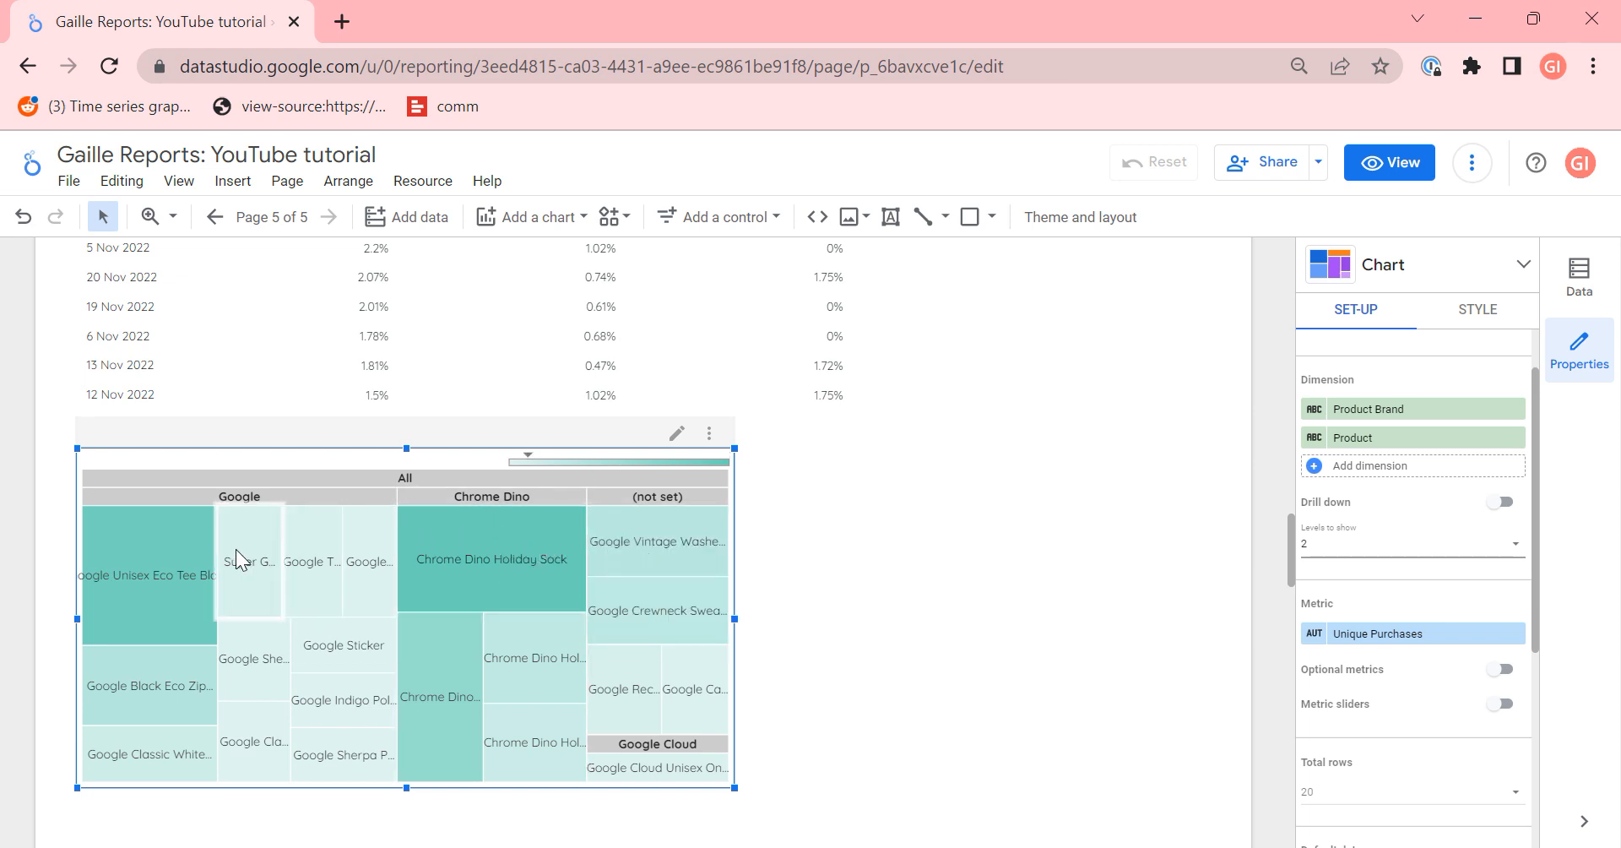
mouse_move(165, 559)
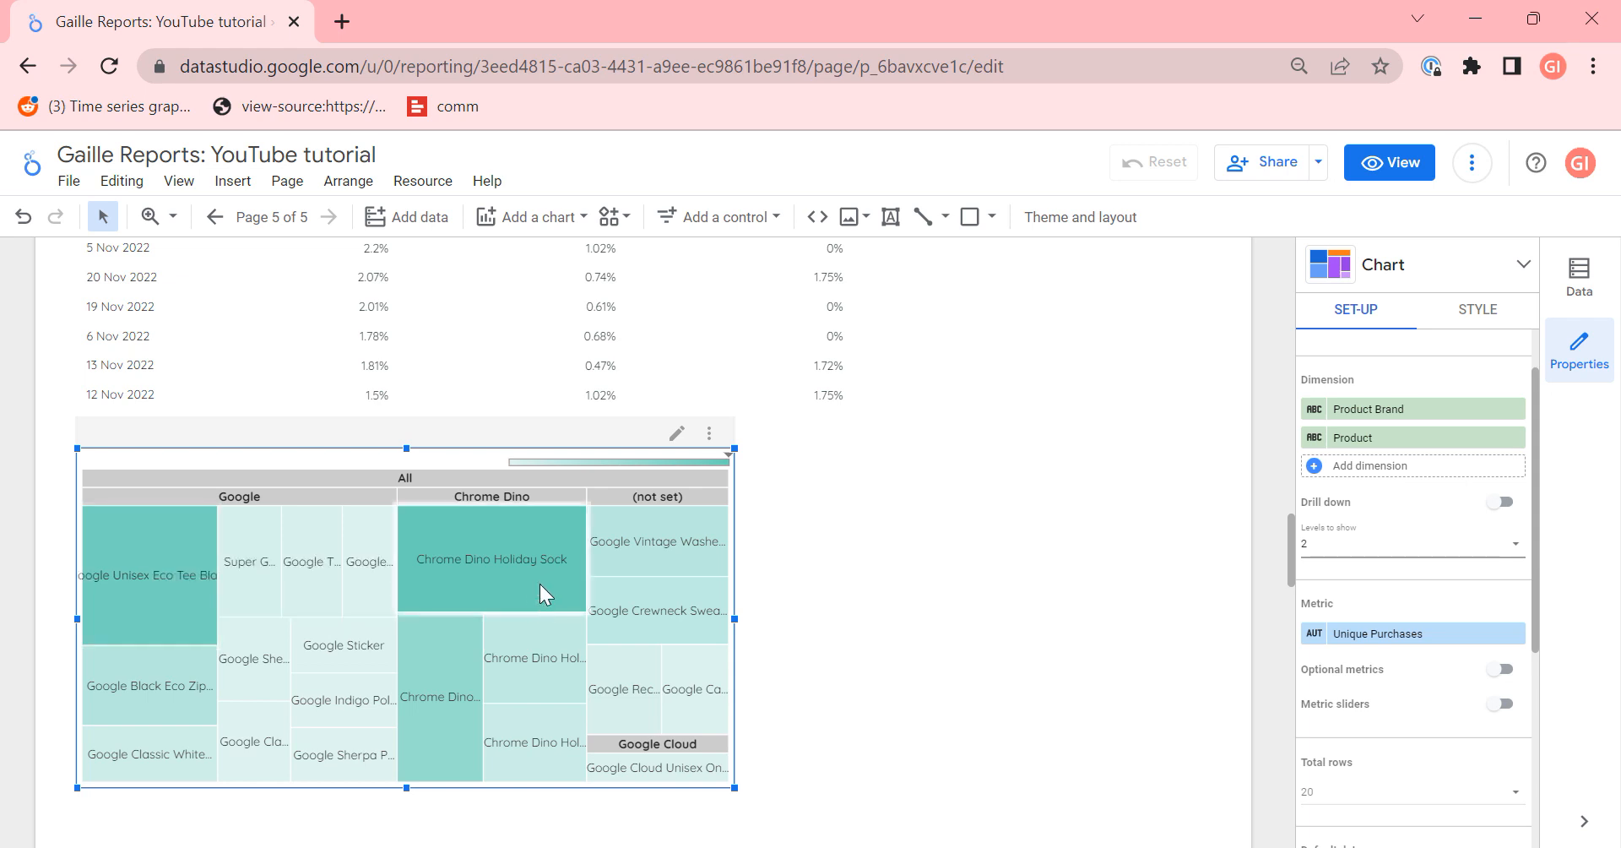
mouse_move(848, 568)
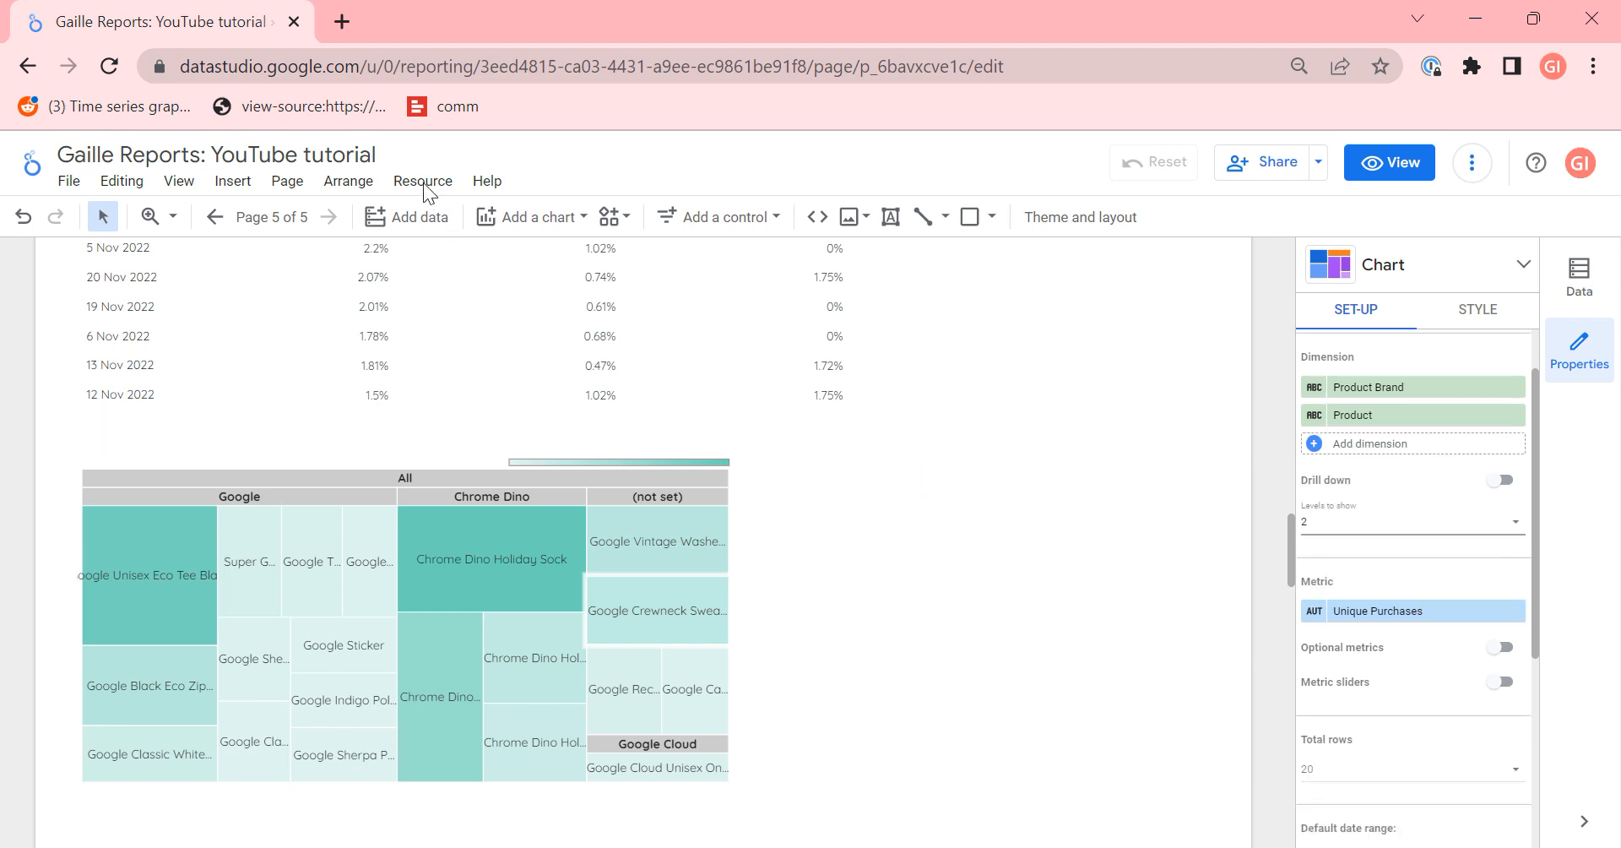
Step: Add a gauge chart of Unique Purchases to the right of the treemap
click(530, 216)
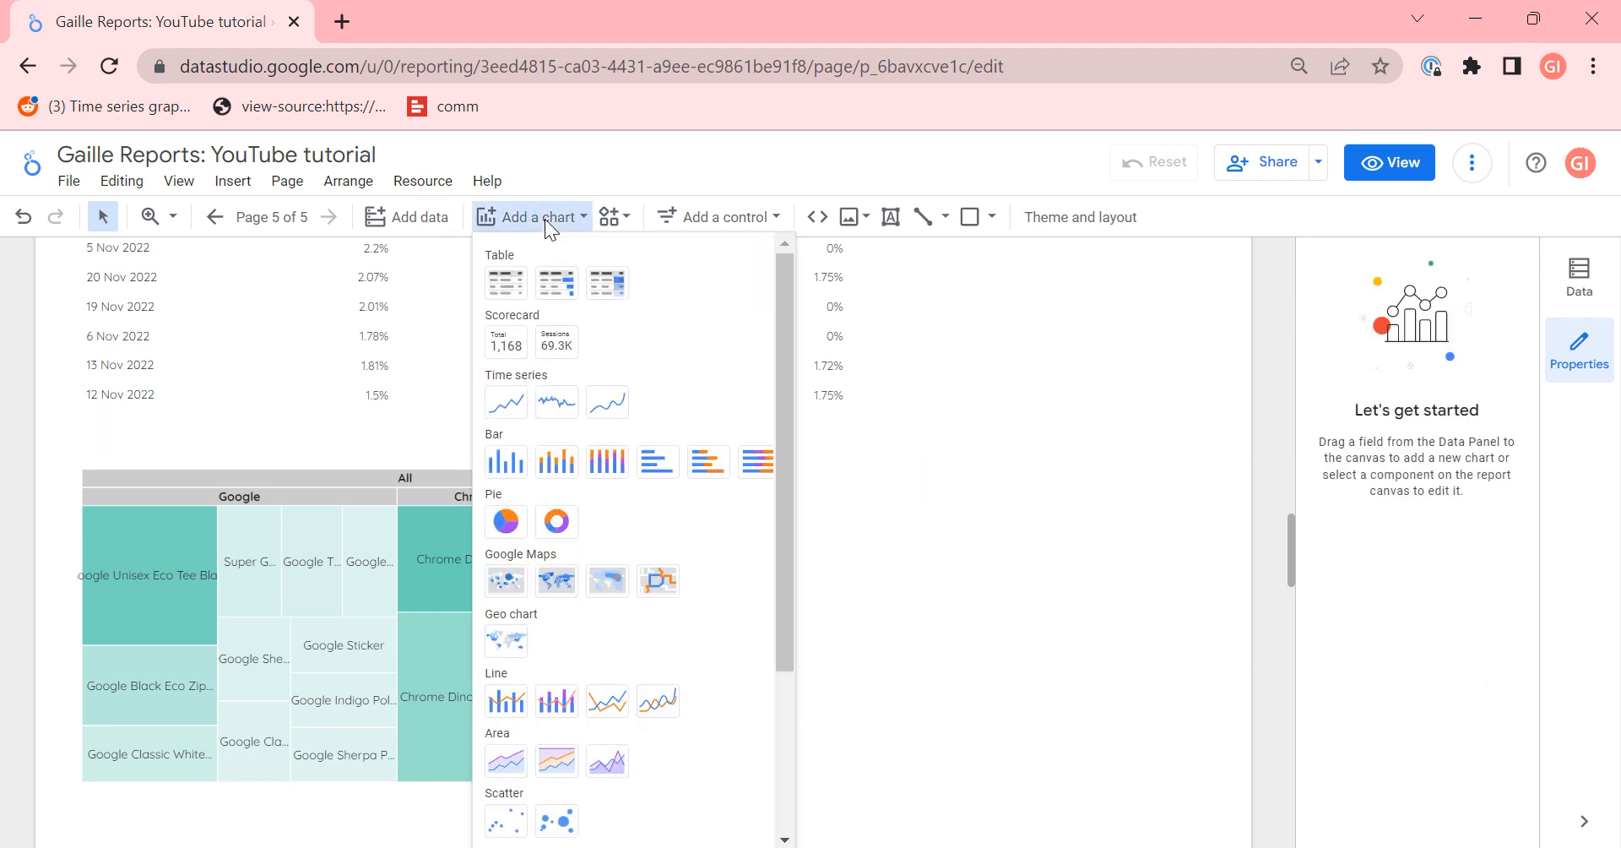
click(532, 218)
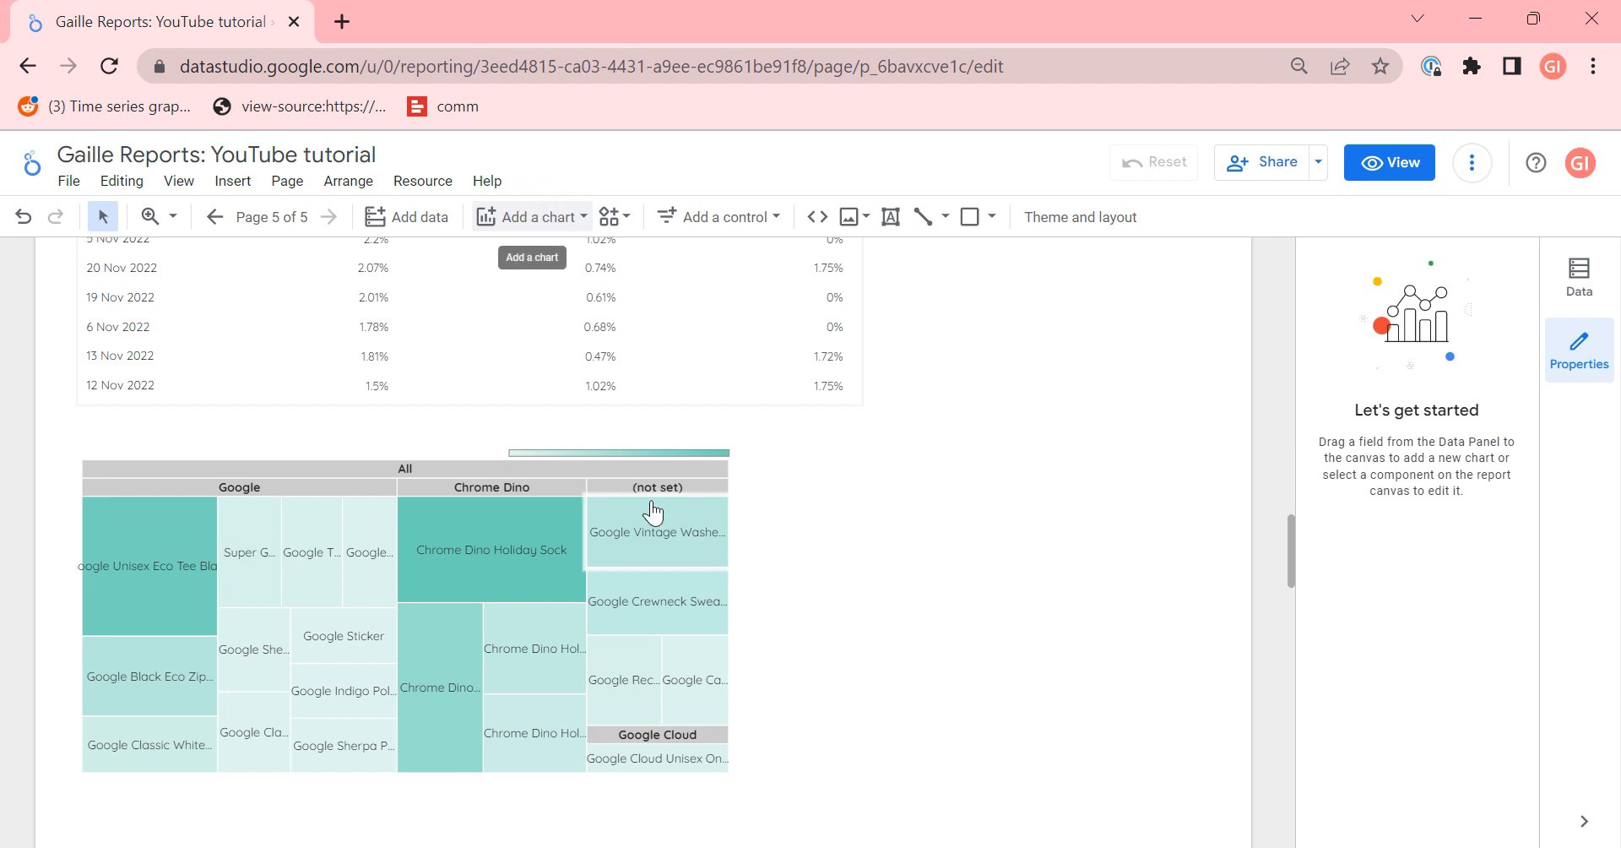
click(530, 218)
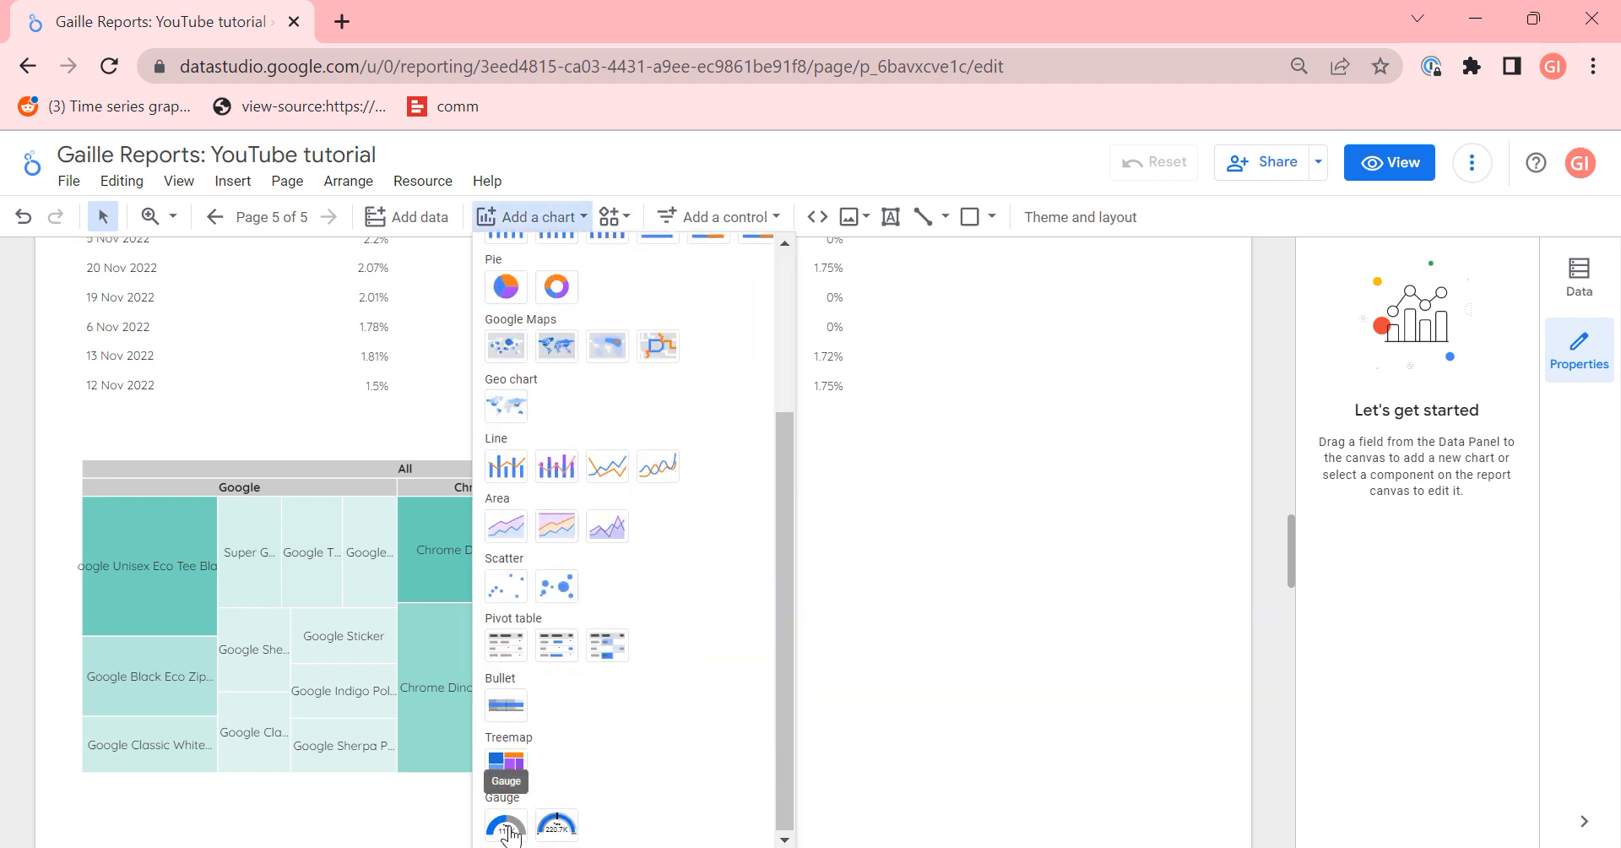
click(504, 826)
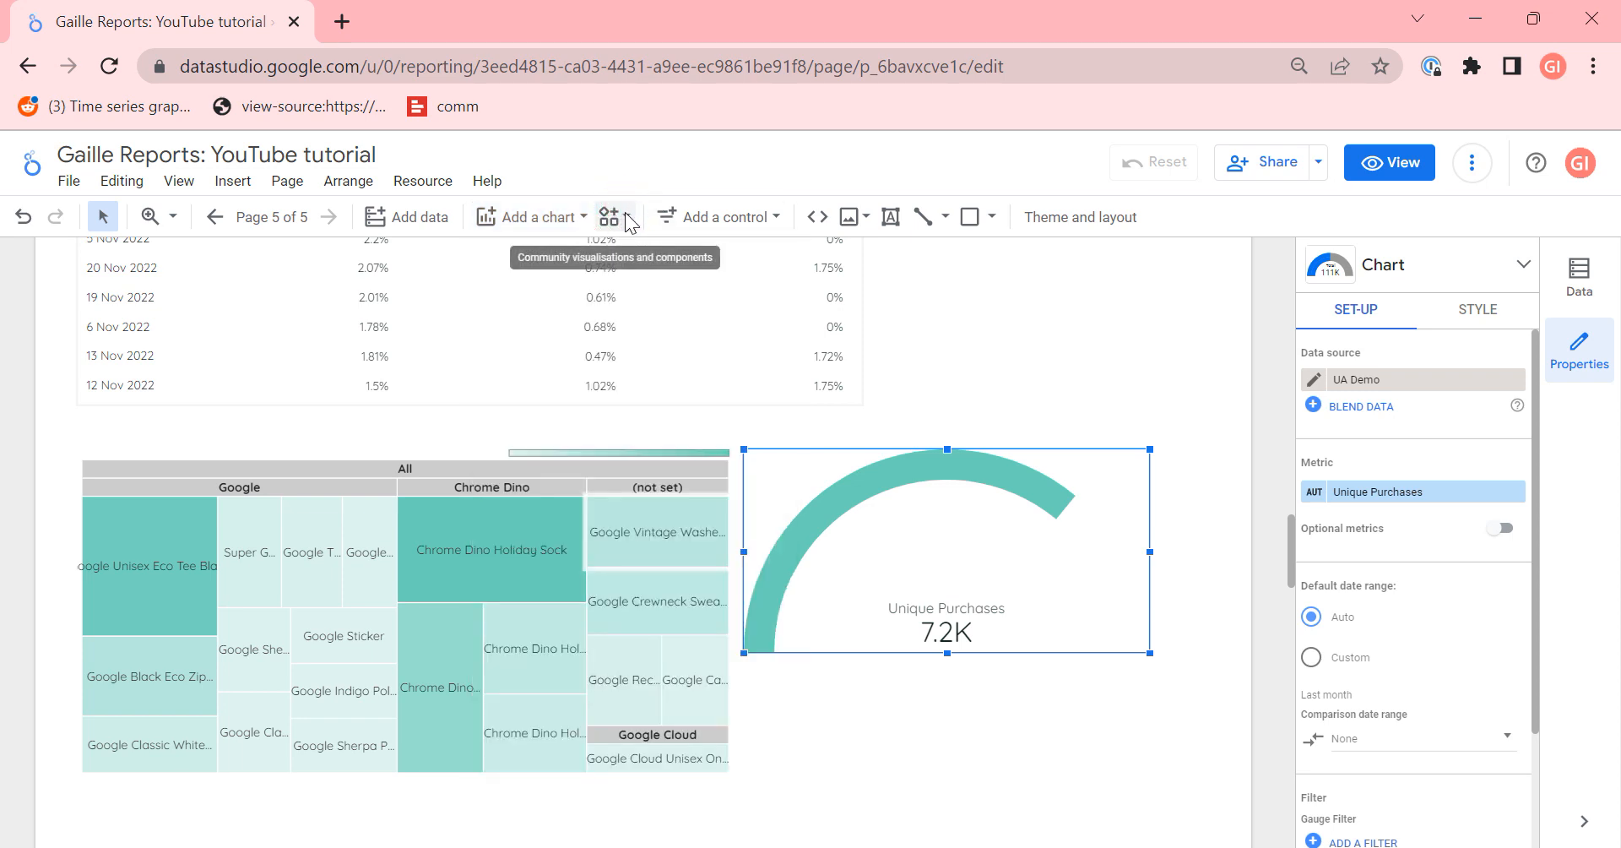
Step: Add the community Gauge by Google visualisation below the first gauge
click(608, 216)
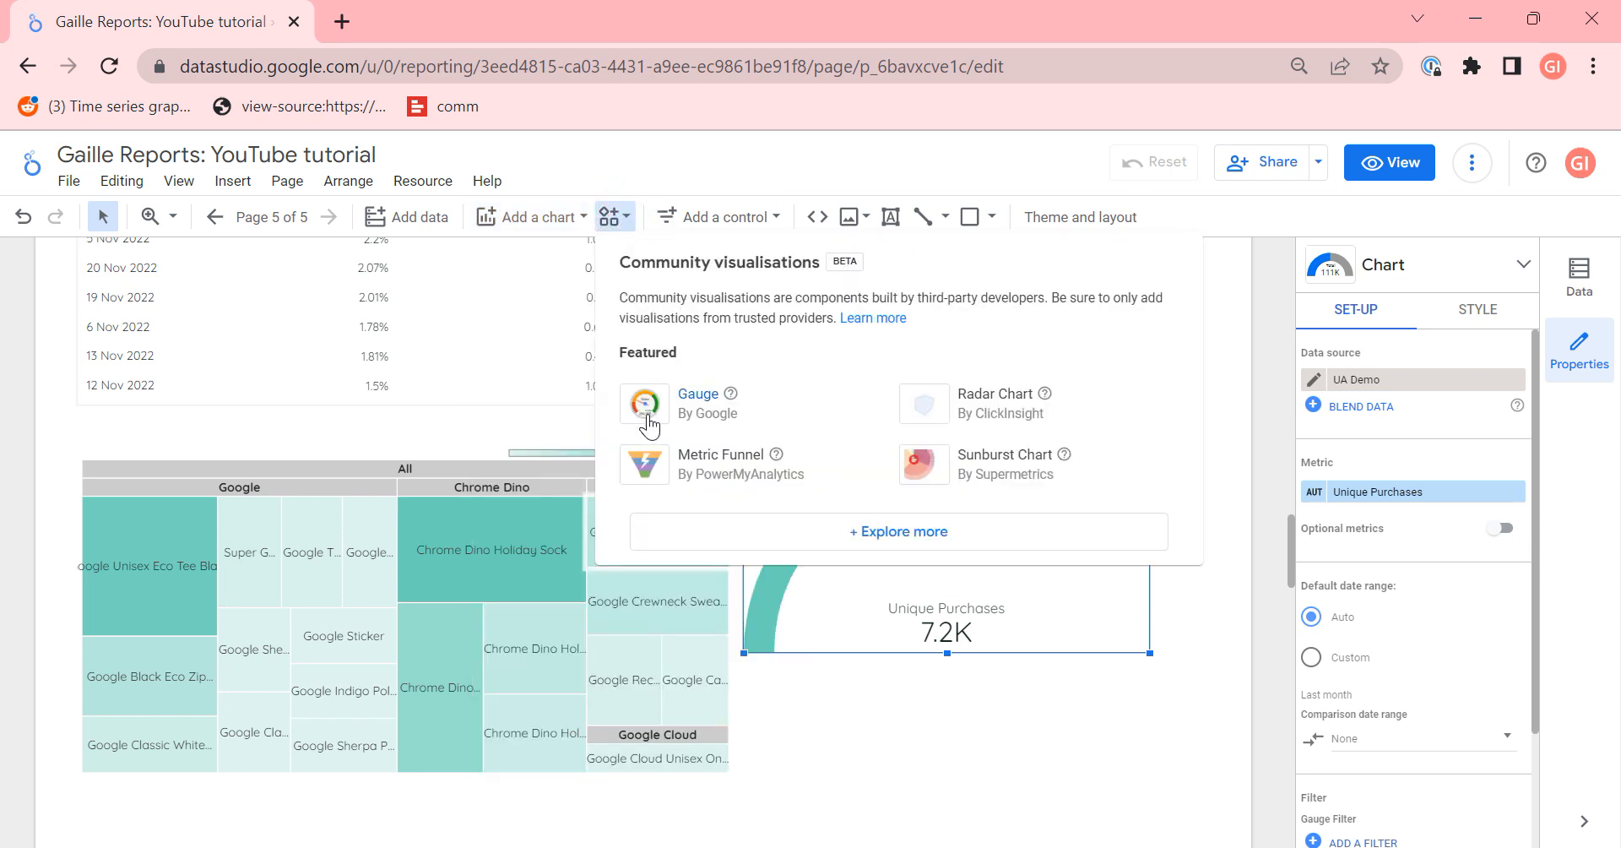
click(644, 403)
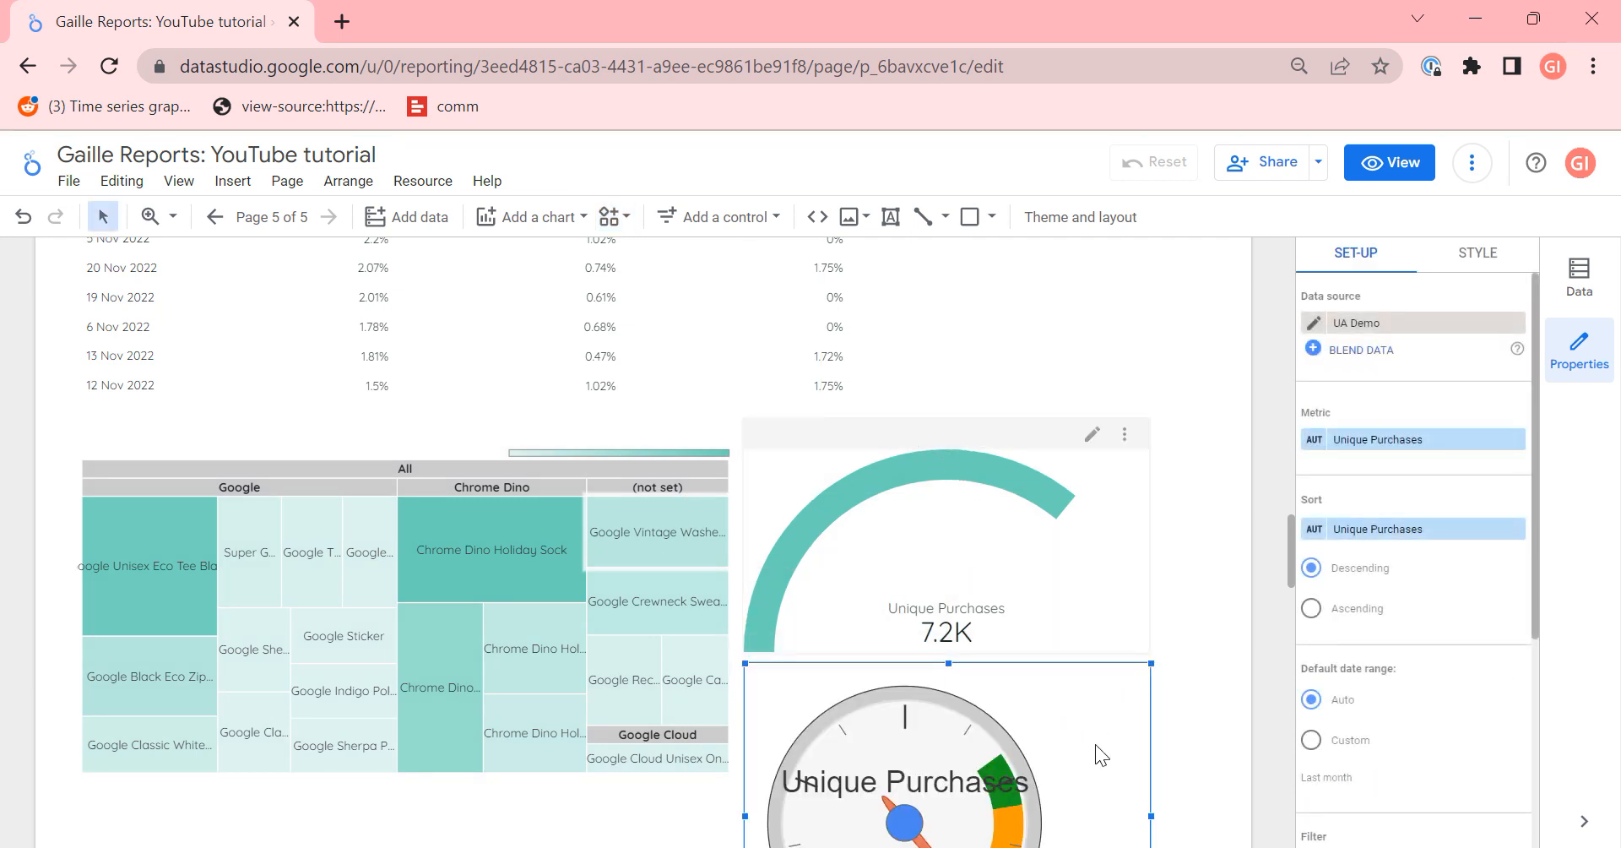
scroll(down, 3)
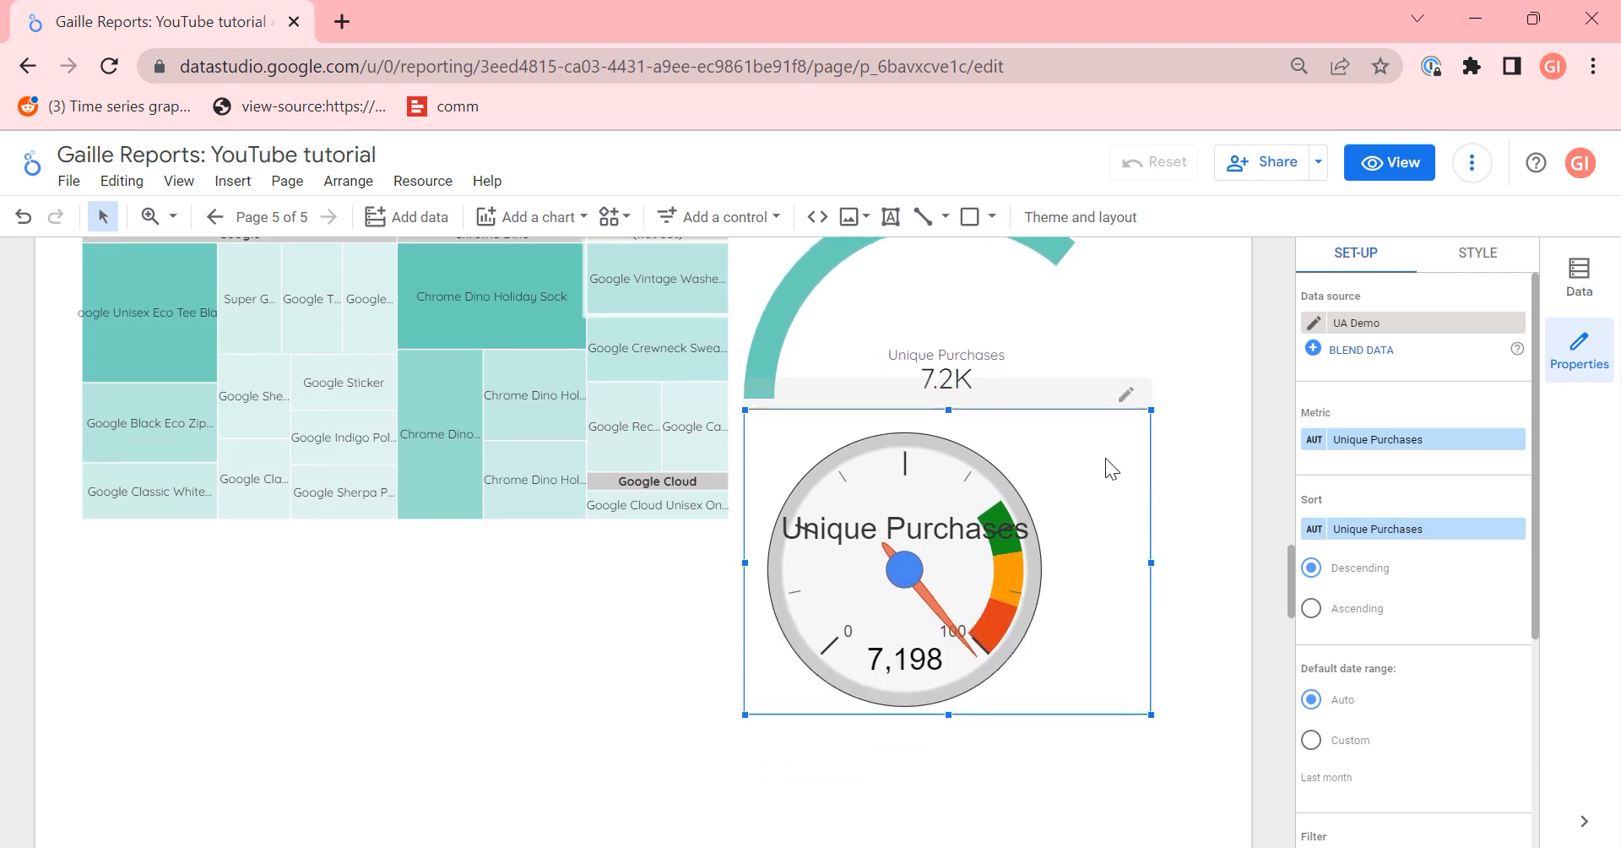
mouse_move(1047, 584)
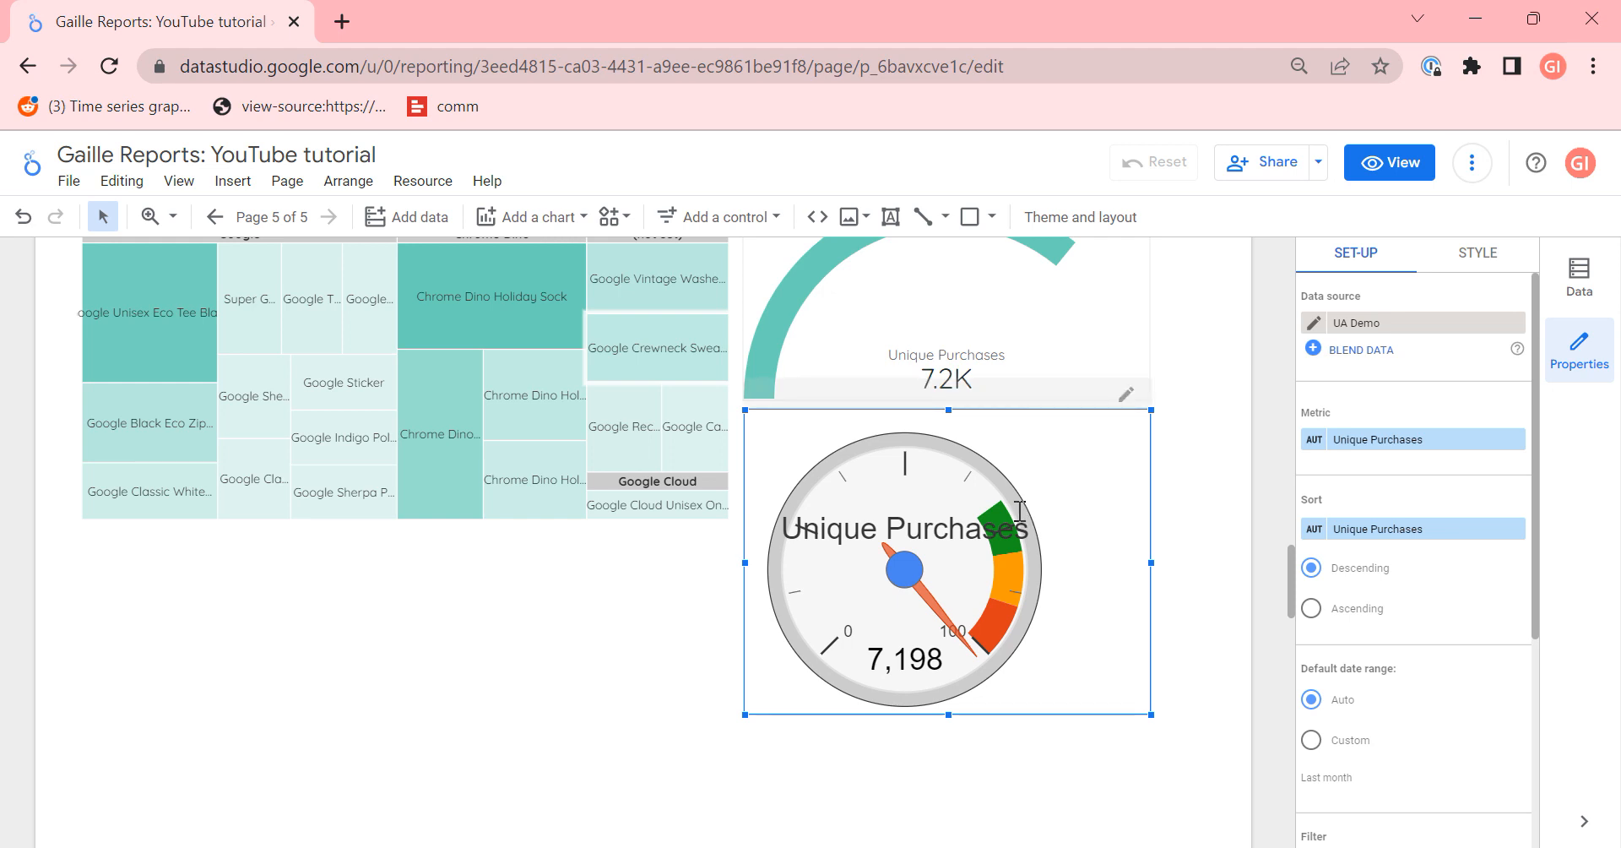
mouse_move(822, 505)
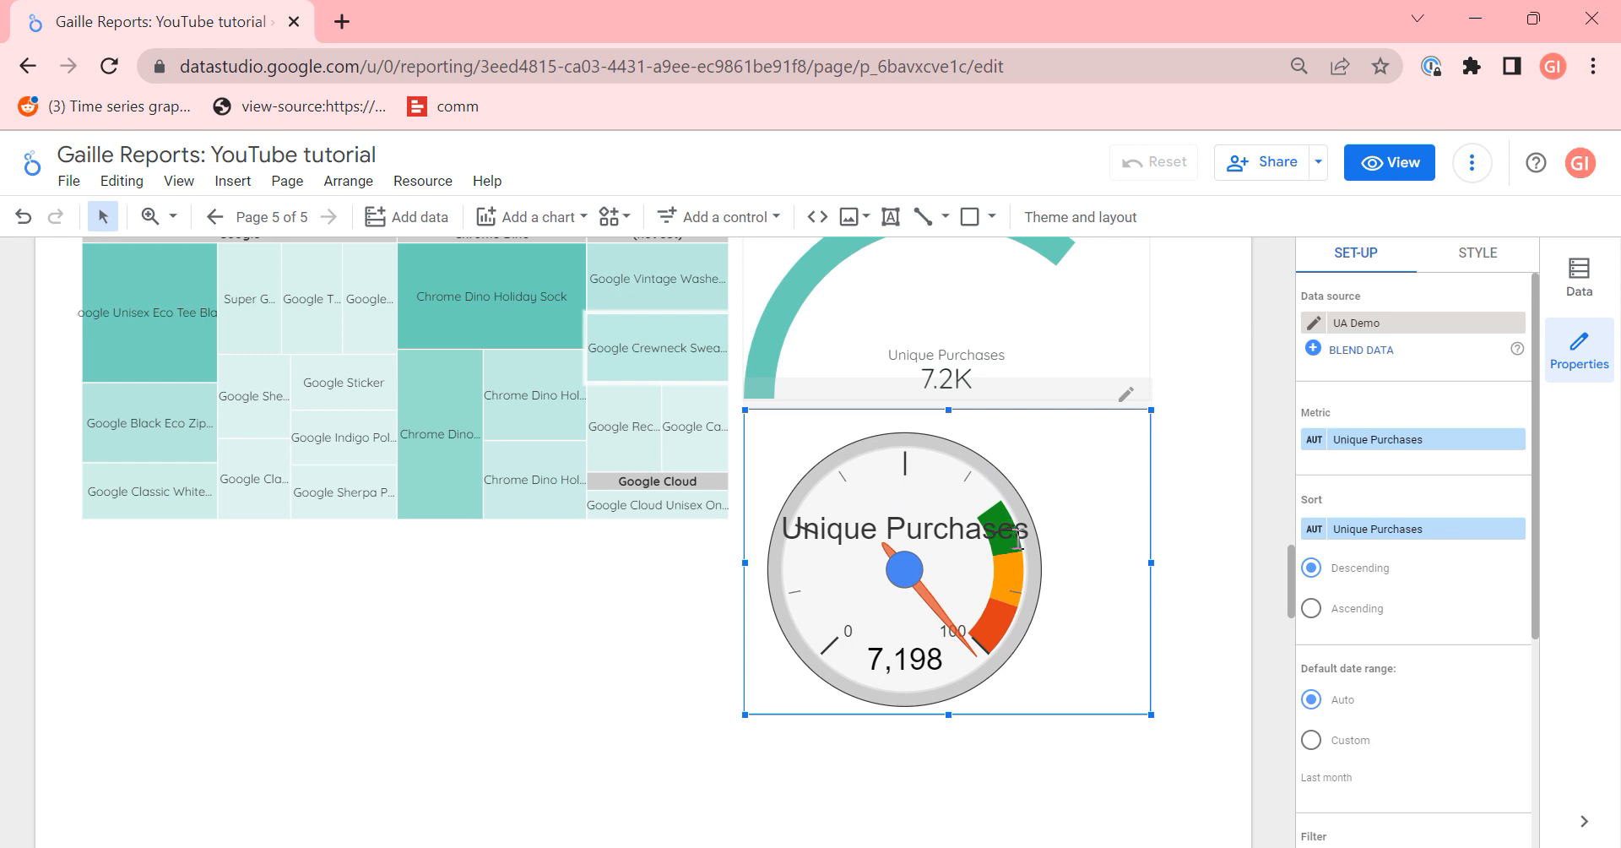
mouse_move(965, 497)
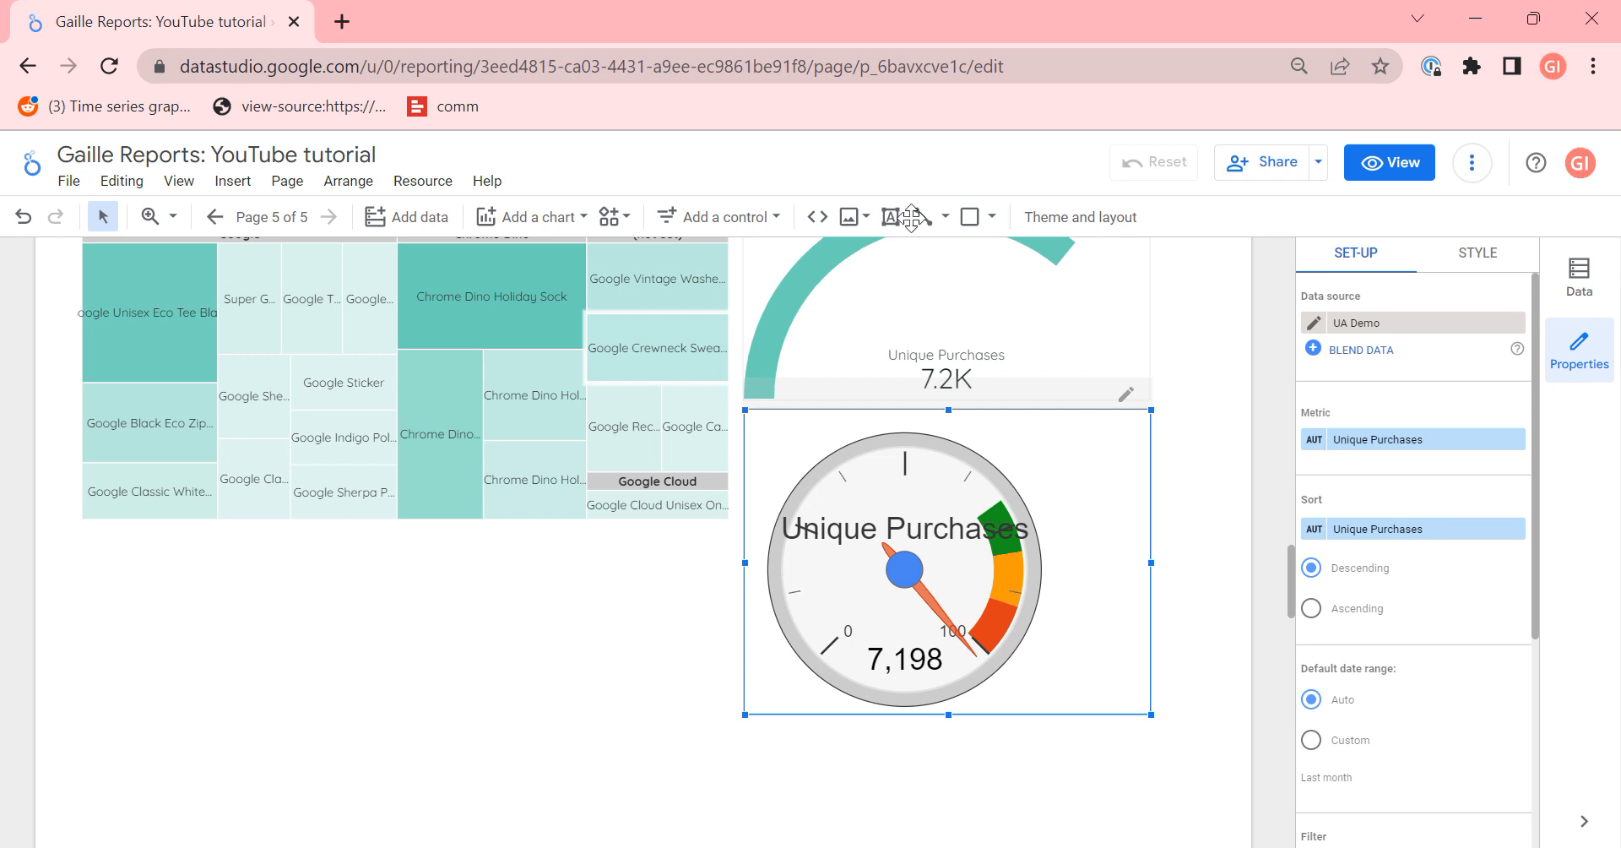
Step: Add a bullet chart of Unique Purchases beneath the treemap
click(532, 218)
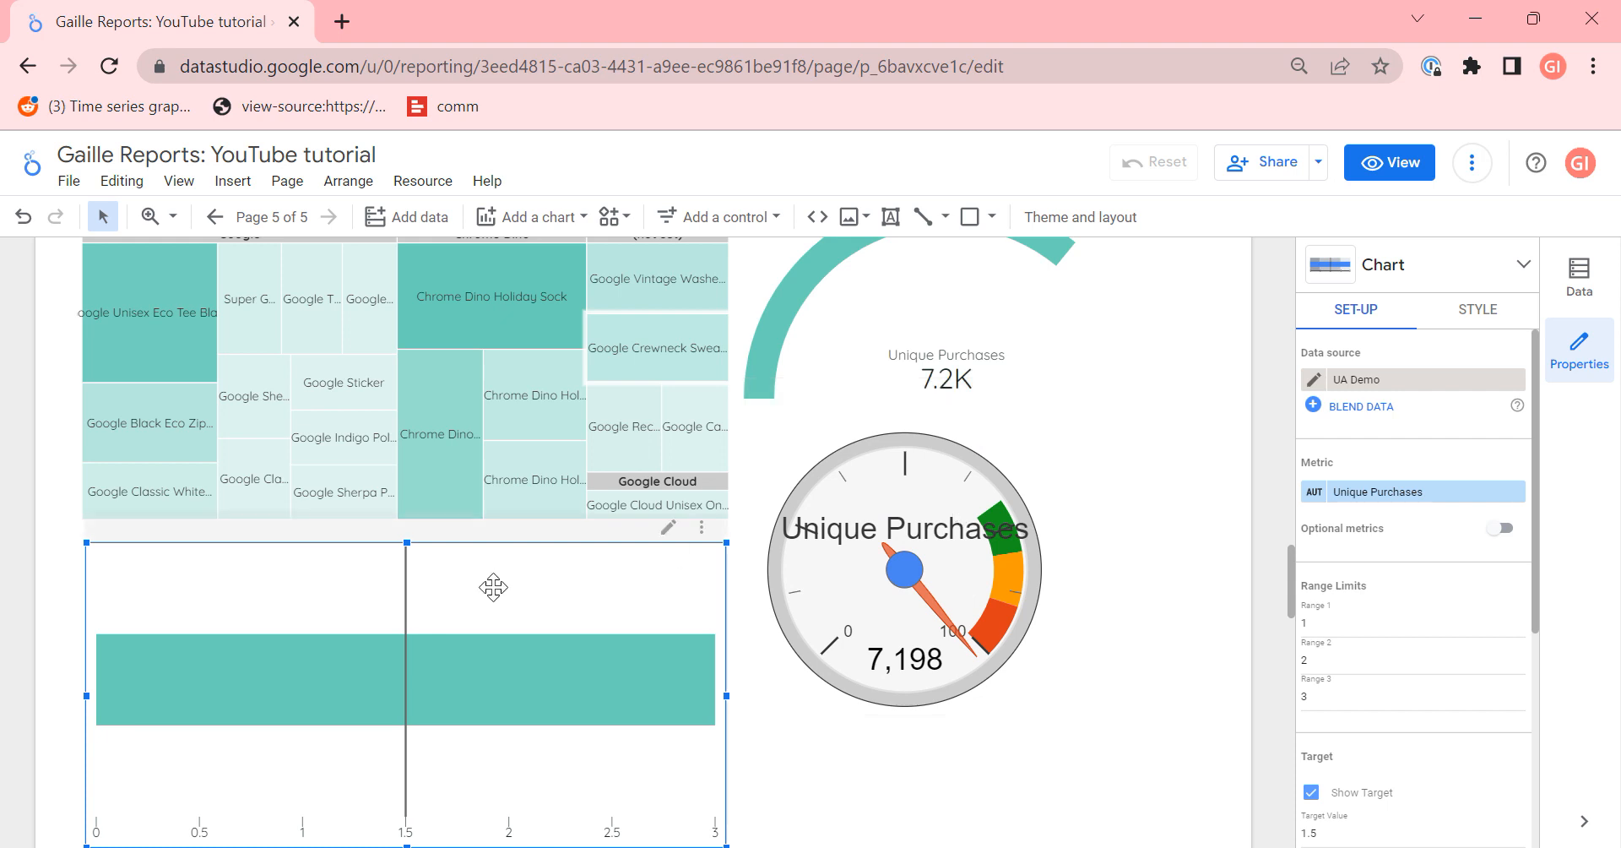
mouse_move(408, 579)
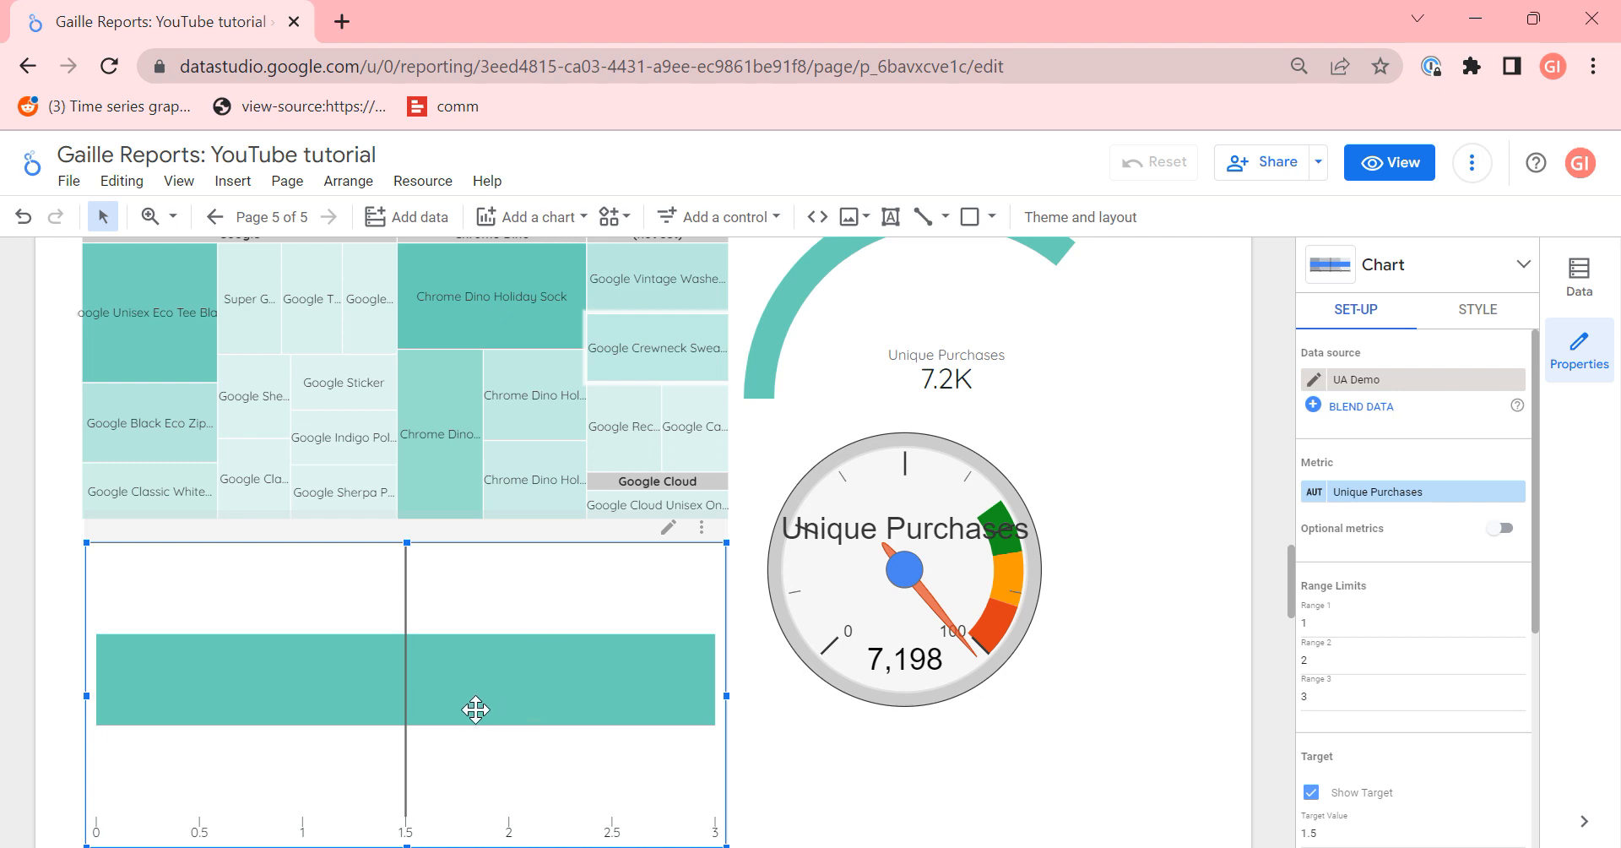
mouse_move(385, 700)
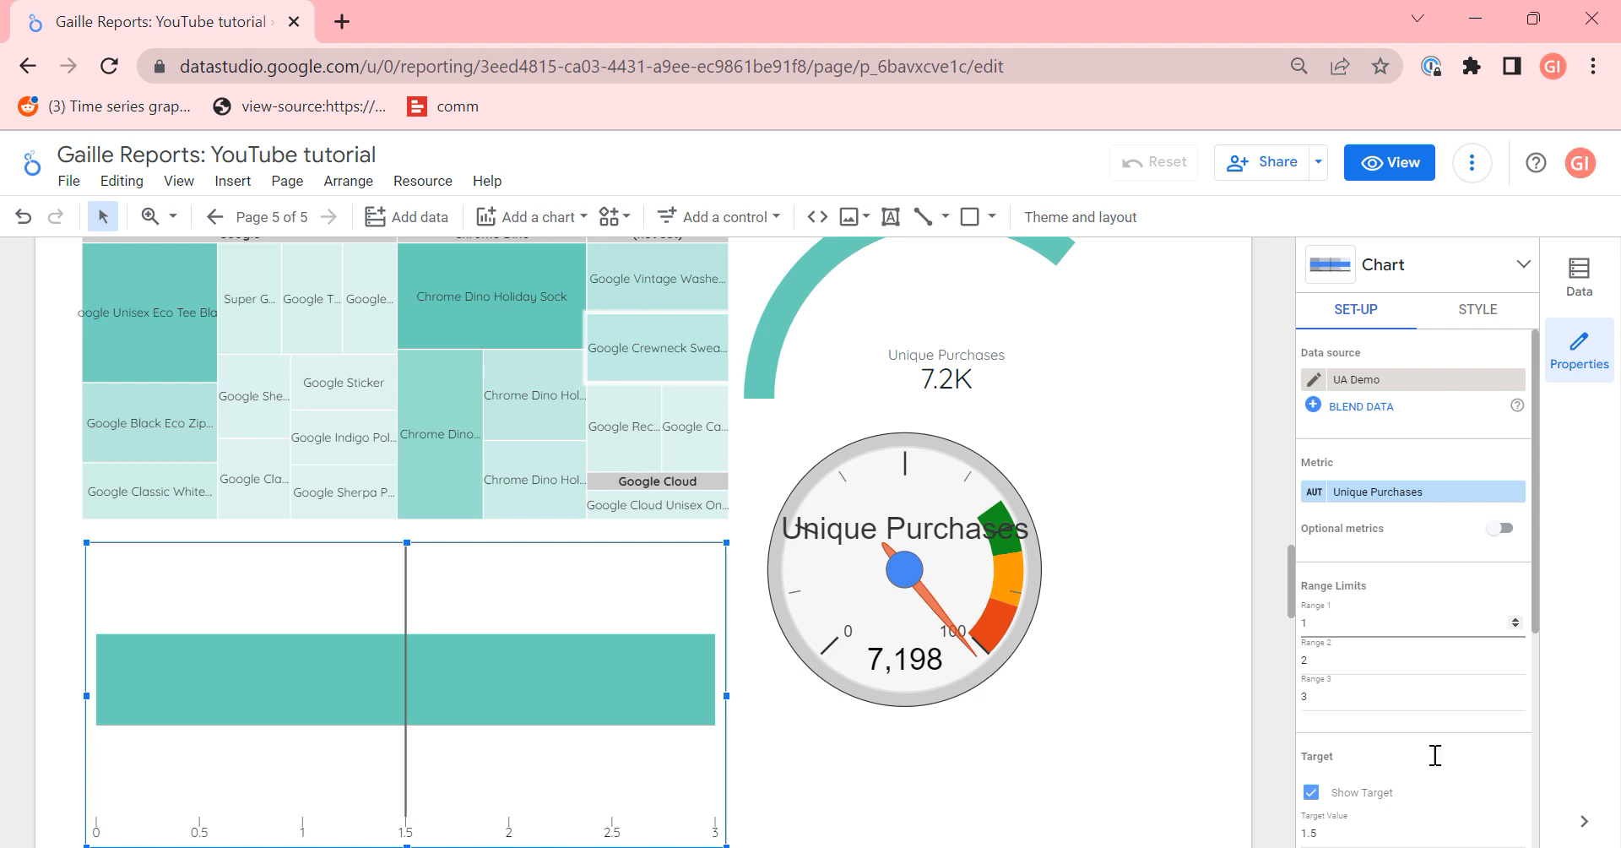
Step: Set the bullet chart's Target Value to 7000 and Range 3 limit to 7500
scroll(down, 3)
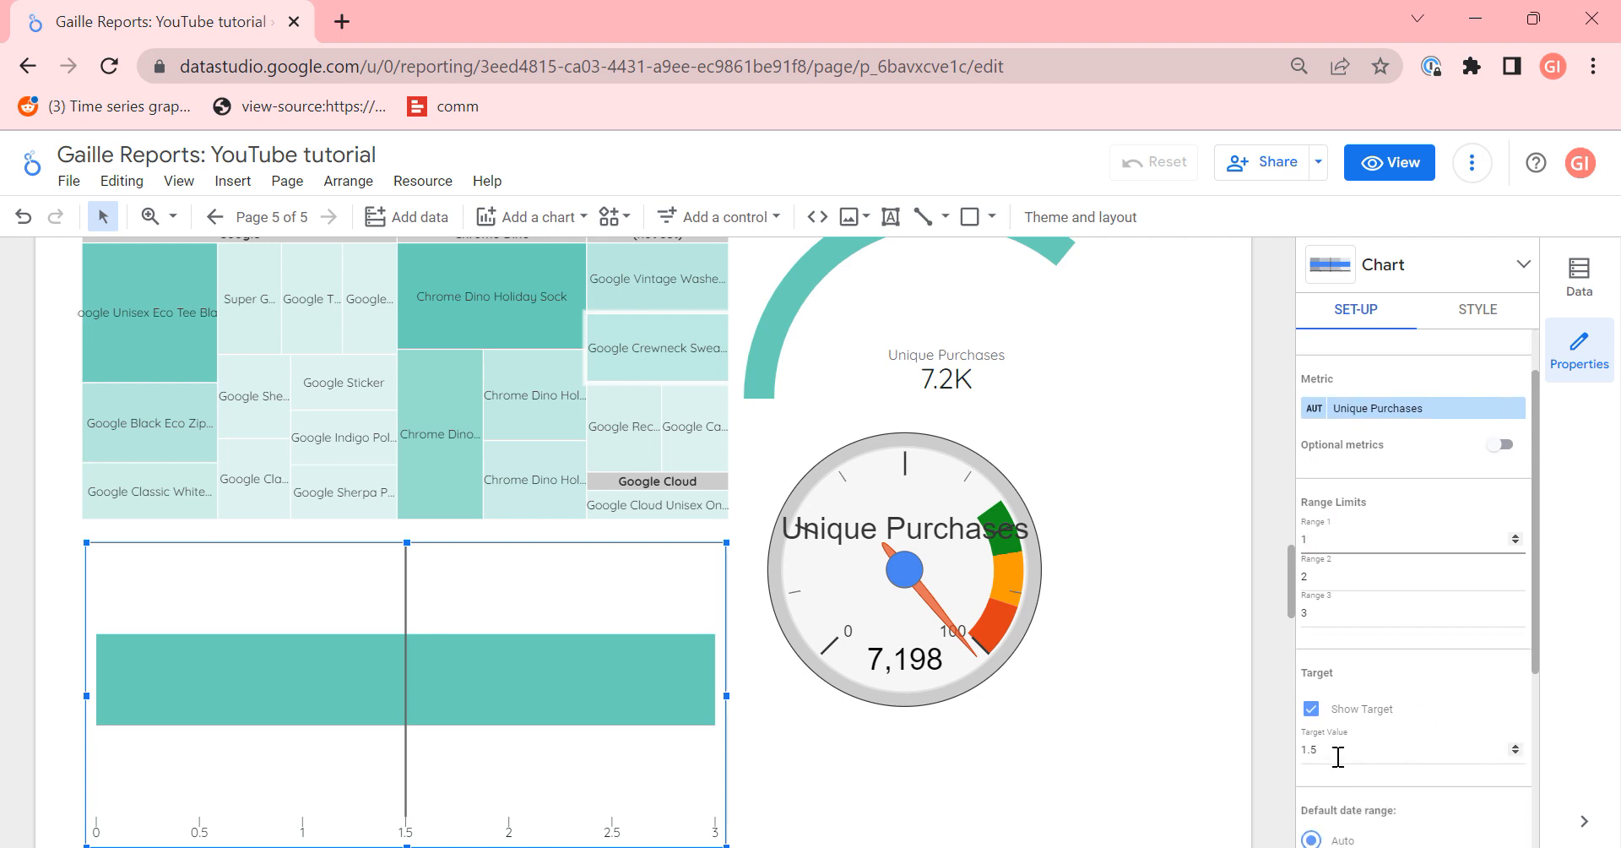
text(700)
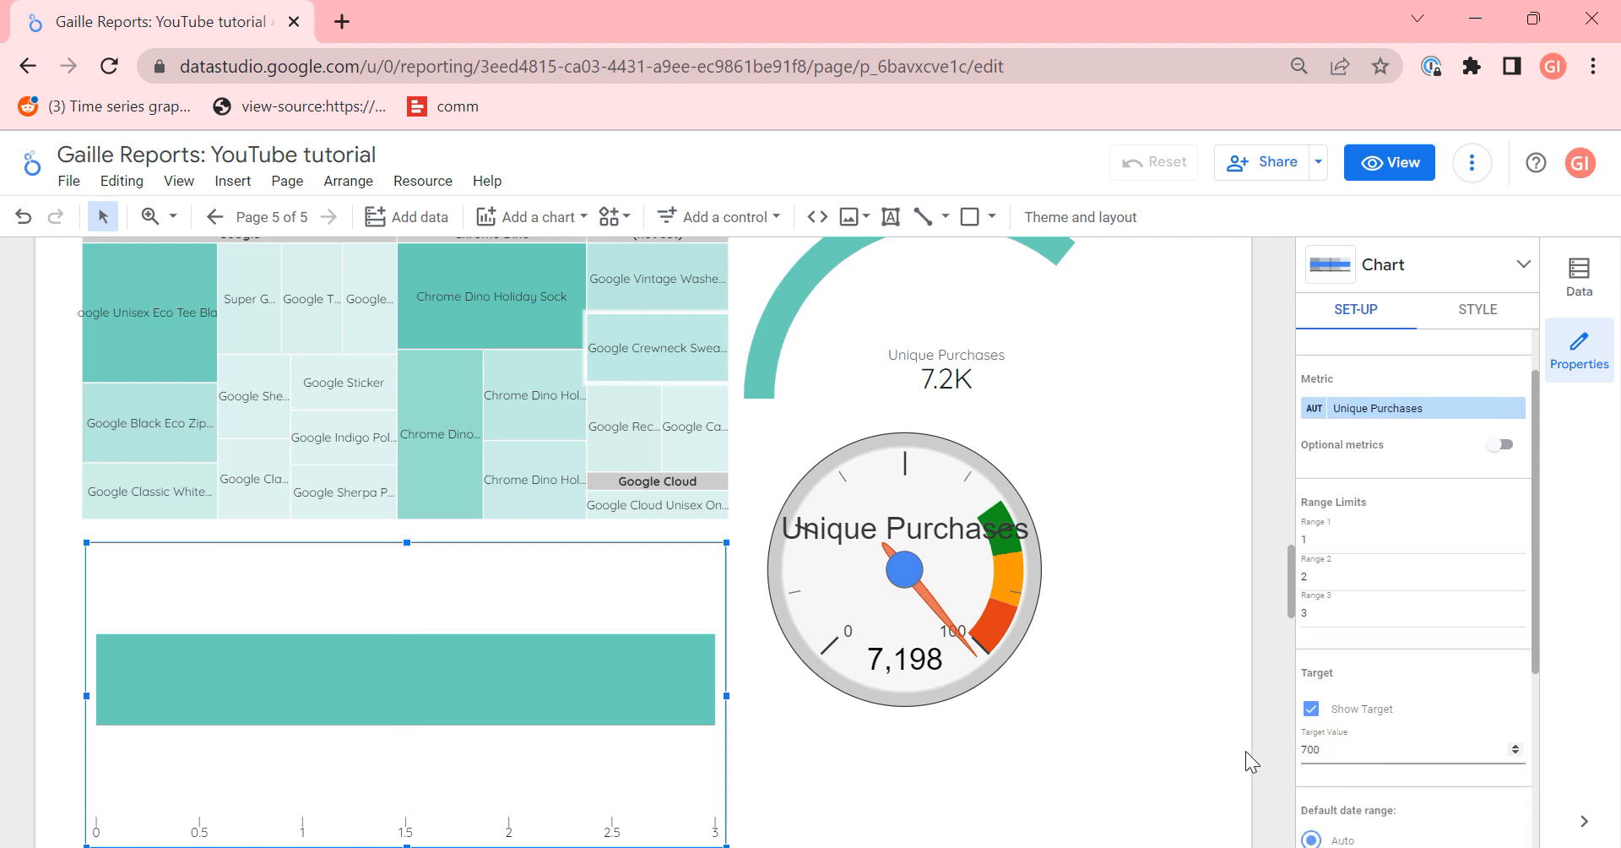
text(7000)
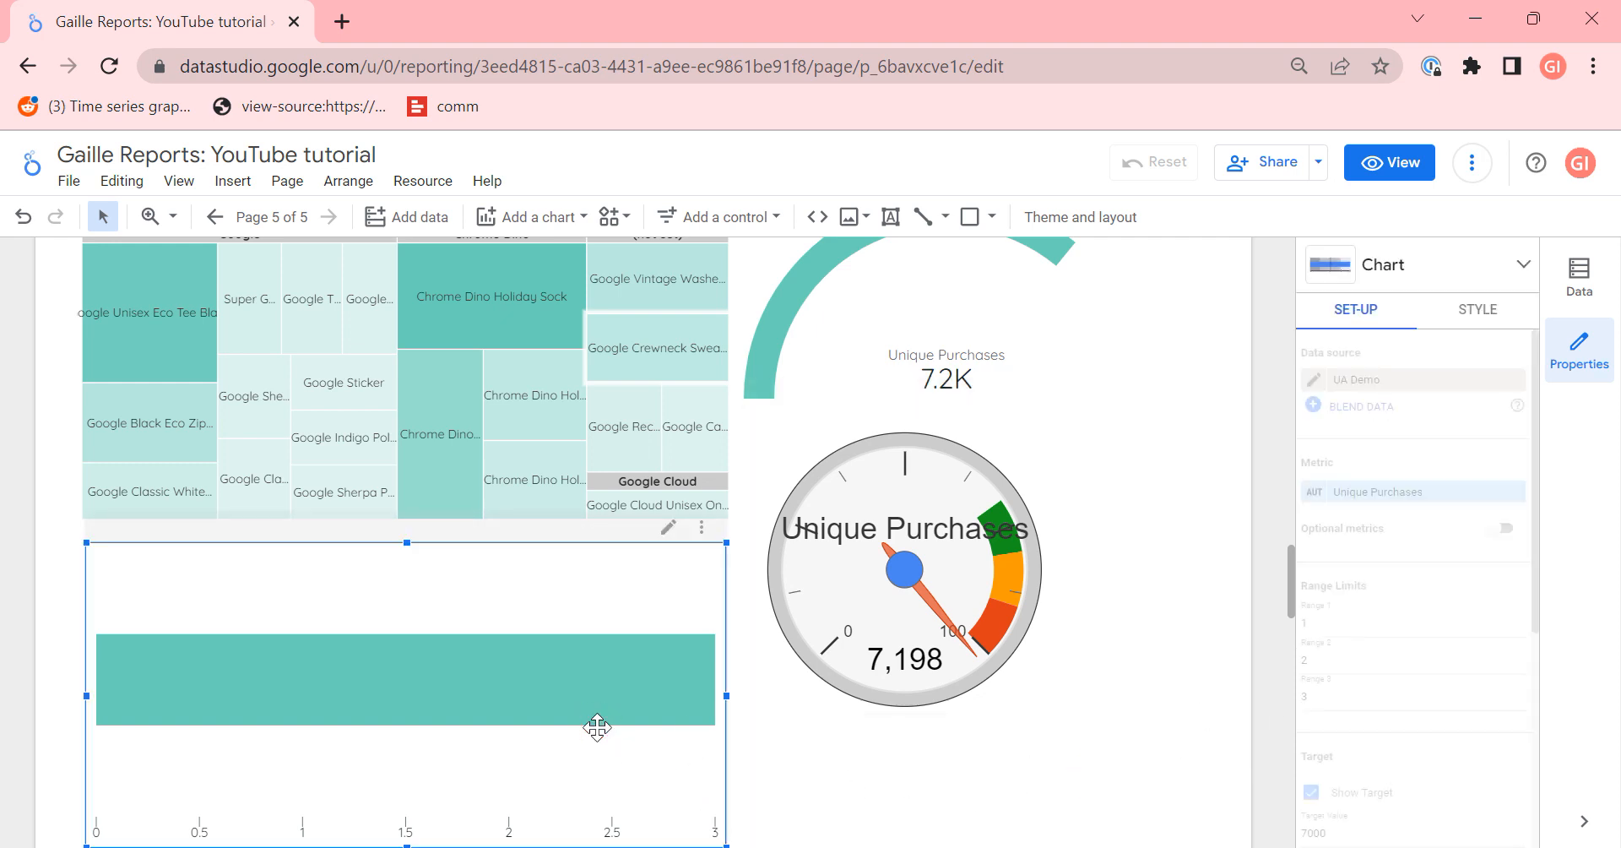
click(1406, 696)
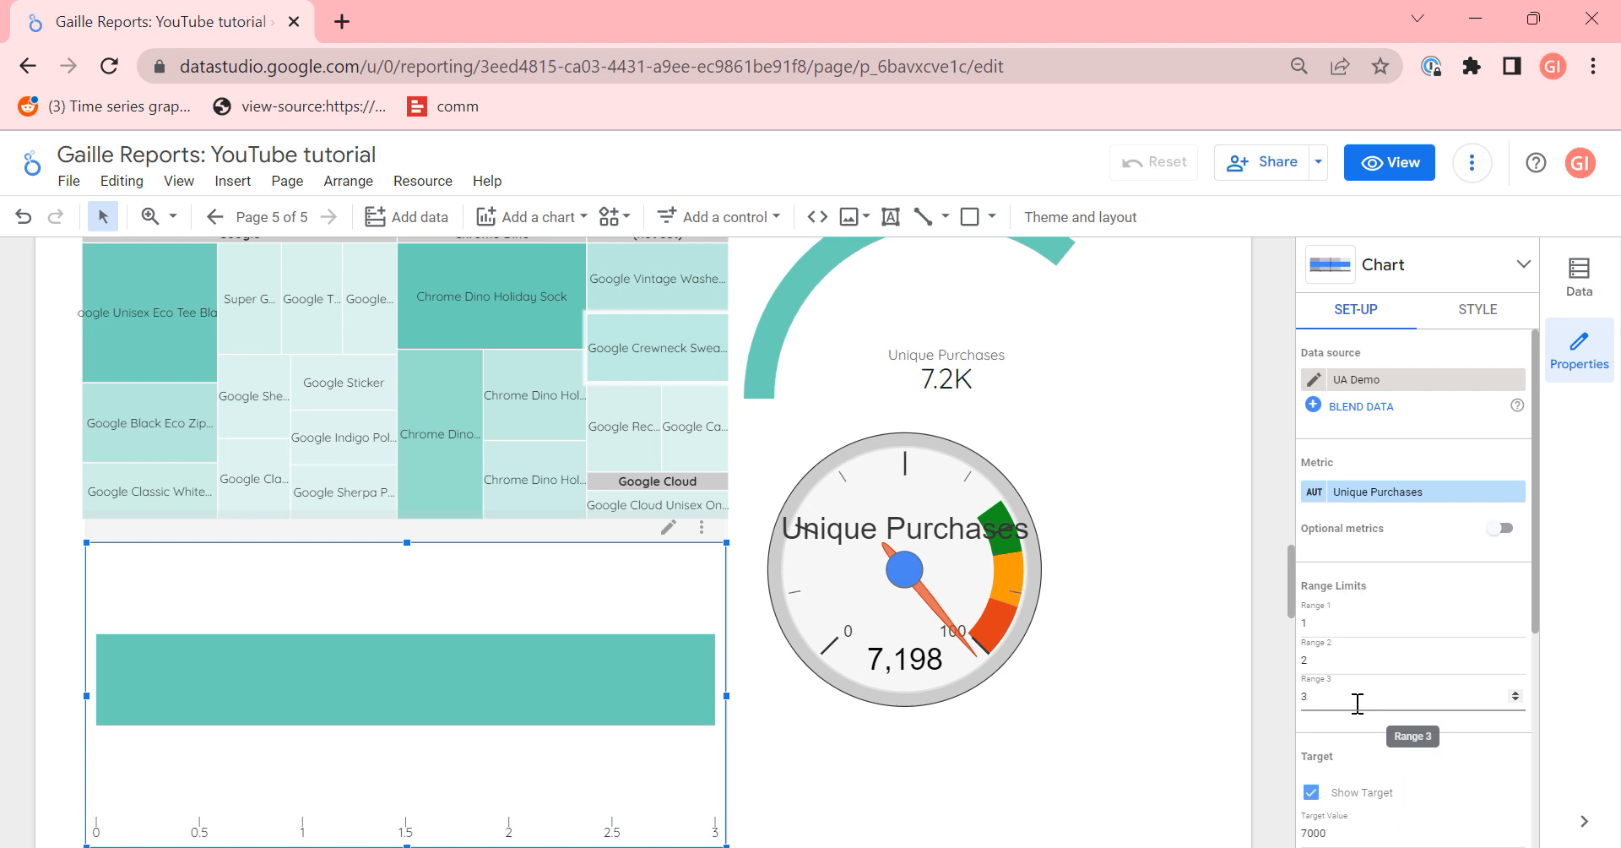
text(7)
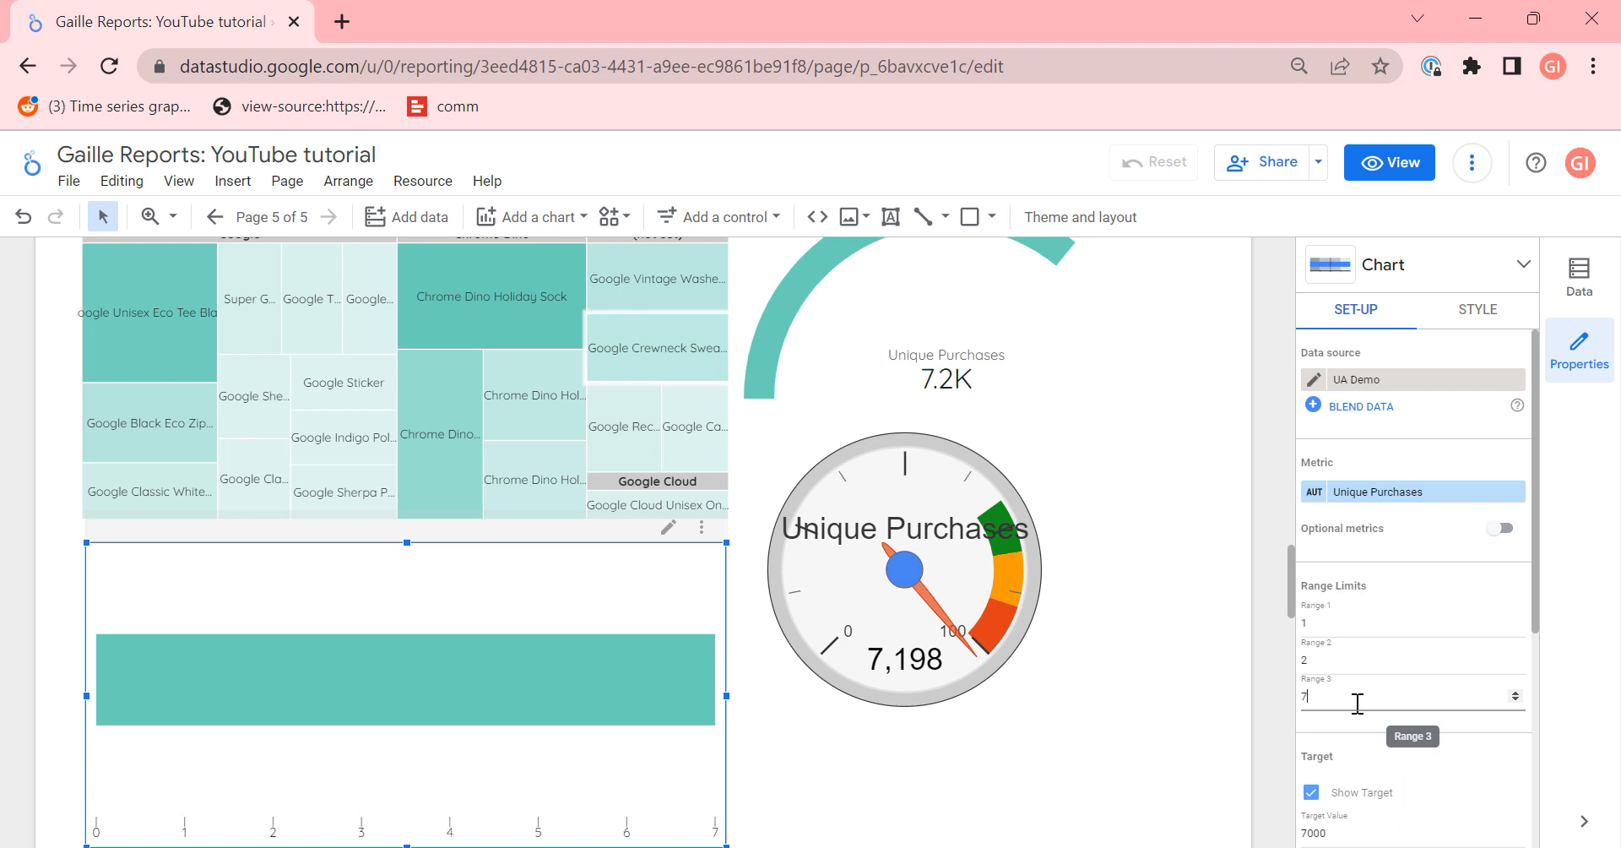
text(500)
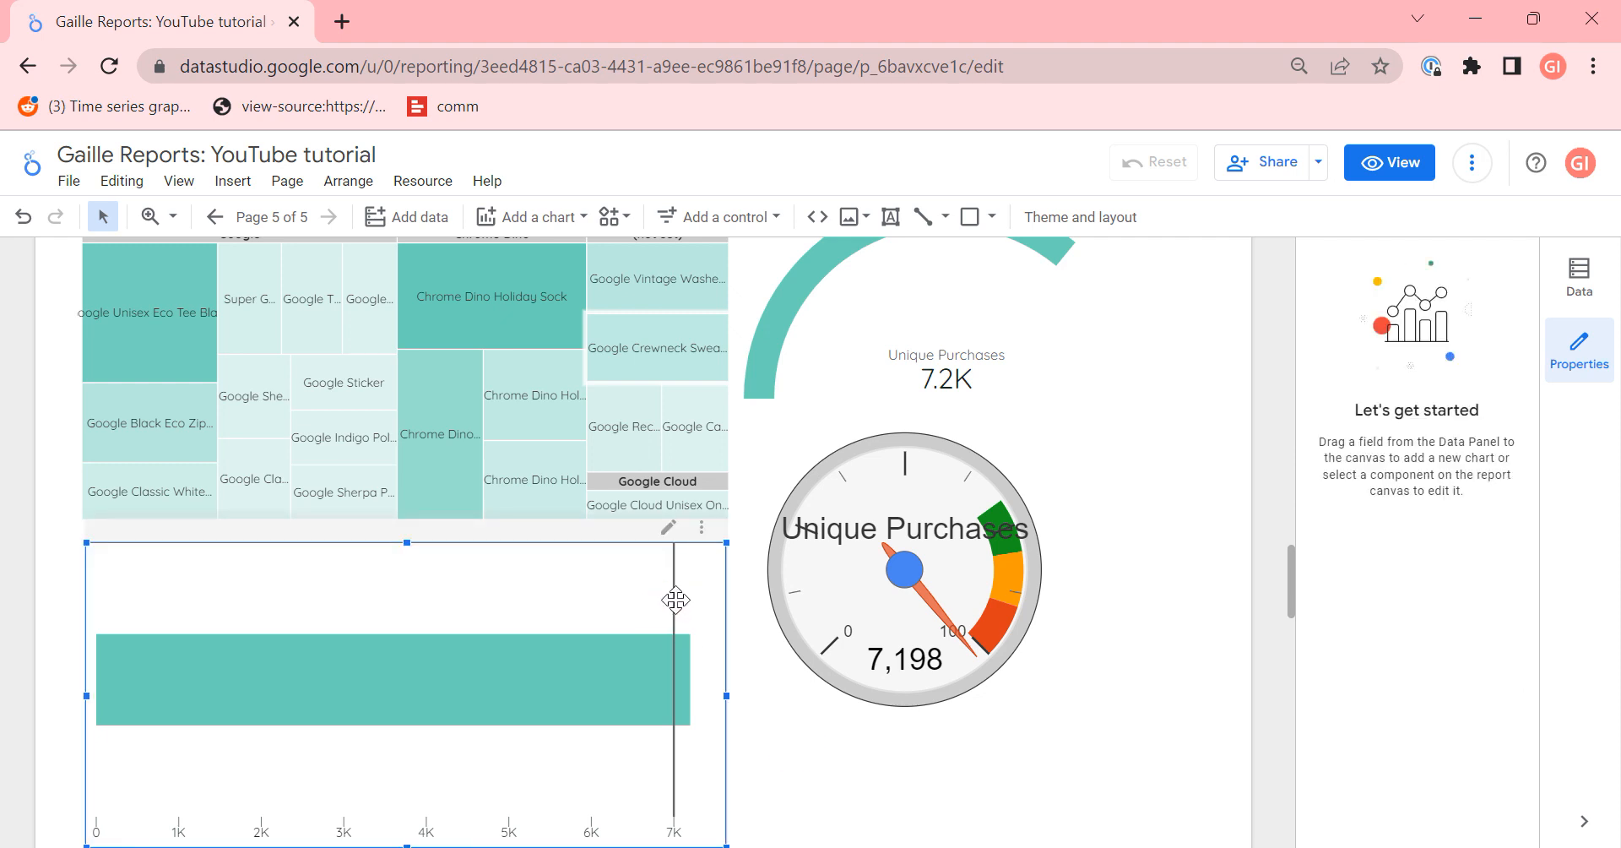
click(393, 682)
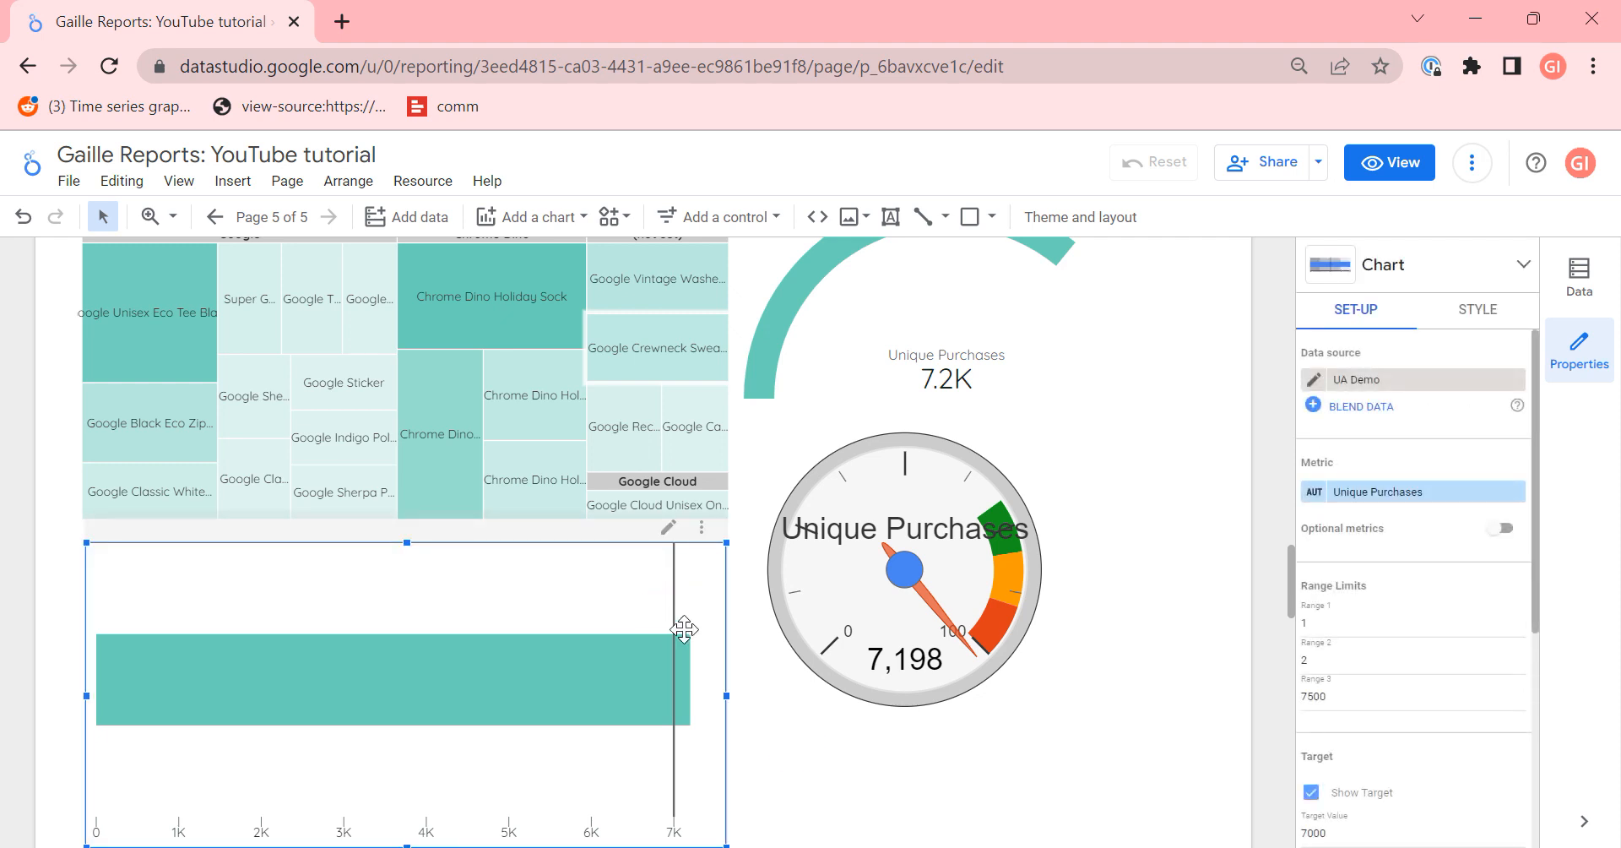
mouse_move(1410, 491)
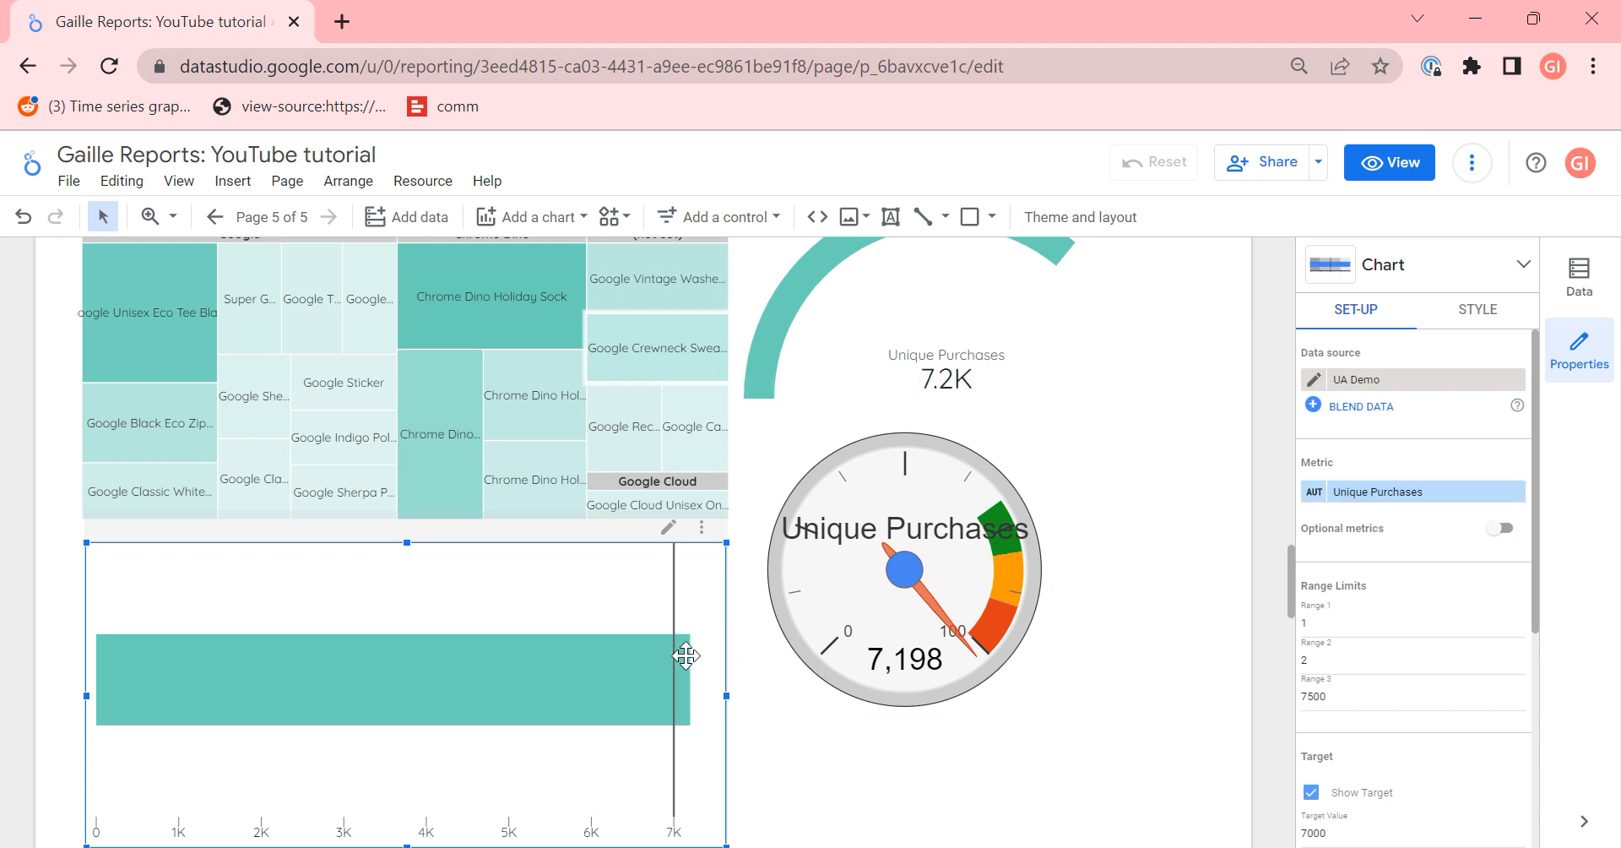
mouse_move(695, 655)
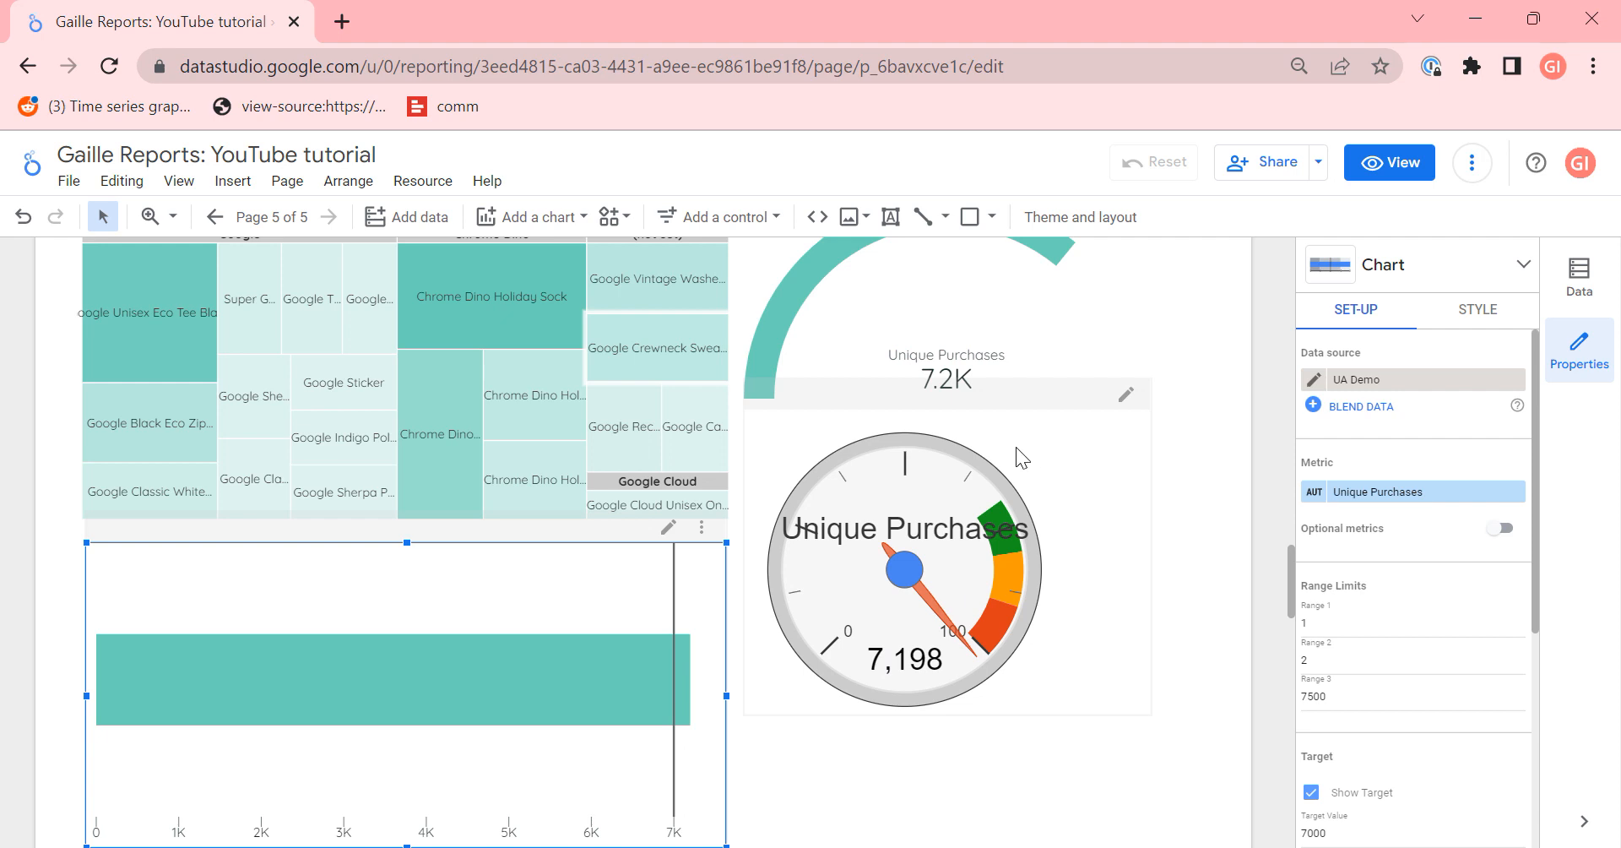
mouse_move(1236, 655)
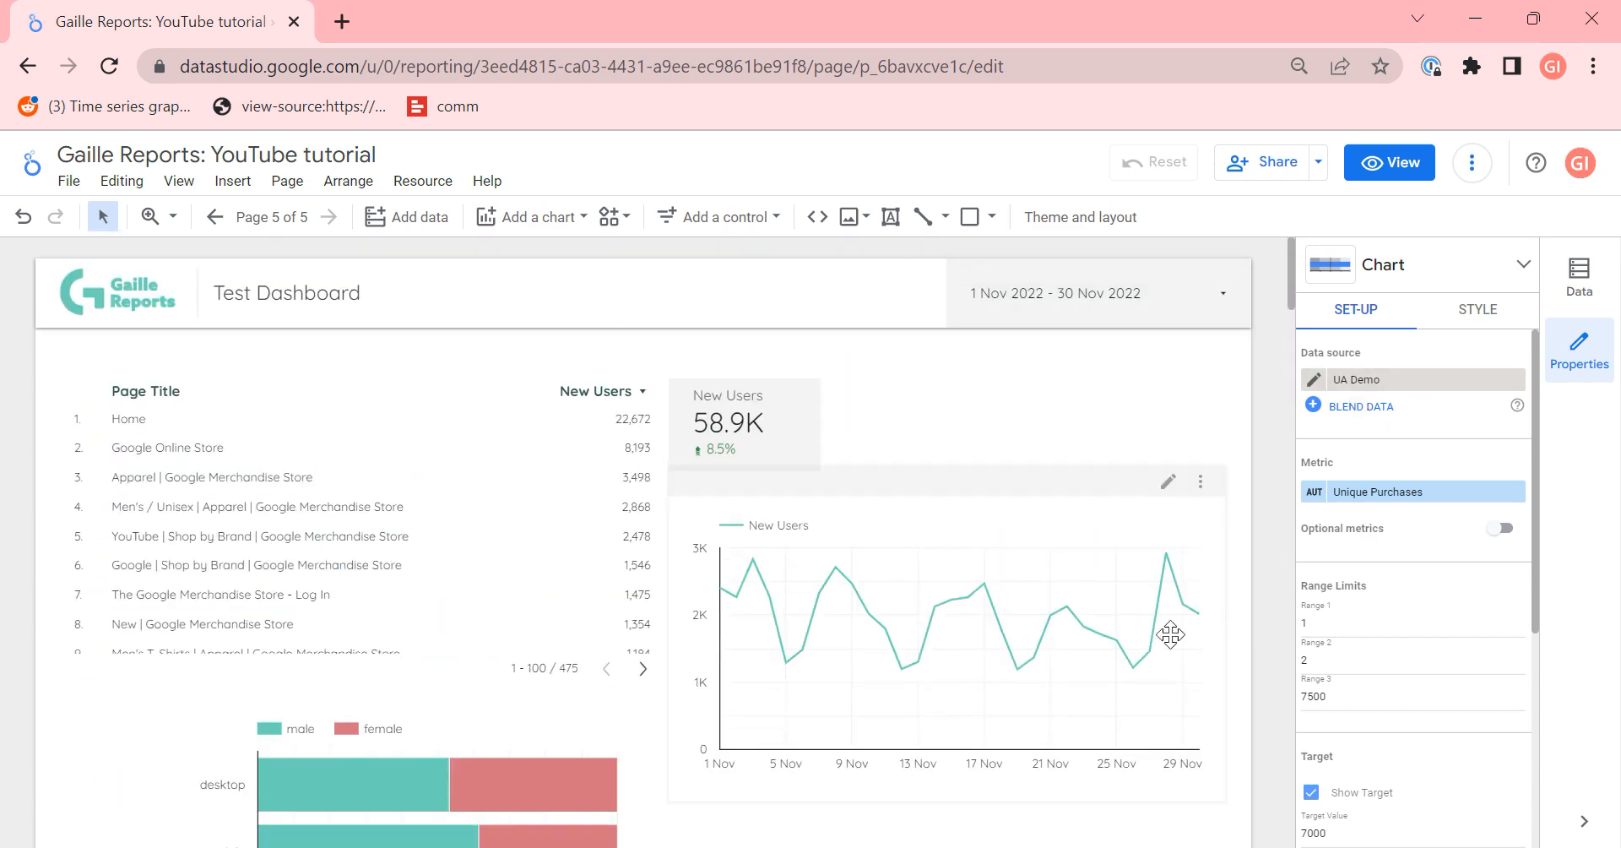
mouse_move(1150, 652)
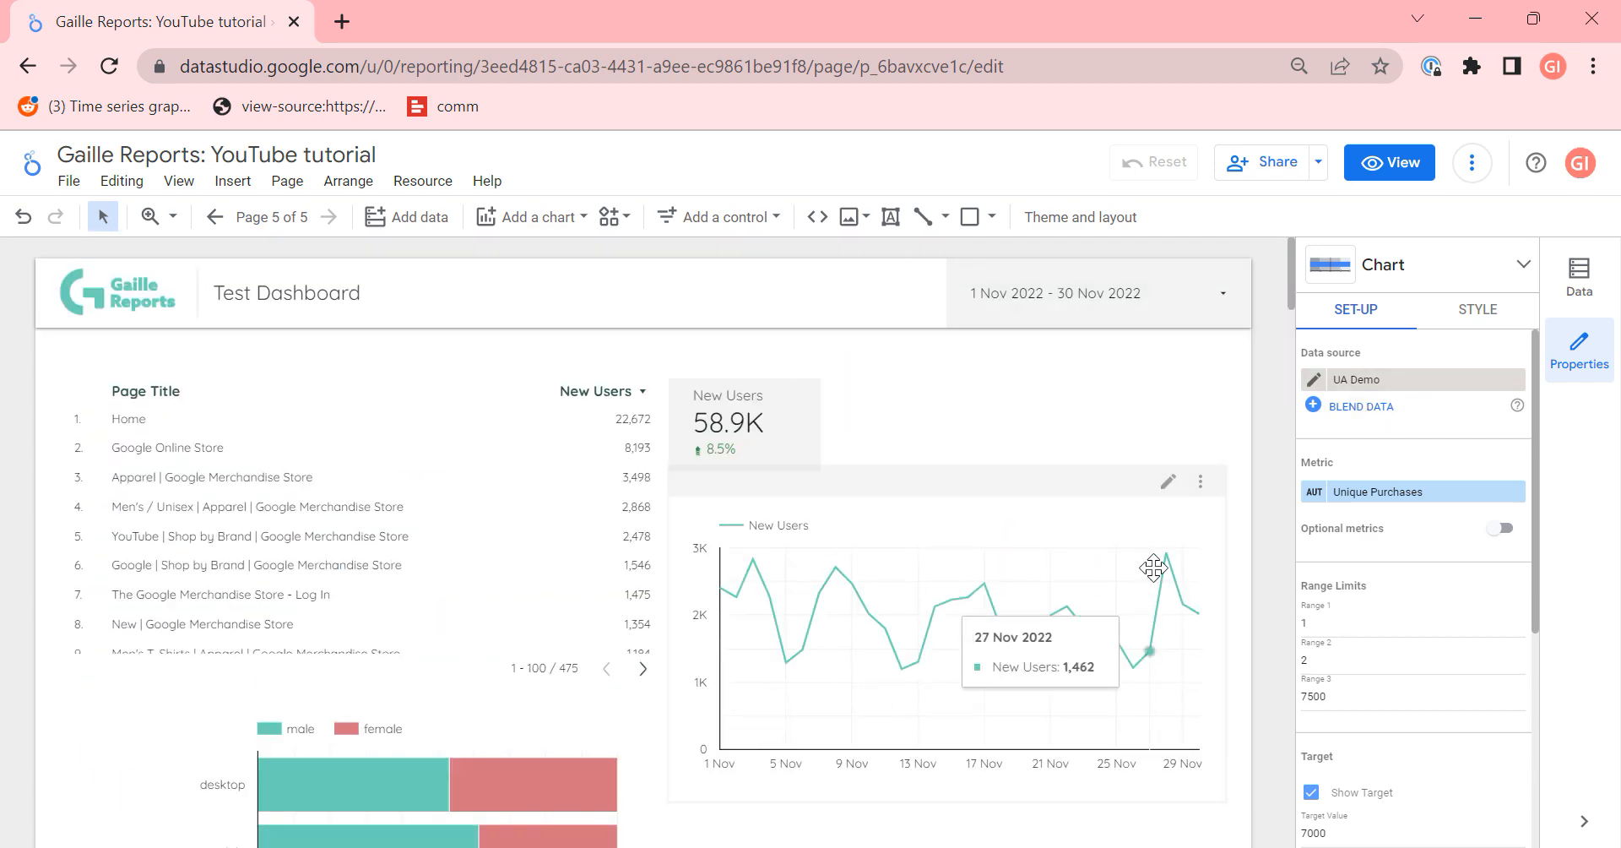